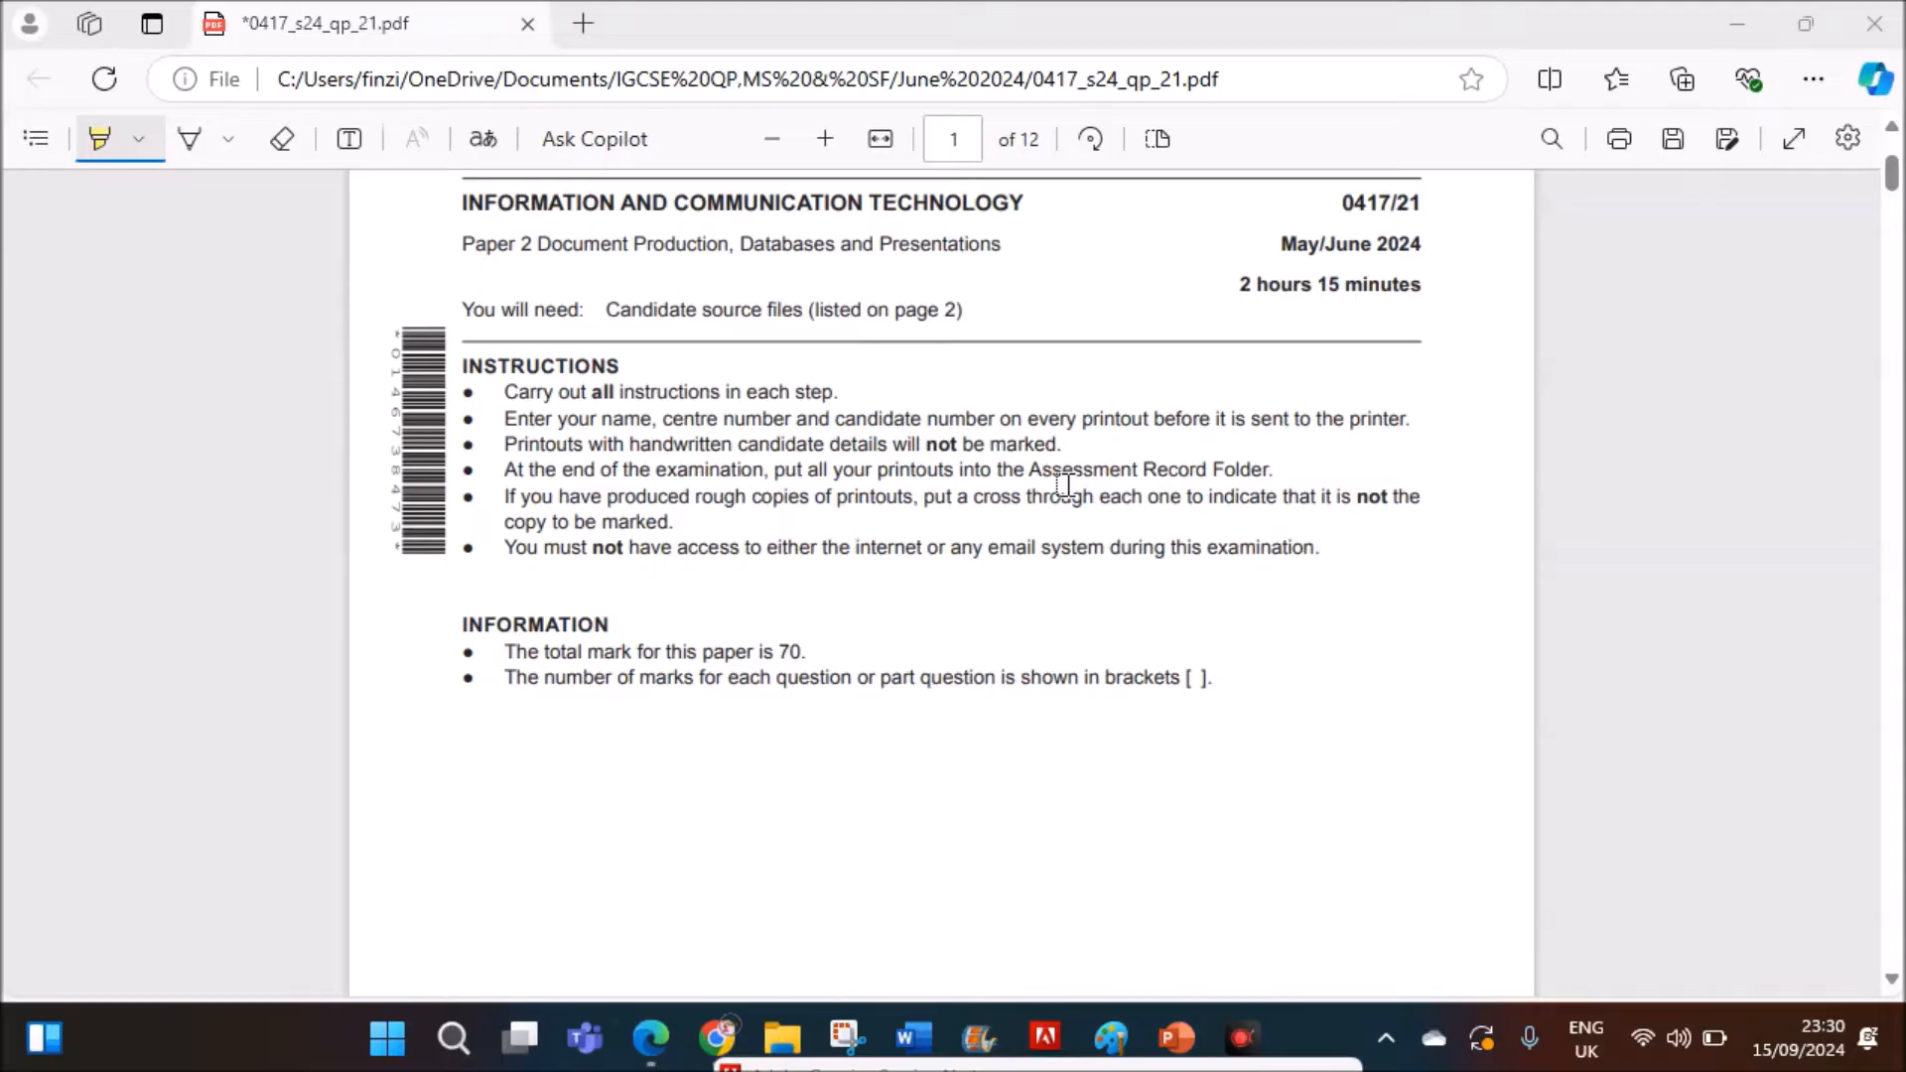
{"action": "mouse_move", "coordinate": [1391, 267]}
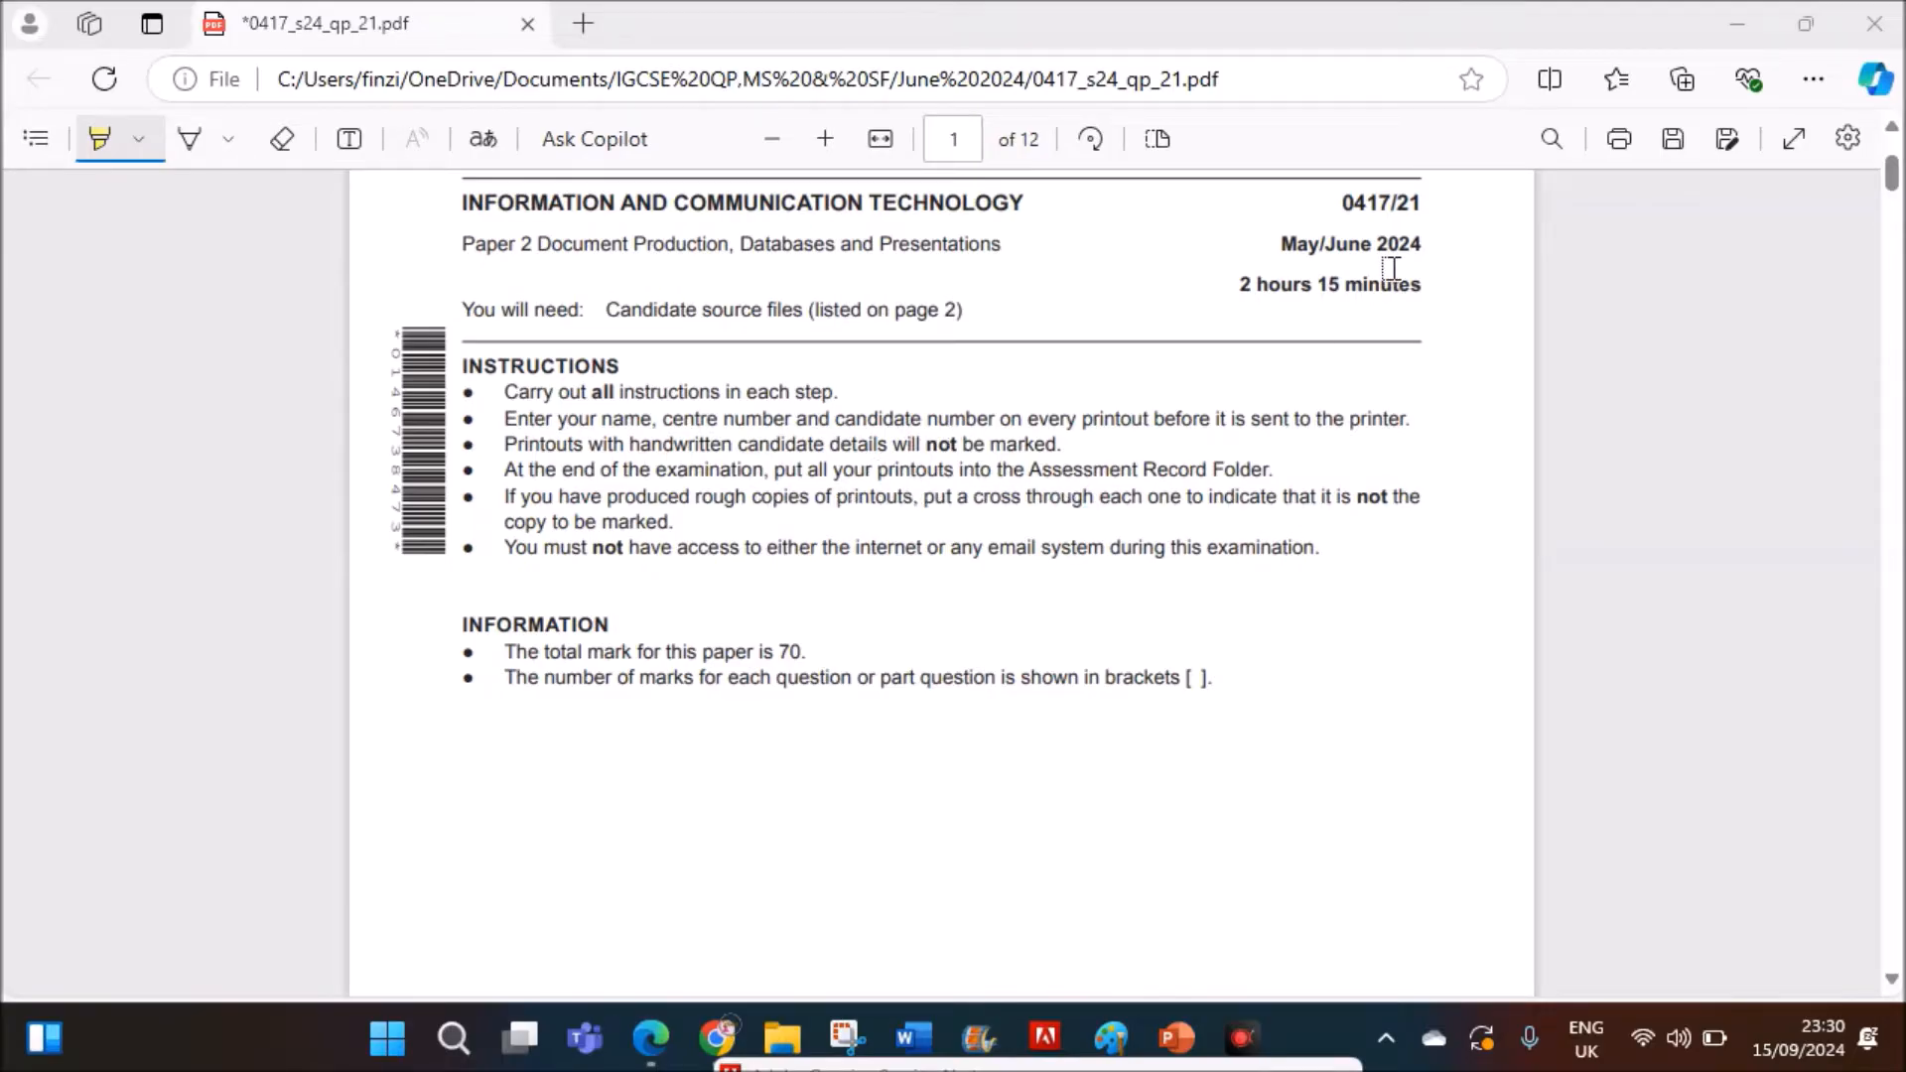
{"action": "mouse_move", "coordinate": [1516, 303]}
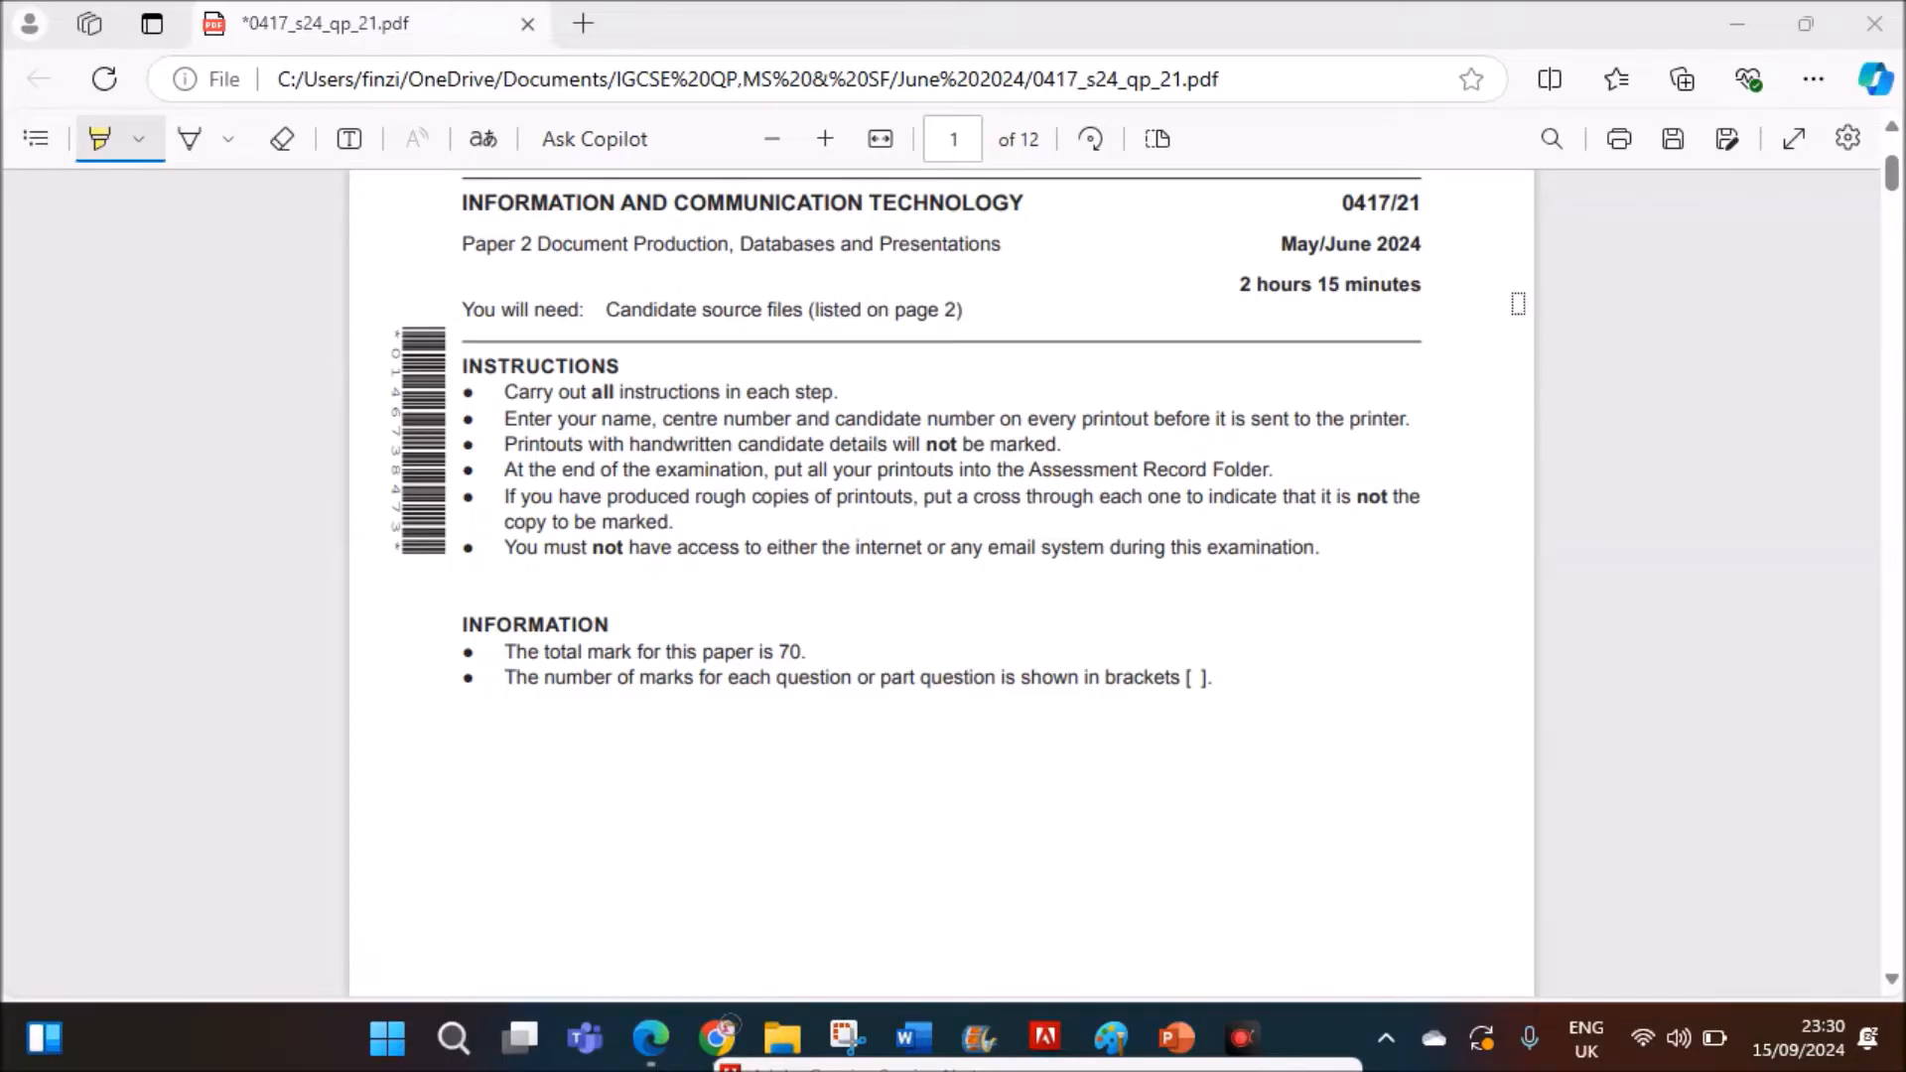
- Scroll the exam question paper from page 1 to page 10, Task 4 – Presentation
{"action": "scroll", "scroll_direction": "down", "scroll_amount": 3}
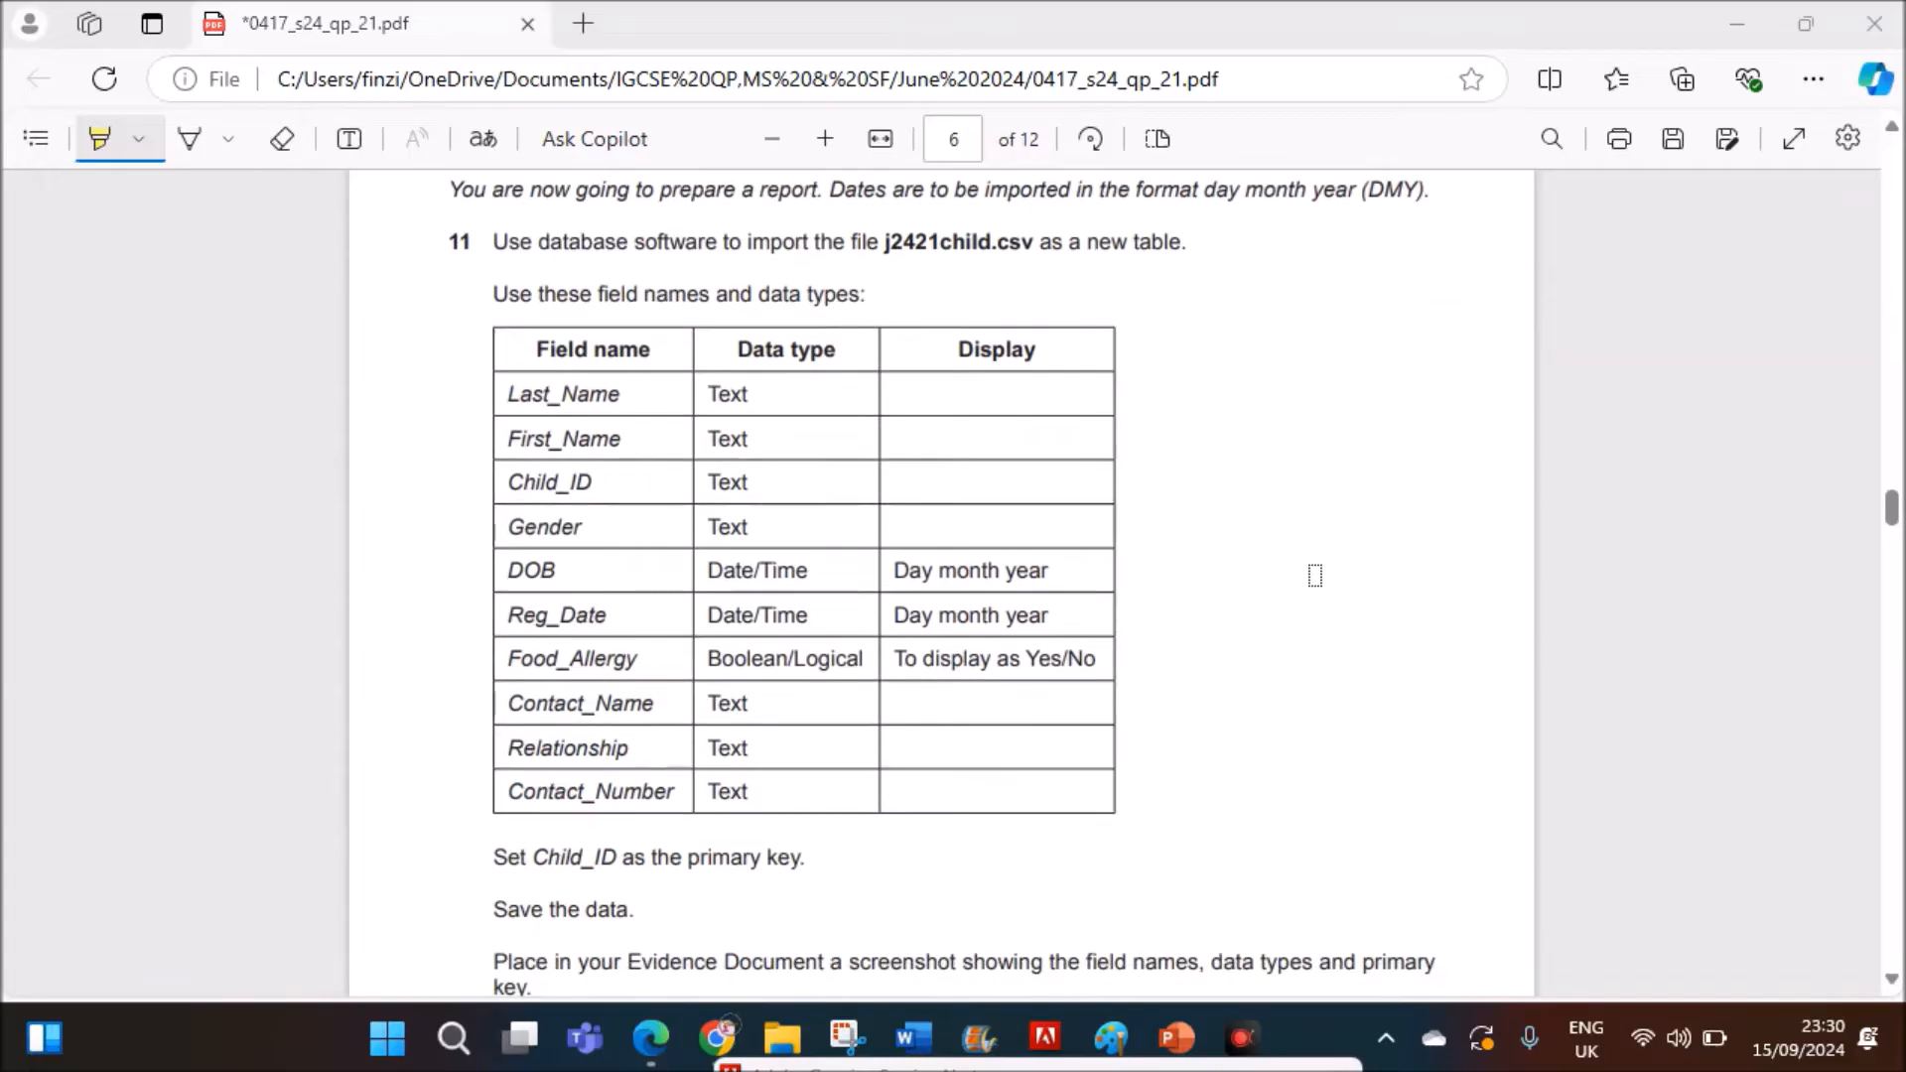
{"action": "scroll", "scroll_direction": "down", "scroll_amount": 3}
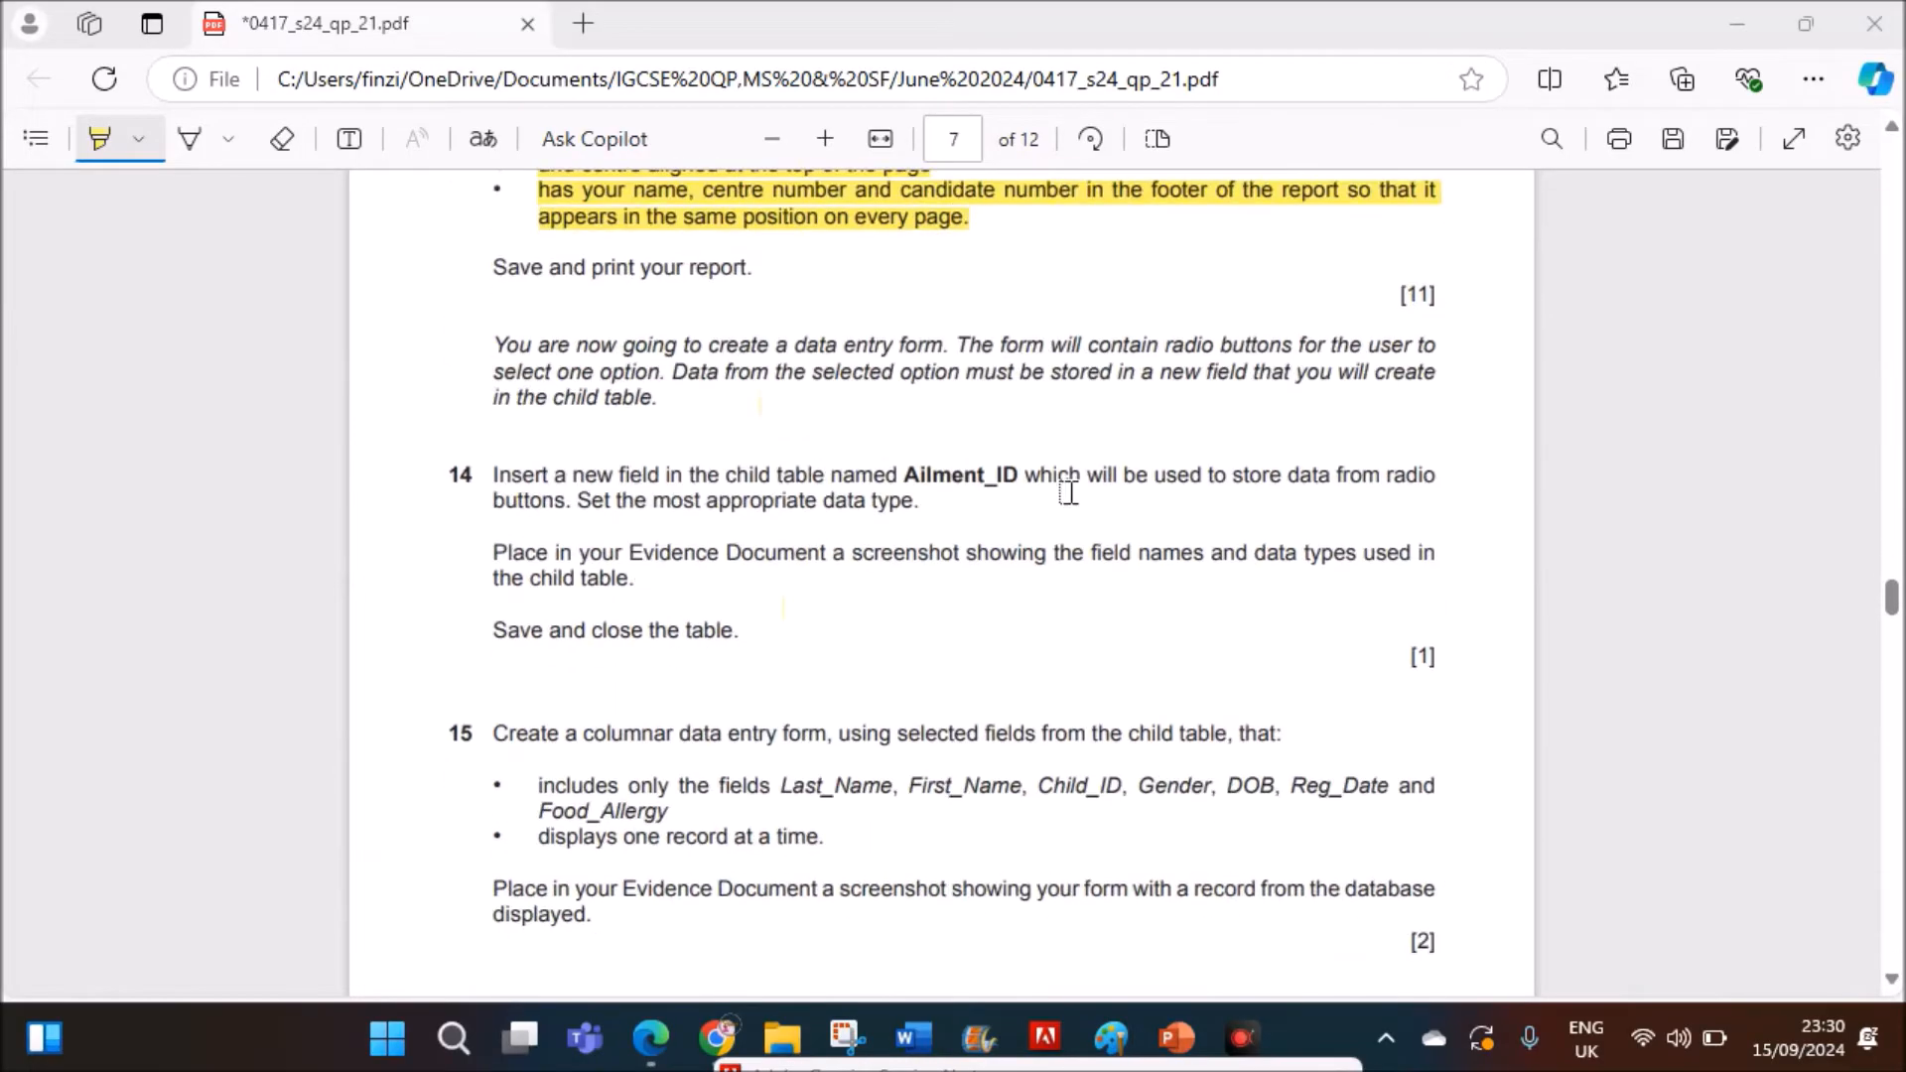
{"action": "scroll", "scroll_direction": "down", "scroll_amount": 3}
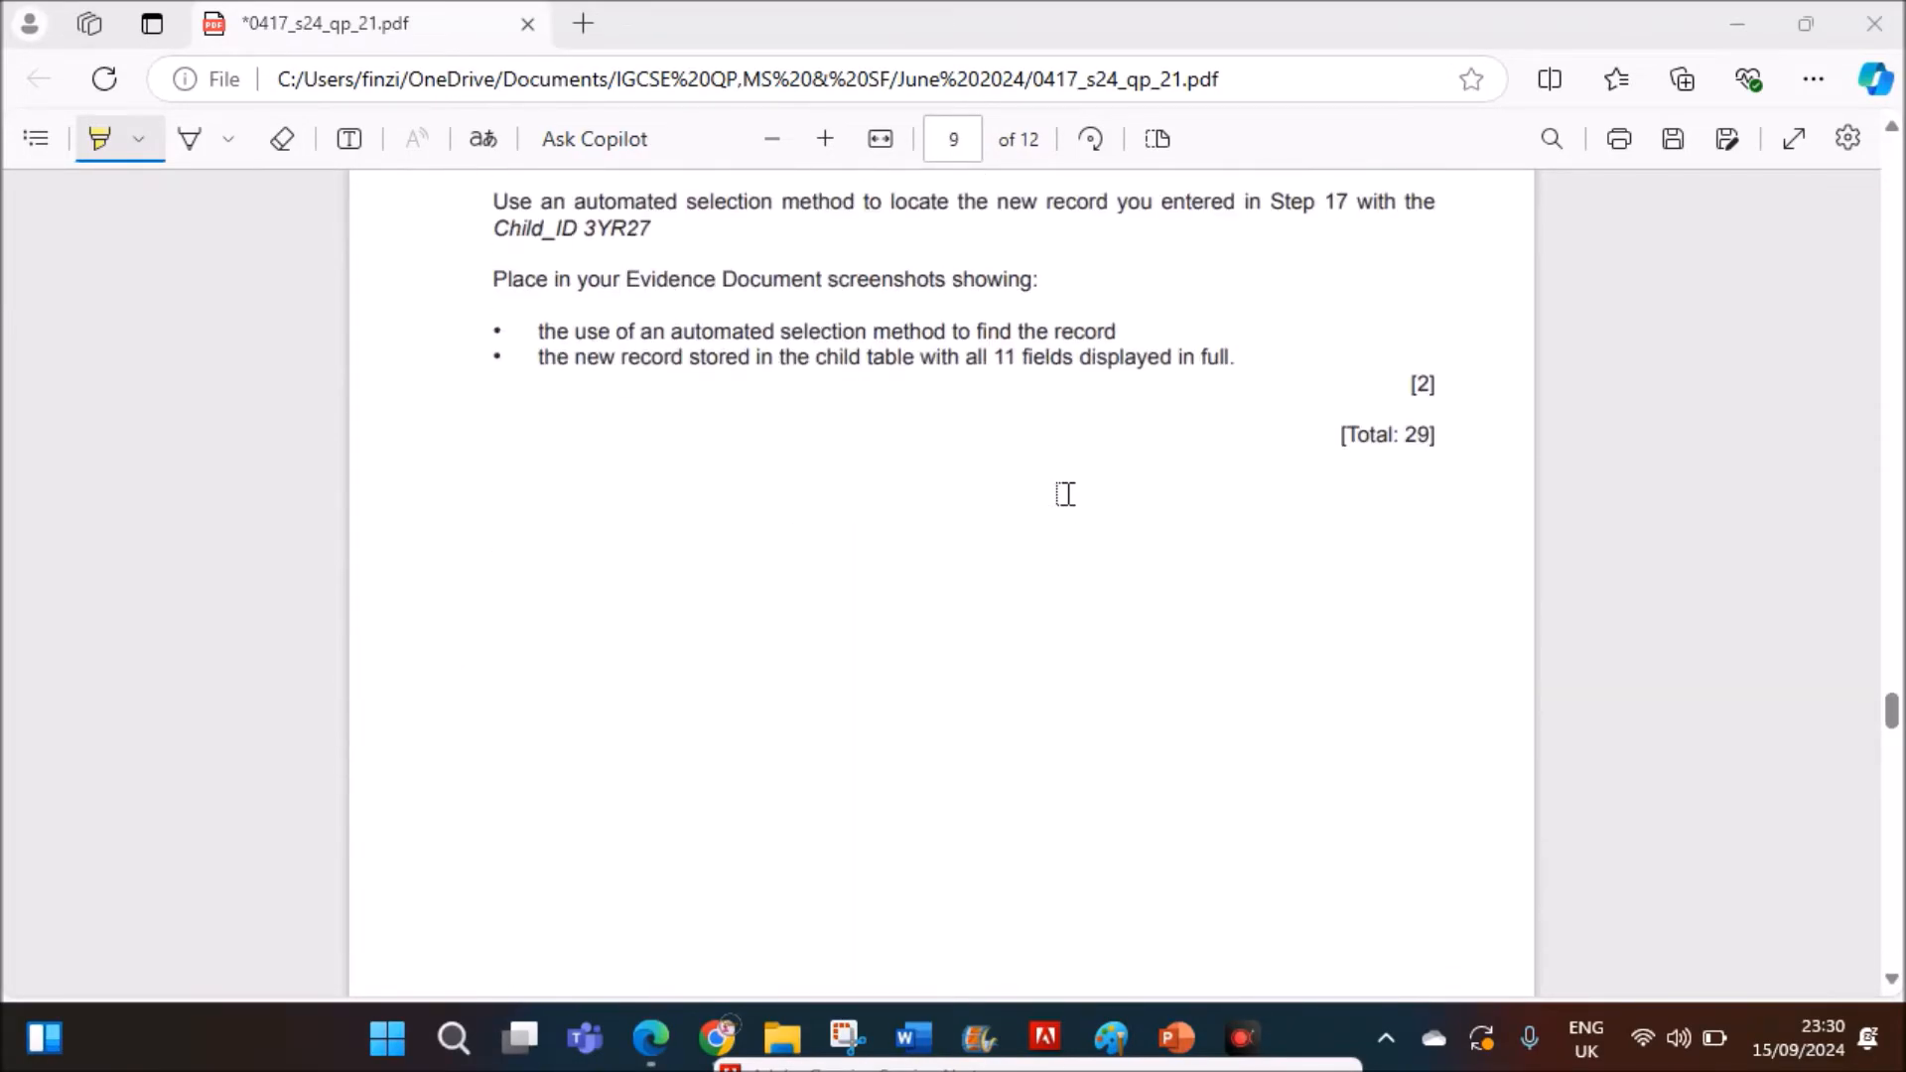
{"action": "scroll", "scroll_direction": "down", "scroll_amount": 3}
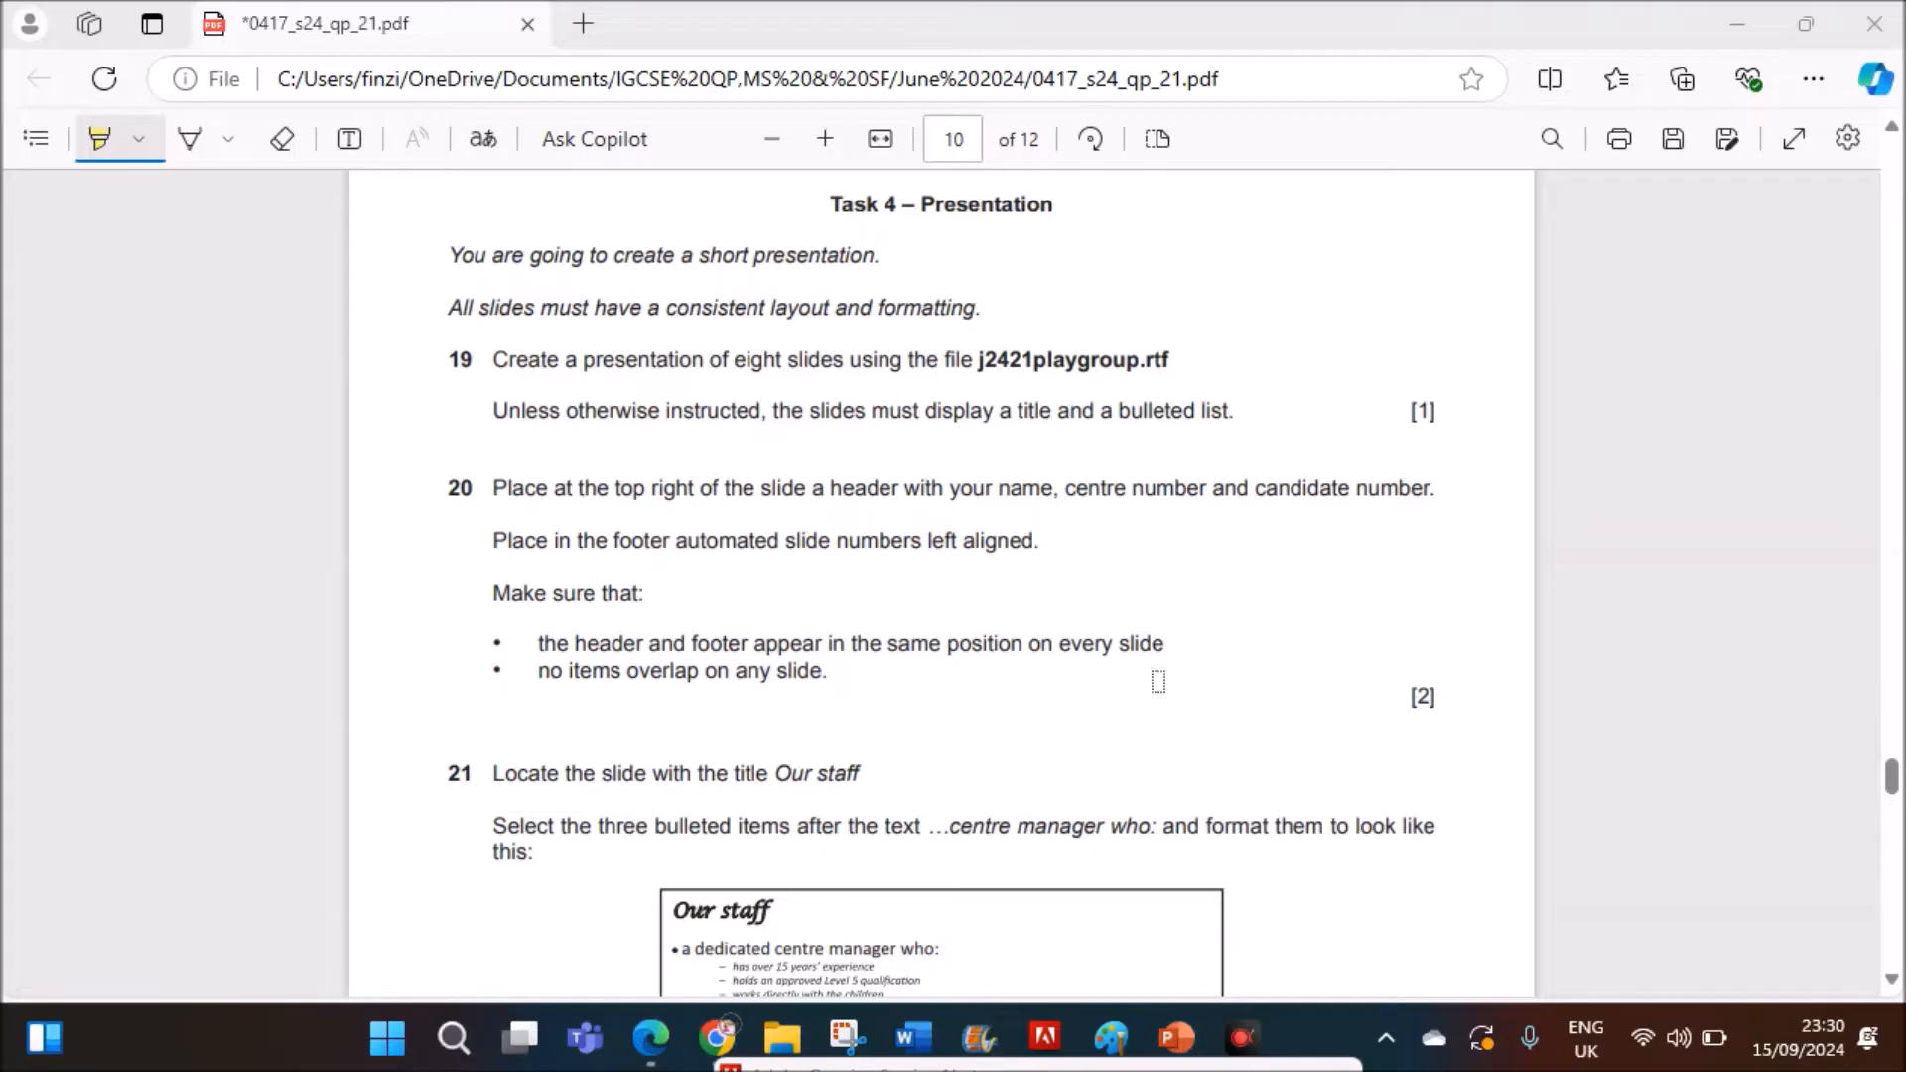
{"action": "mouse_move", "coordinate": [1174, 1039]}
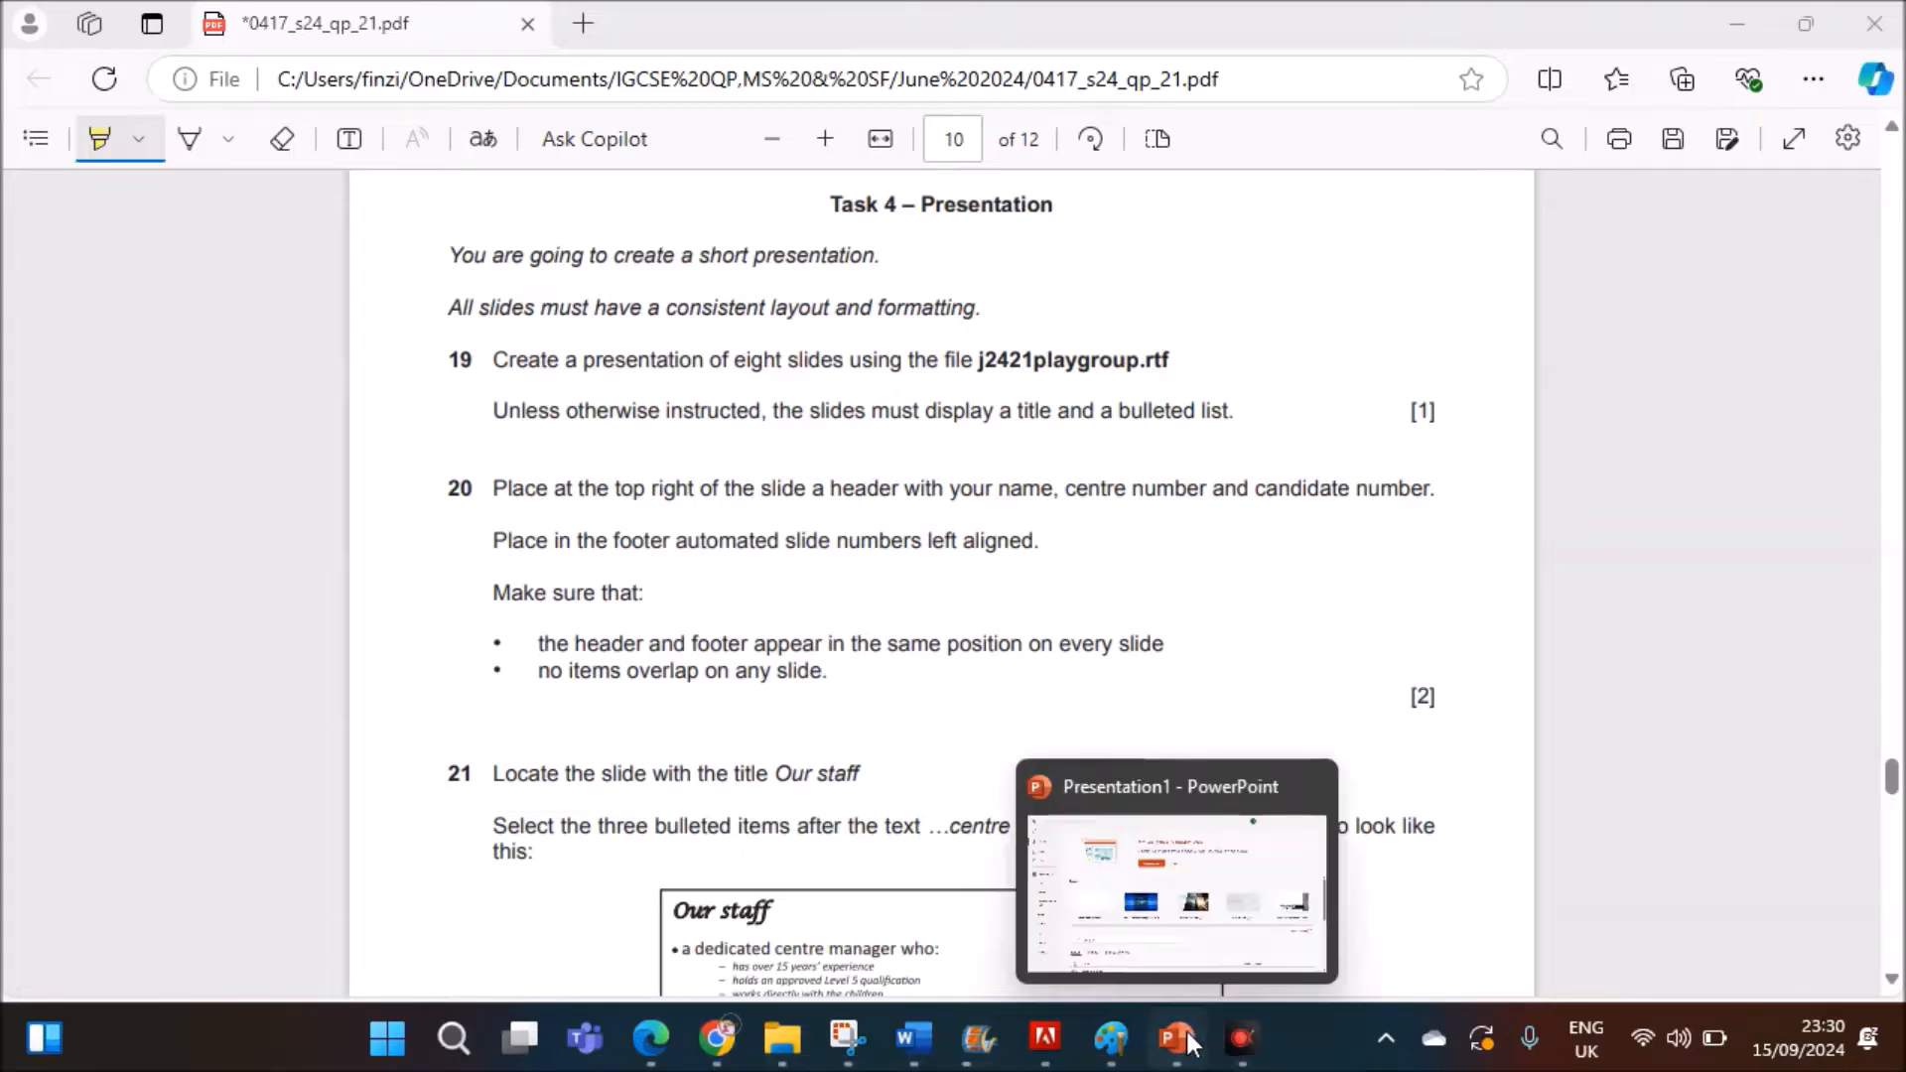
- Switch to PowerPoint and create a blank presentation from the Home screen
{"action": "left_click", "coordinate": [1172, 1038]}
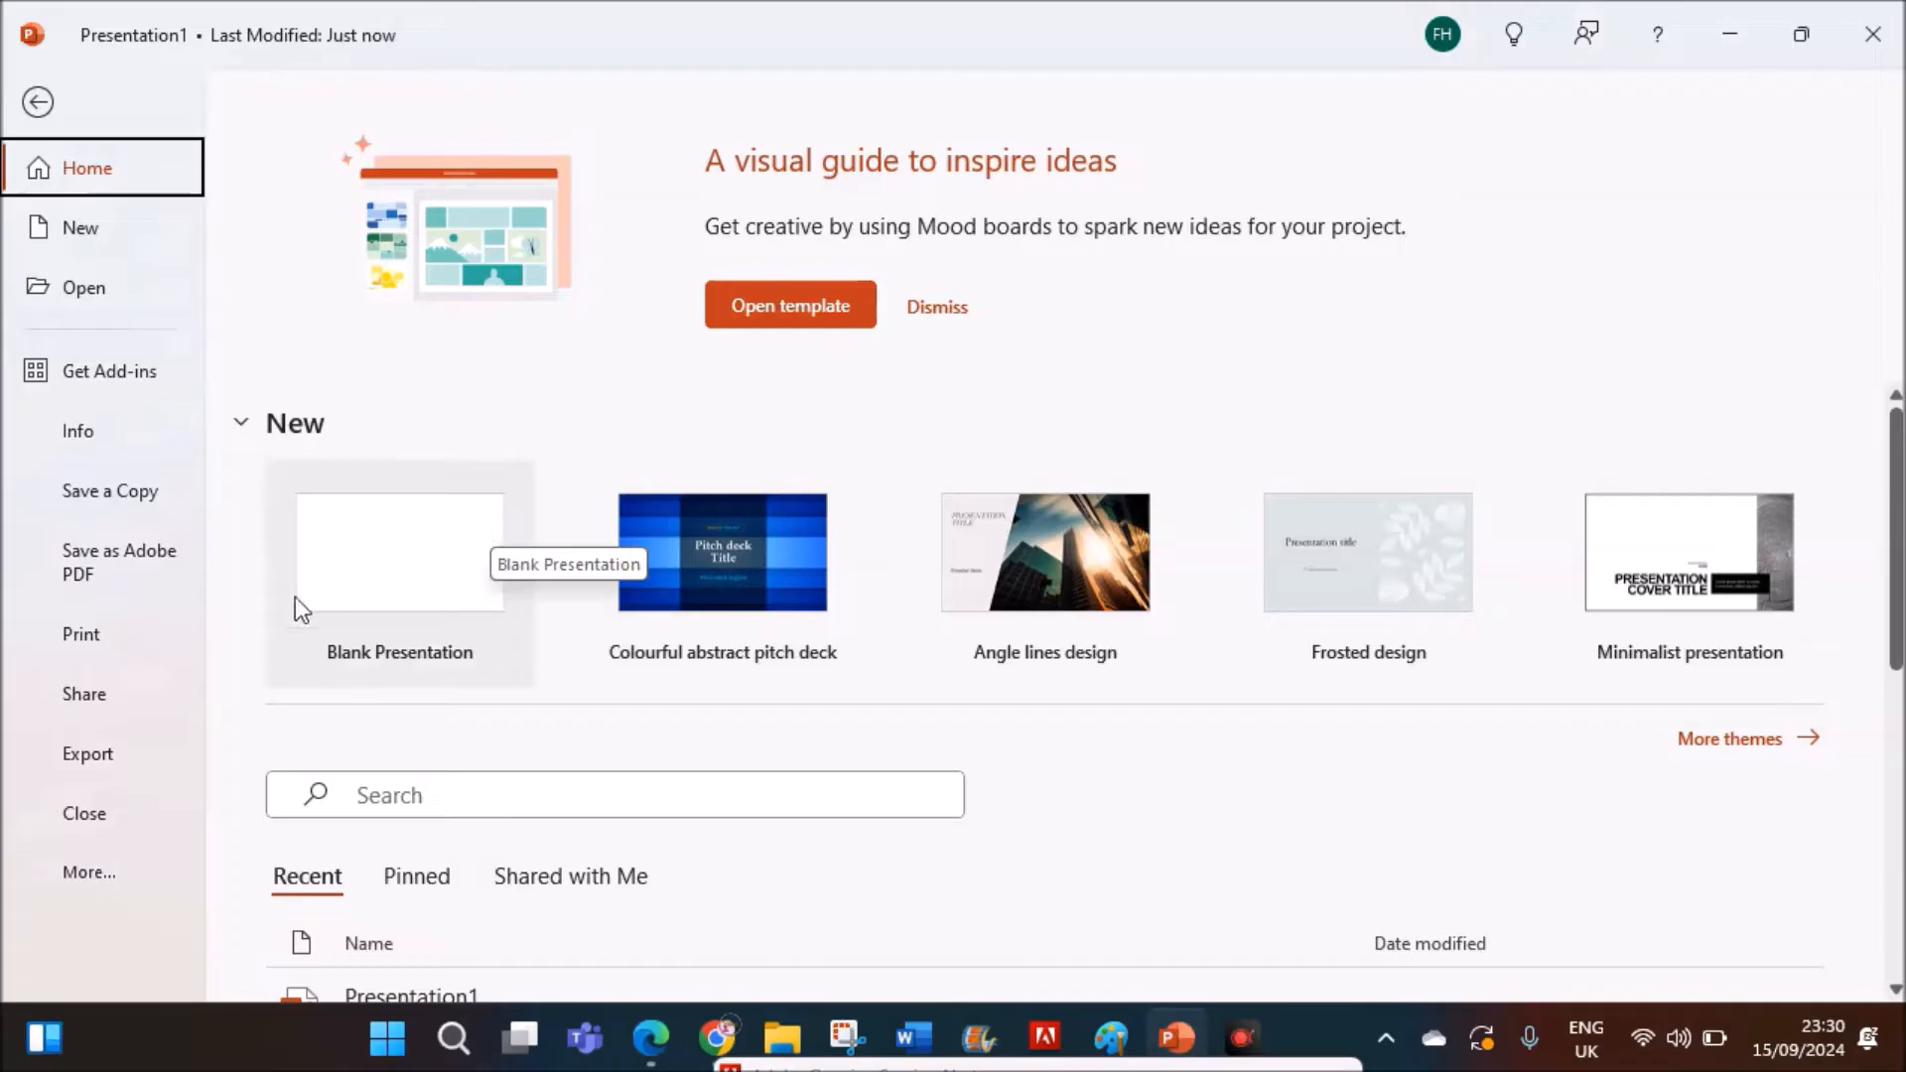
{"action": "left_click", "coordinate": [399, 552]}
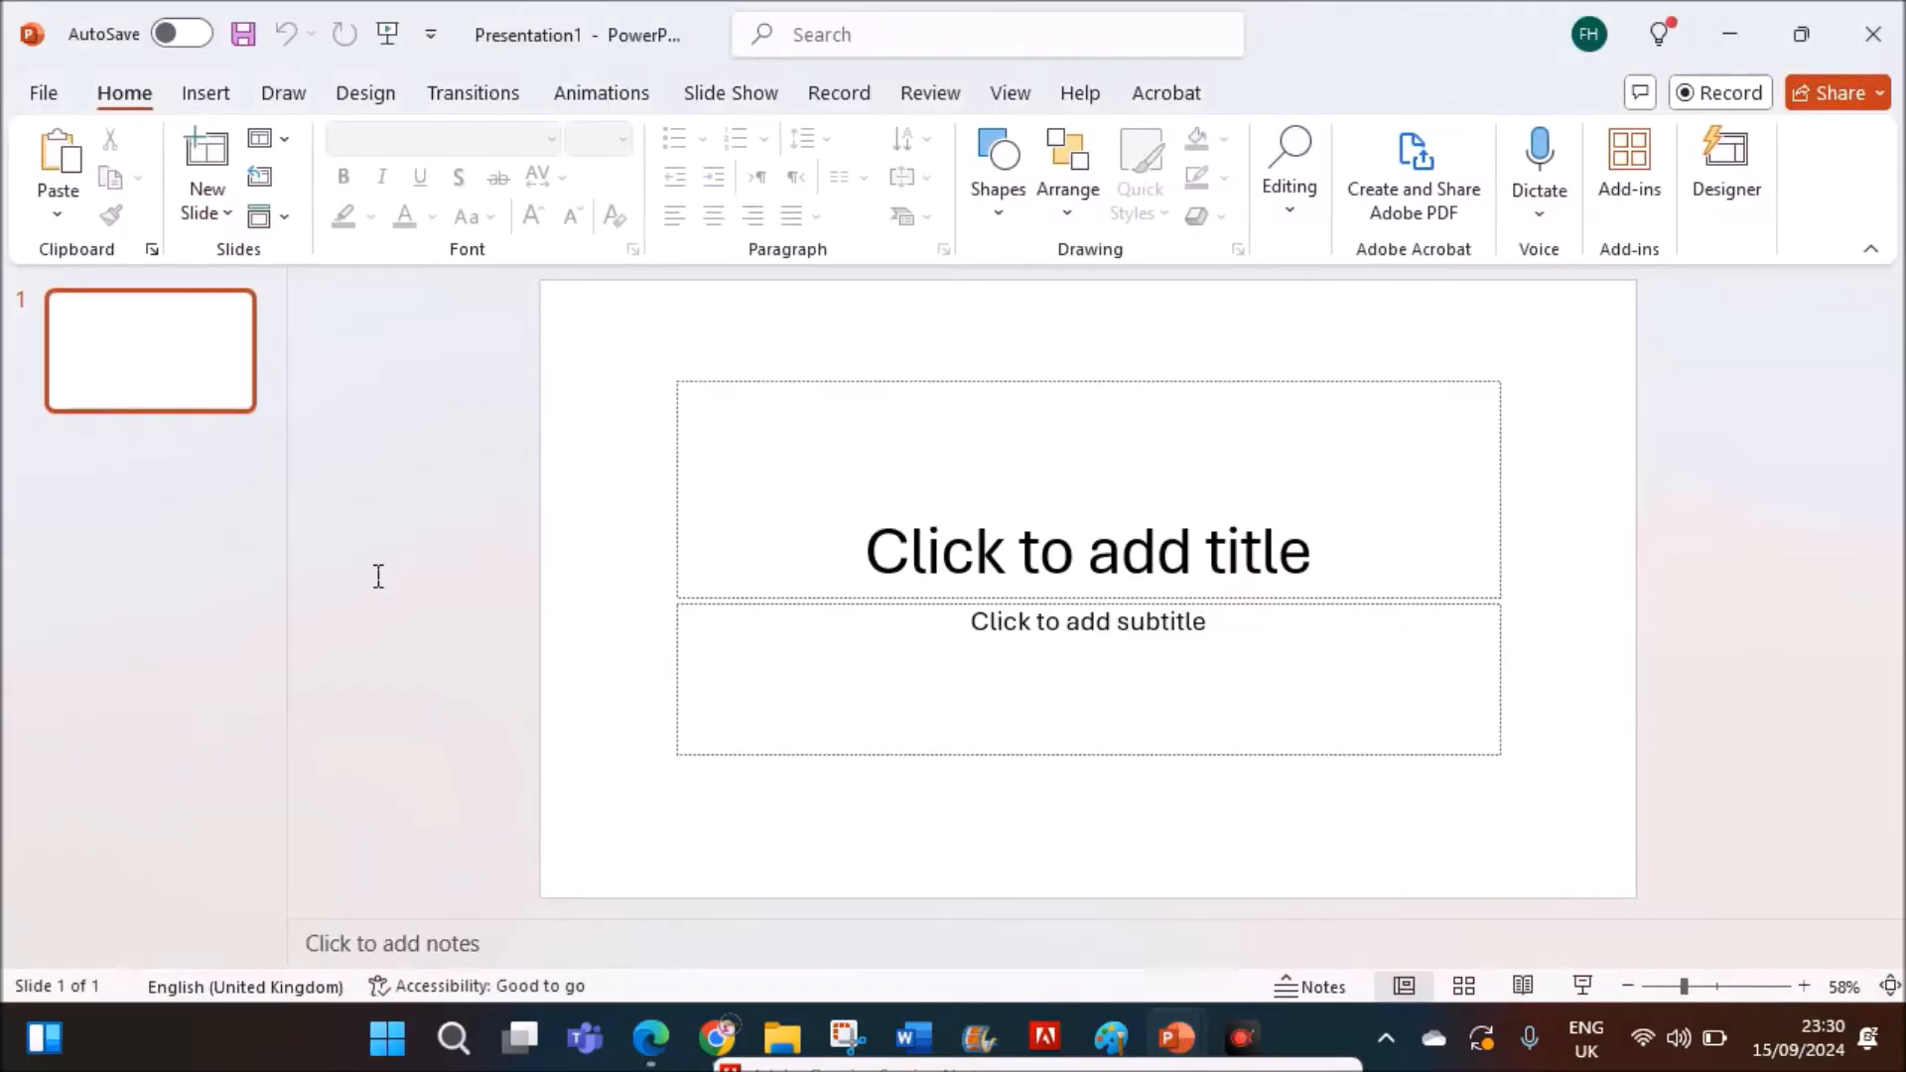
{"action": "left_click", "coordinate": [1725, 169]}
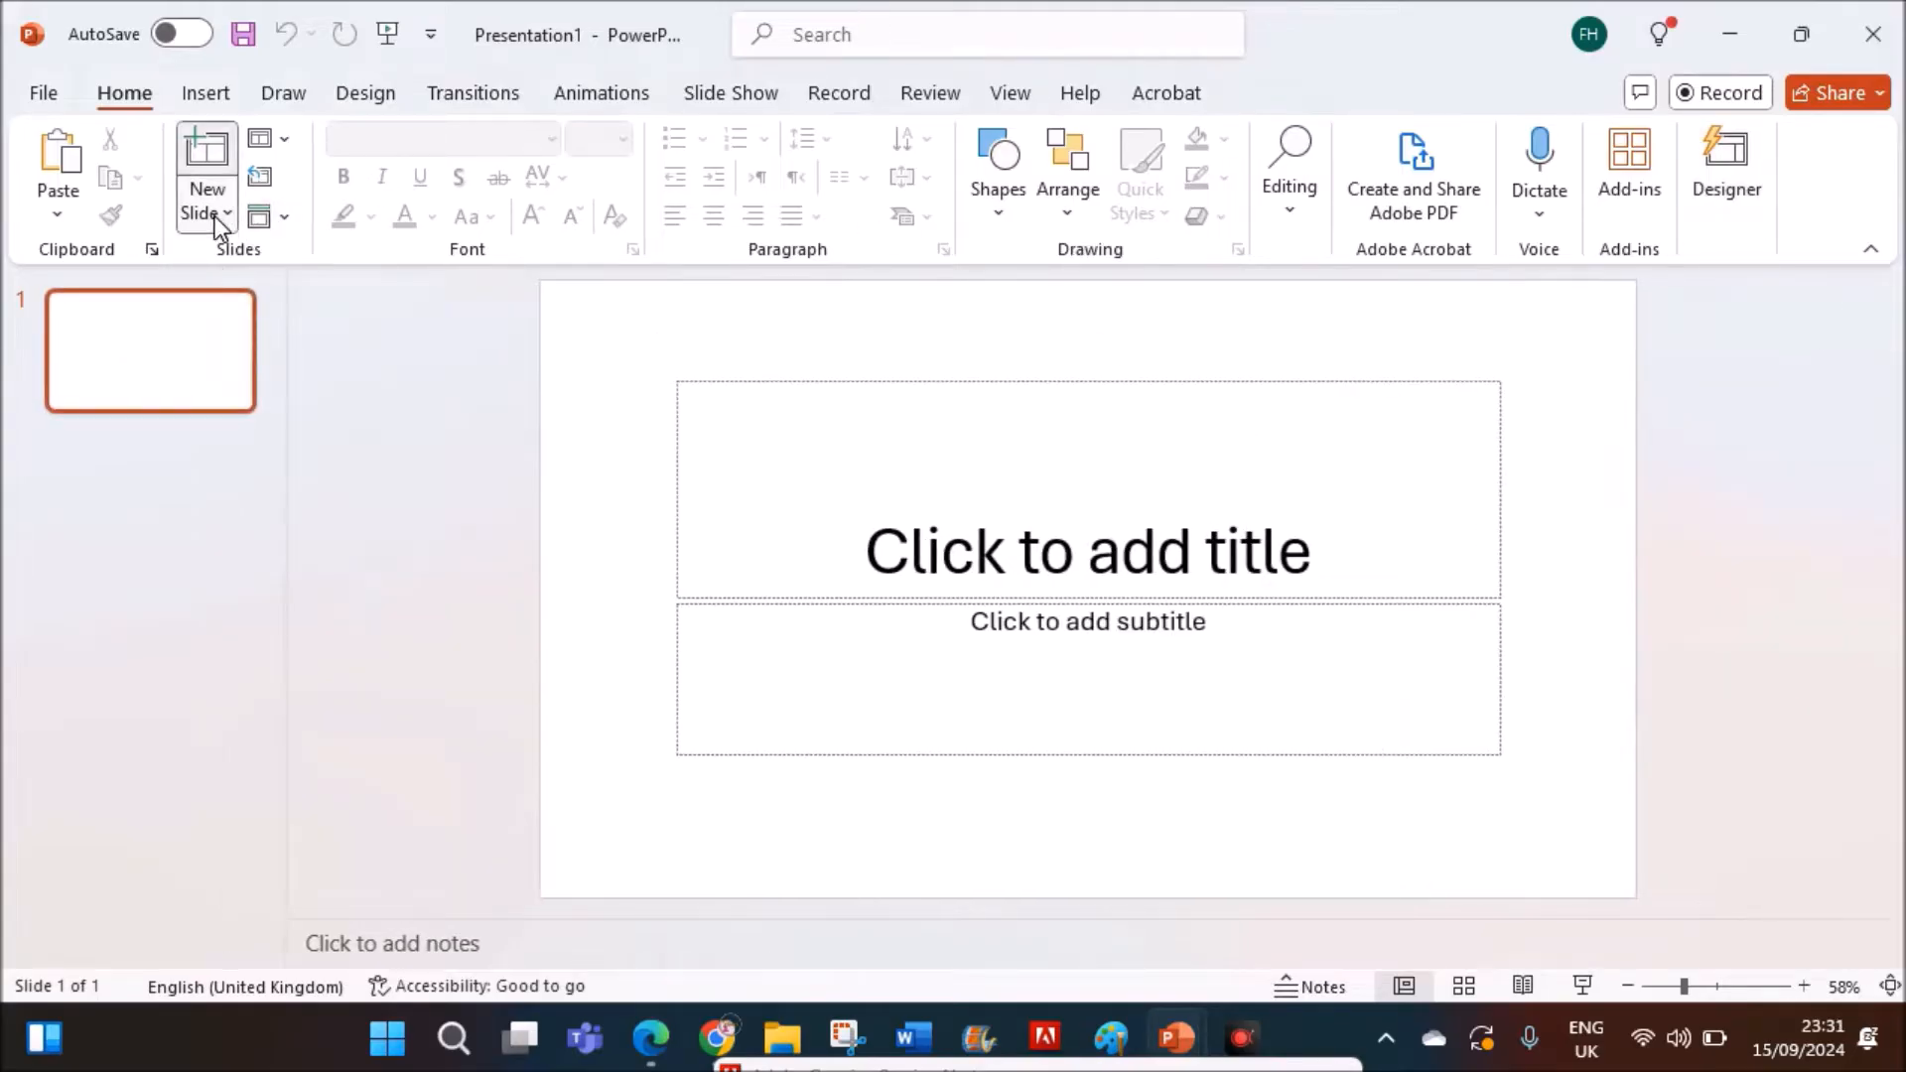
- Insert slides from the j2421playgroup outline in Desktop > June 2024 -21
{"action": "left_click", "coordinate": [205, 212]}
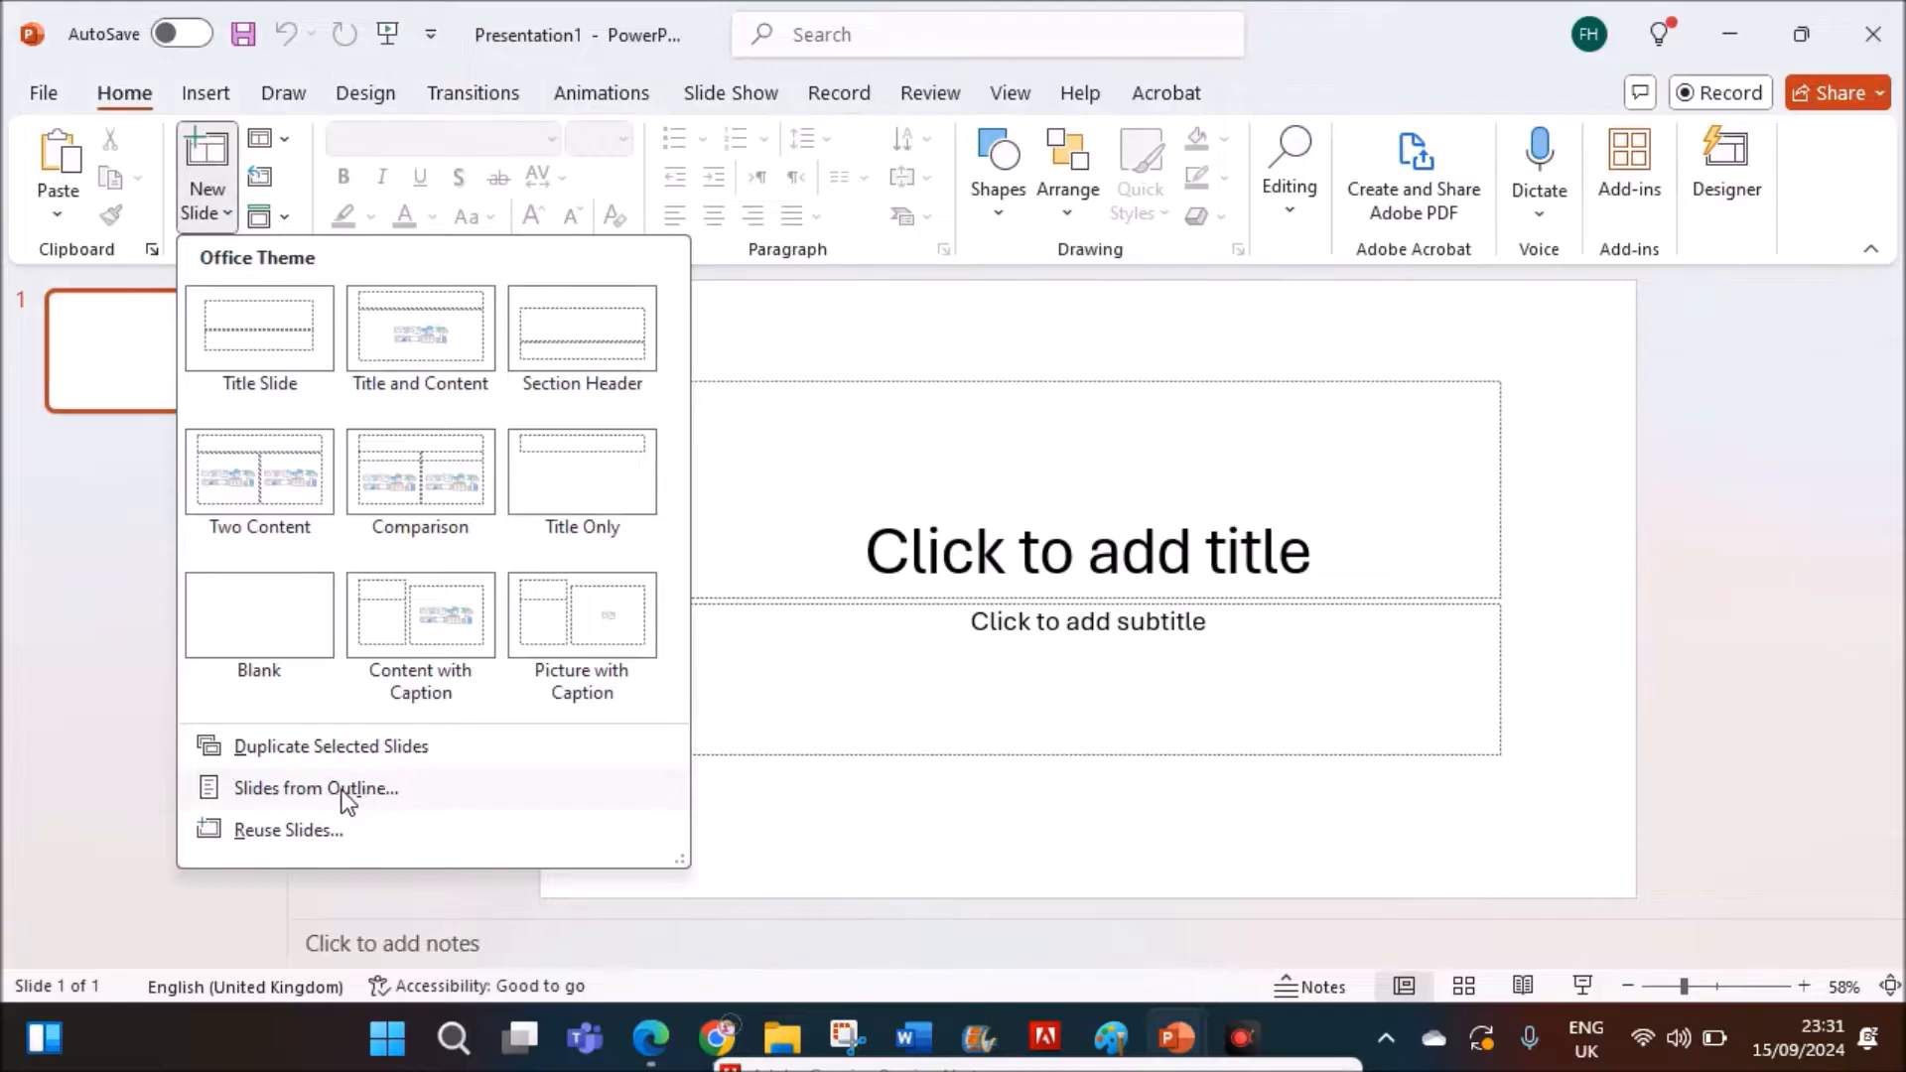
{"action": "left_click", "coordinate": [317, 787]}
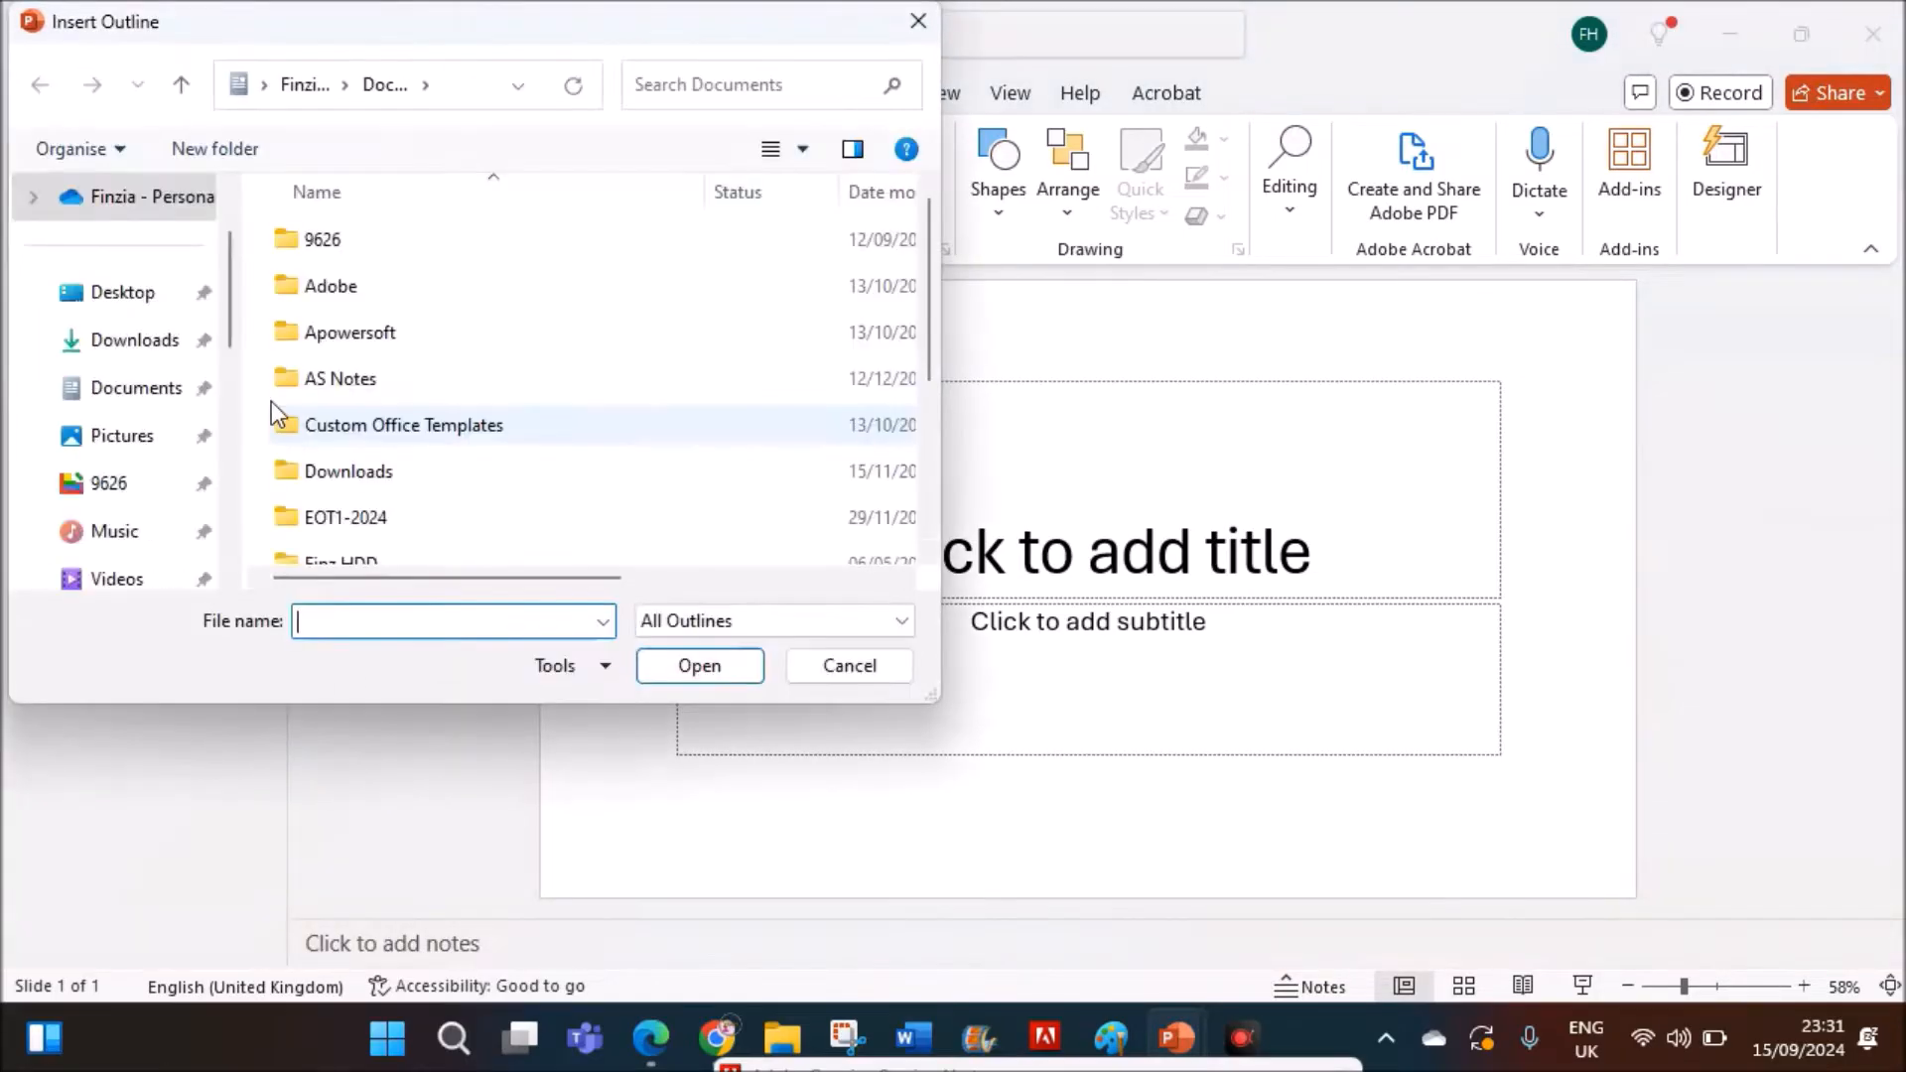
{"action": "left_click", "coordinate": [121, 292]}
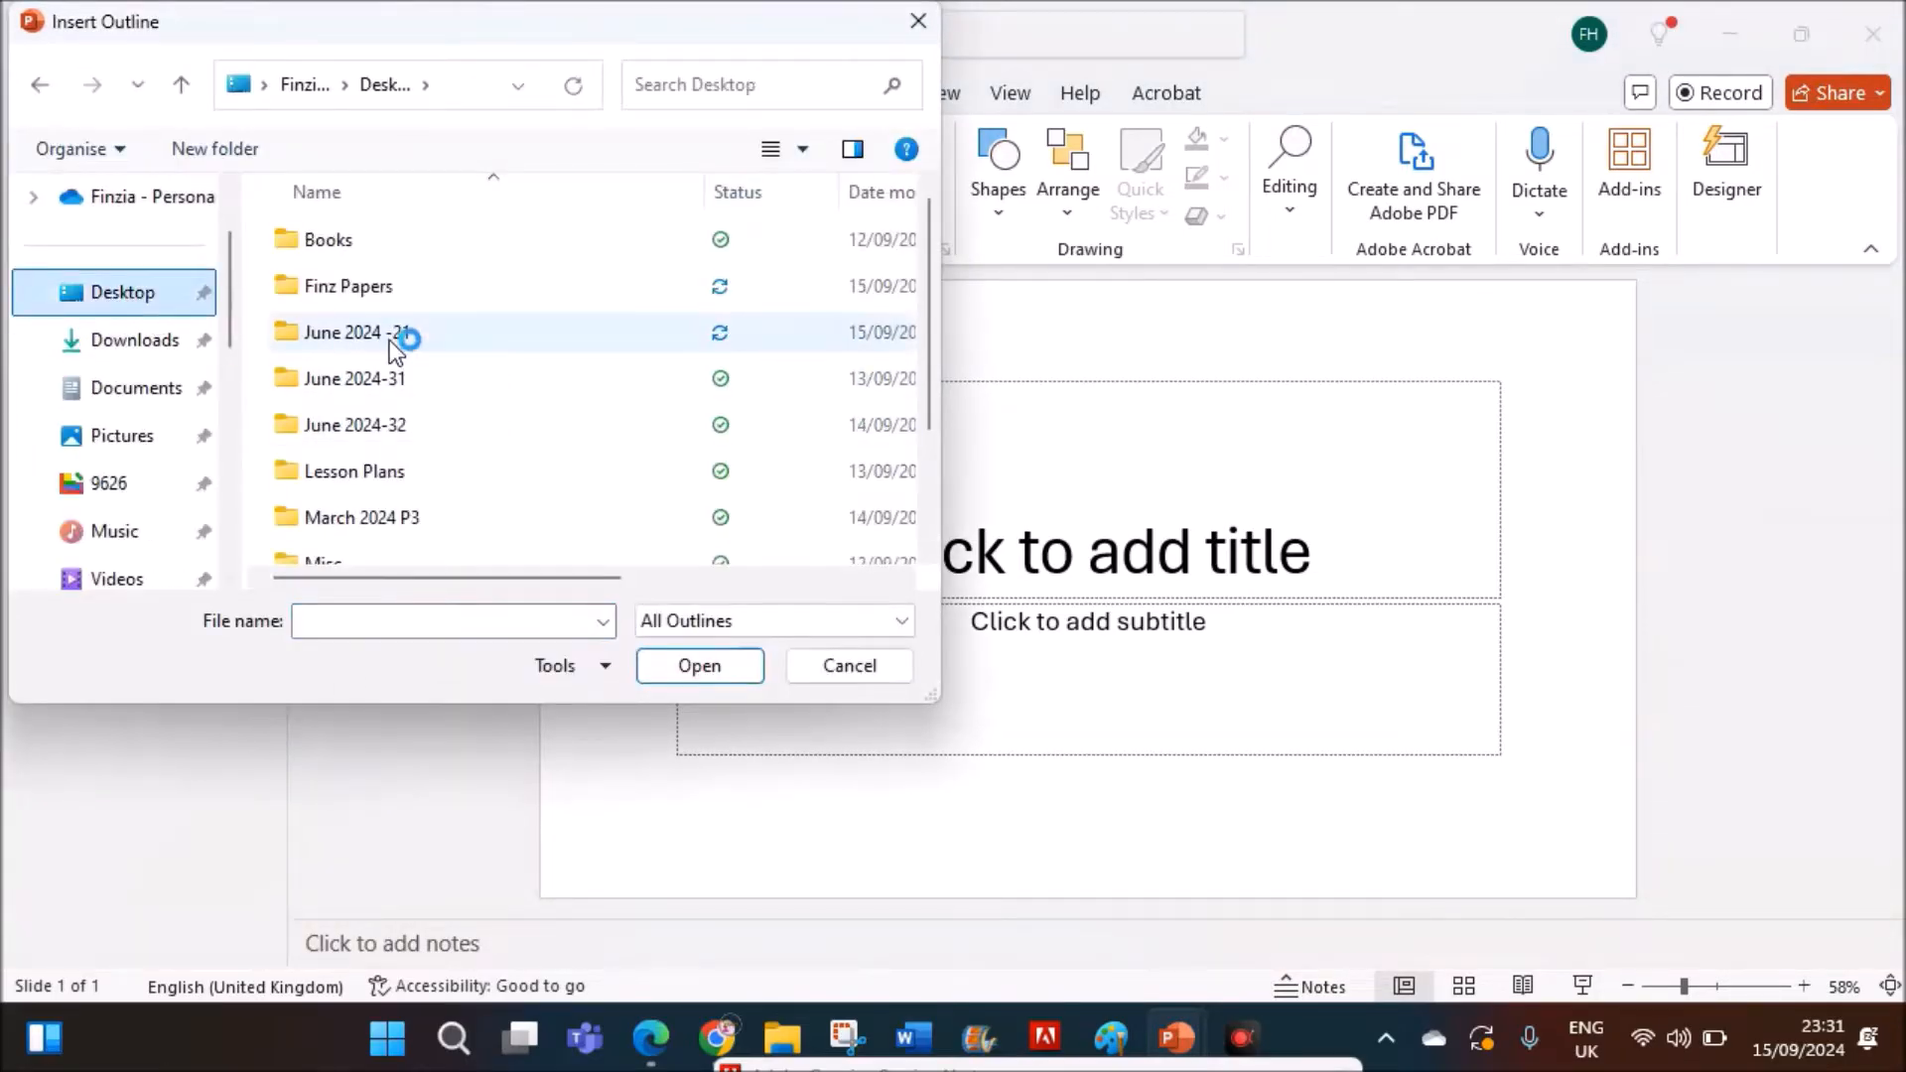
{"action": "double_click", "coordinate": [354, 332]}
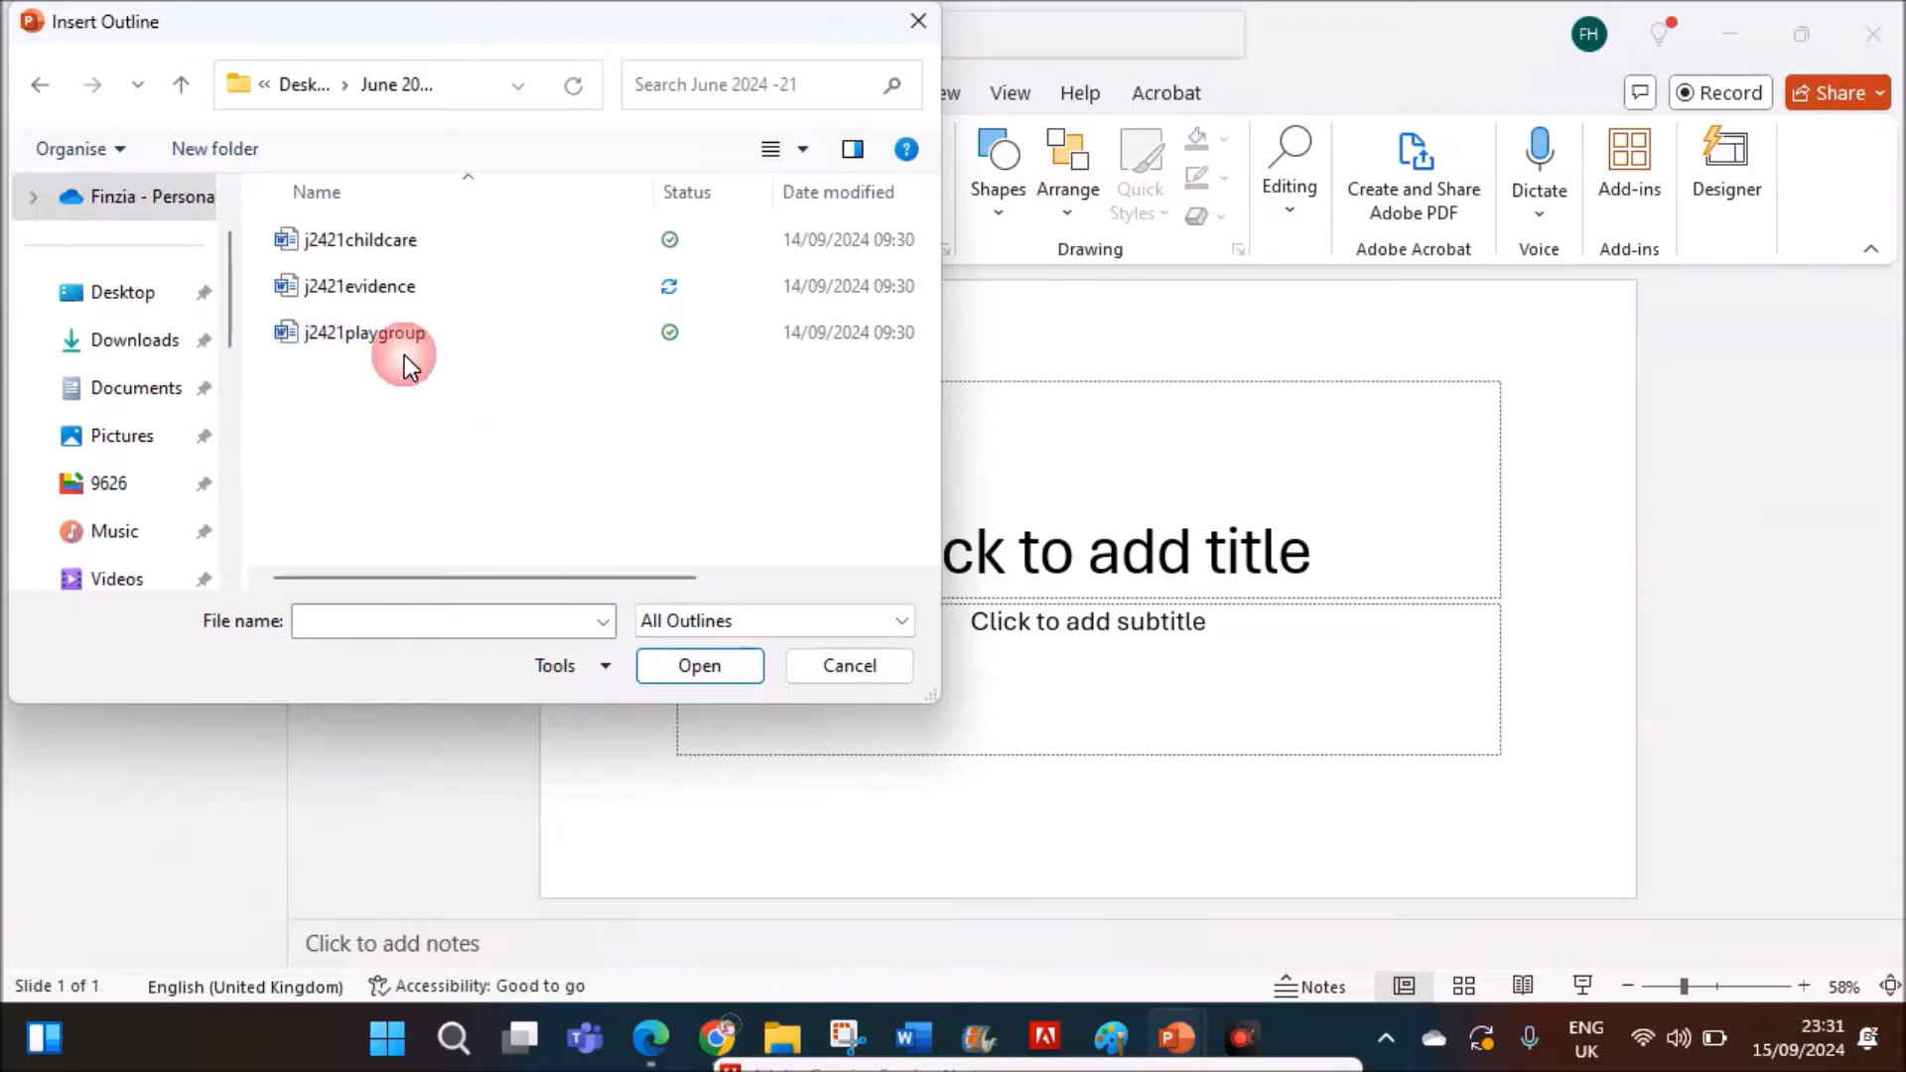
{"action": "left_click", "coordinate": [363, 331]}
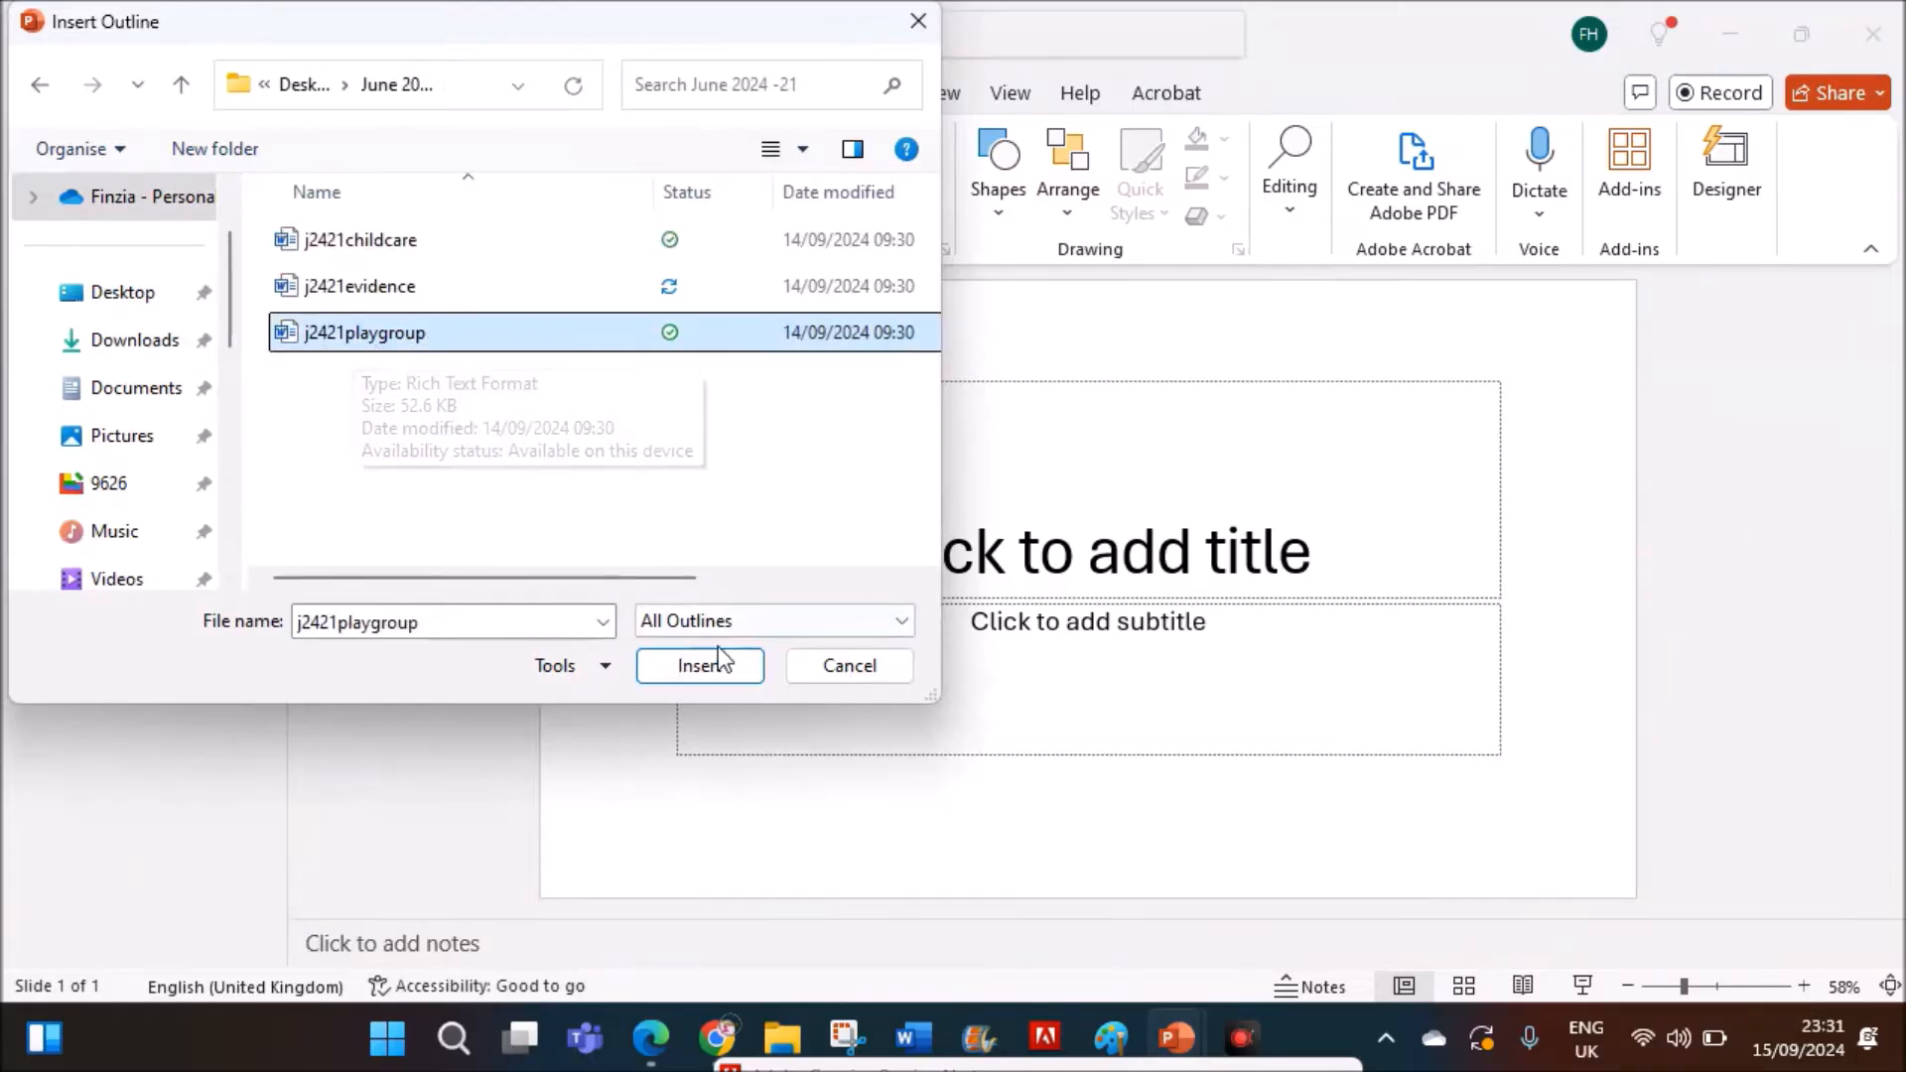
{"action": "left_click", "coordinate": [699, 665]}
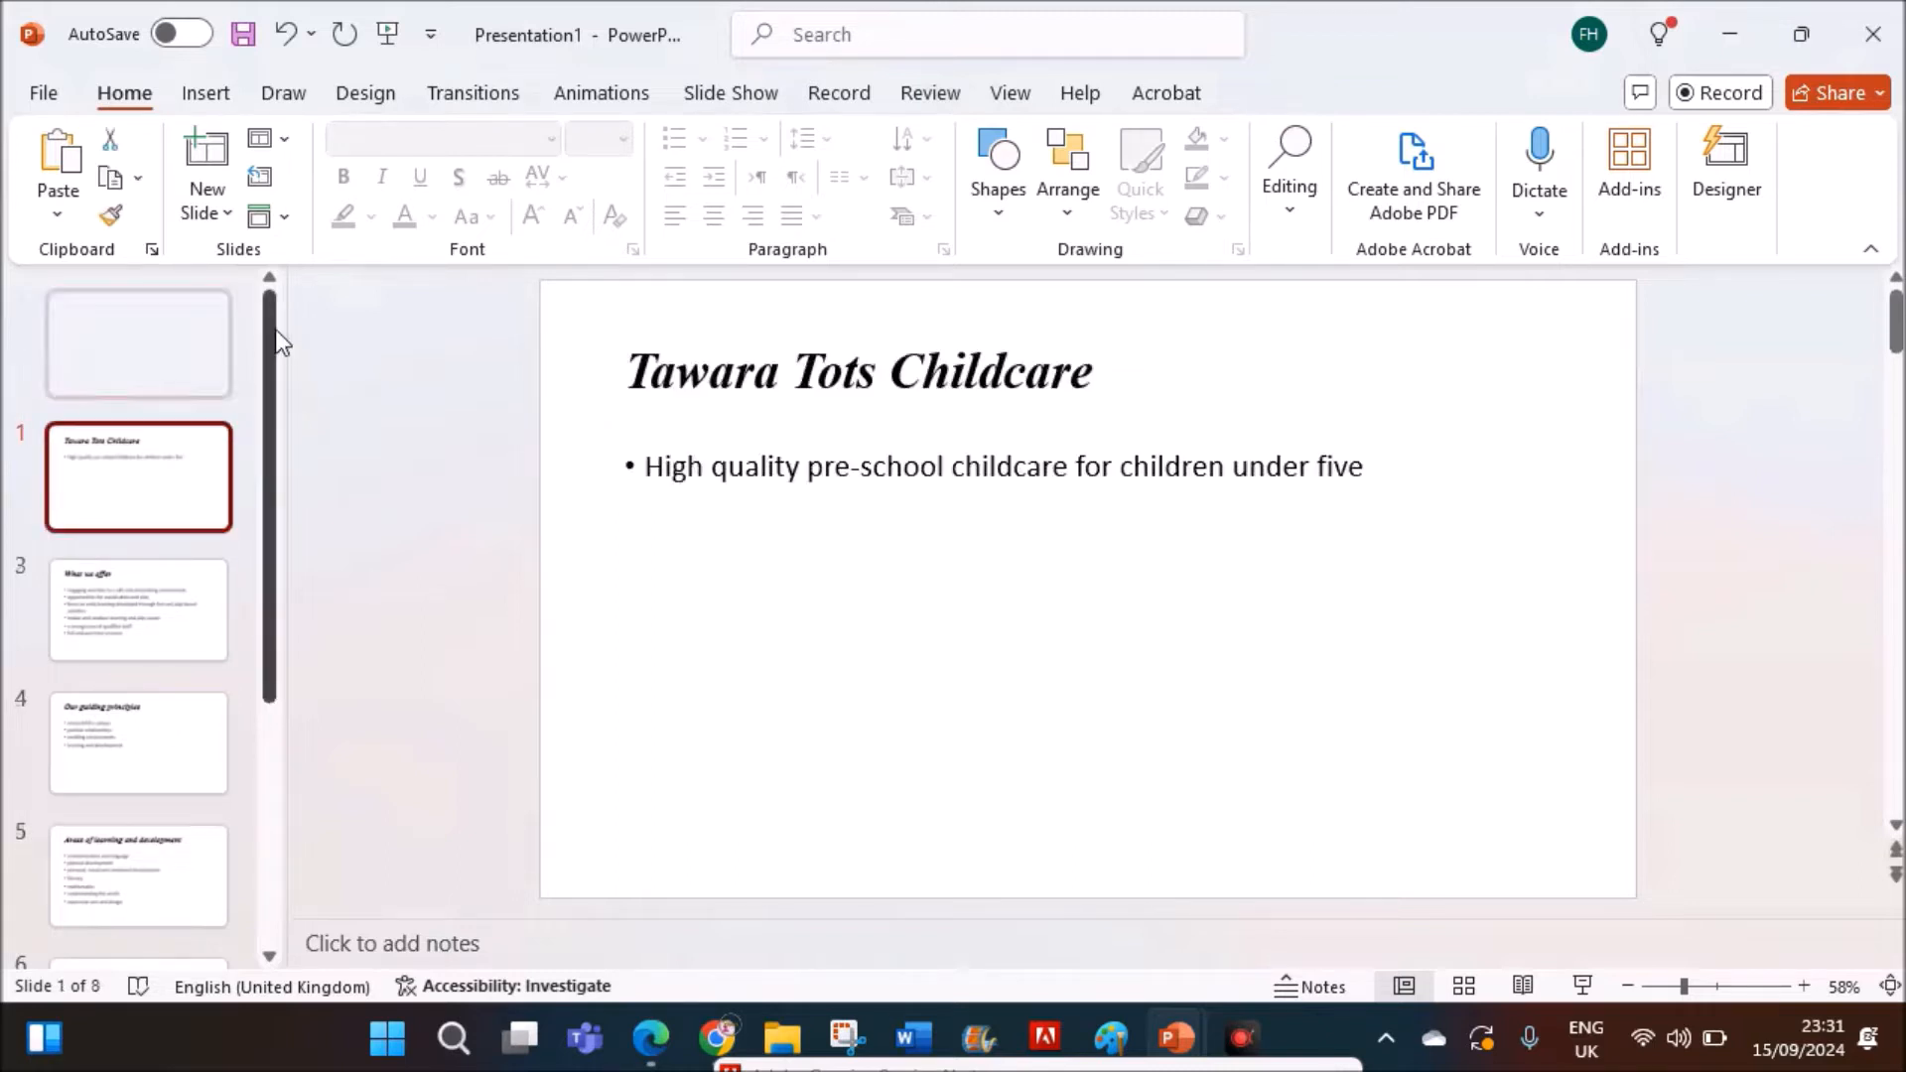
{"action": "scroll", "scroll_direction": "down", "scroll_amount": 3}
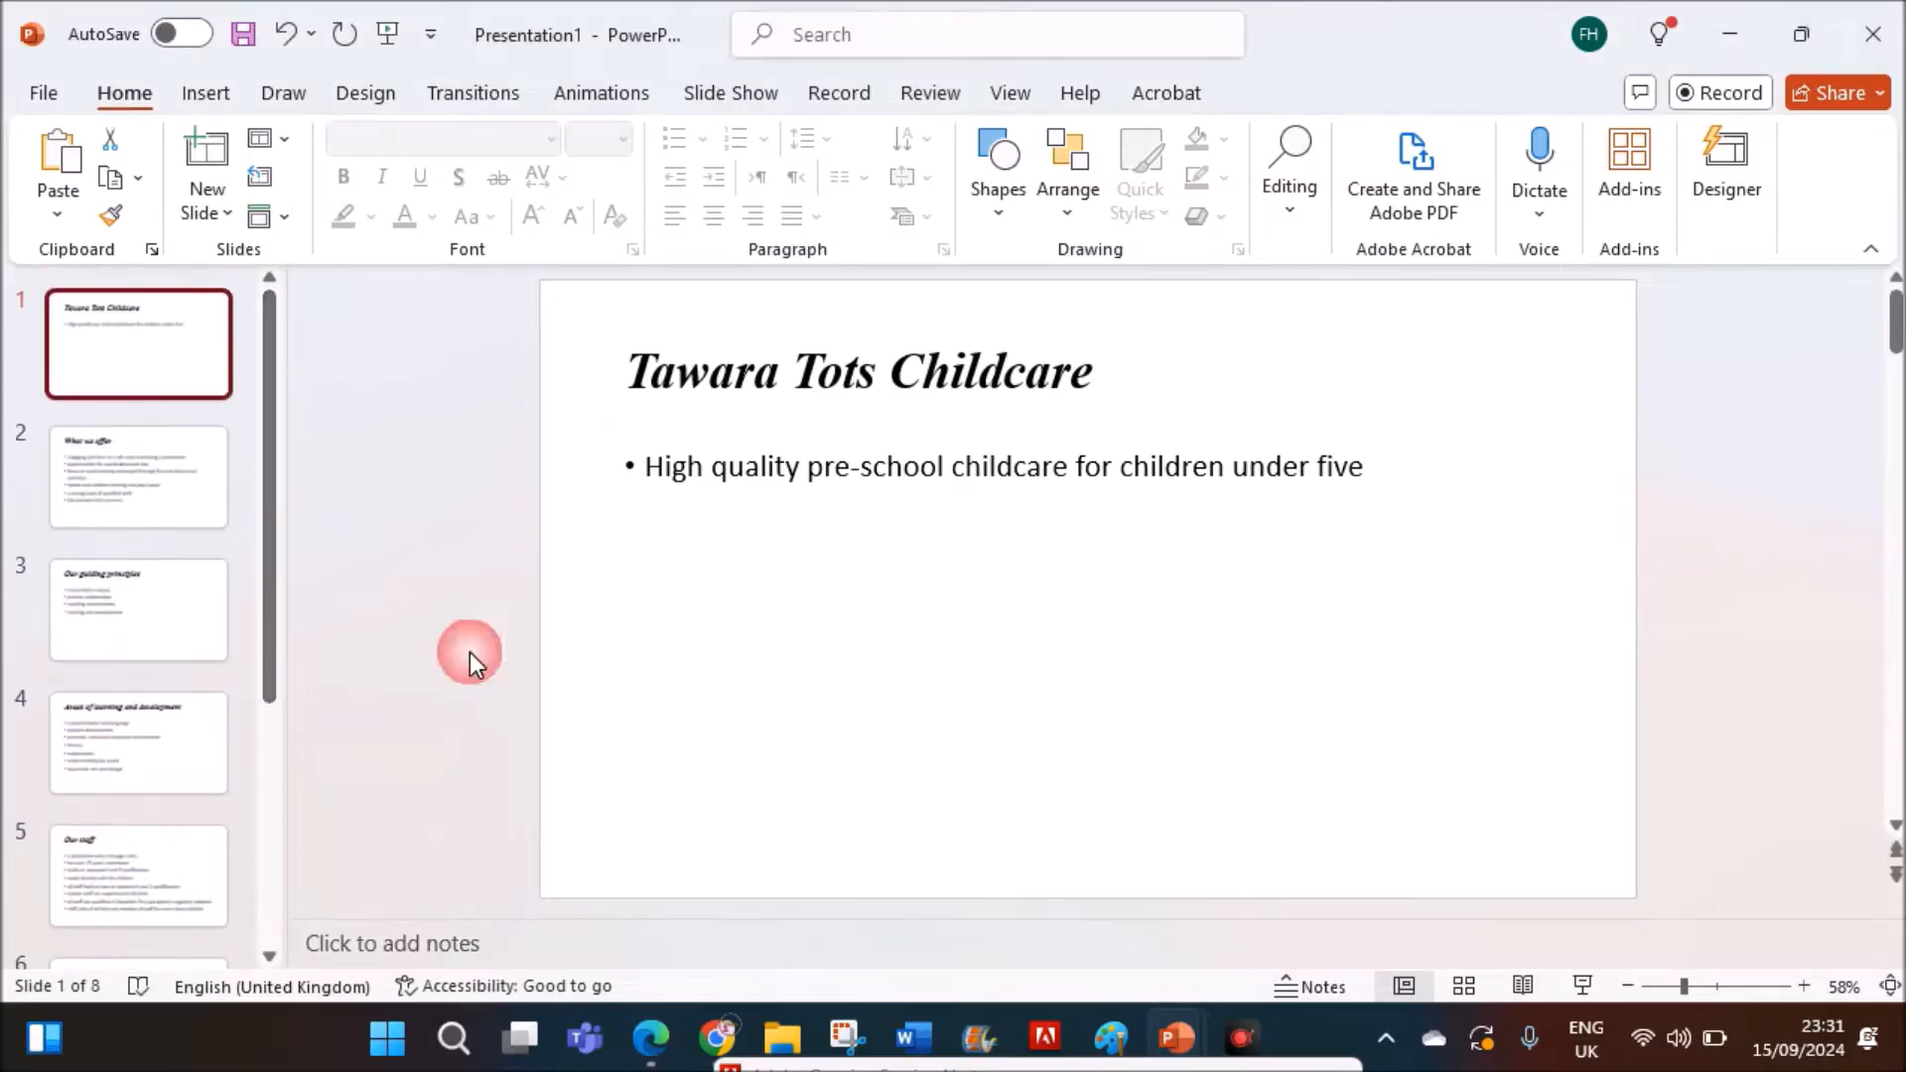
- Highlight 'Unless otherwise instructed, the slides must display a title and a bulleted list.'
{"action": "left_click", "coordinate": [650, 1039]}
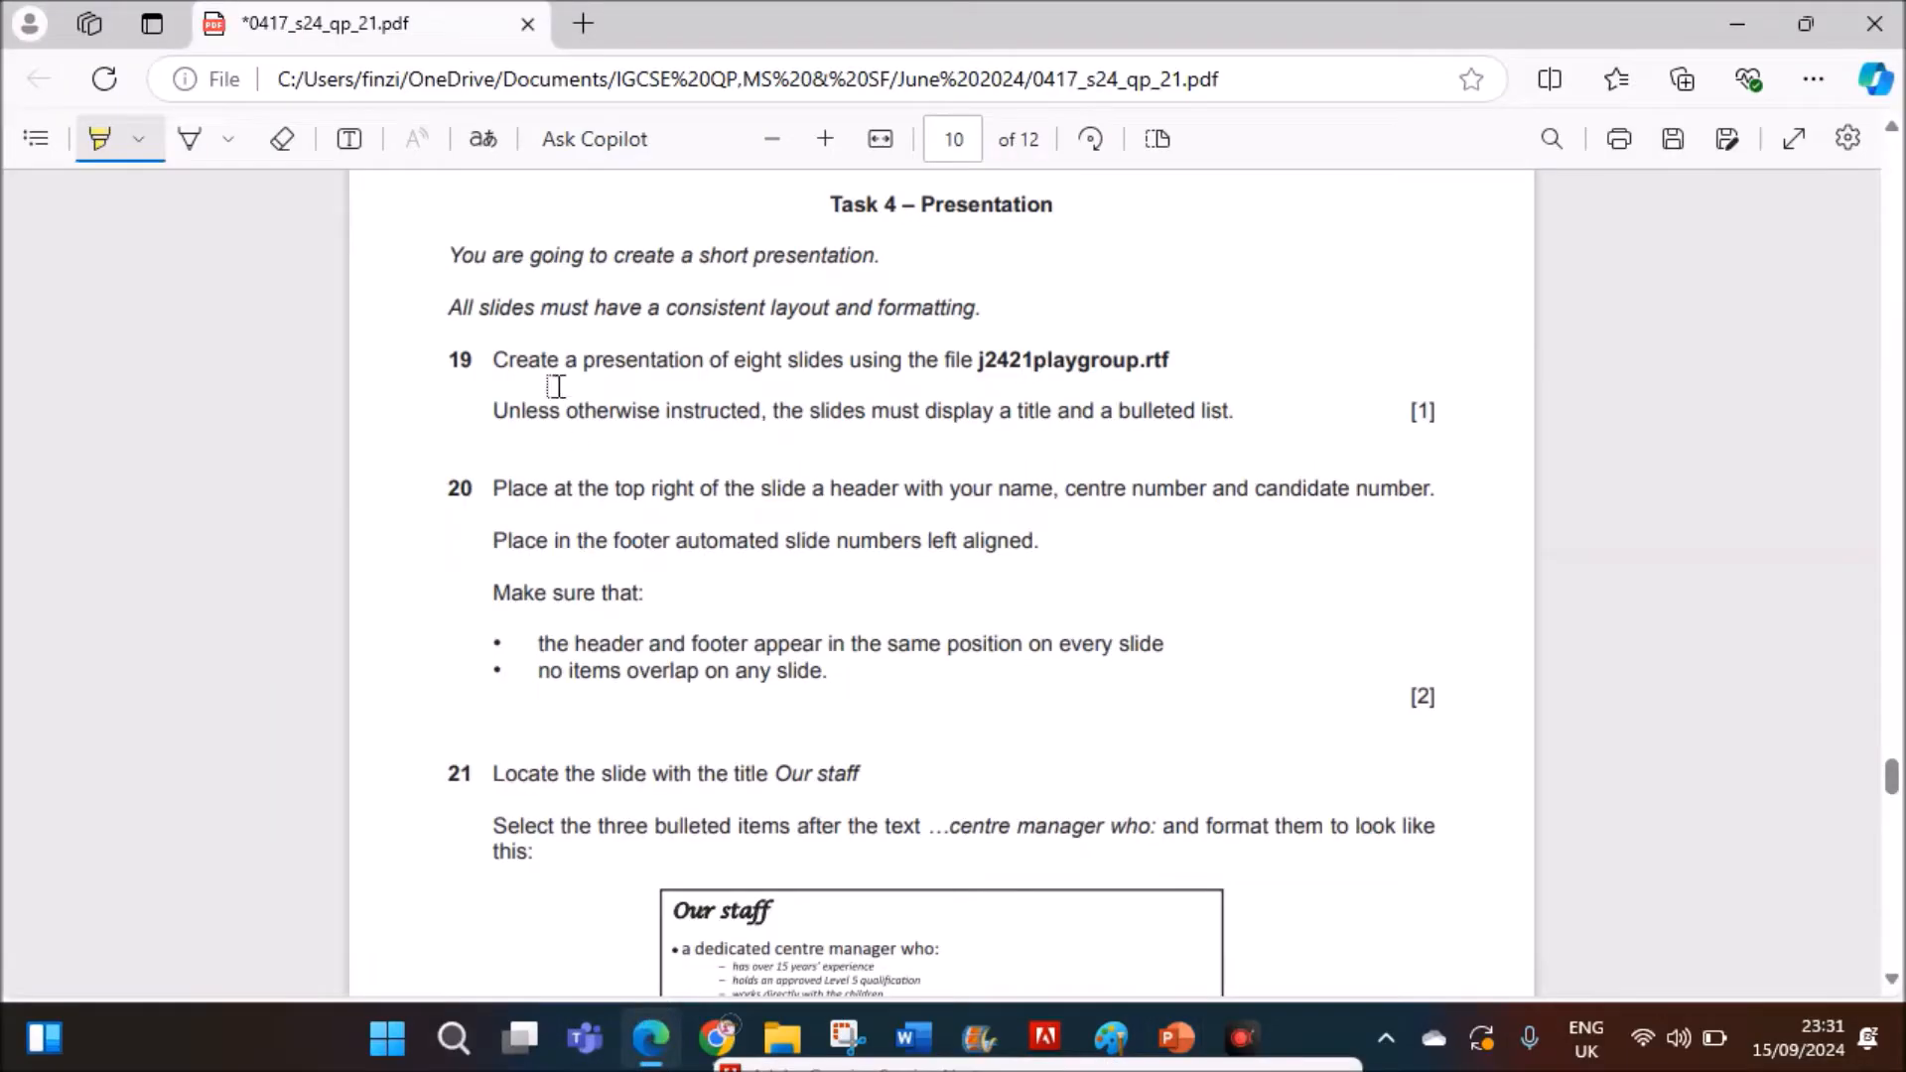
{"action": "left_click_drag", "start_coordinate": [525, 411], "coordinate": [754, 411]}
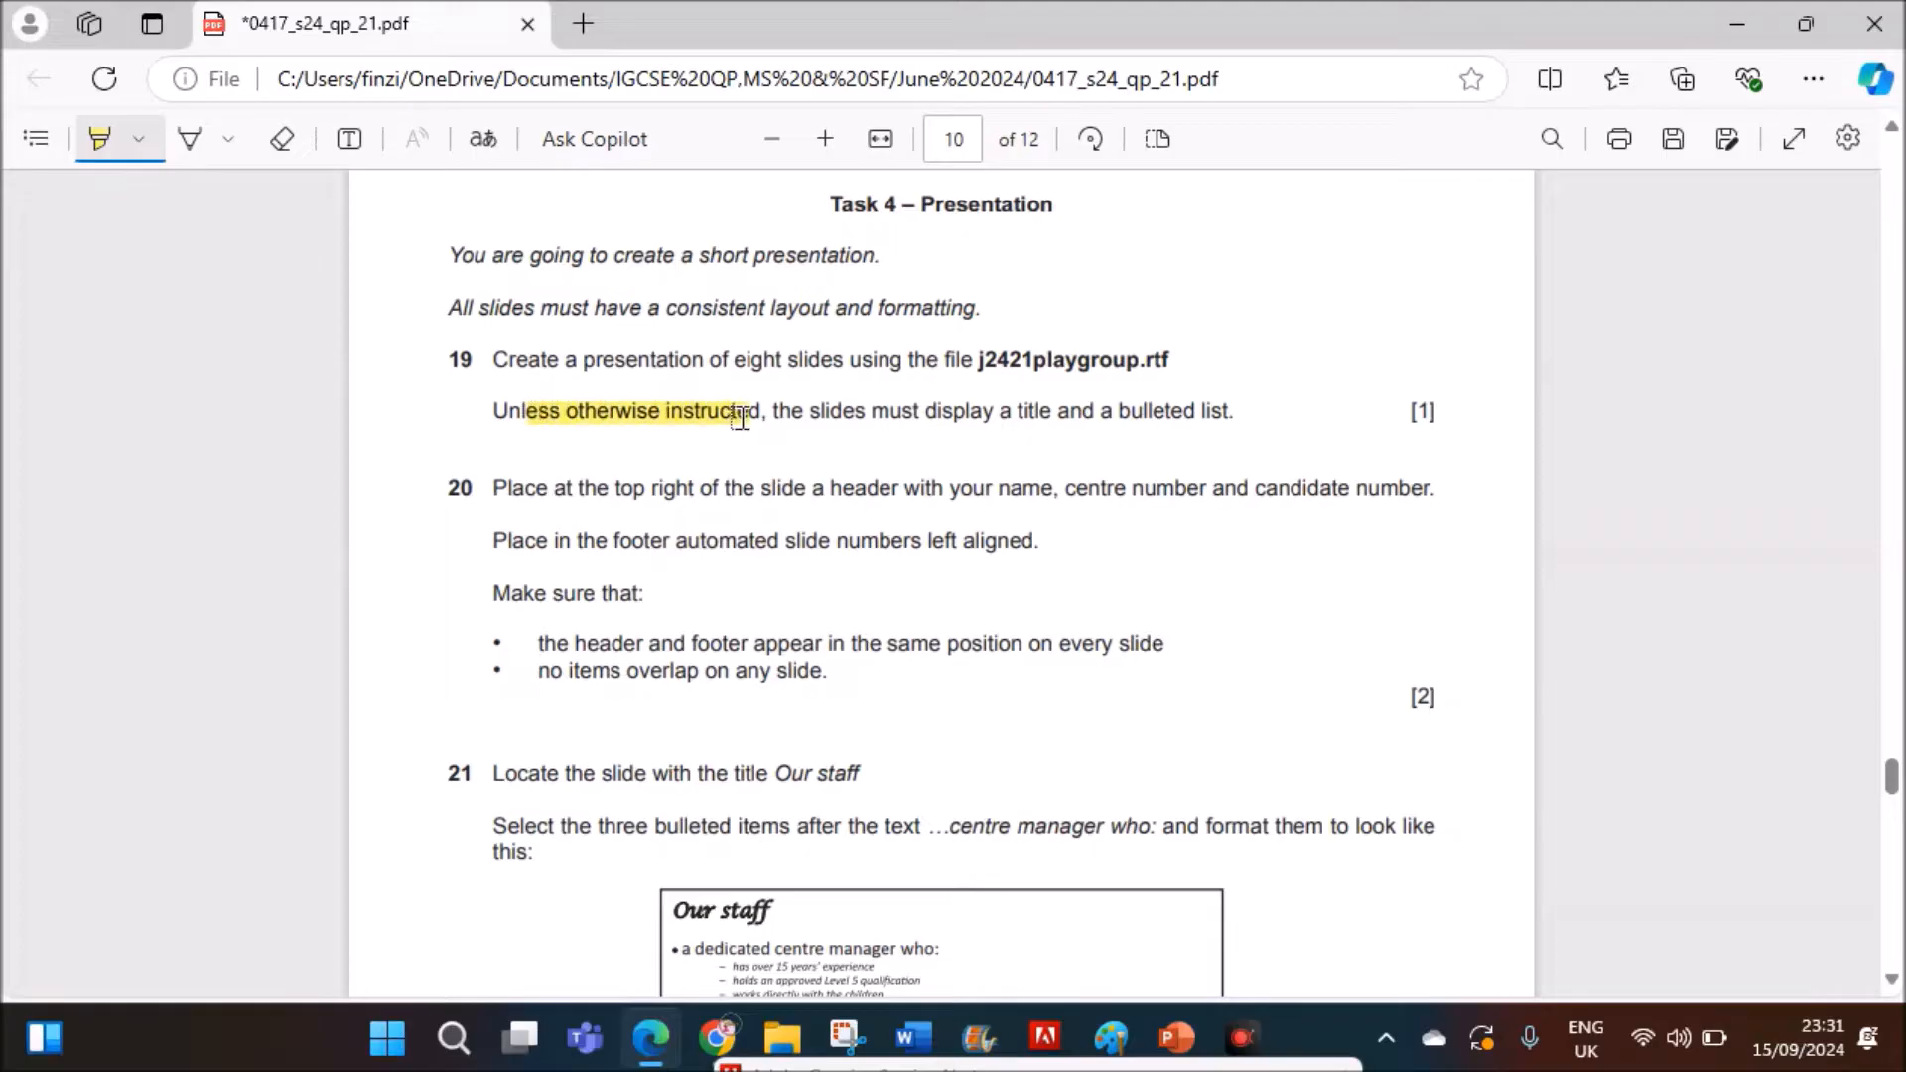
{"action": "left_click_drag", "start_coordinate": [739, 411], "coordinate": [1228, 411]}
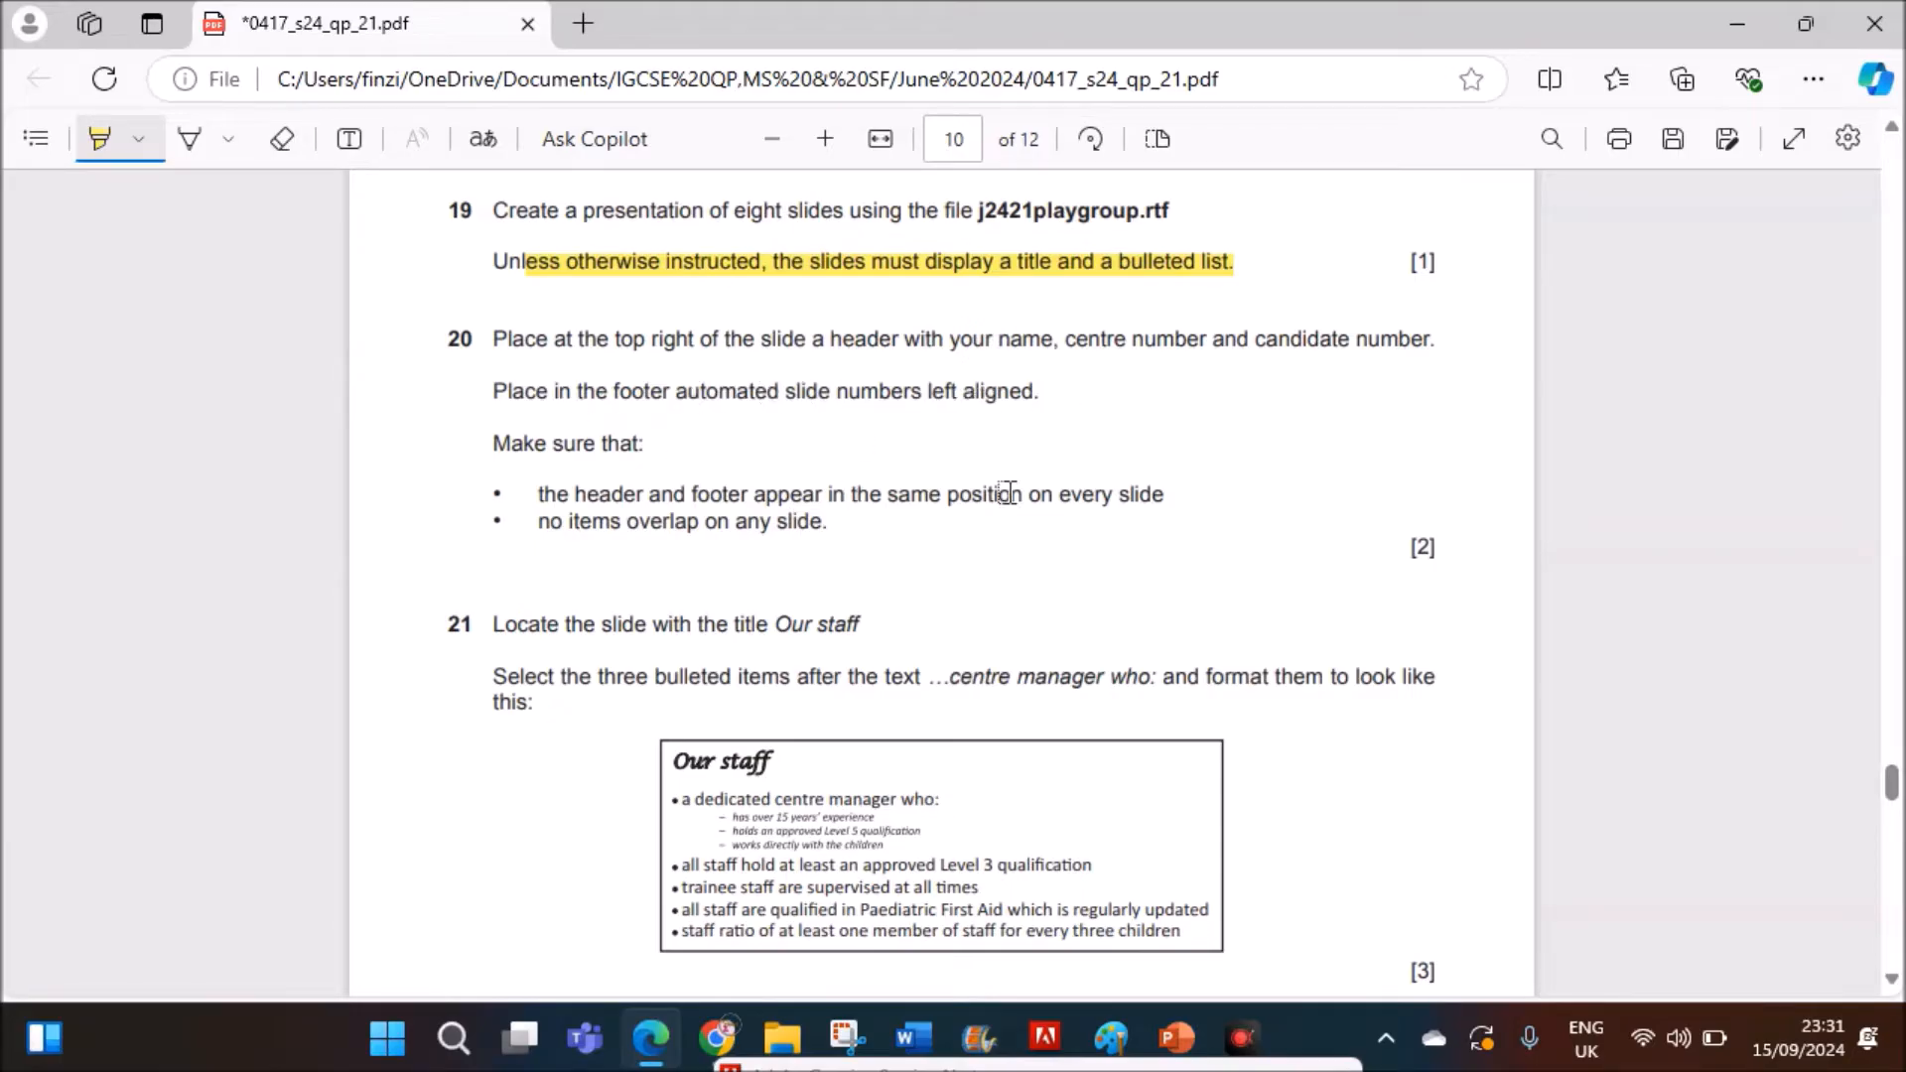
{"action": "mouse_move", "coordinate": [1174, 1039]}
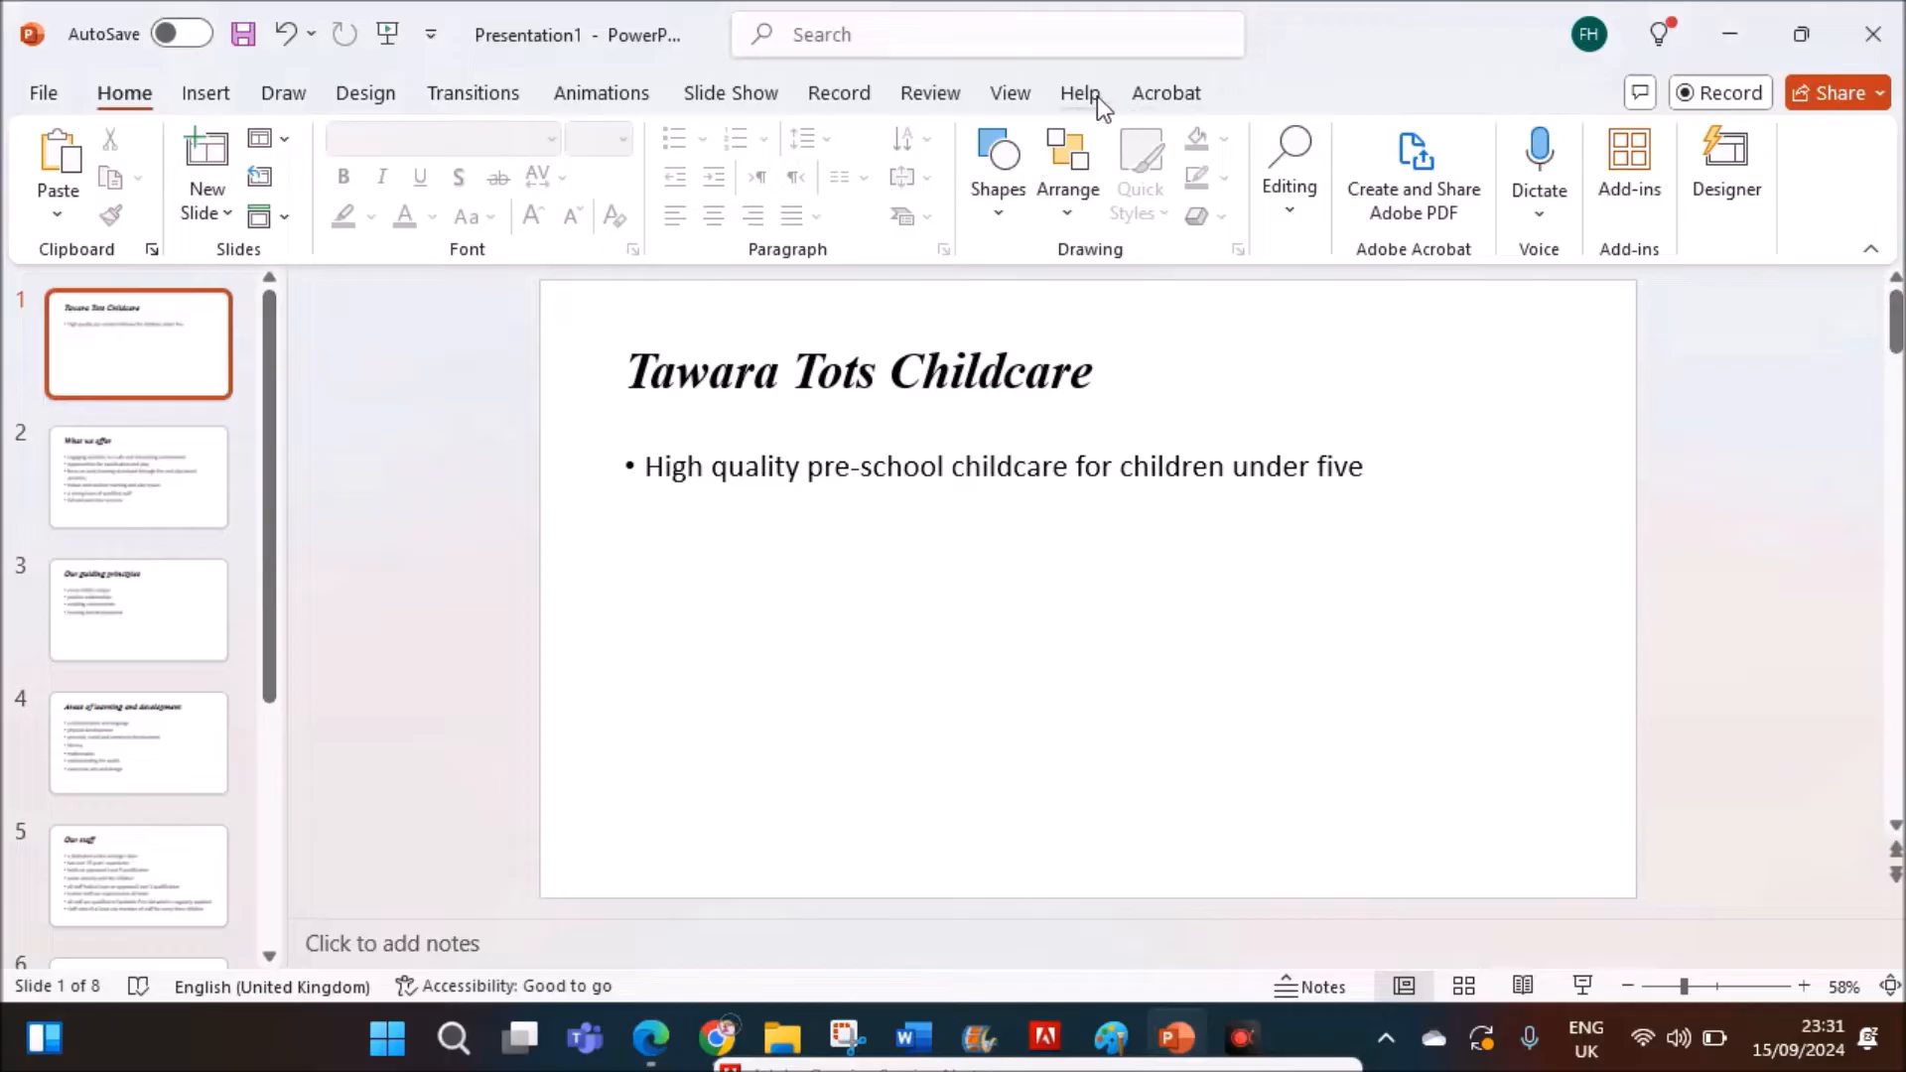
- In Slide Master view, delete the master's date, footer and slide number placeholders
{"action": "left_click", "coordinate": [1011, 92]}
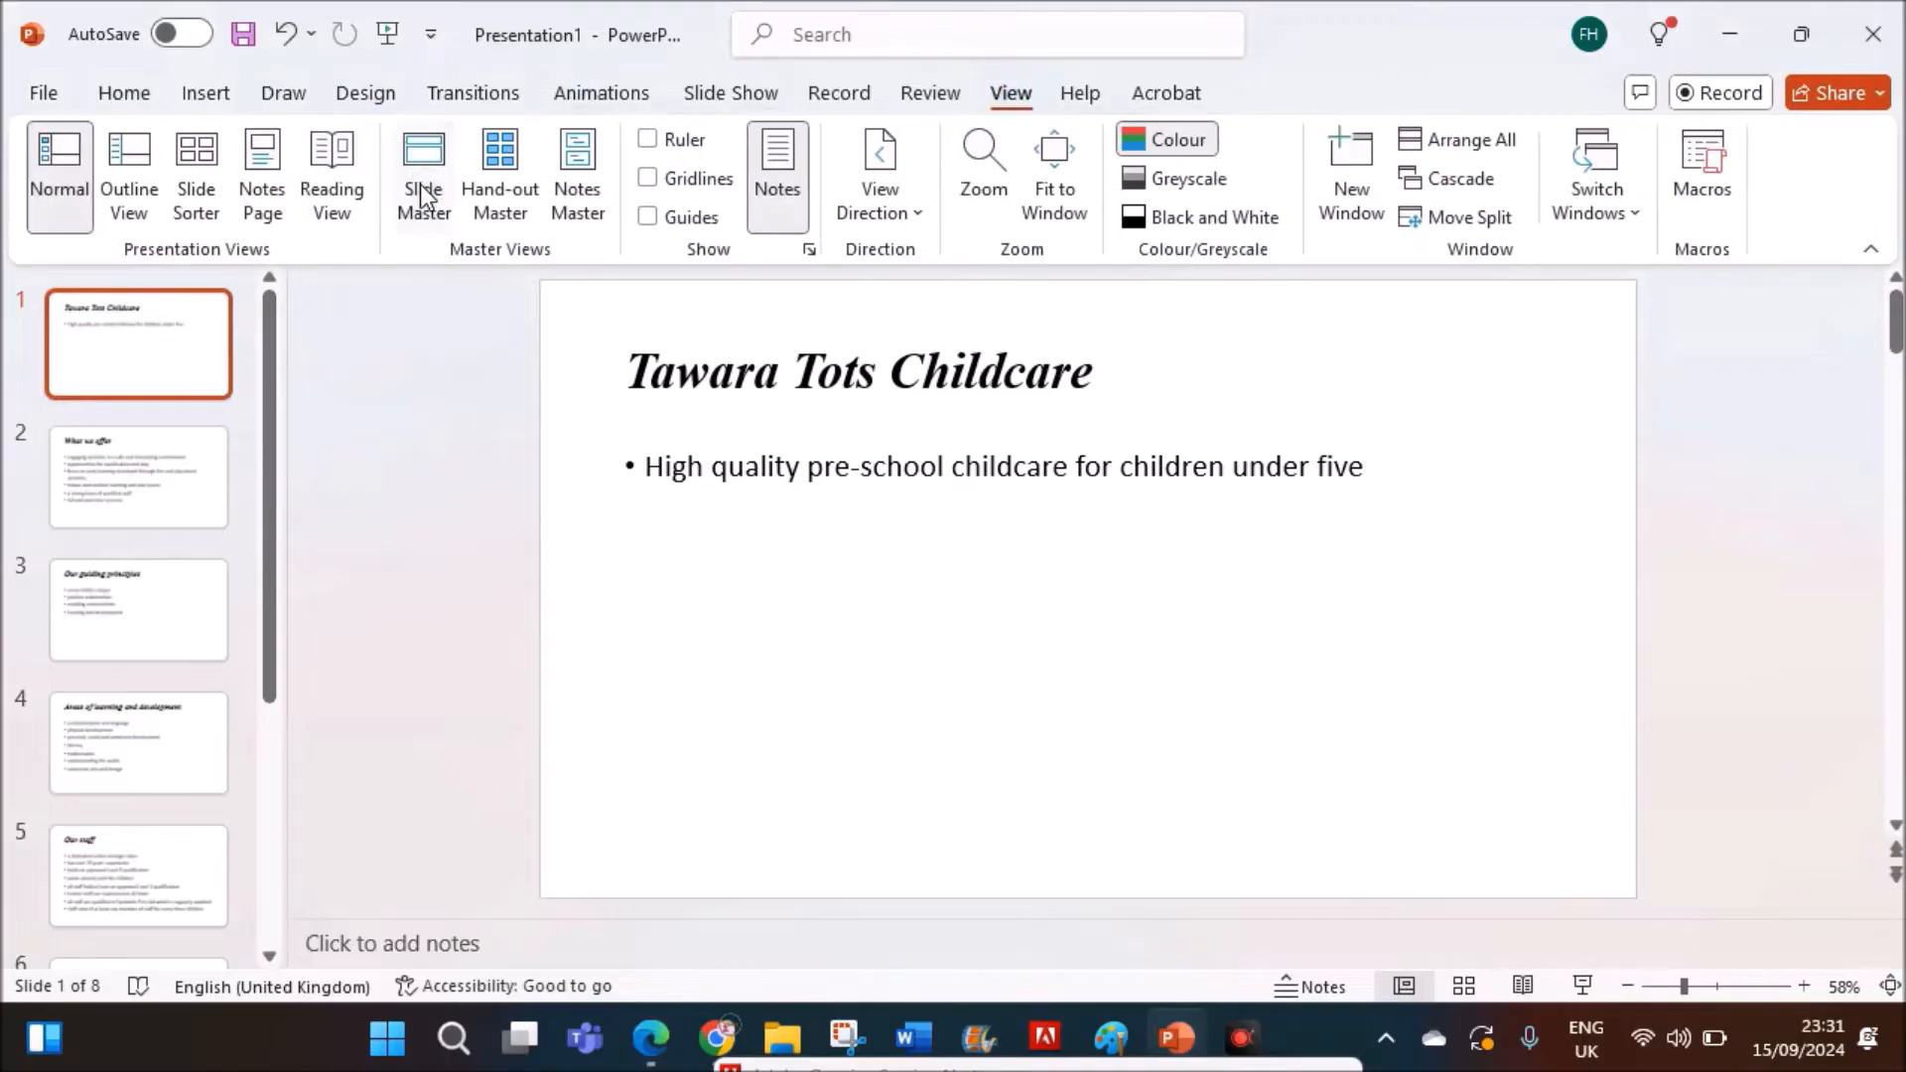
{"action": "left_click", "coordinate": [422, 174]}
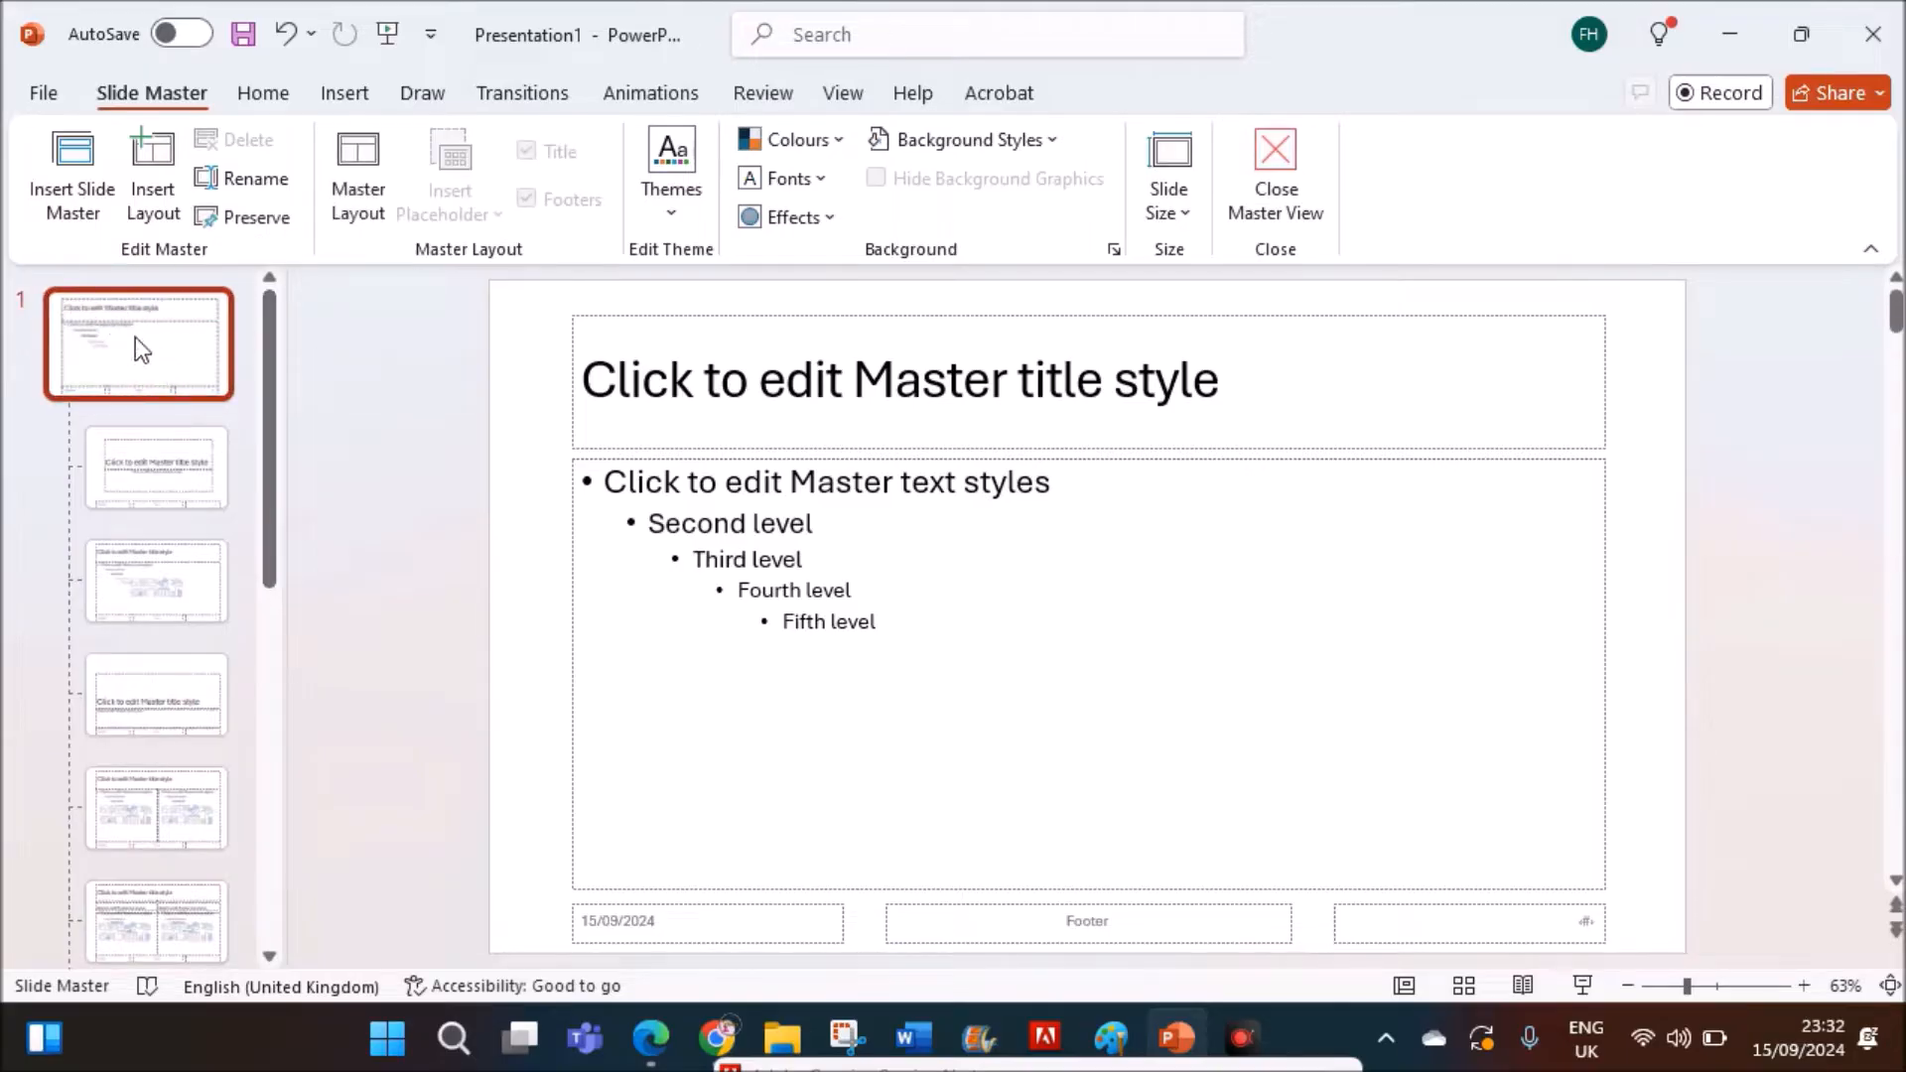
{"action": "left_click", "coordinate": [707, 920]}
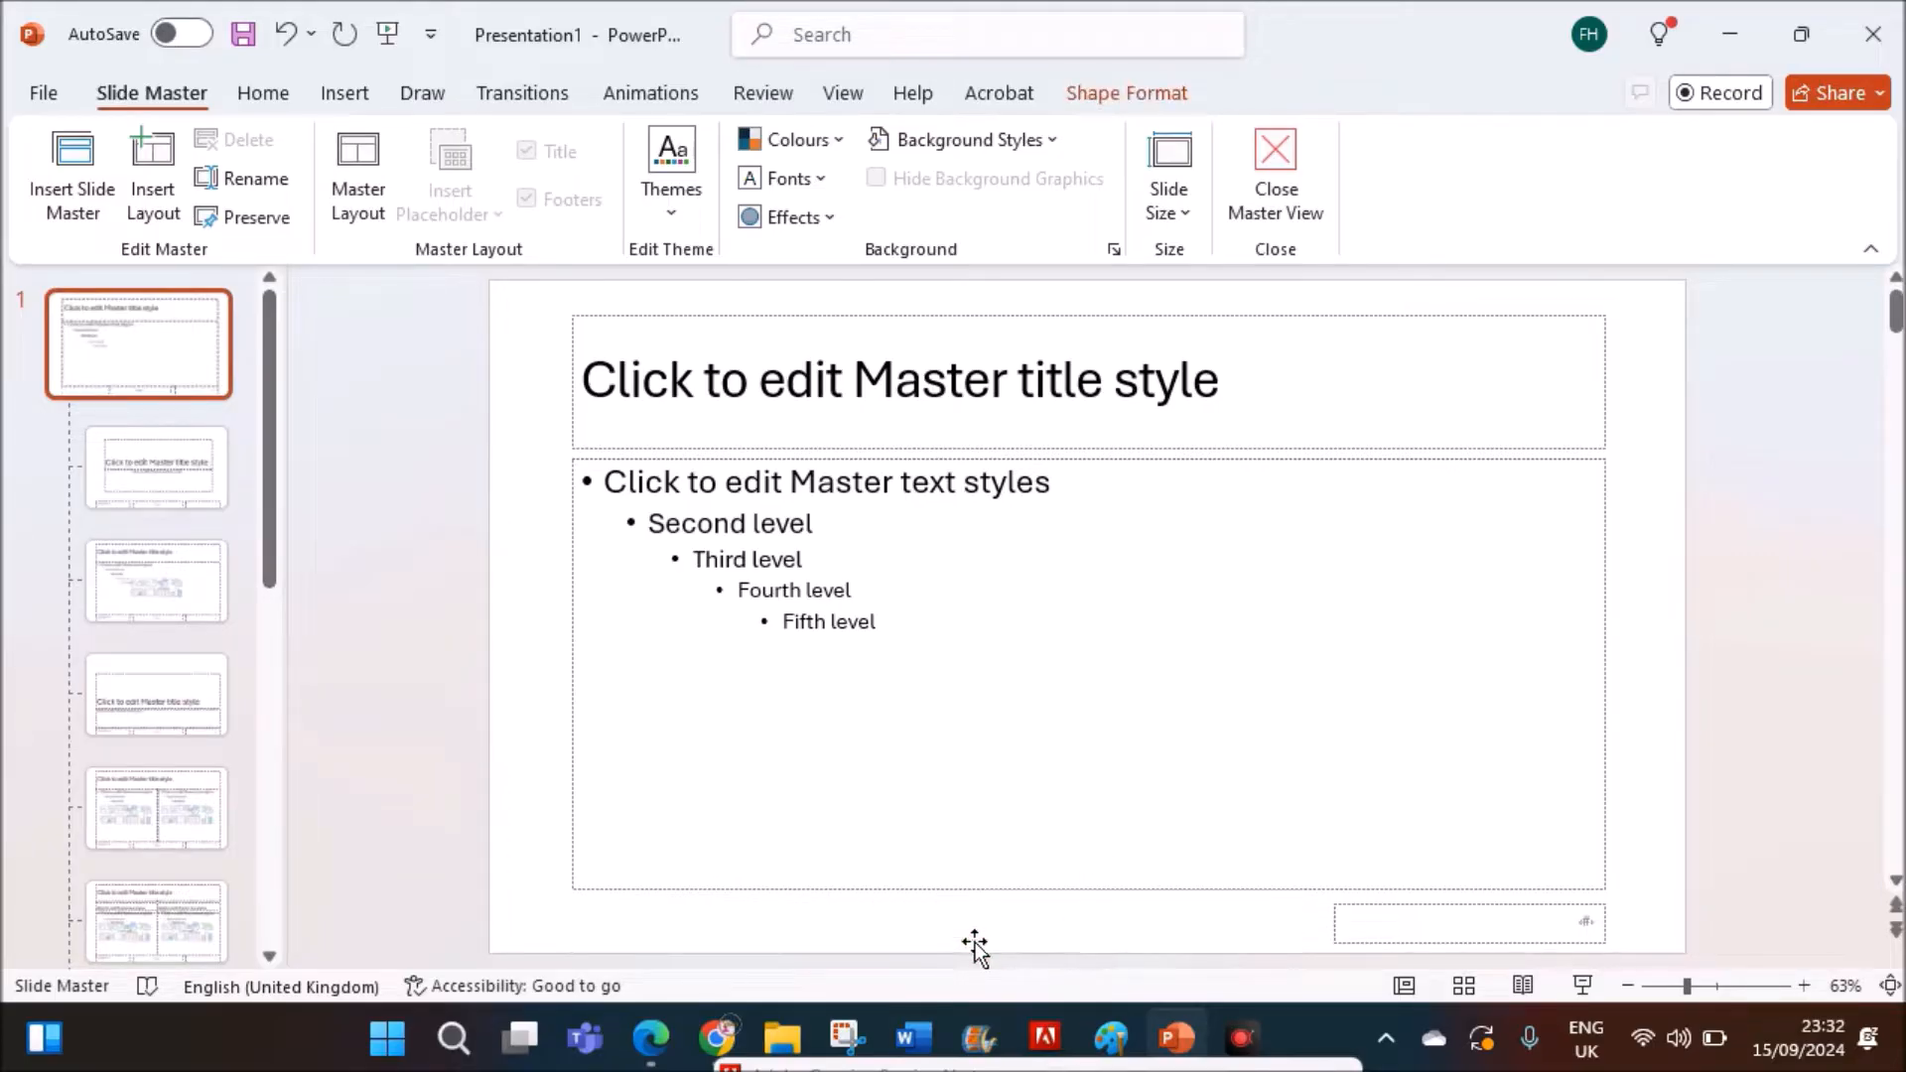
{"action": "left_click", "coordinate": [1468, 920]}
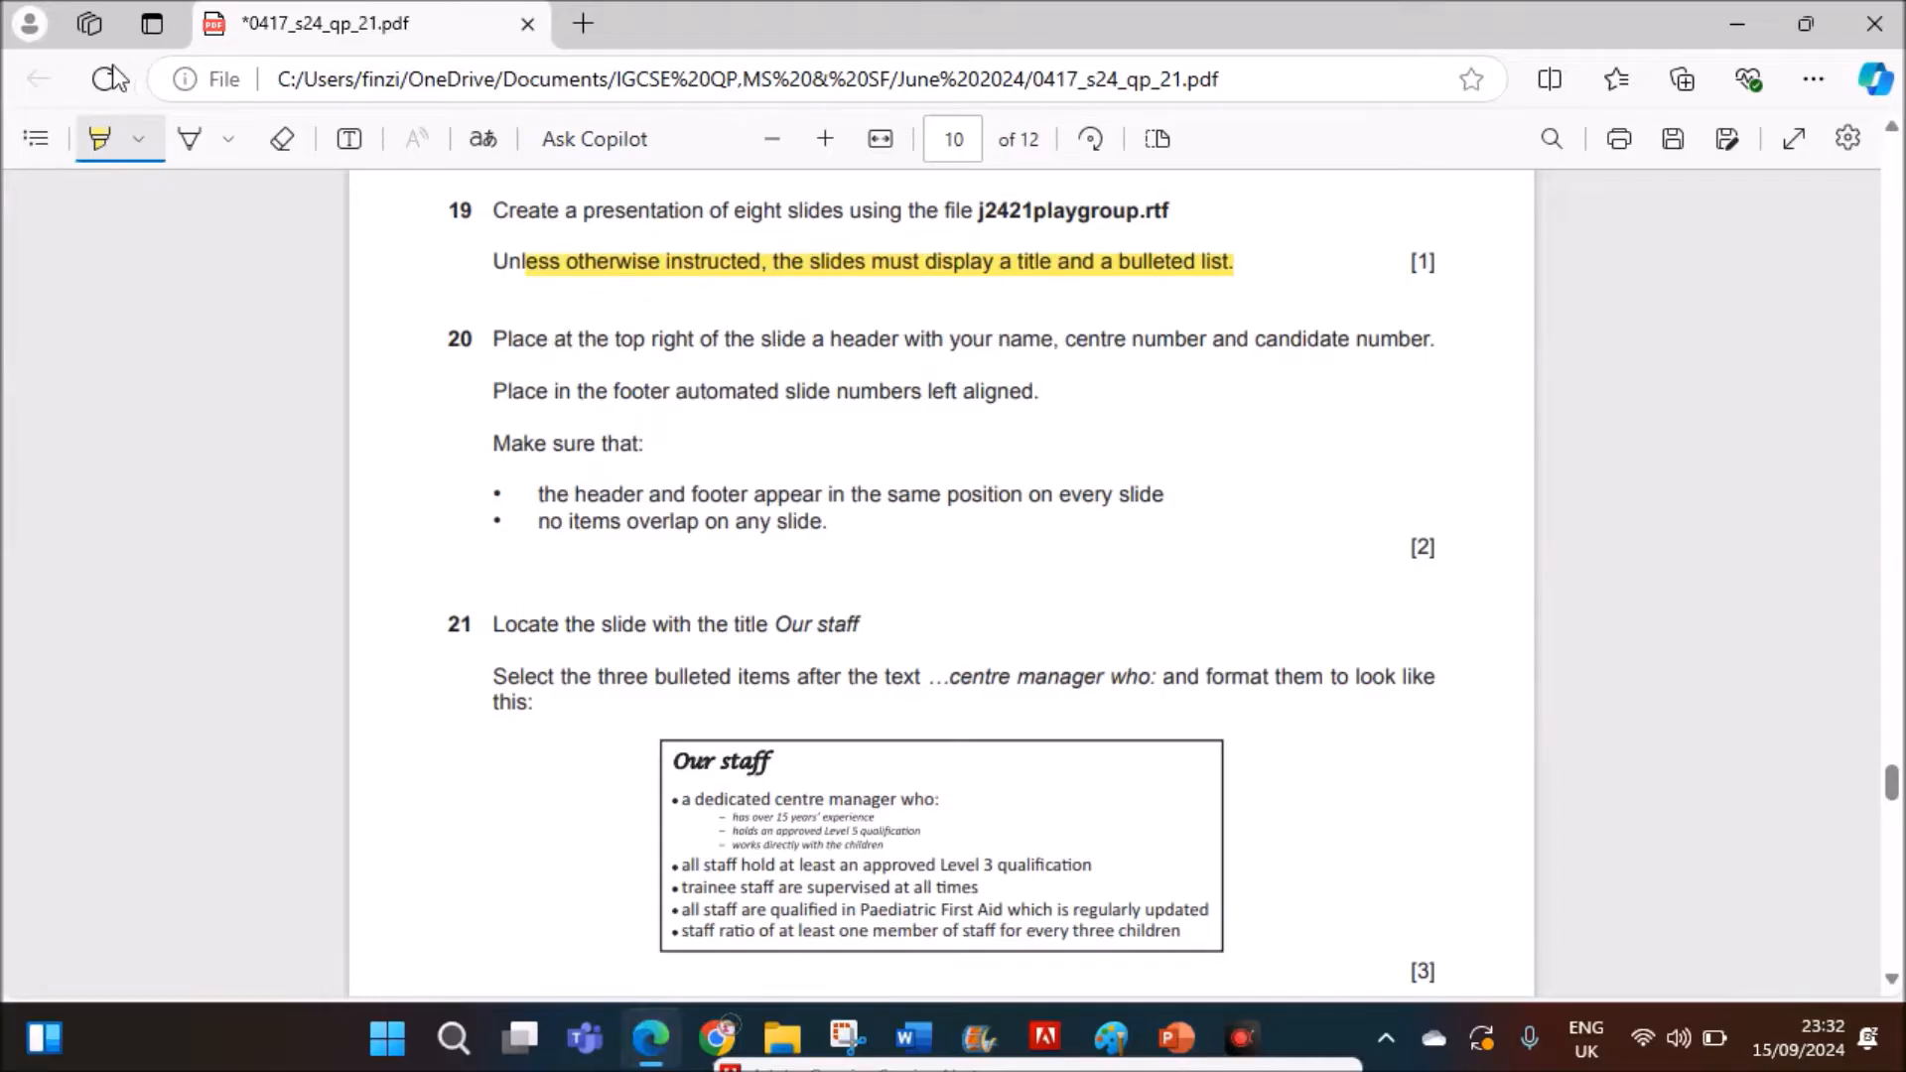
{"action": "left_click", "coordinate": [1174, 1038]}
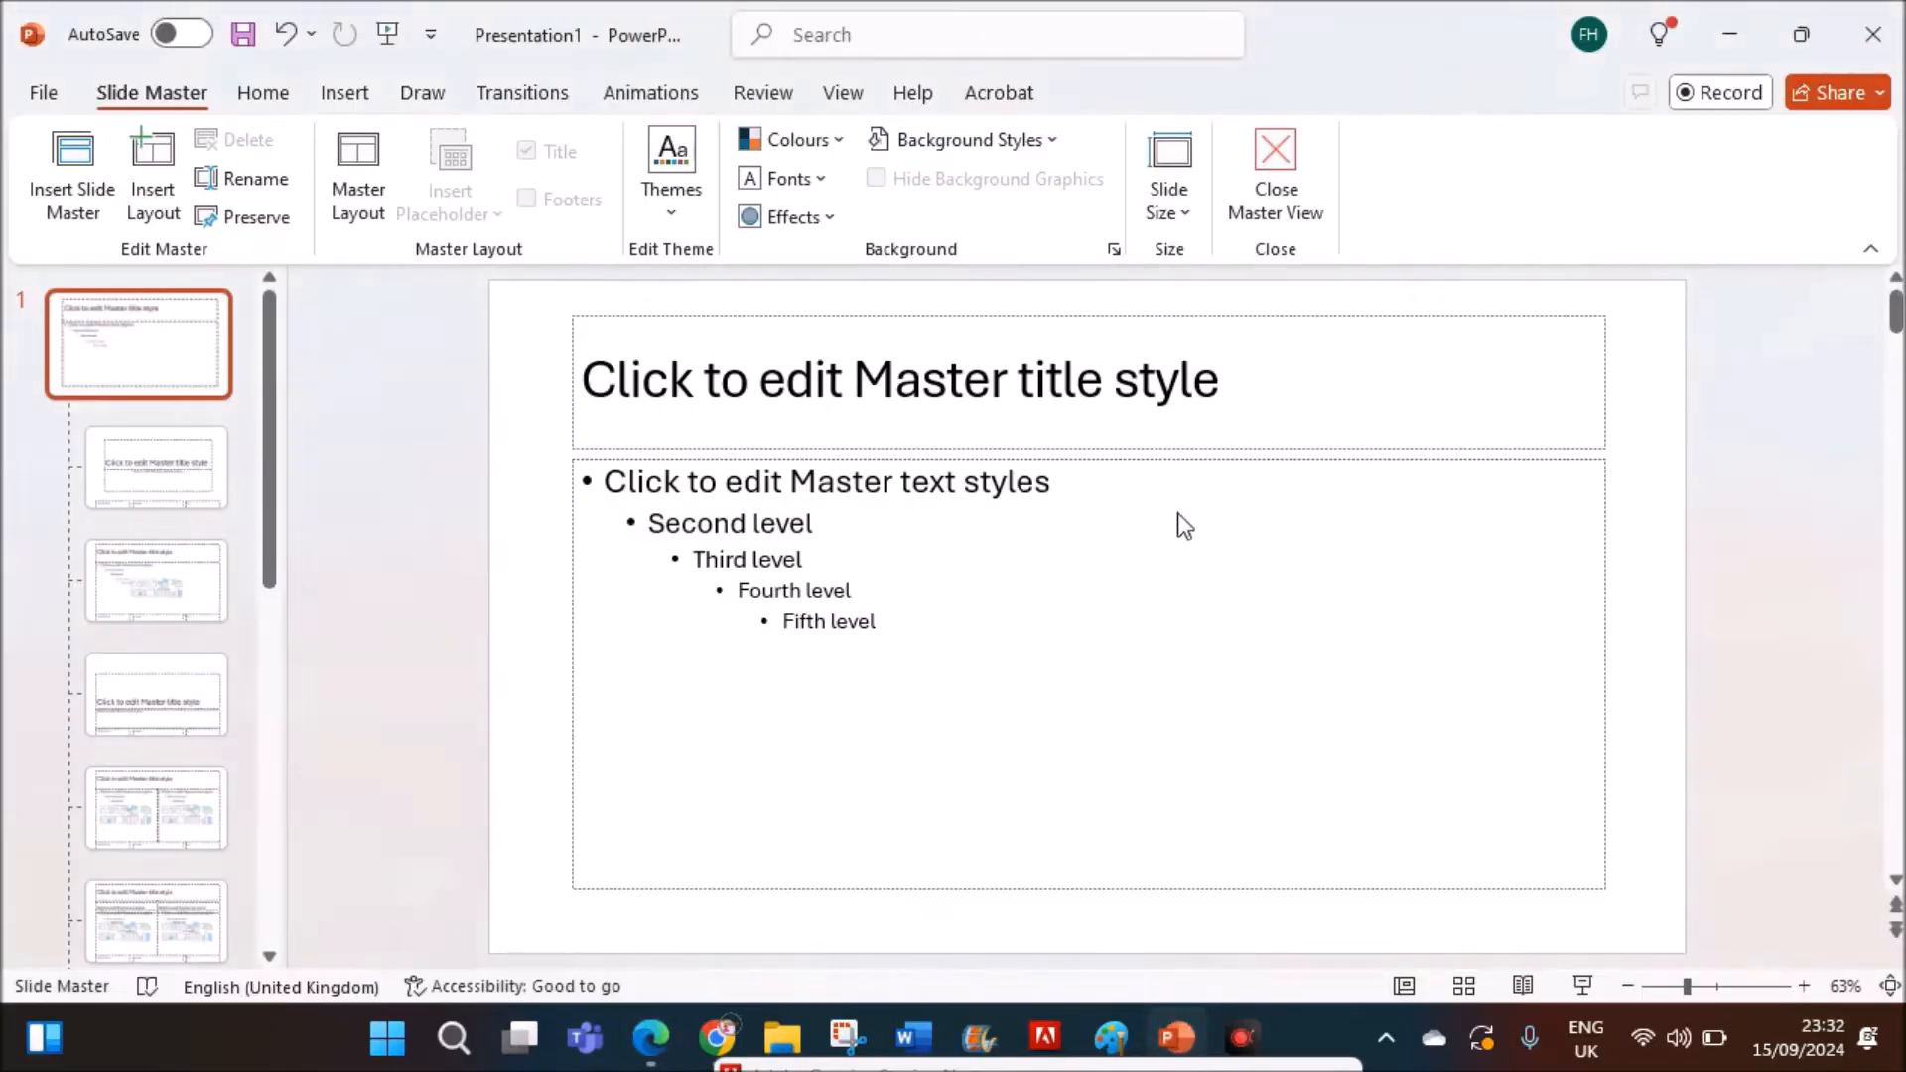
{"action": "left_click", "coordinate": [900, 381]}
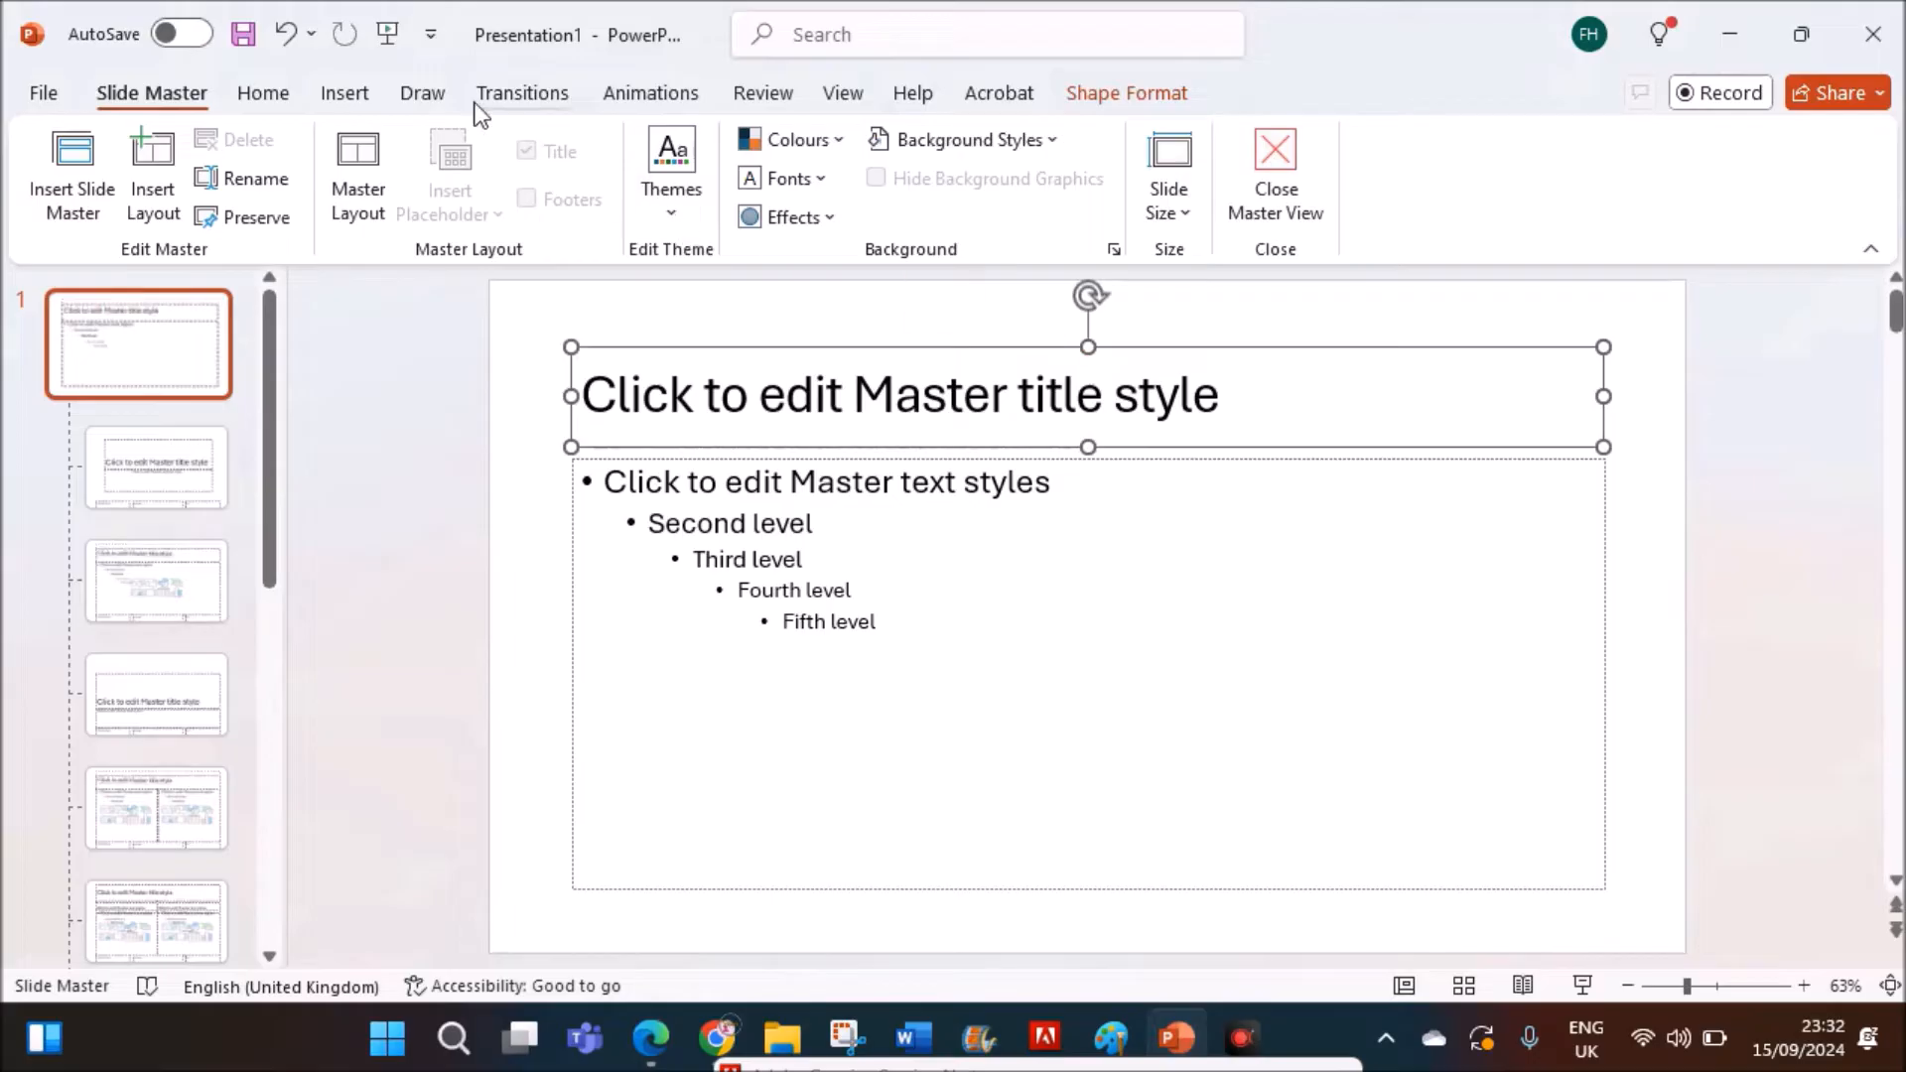
- Add a top-right master text box reading 'Name,ZZ123,1234'
{"action": "left_click", "coordinate": [345, 92]}
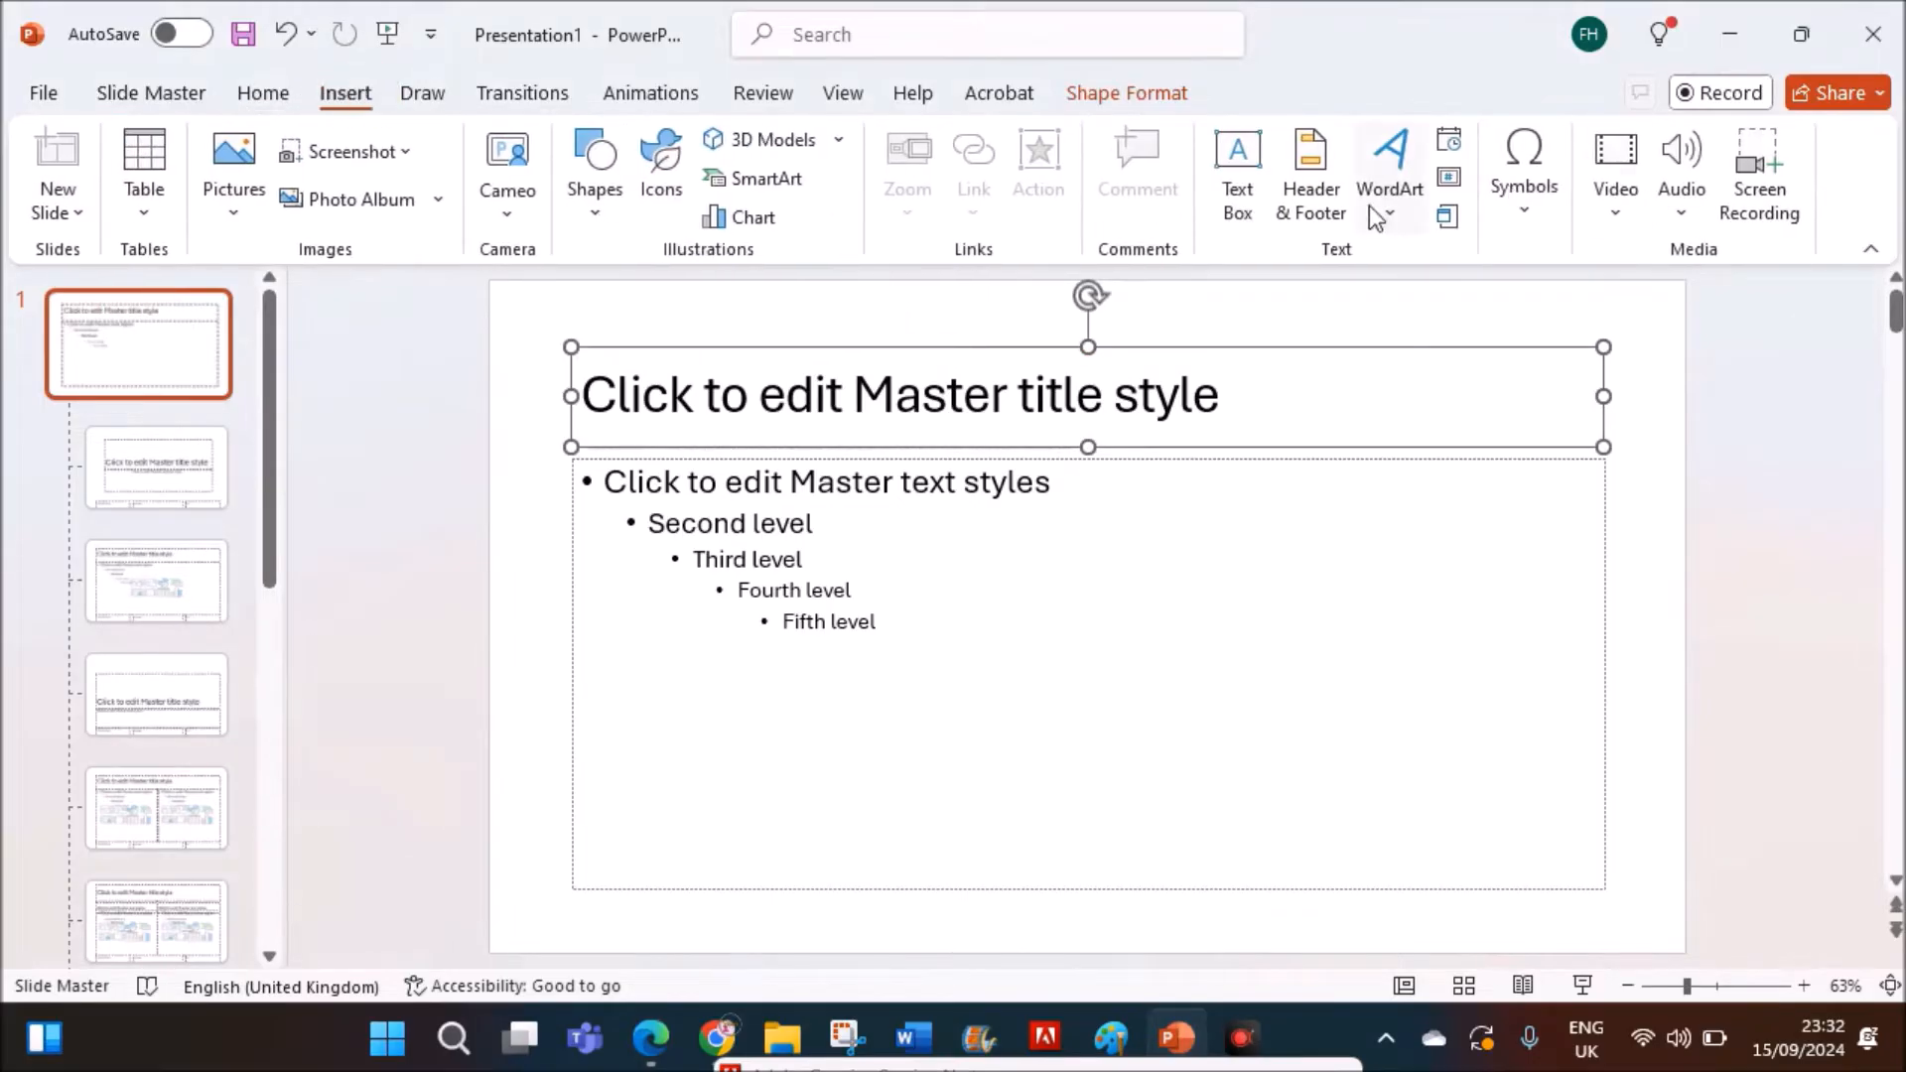
{"action": "left_click", "coordinate": [1236, 170]}
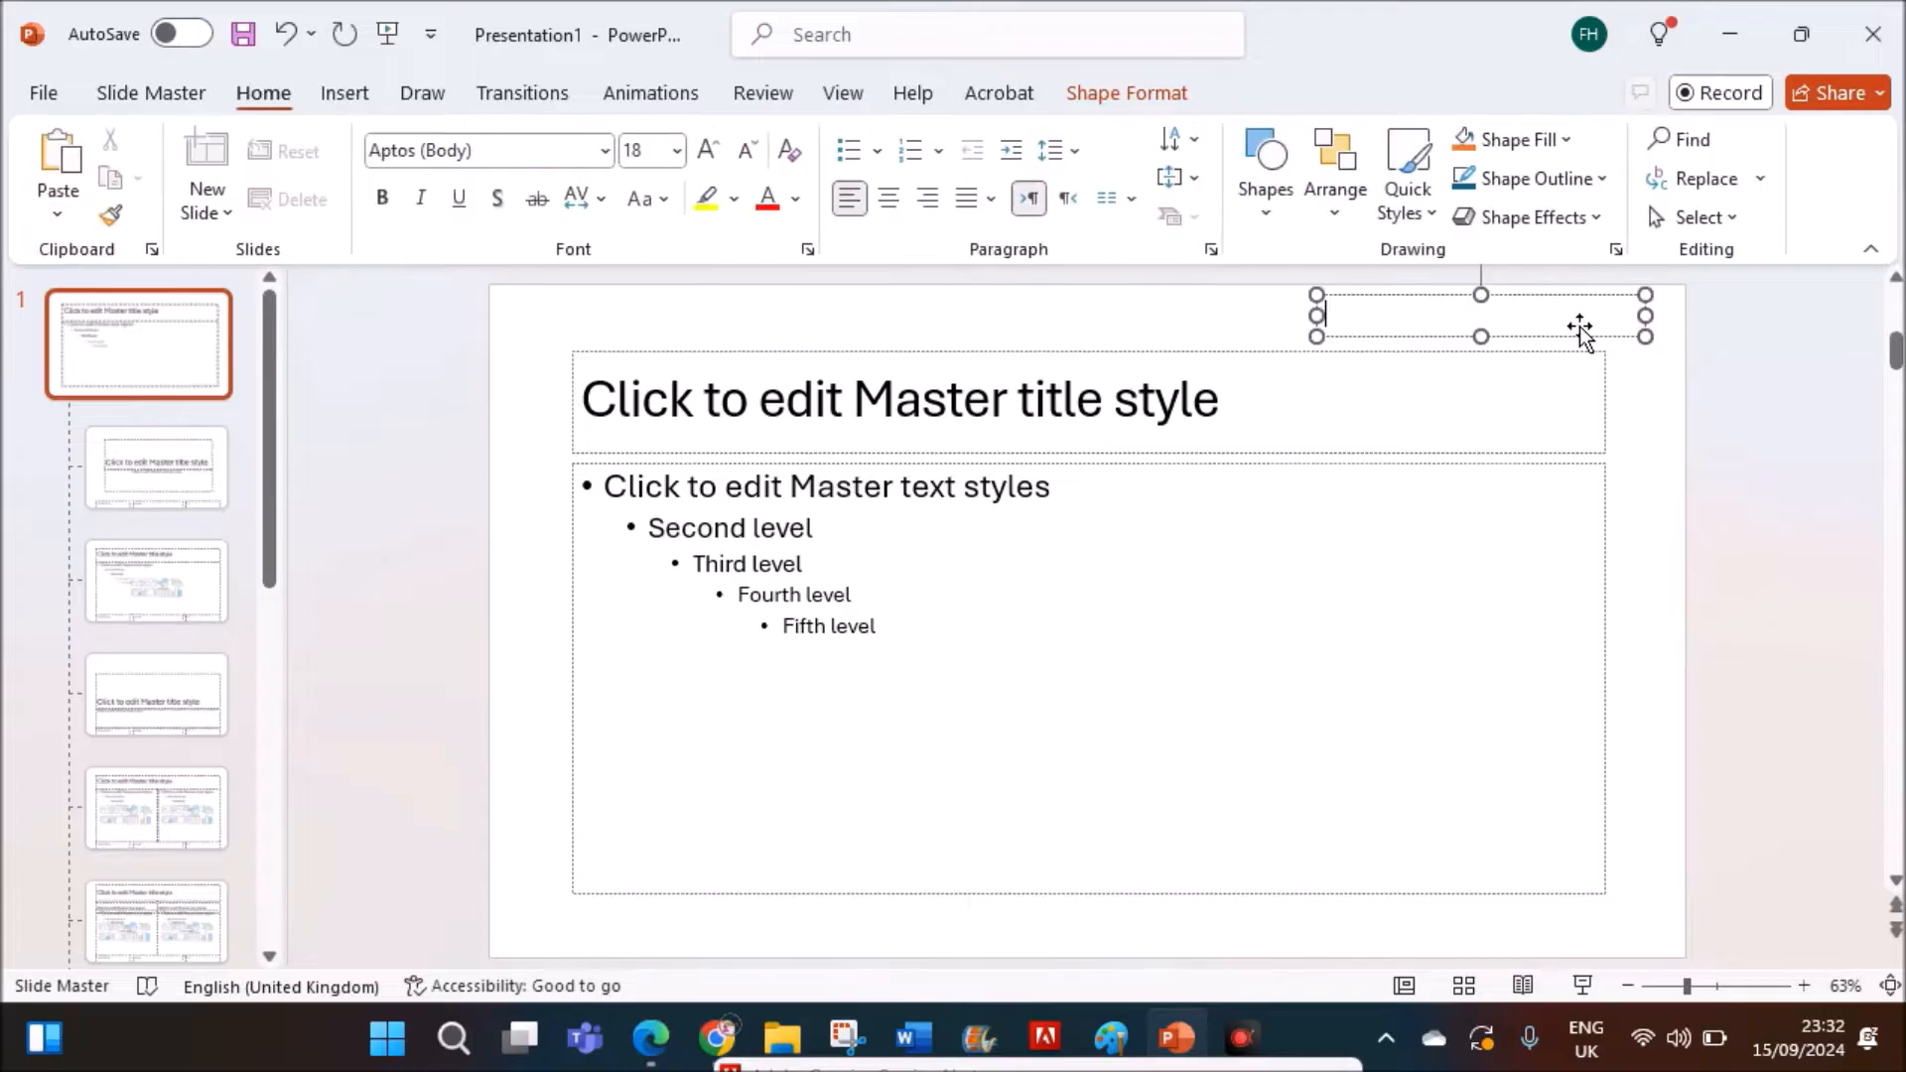
{"action": "type", "text": "Na"}
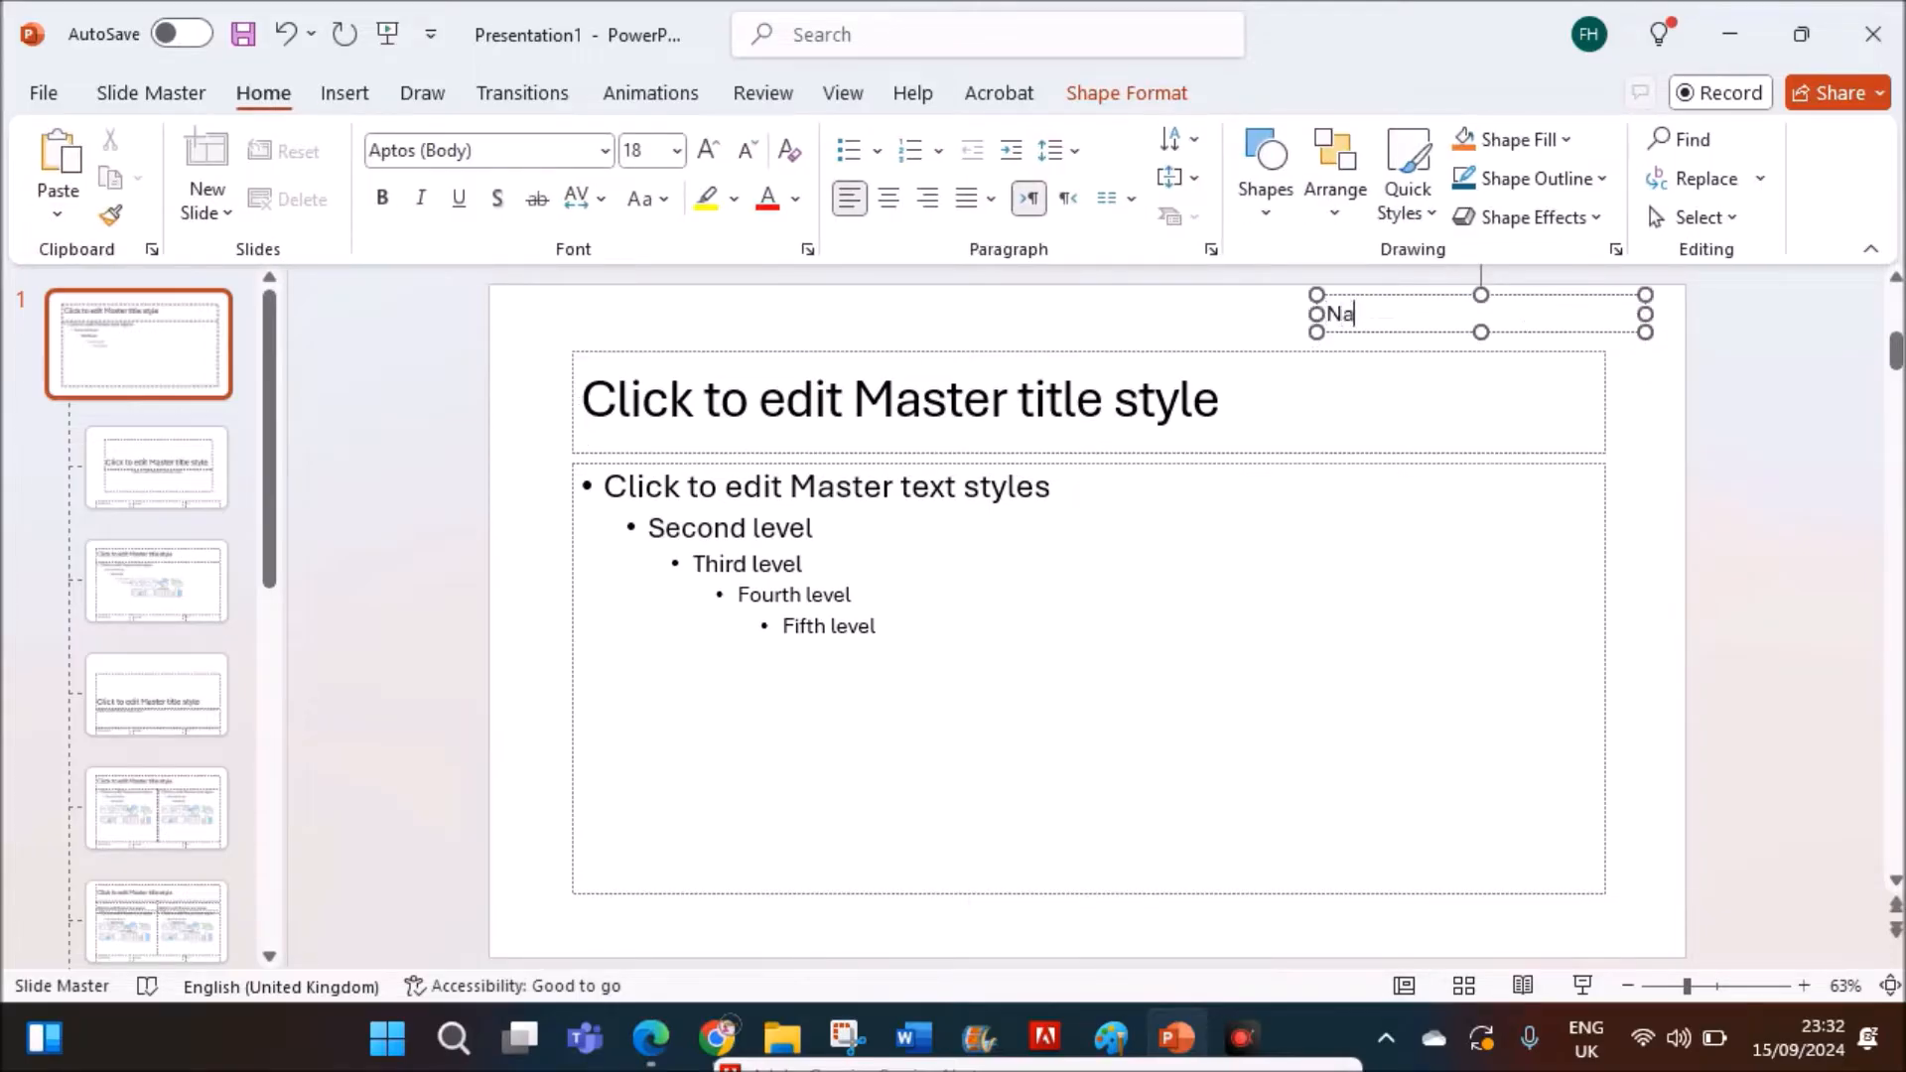
{"action": "type", "text": "me,"}
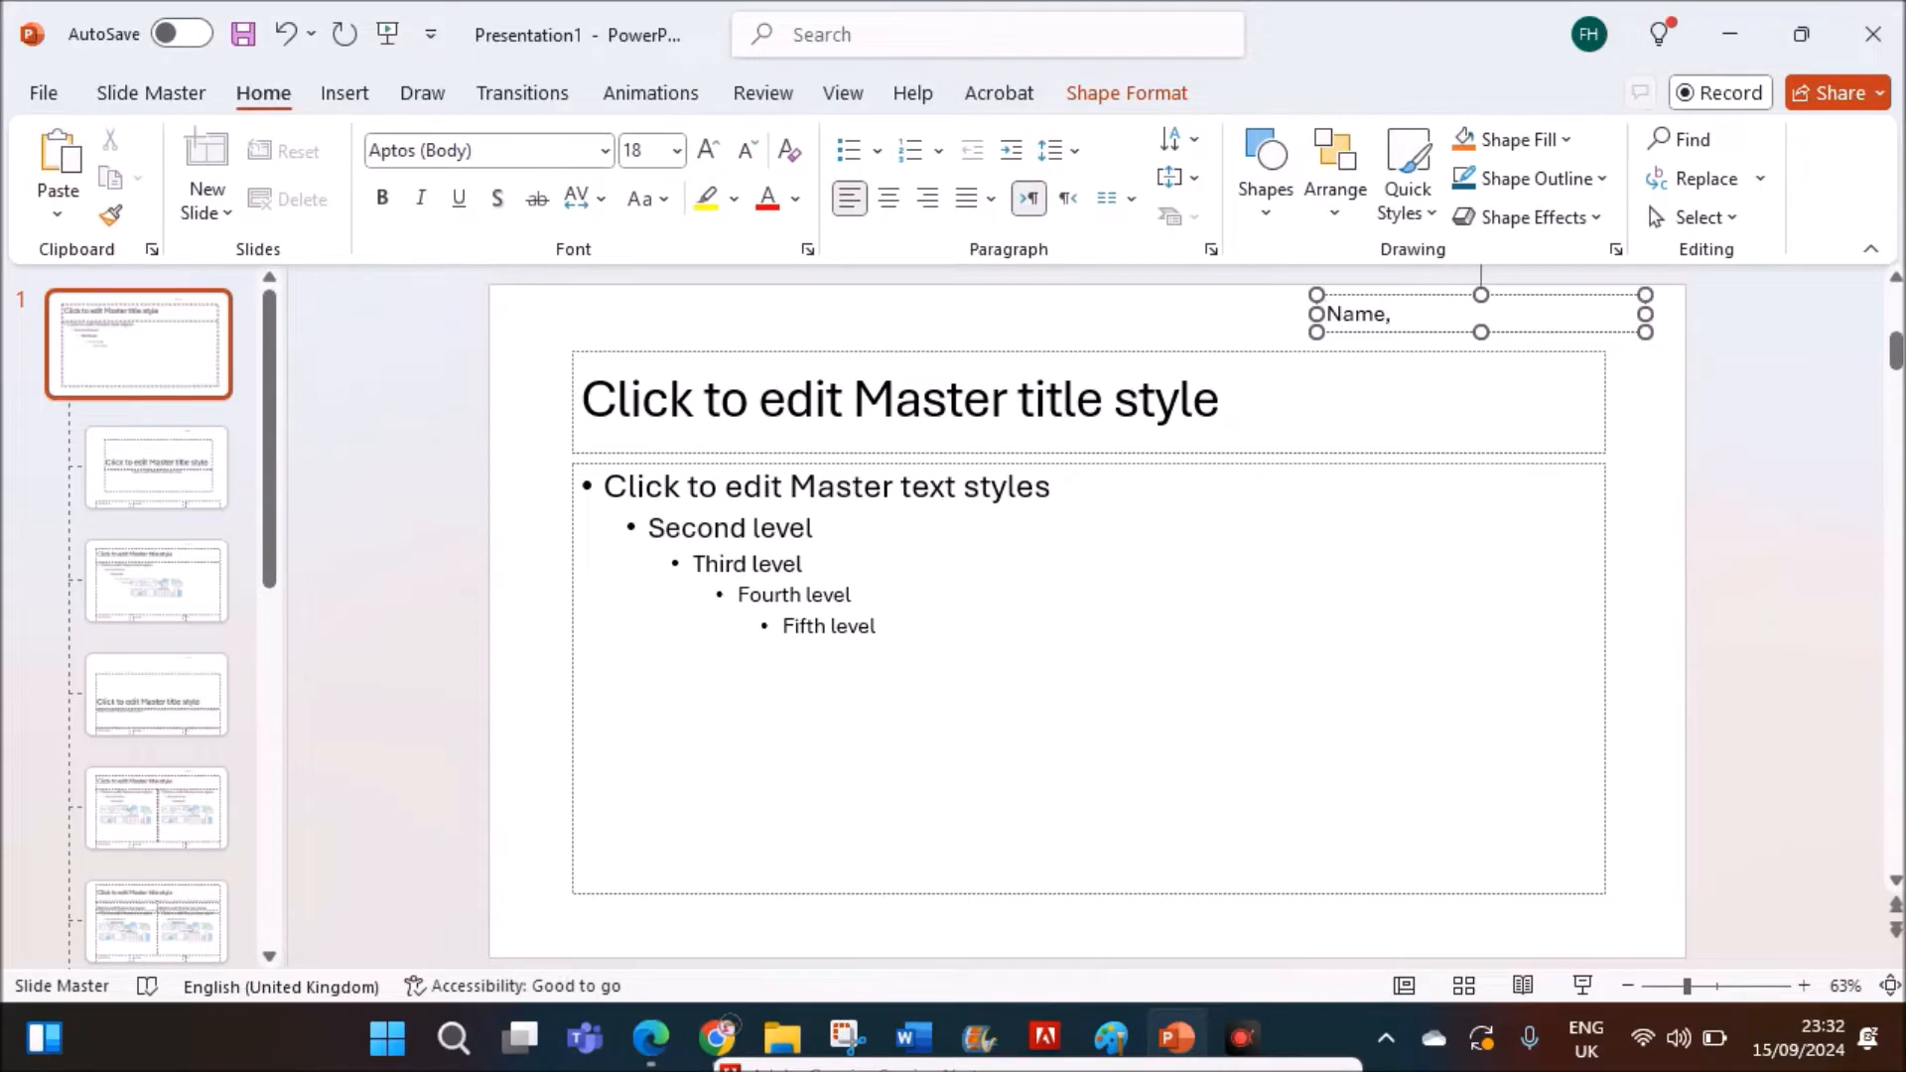
{"action": "type", "text": "ZZ123"}
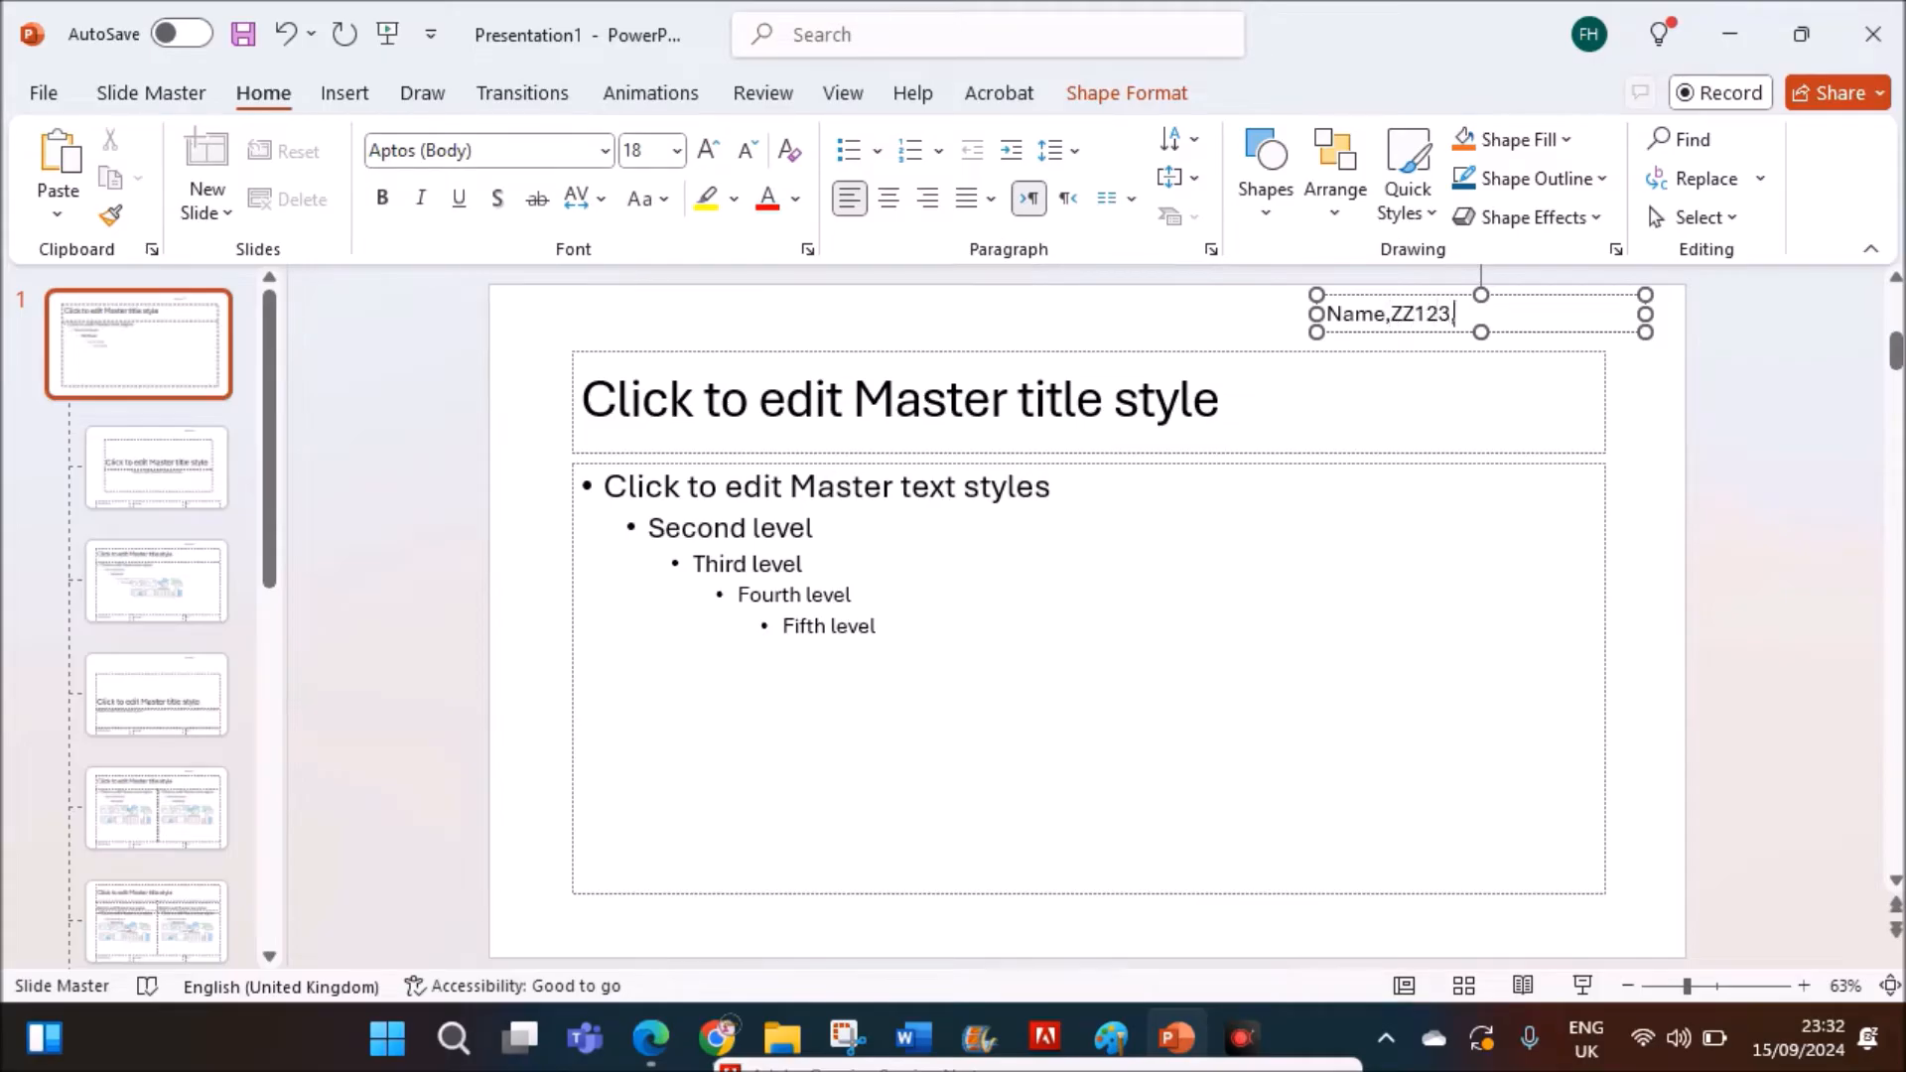
{"action": "type", "text": ",1234"}
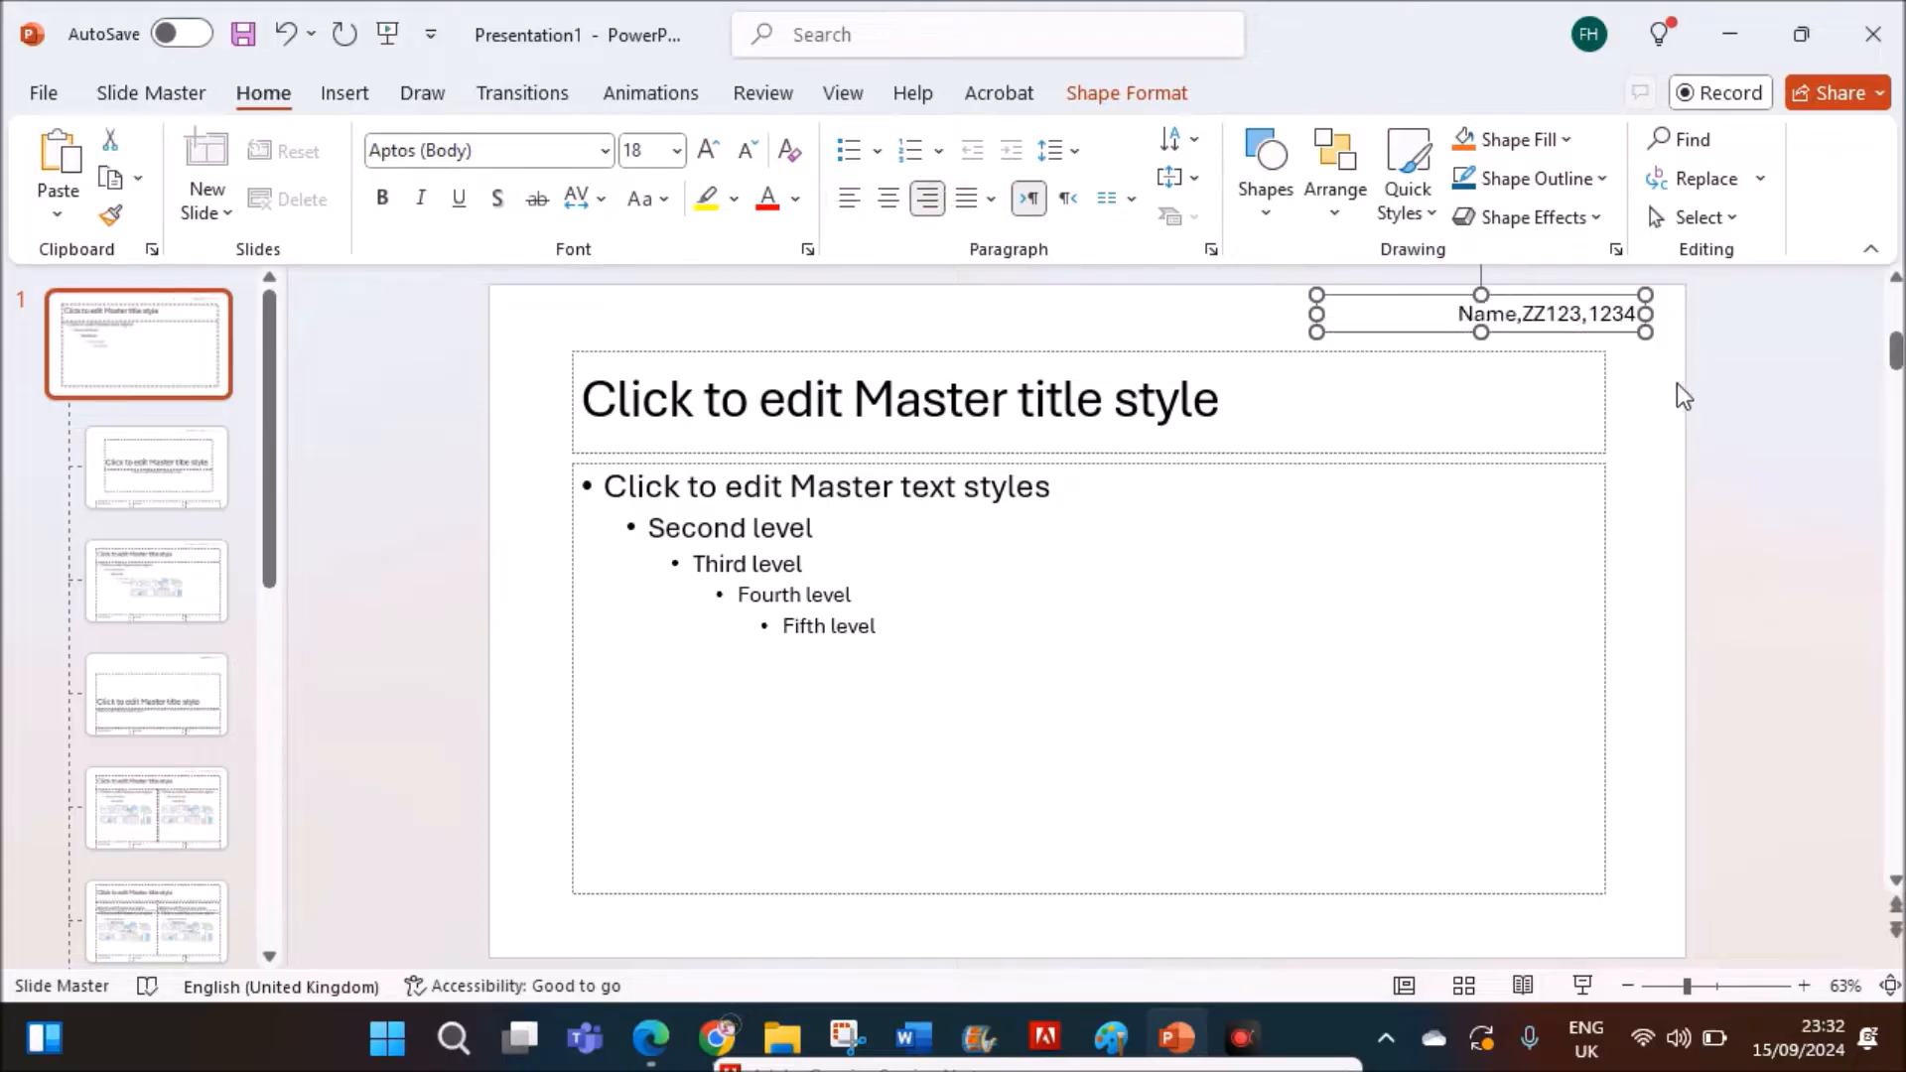
- Highlight the left-aligned slide numbers instruction in the exam paper, then return to PowerPoint
{"action": "left_click", "coordinate": [648, 1038]}
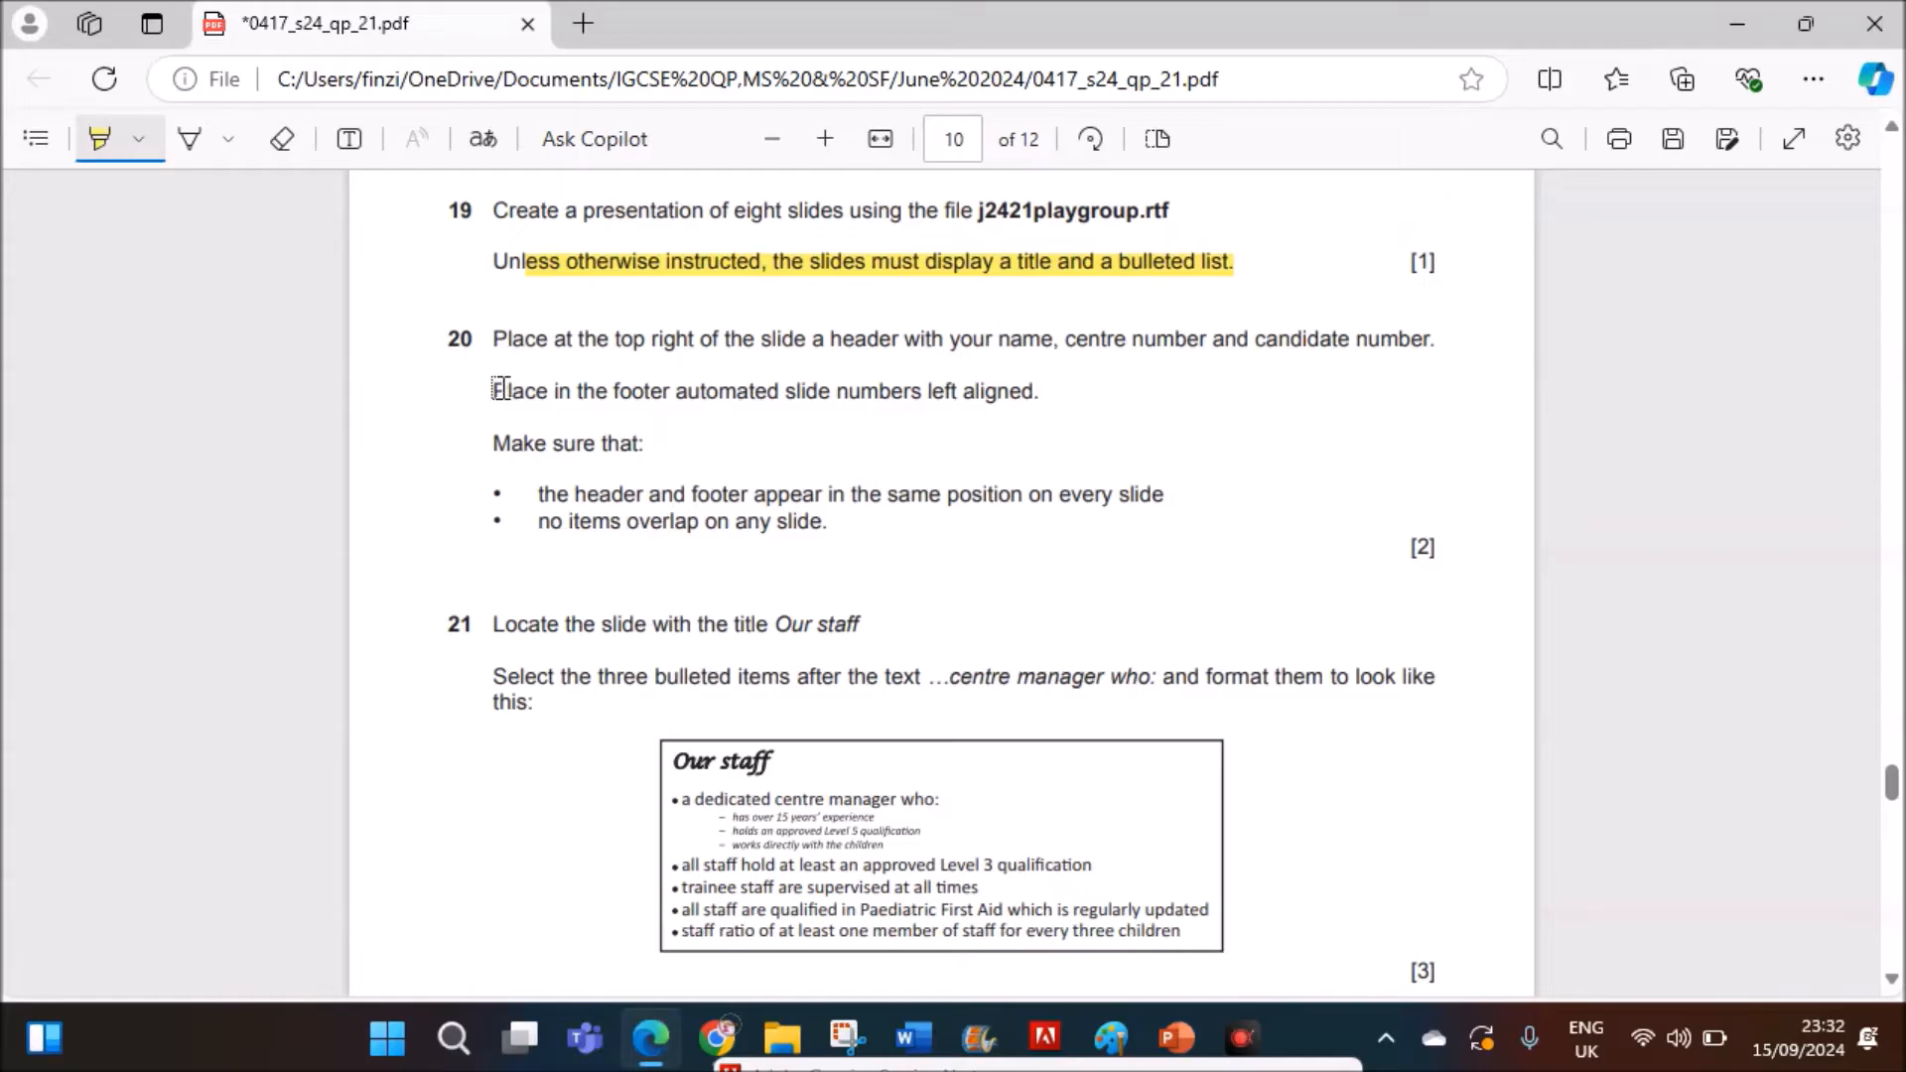
{"action": "left_click_drag", "start_coordinate": [493, 390], "coordinate": [1035, 390]}
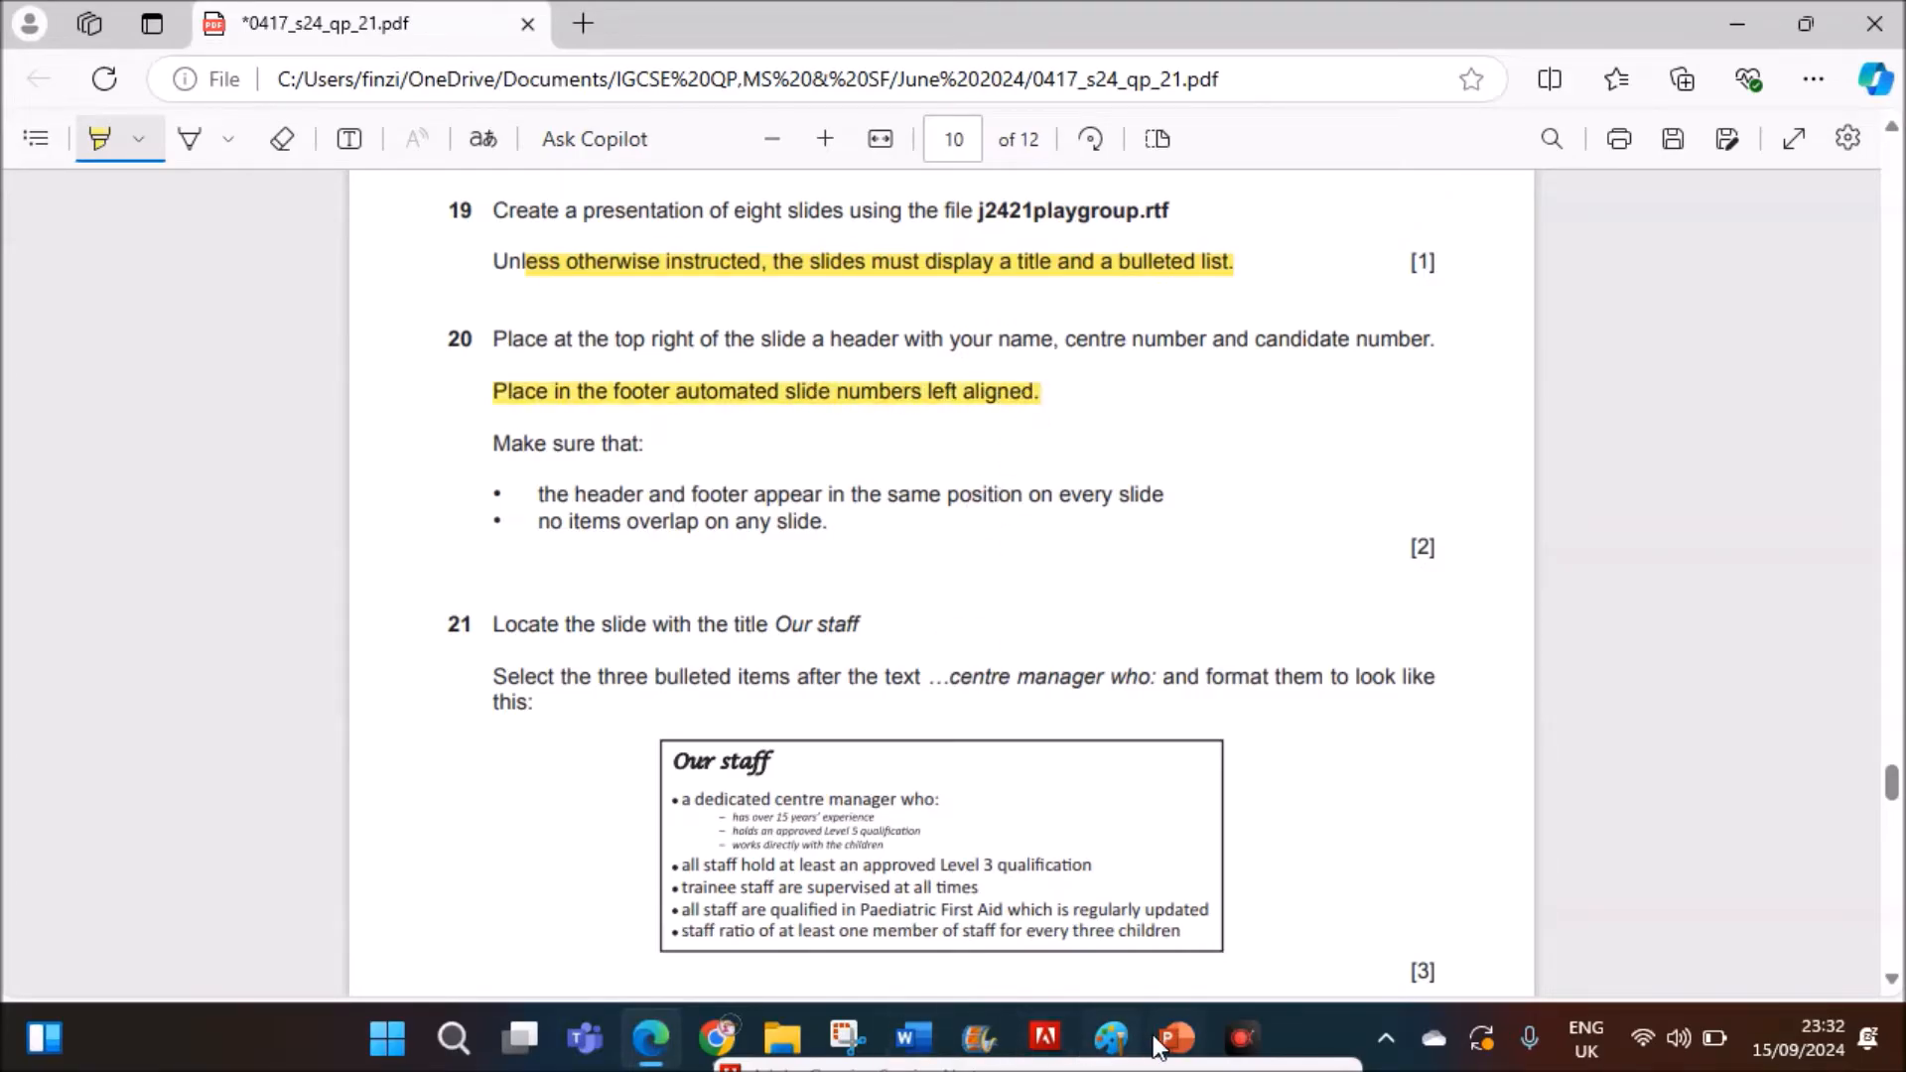
{"action": "left_click", "coordinate": [1175, 1038]}
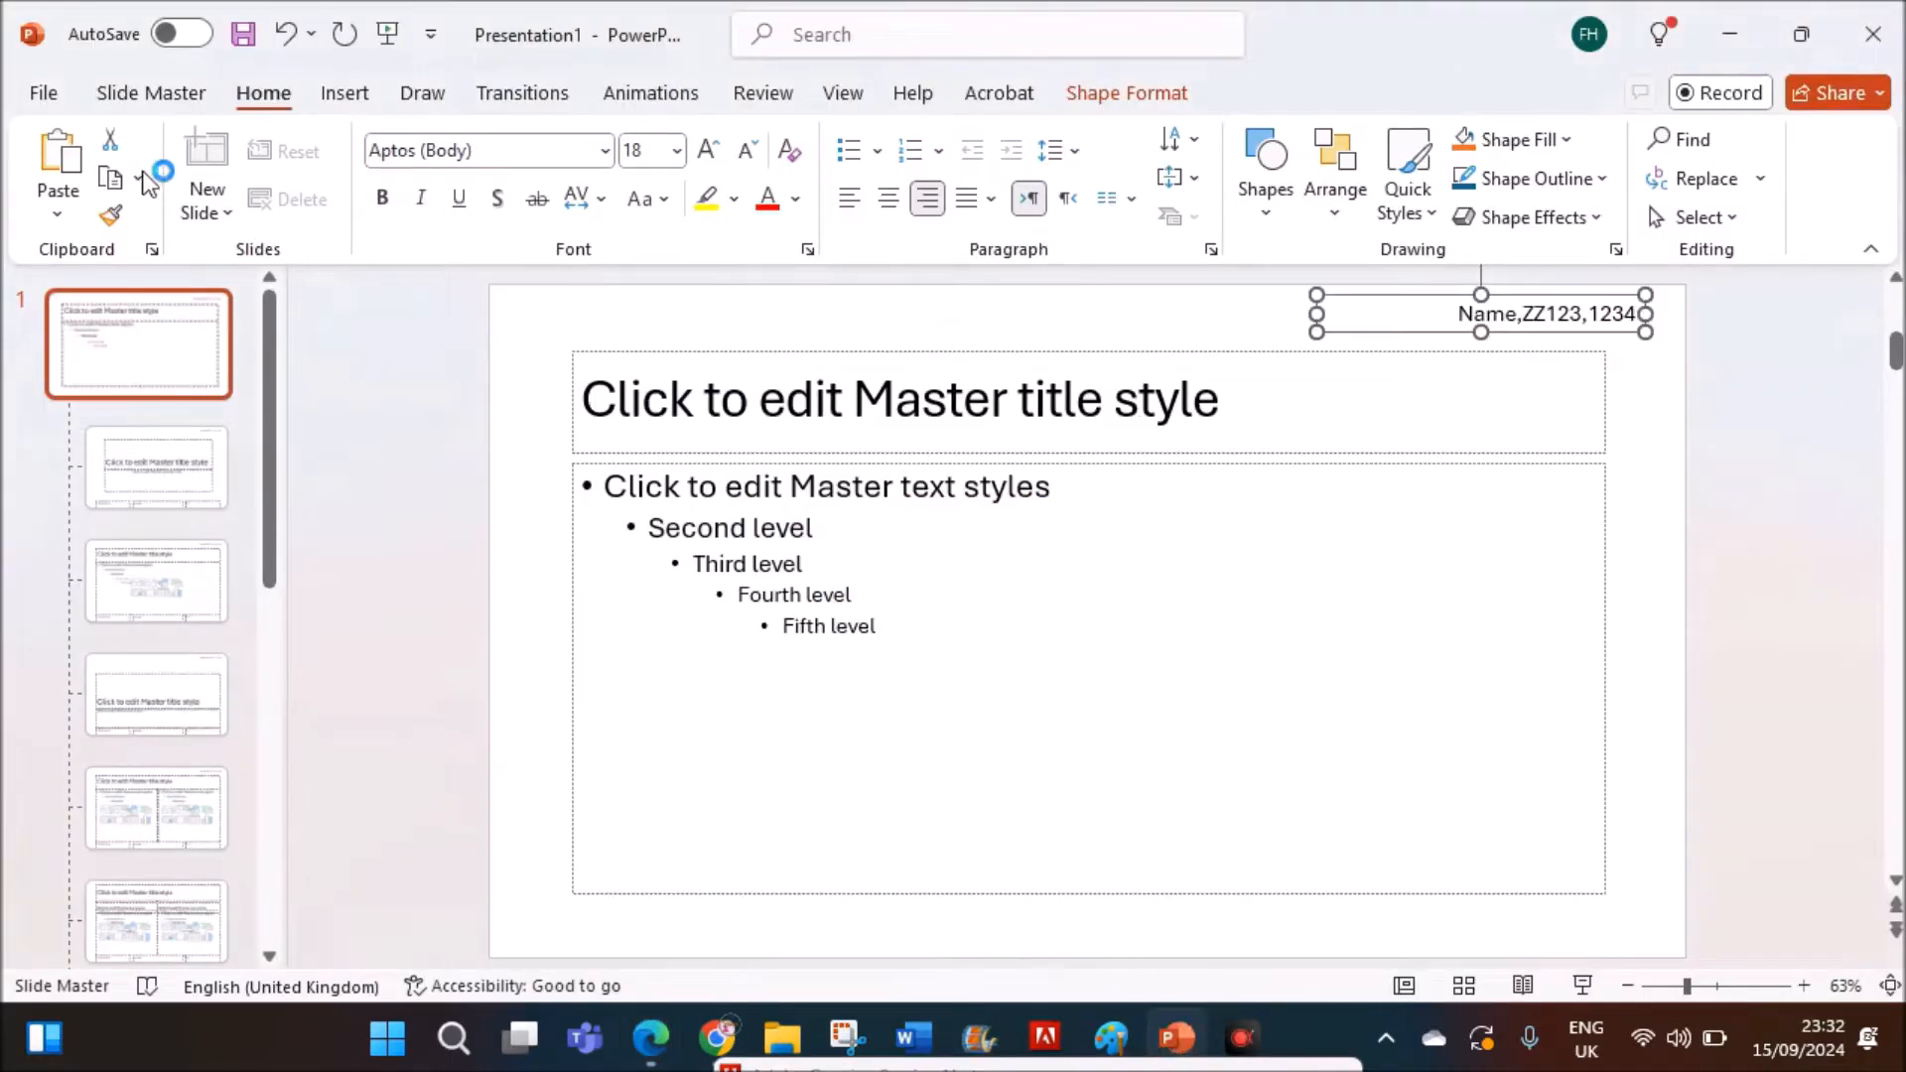
- Add a bottom-left master text box containing an automatic slide number
{"action": "left_click", "coordinate": [344, 92]}
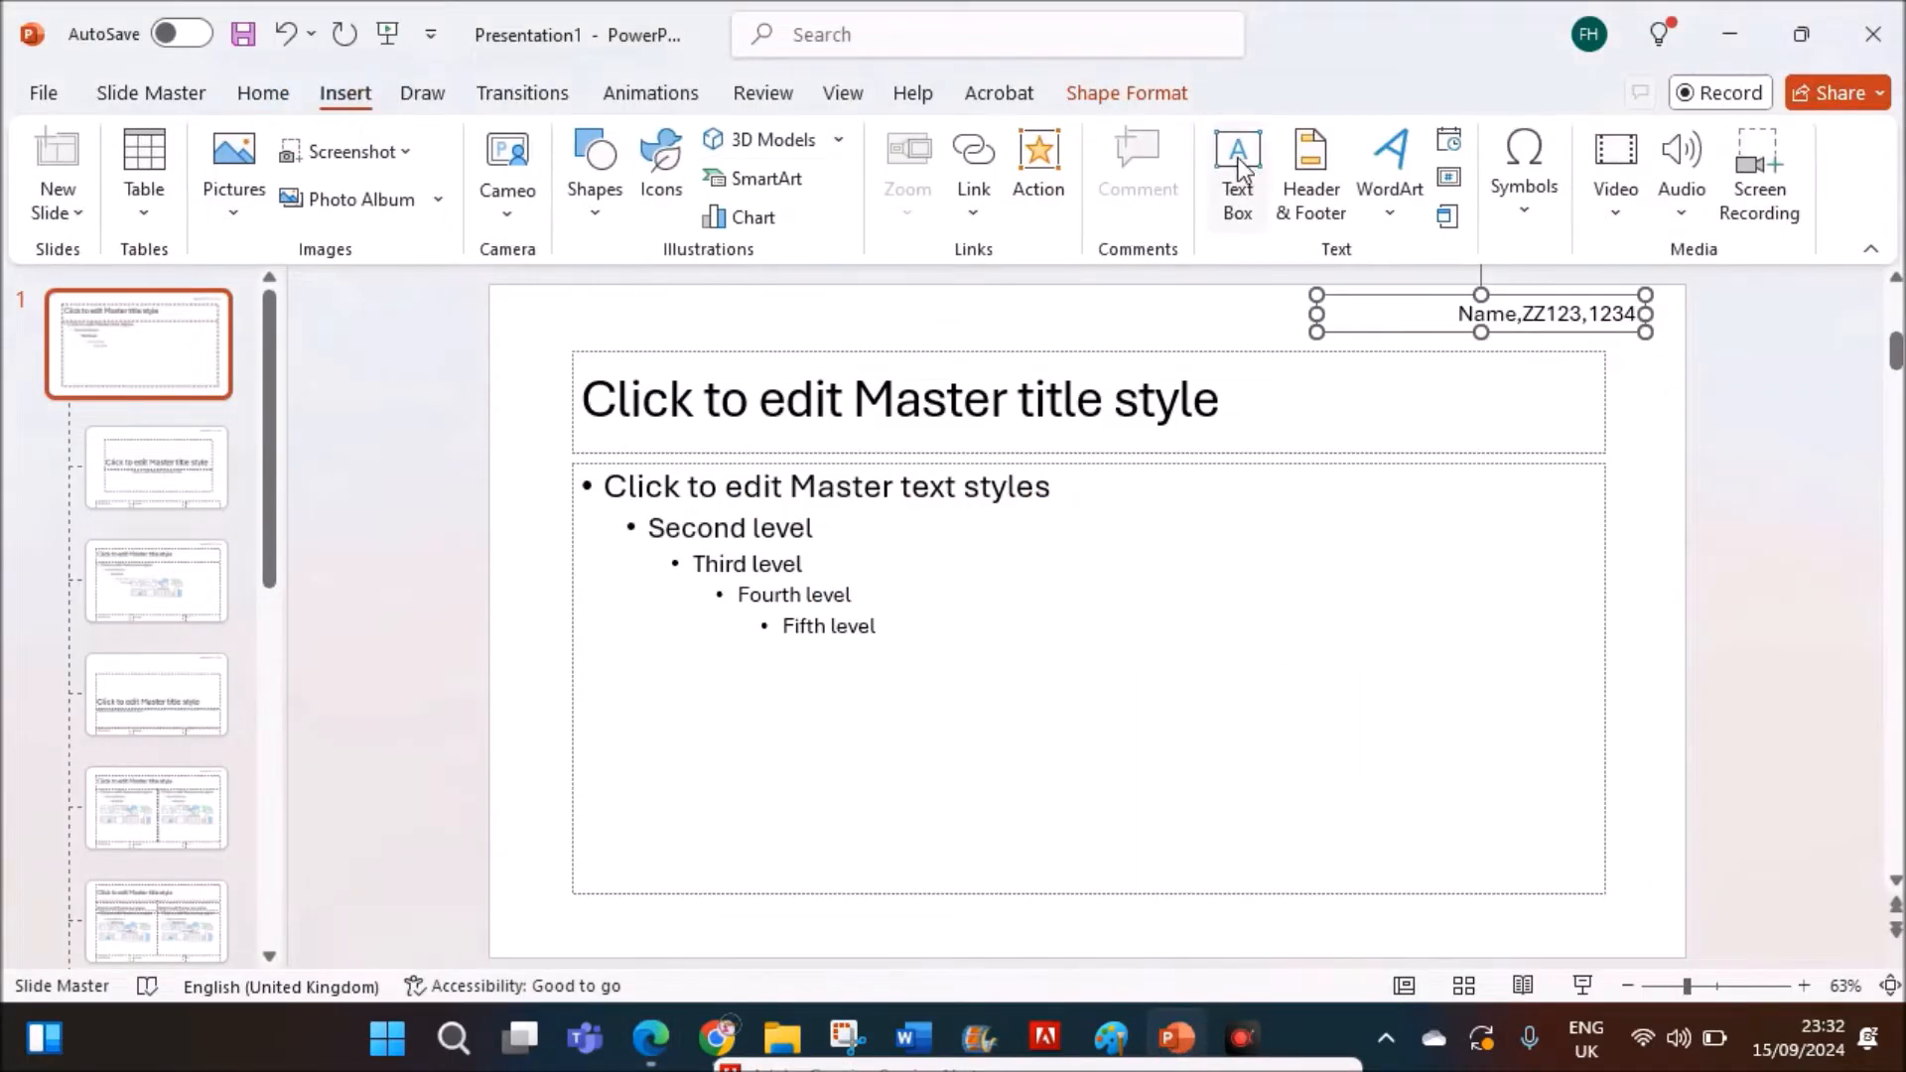
{"action": "left_click", "coordinate": [1236, 173]}
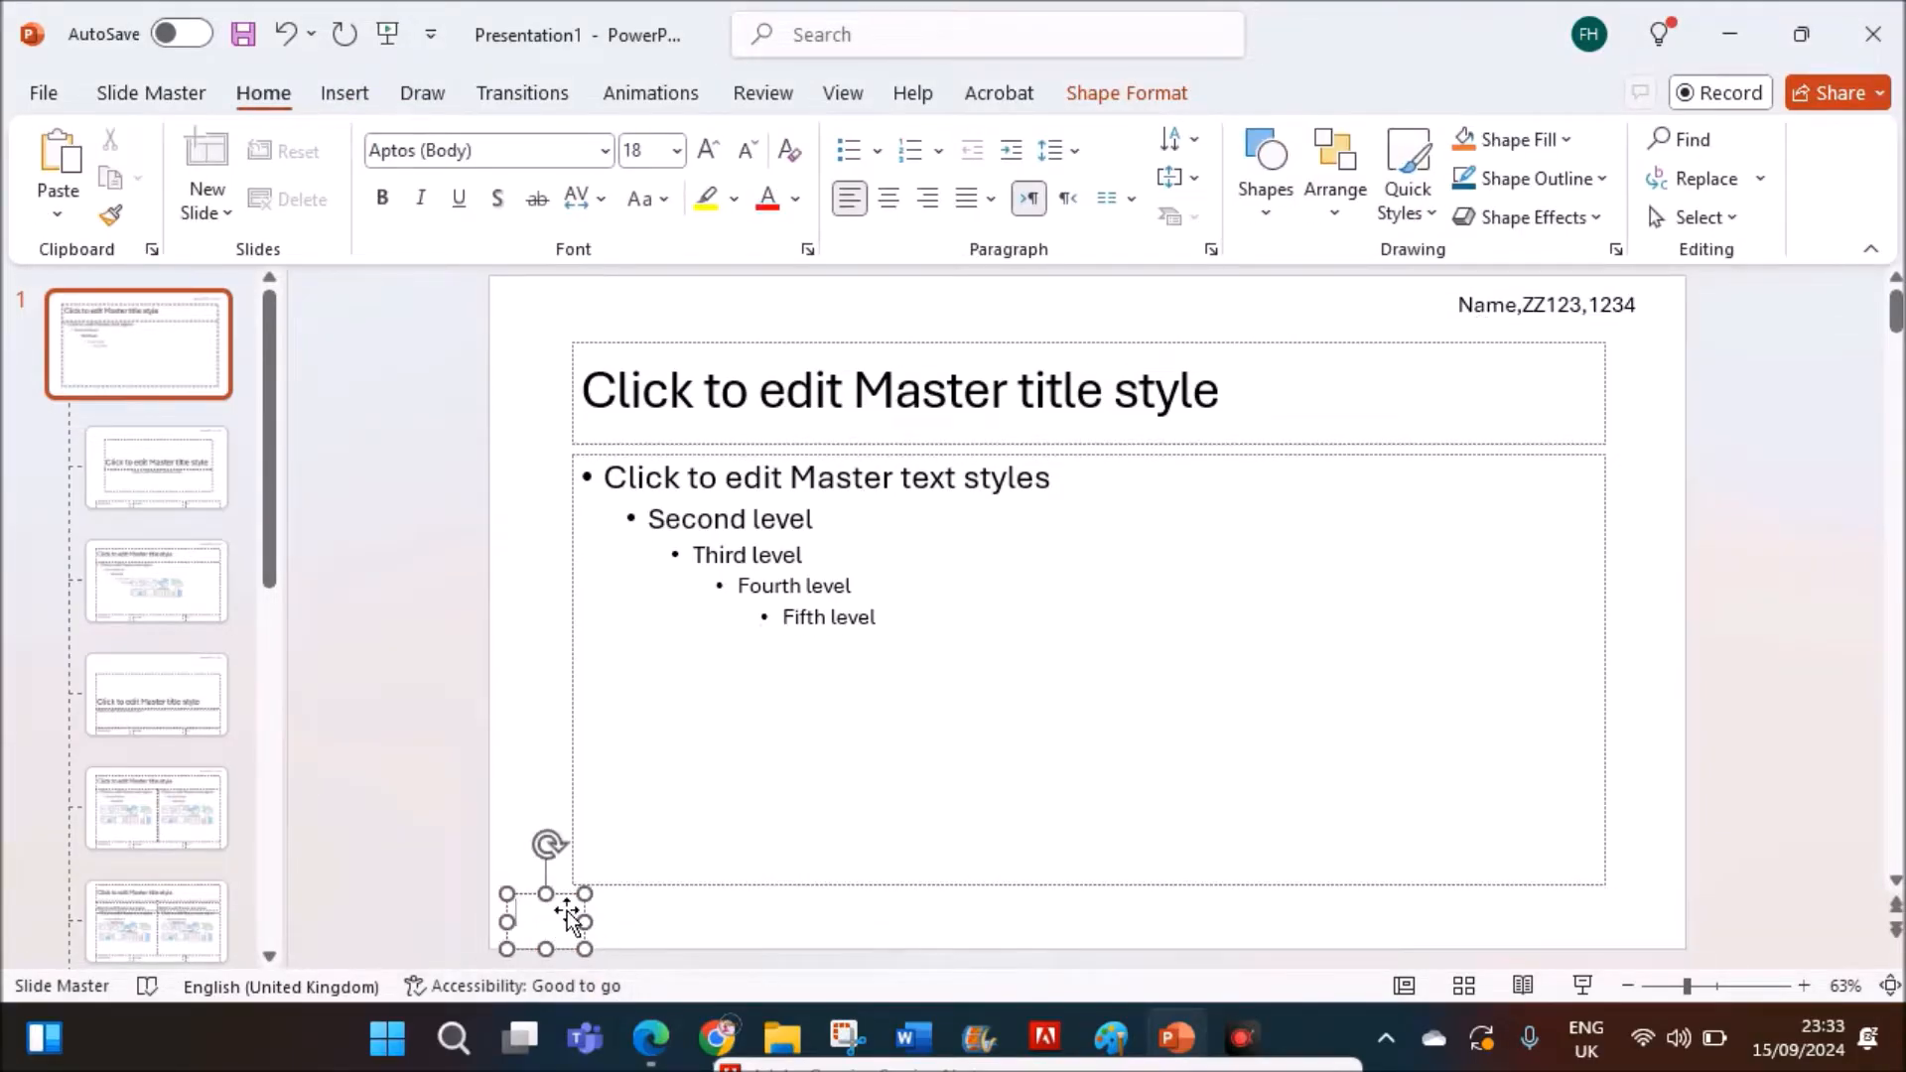
{"action": "mouse_move", "coordinate": [516, 917]}
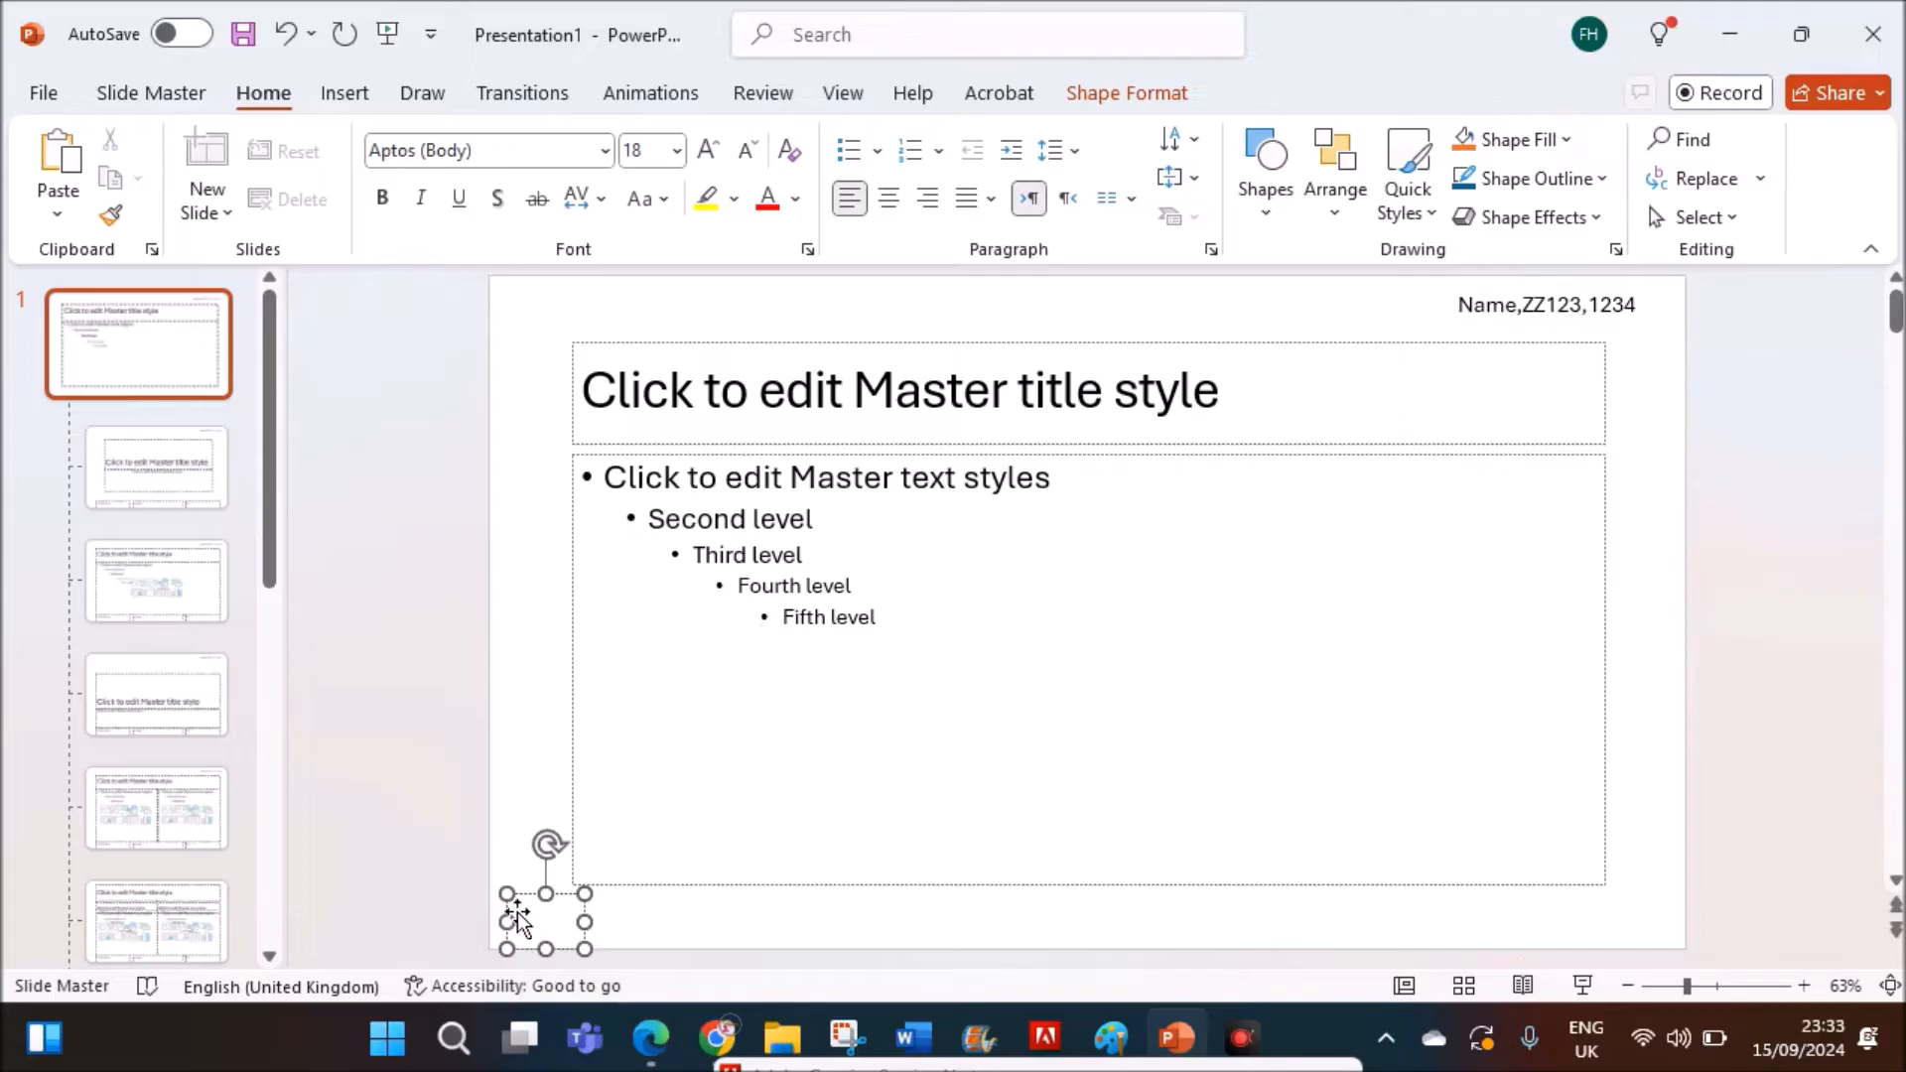
{"action": "left_click", "coordinate": [344, 92]}
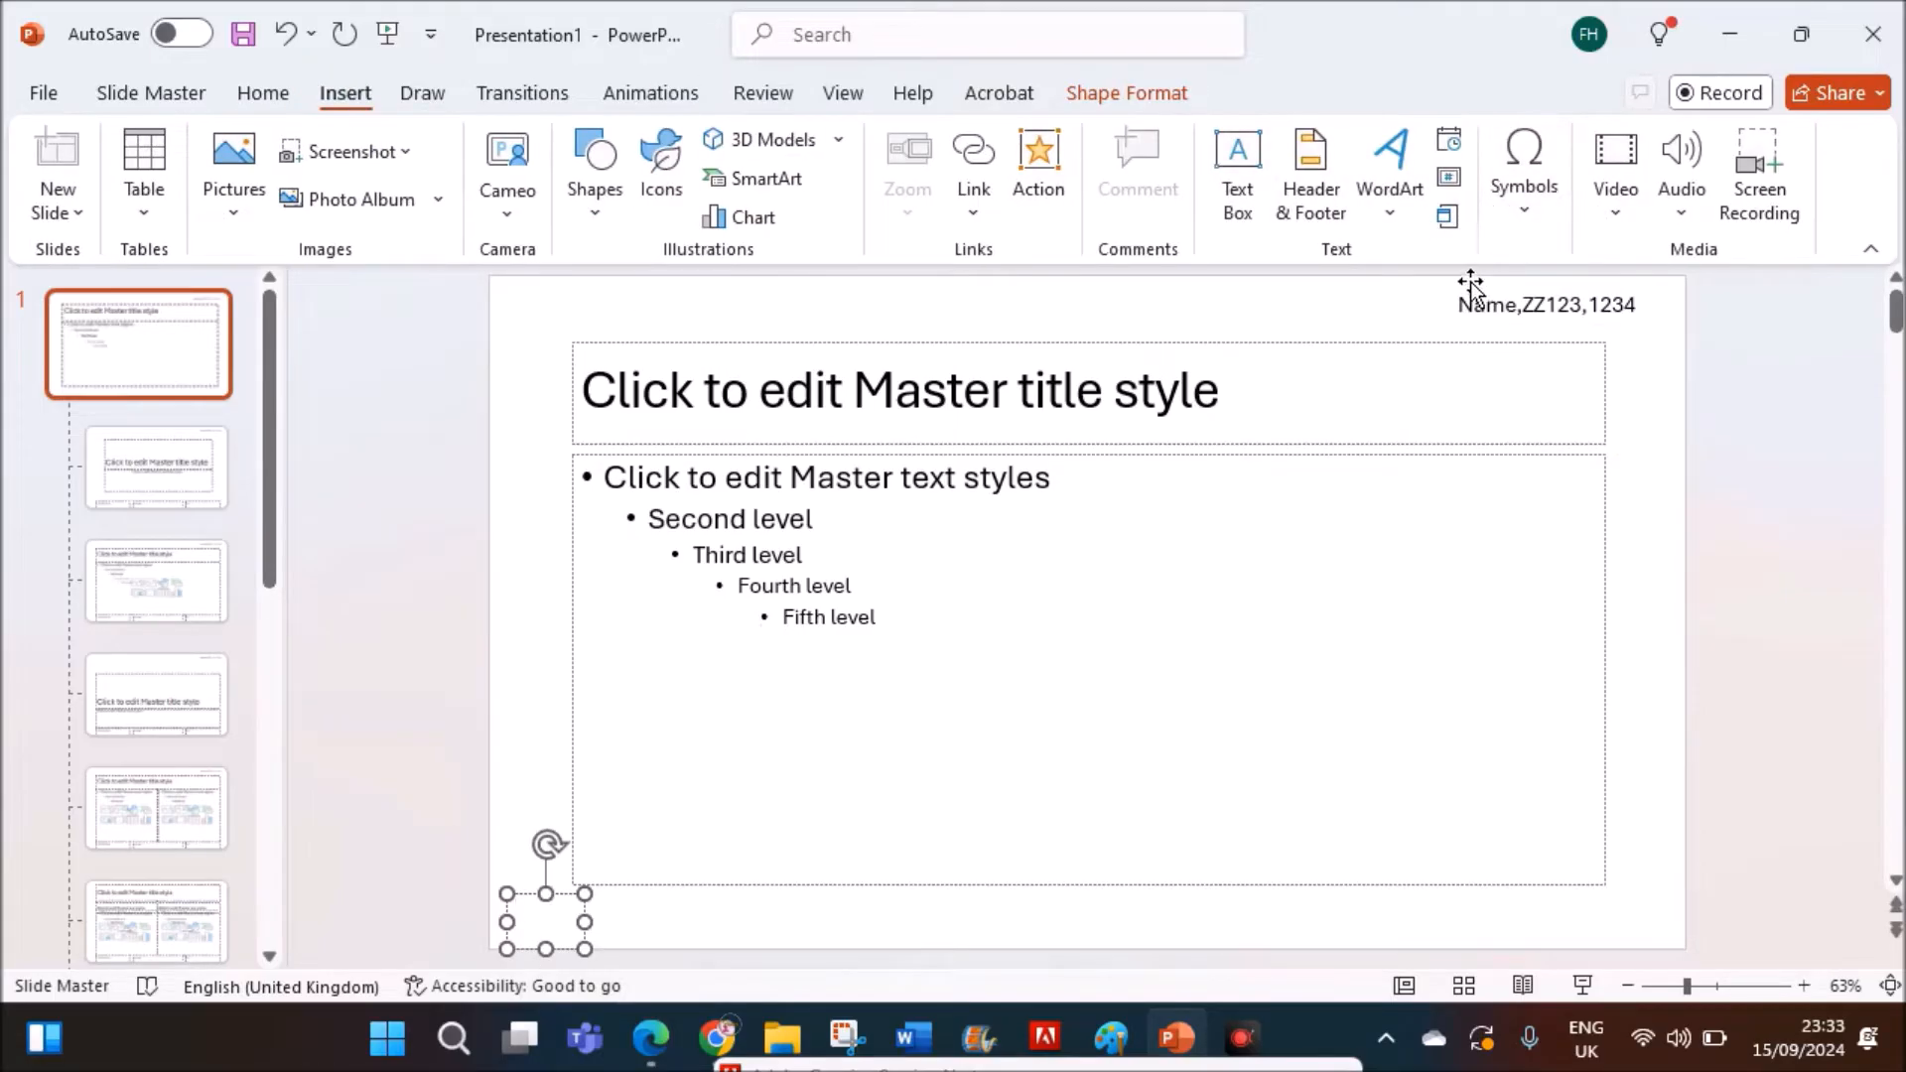
{"action": "mouse_move", "coordinate": [1450, 183]}
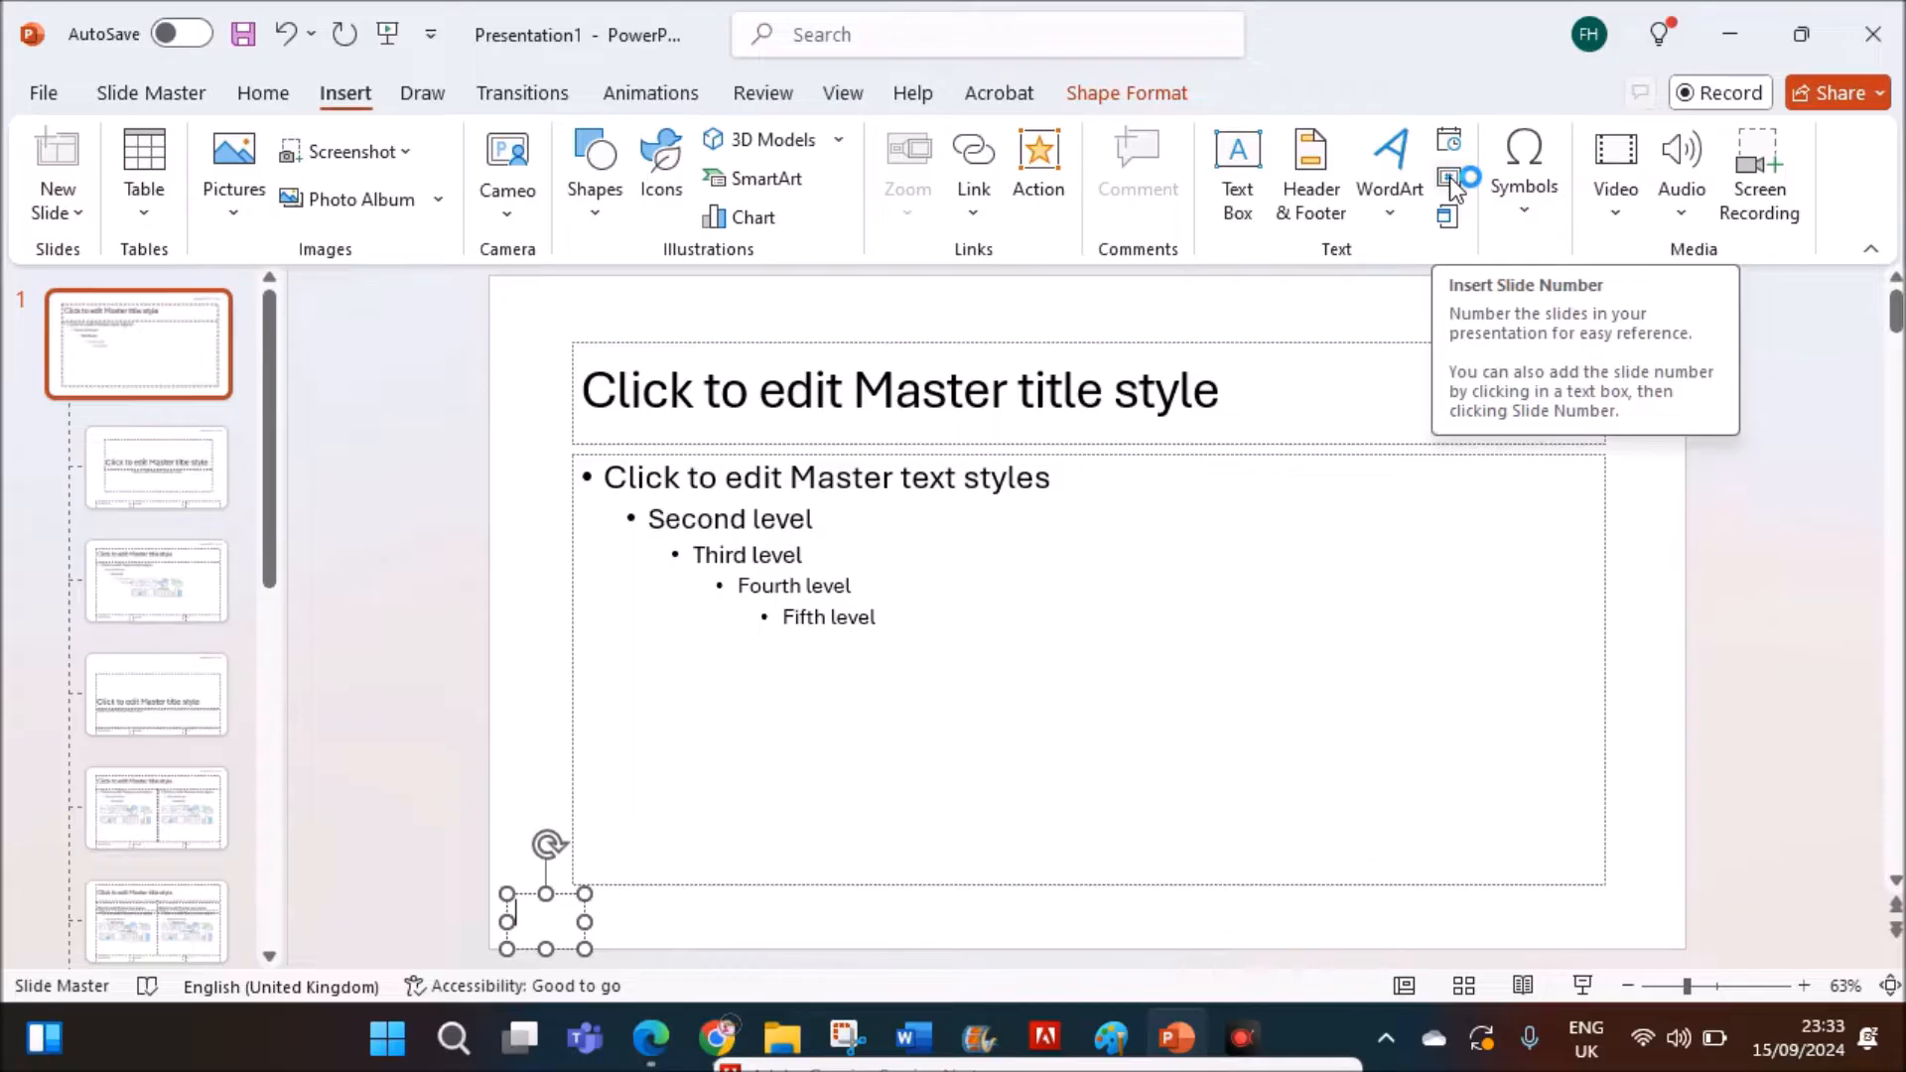
{"action": "left_click", "coordinate": [1448, 178]}
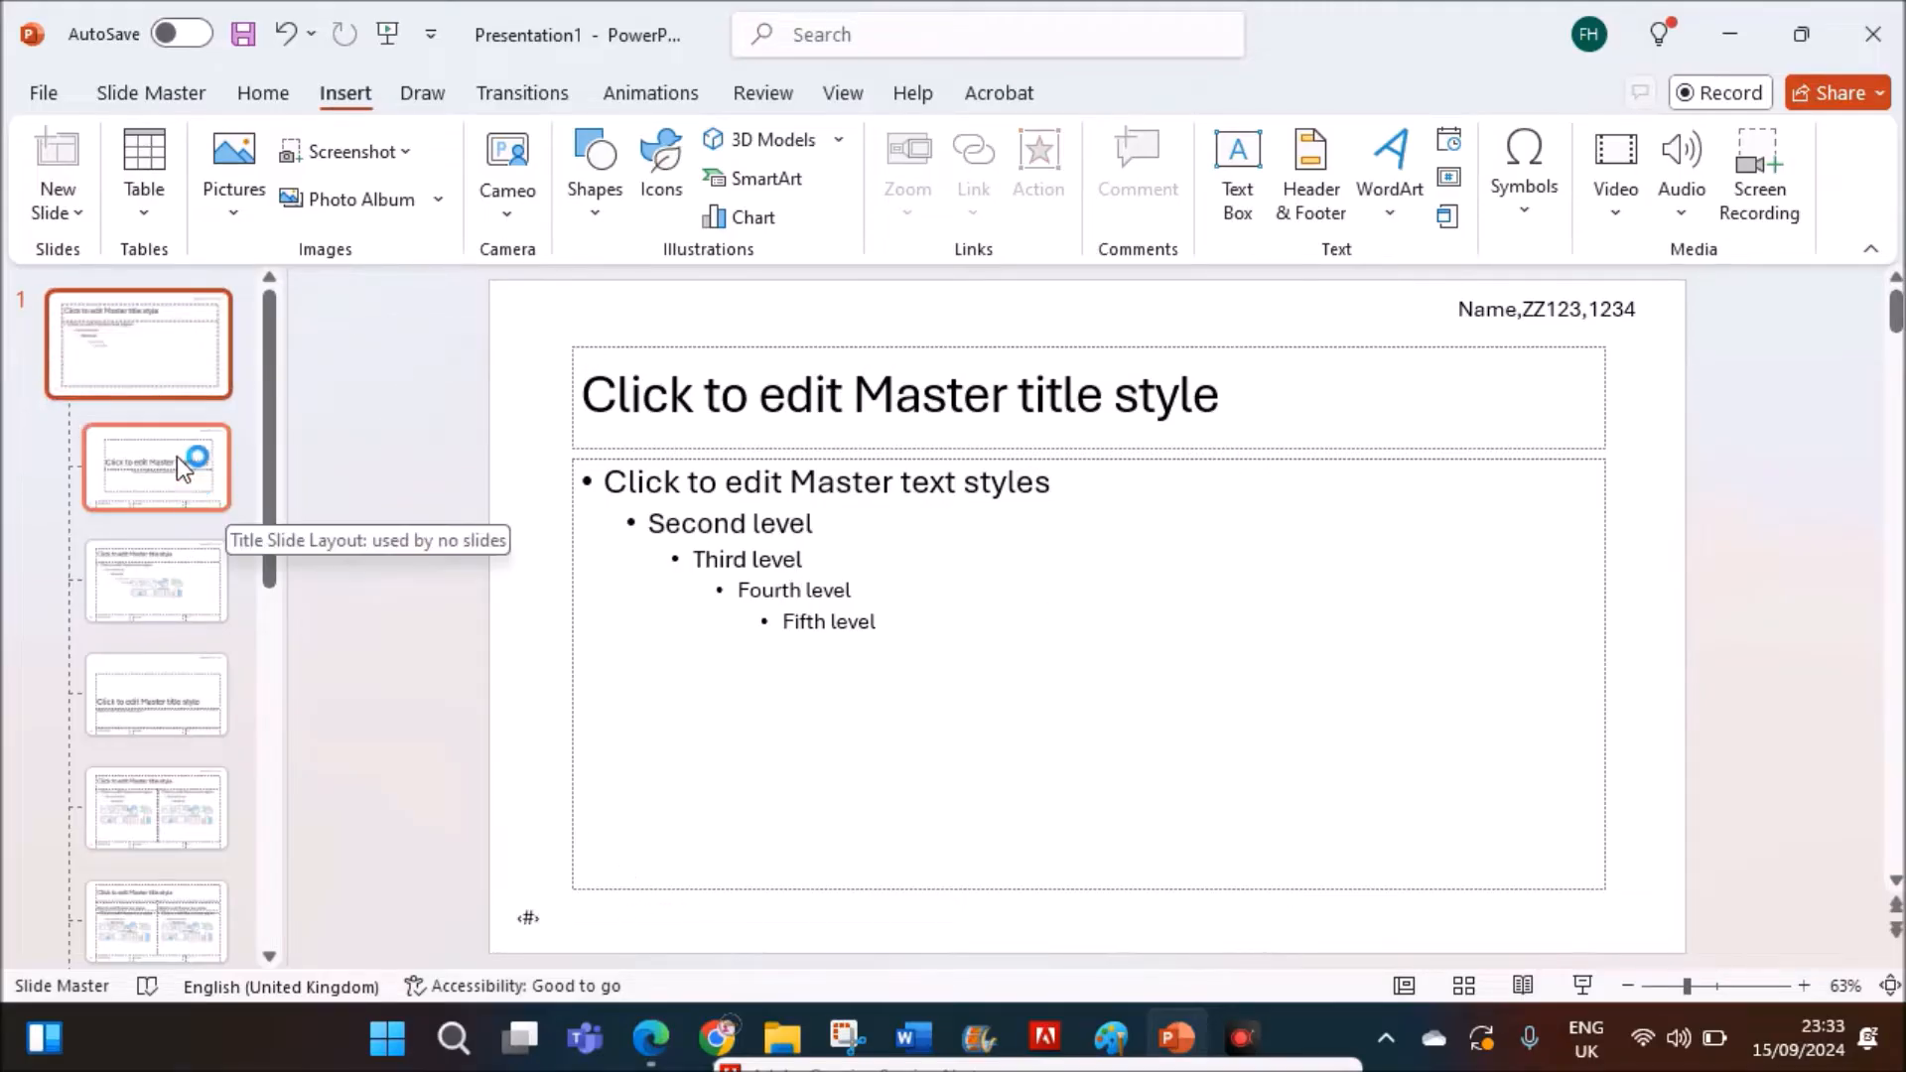
- Scroll the exam paper to the next instruction and return to the Slide Master tab
{"action": "left_click", "coordinate": [652, 1038]}
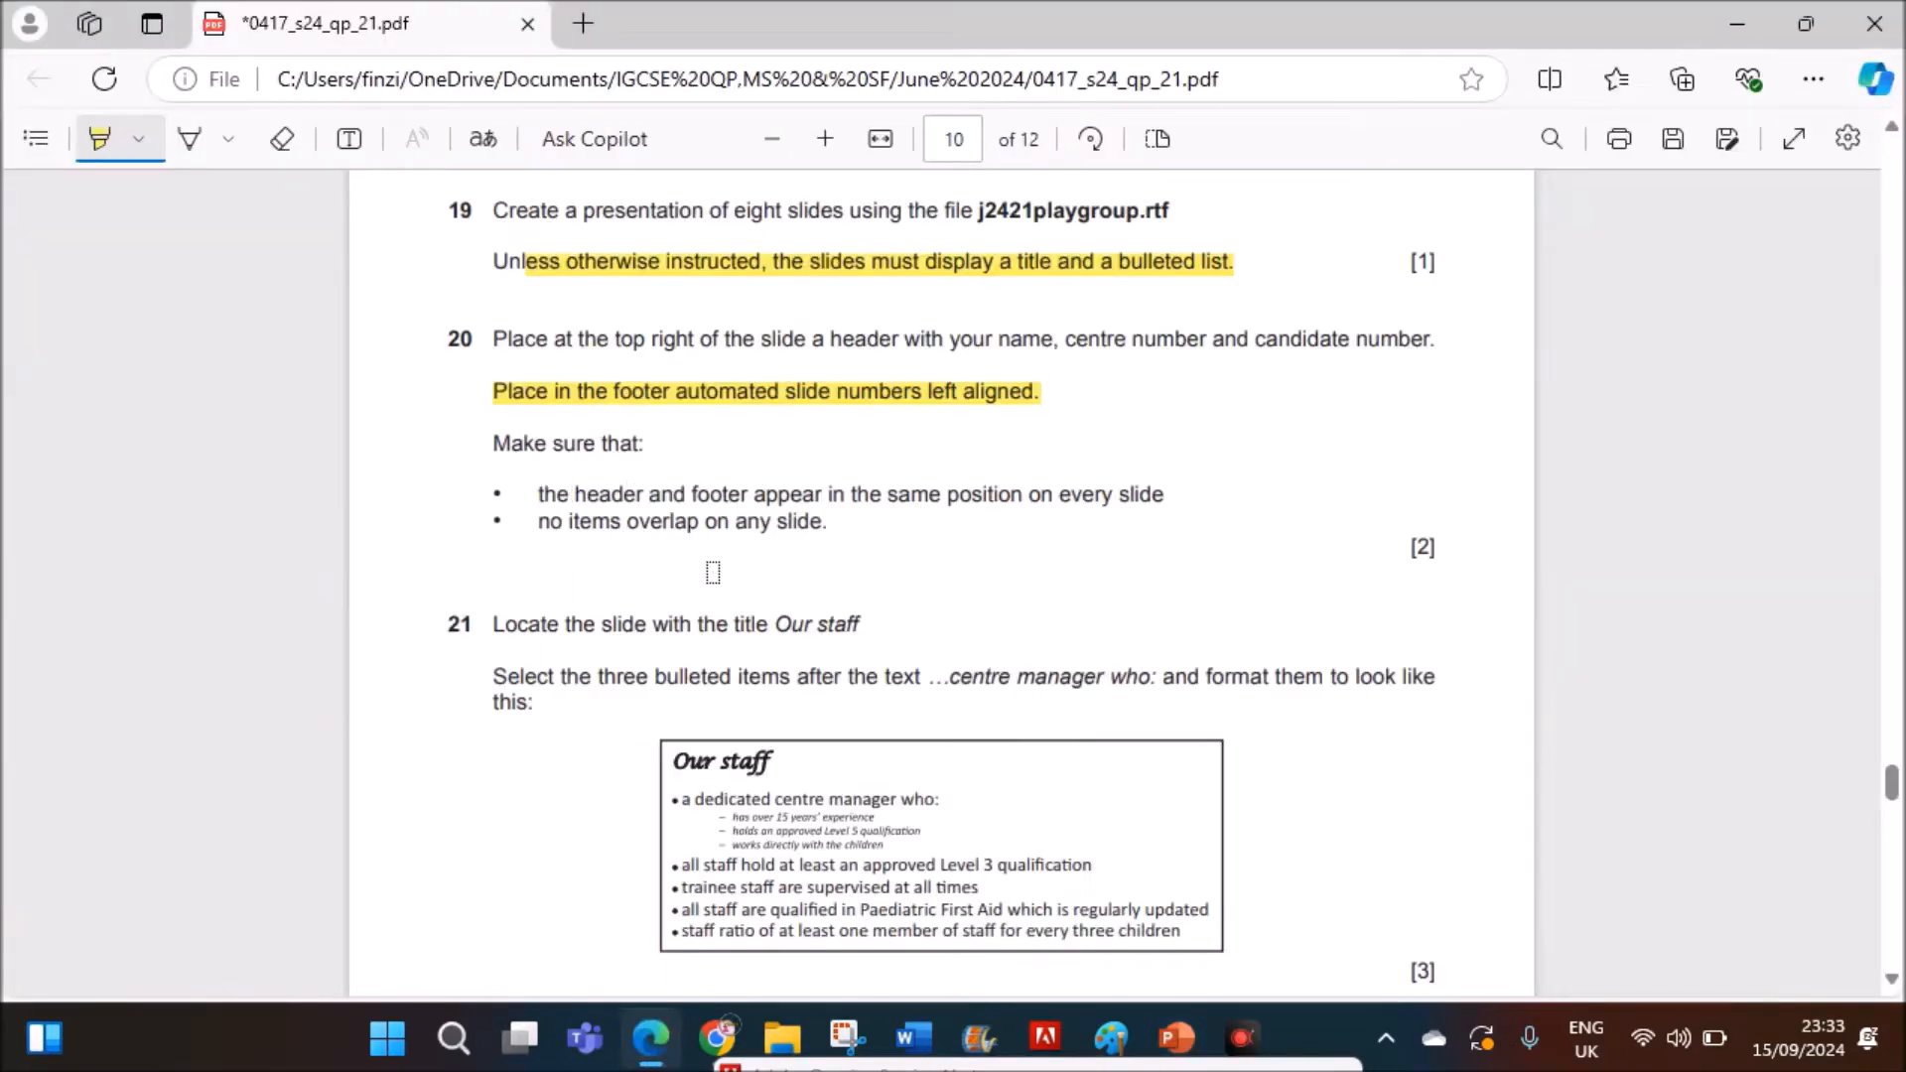
{"action": "scroll", "scroll_direction": "down", "scroll_amount": 3}
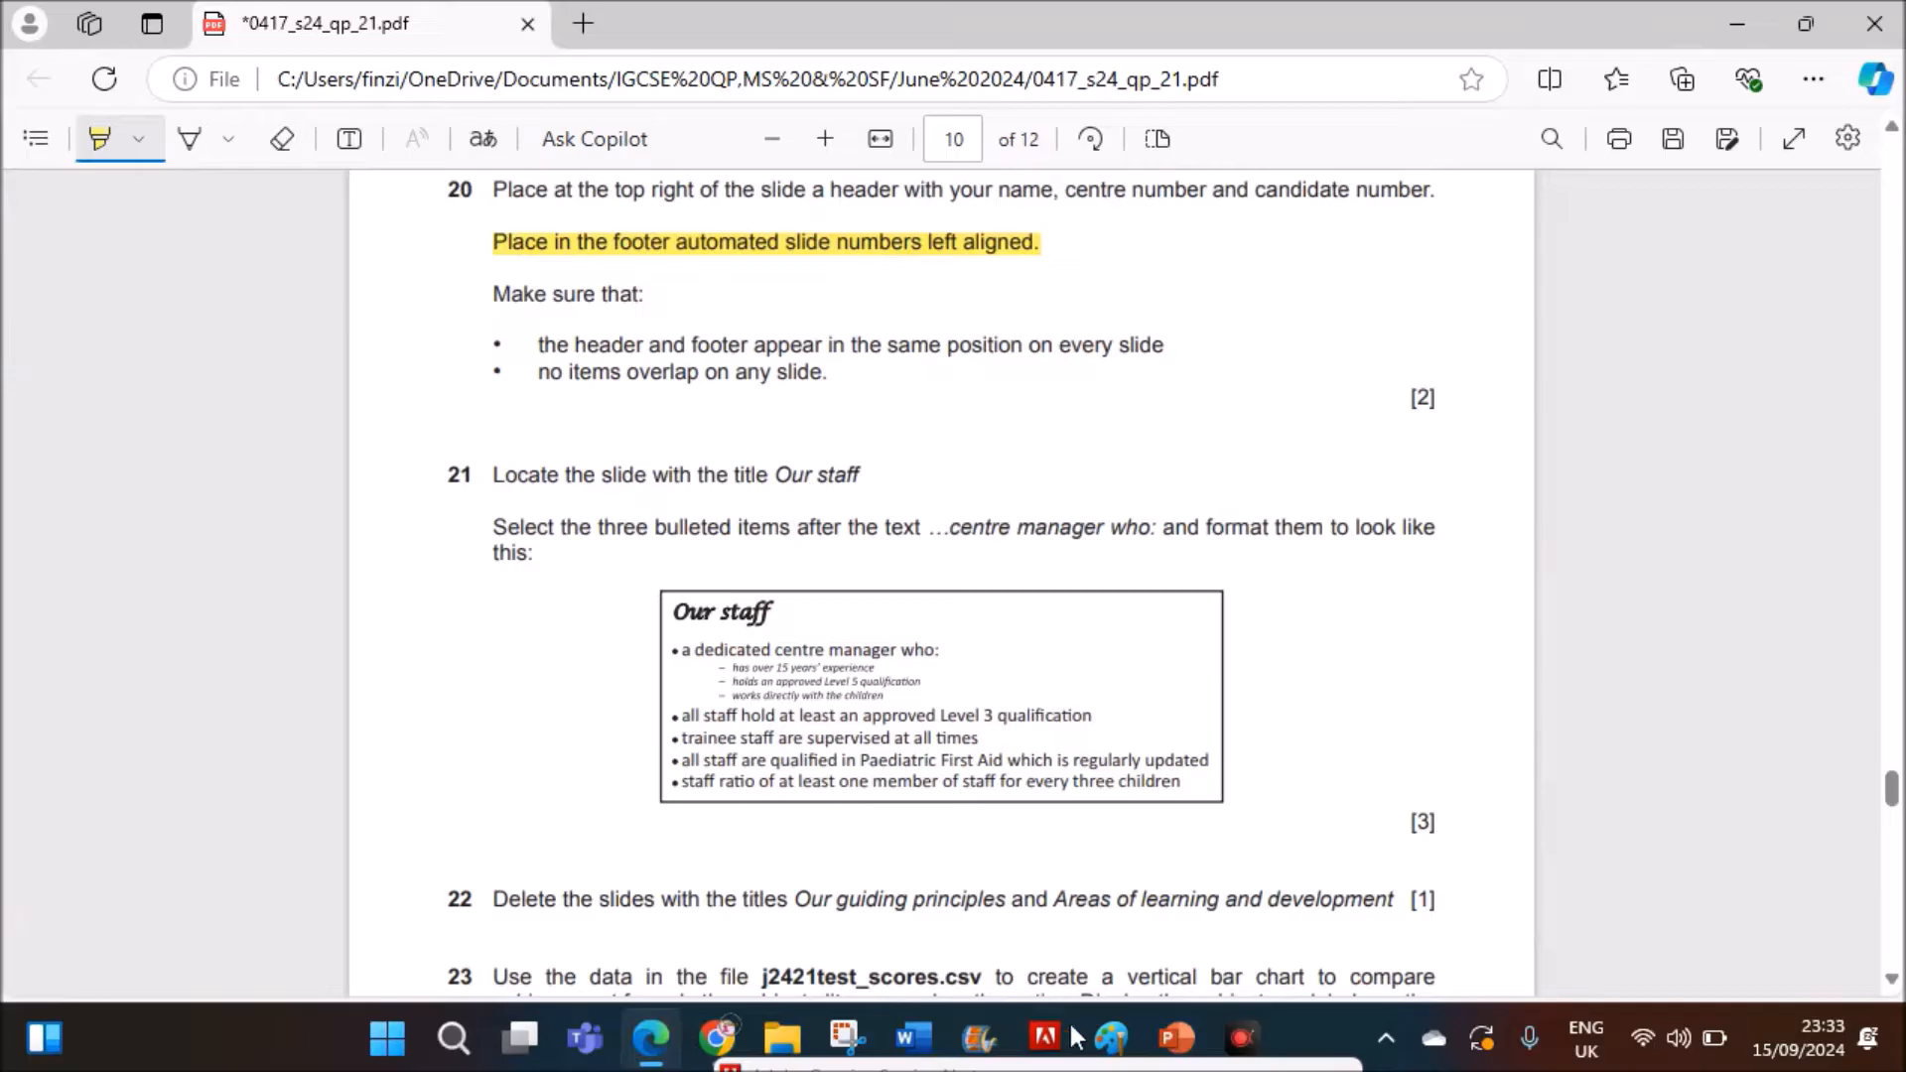
{"action": "left_click", "coordinate": [1171, 1038]}
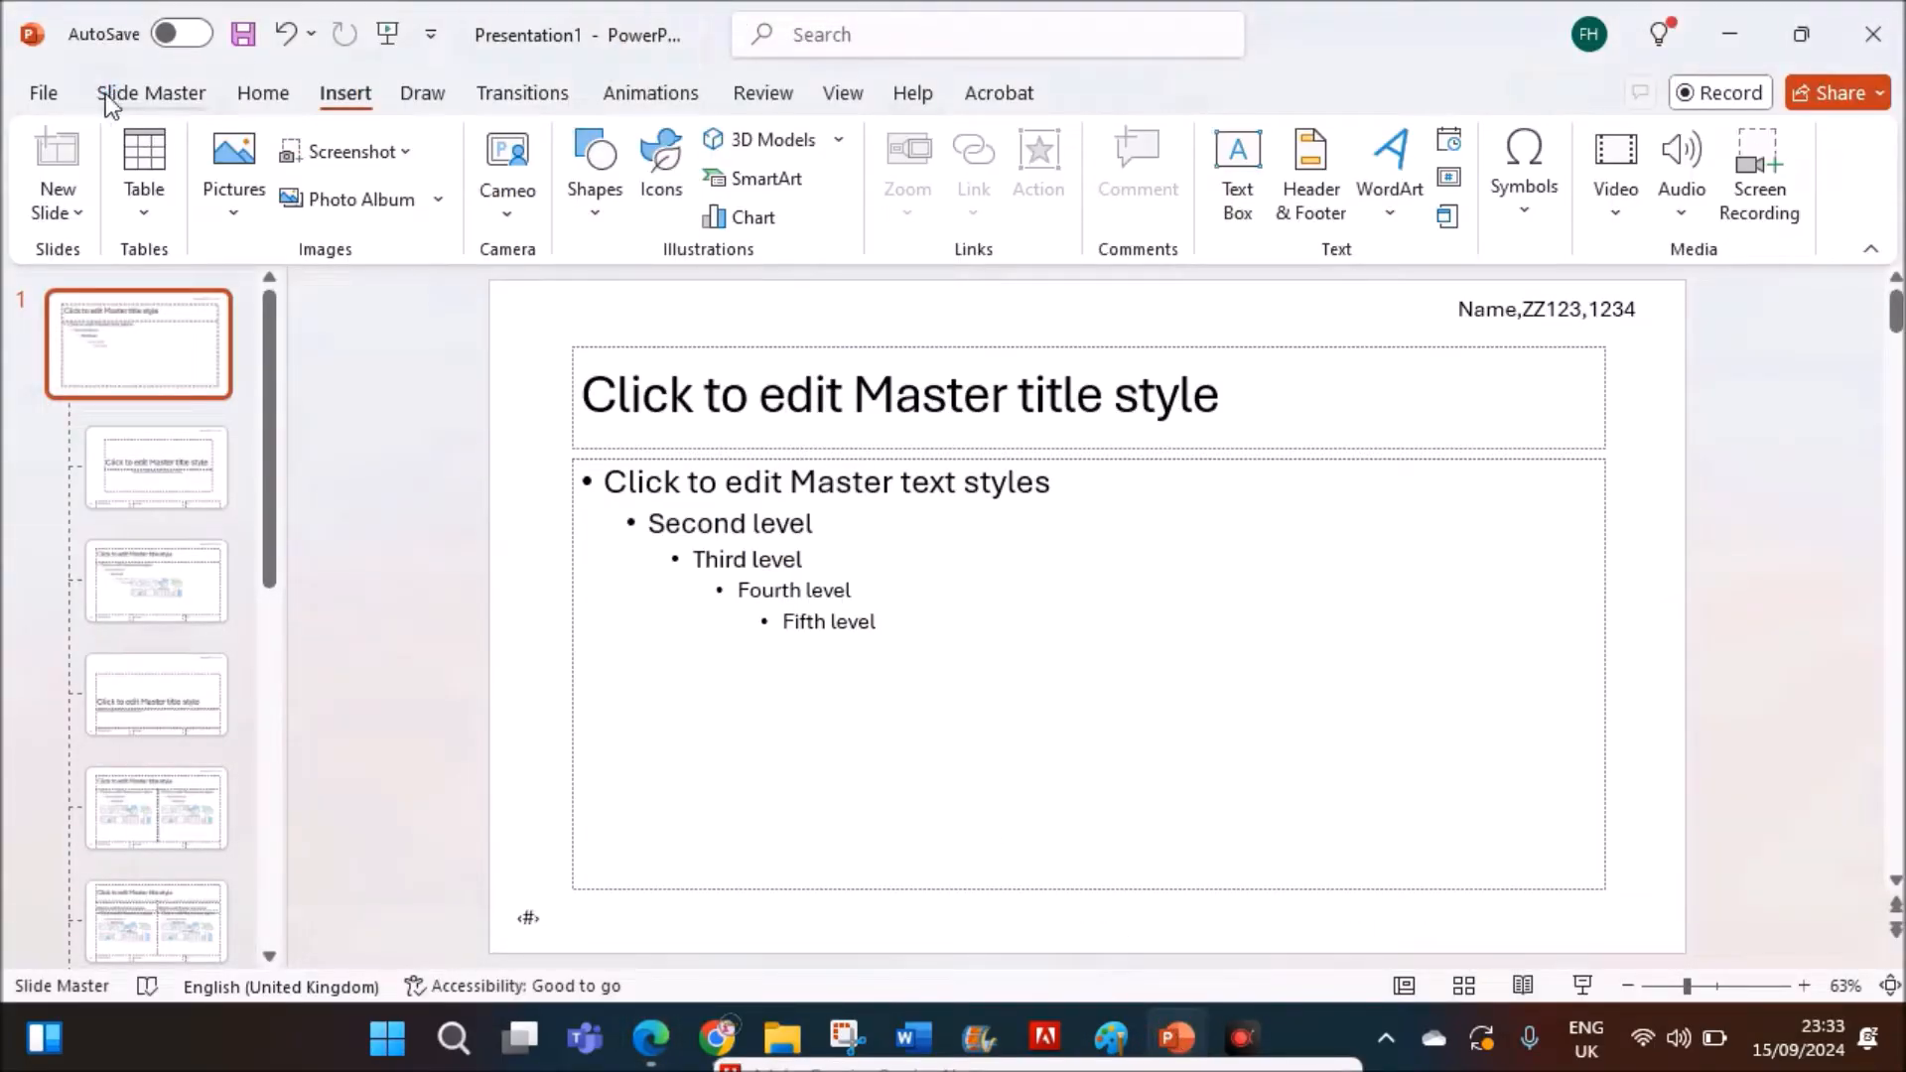
{"action": "left_click", "coordinate": [151, 93]}
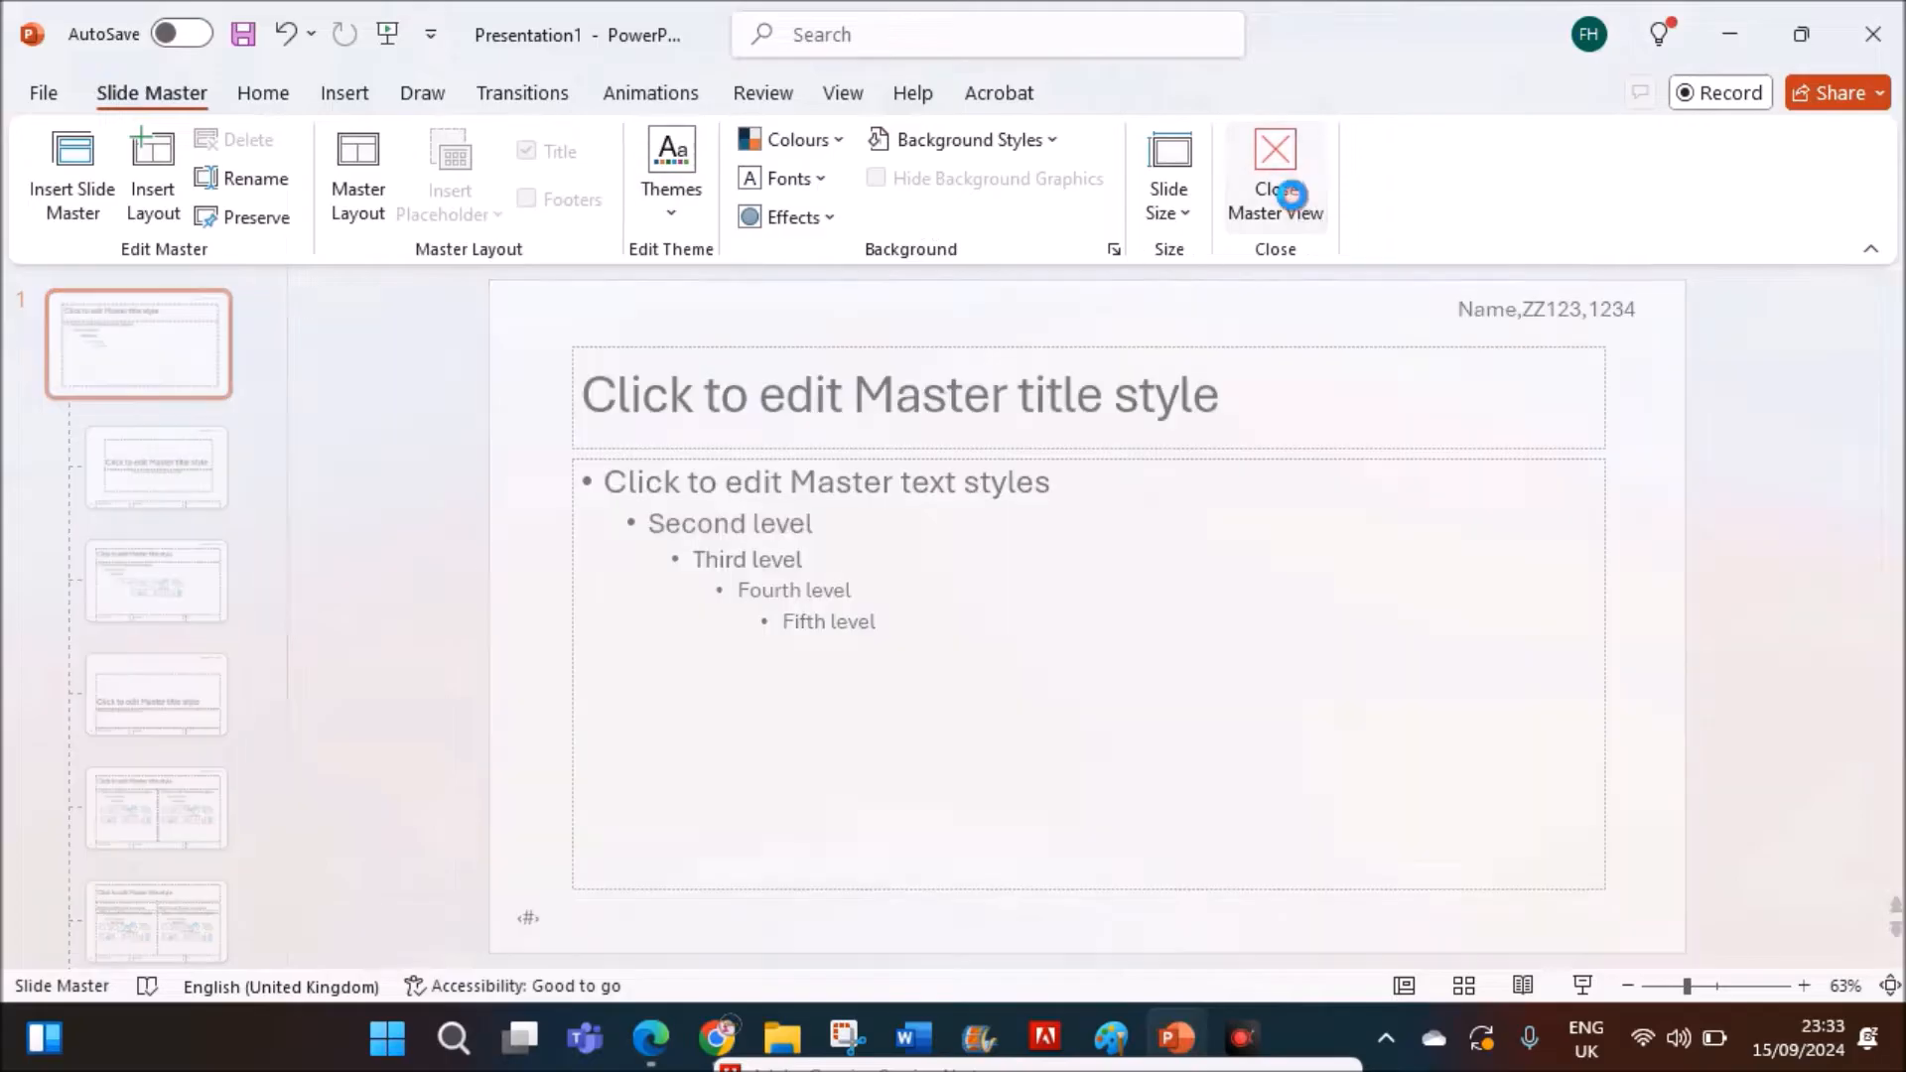
- Close Master View and select slide 2 to check the header and slide number
{"action": "left_click", "coordinate": [1274, 170]}
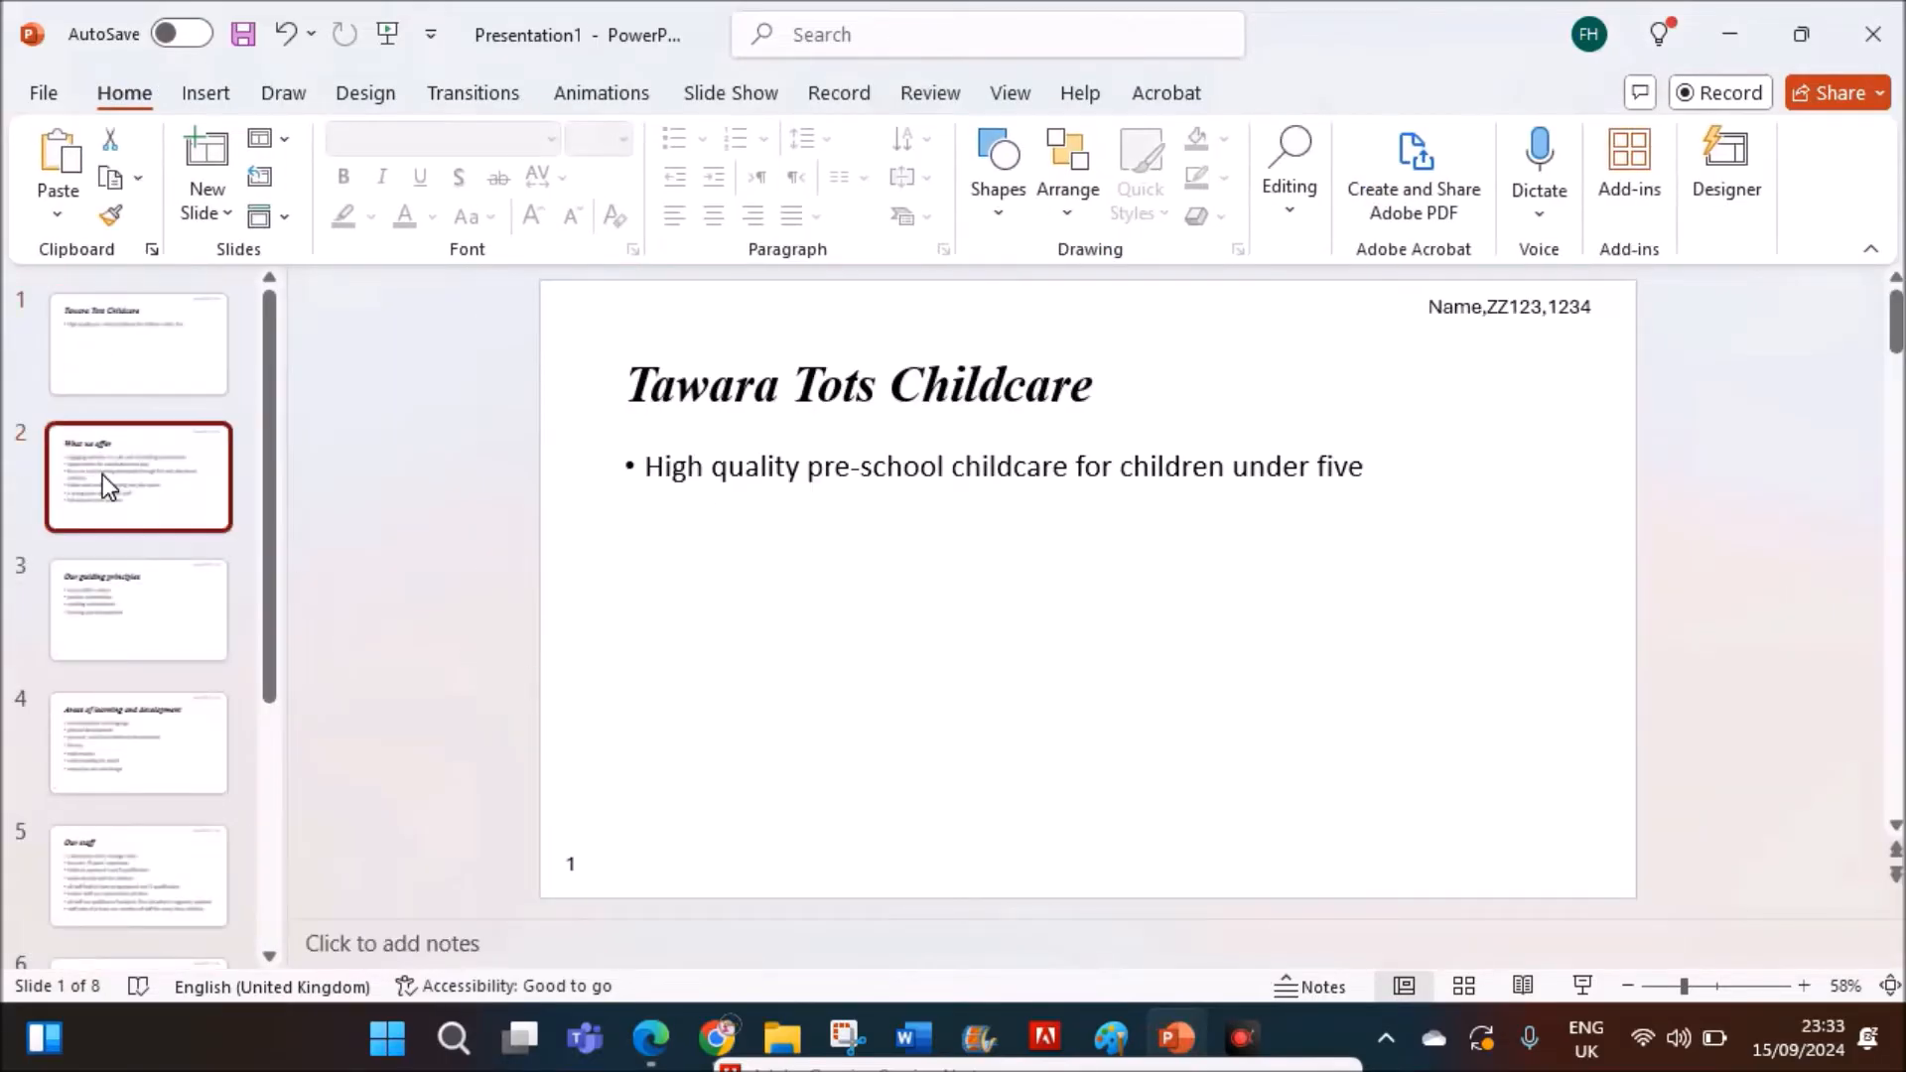
{"action": "left_click", "coordinate": [137, 475]}
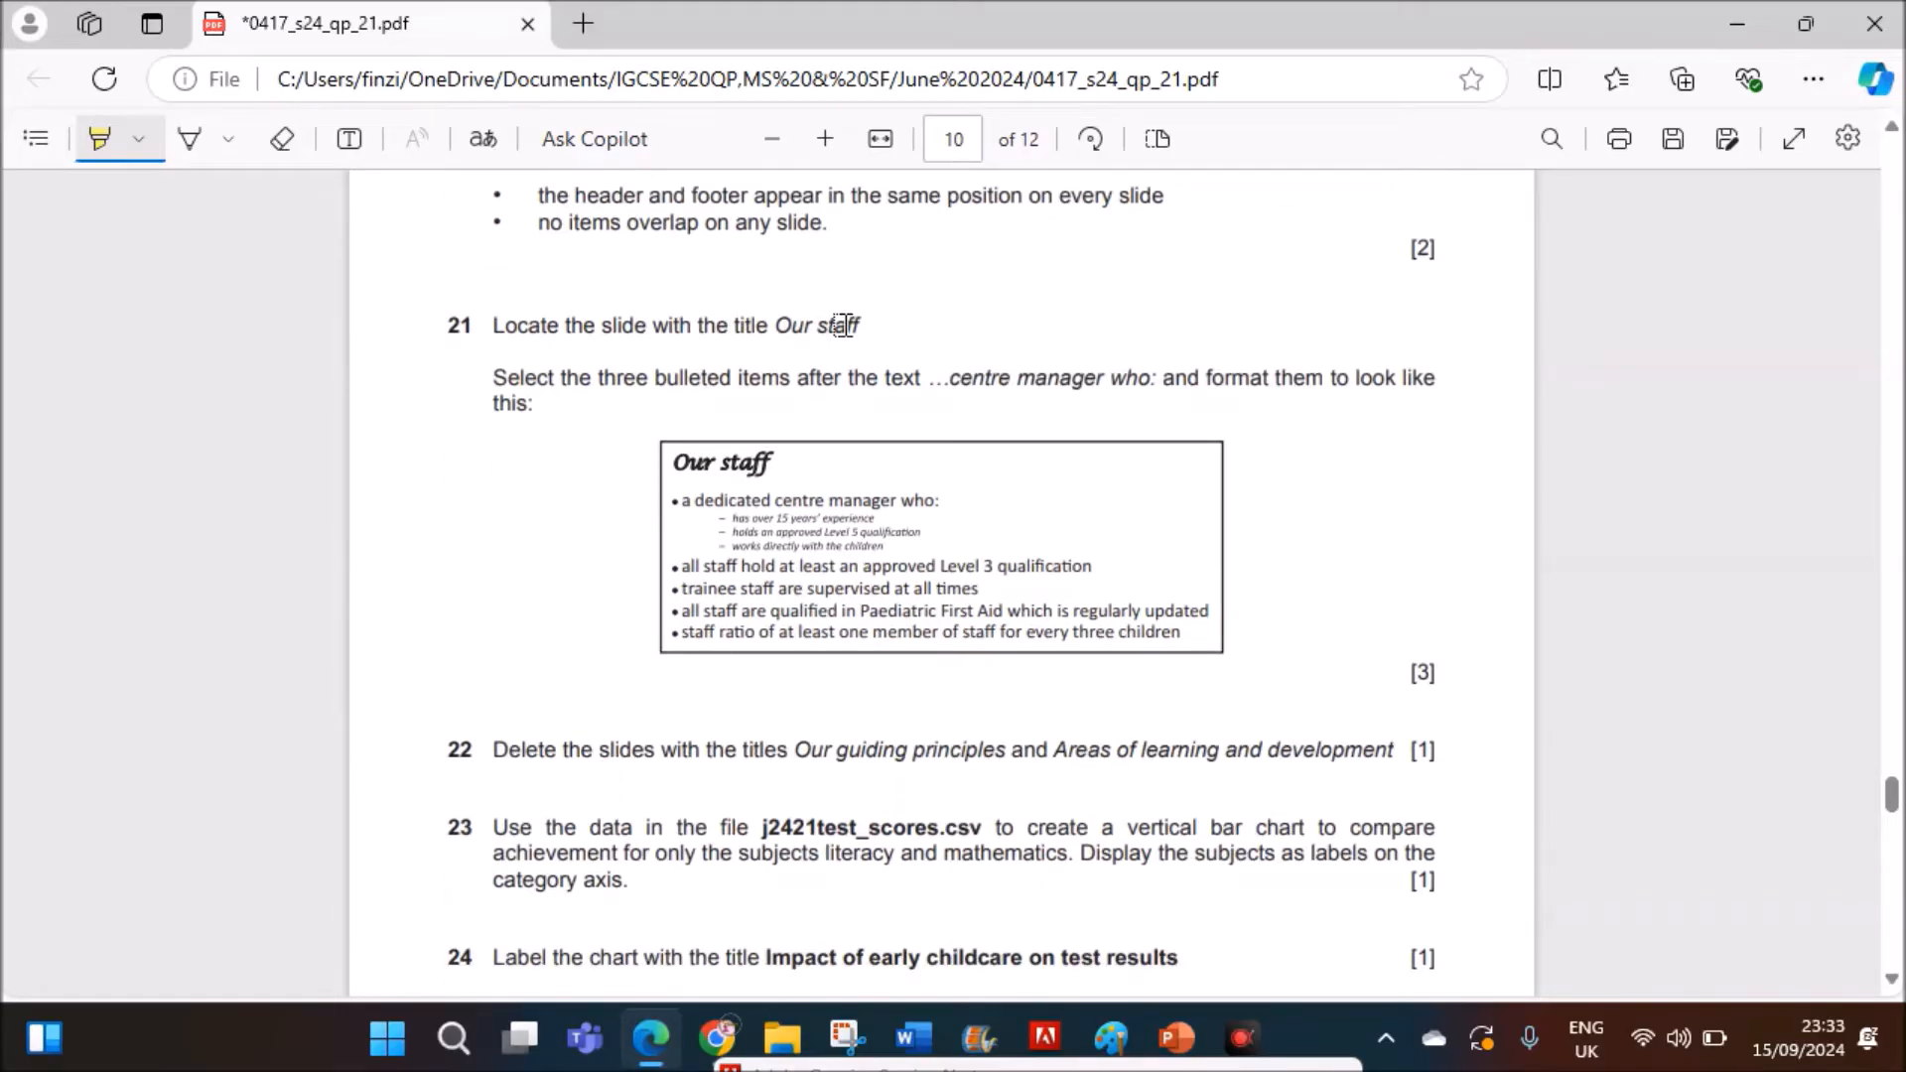
{"action": "mouse_move", "coordinate": [844, 378]}
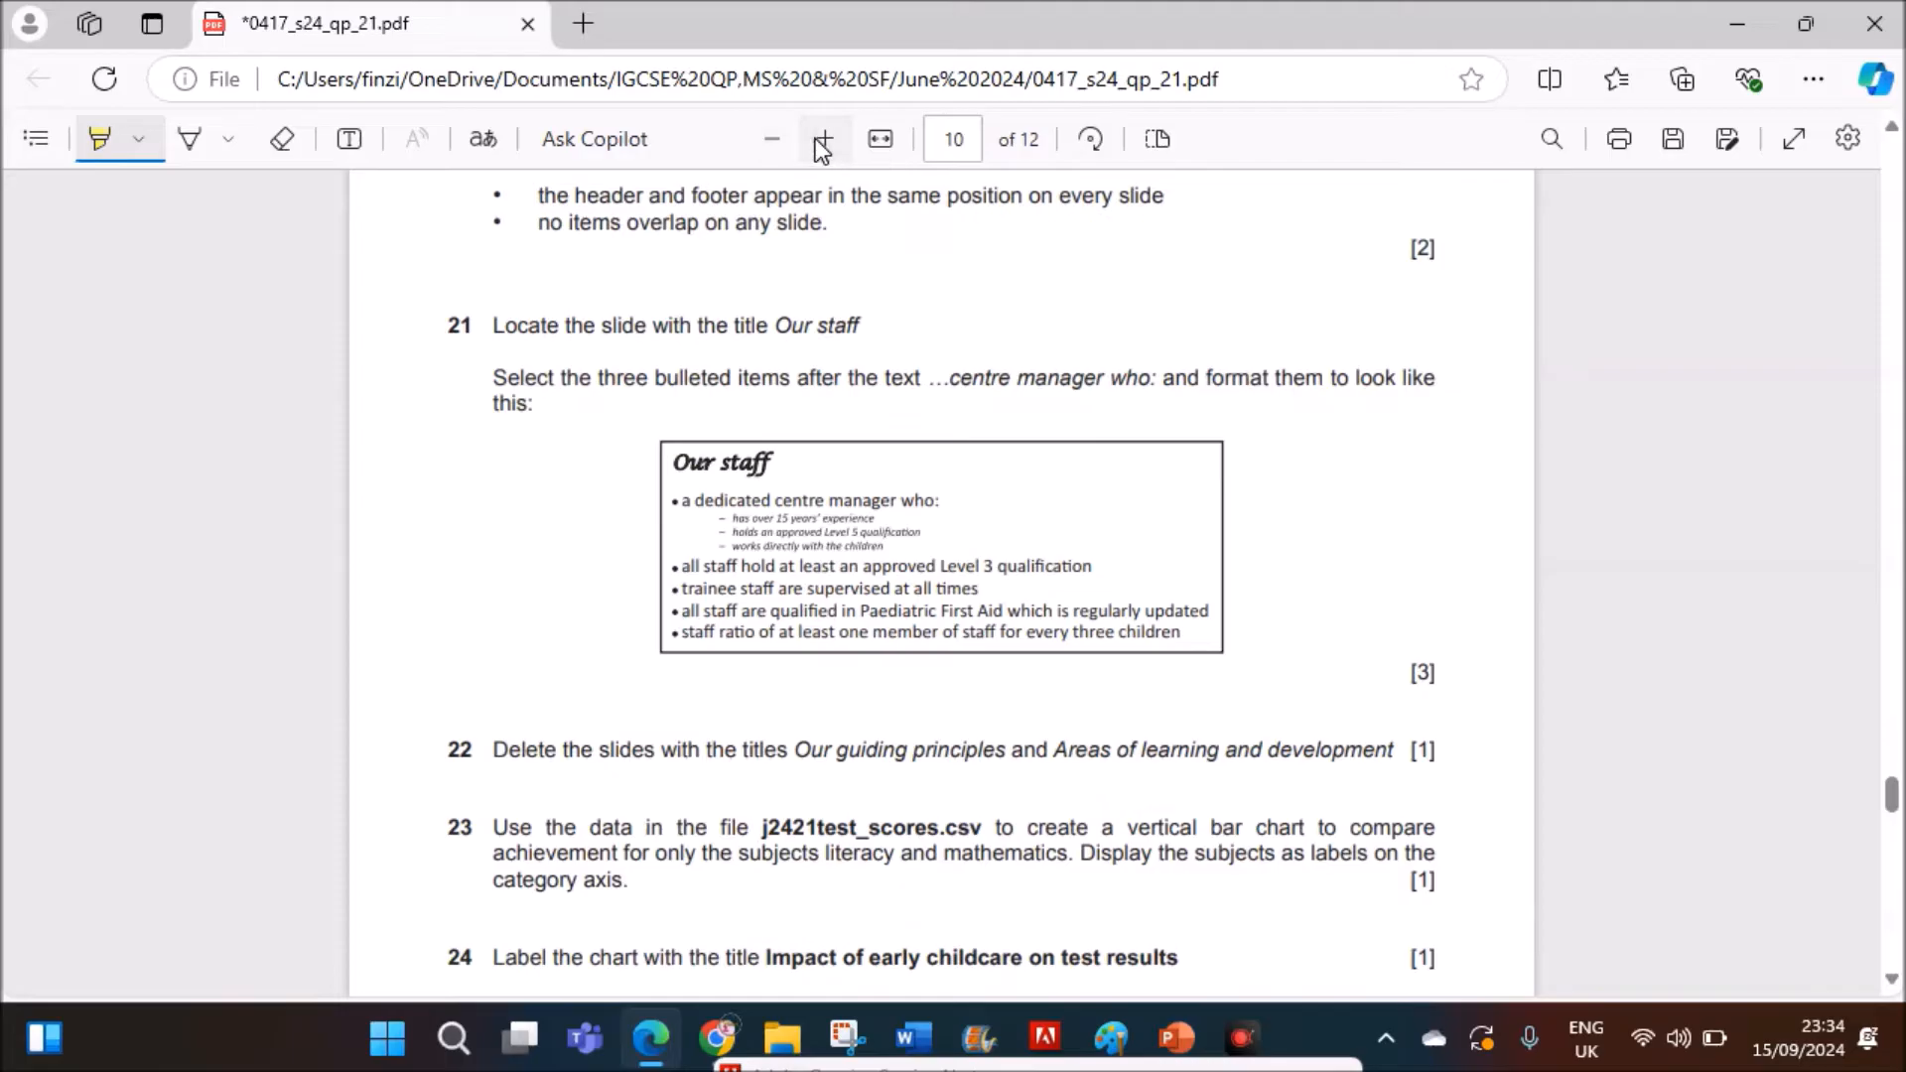
- Zoom in on the question paper to read question 21
{"action": "left_click", "coordinate": [823, 139]}
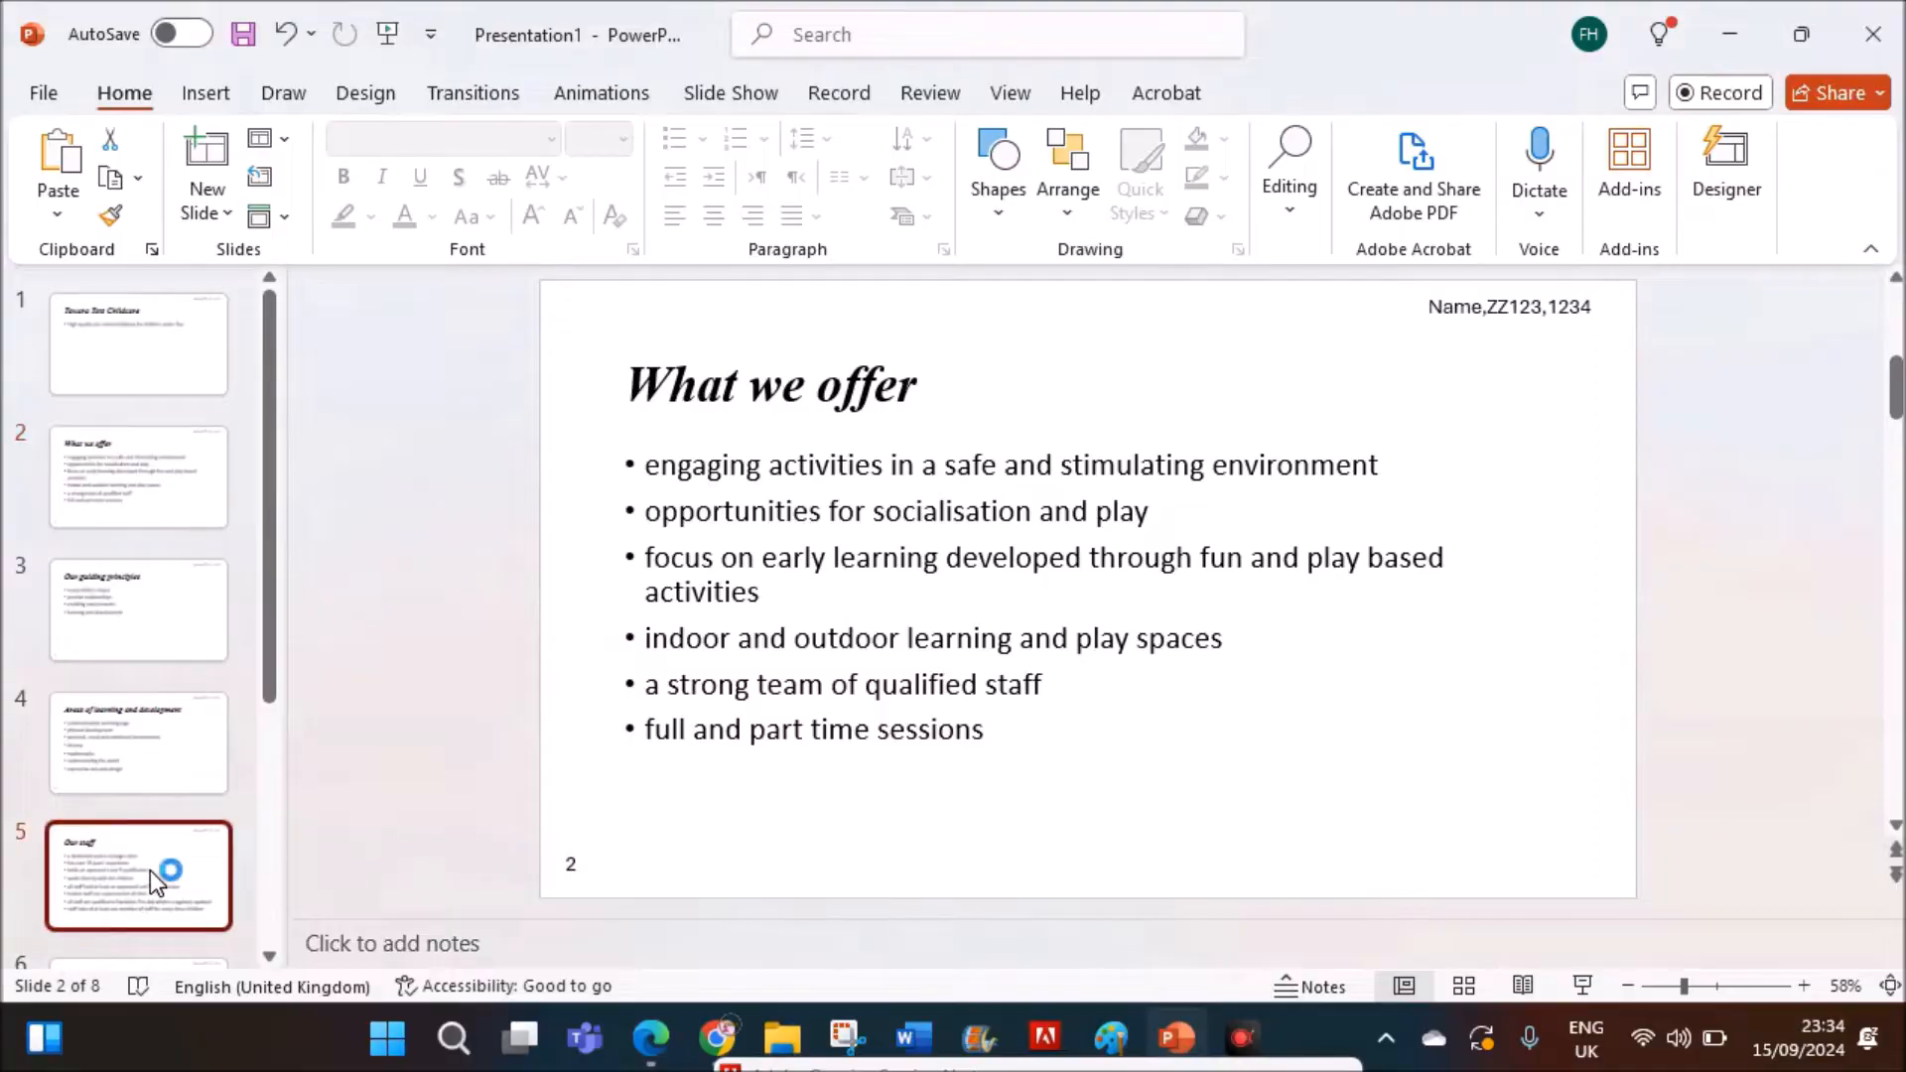
- Open slide 5, Our staff, and check question 21's formatting requirements in the paper
{"action": "left_click", "coordinate": [137, 876]}
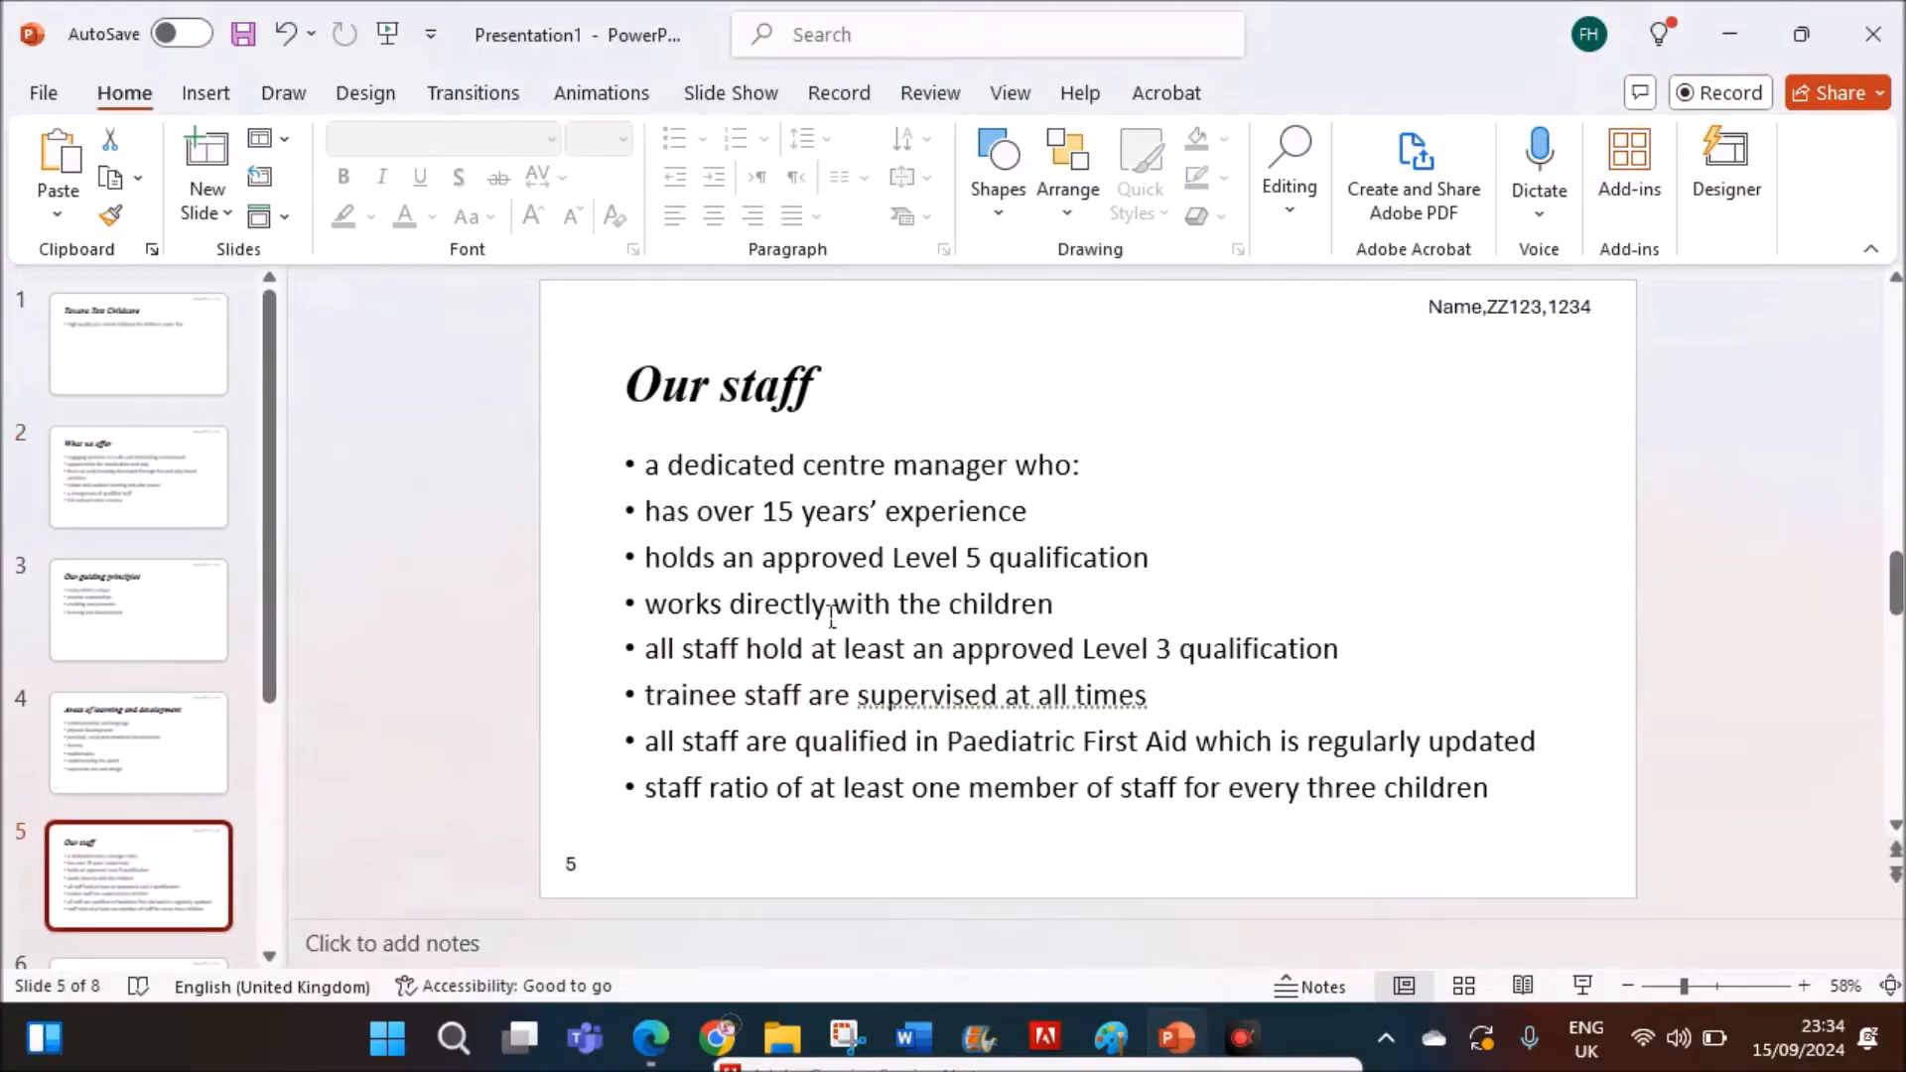
{"action": "mouse_move", "coordinate": [787, 1015]}
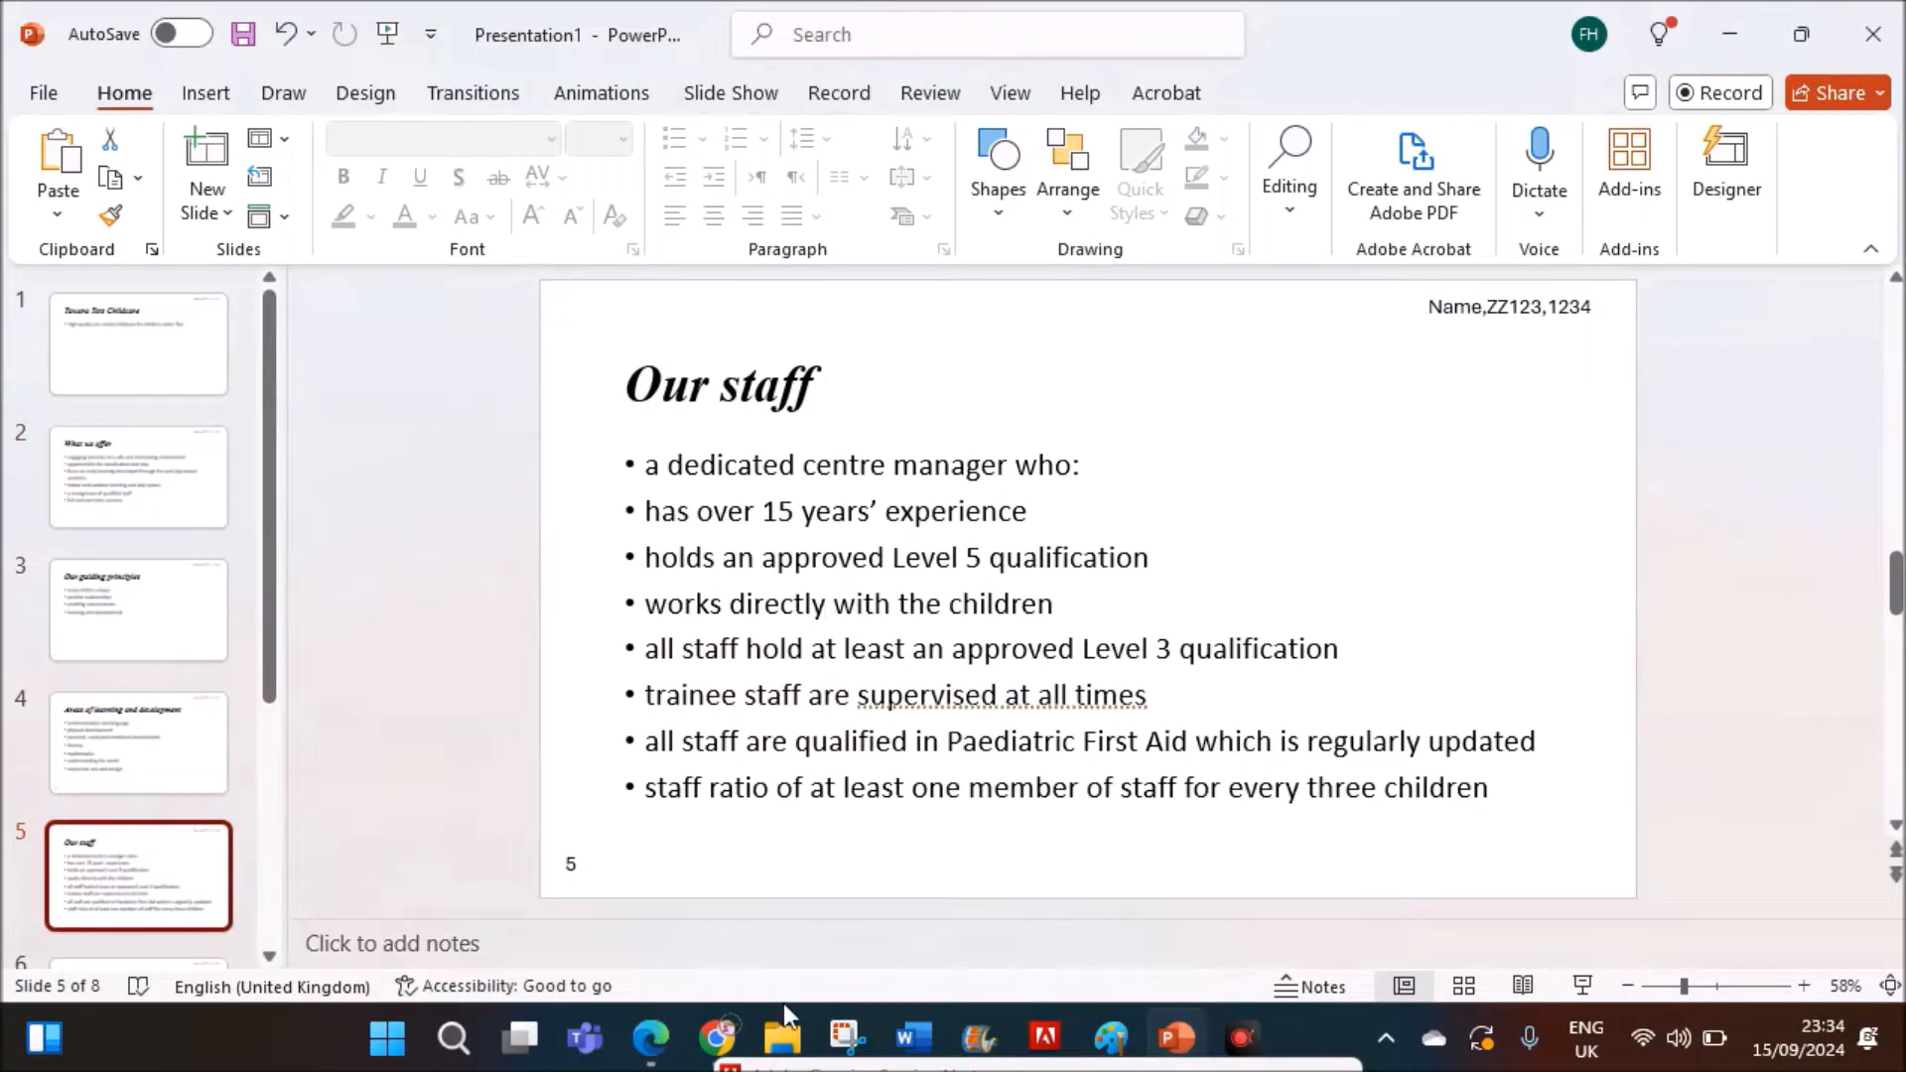
{"action": "left_click", "coordinate": [650, 1038]}
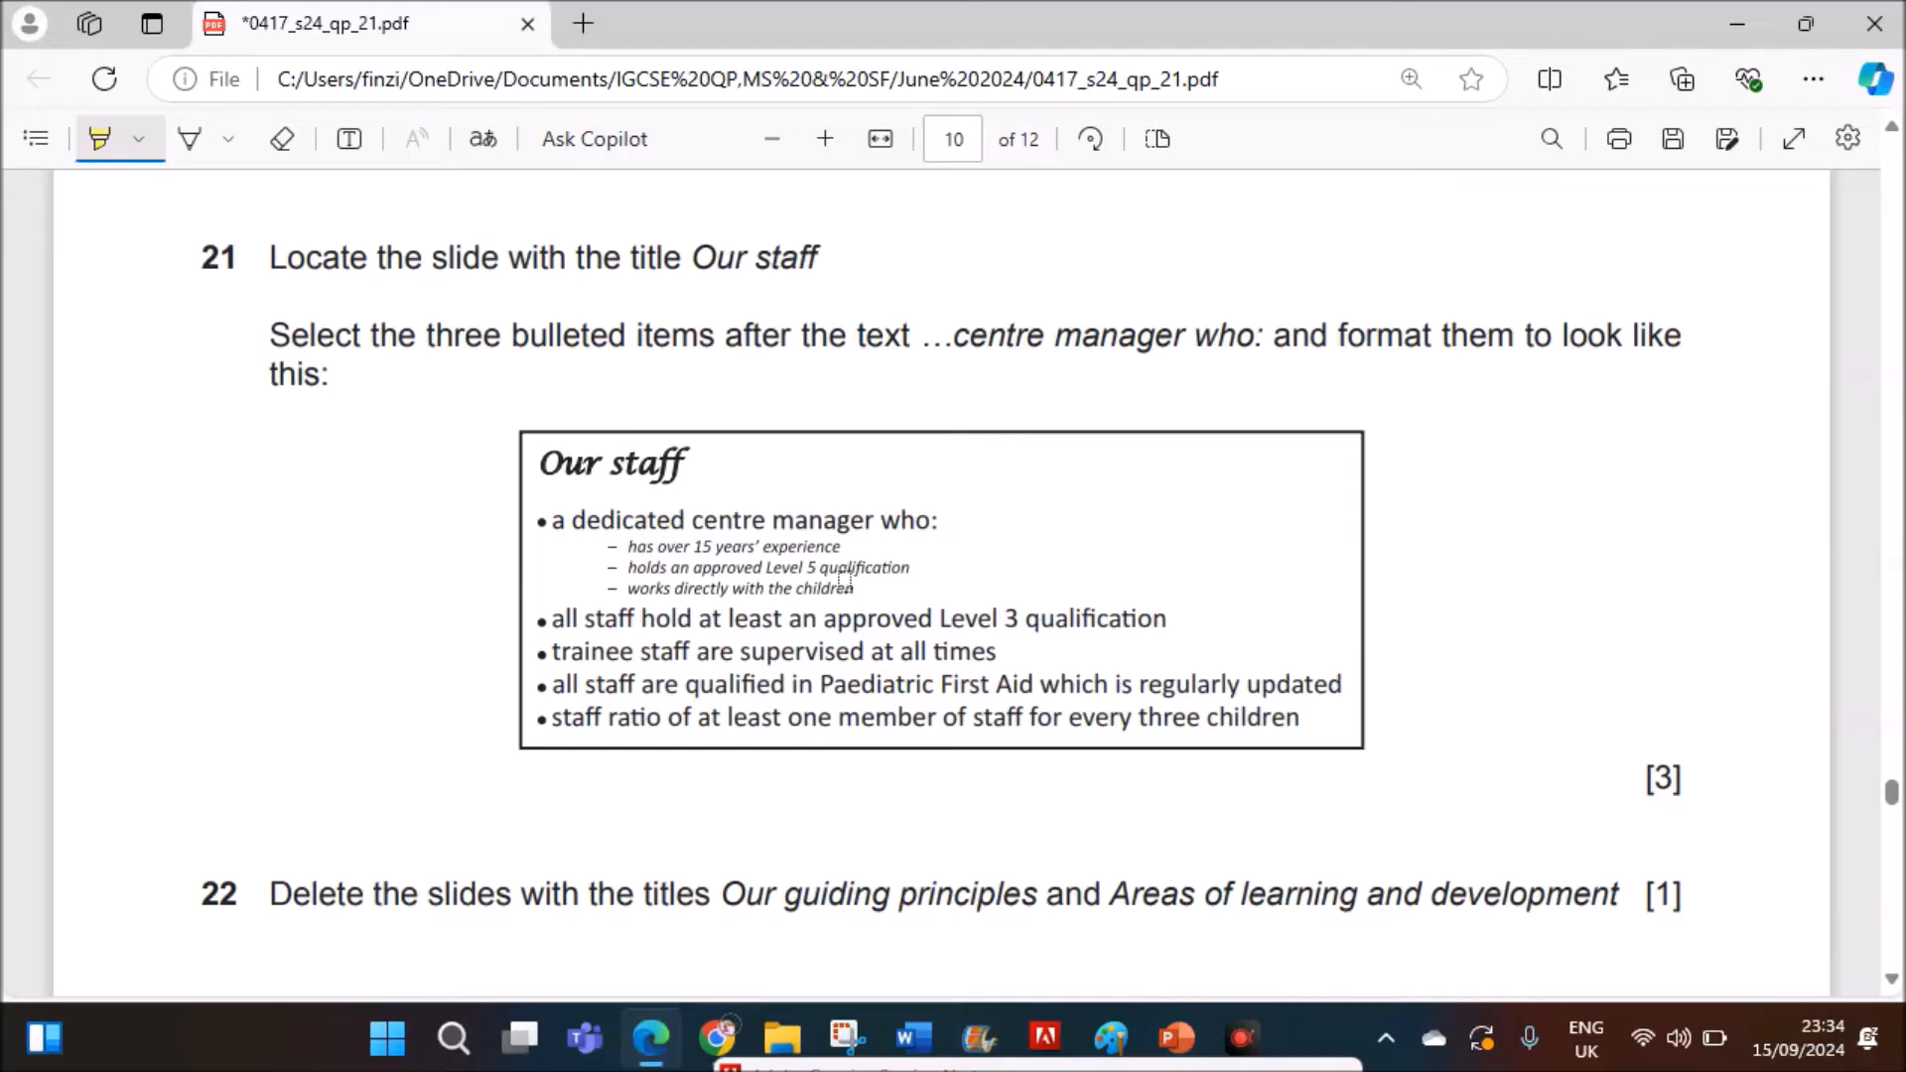
{"action": "mouse_move", "coordinate": [902, 537]}
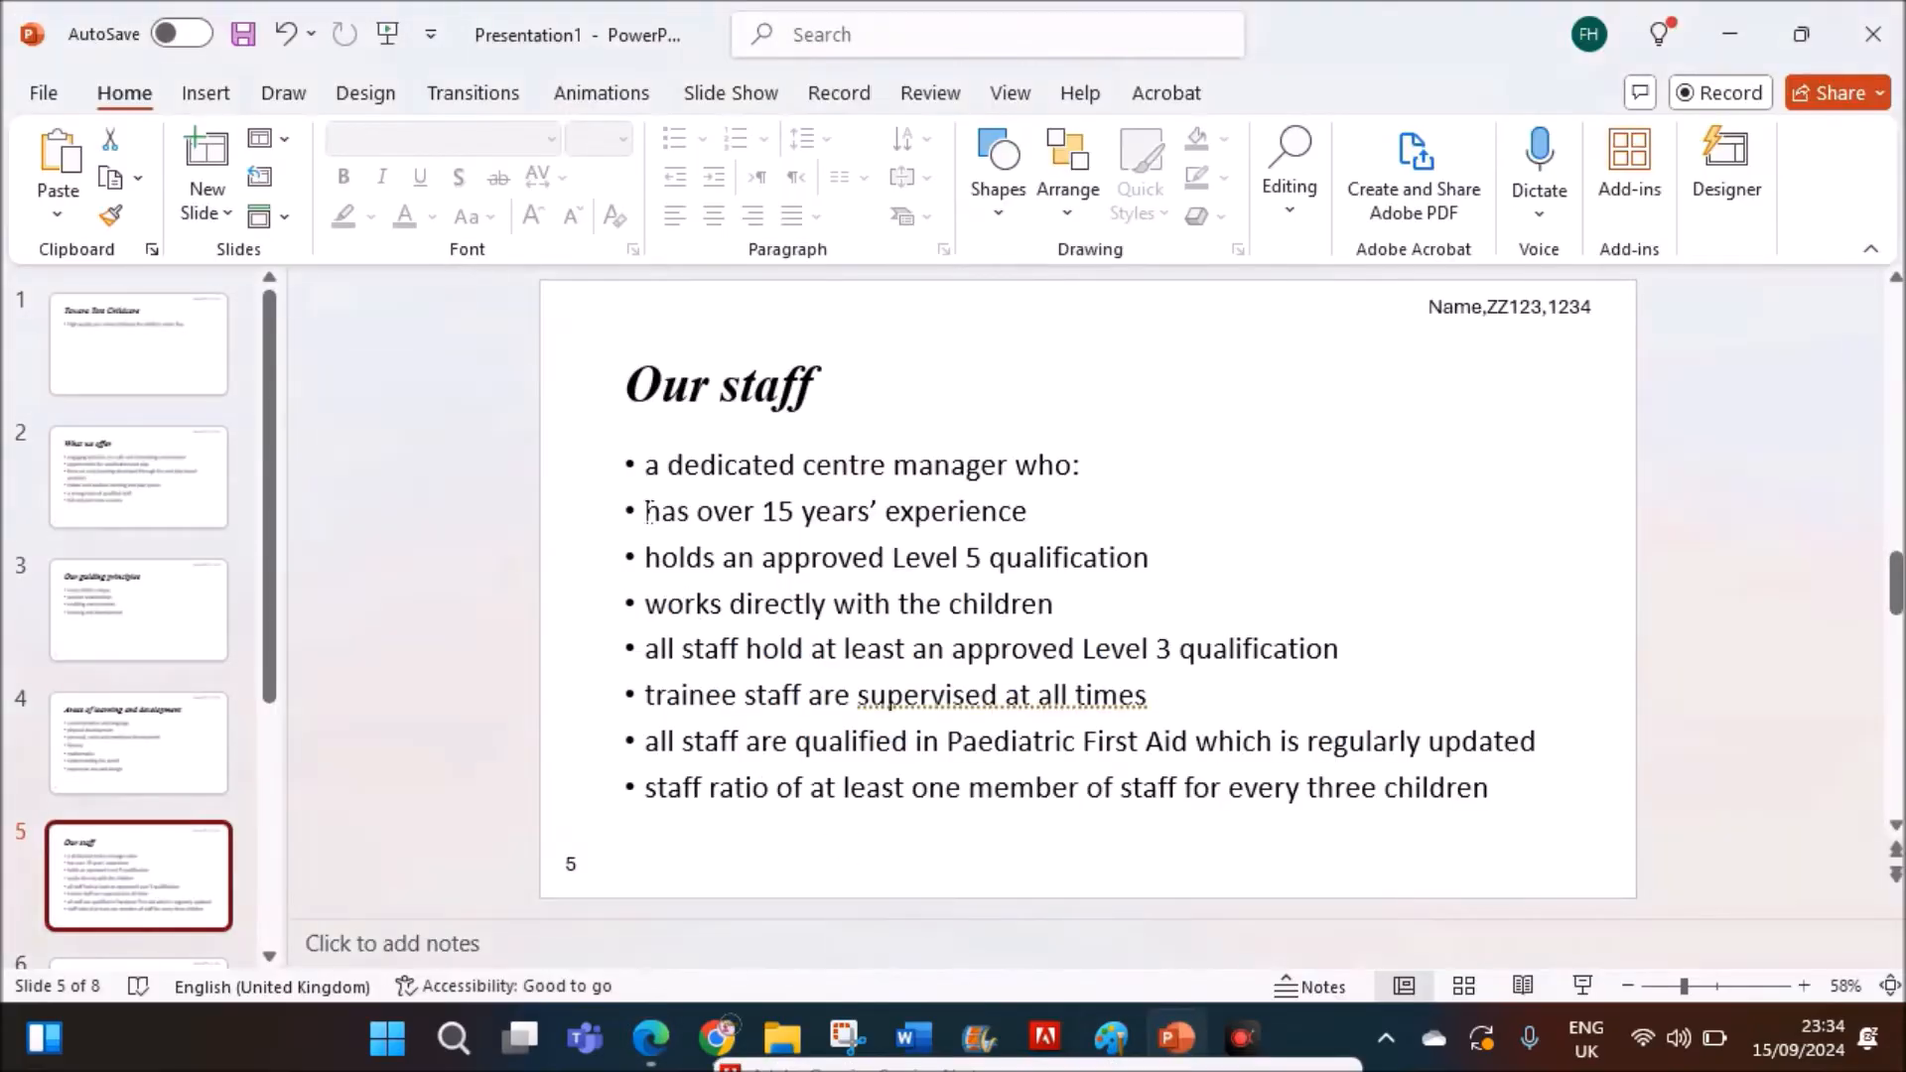
- Give the three sub-points under 'centre manager who:' Figure Dash bullets and smaller italic text
{"action": "left_click_drag", "start_coordinate": [645, 510], "coordinate": [1051, 602]}
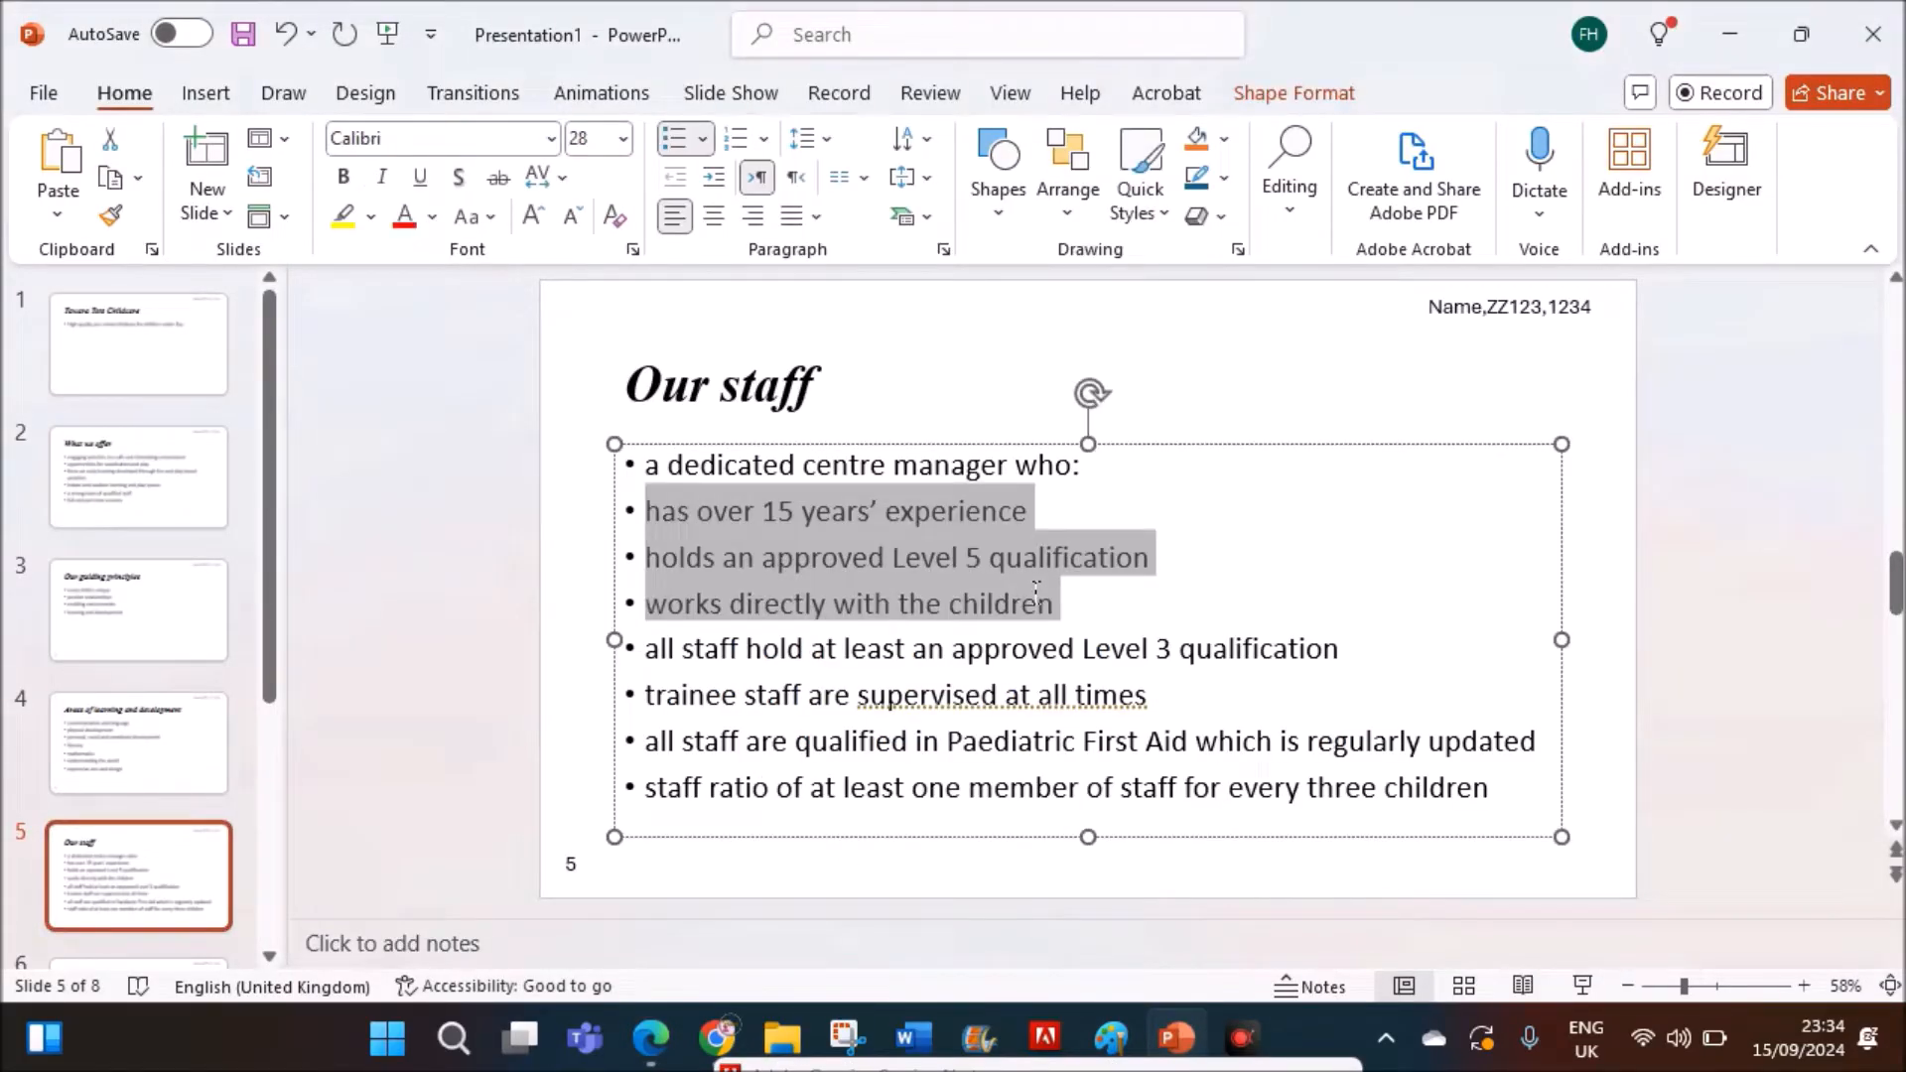
{"action": "mouse_move", "coordinate": [796, 270]}
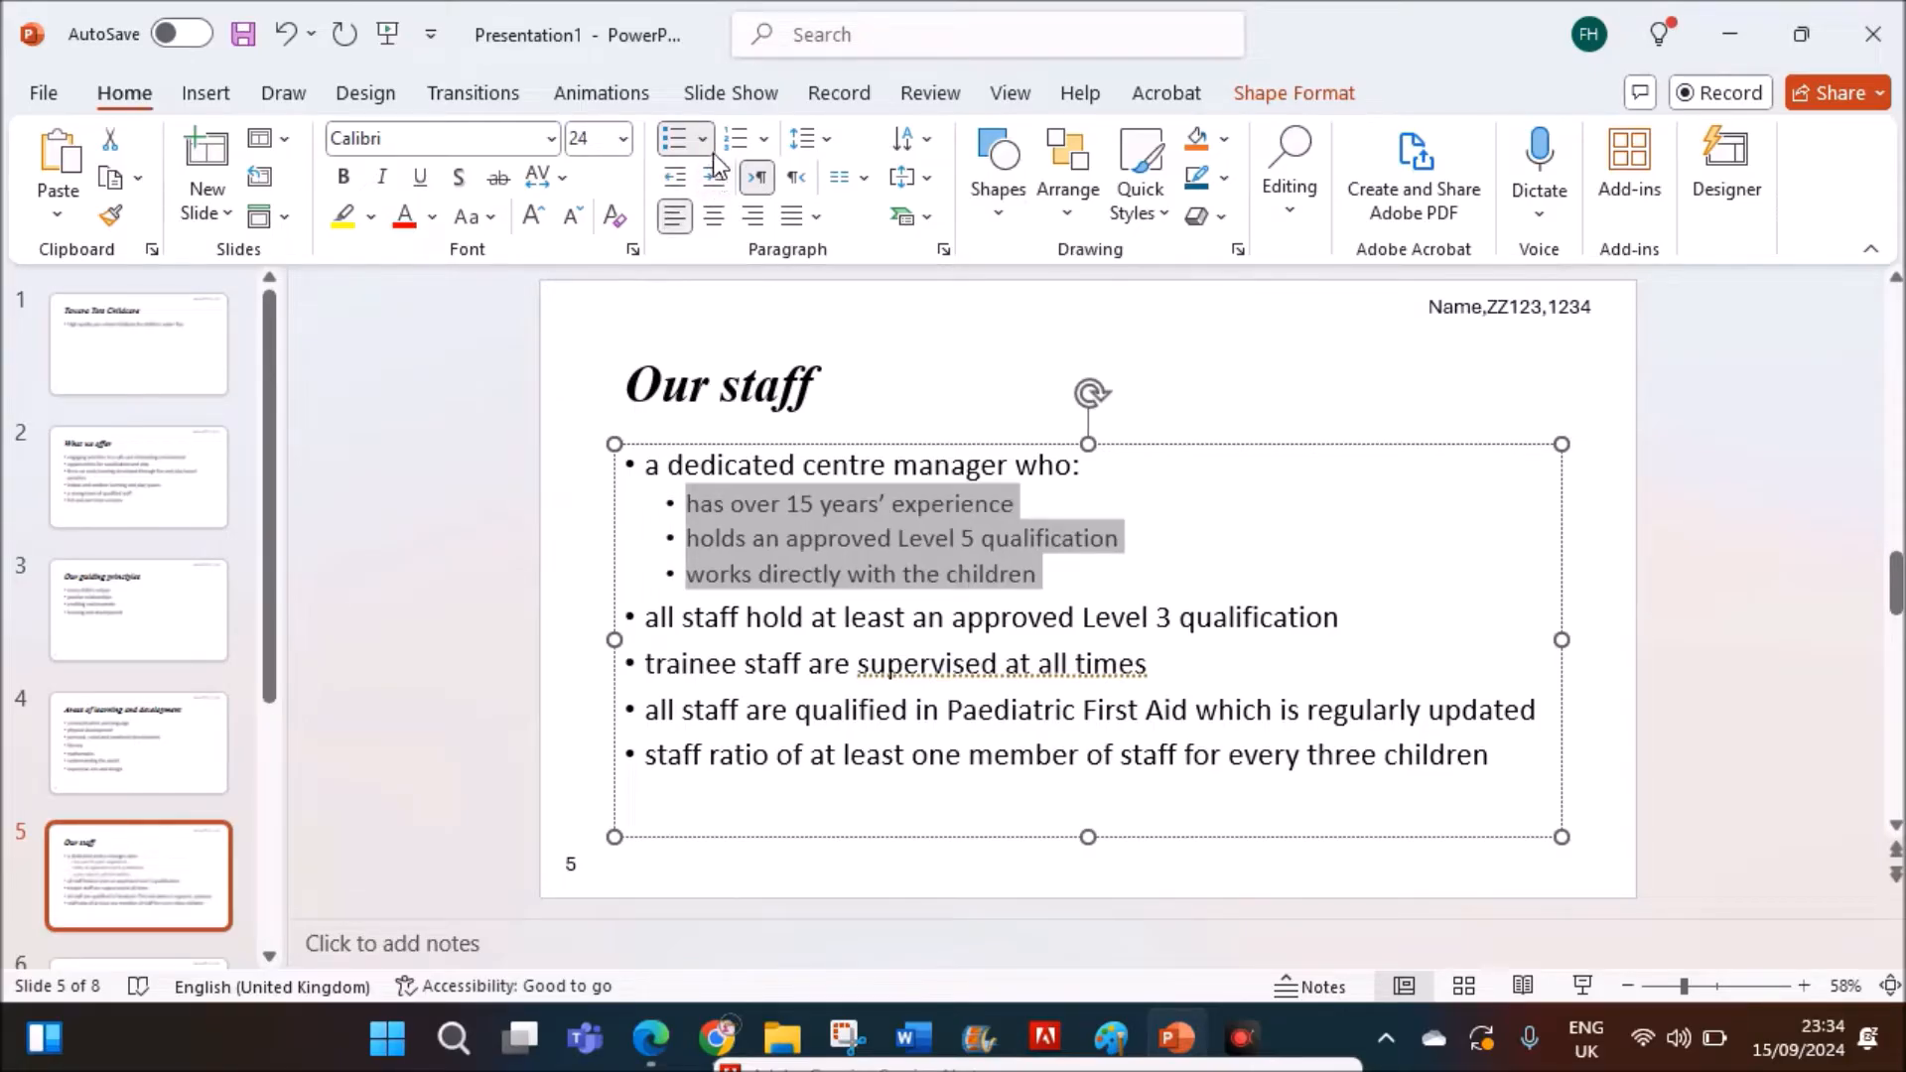
{"action": "left_click", "coordinate": [702, 137]}
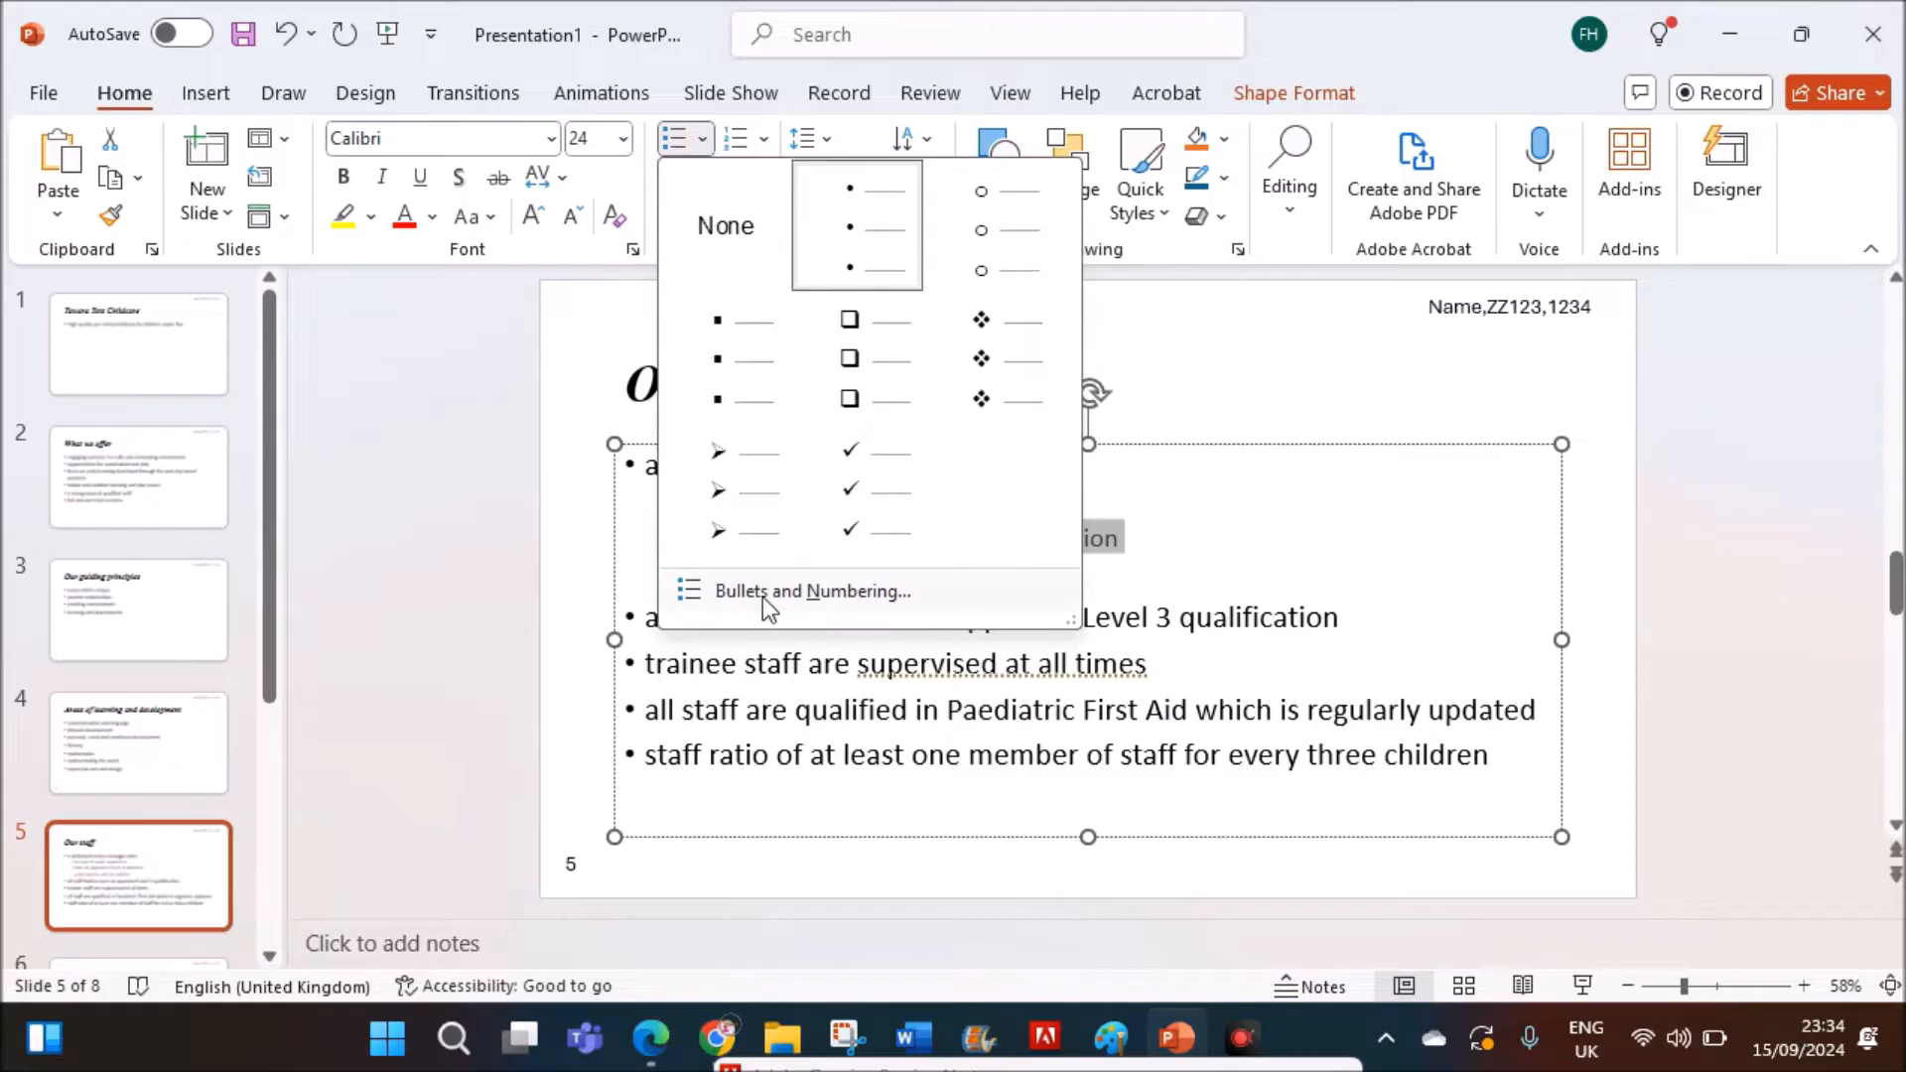
{"action": "left_click", "coordinate": [812, 590]}
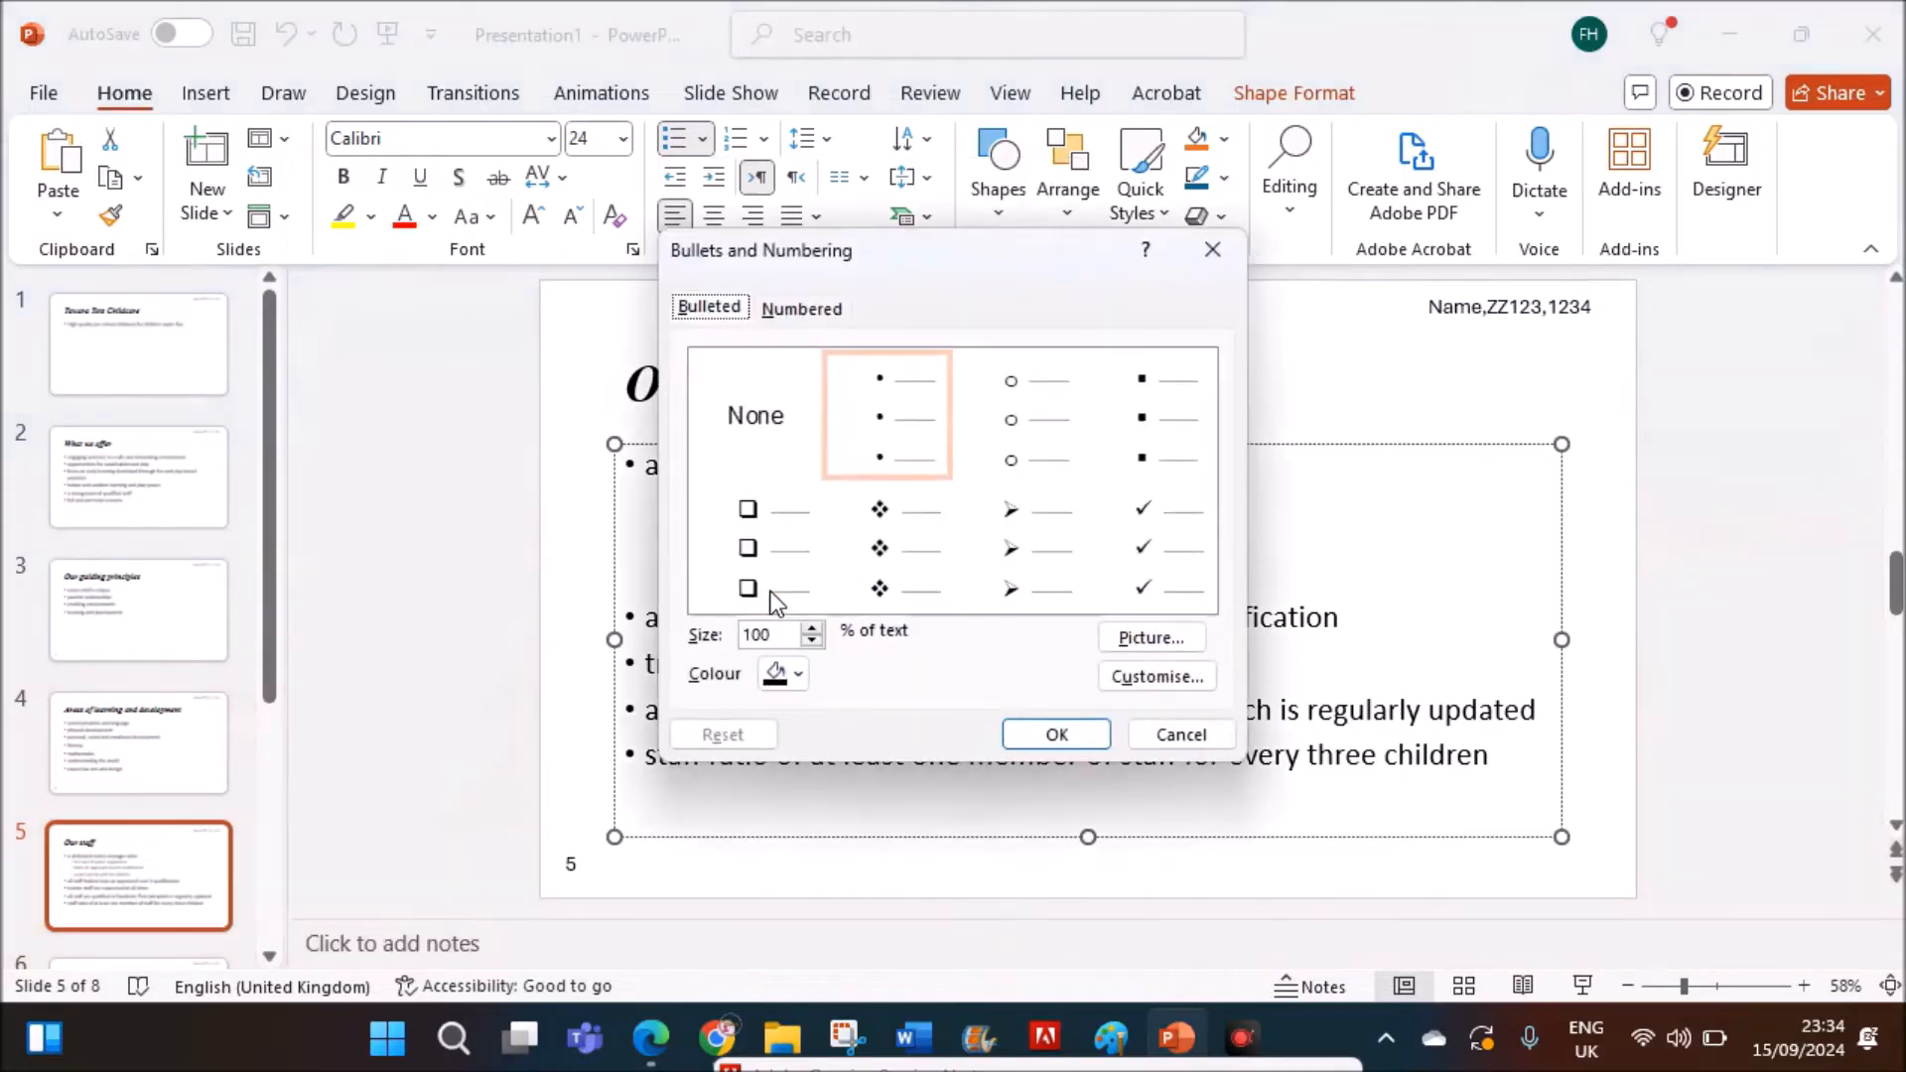
{"action": "mouse_move", "coordinate": [991, 306]}
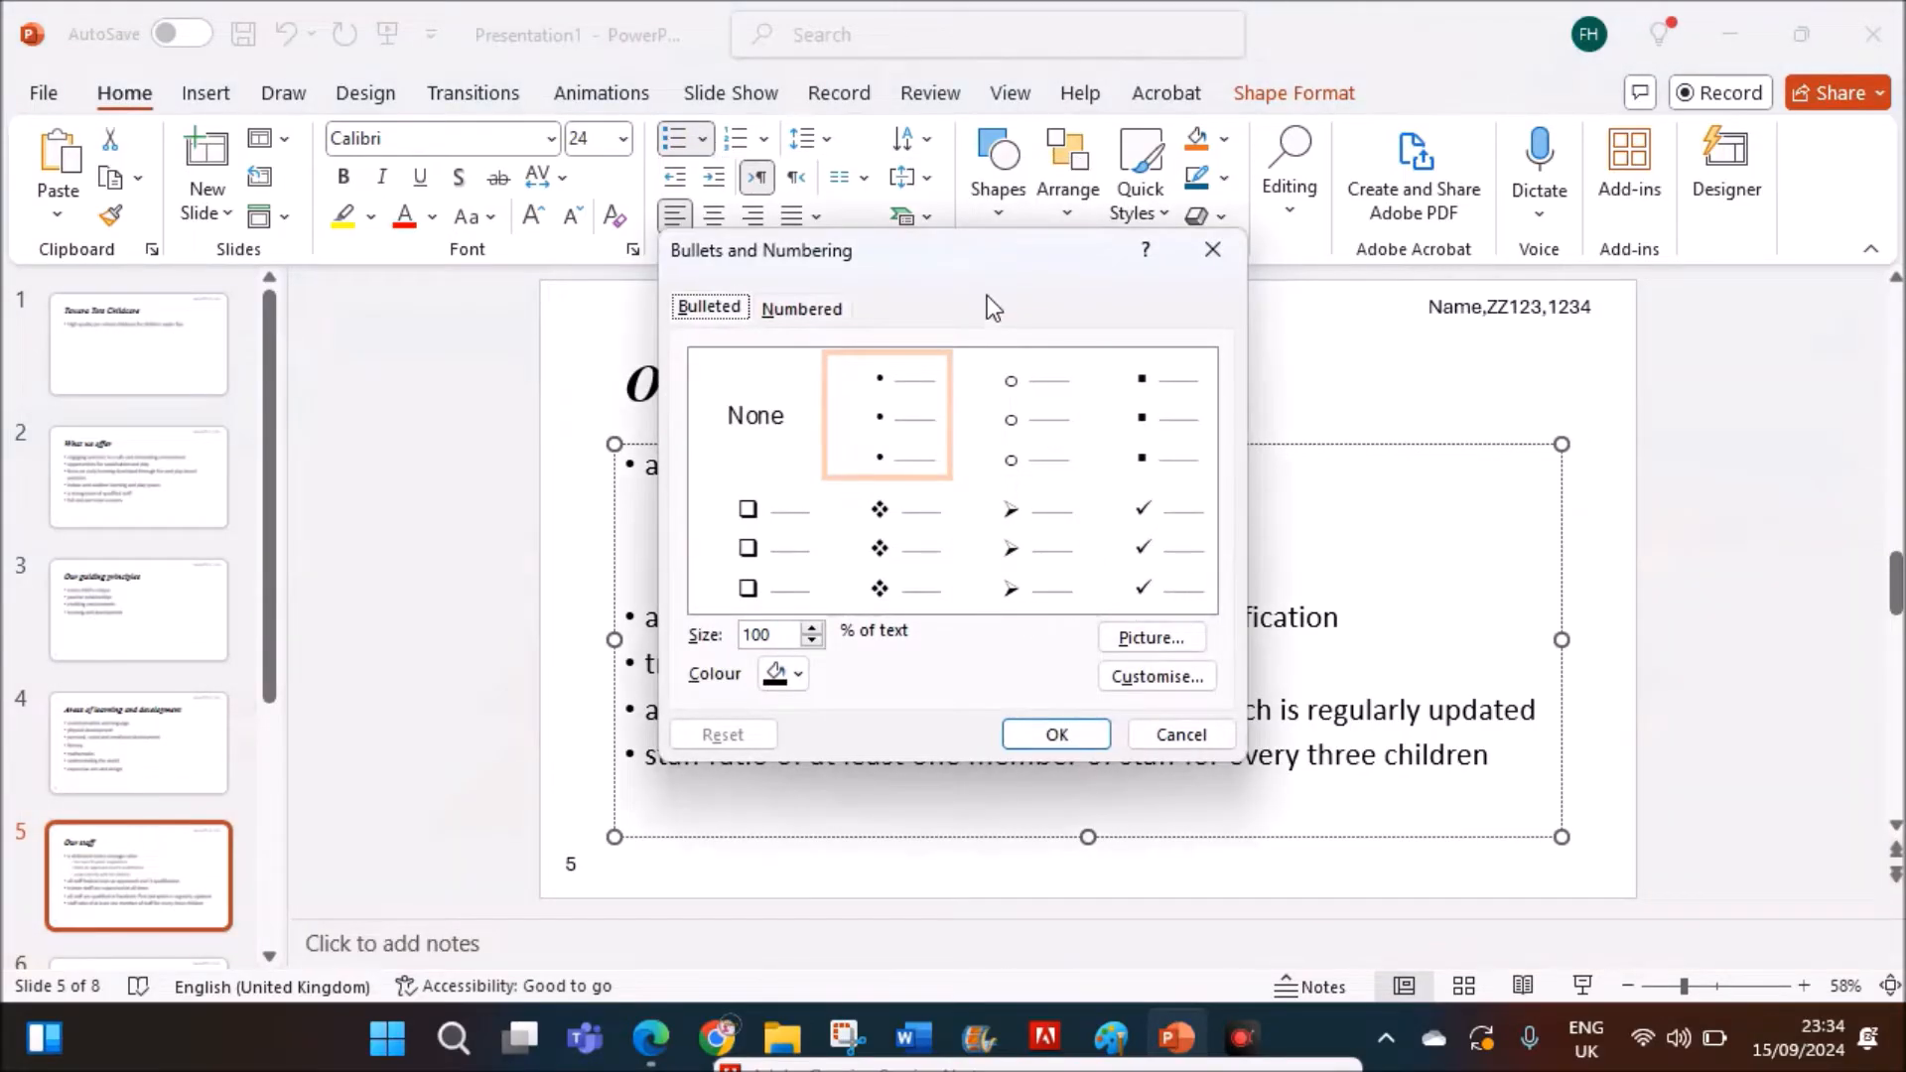
{"action": "left_click", "coordinate": [1156, 676]}
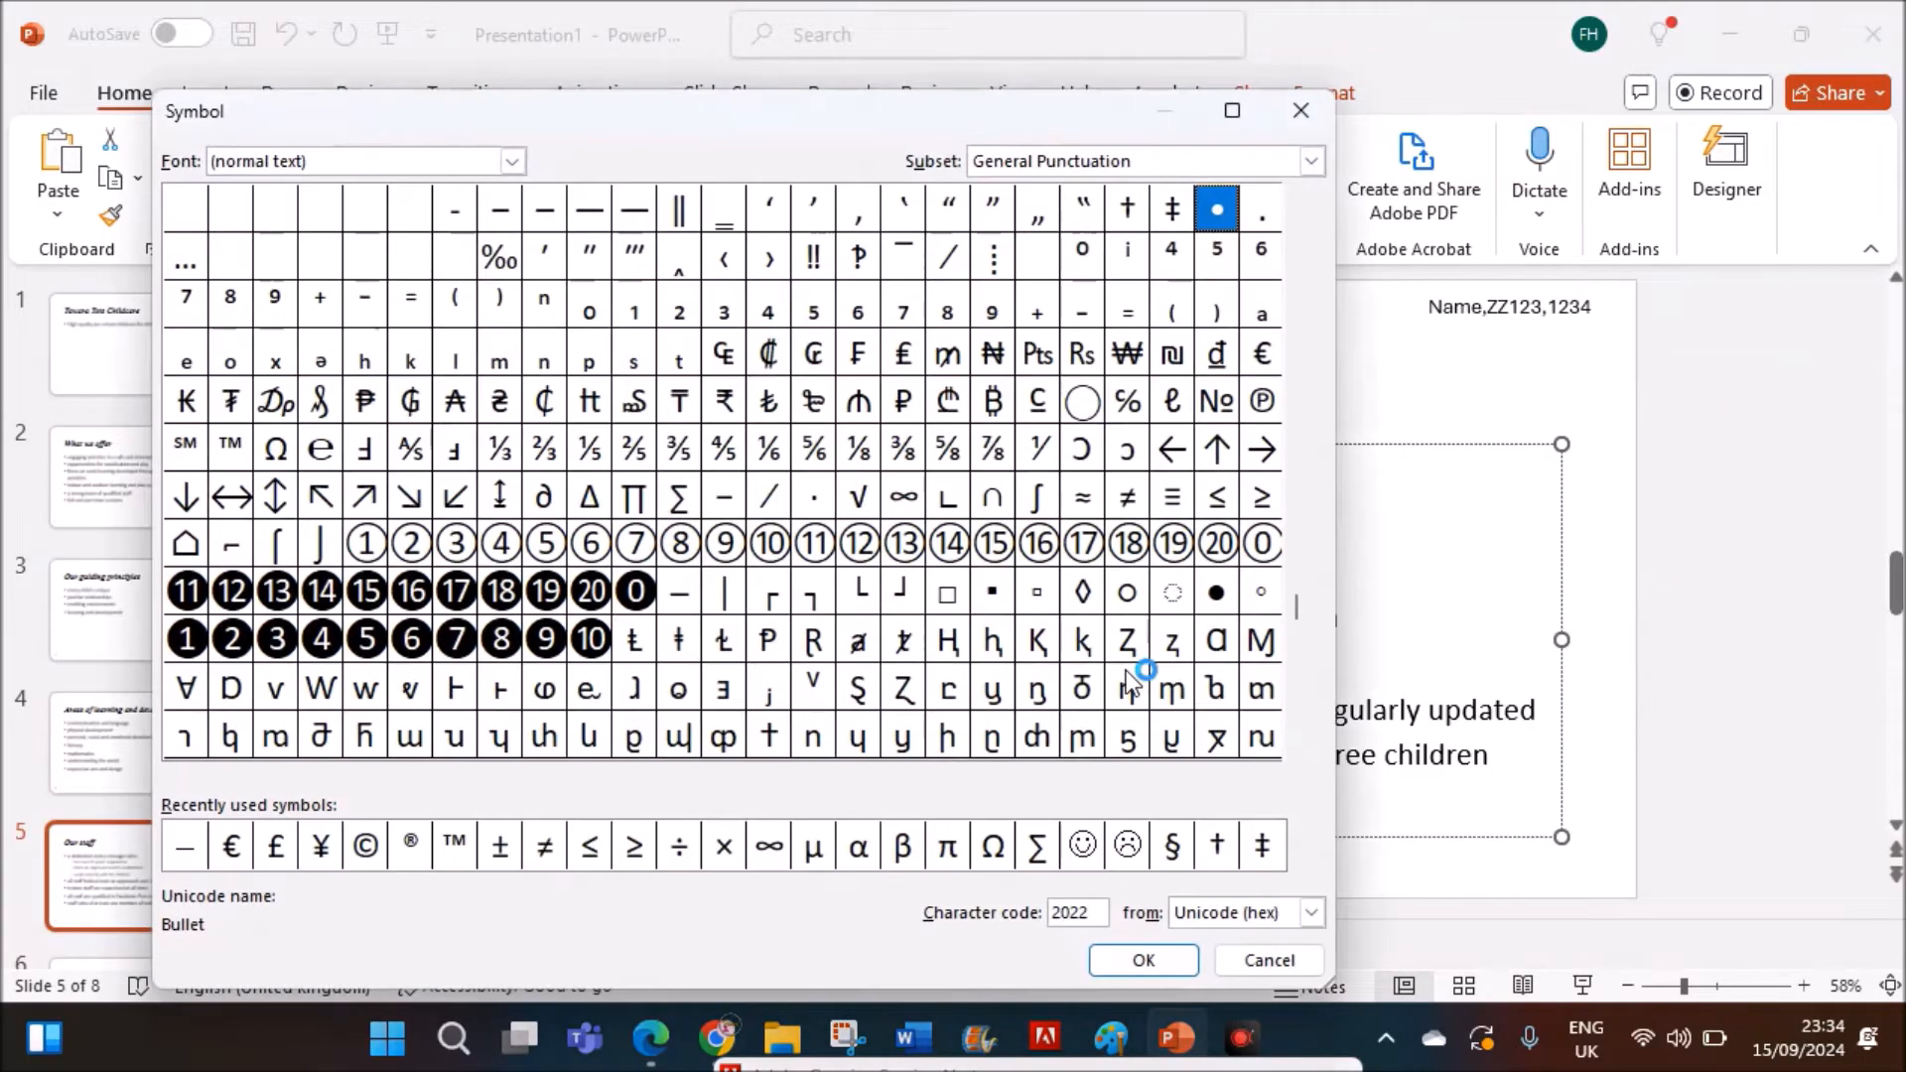
{"action": "mouse_move", "coordinate": [504, 231]}
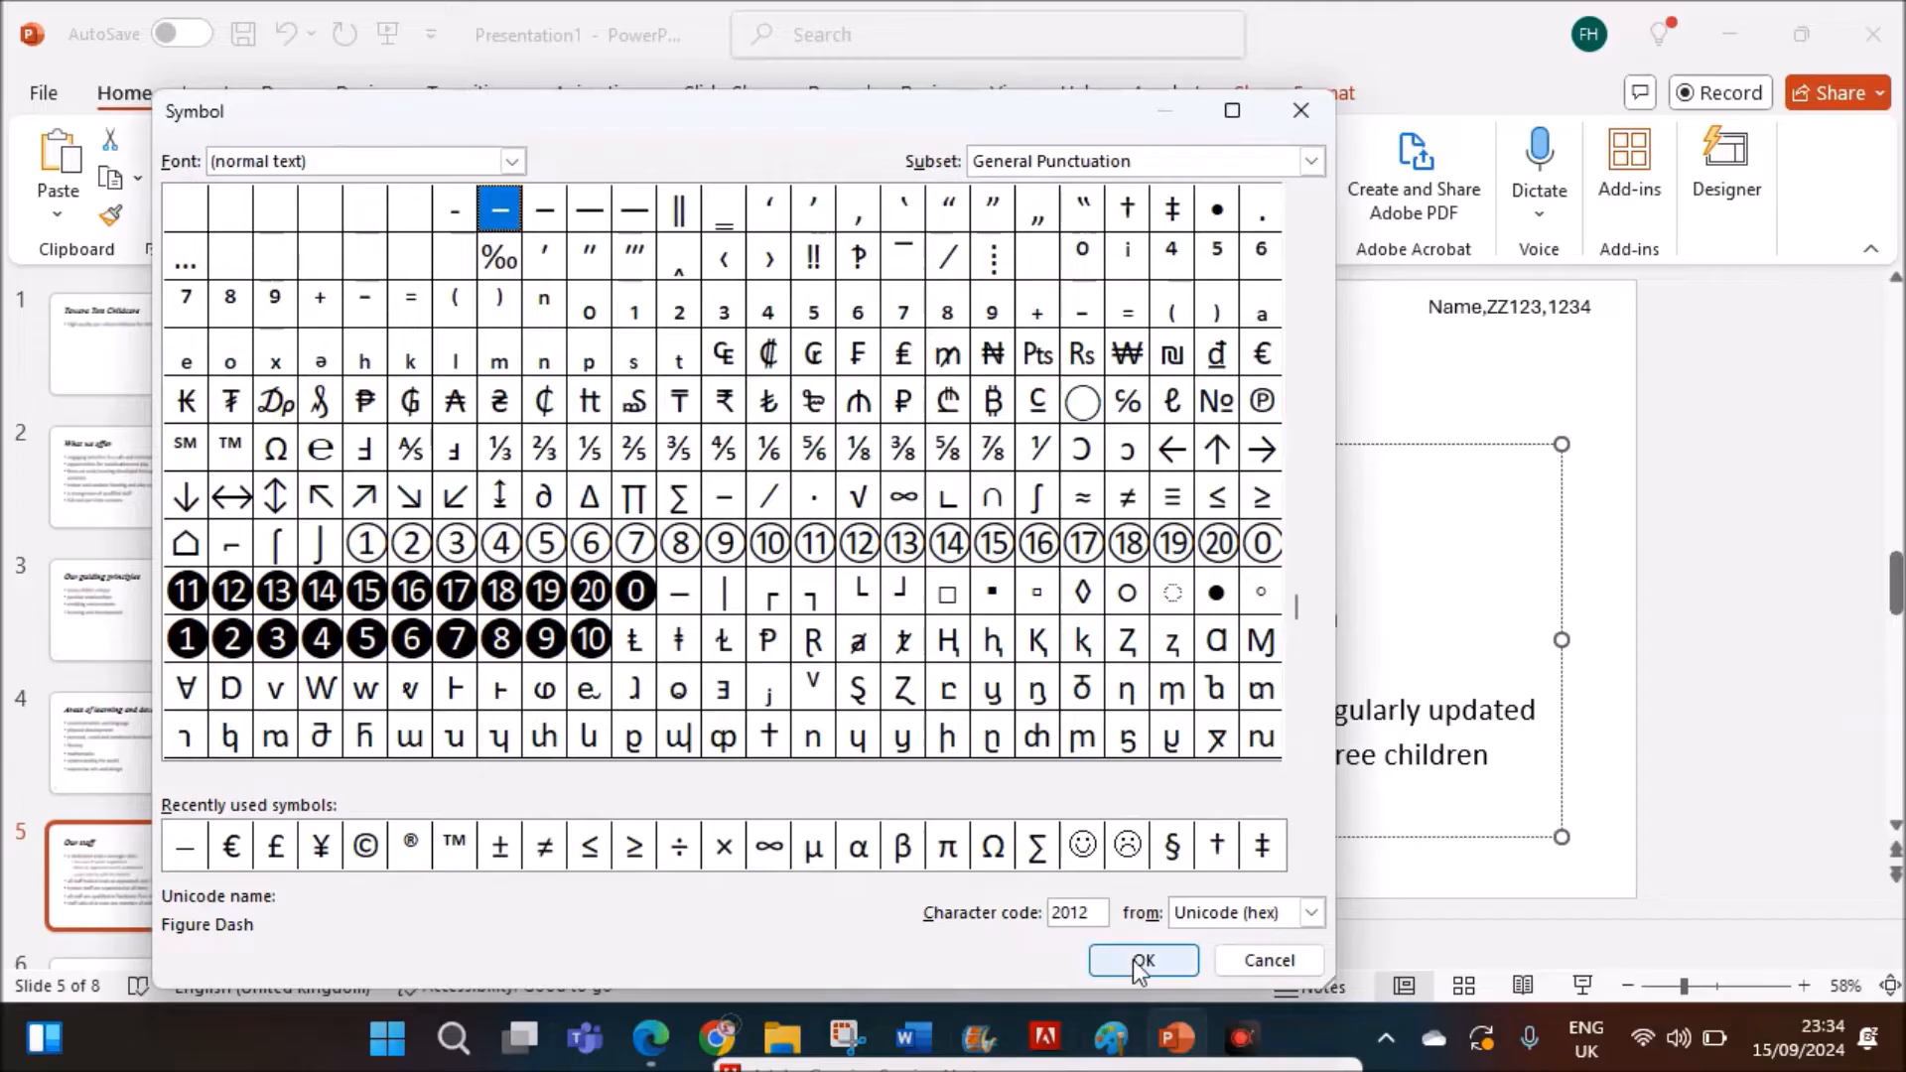
{"action": "left_click", "coordinate": [1141, 959]}
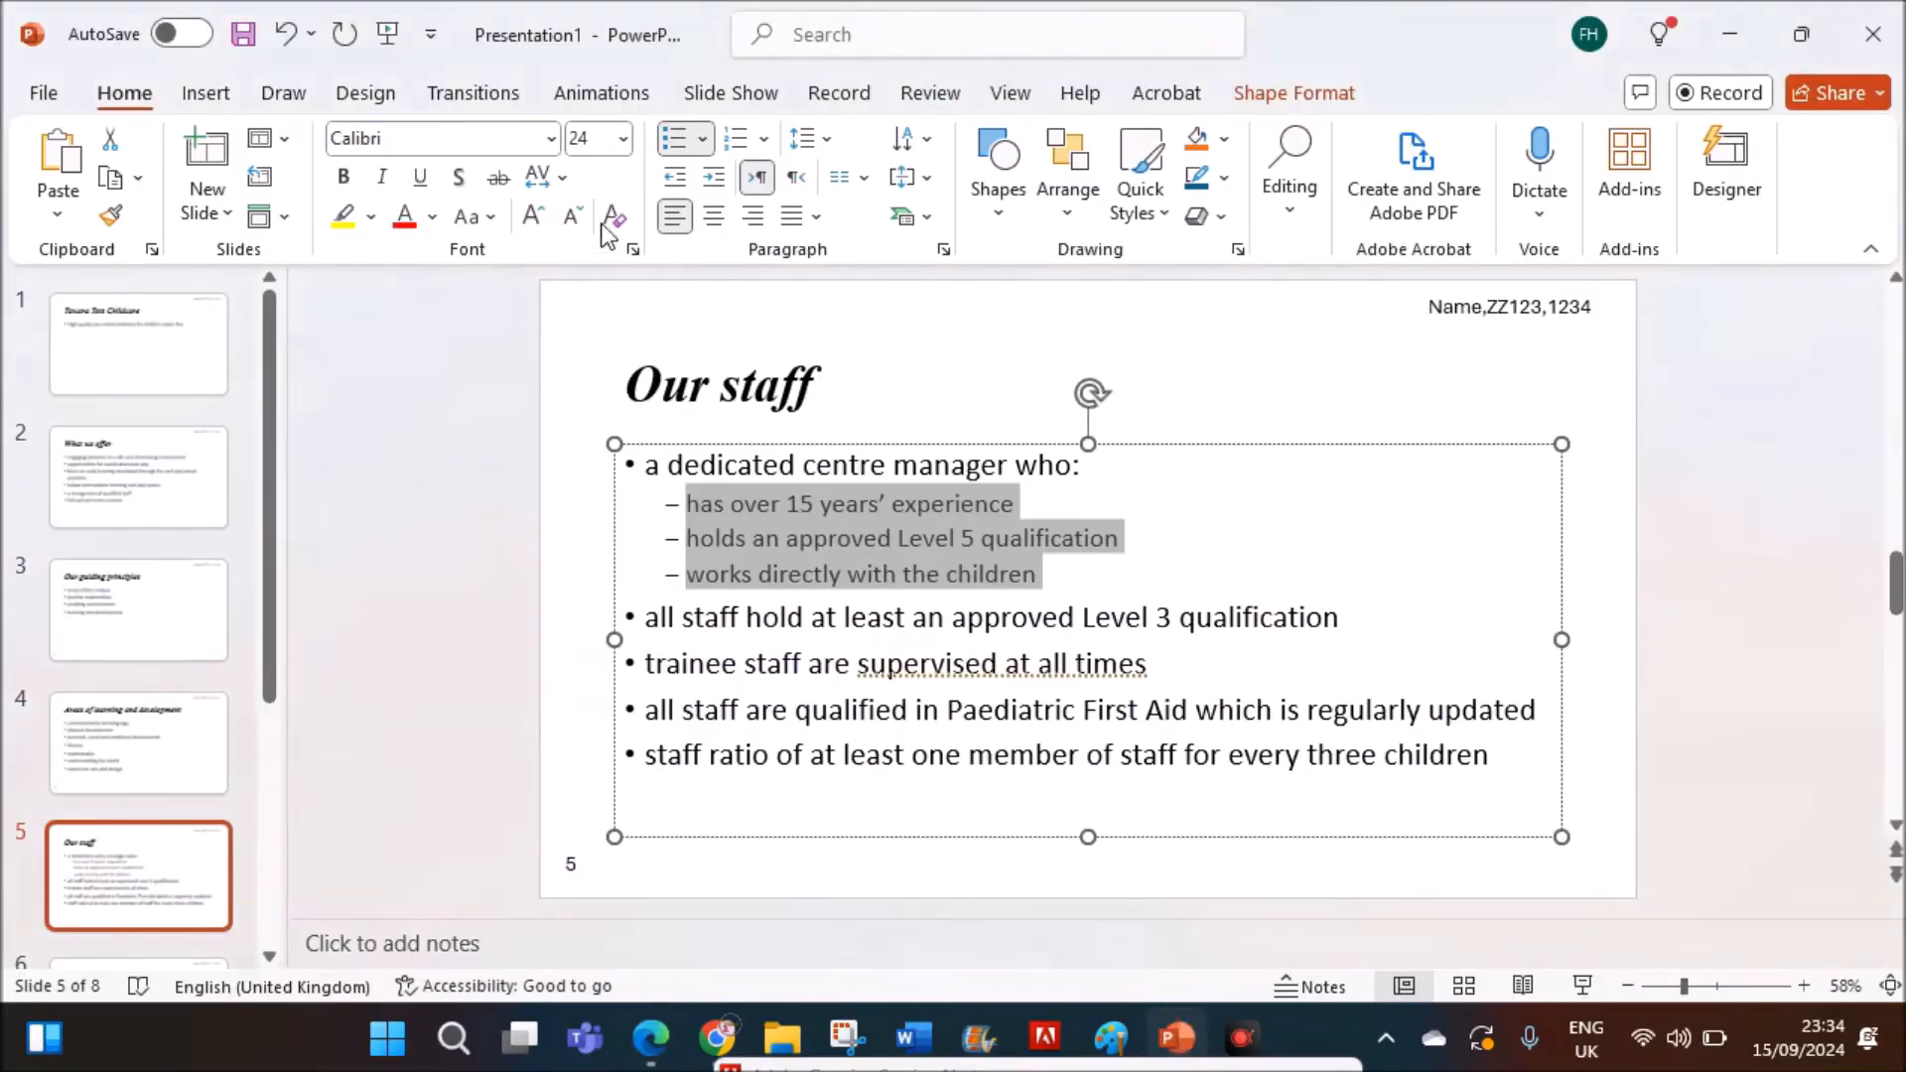
{"action": "left_click", "coordinate": [380, 178]}
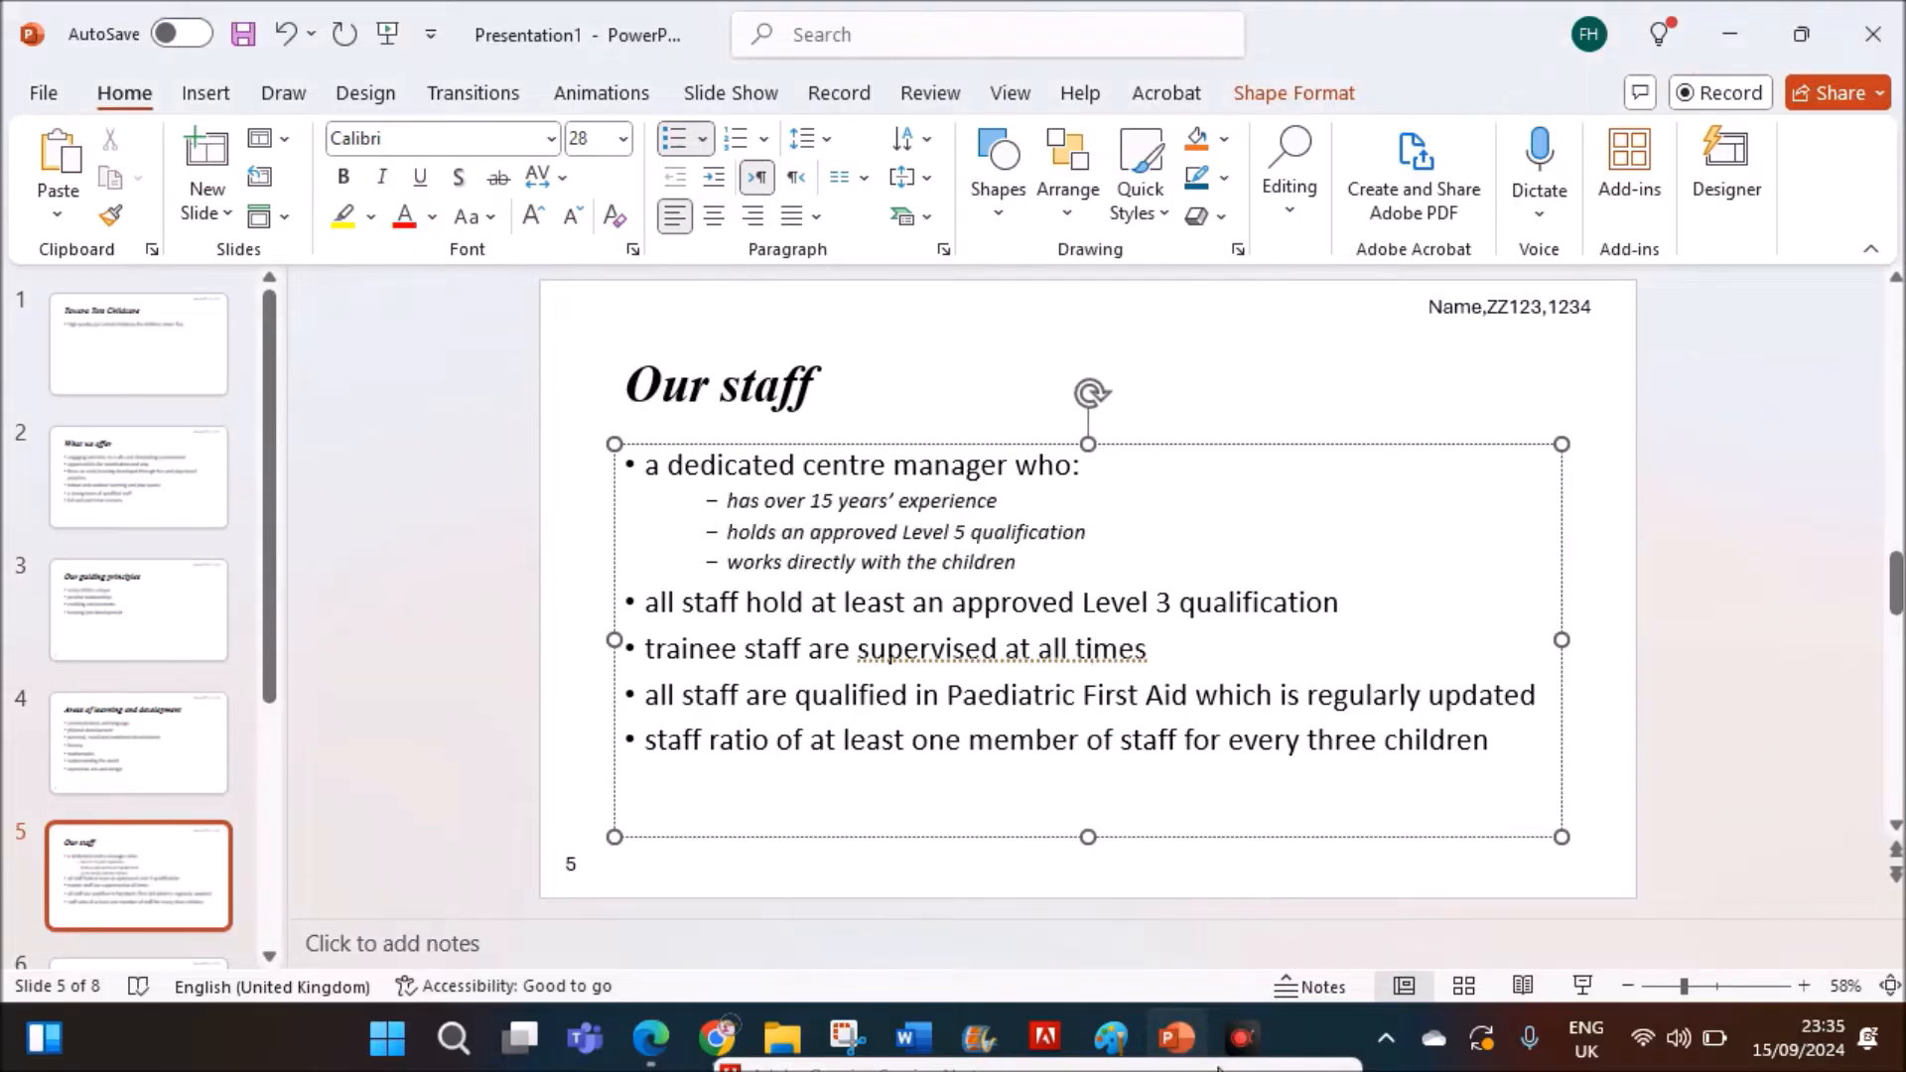
{"action": "mouse_move", "coordinate": [726, 1039]}
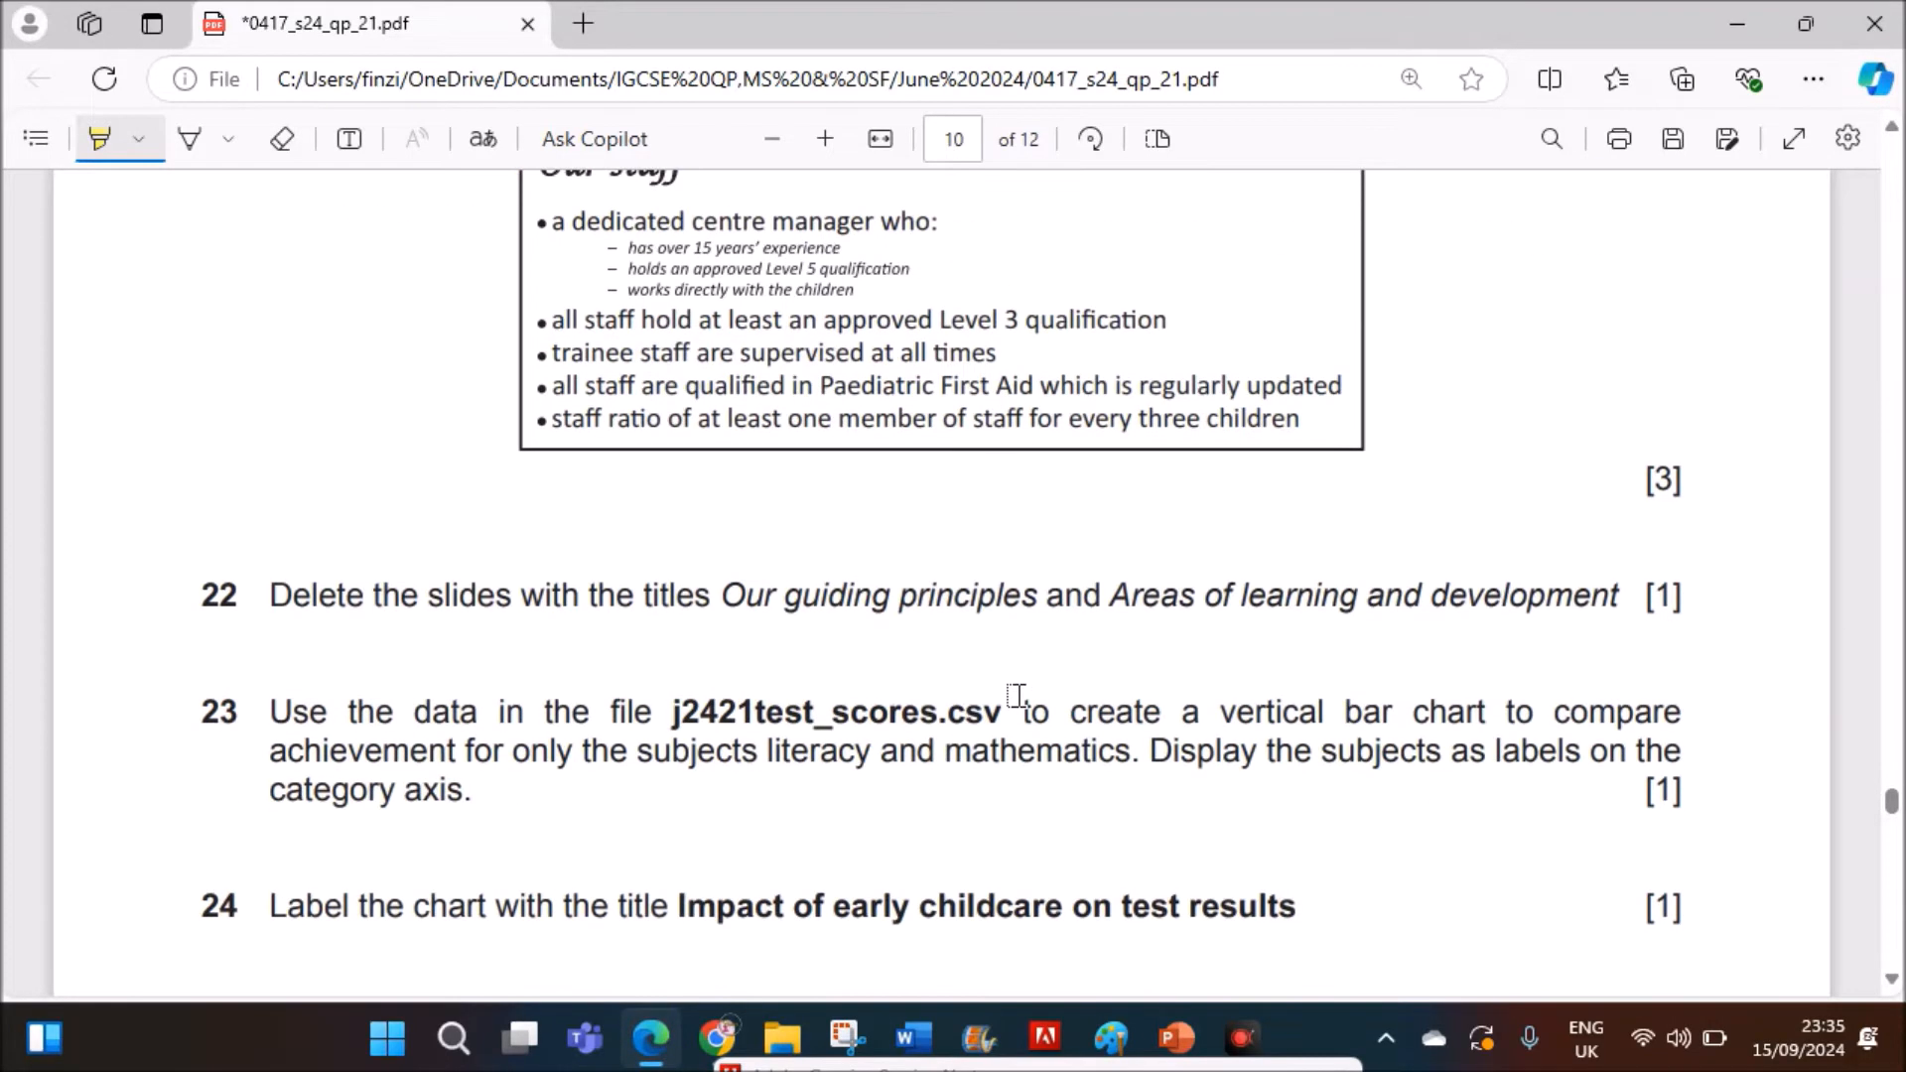
- Display slide 3, 'Our guiding principles', from the slide pane
{"action": "scroll", "scroll_direction": "down", "scroll_amount": 3}
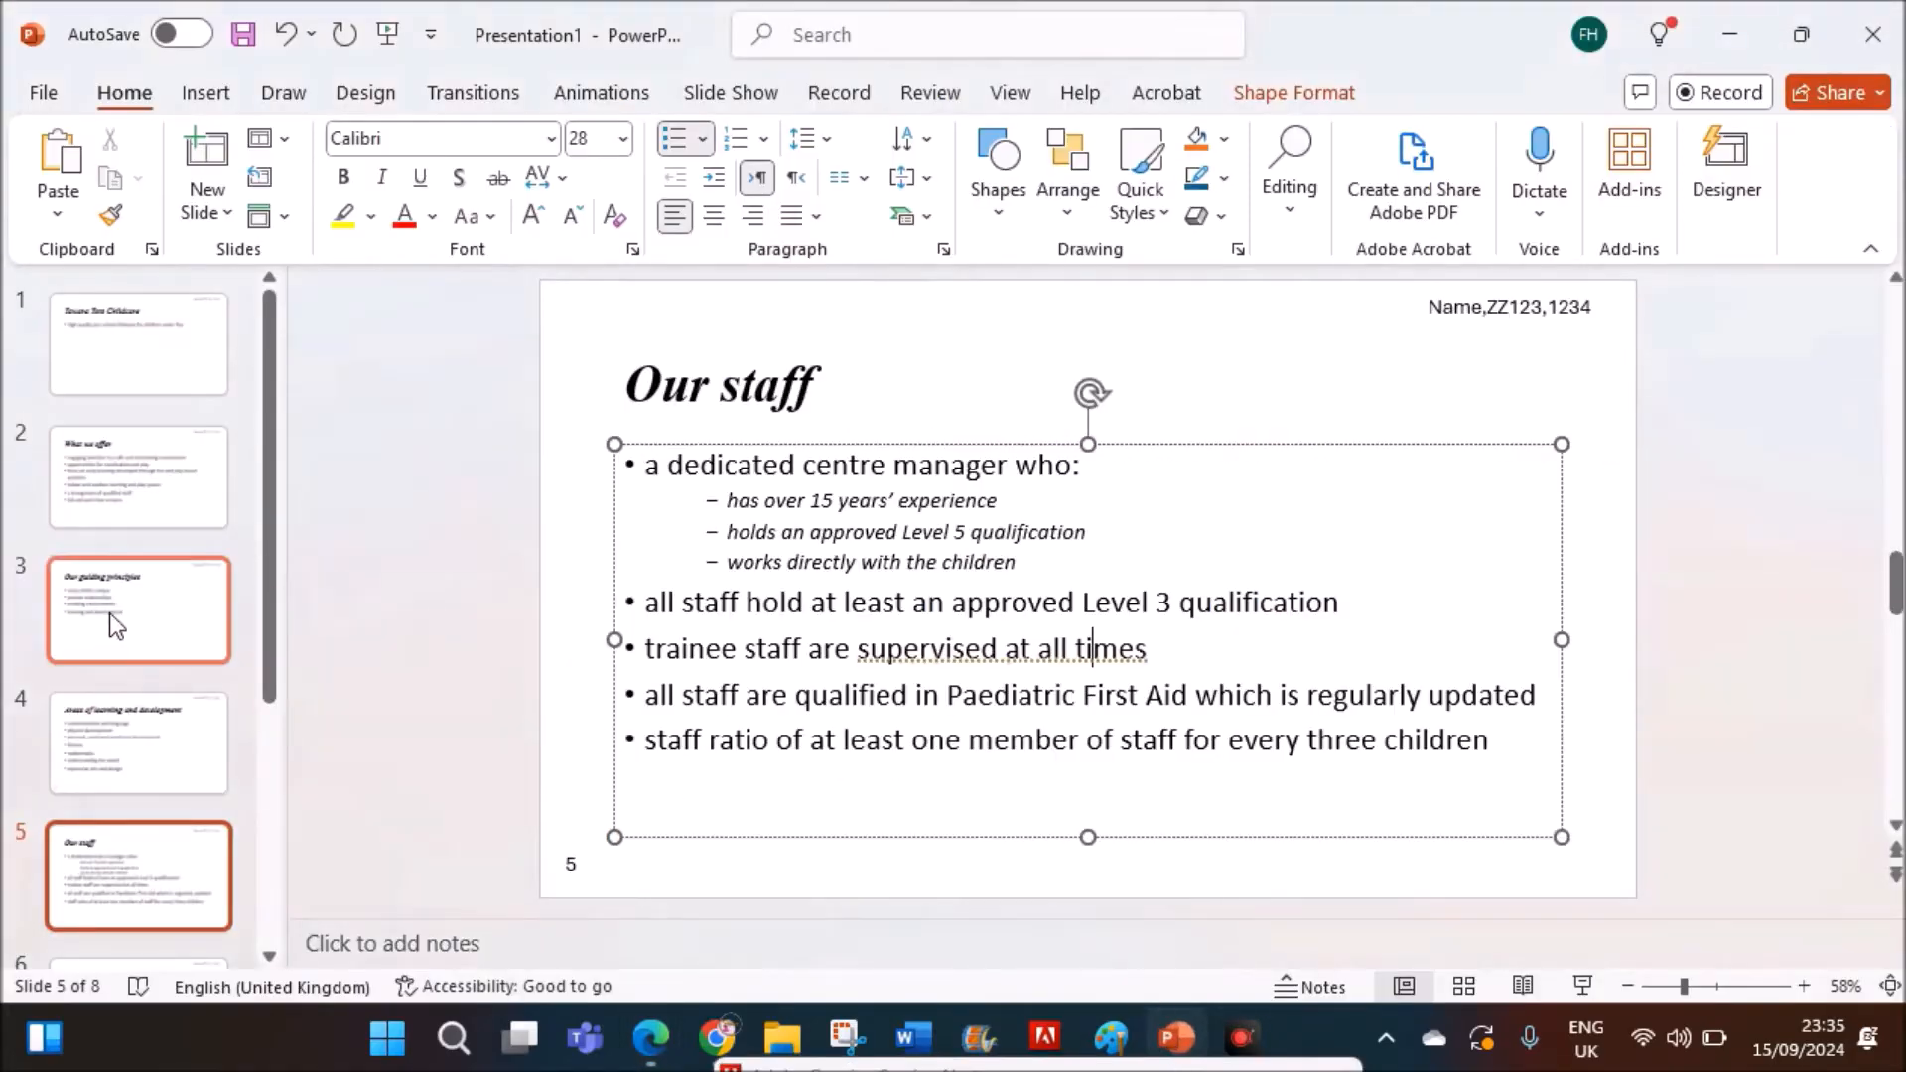
{"action": "left_click", "coordinate": [137, 610]}
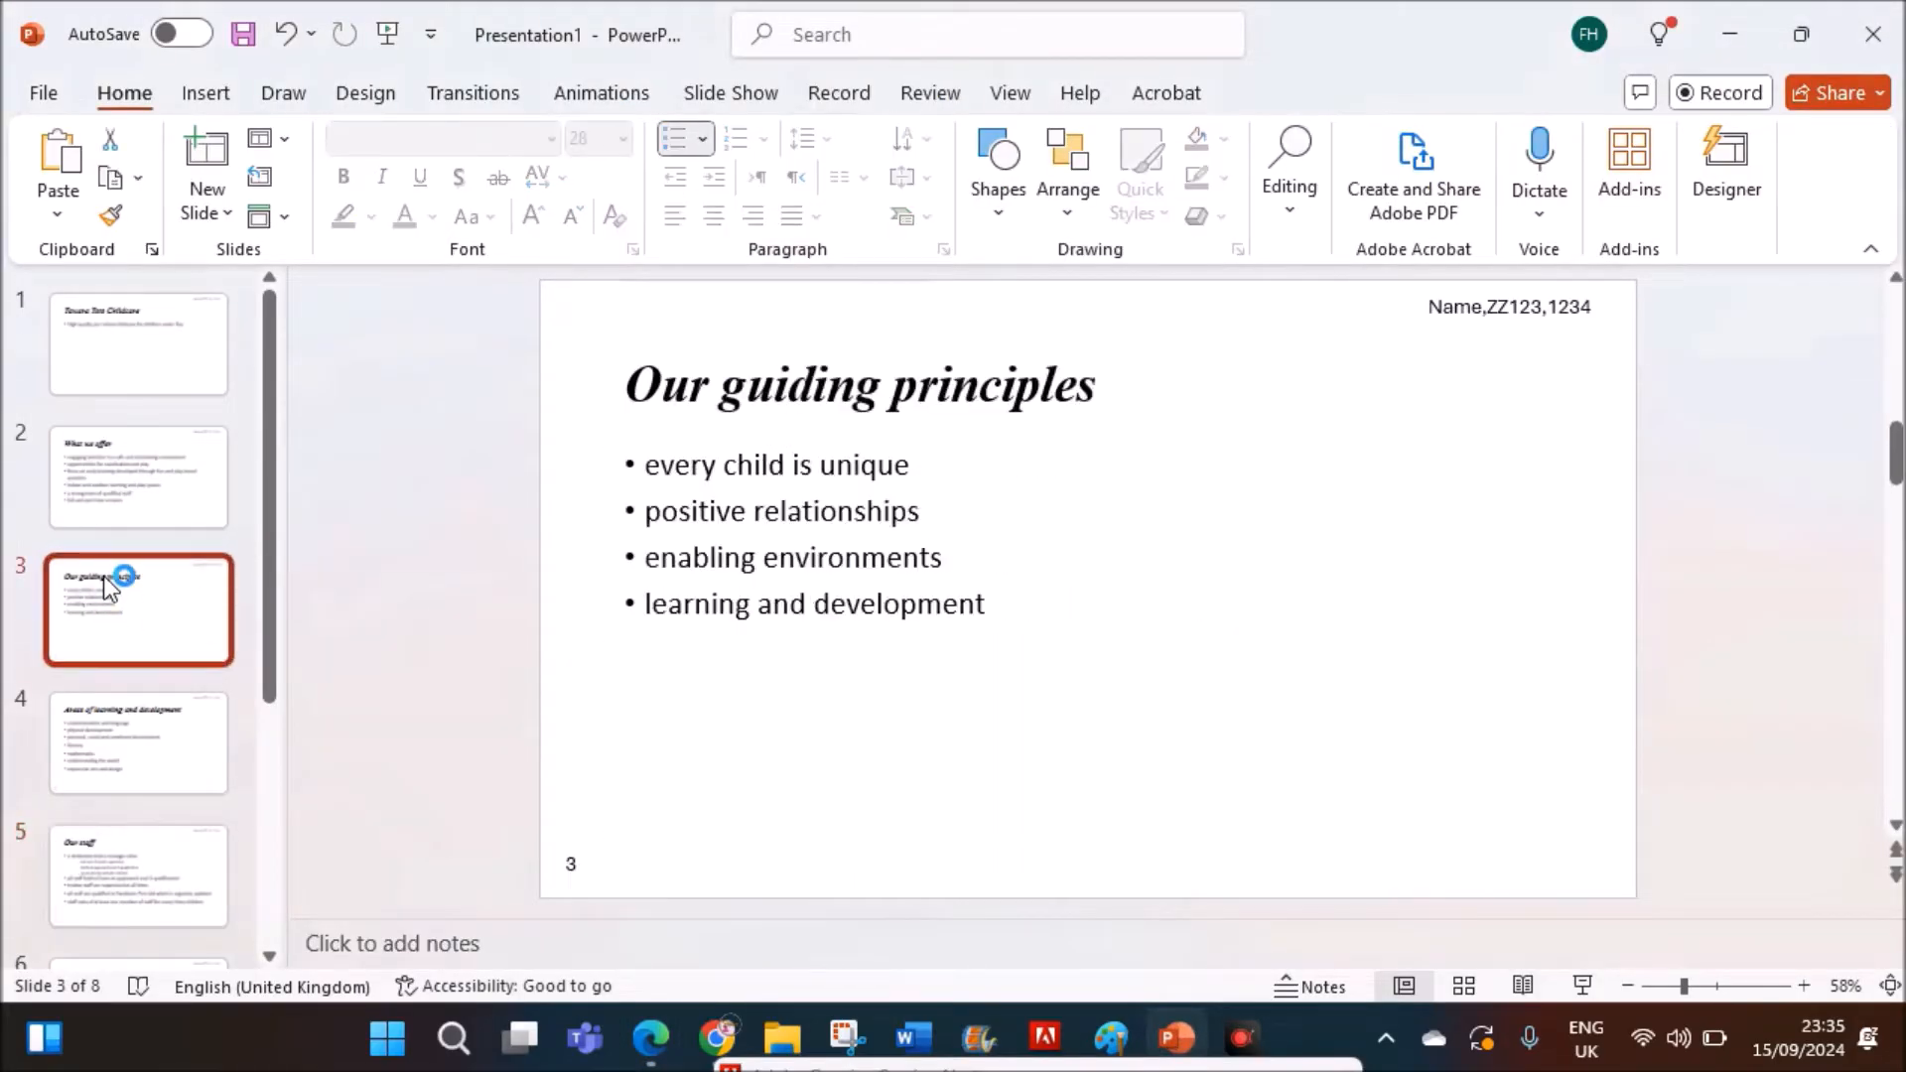
{"action": "left_click", "coordinate": [137, 741]}
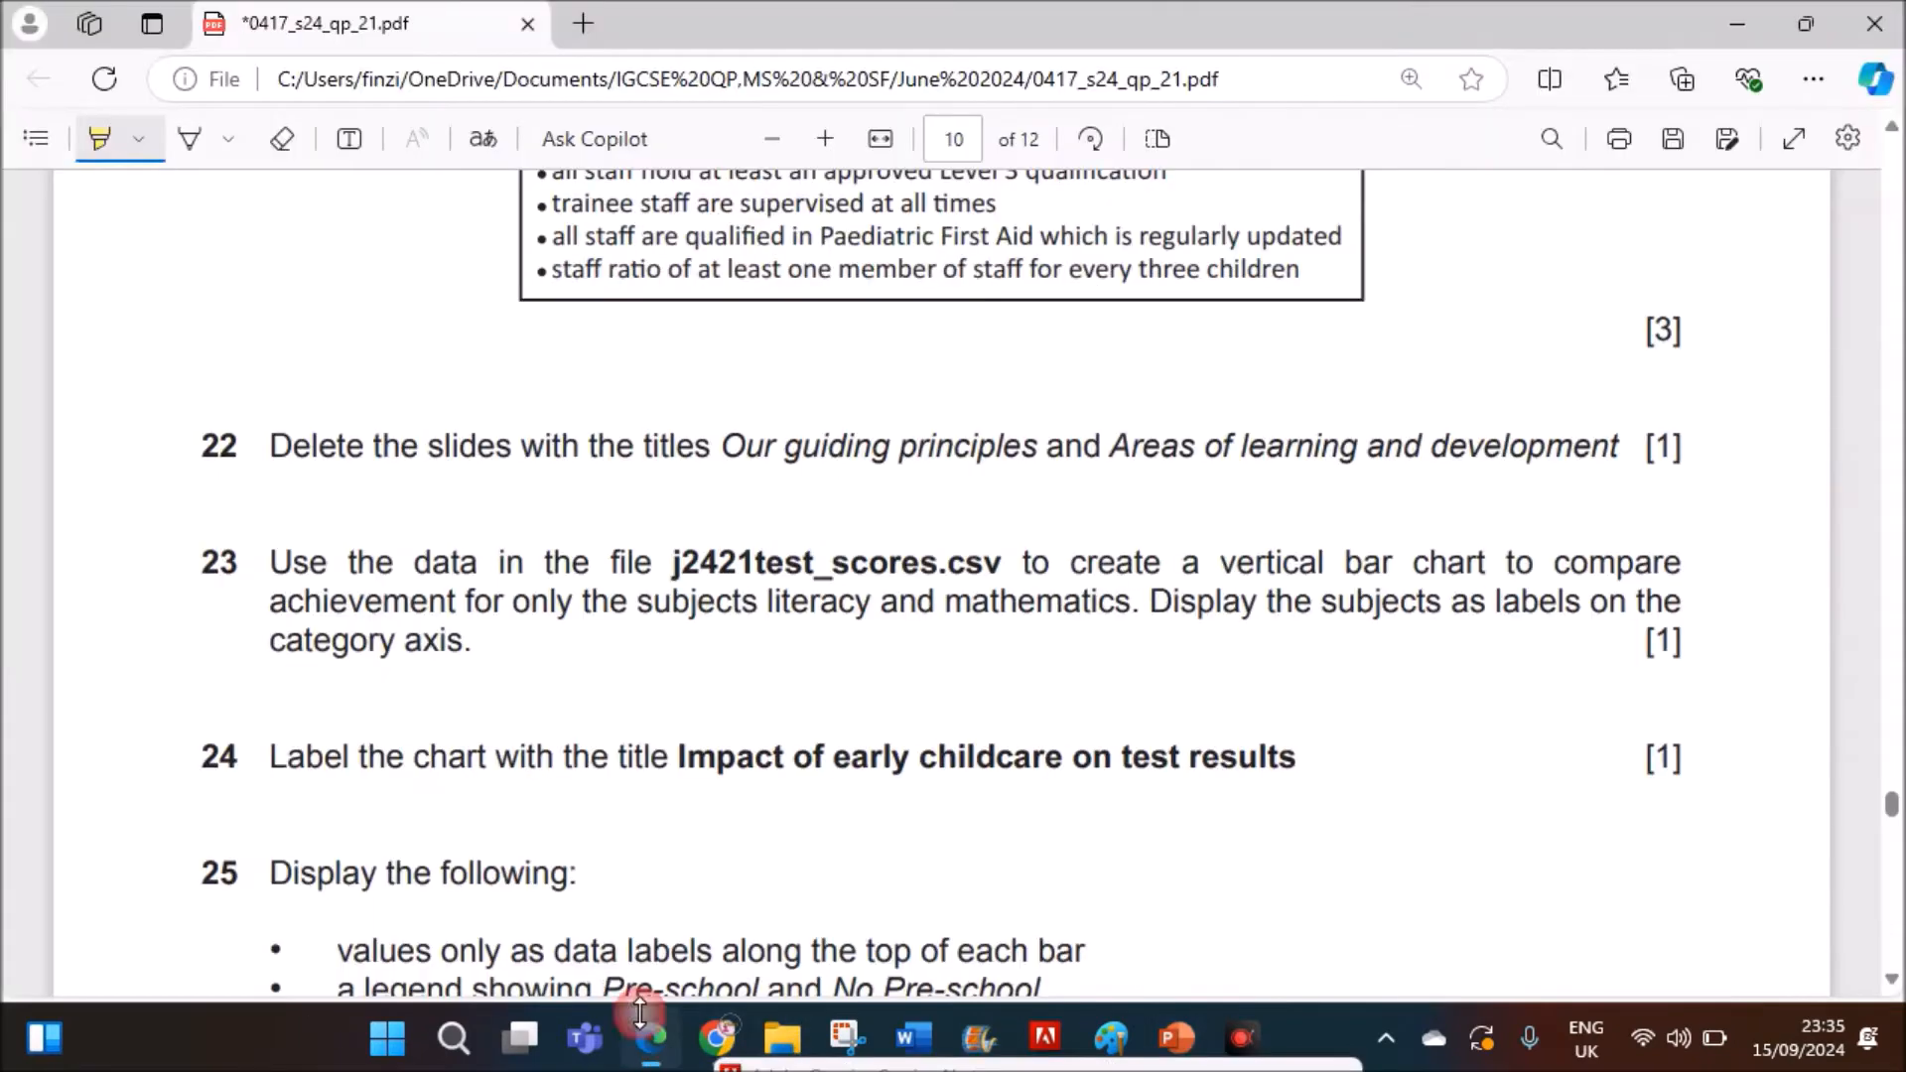
- Bring up j2421test_scores.csv in Excel with its Science, Literacy and Mathematics scores
{"action": "scroll", "scroll_direction": "down", "scroll_amount": 3}
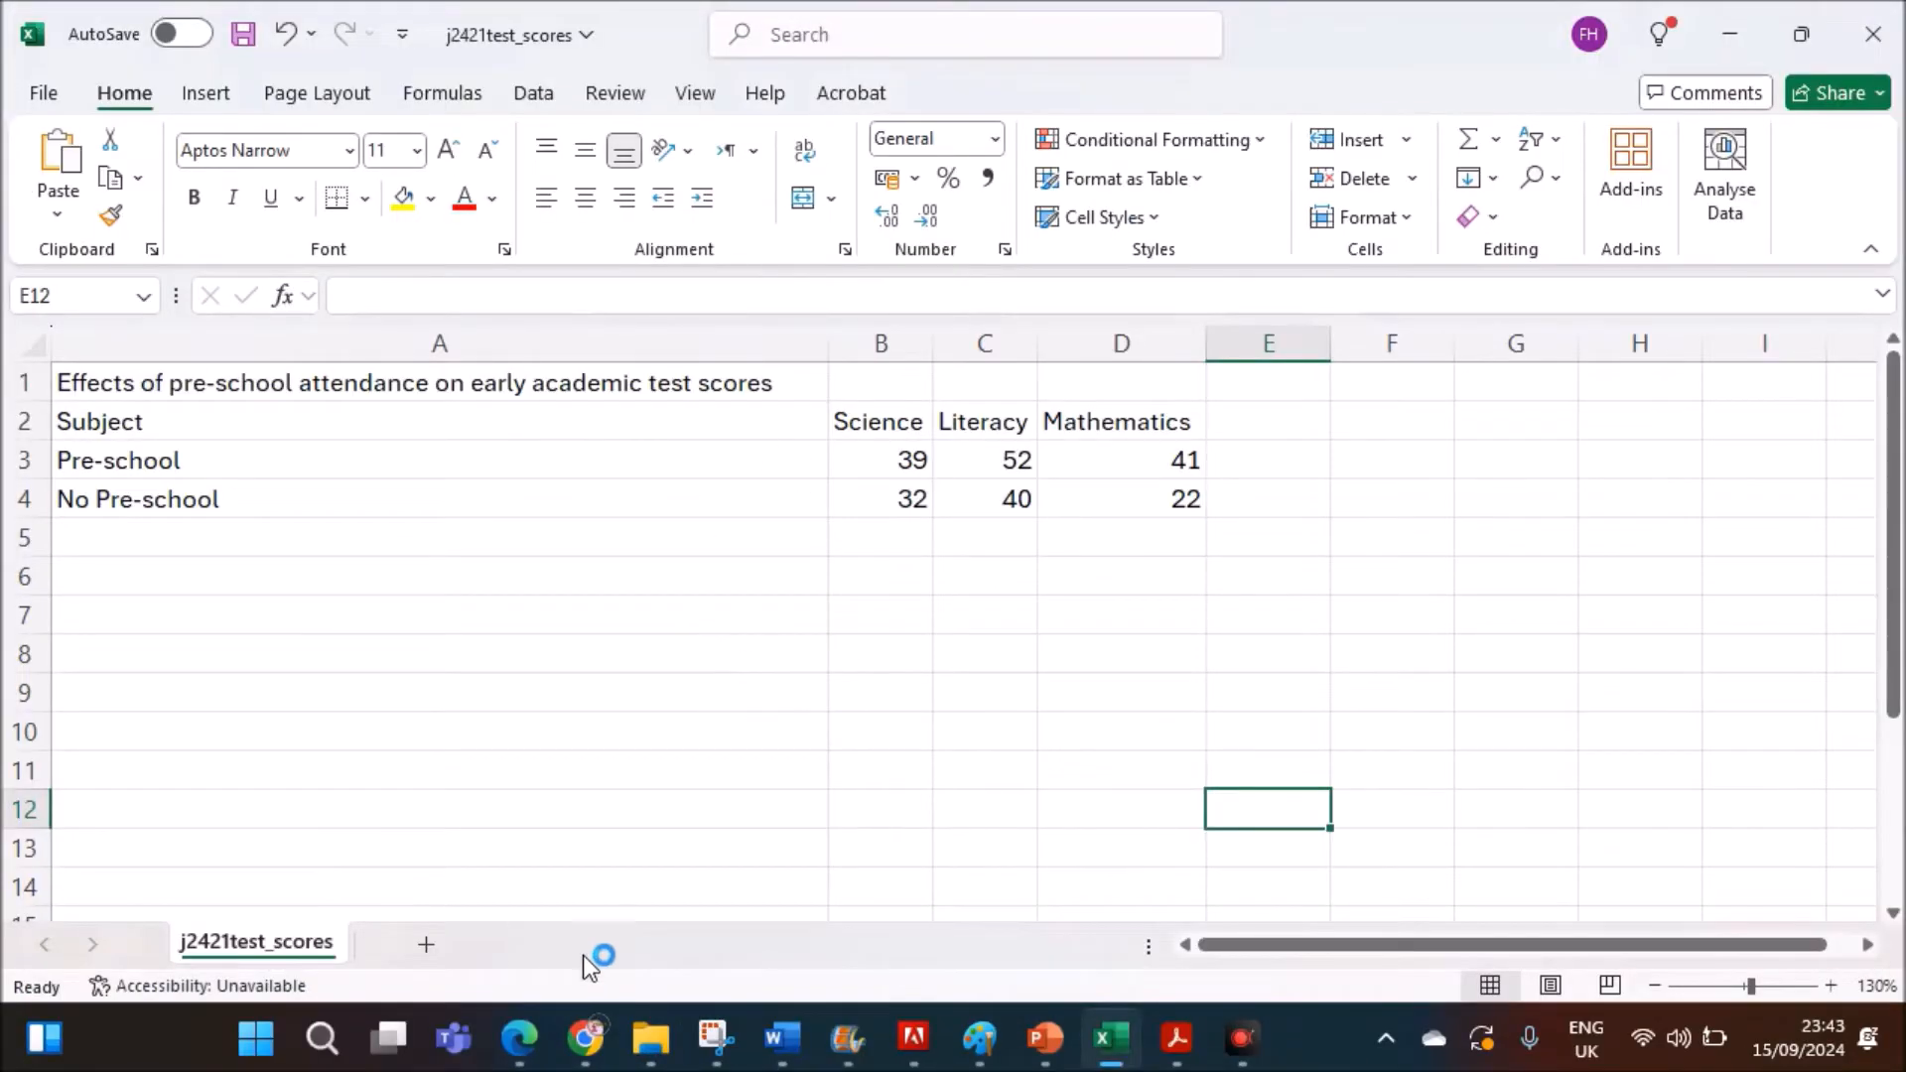
{"action": "left_click", "coordinate": [519, 1038]}
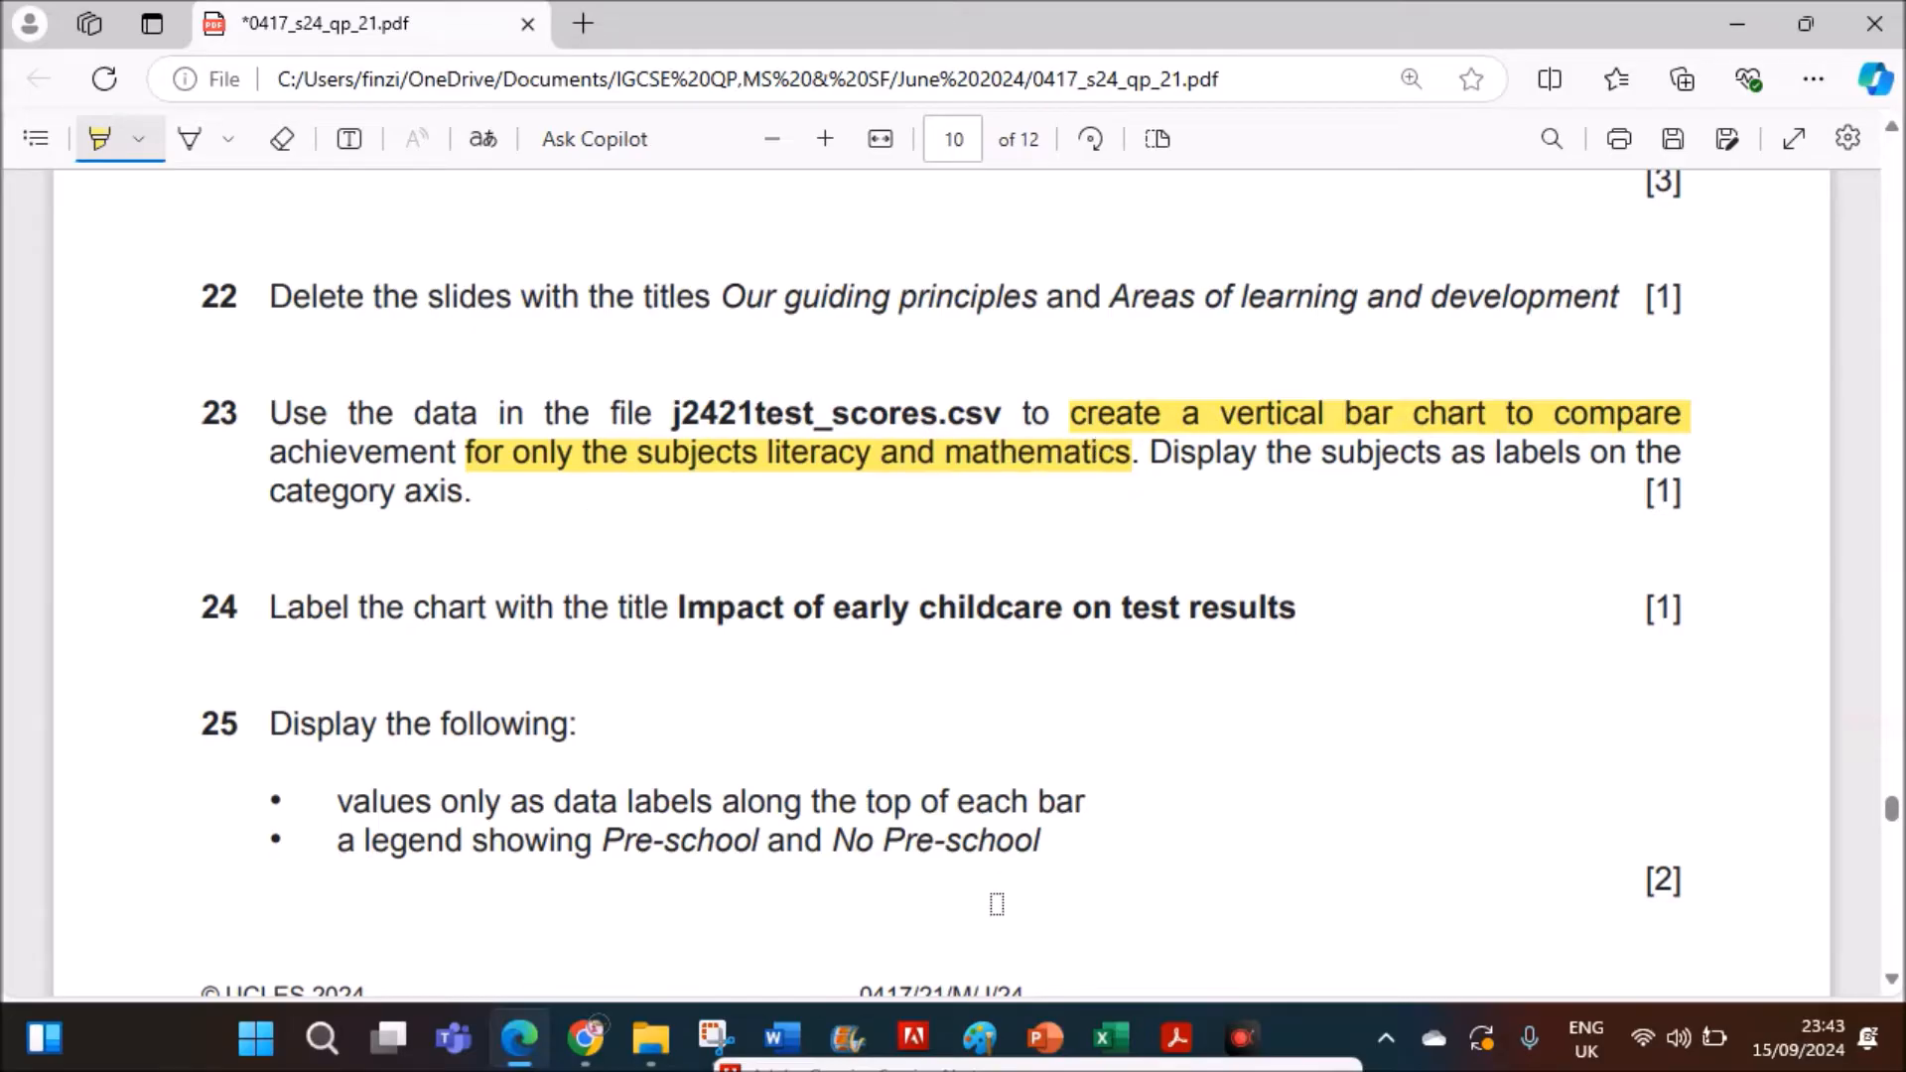
{"action": "left_click", "coordinate": [1108, 1039]}
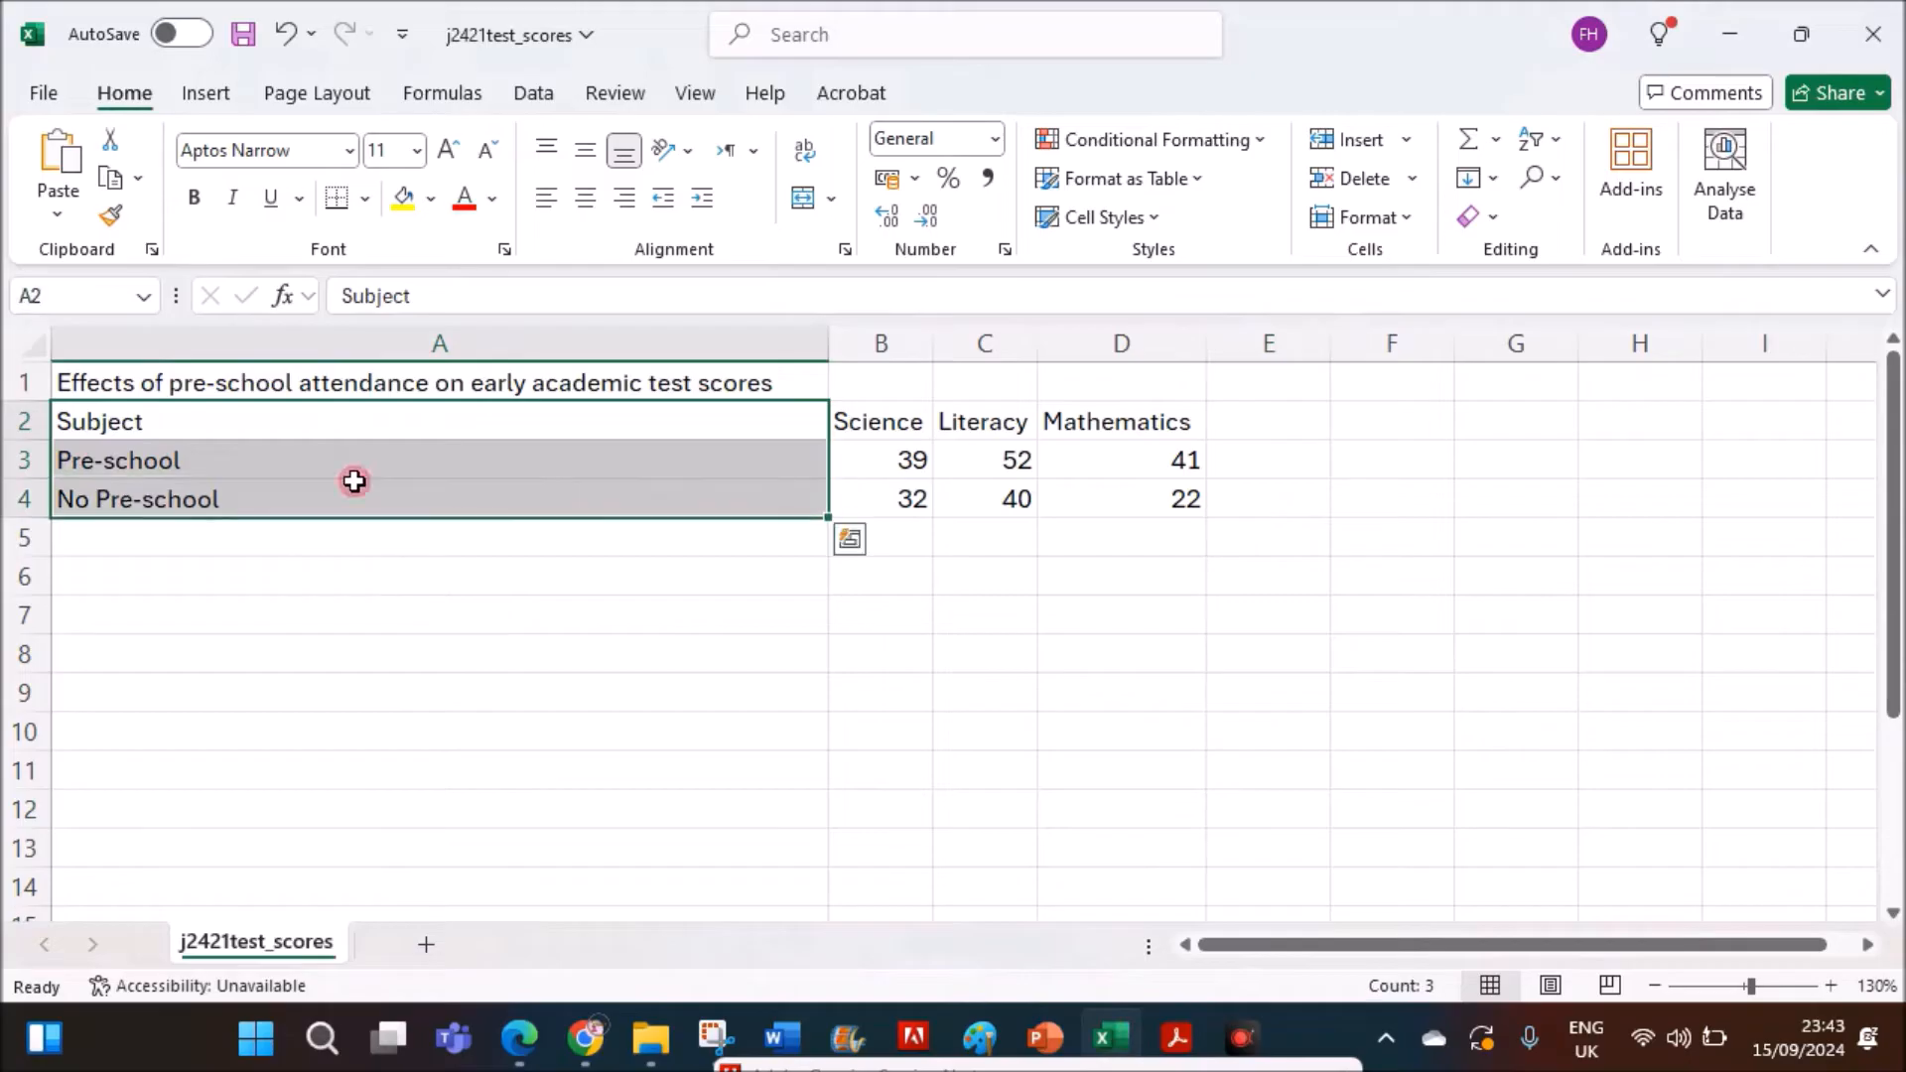
- Insert a clustered column chart of the Literacy and Mathematics scores for both groups
{"action": "left_click", "coordinate": [983, 421]}
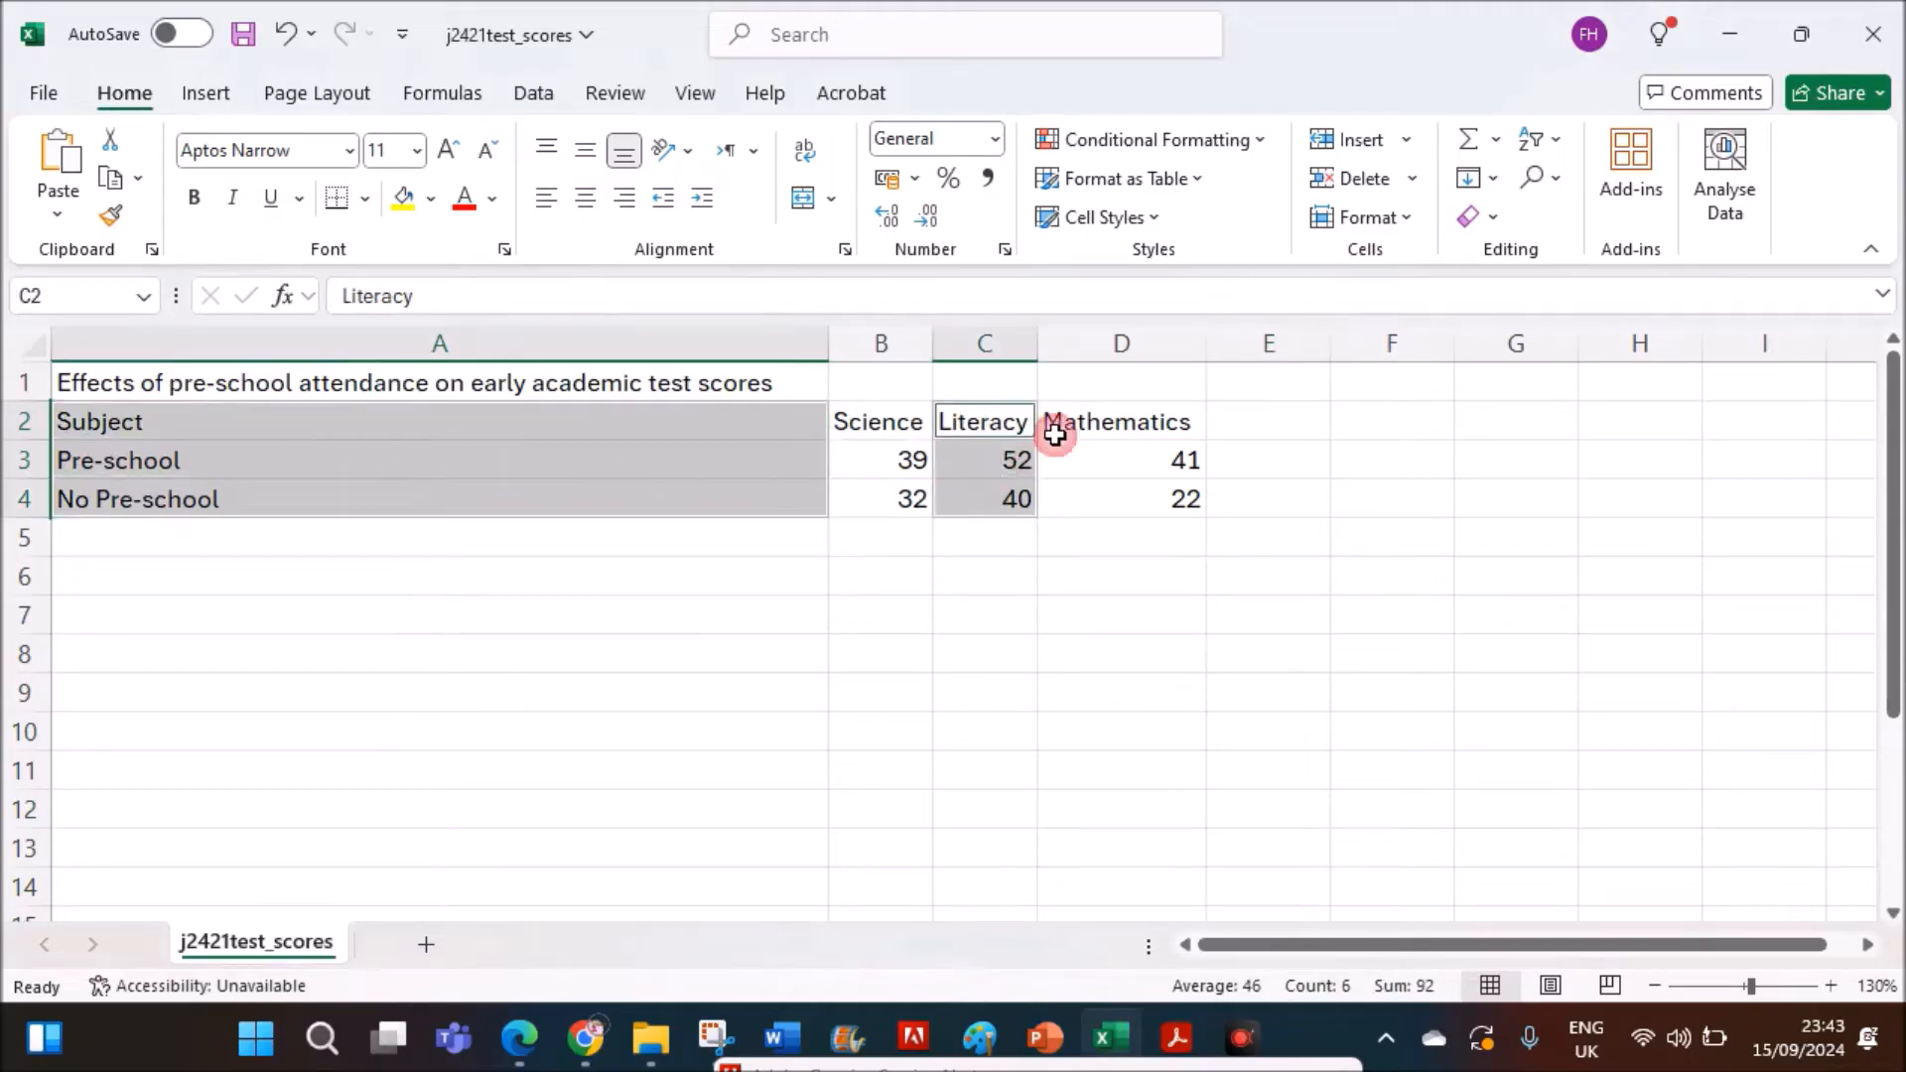
{"action": "left_click", "coordinate": [1119, 420]}
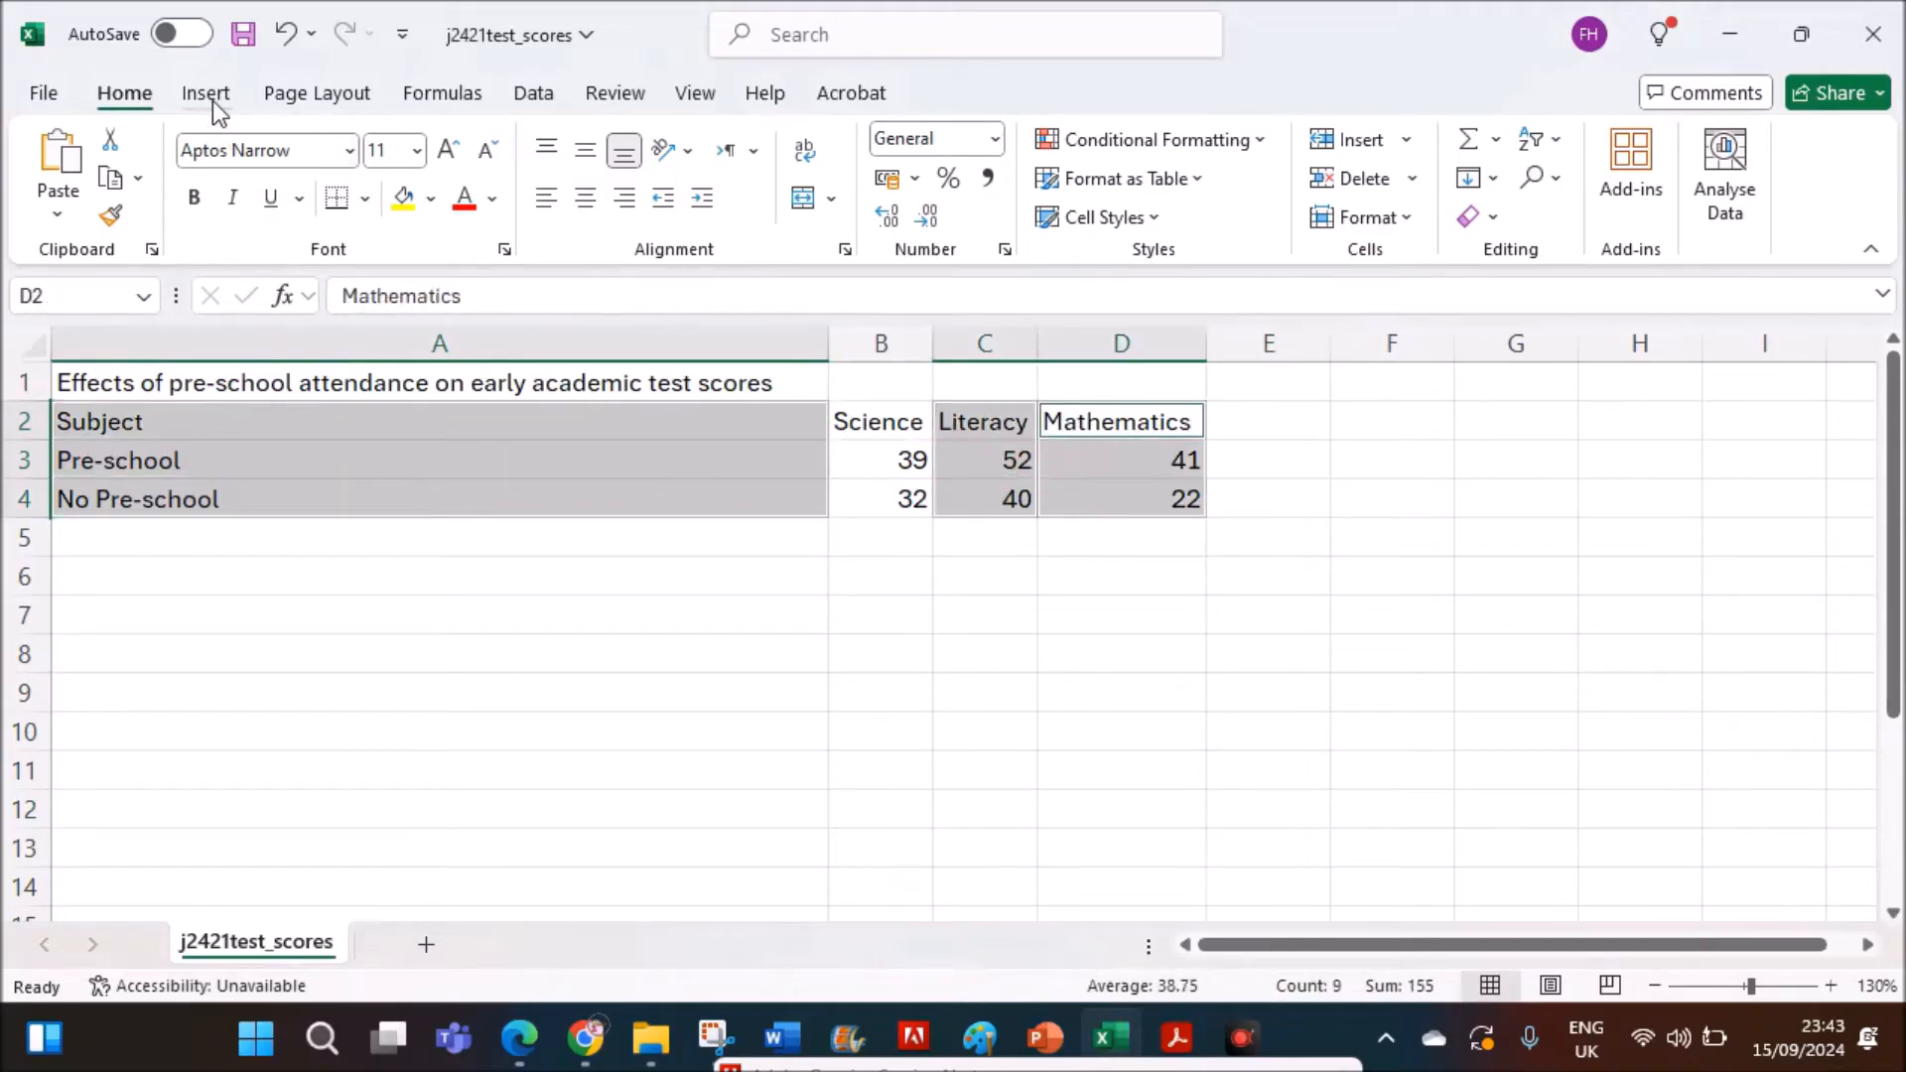
{"action": "left_click", "coordinate": [205, 92]}
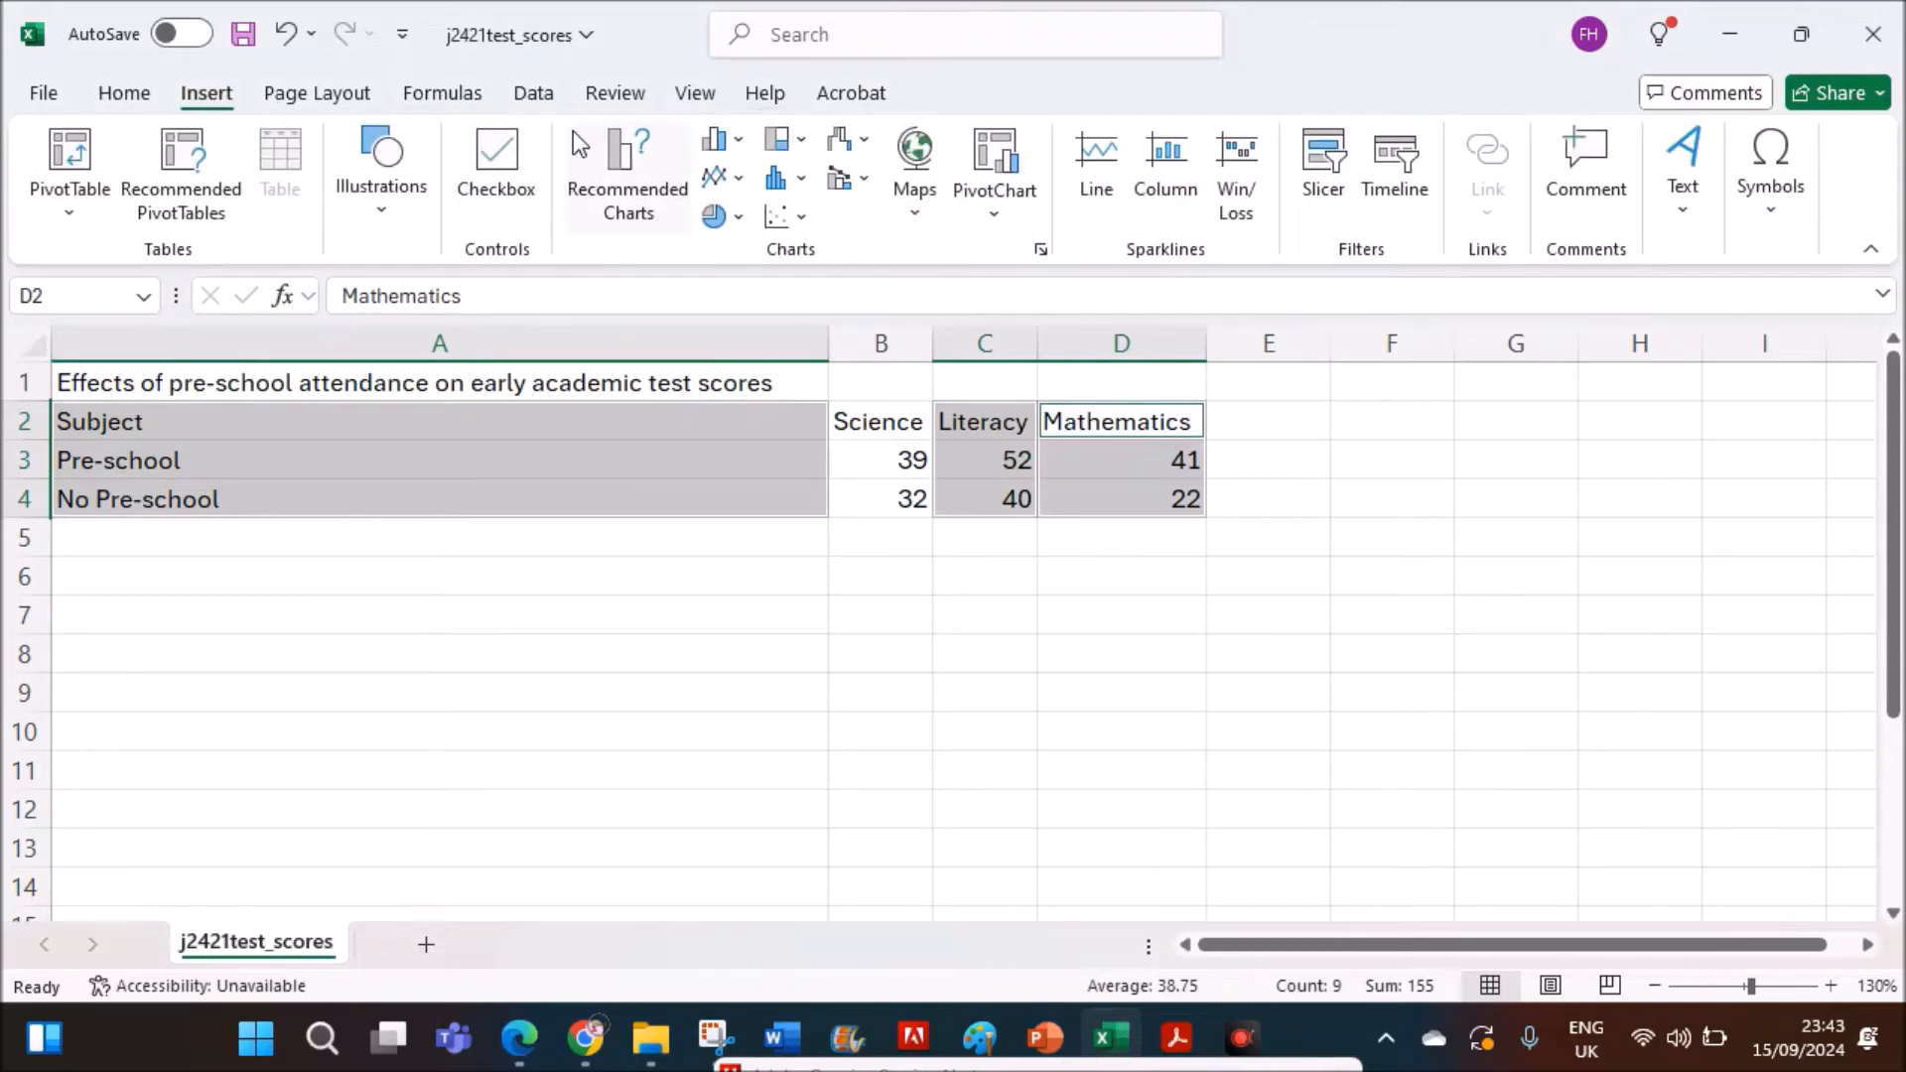
{"action": "left_click", "coordinate": [776, 137]}
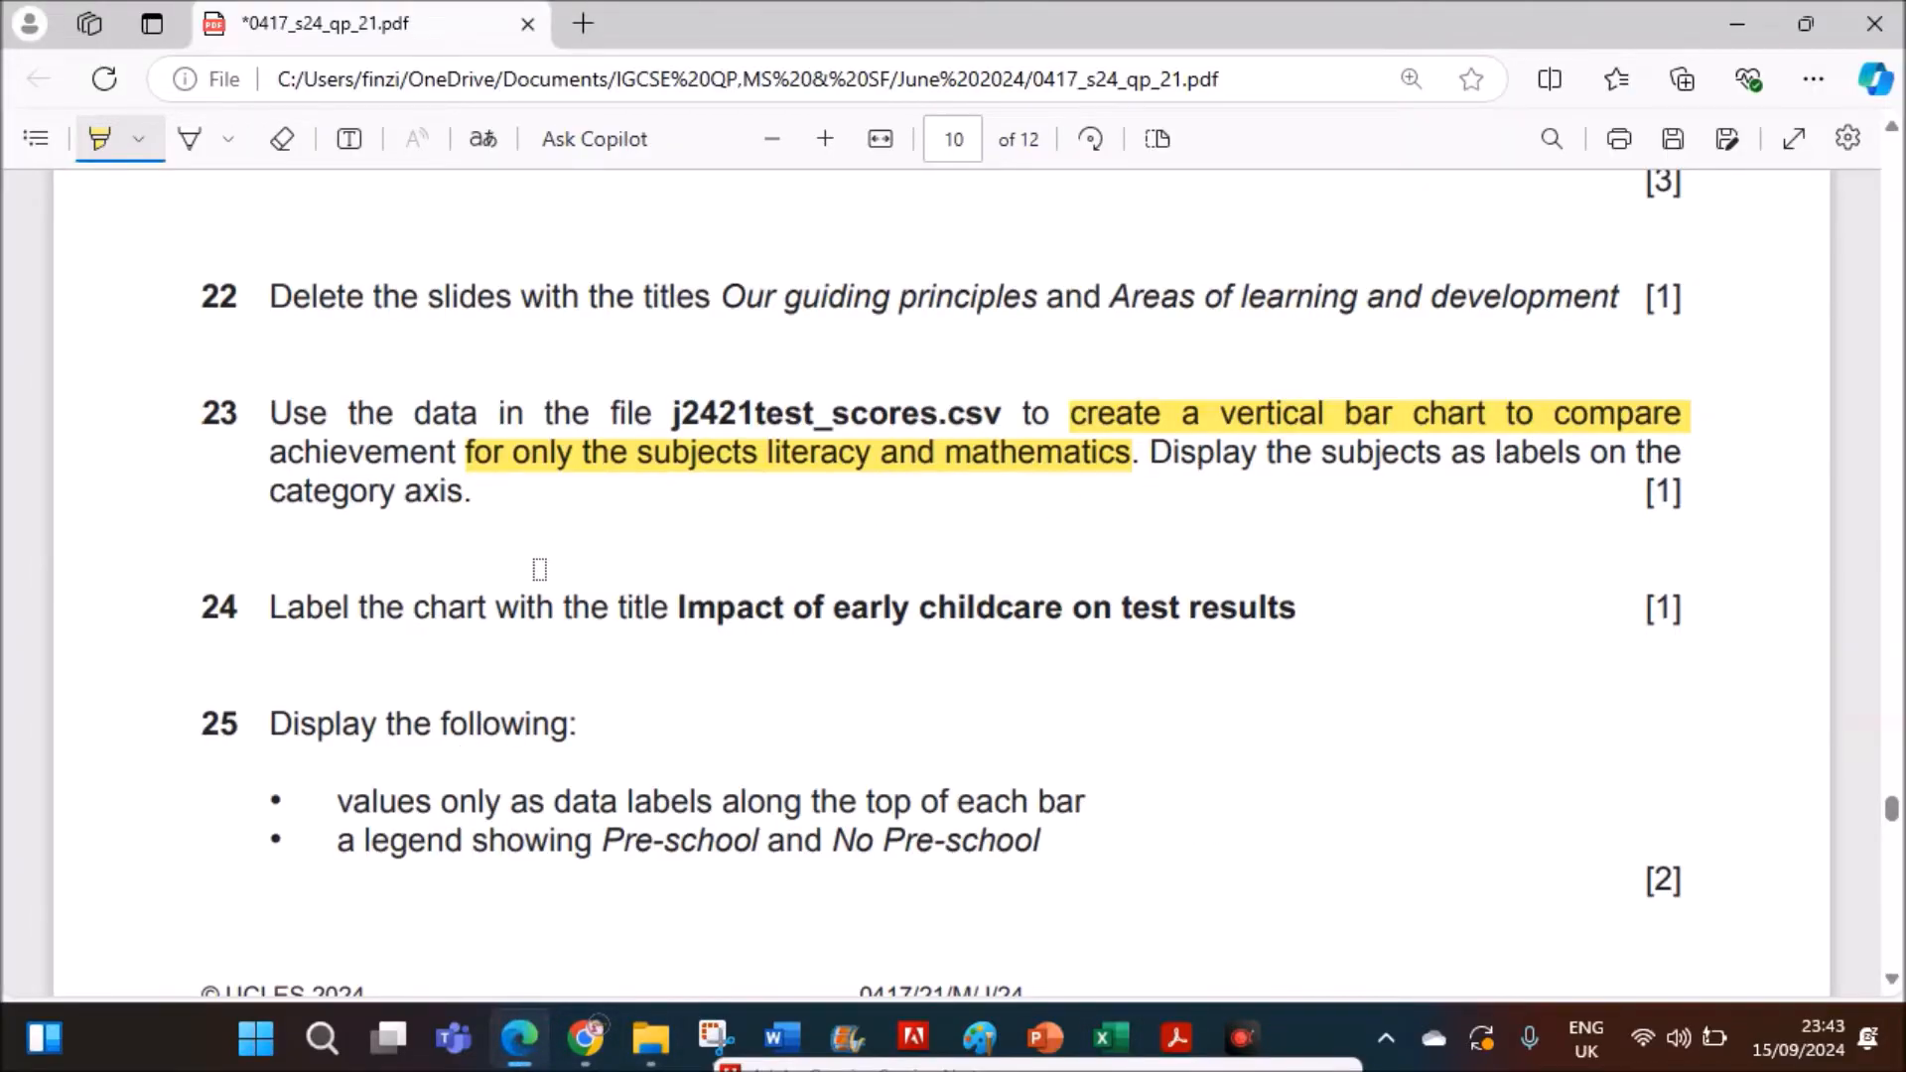
{"action": "mouse_move", "coordinate": [308, 619]}
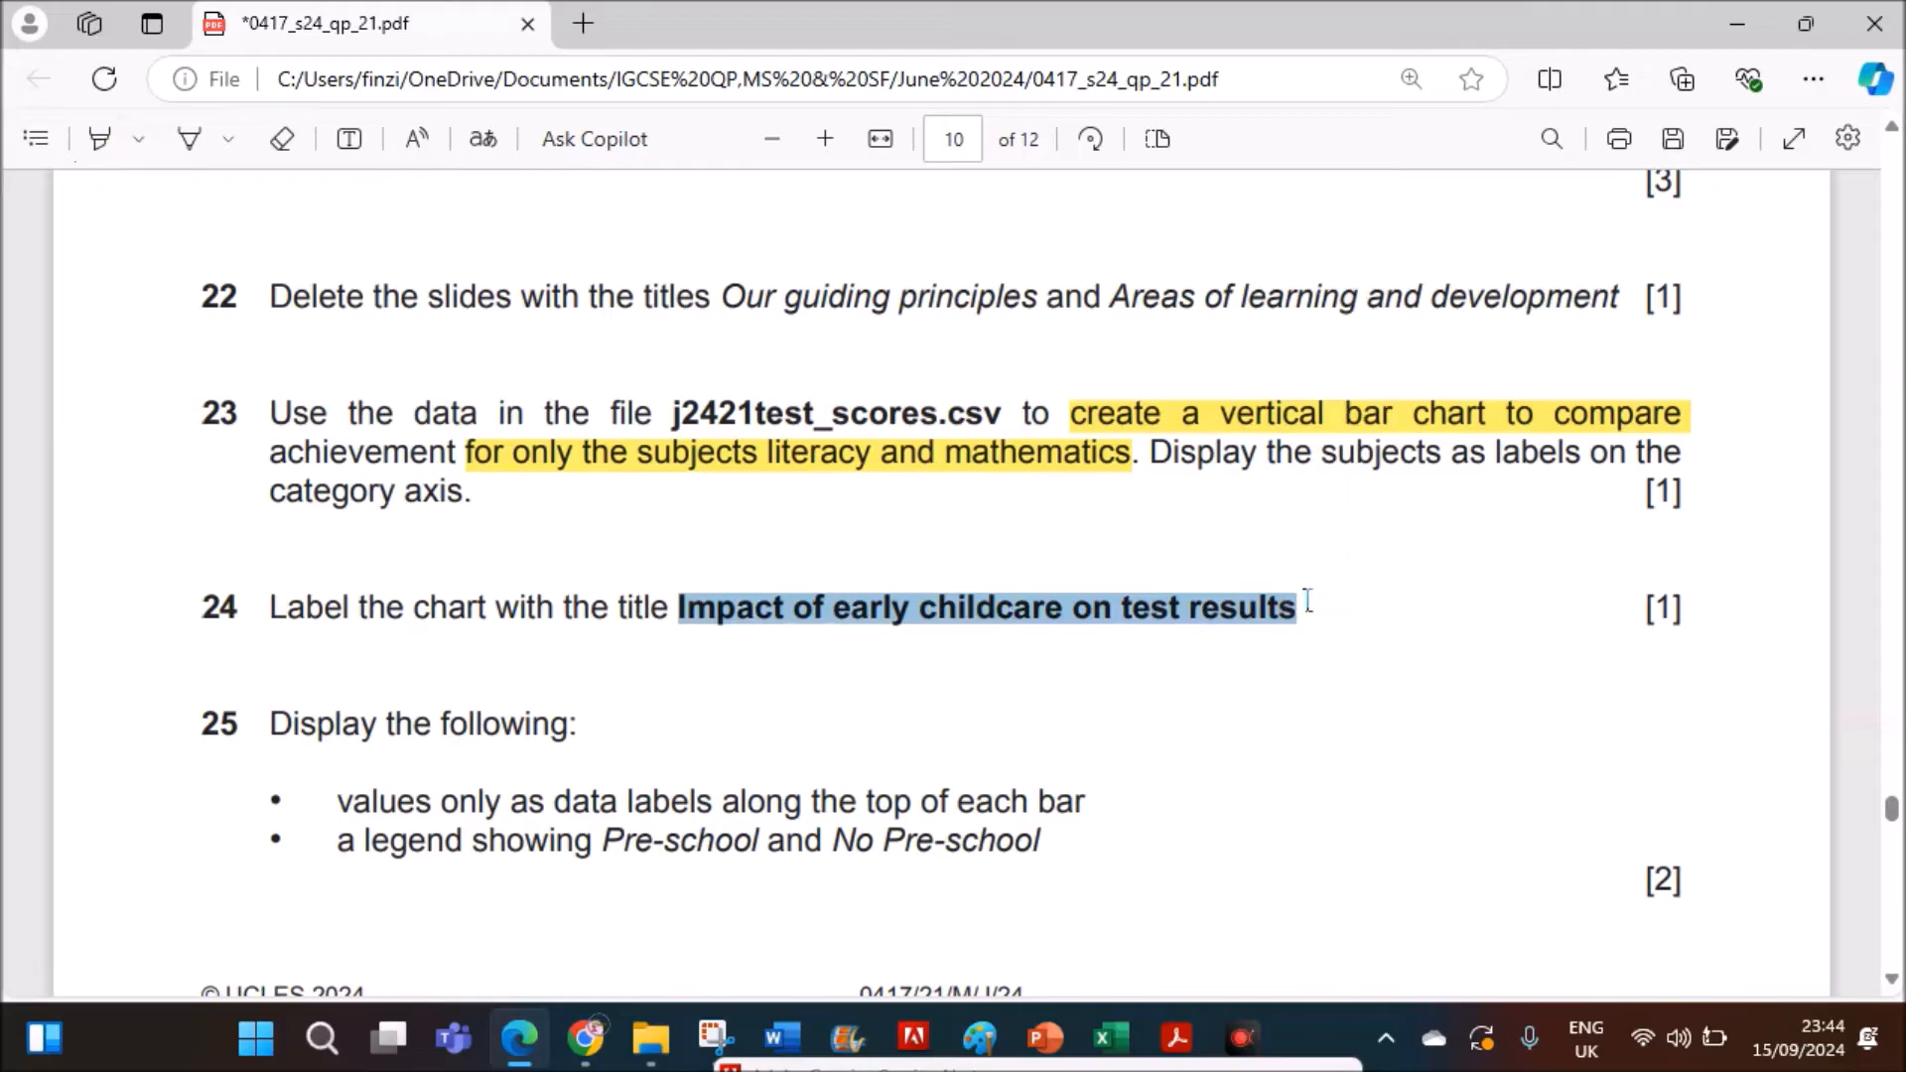
{"action": "mouse_move", "coordinate": [1061, 1009]}
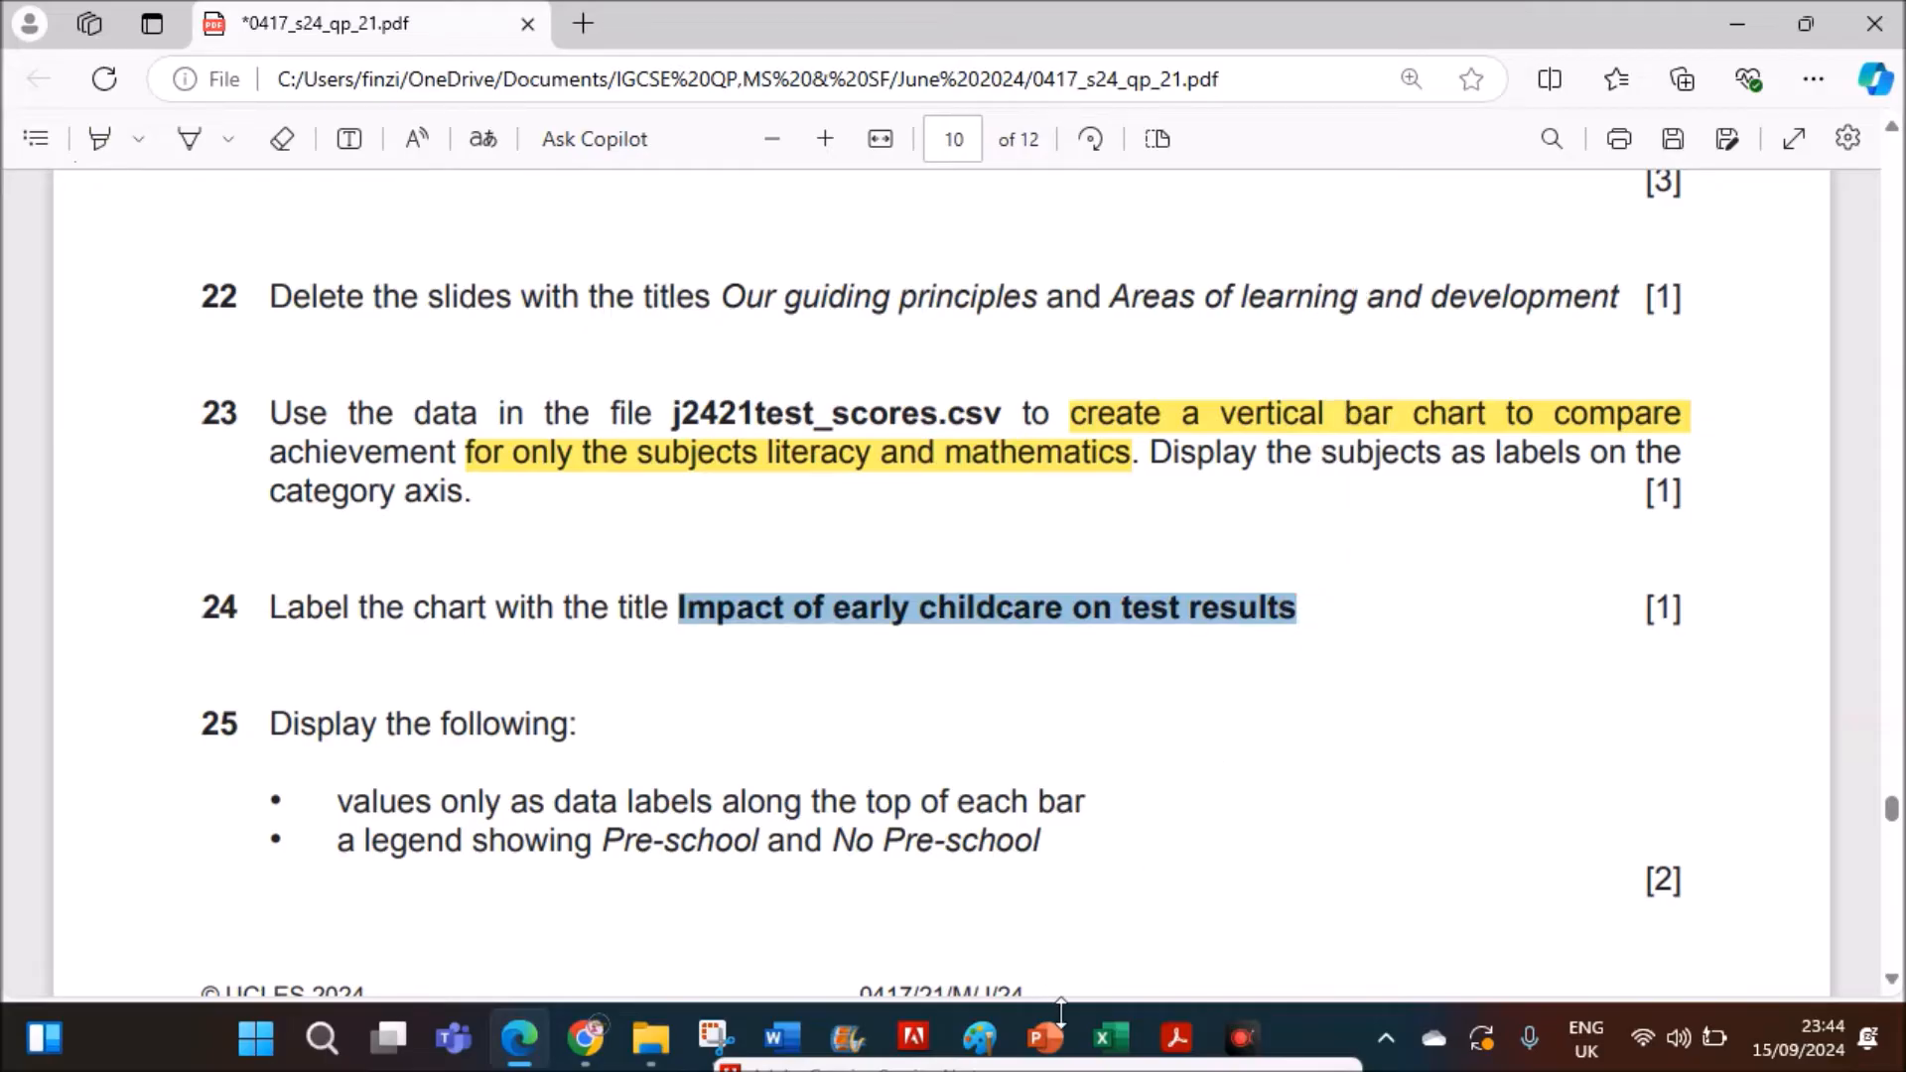
{"action": "mouse_move", "coordinate": [1106, 1039]}
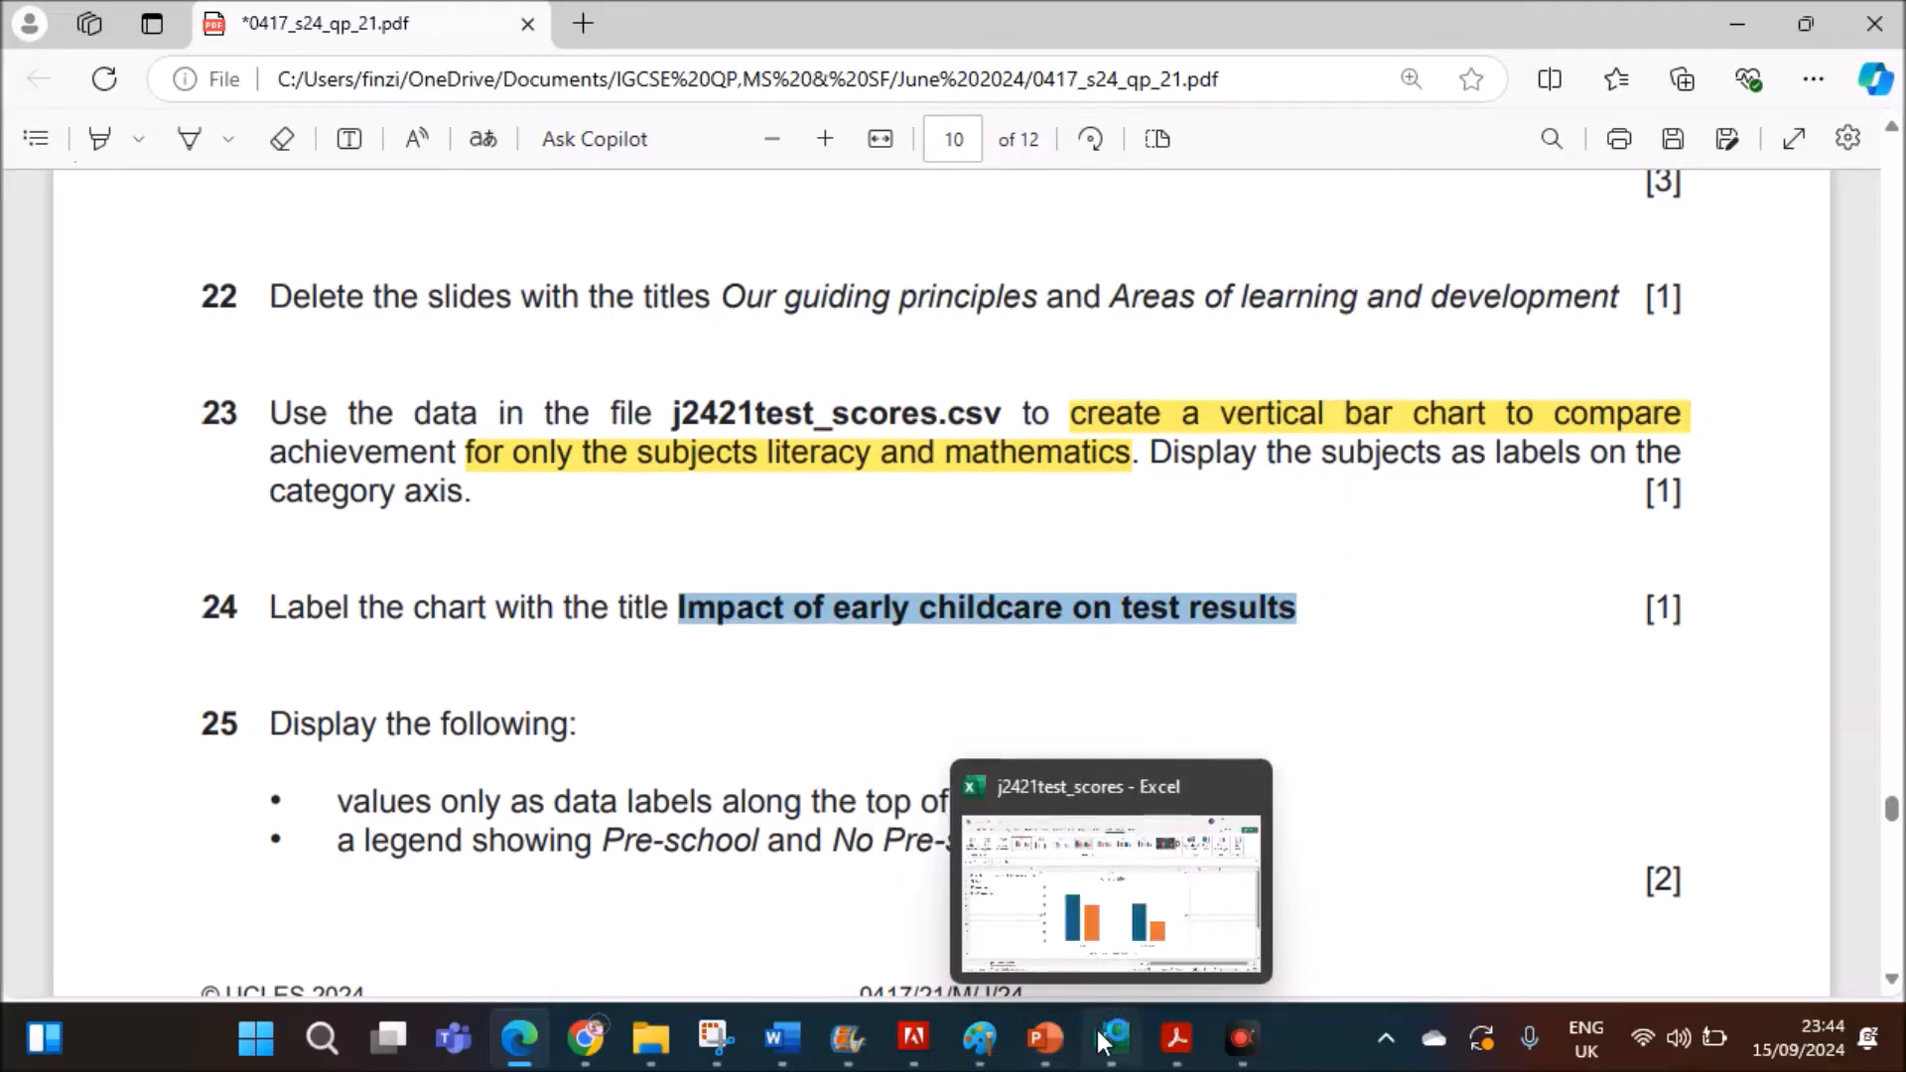
- Title the chart 'Impact of early childcare on test results'
{"action": "left_click", "coordinate": [1108, 1039]}
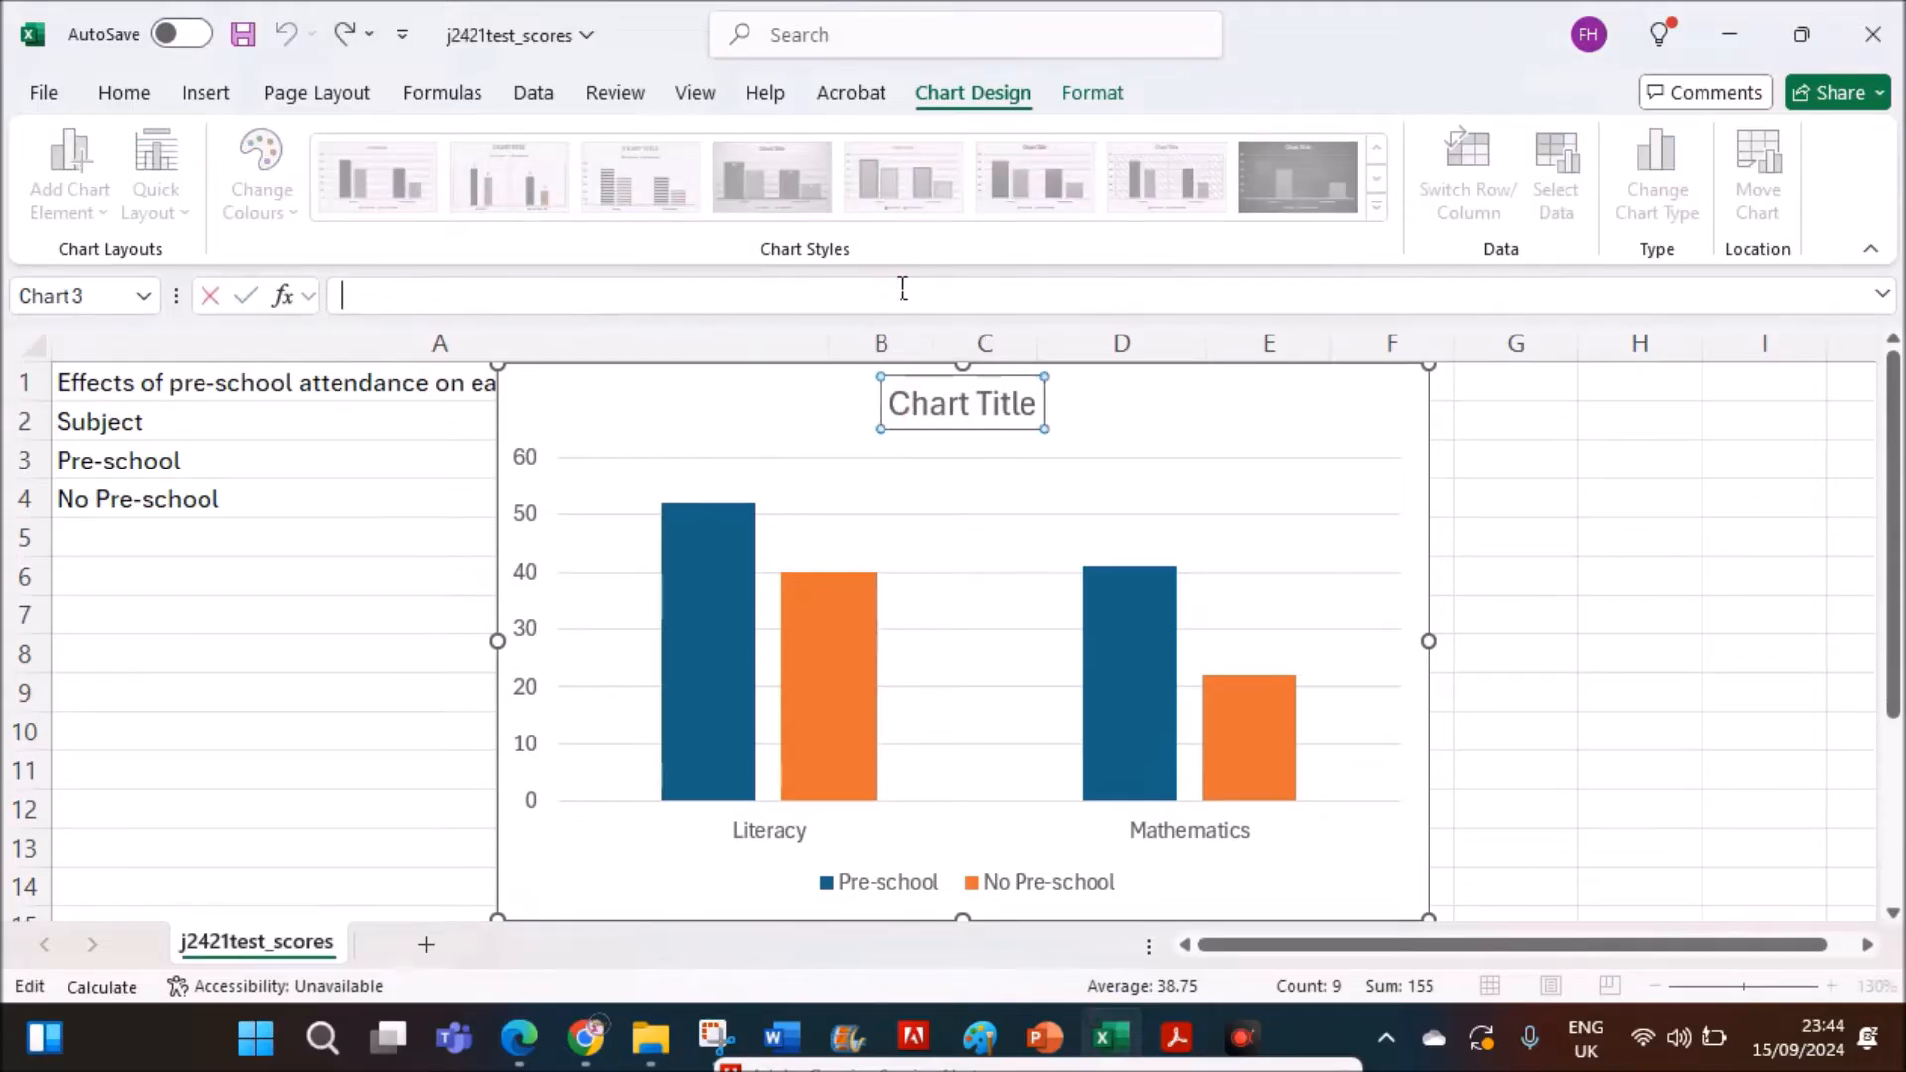
{"action": "type", "text": "Impact of early childcare on test results"}
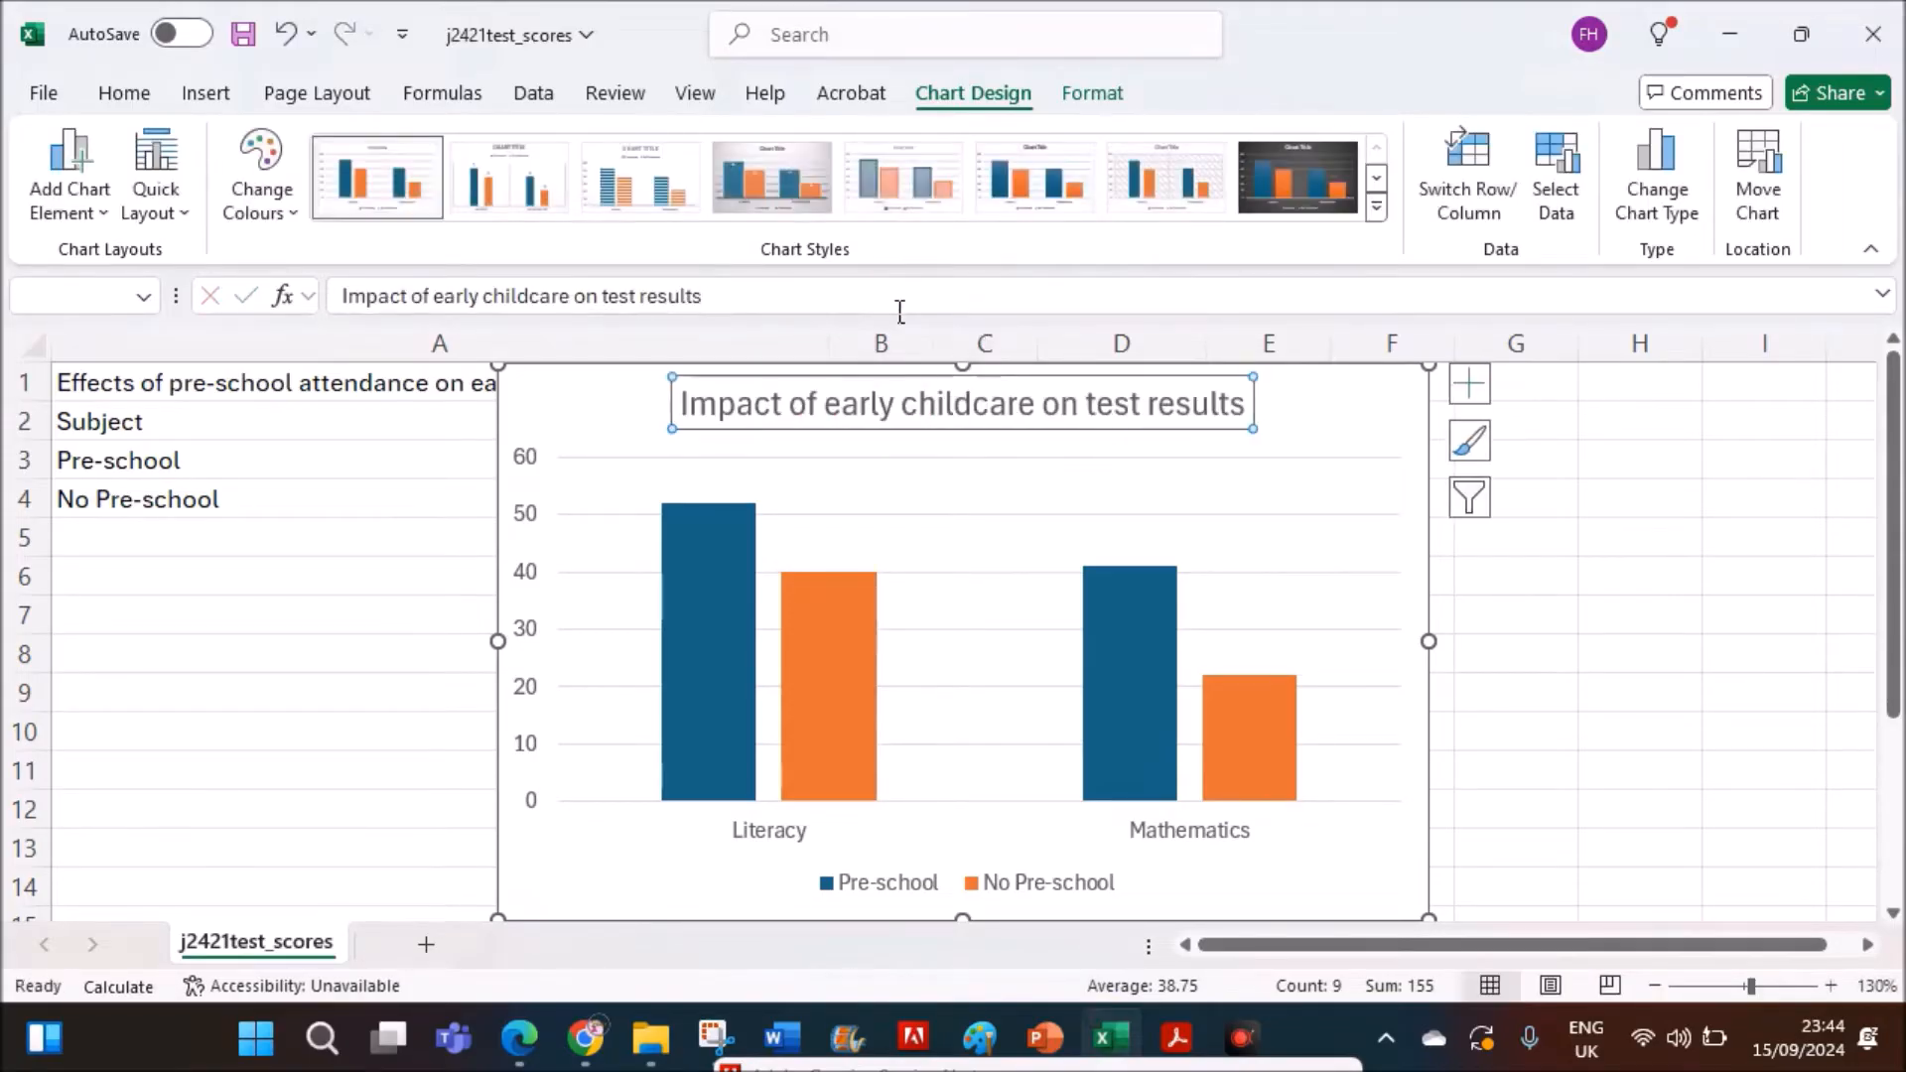
{"action": "mouse_move", "coordinate": [574, 580]}
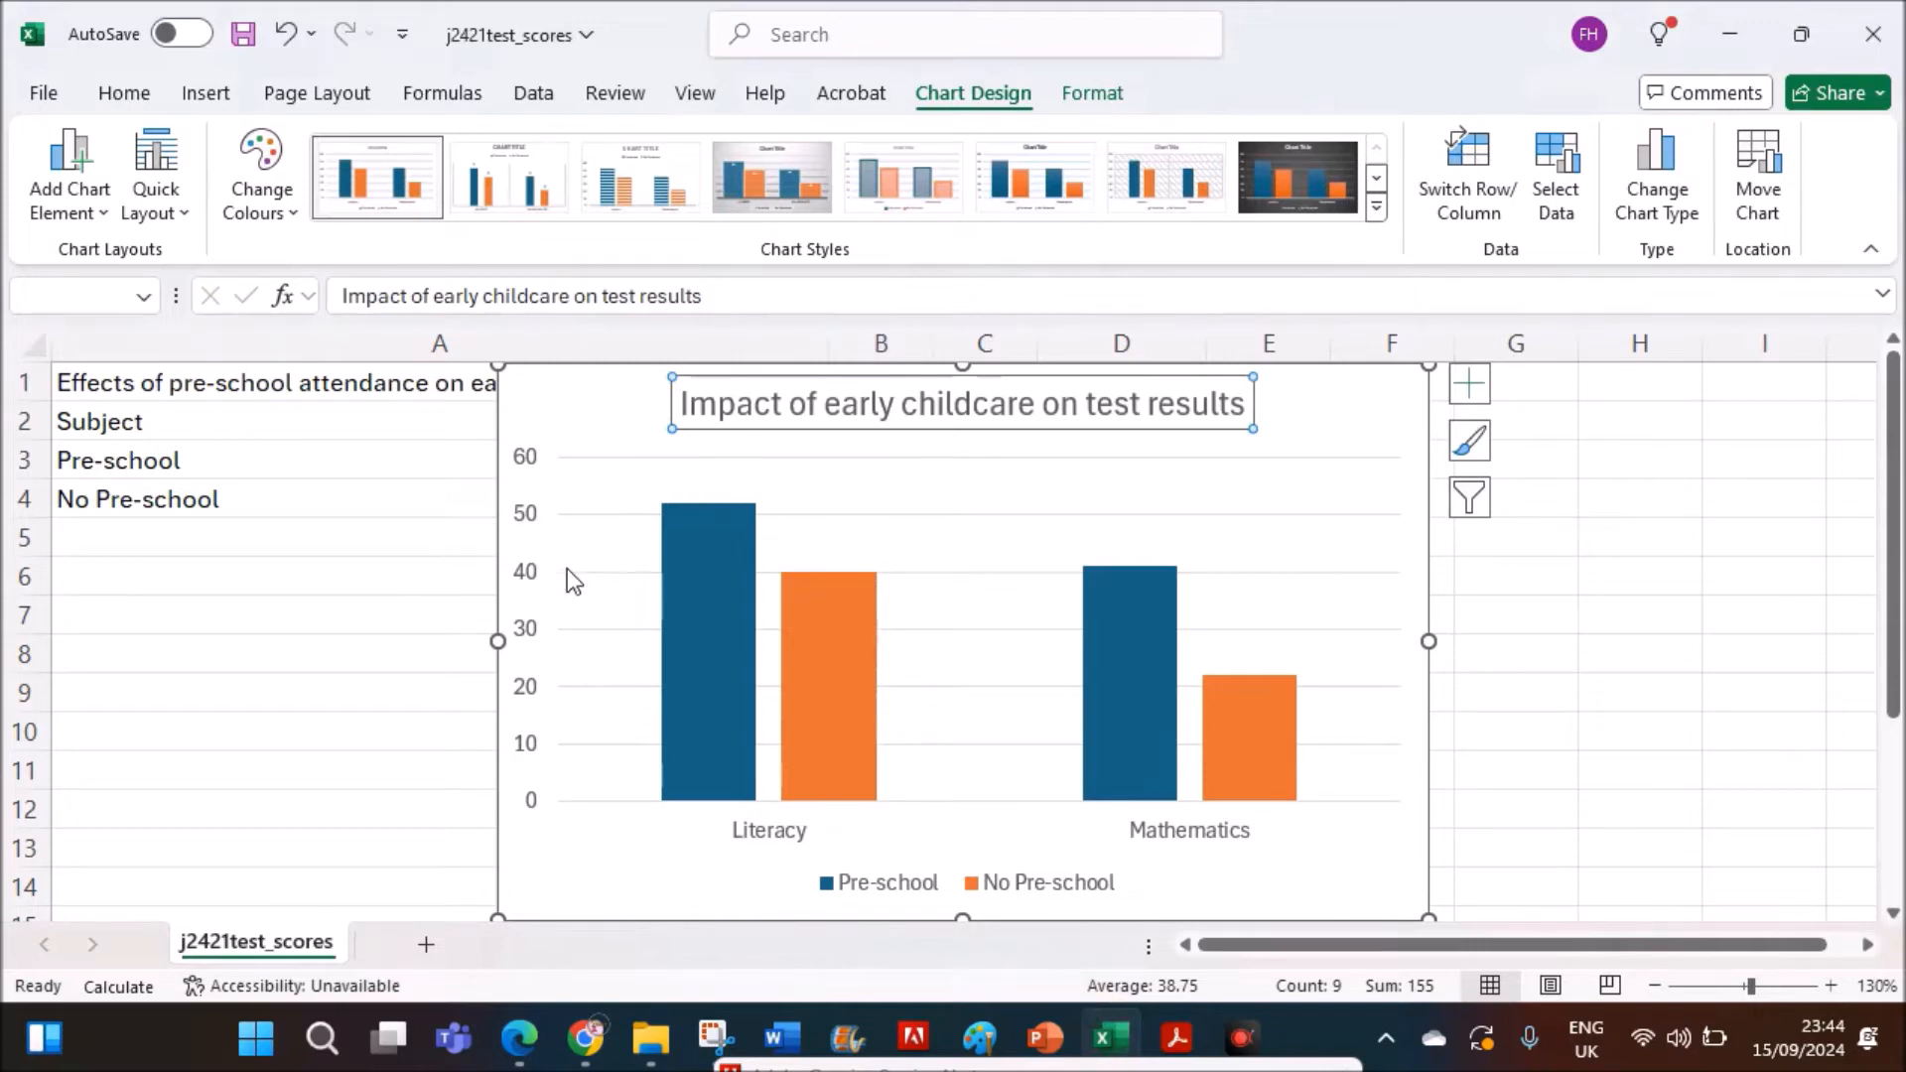
{"action": "left_click", "coordinate": [518, 1039]}
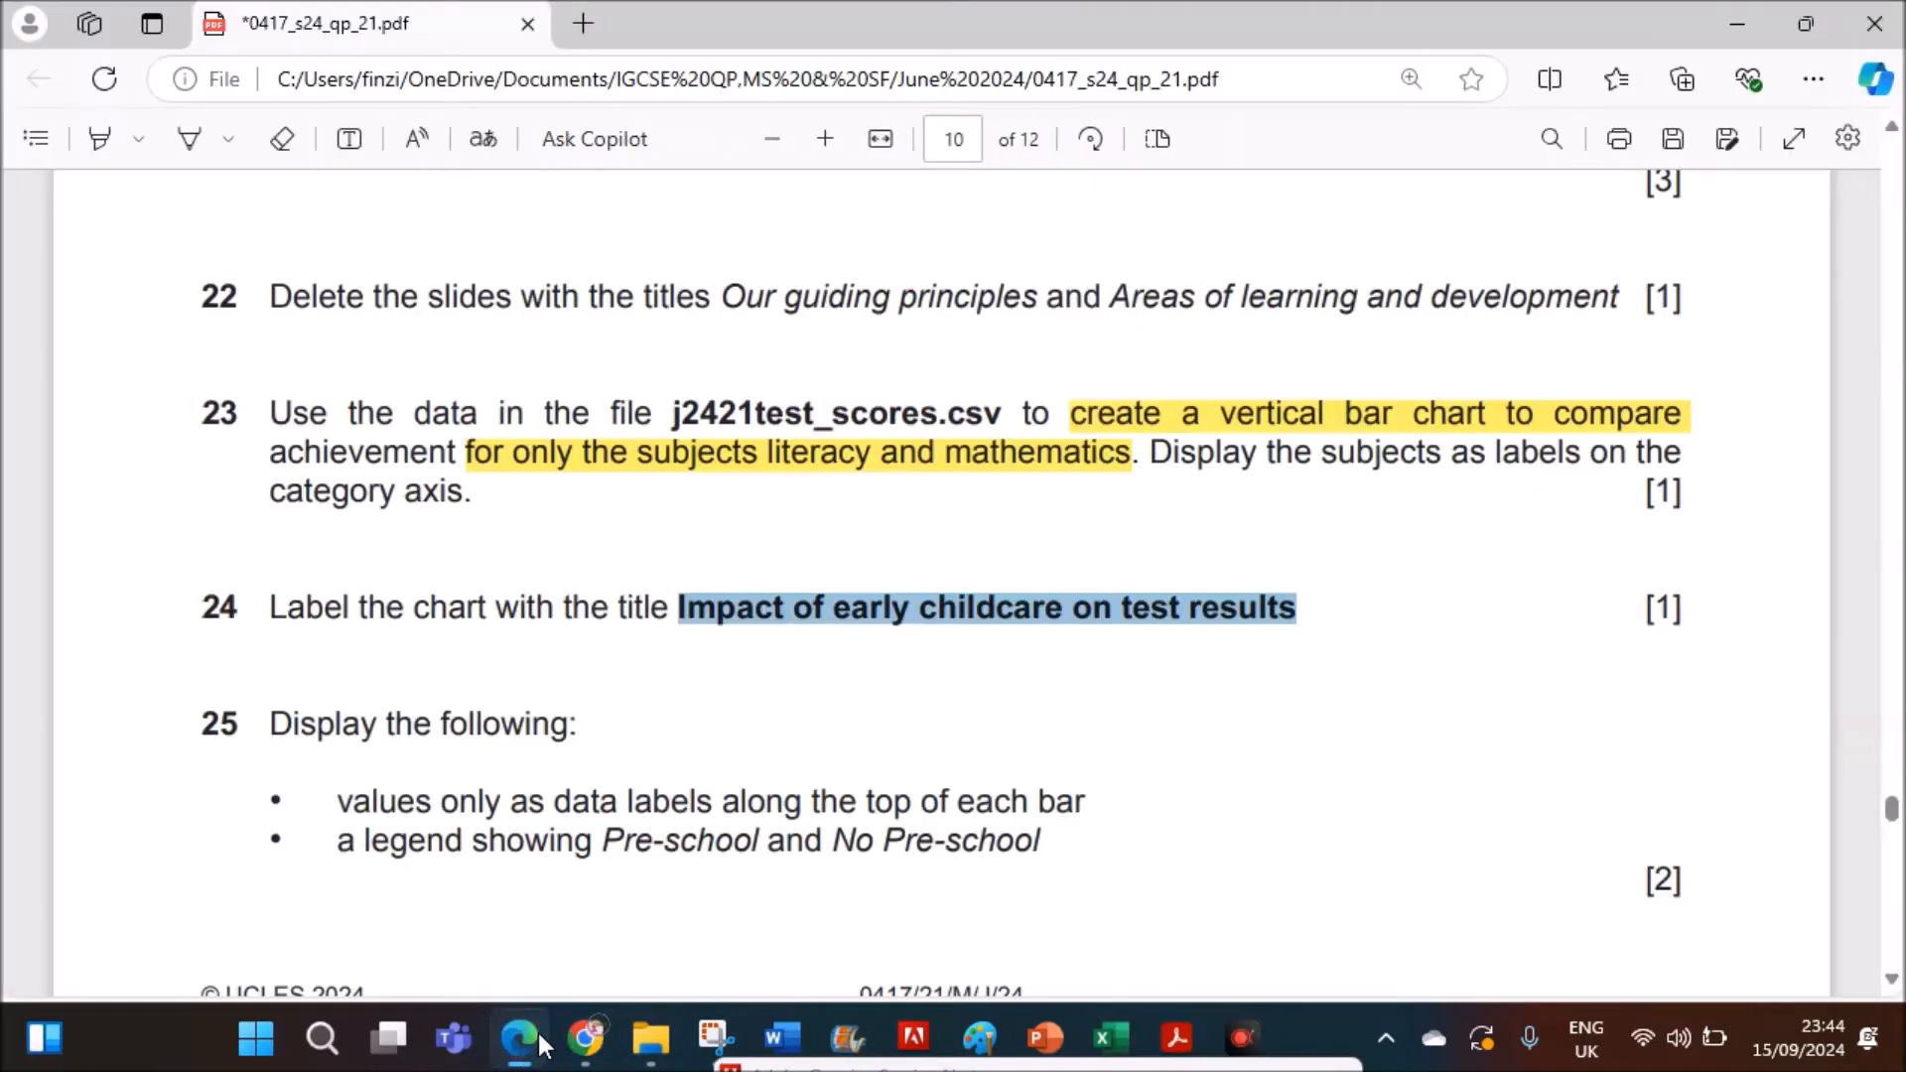
- Add value data labels (52, 40, 41, 22) above the chart bars
{"action": "scroll", "scroll_direction": "down", "scroll_amount": 3}
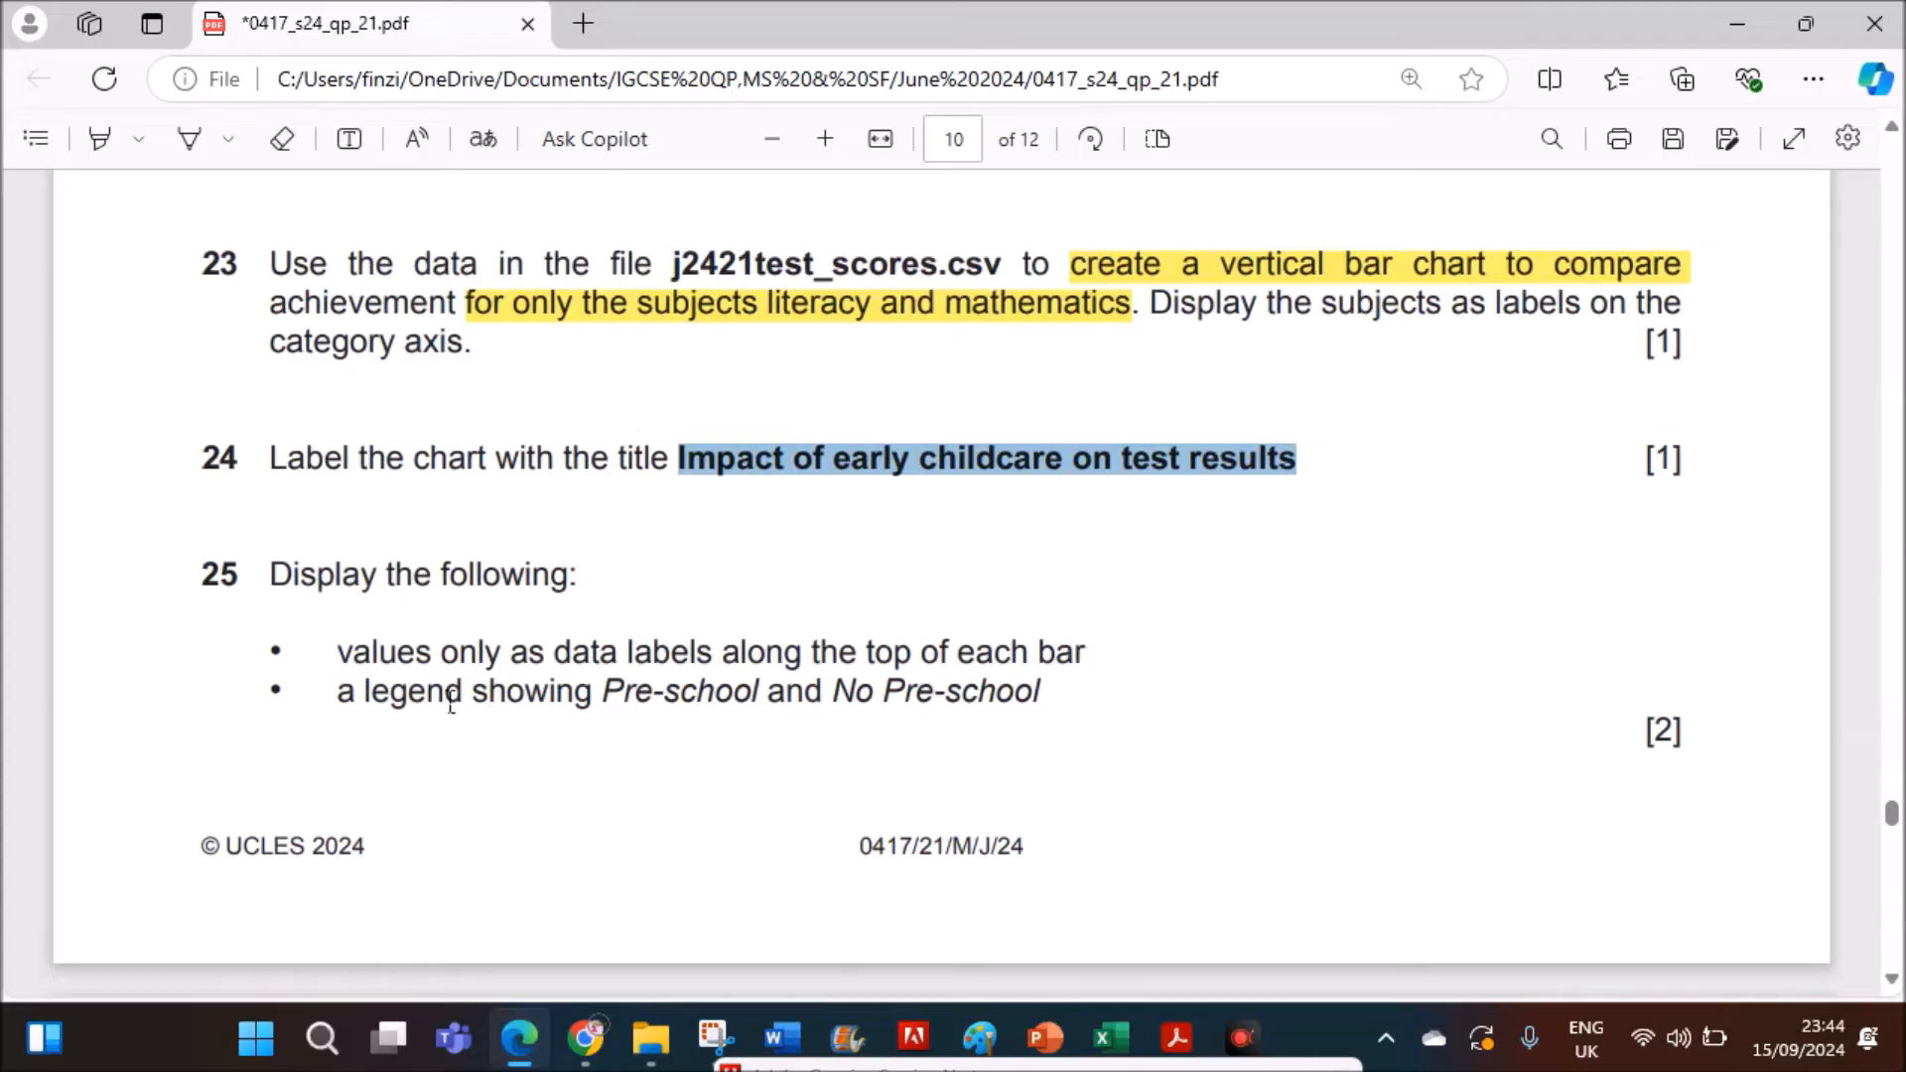
{"action": "mouse_move", "coordinate": [1131, 1003]}
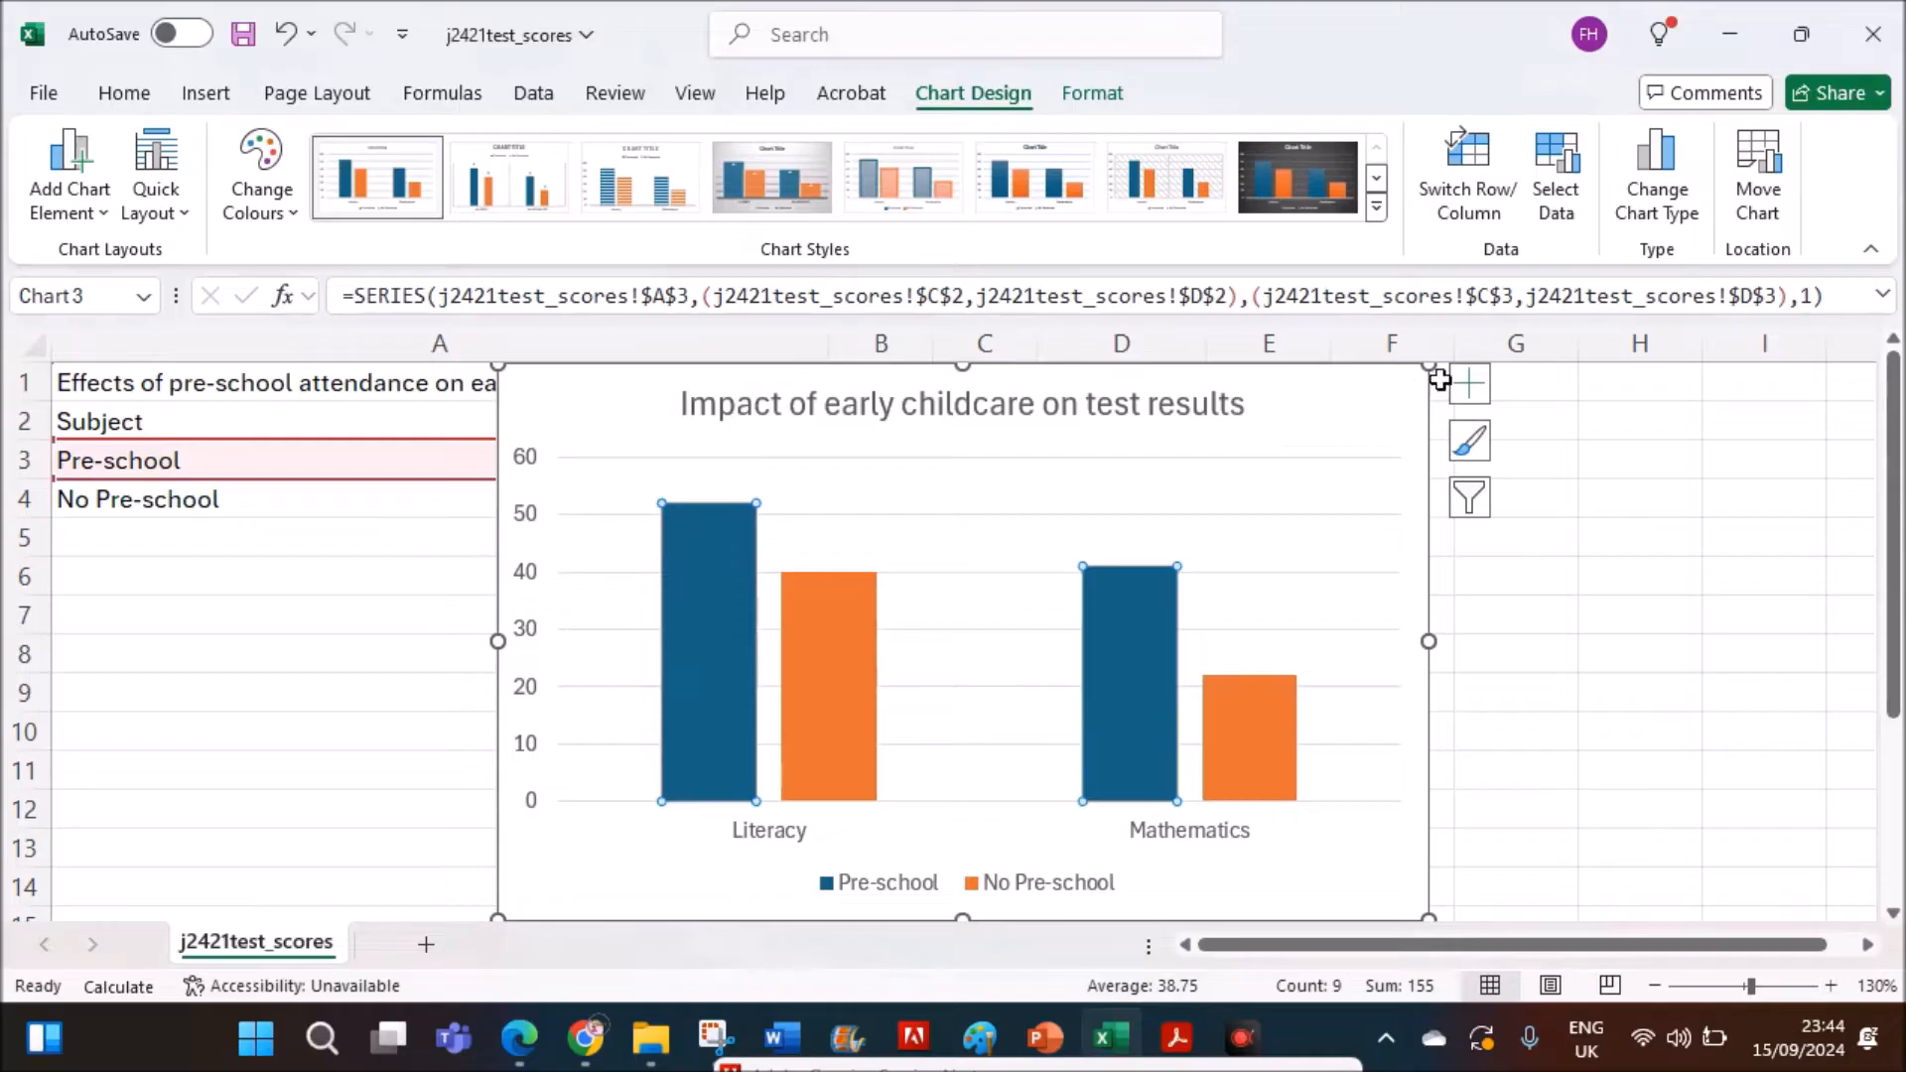
{"action": "left_click", "coordinate": [1468, 383]}
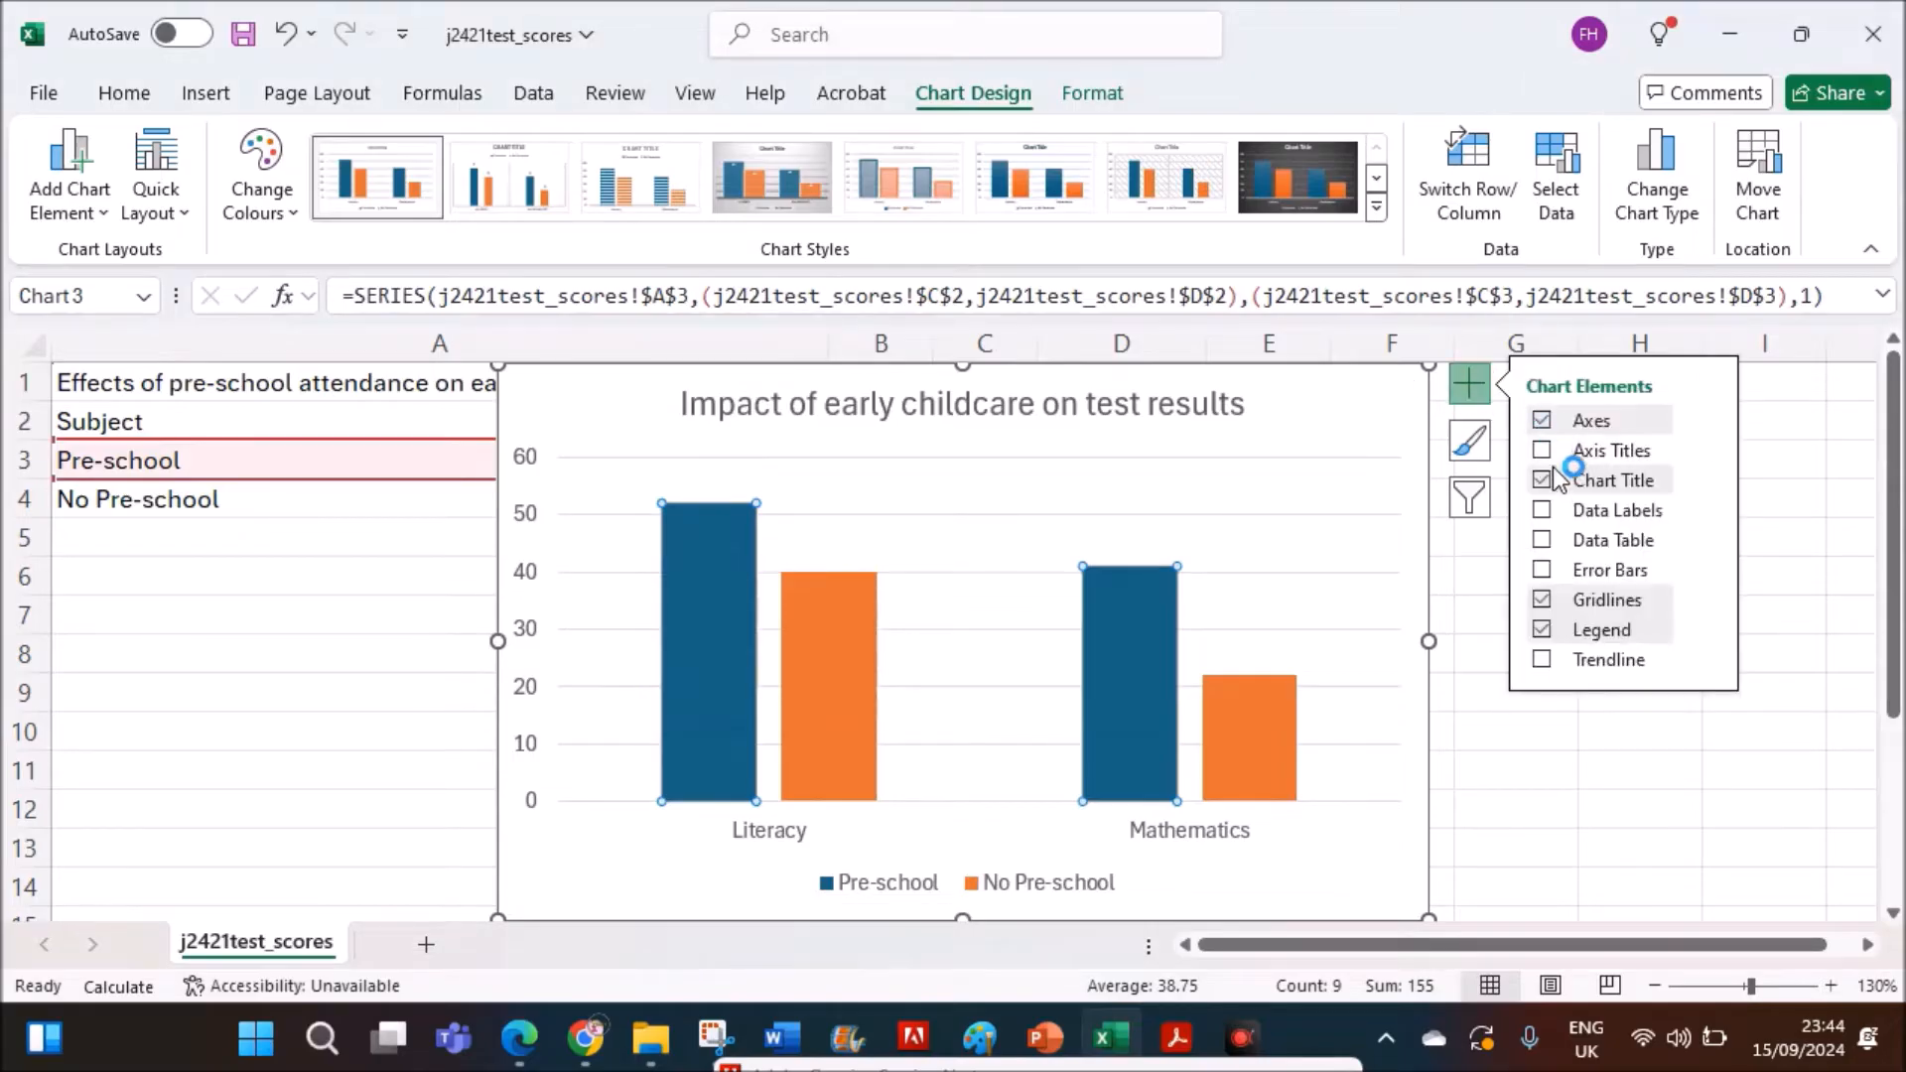
{"action": "left_click", "coordinate": [1543, 509]}
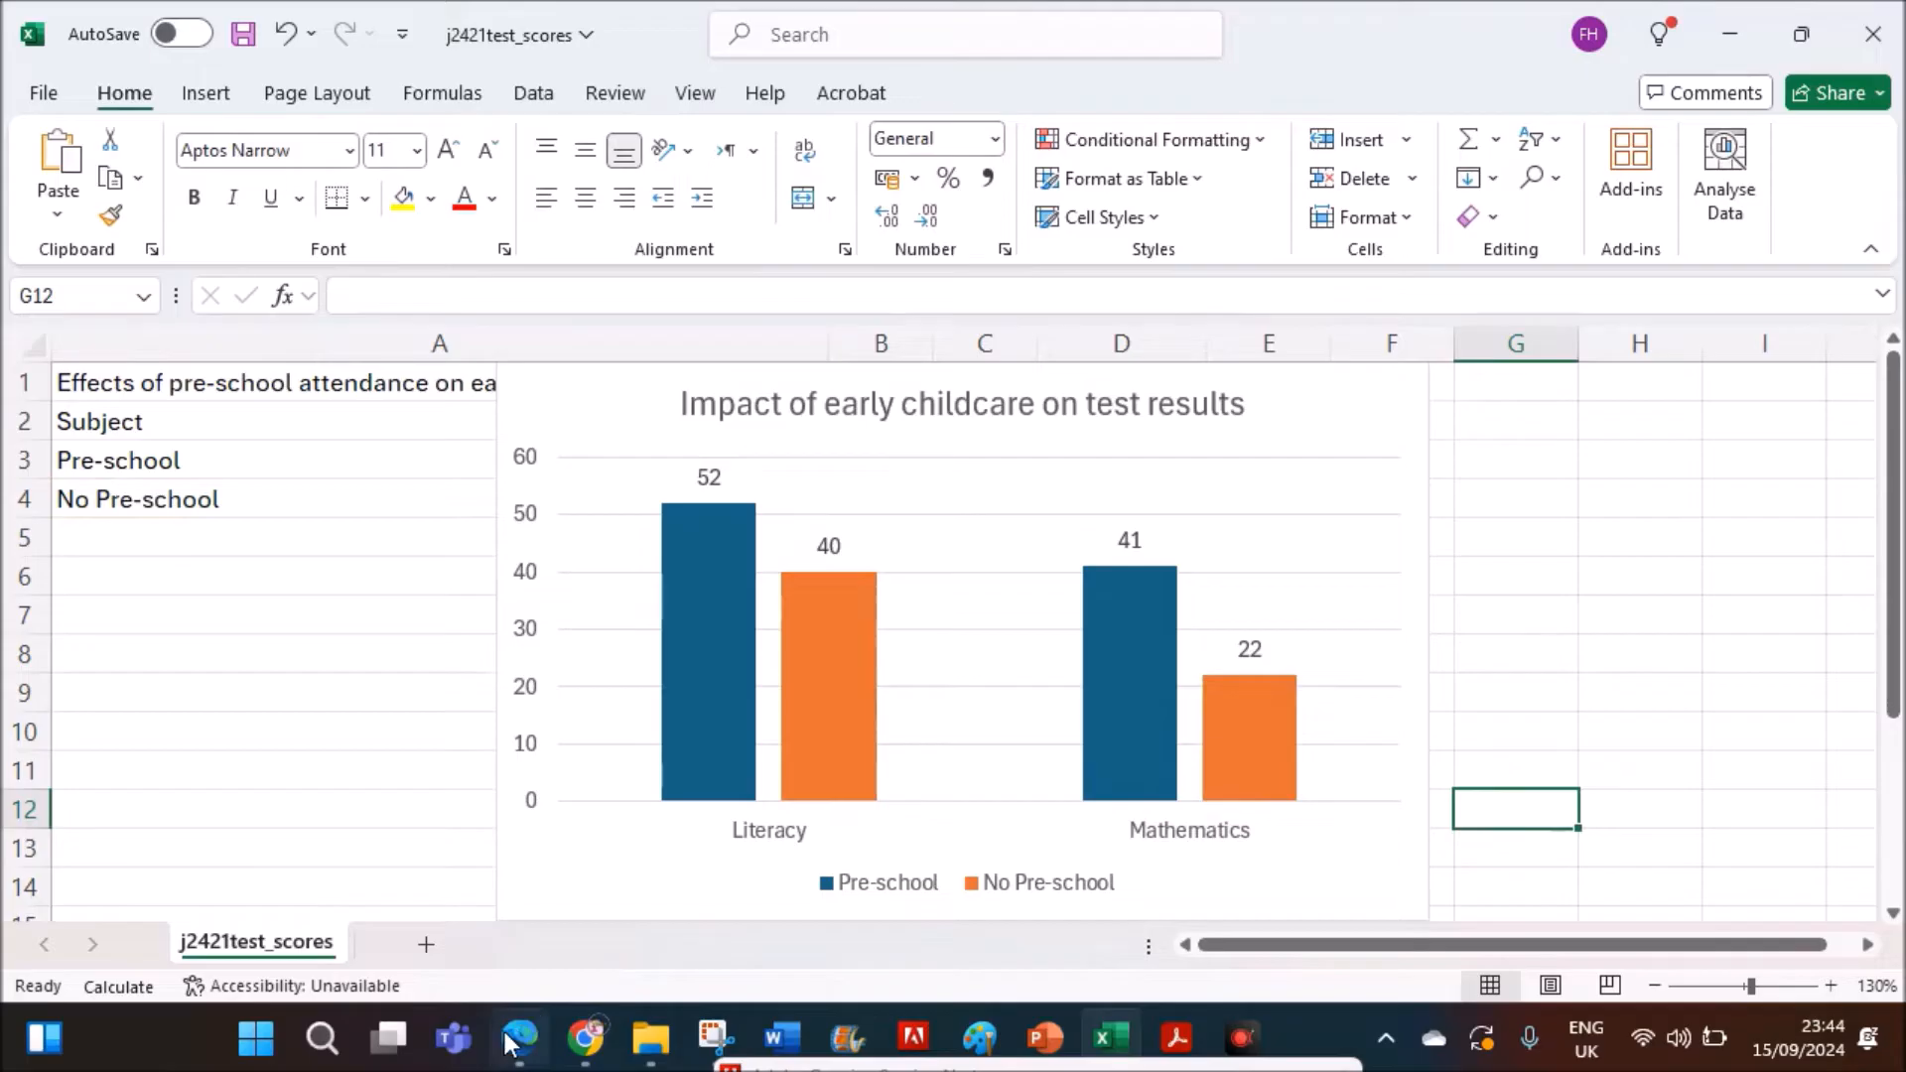
- Scroll the exam paper in Edge to question 26 on the value axis scale
{"action": "left_click", "coordinate": [518, 1039]}
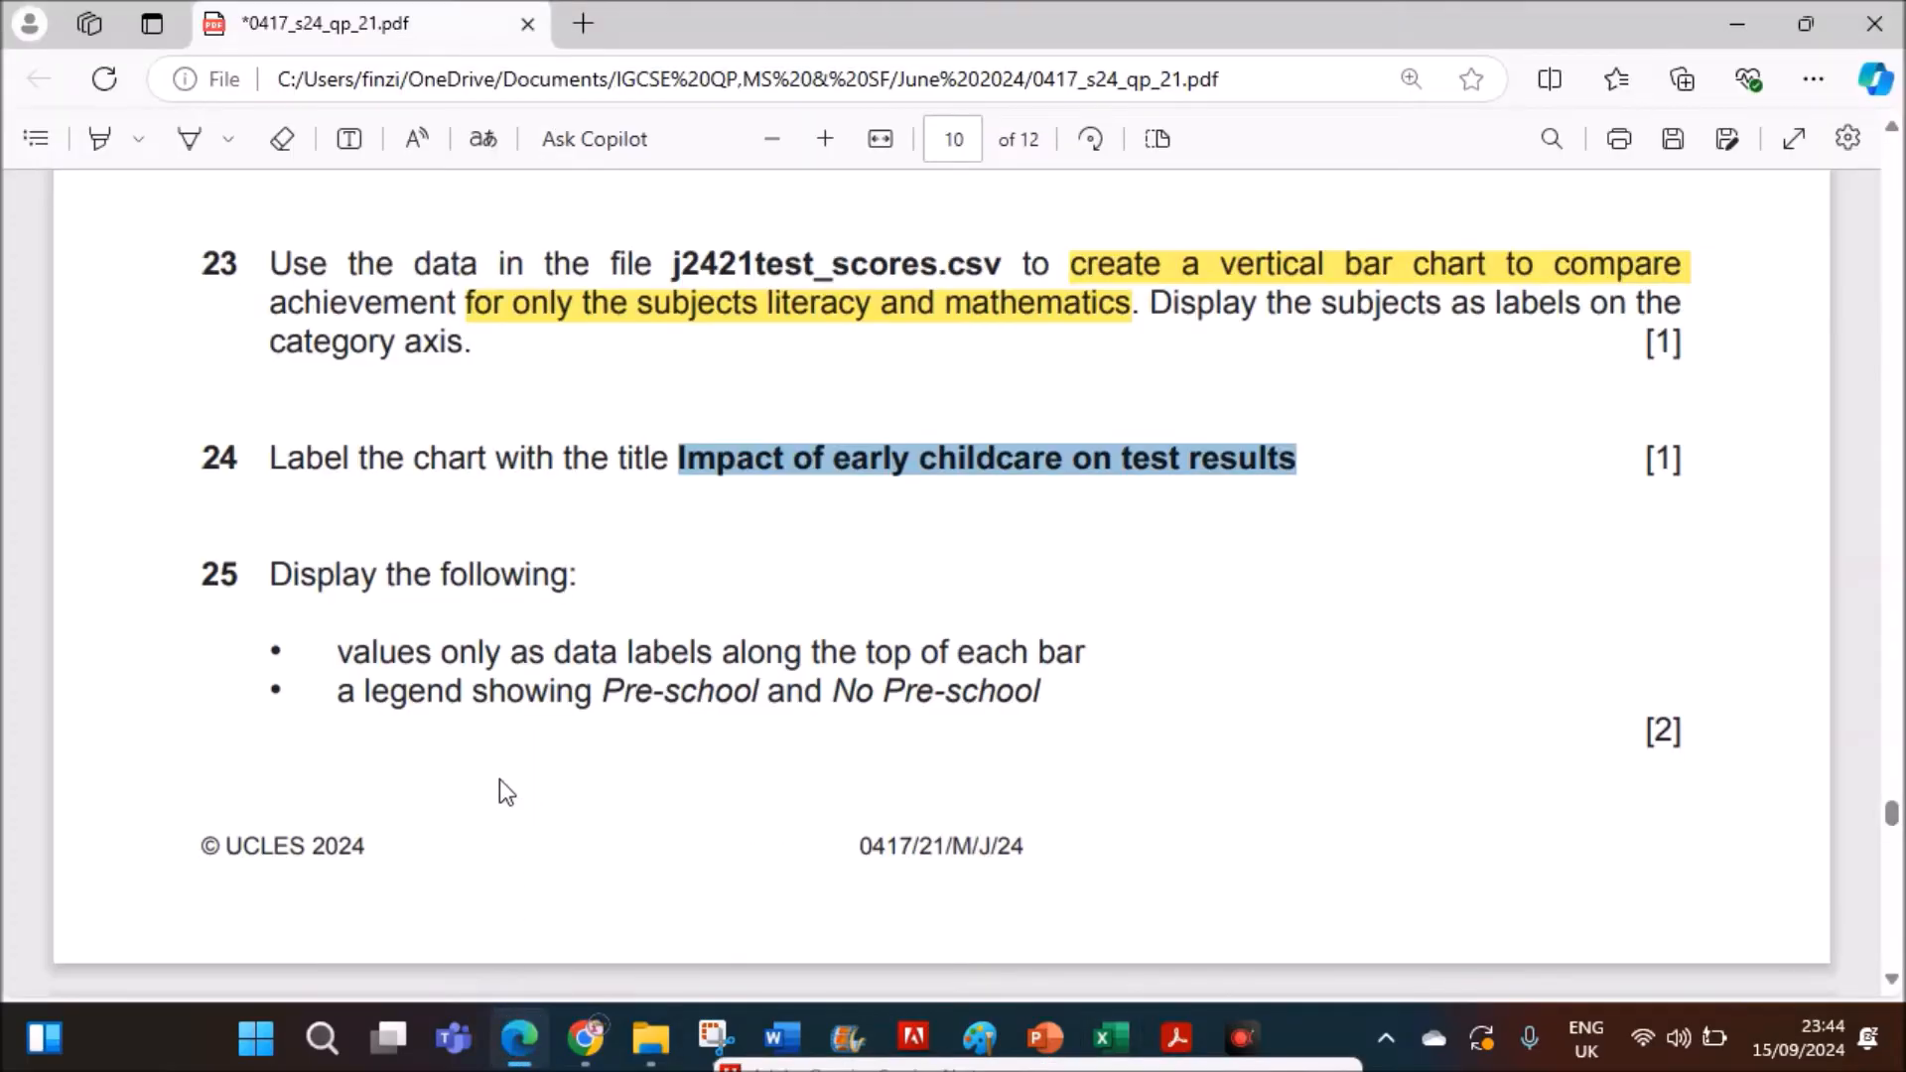
{"action": "scroll", "scroll_direction": "down", "scroll_amount": 3}
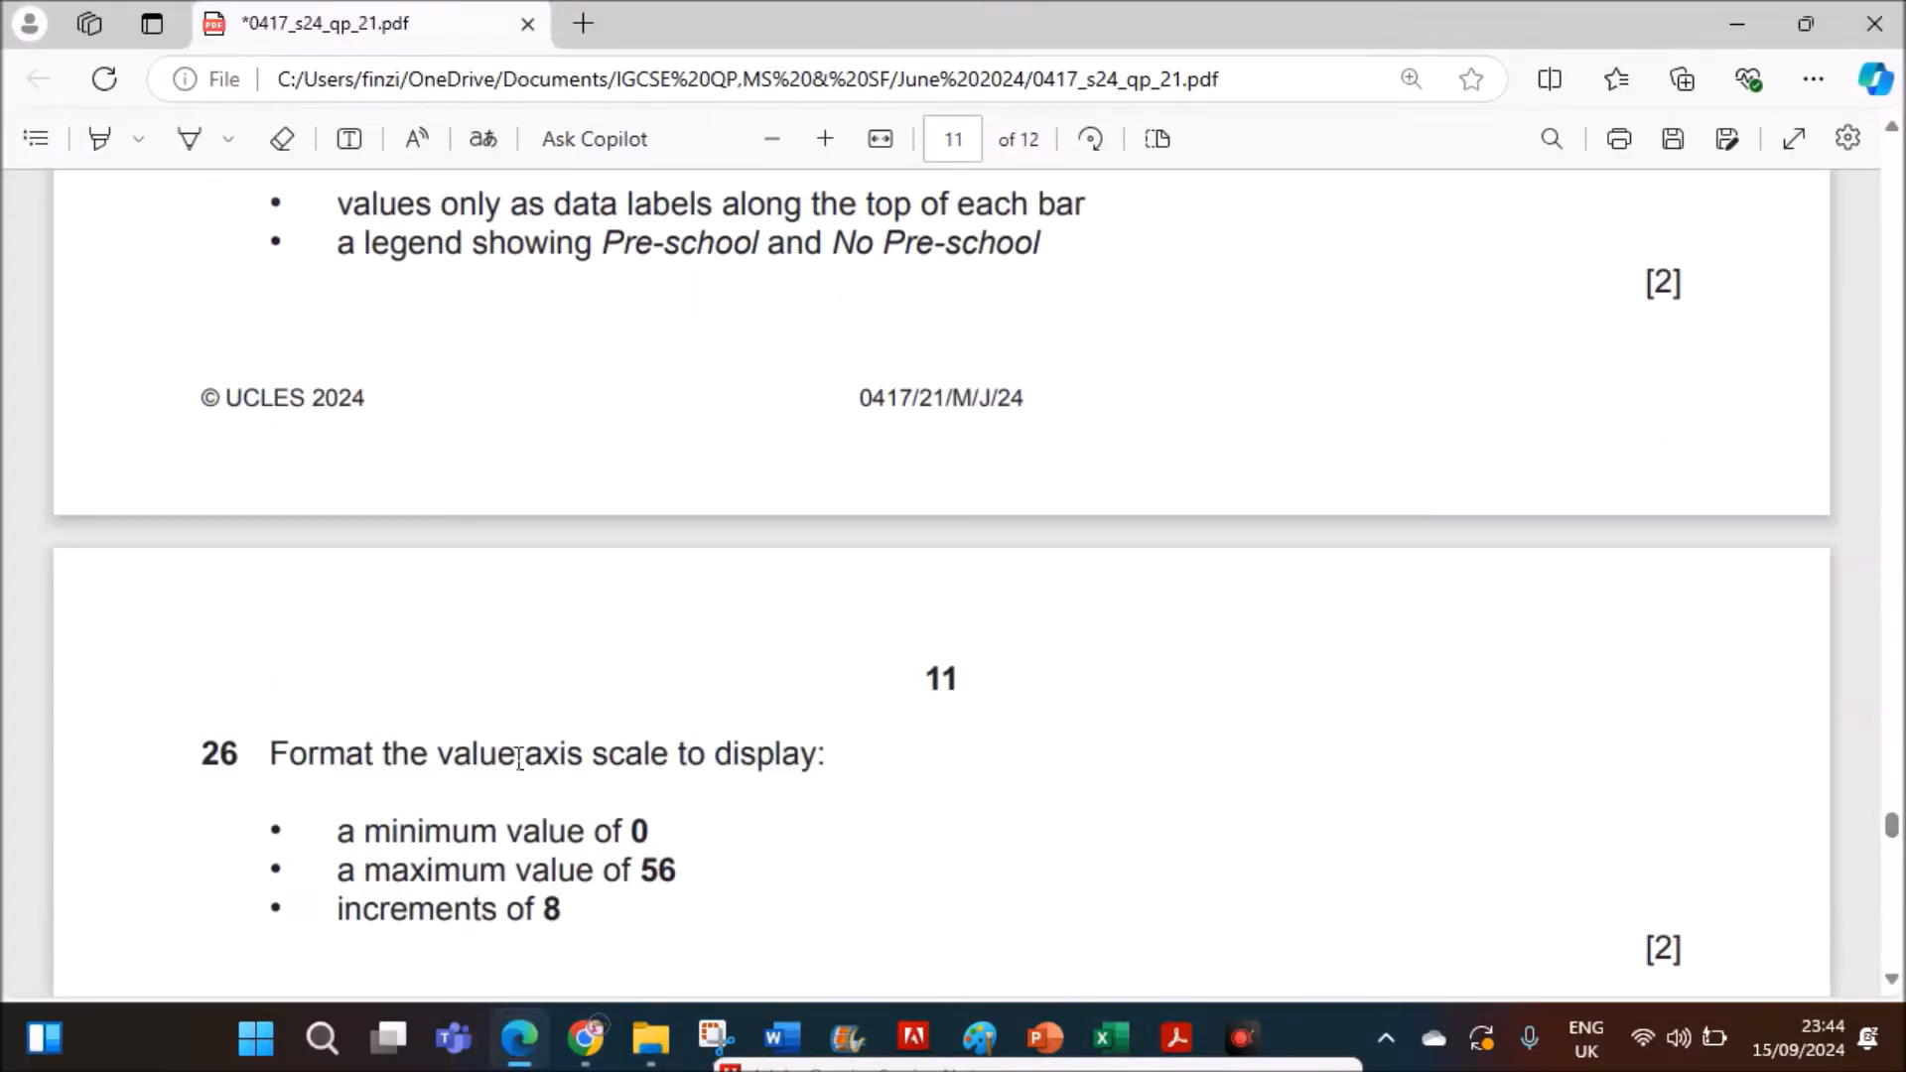
{"action": "scroll", "scroll_direction": "down", "scroll_amount": 3}
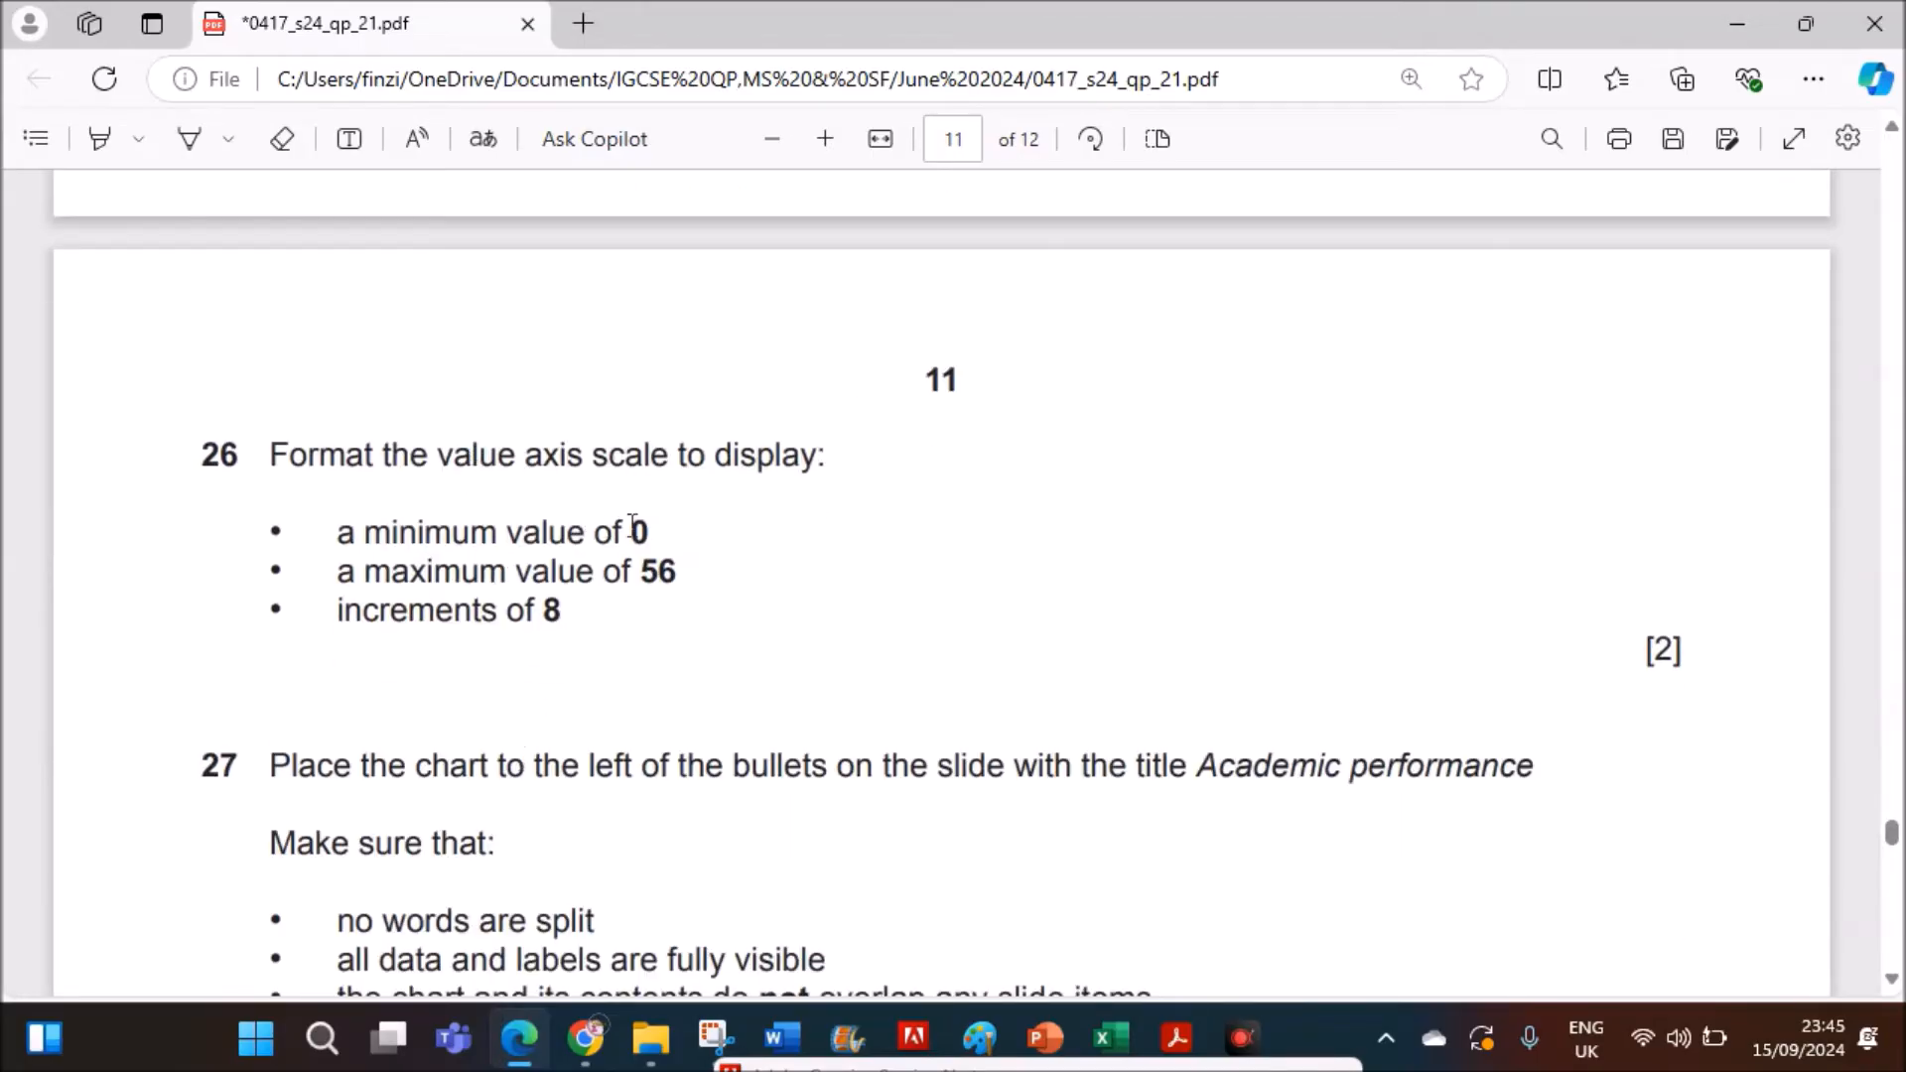
{"action": "mouse_move", "coordinate": [552, 660]}
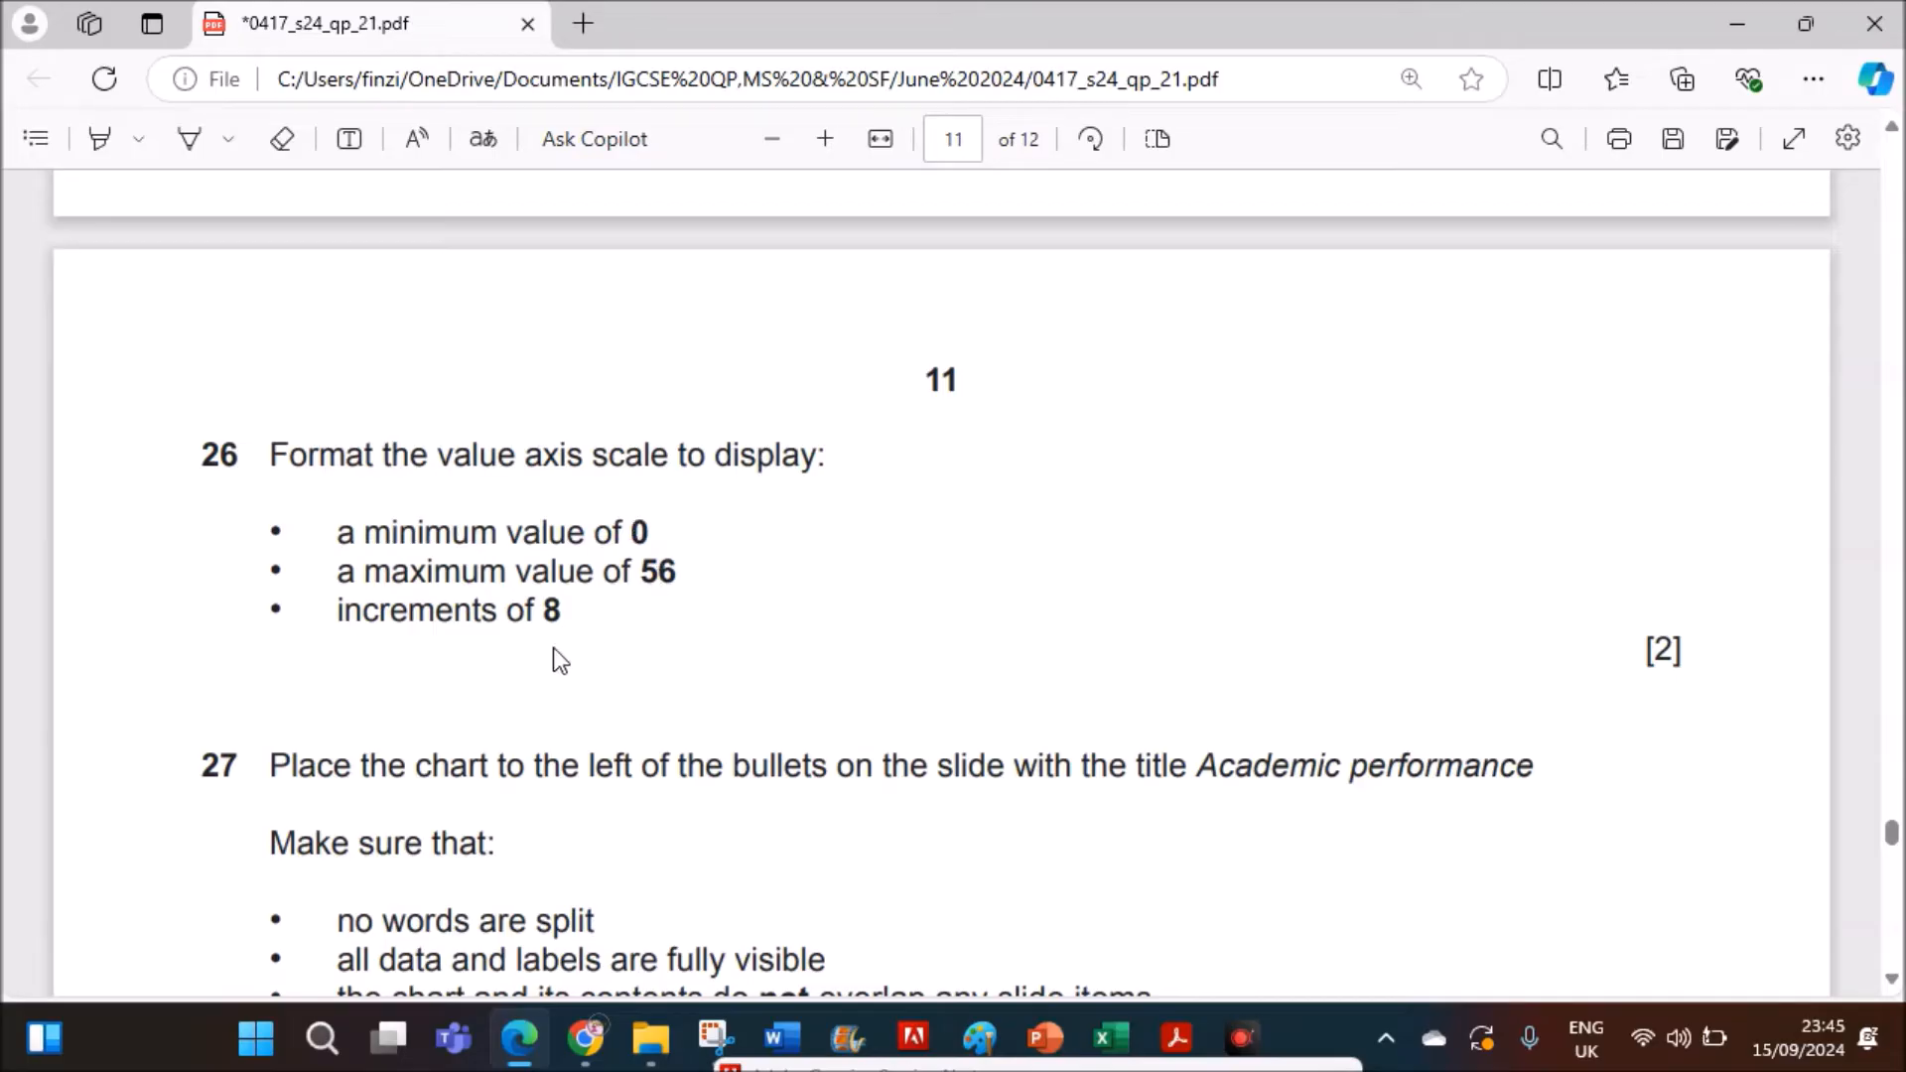
{"action": "mouse_move", "coordinate": [1105, 1038]}
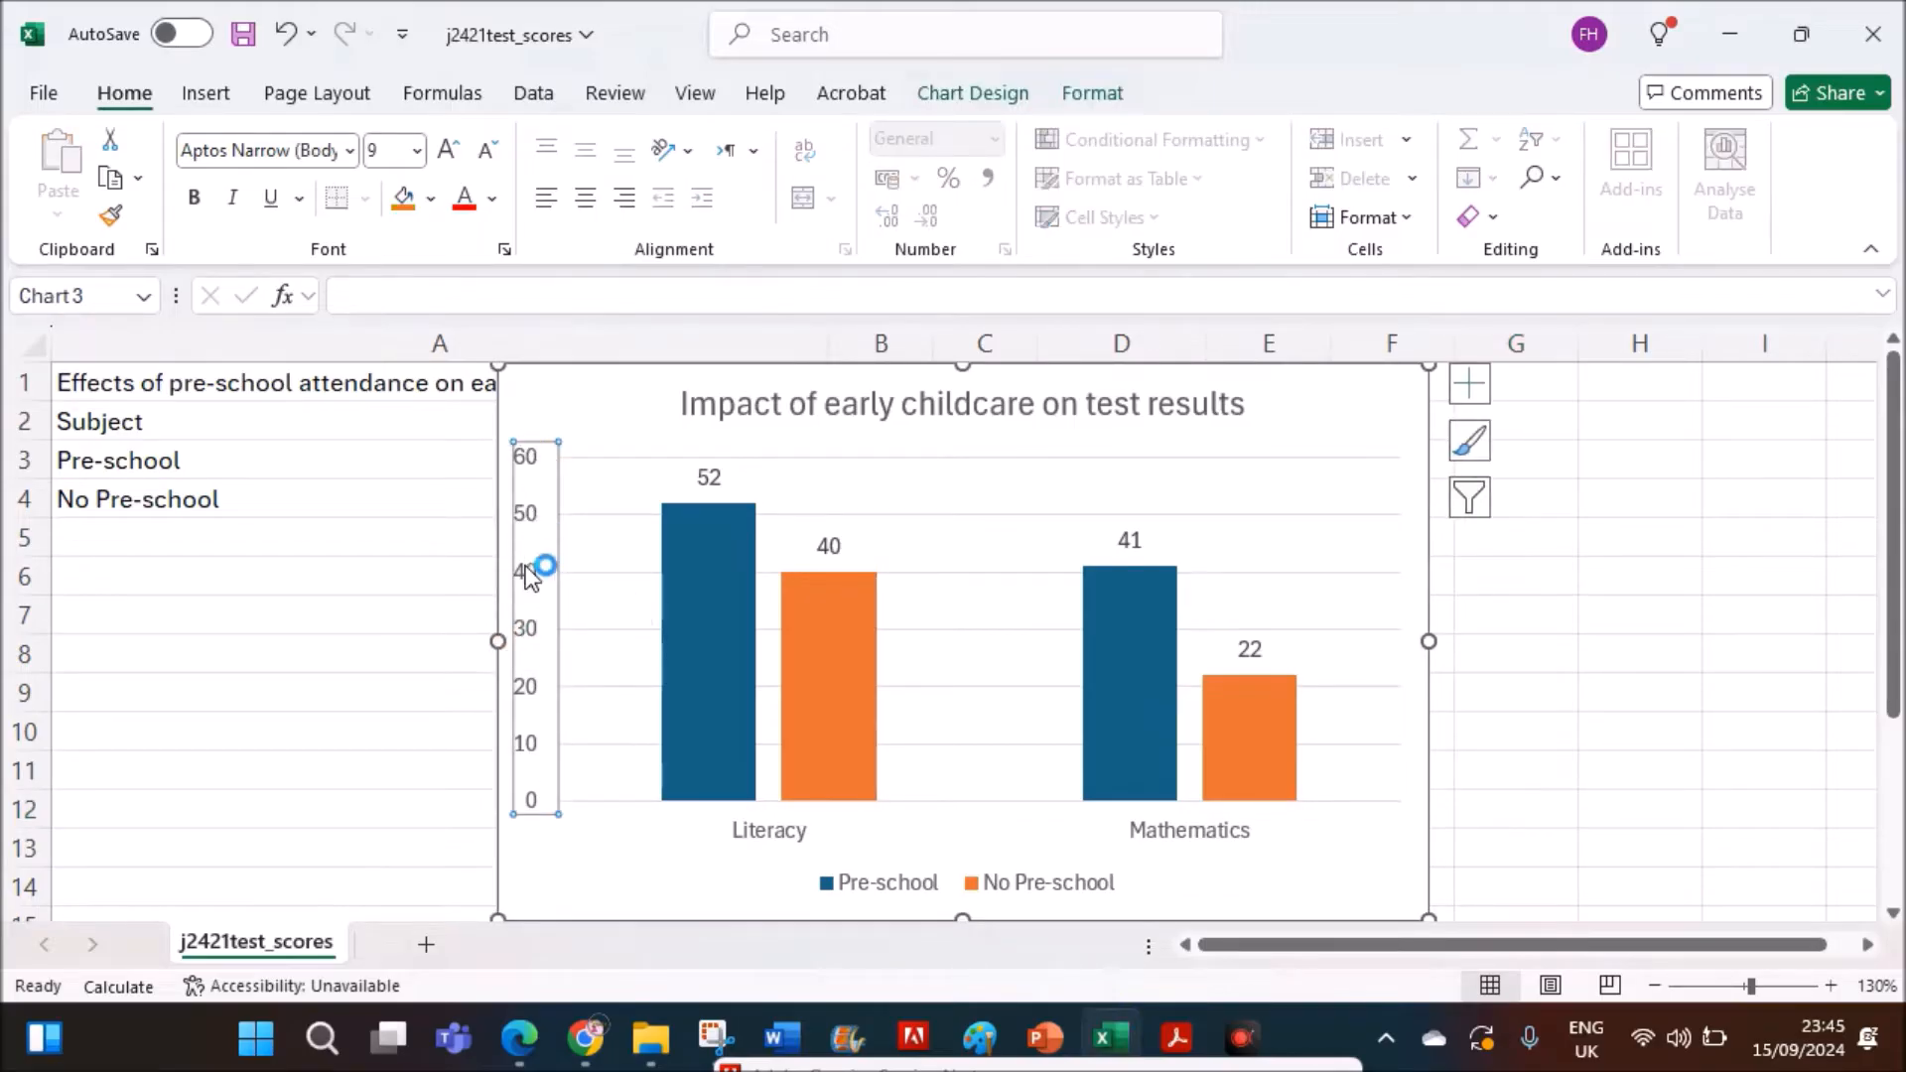
- Format the chart's value axis with minimum 0, maximum 56 and major unit 8
{"action": "right_click", "coordinate": [532, 573]}
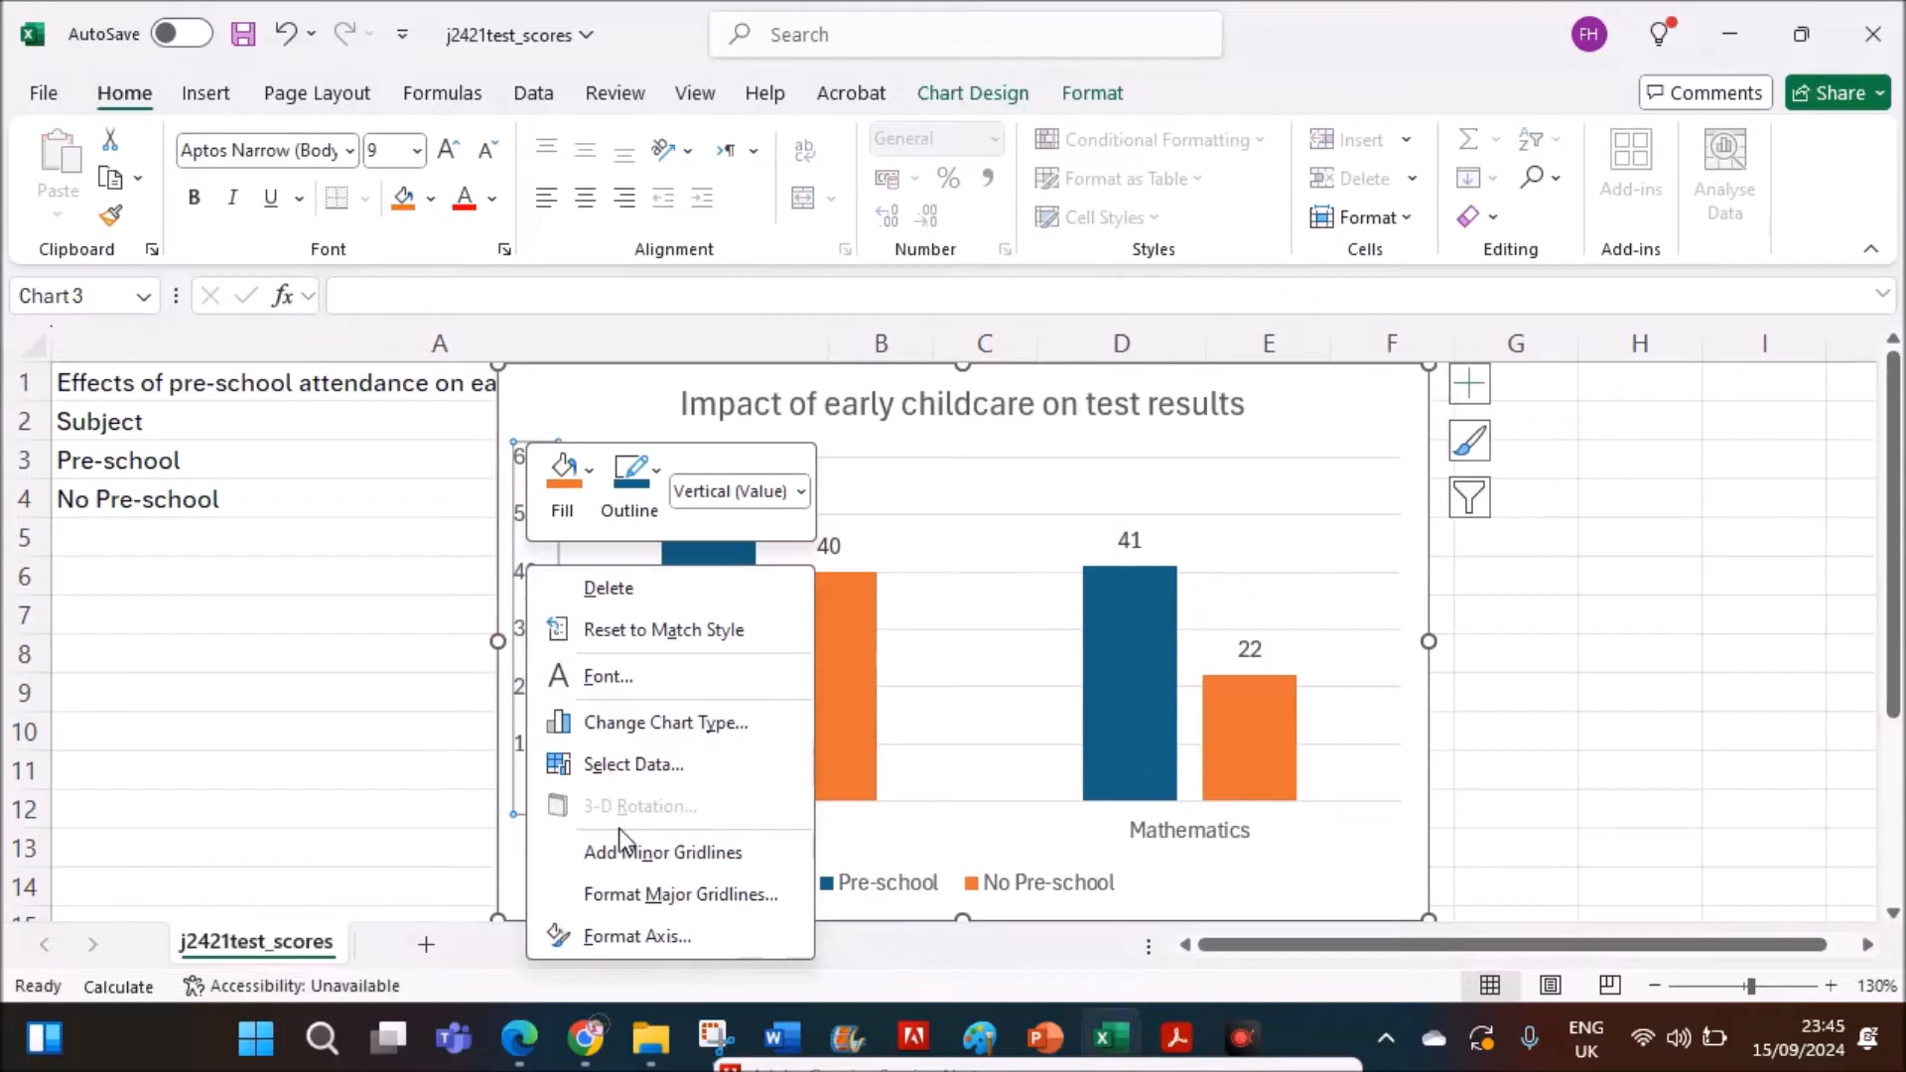
{"action": "left_click", "coordinate": [635, 936]}
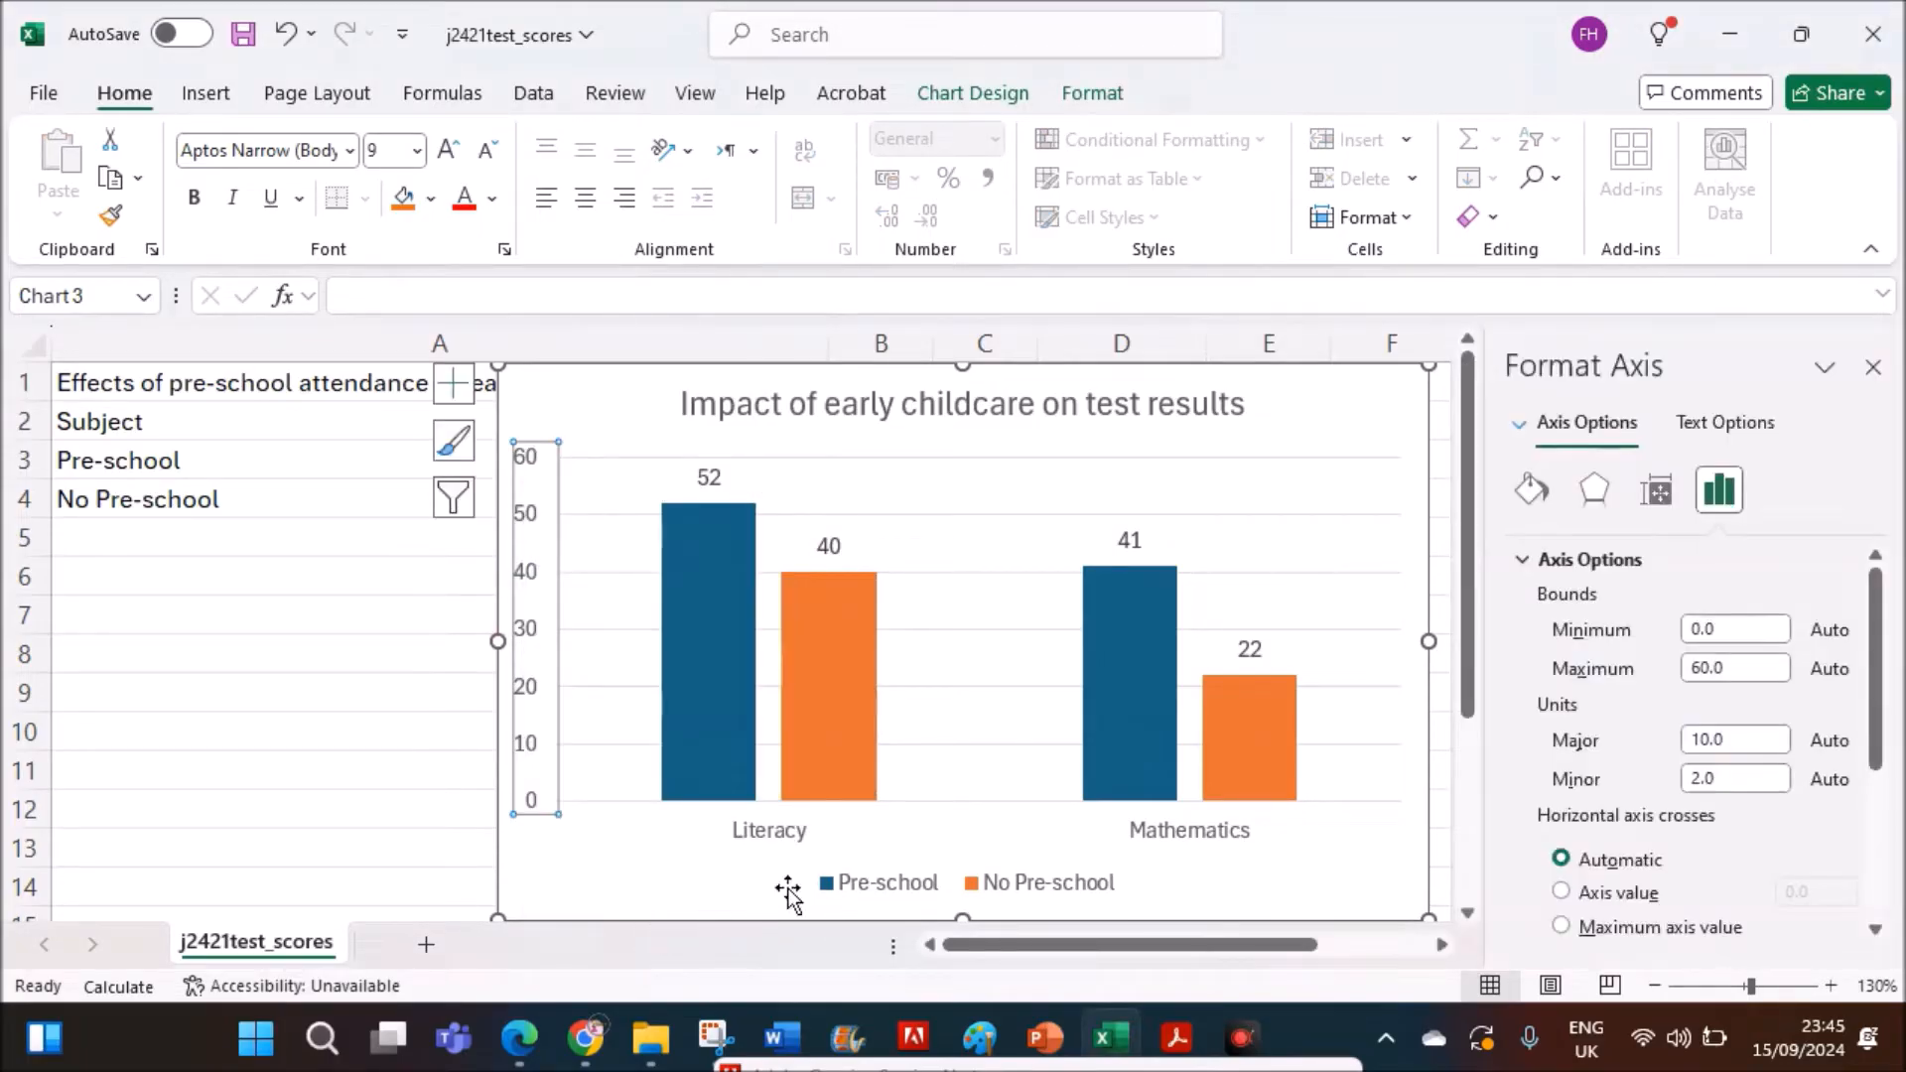
{"action": "left_click", "coordinate": [1726, 629]}
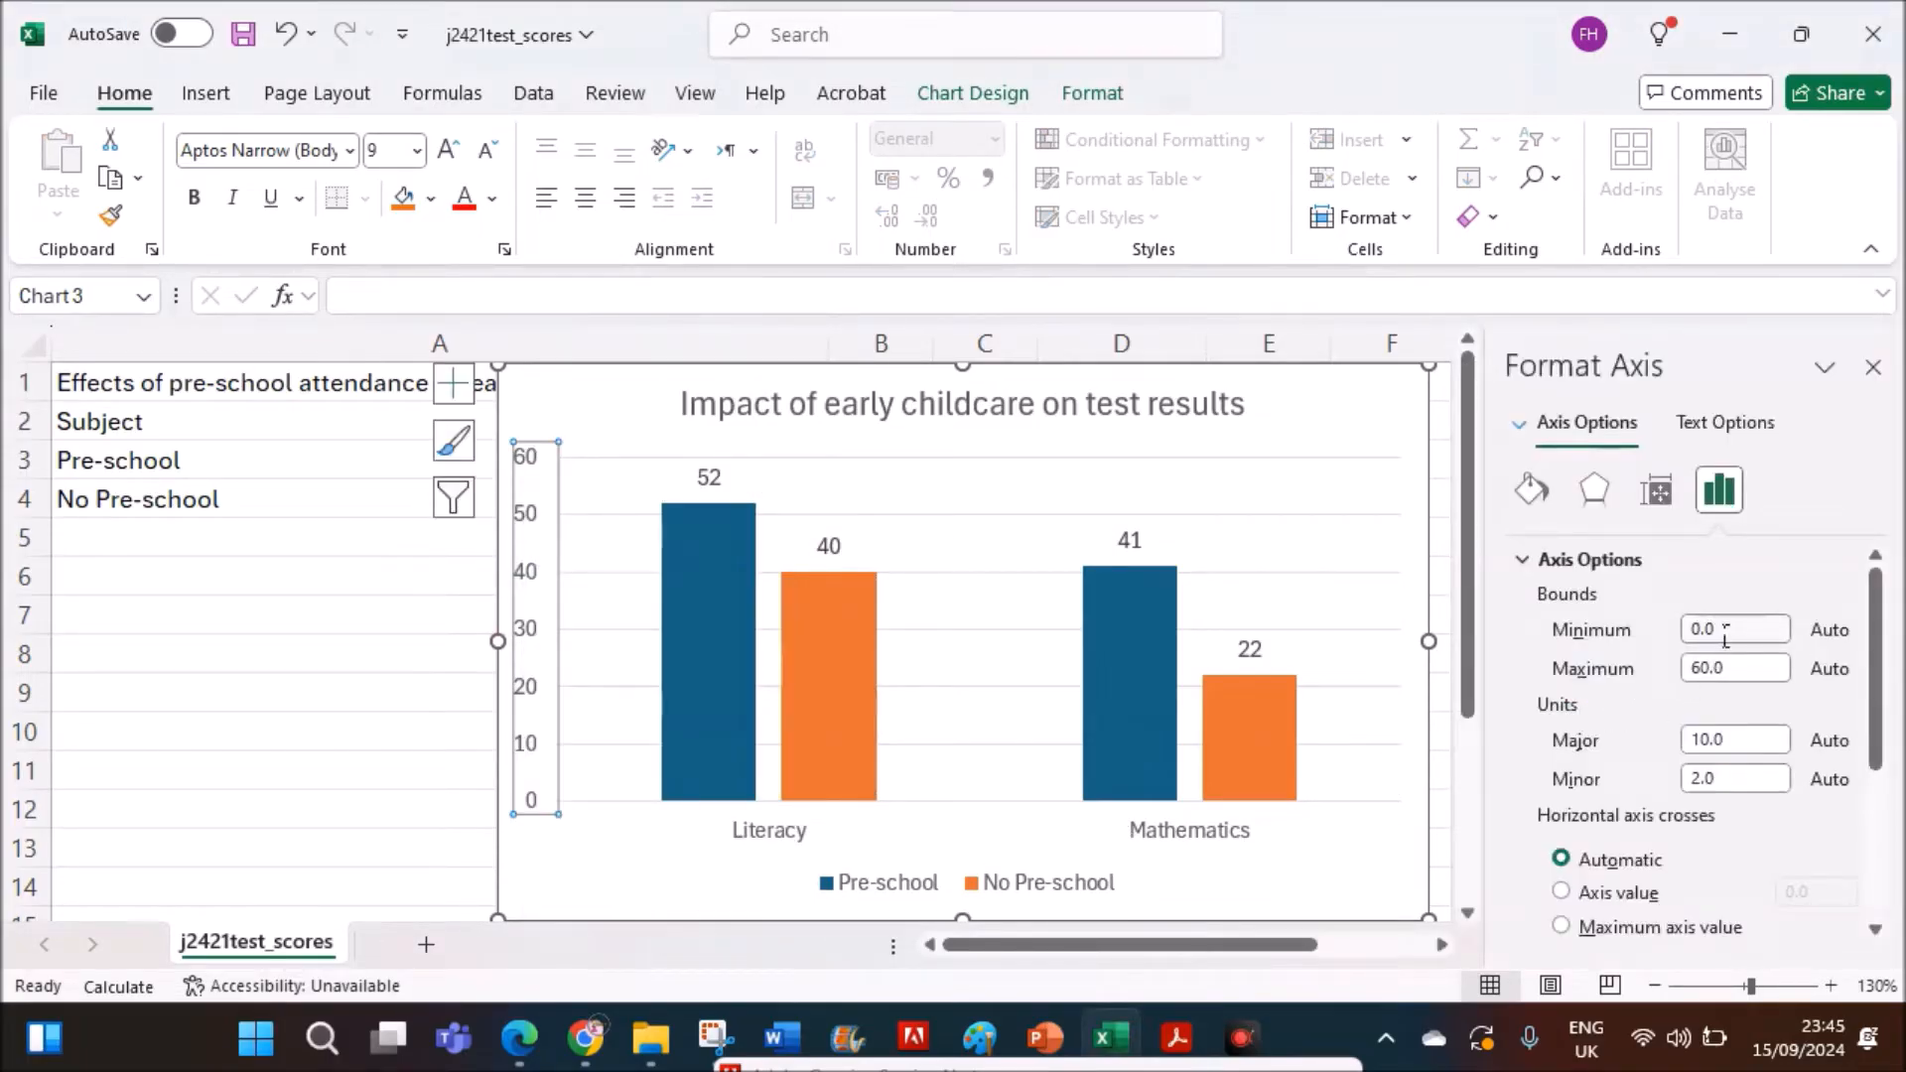
{"action": "left_click", "coordinate": [1734, 668]}
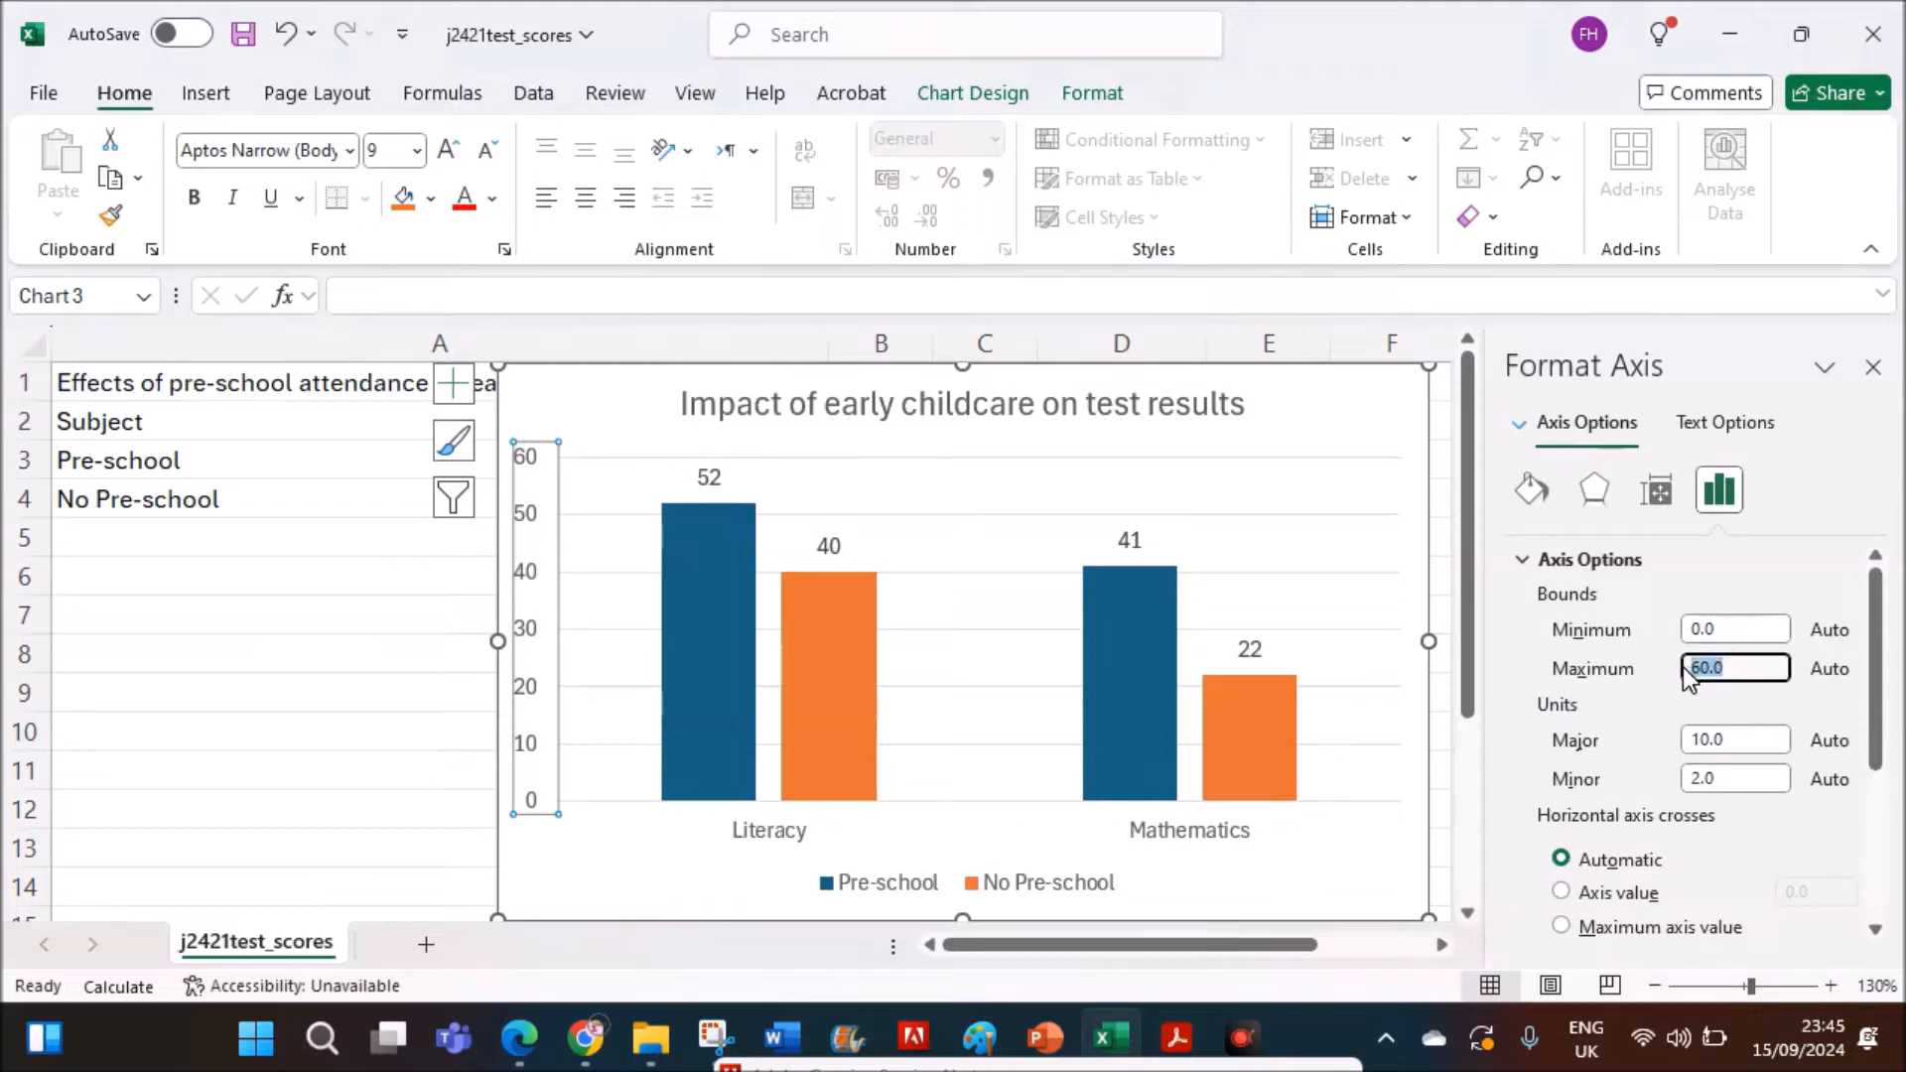
{"action": "type", "text": "56"}
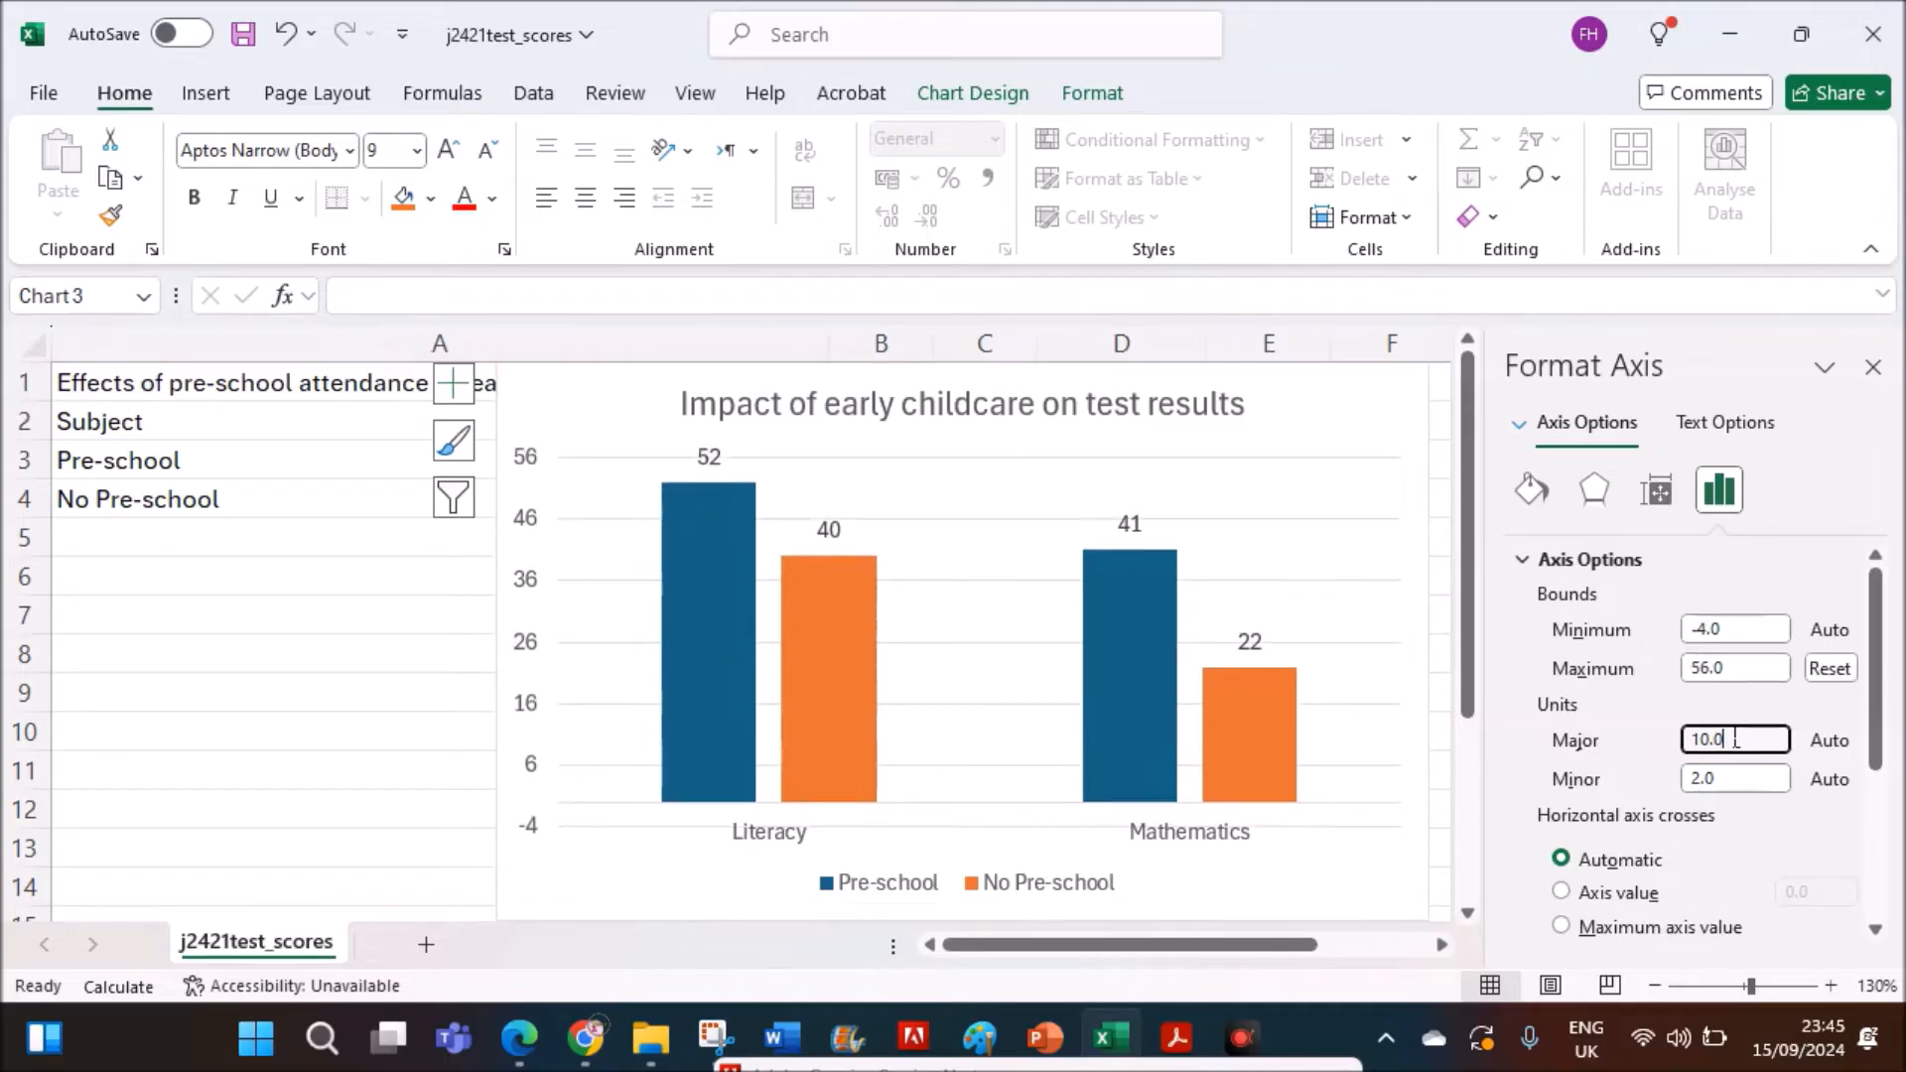
{"action": "left_click", "coordinate": [1734, 739]}
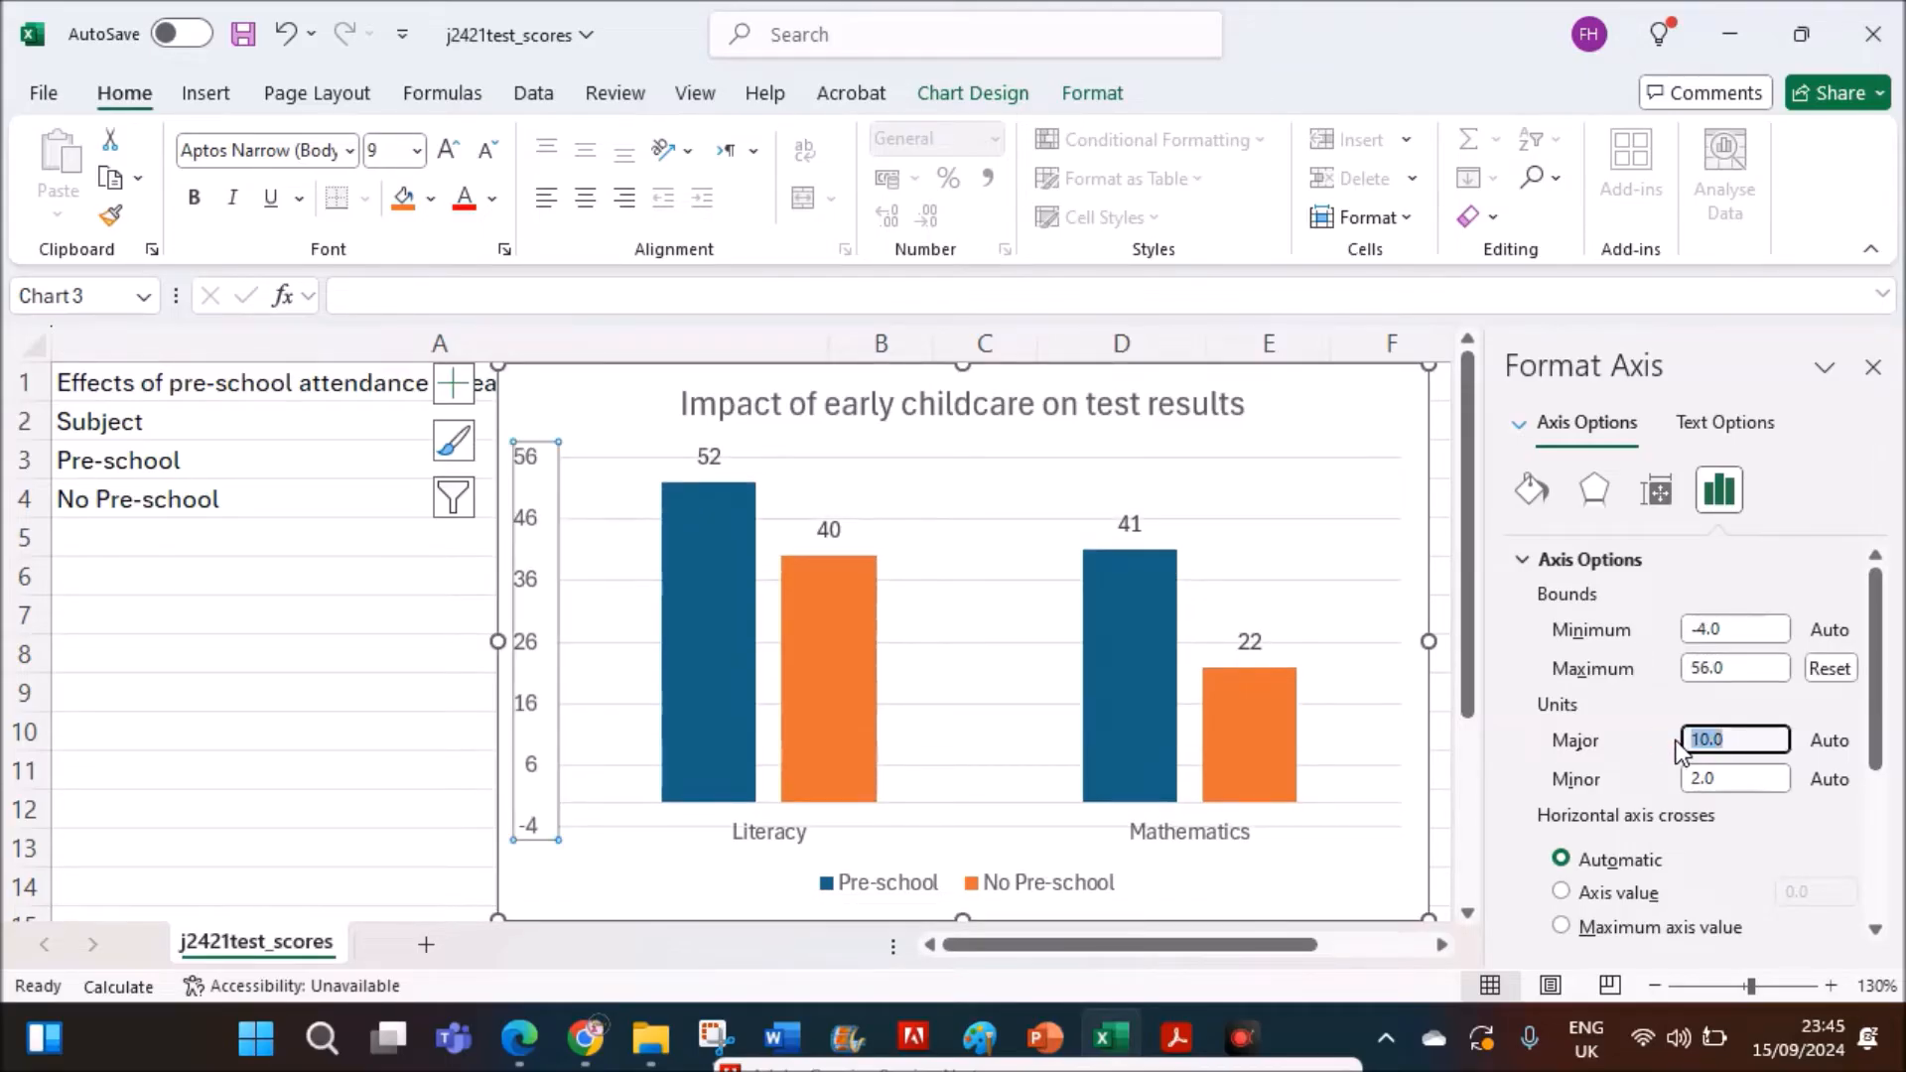
{"action": "type", "text": "8"}
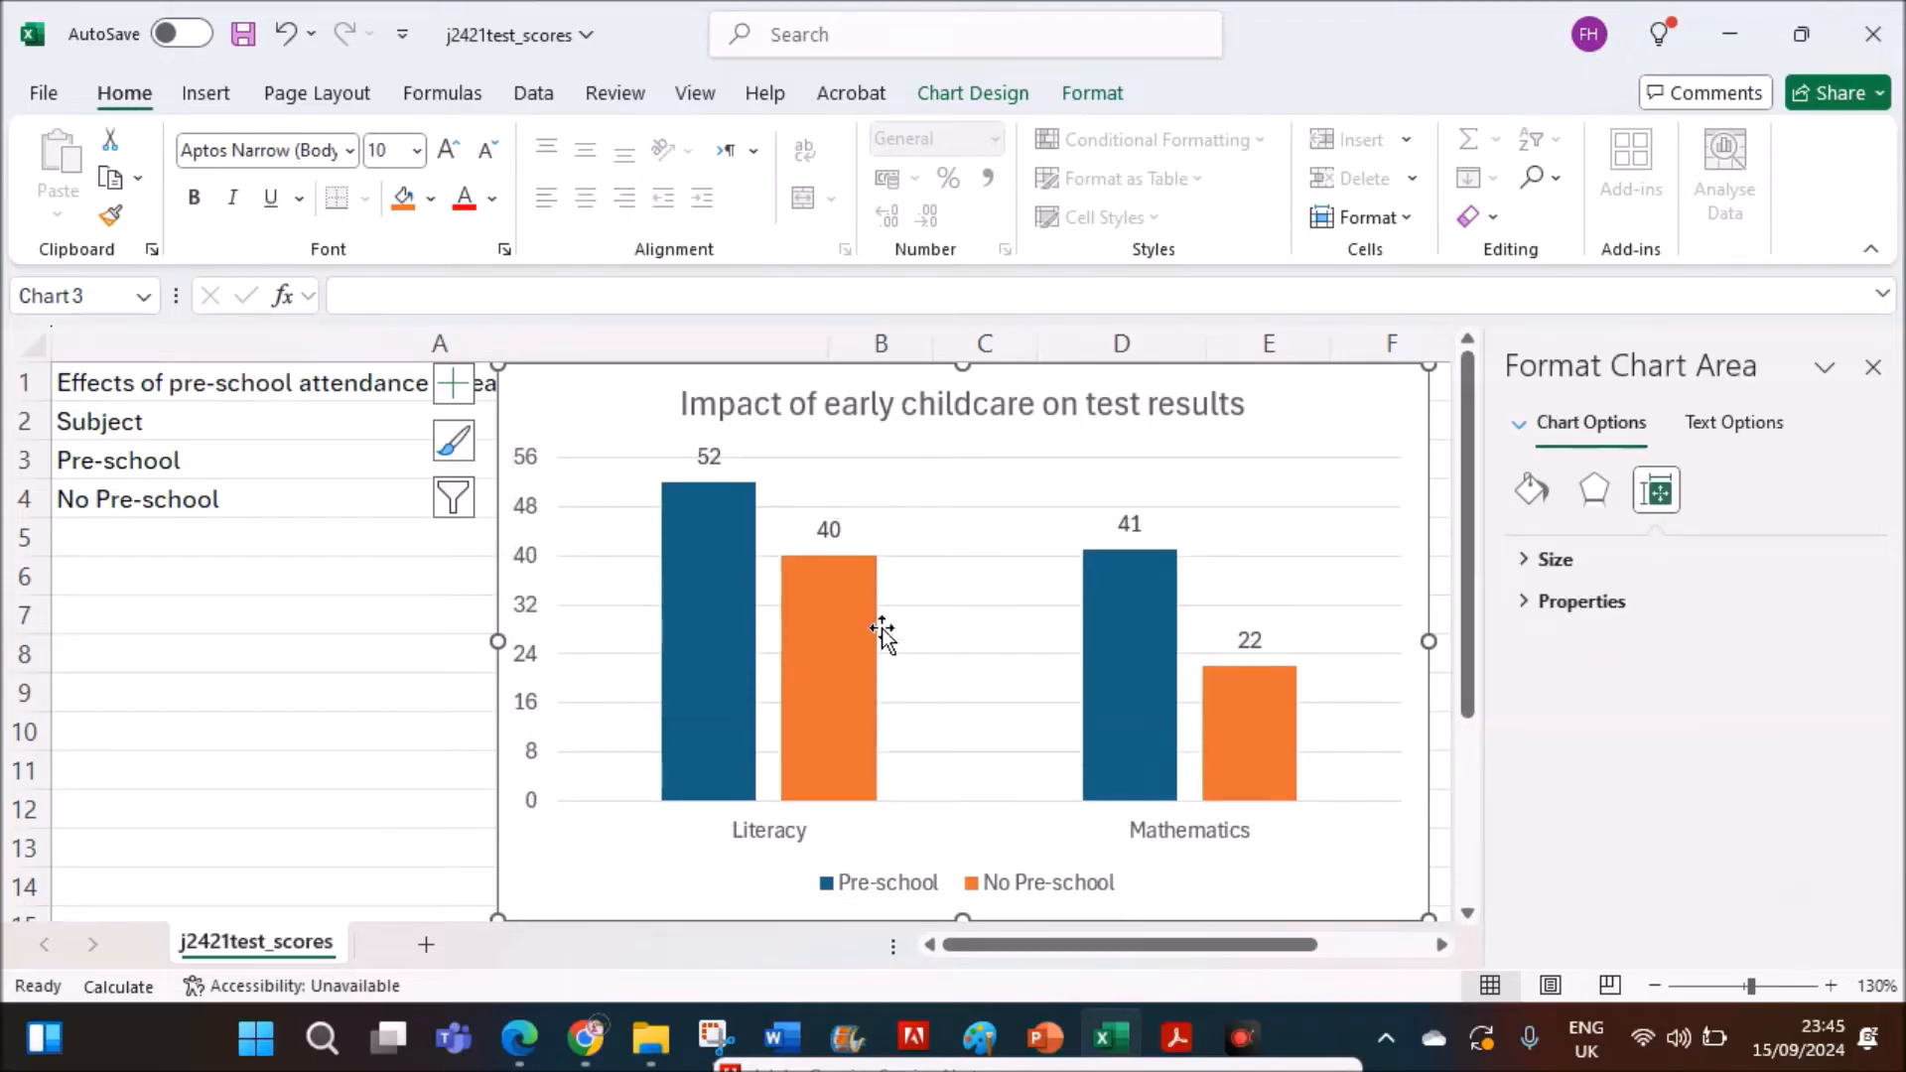
{"action": "mouse_move", "coordinate": [538, 818]}
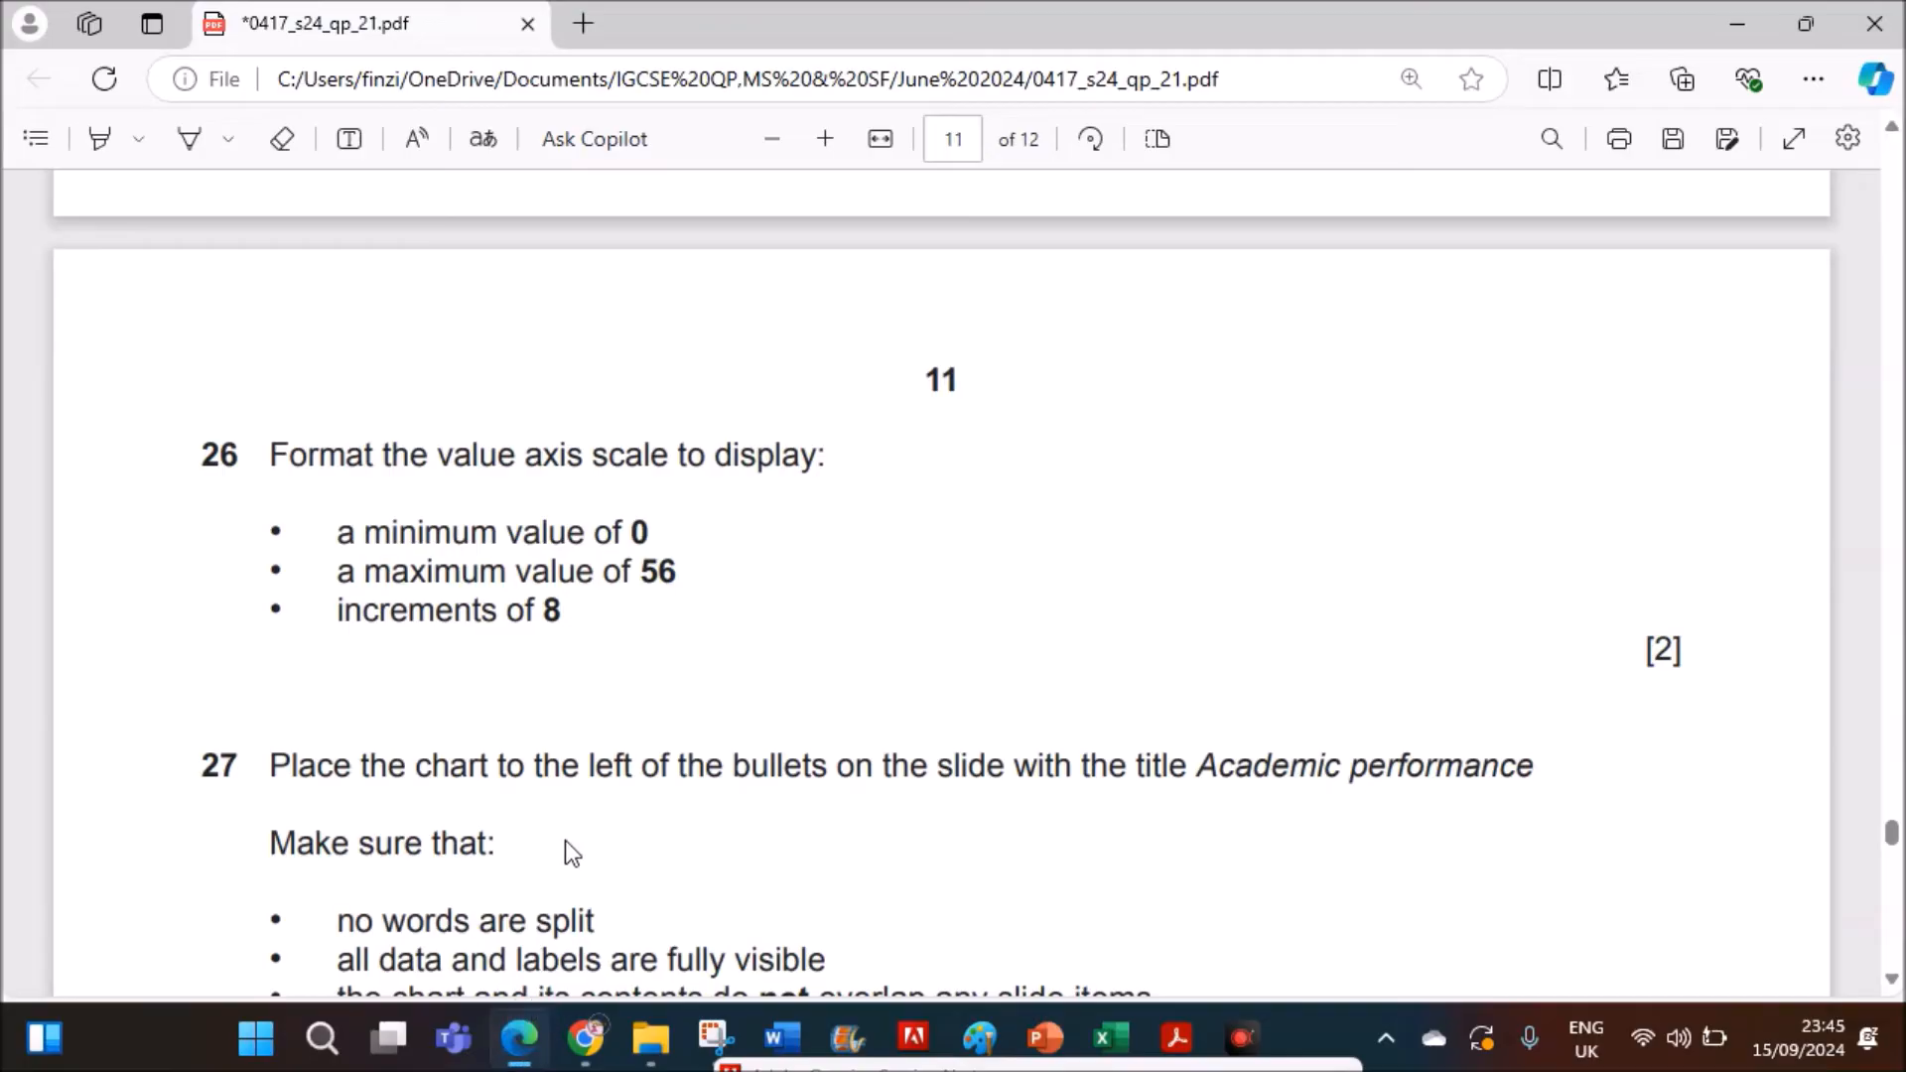
- Scroll the exam paper to question 27 about placing the chart on a slide
{"action": "scroll", "scroll_direction": "down", "scroll_amount": 3}
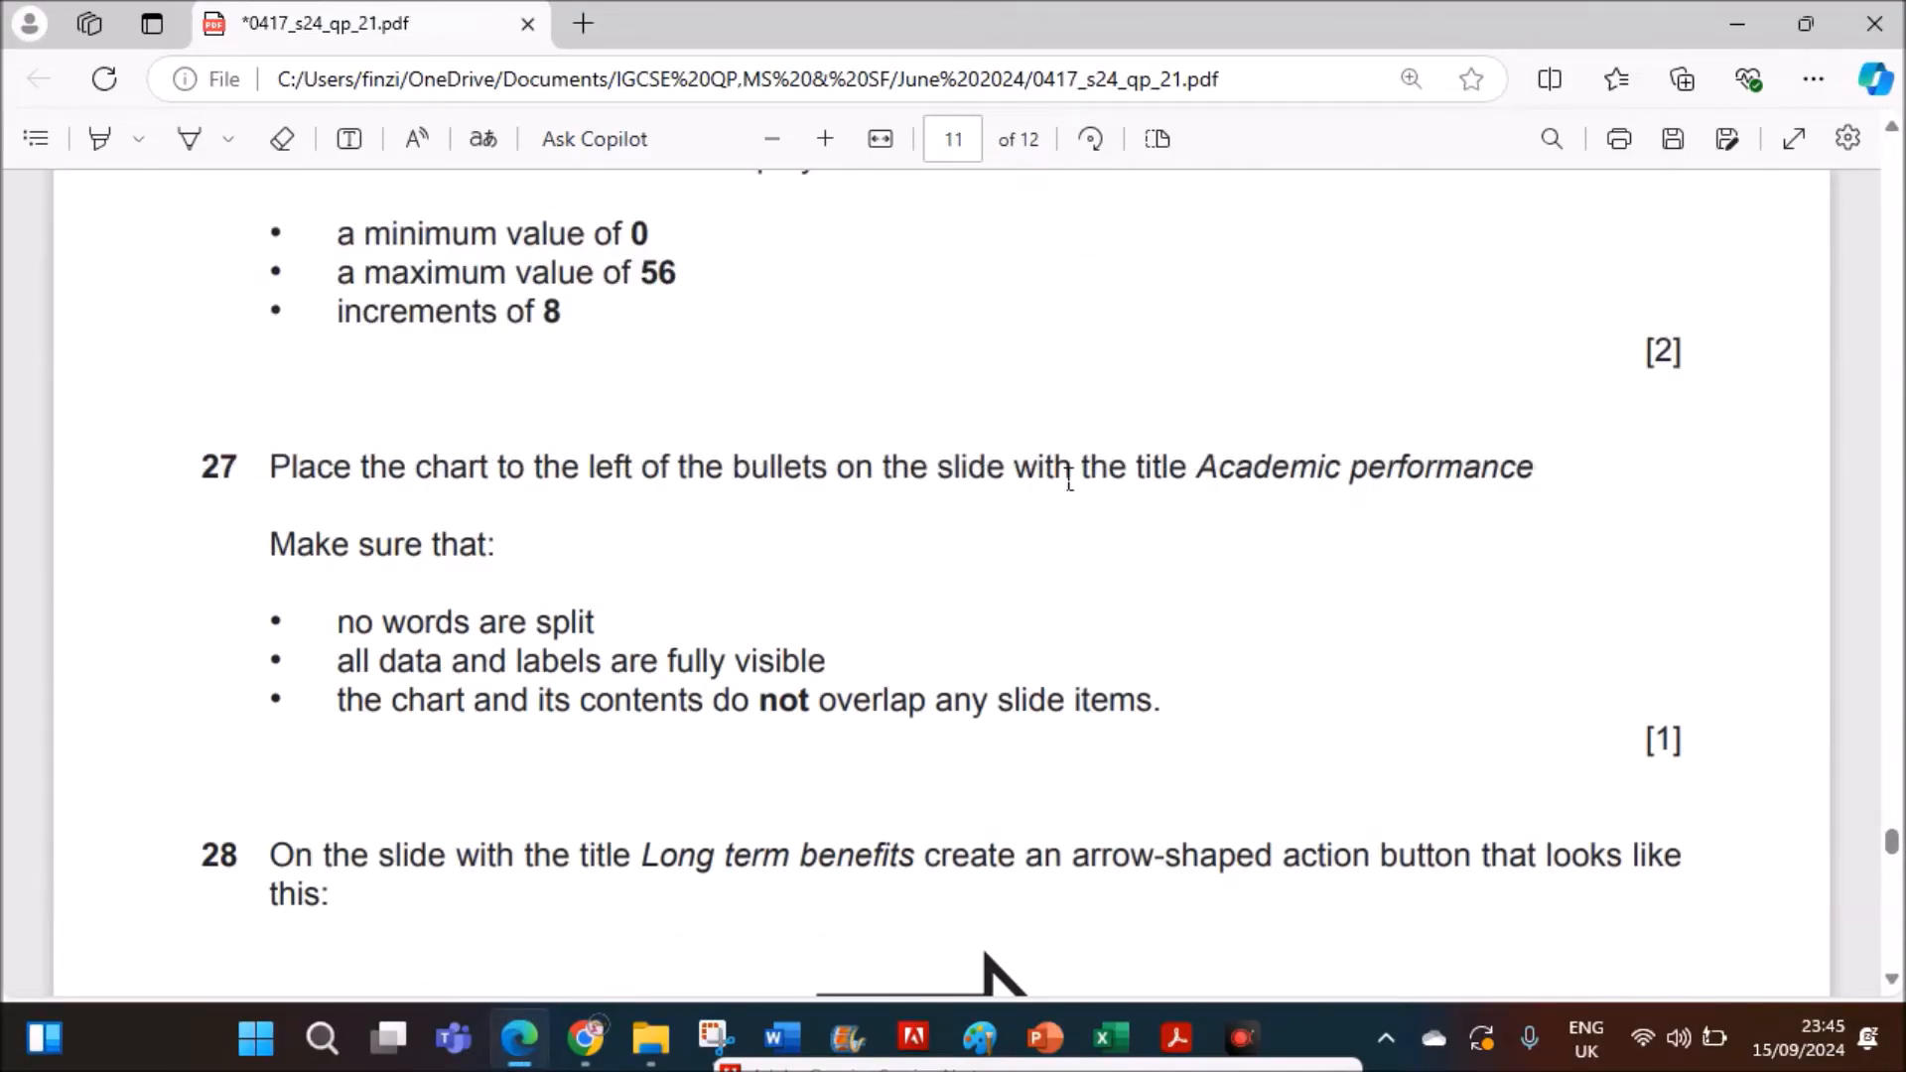
{"action": "mouse_move", "coordinate": [1125, 1010]}
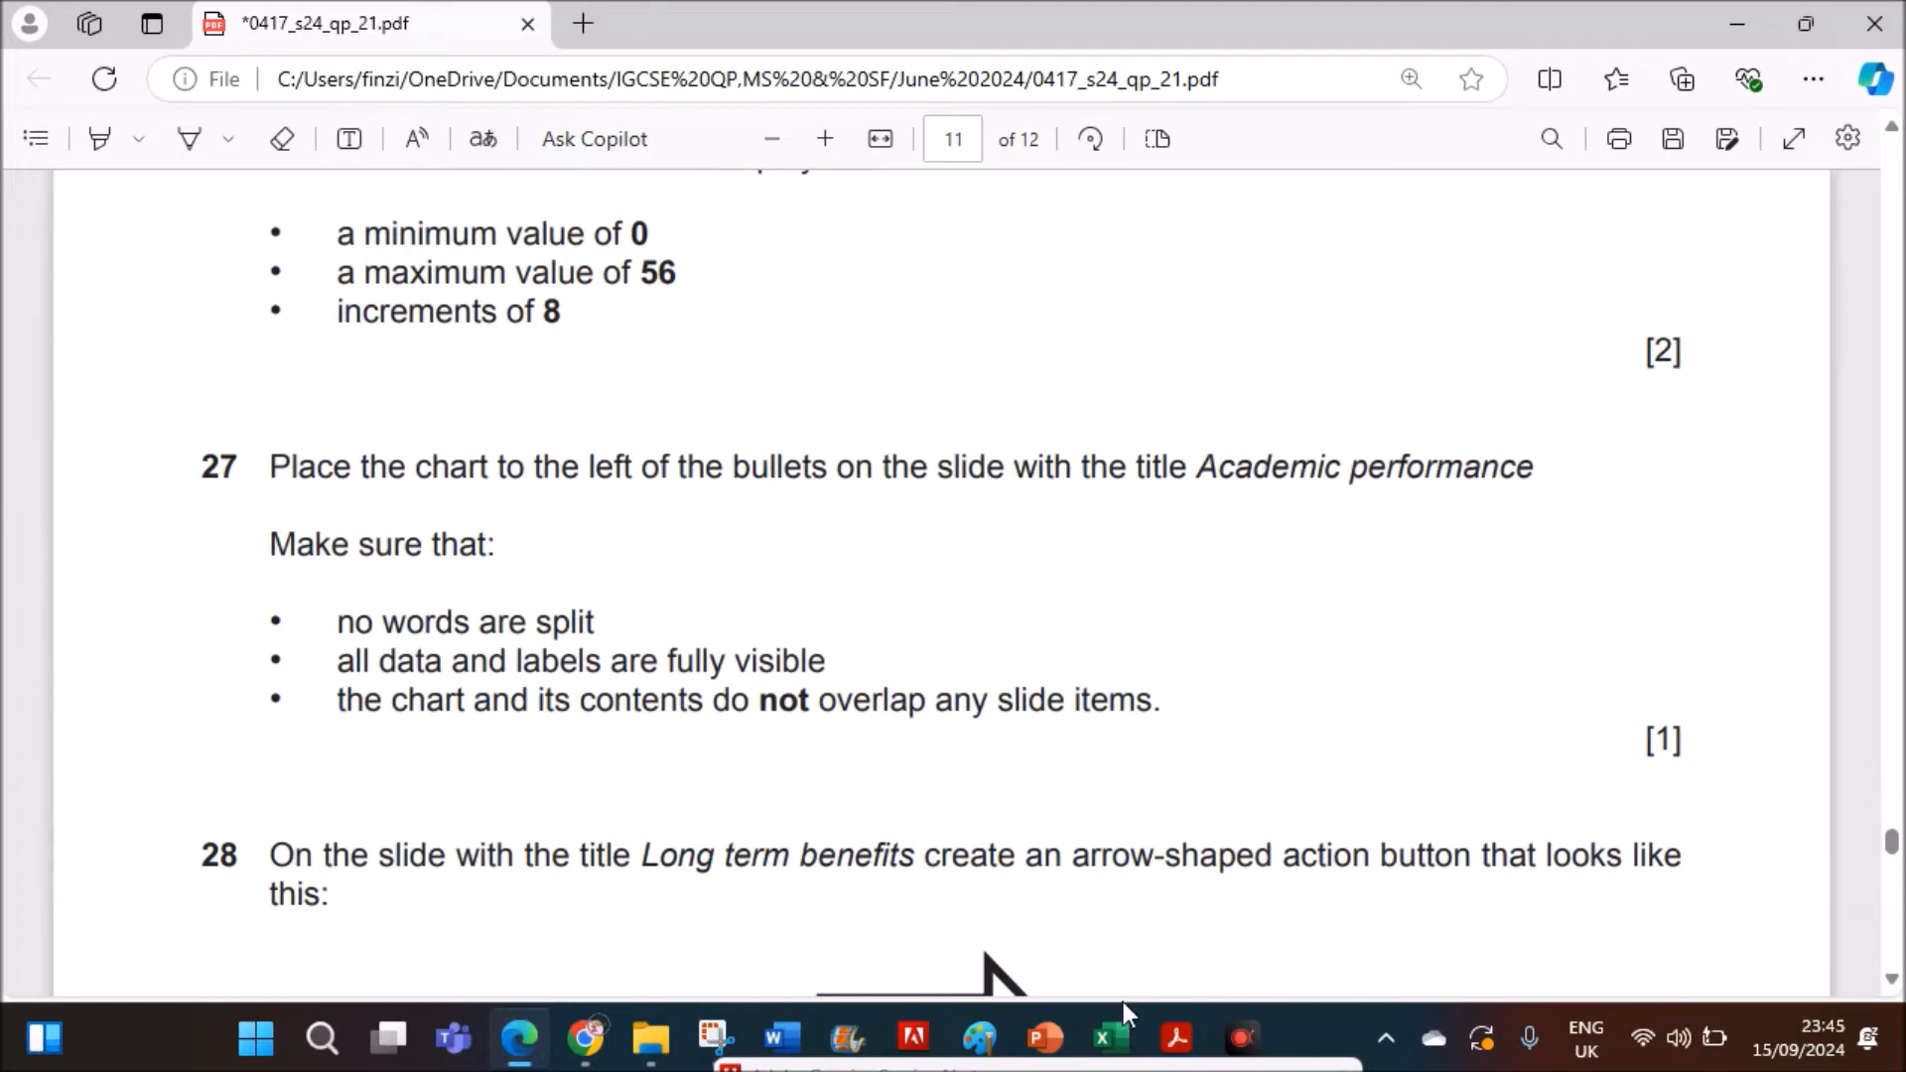
- Paste the test results chart onto slide 5, Academic performance, left of the bullets
{"action": "left_click", "coordinate": [1107, 1039]}
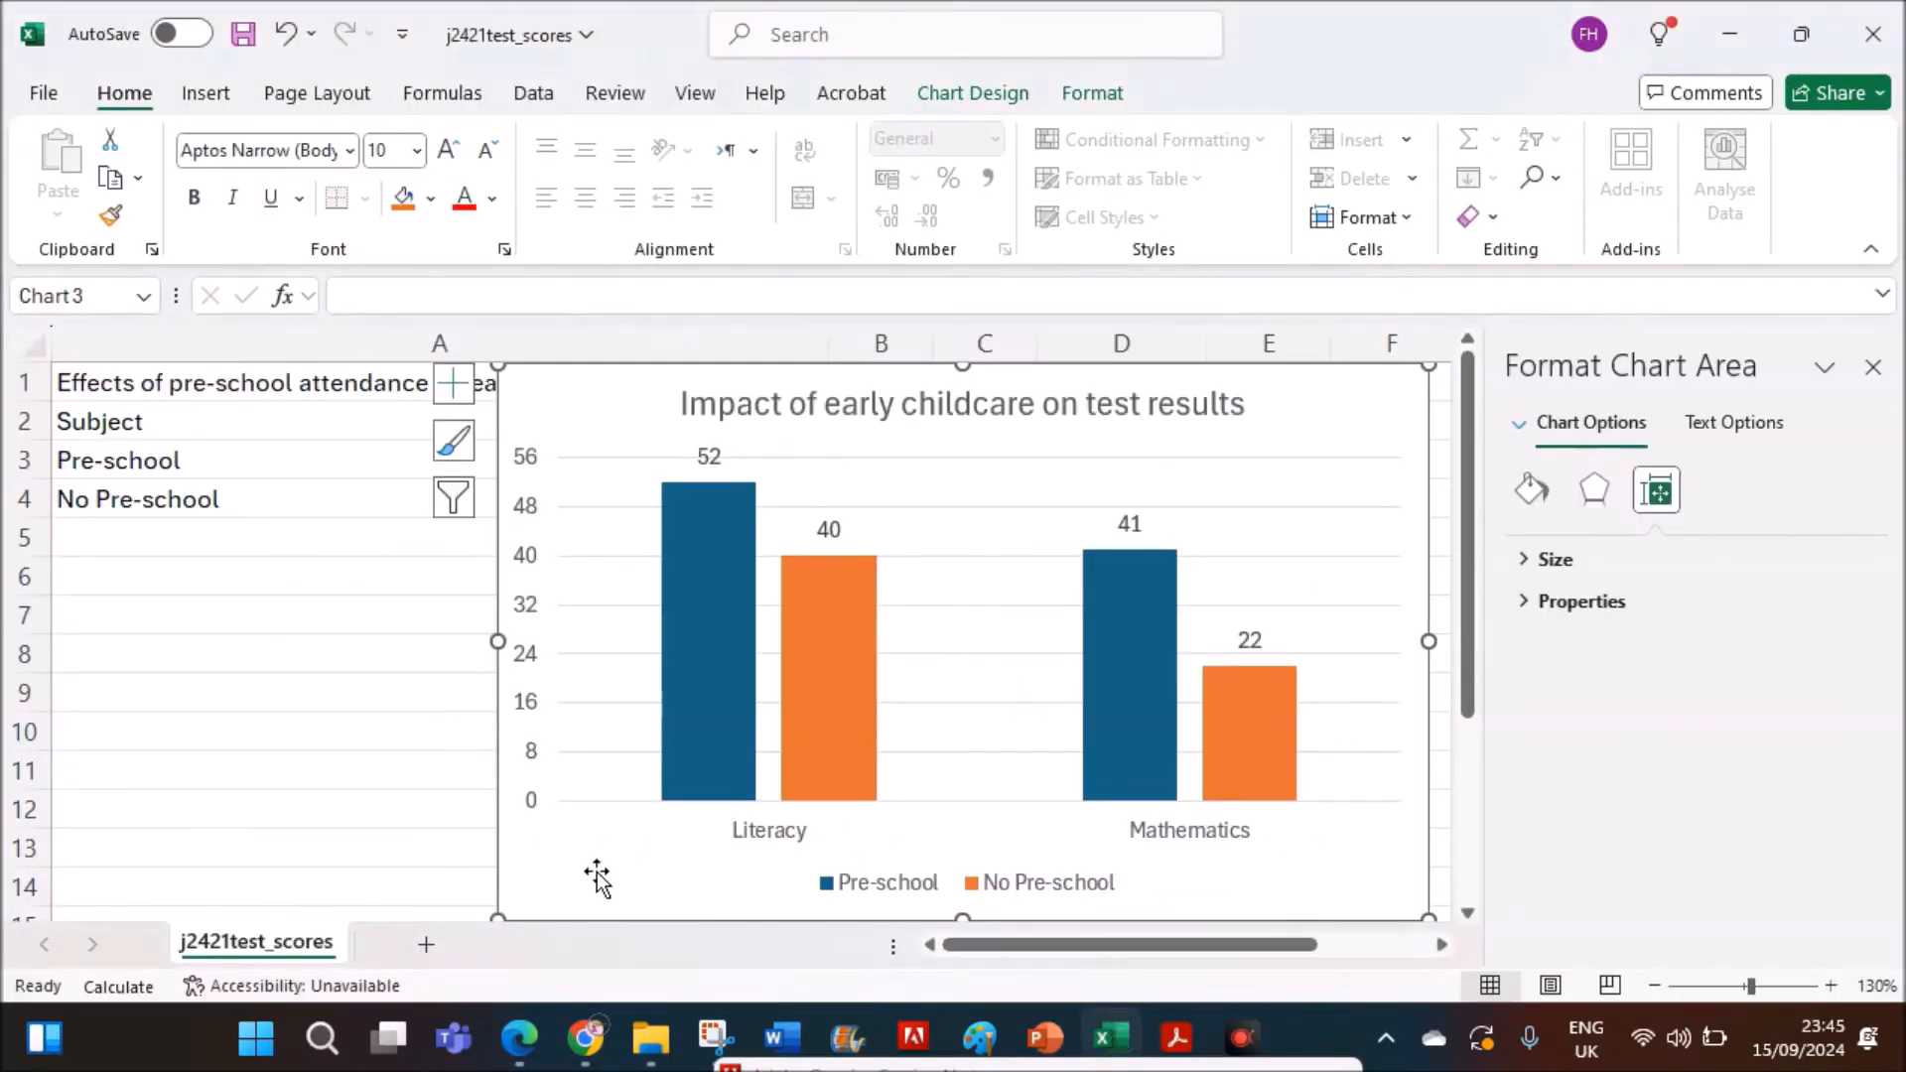
{"action": "mouse_move", "coordinate": [995, 976]}
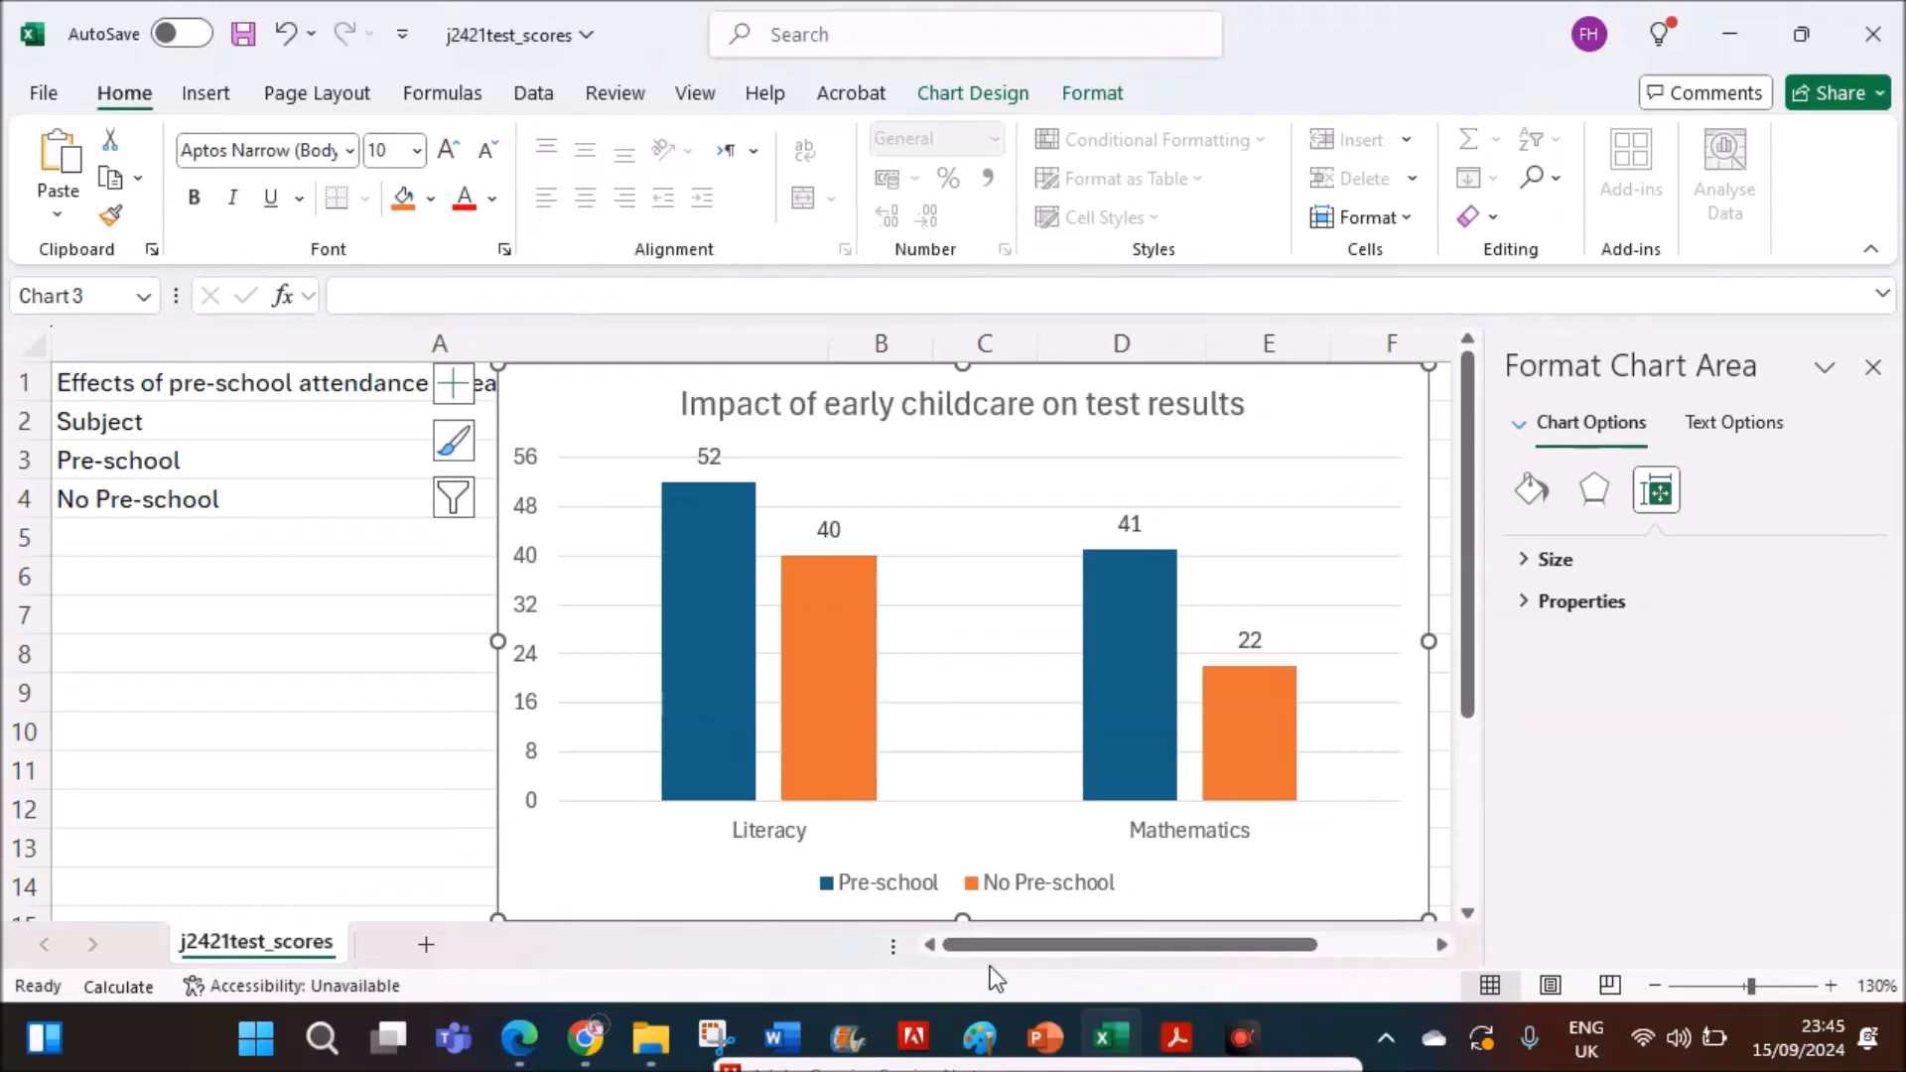
{"action": "left_click", "coordinate": [1039, 1039]}
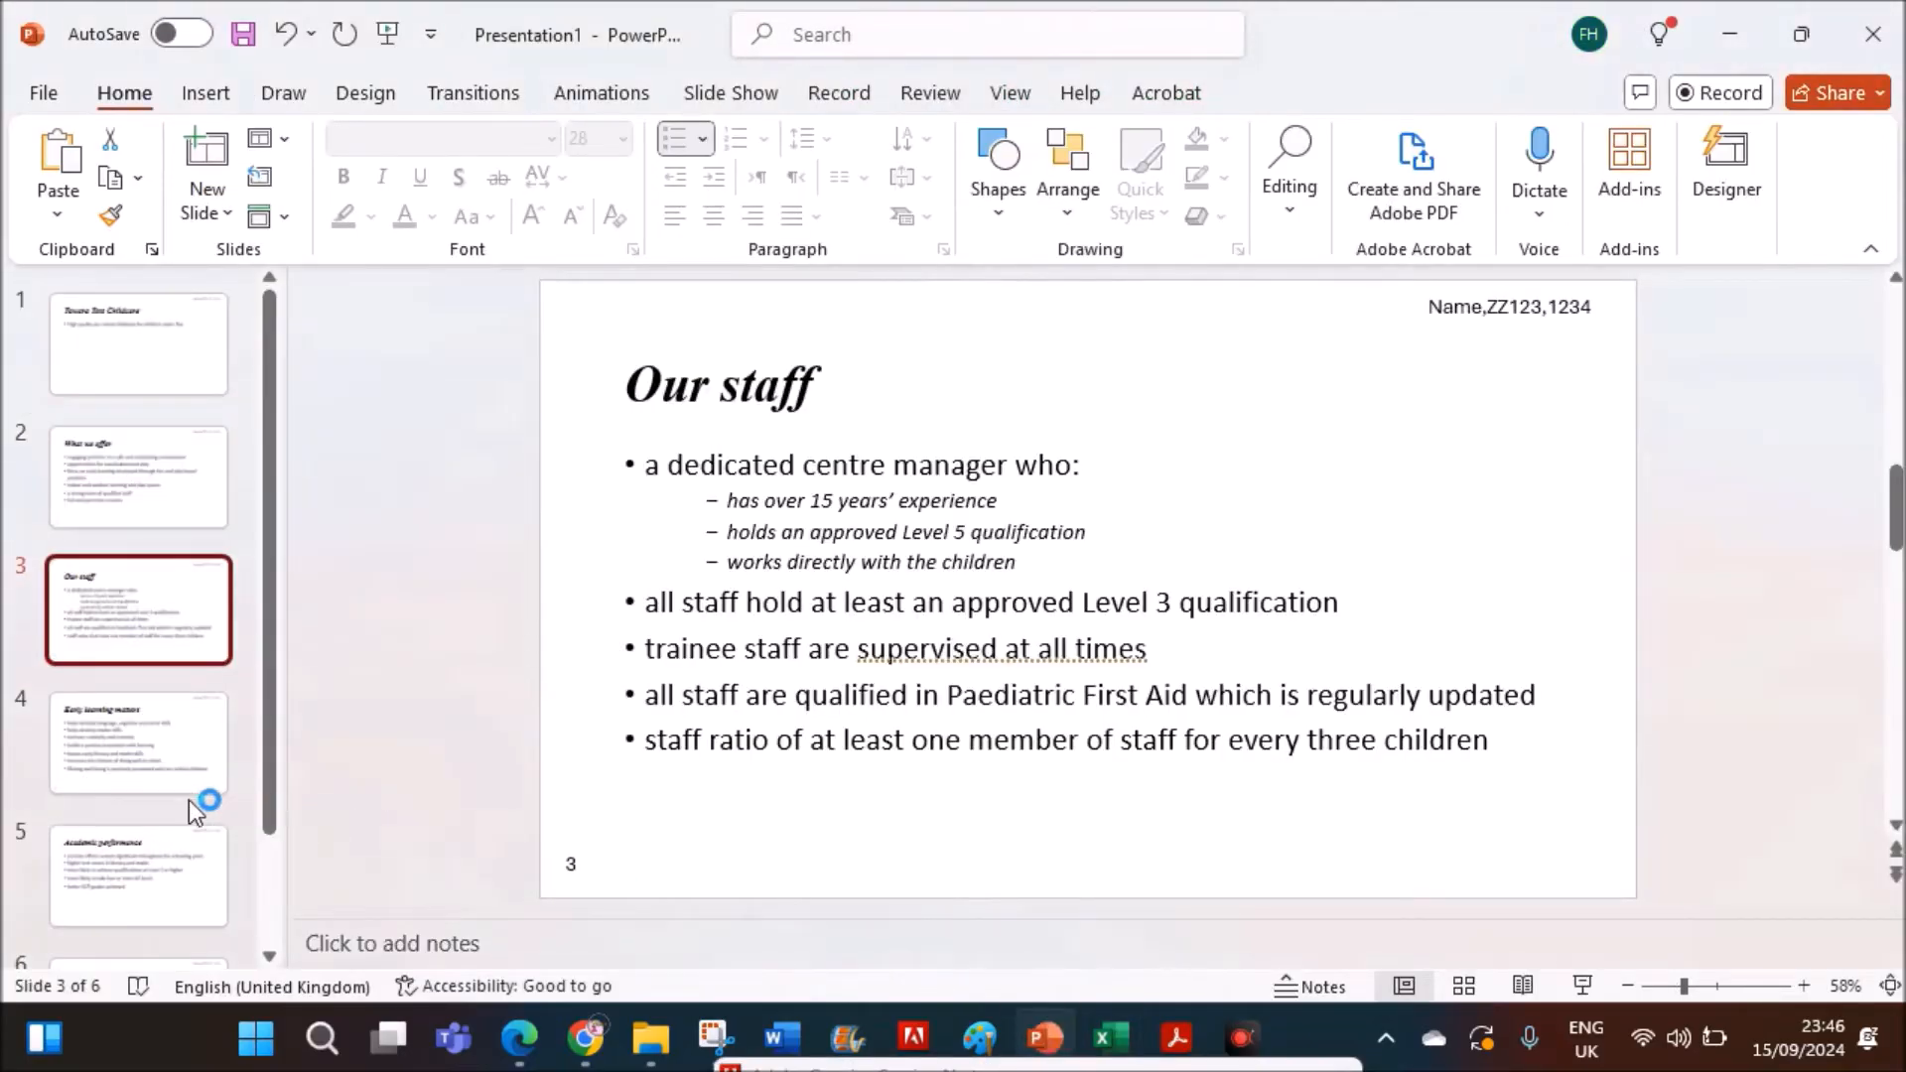
{"action": "left_click", "coordinate": [137, 876]}
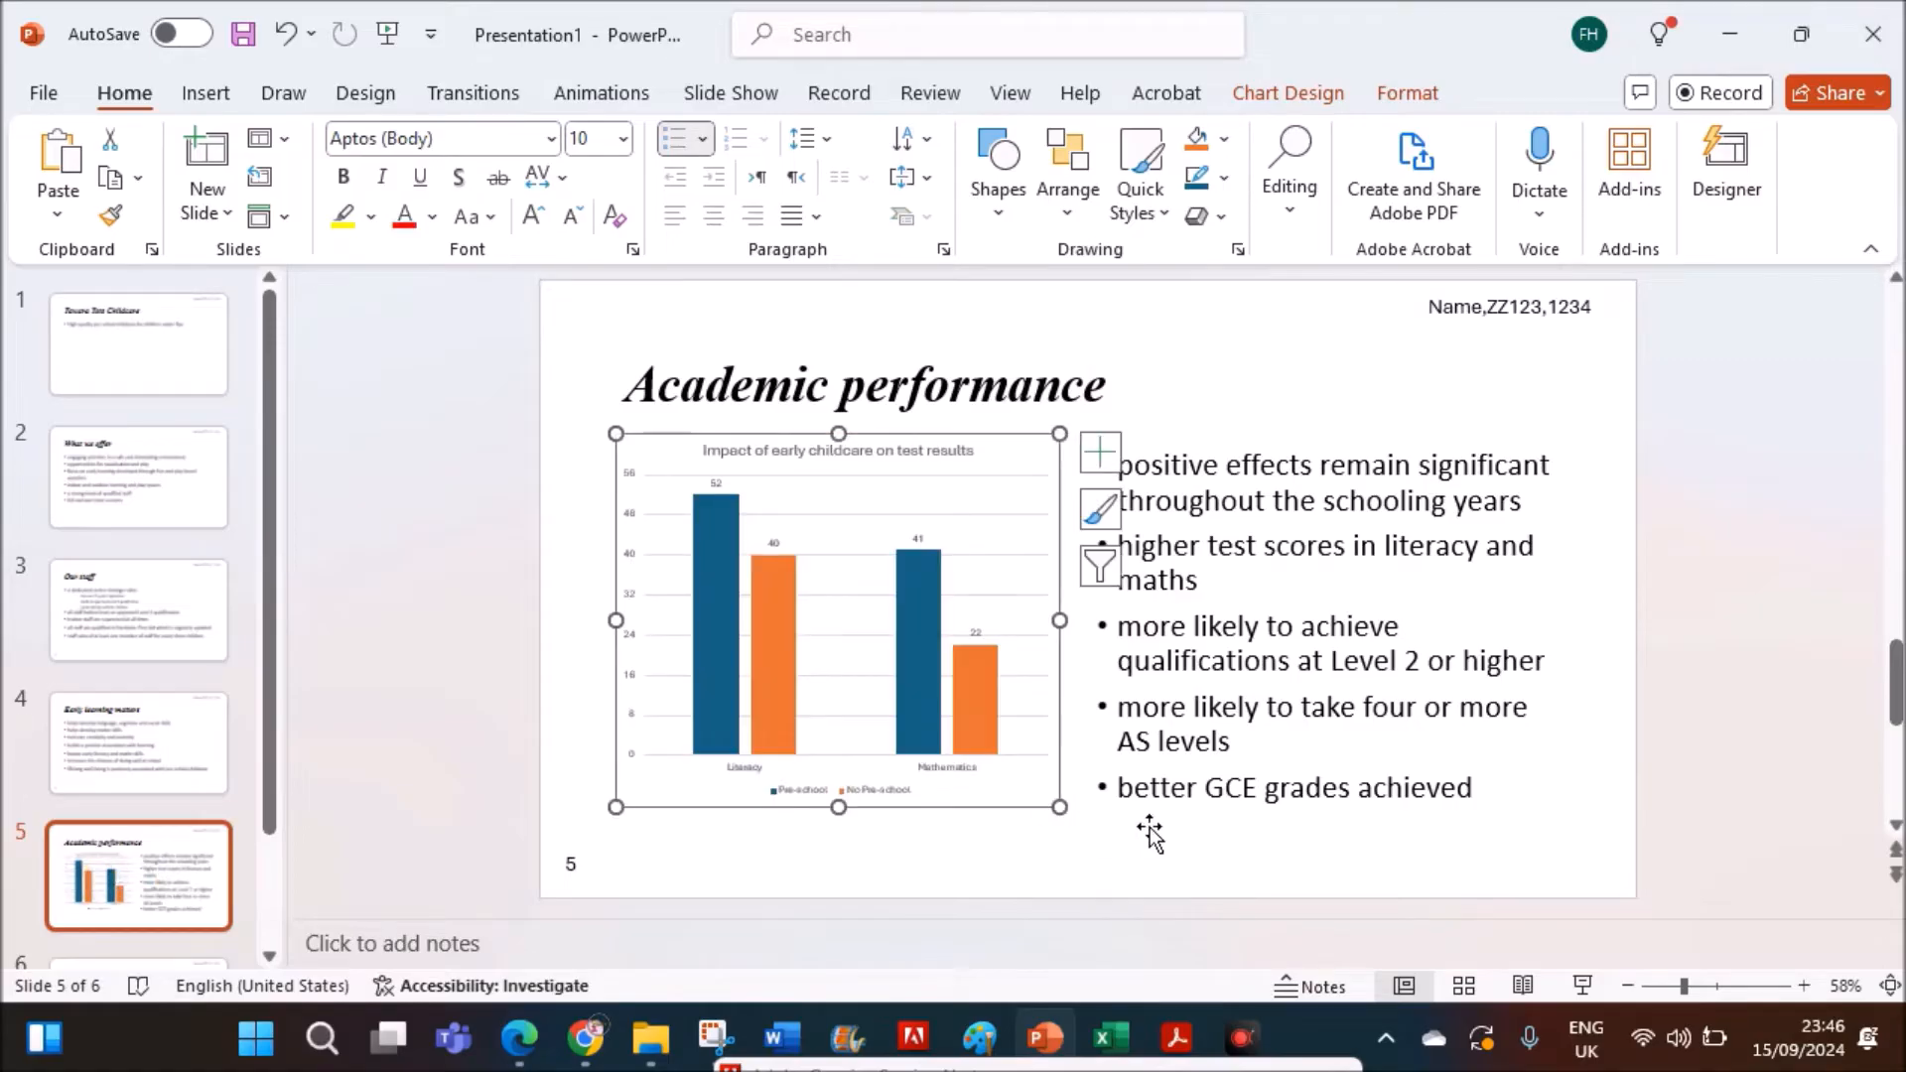
{"action": "left_click", "coordinate": [1642, 616]}
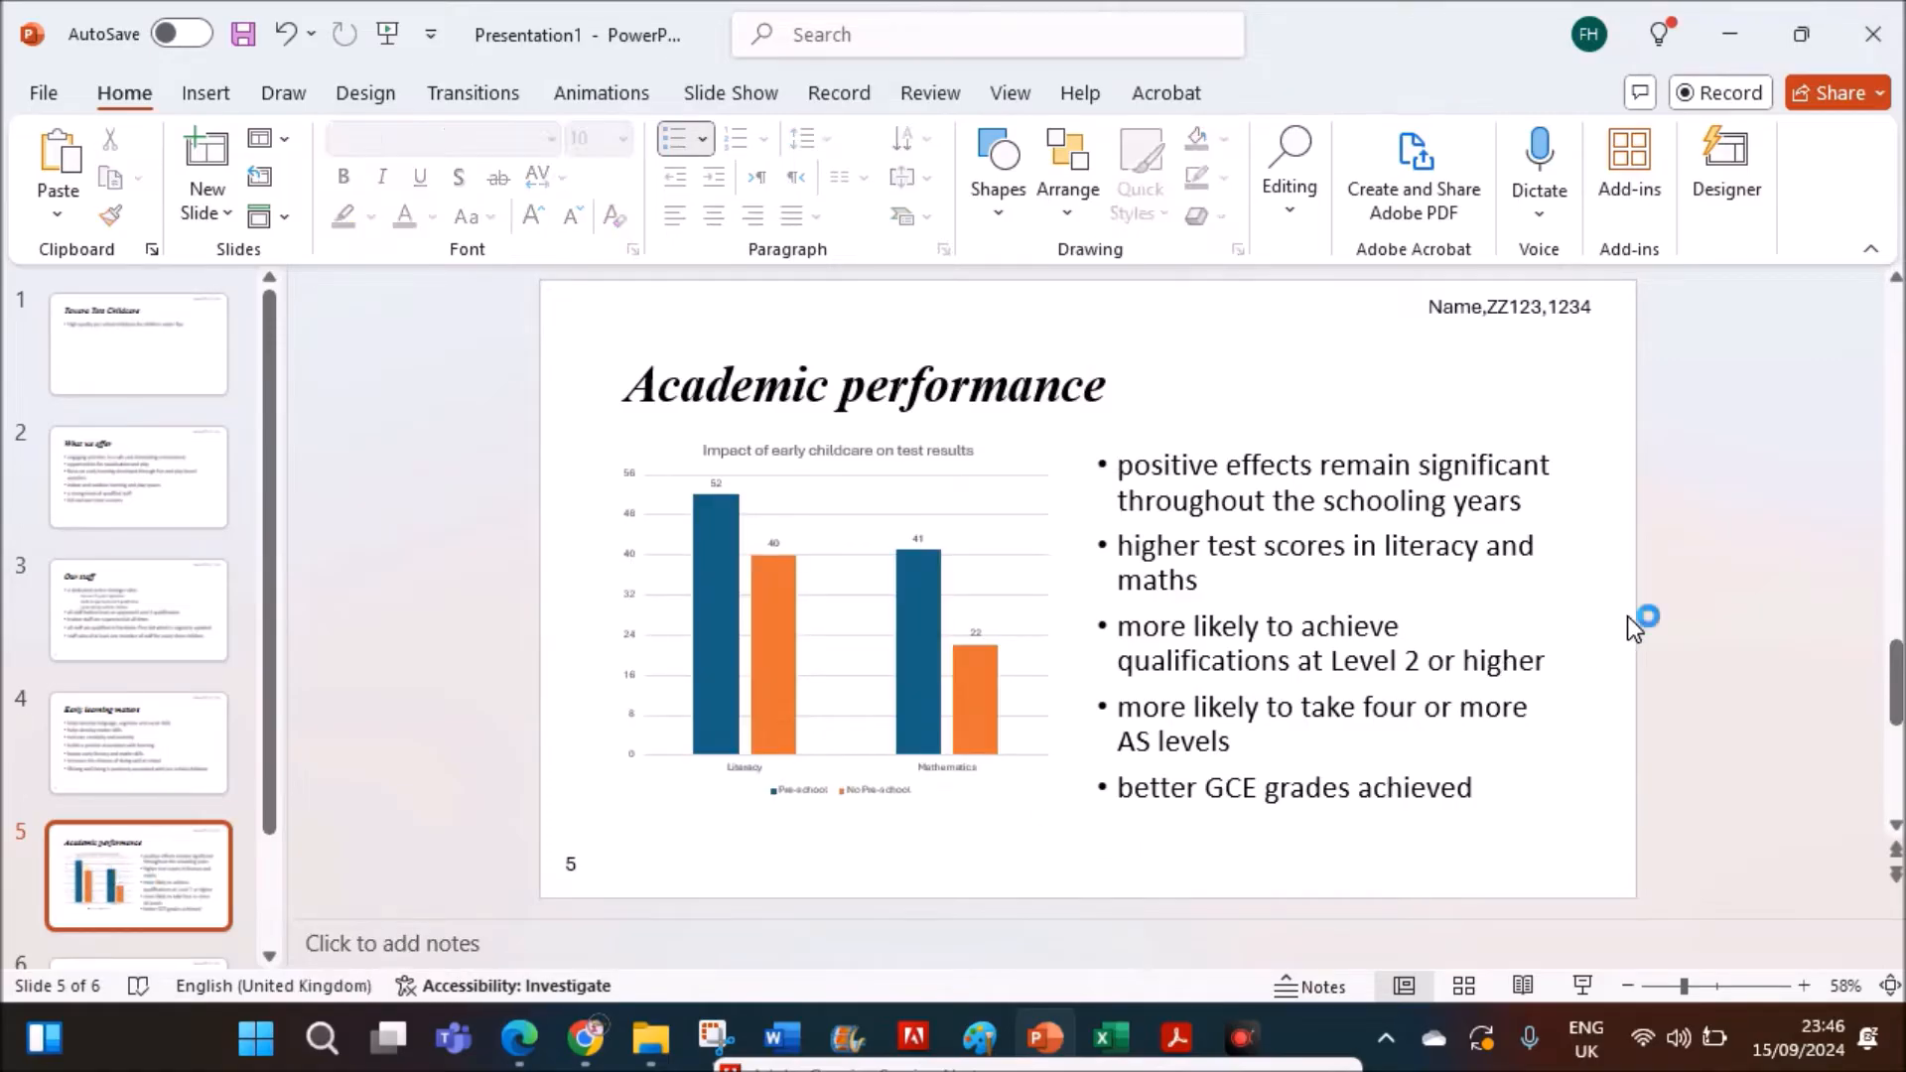
- Check question 27 on the exam paper, then return to the Academic performance slide
{"action": "left_click", "coordinate": [520, 1039]}
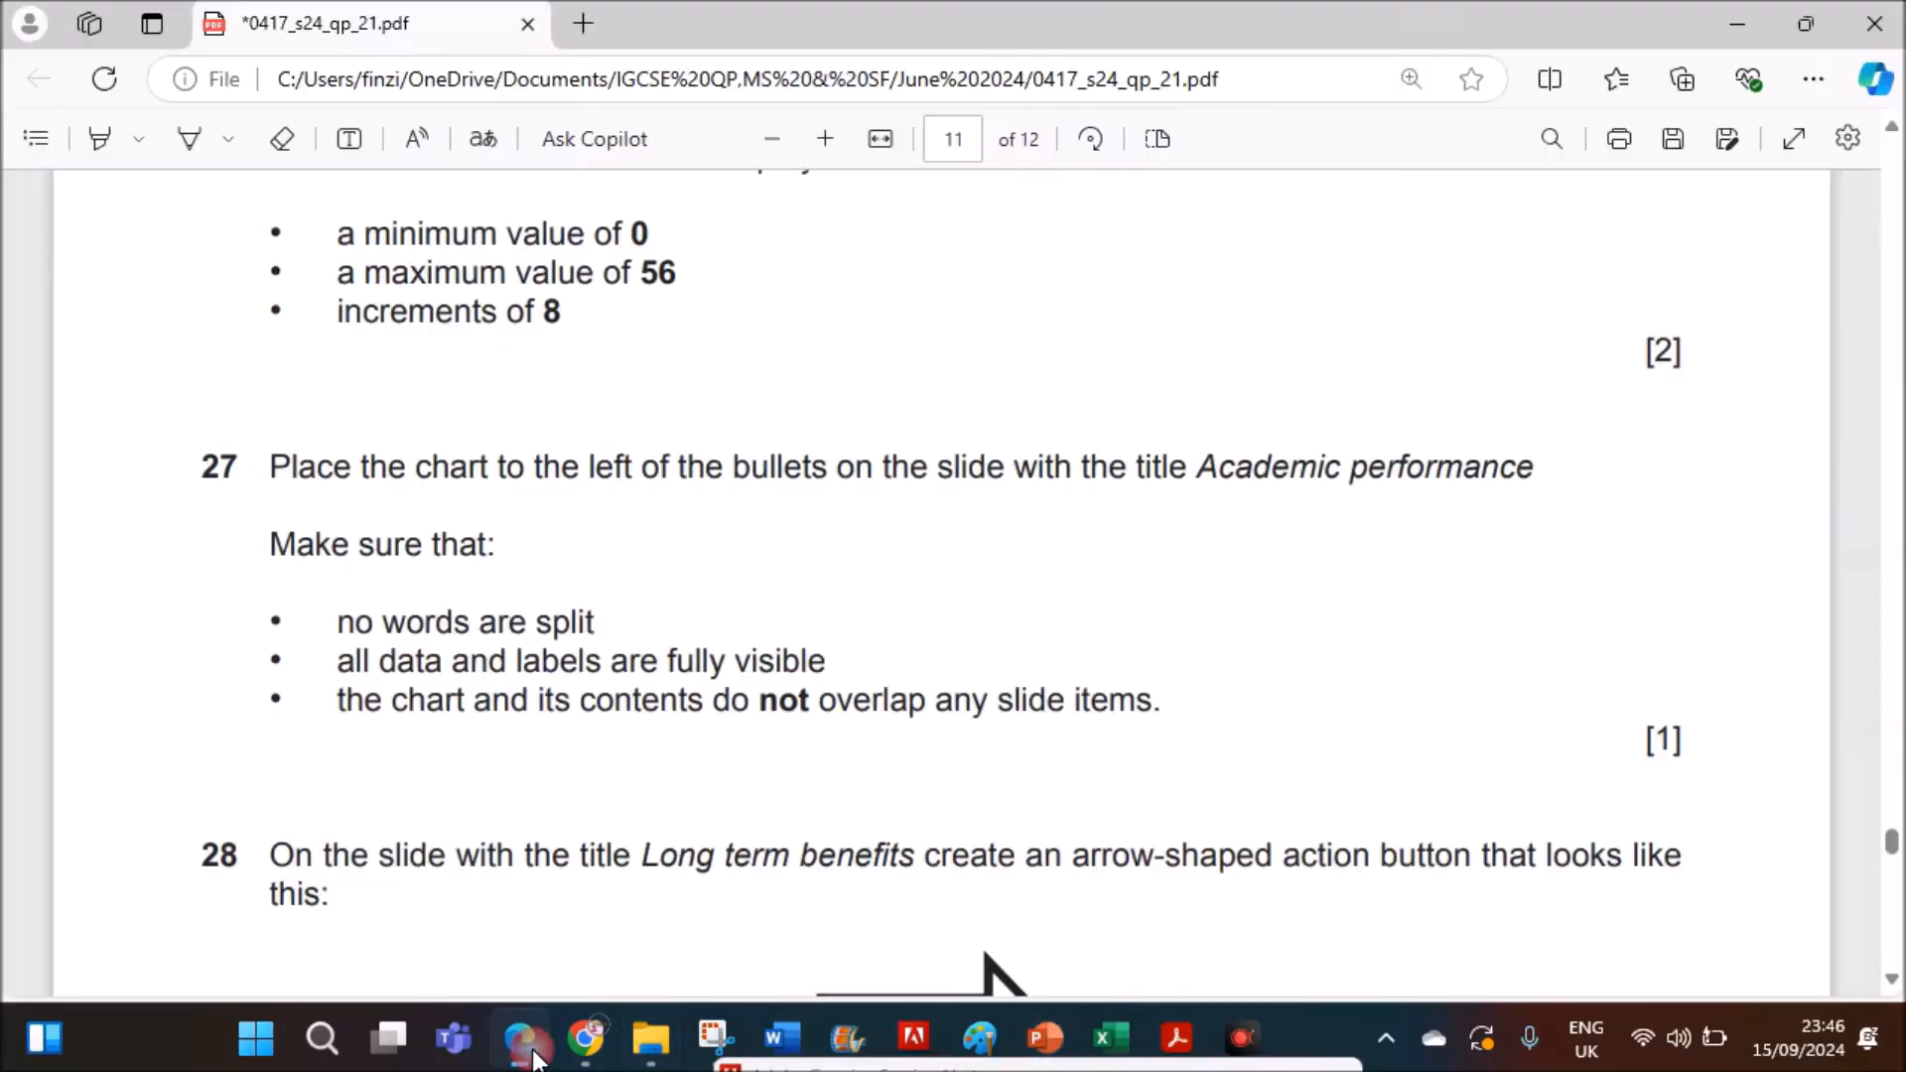
{"action": "mouse_move", "coordinate": [461, 784]}
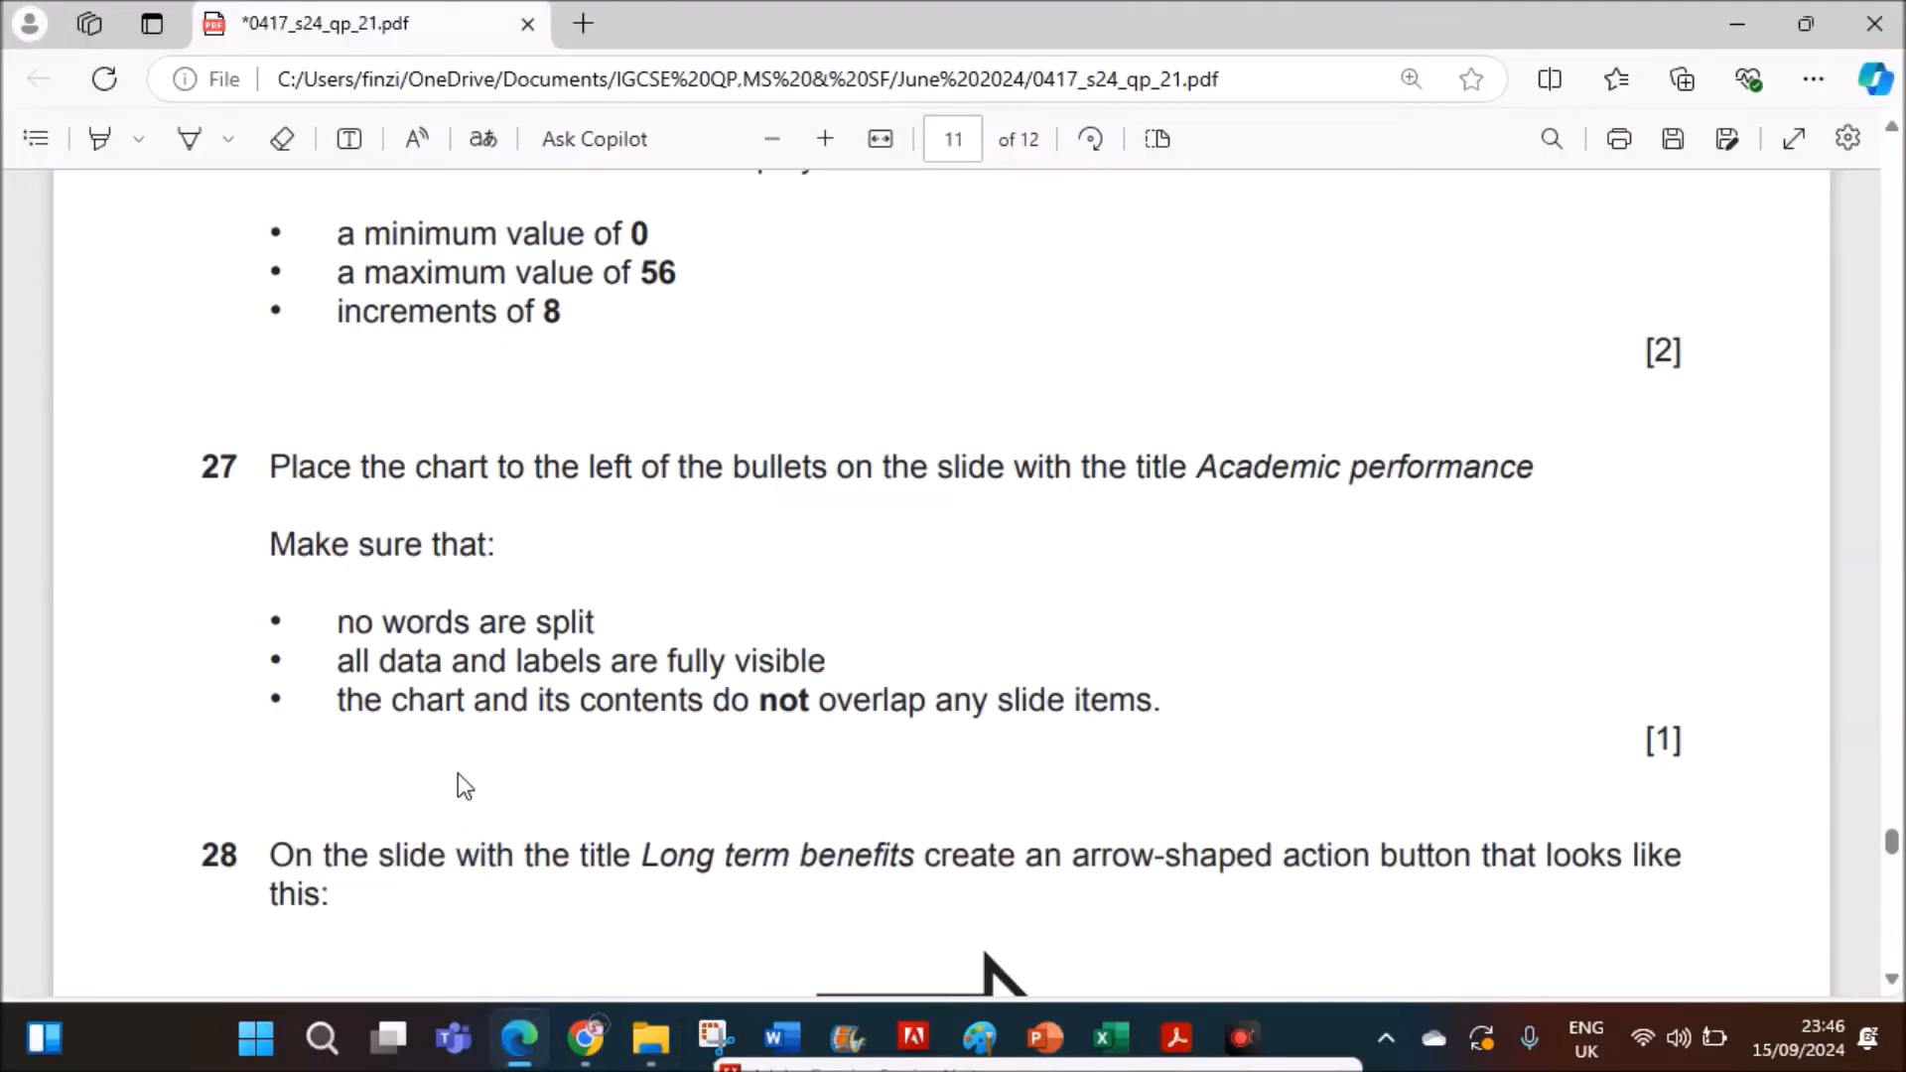
{"action": "mouse_move", "coordinate": [544, 635]}
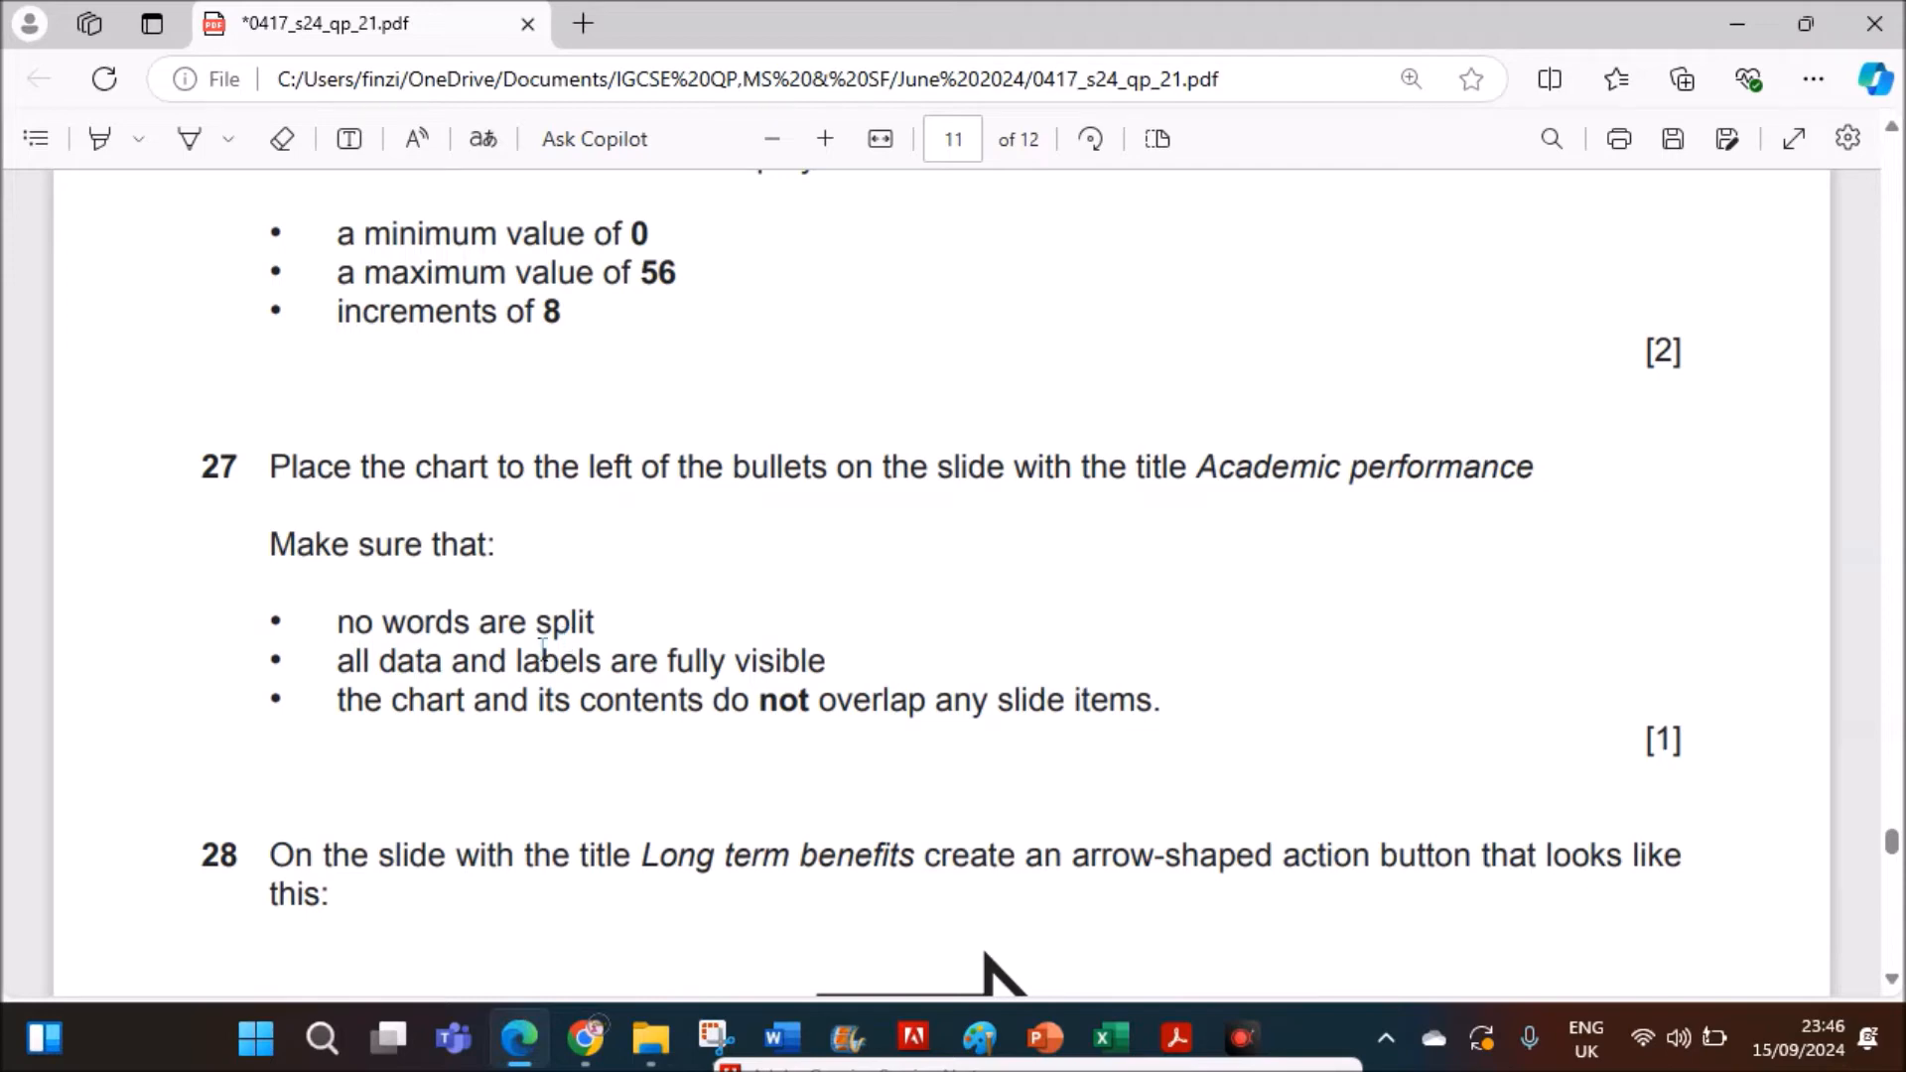
{"action": "mouse_move", "coordinate": [753, 716]}
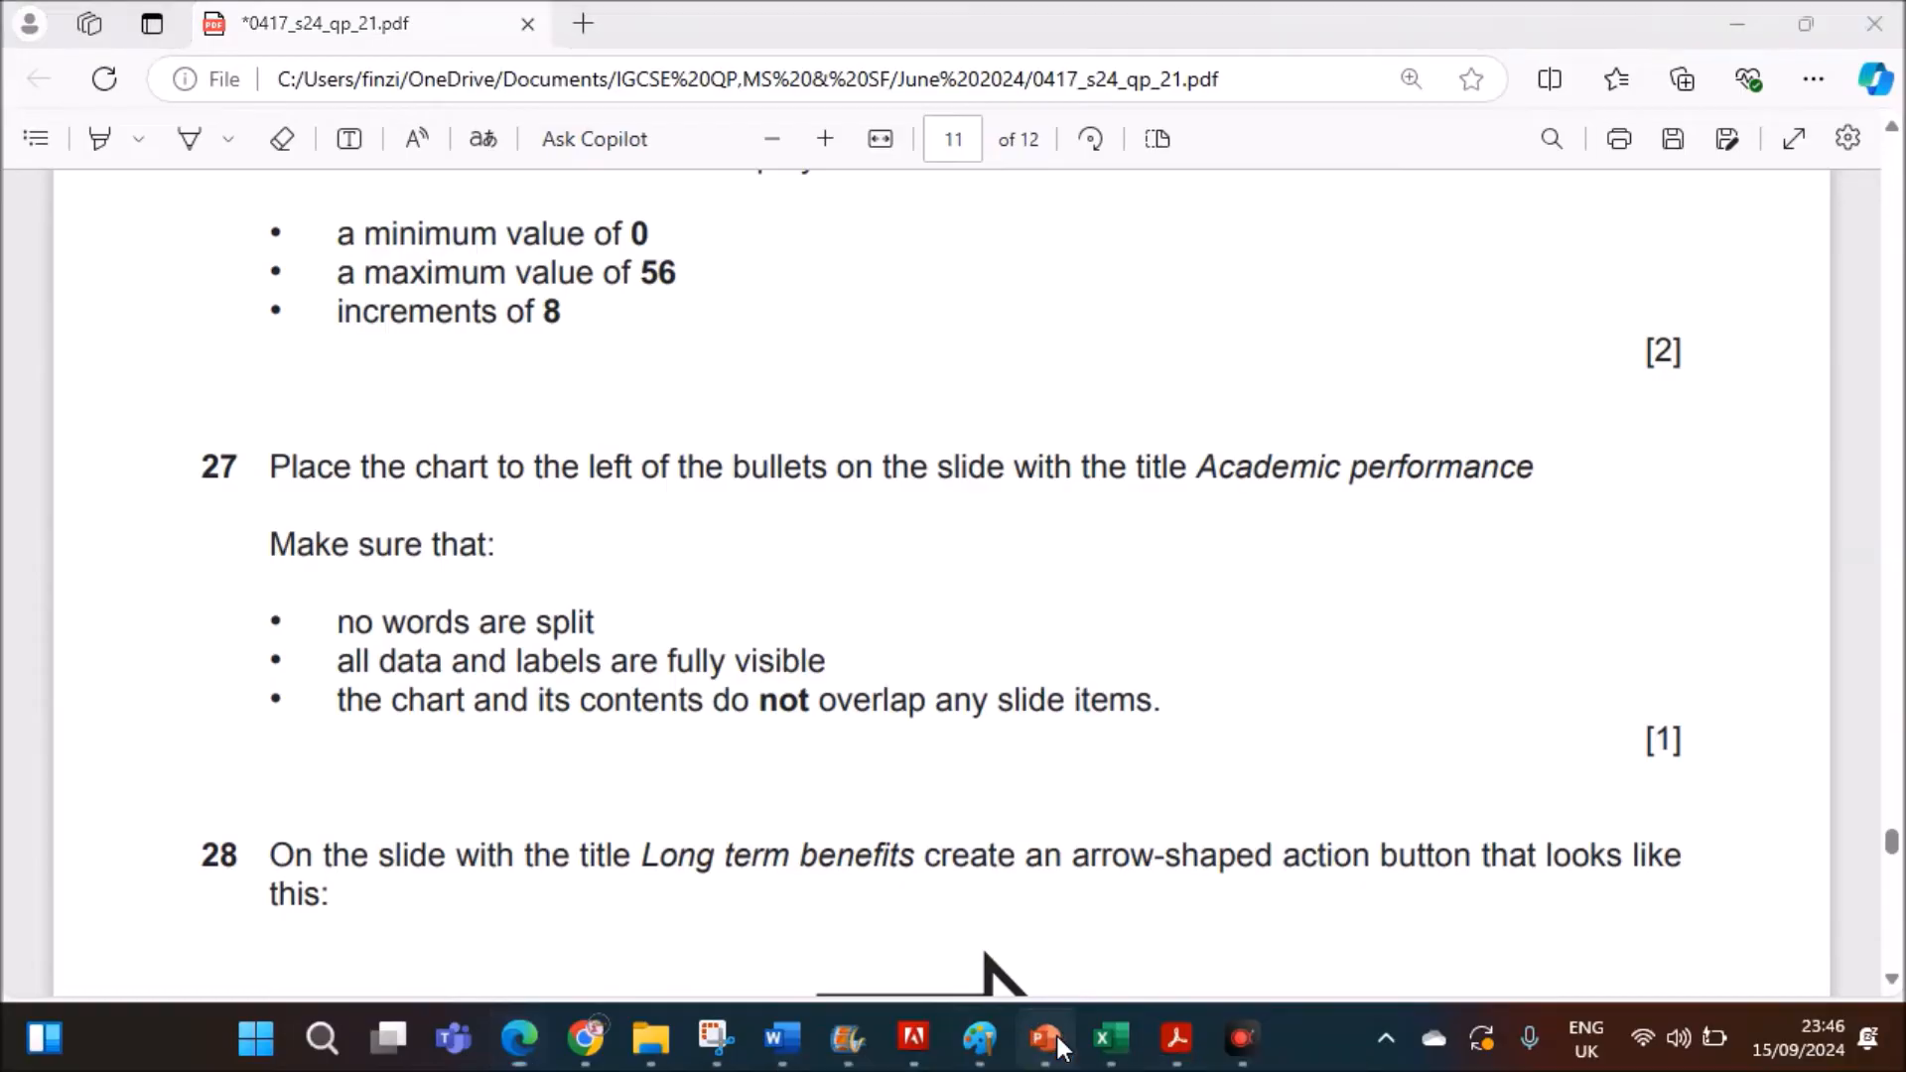
{"action": "left_click", "coordinate": [1043, 1039]}
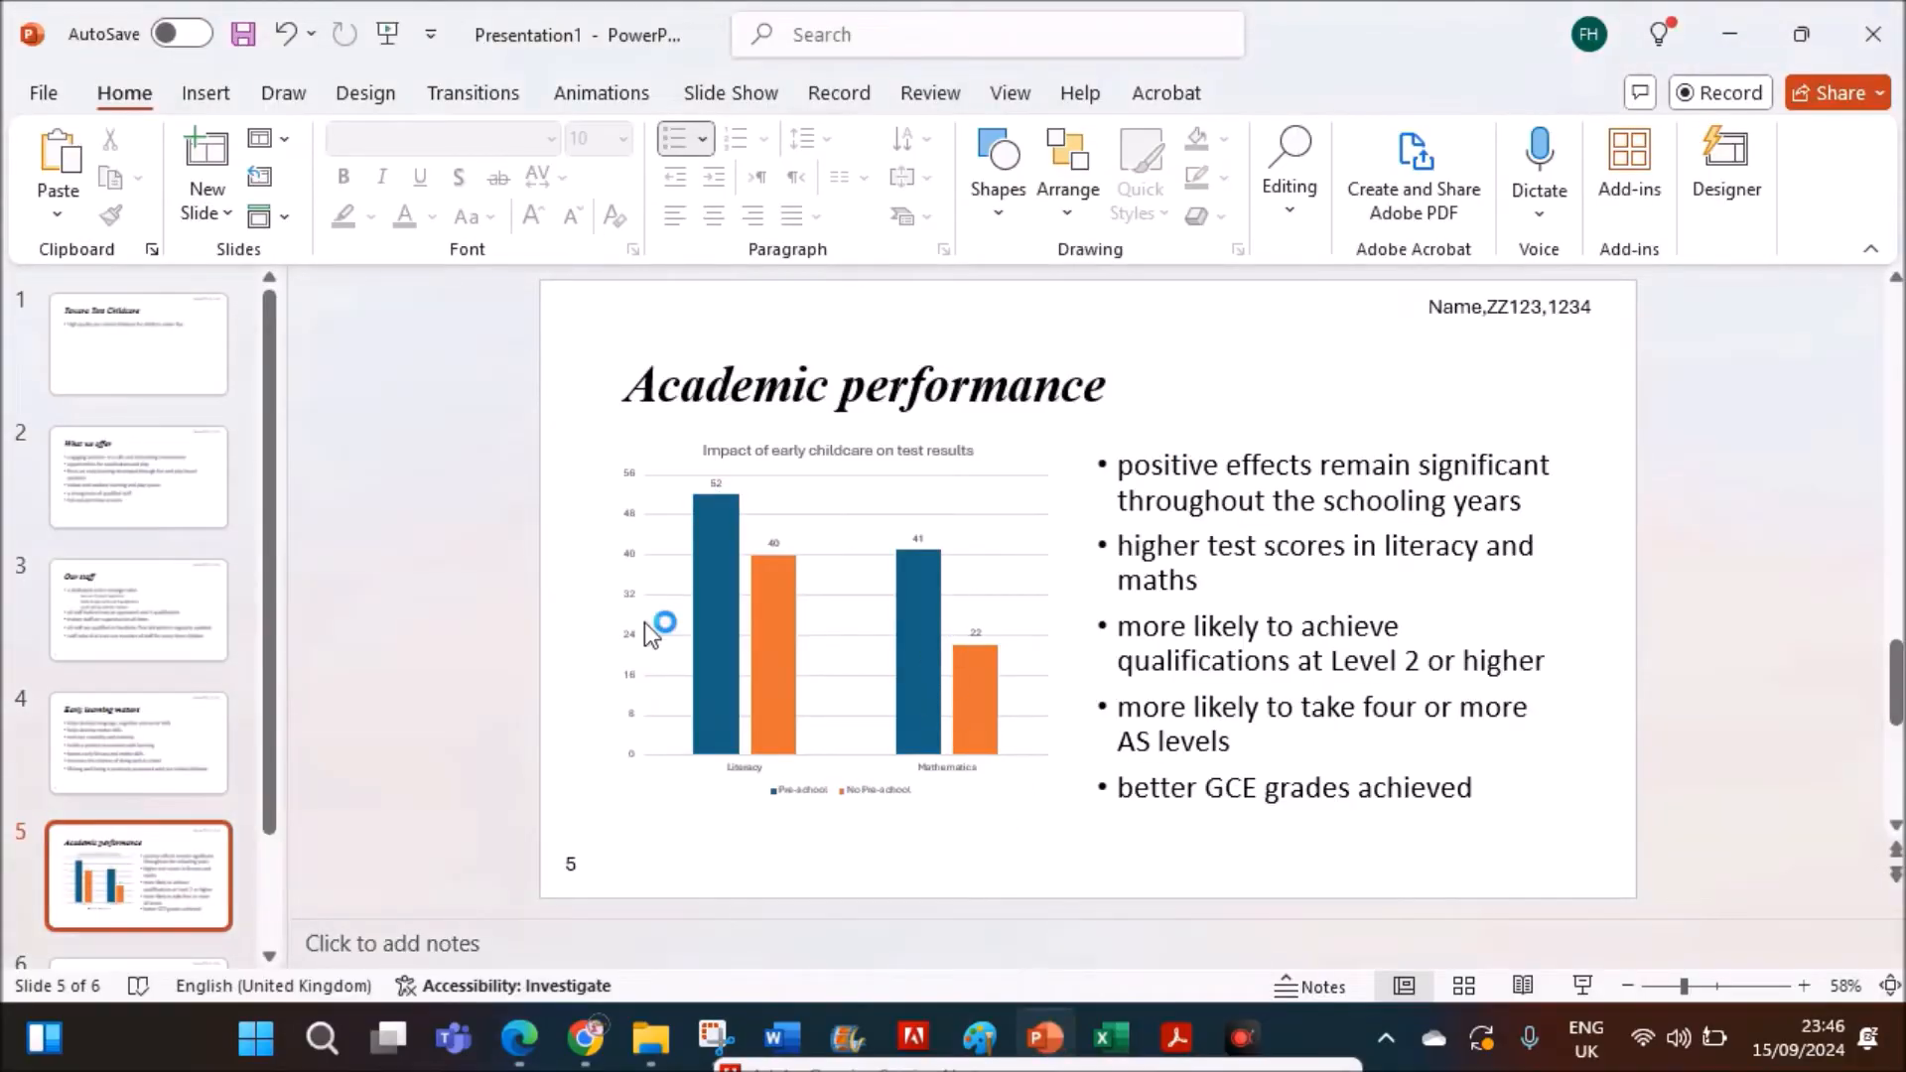
{"action": "mouse_move", "coordinate": [1236, 711]}
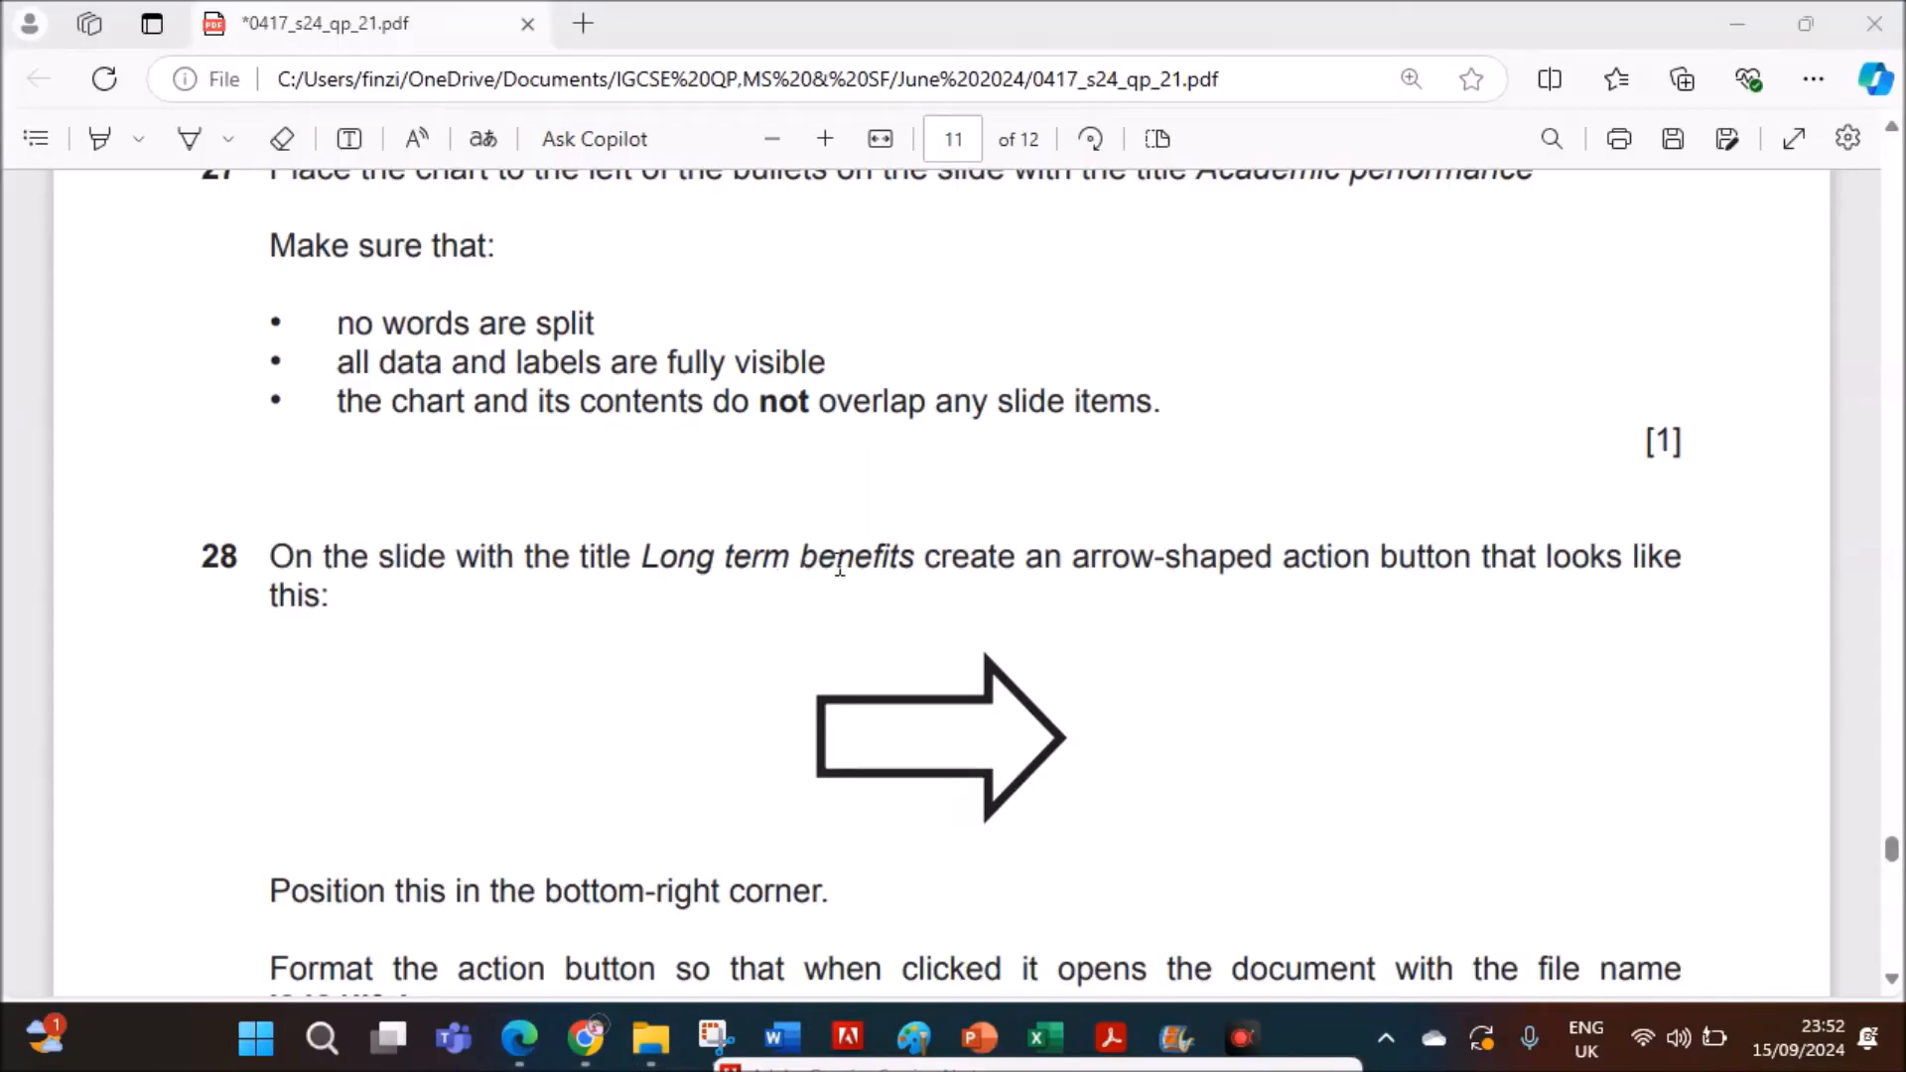
{"action": "mouse_move", "coordinate": [1434, 604]}
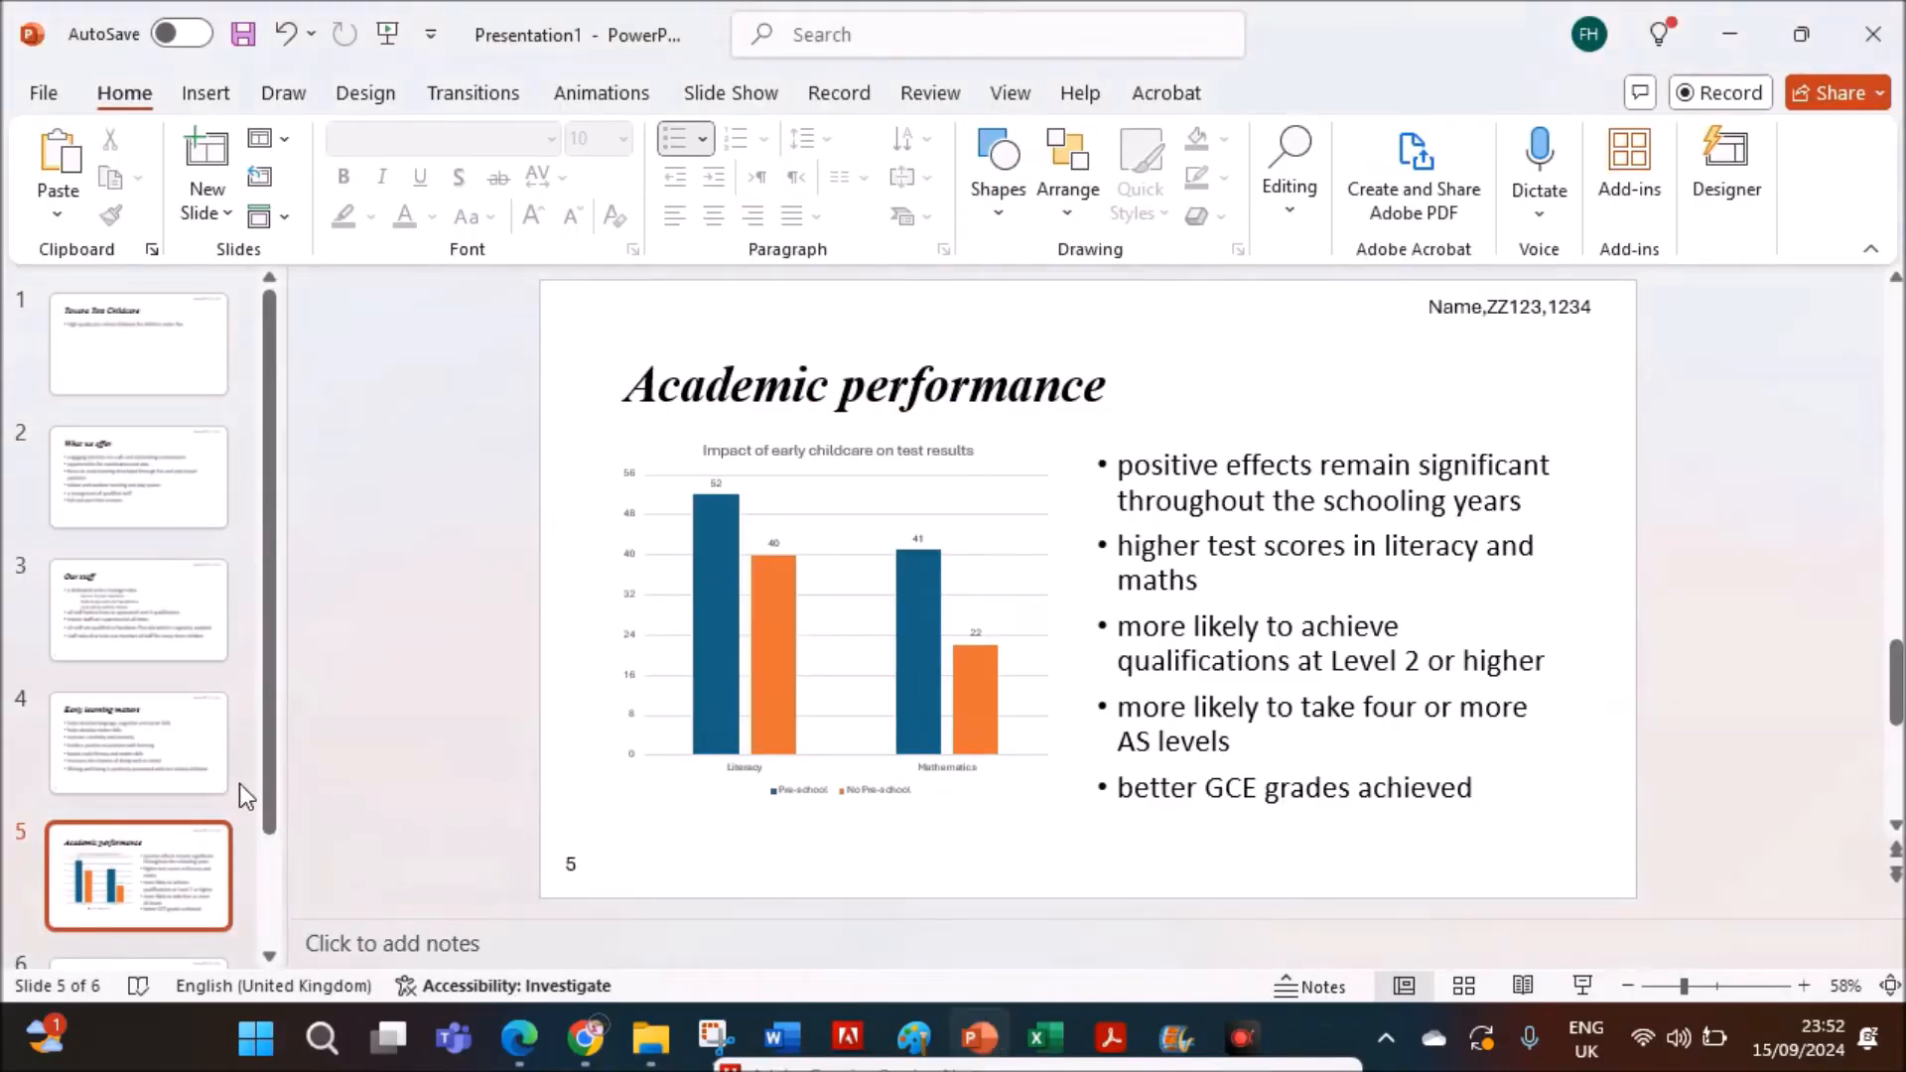
- Draw a Right Arrow block arrow in the bottom-right corner of the Long term benefits slide
{"action": "left_click", "coordinate": [137, 741]}
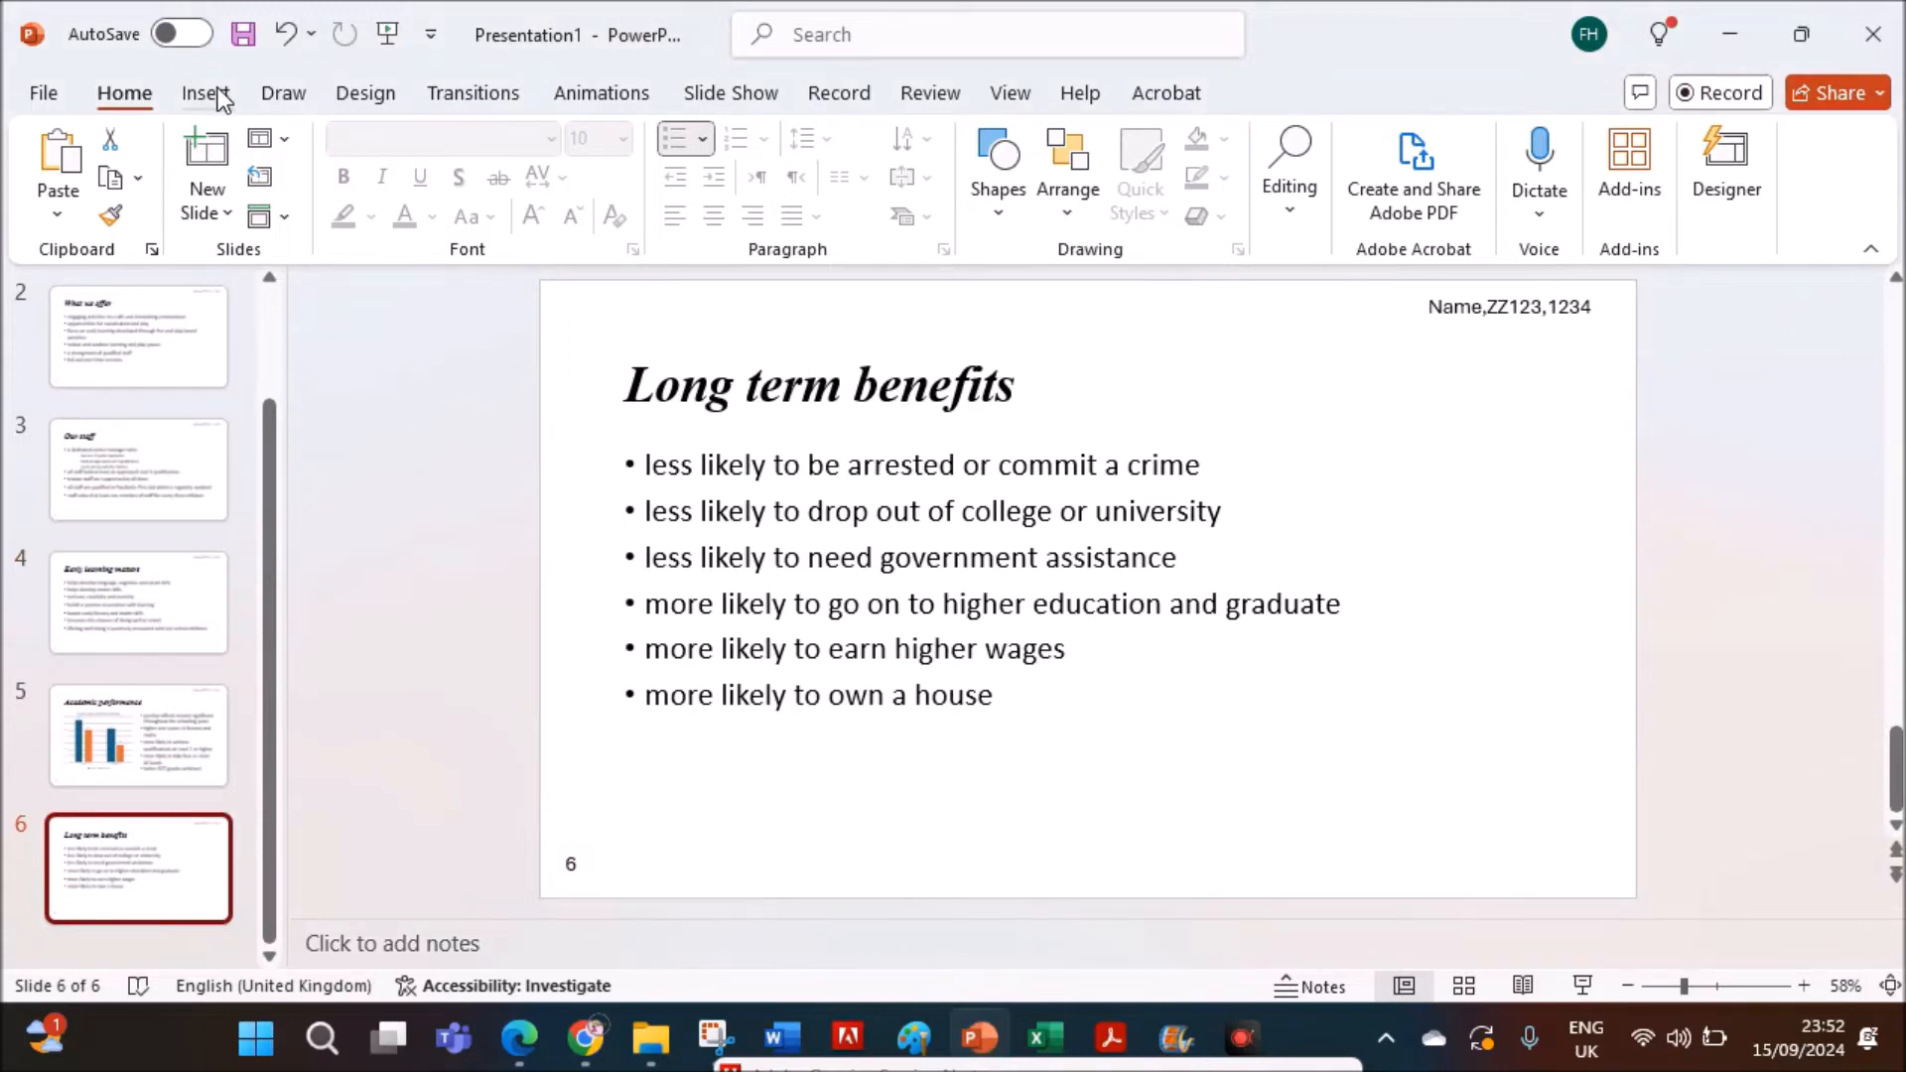
{"action": "left_click", "coordinate": [206, 93]}
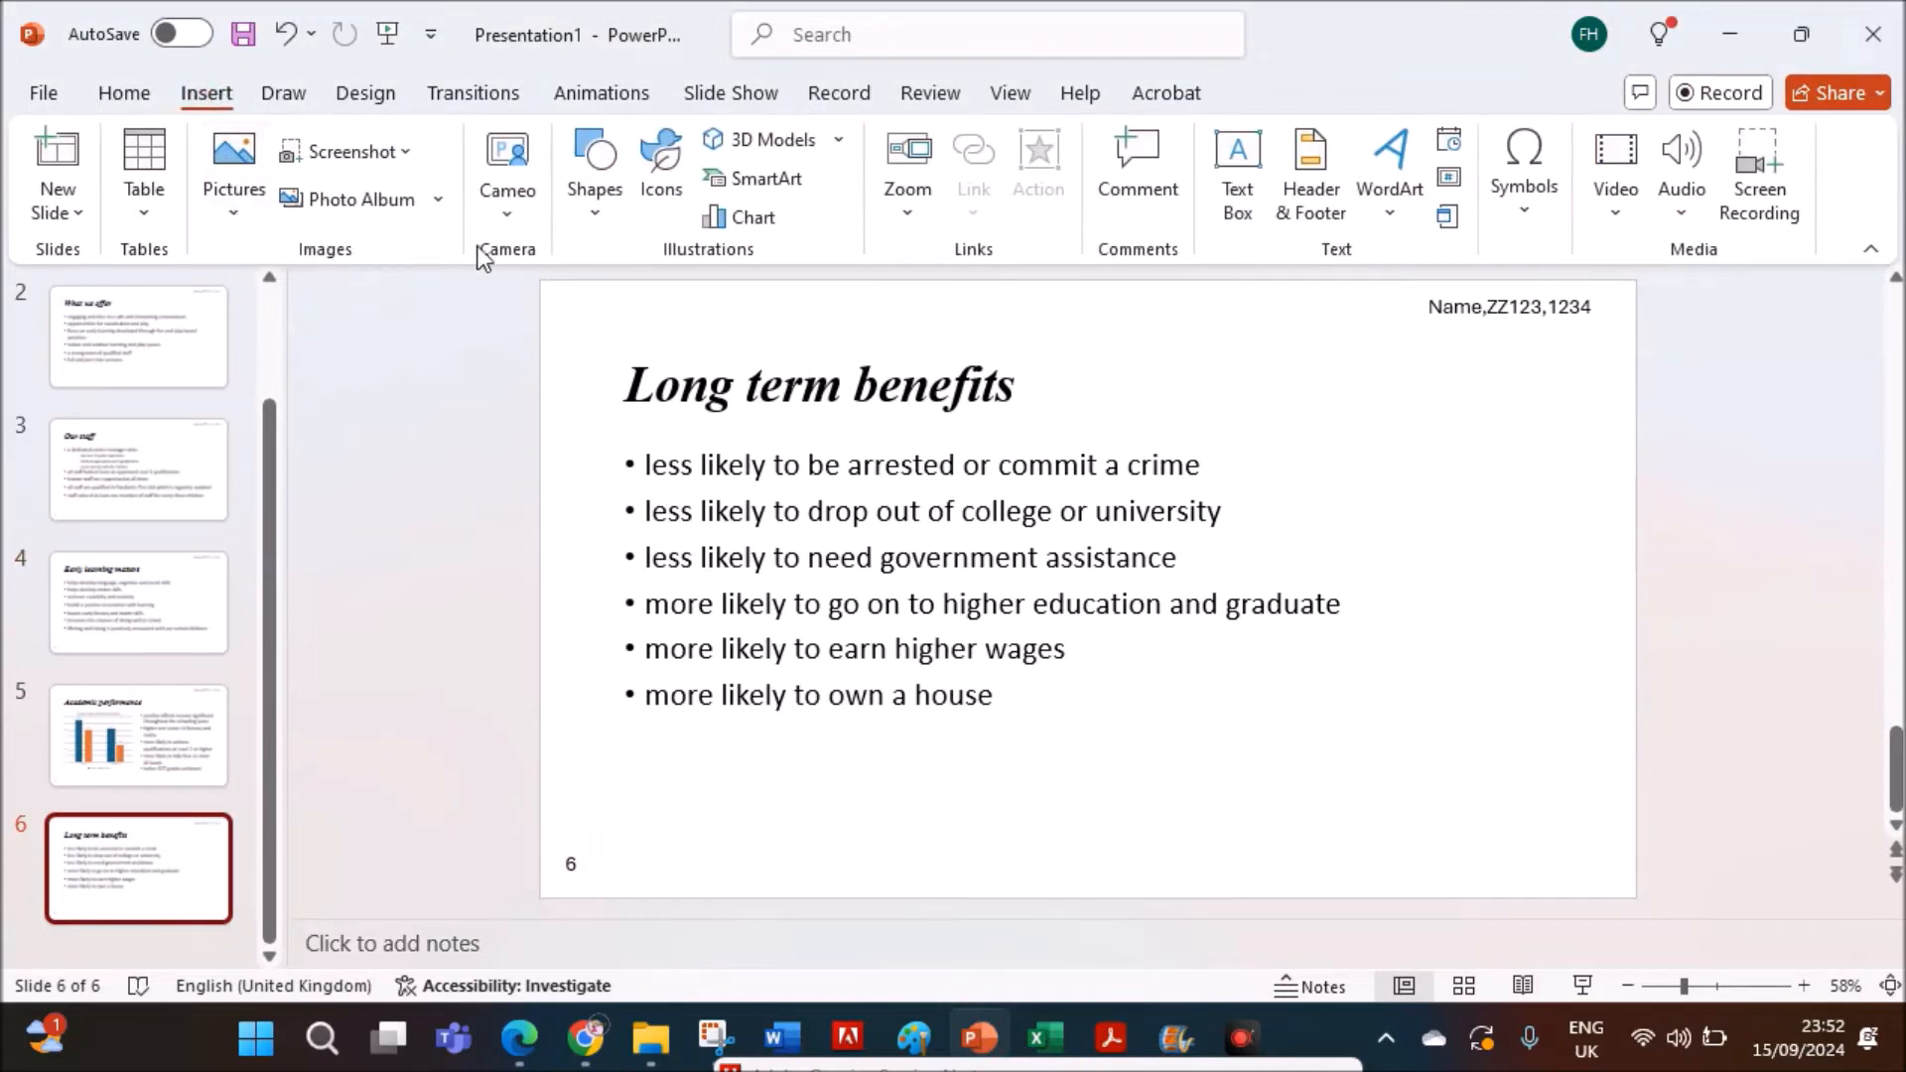
{"action": "left_click", "coordinate": [595, 169]}
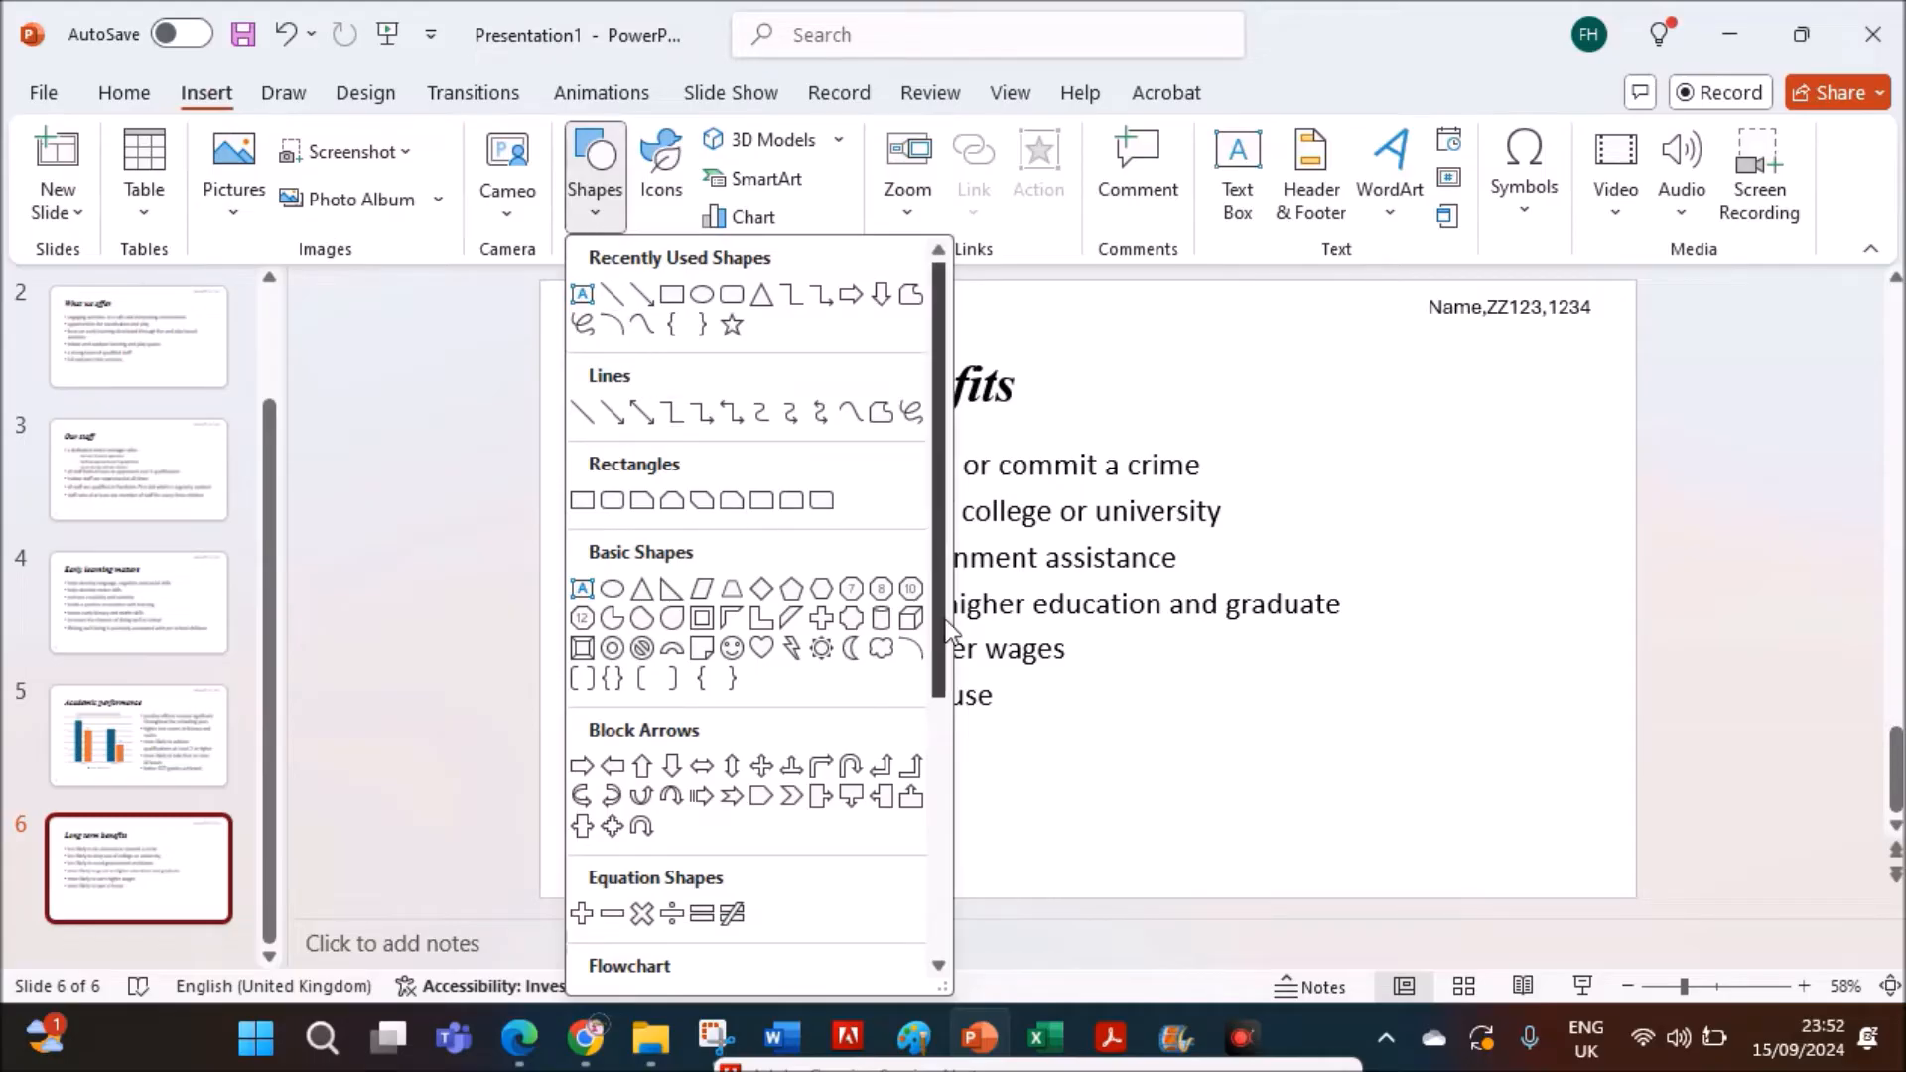
{"action": "scroll", "scroll_direction": "down", "scroll_amount": 3}
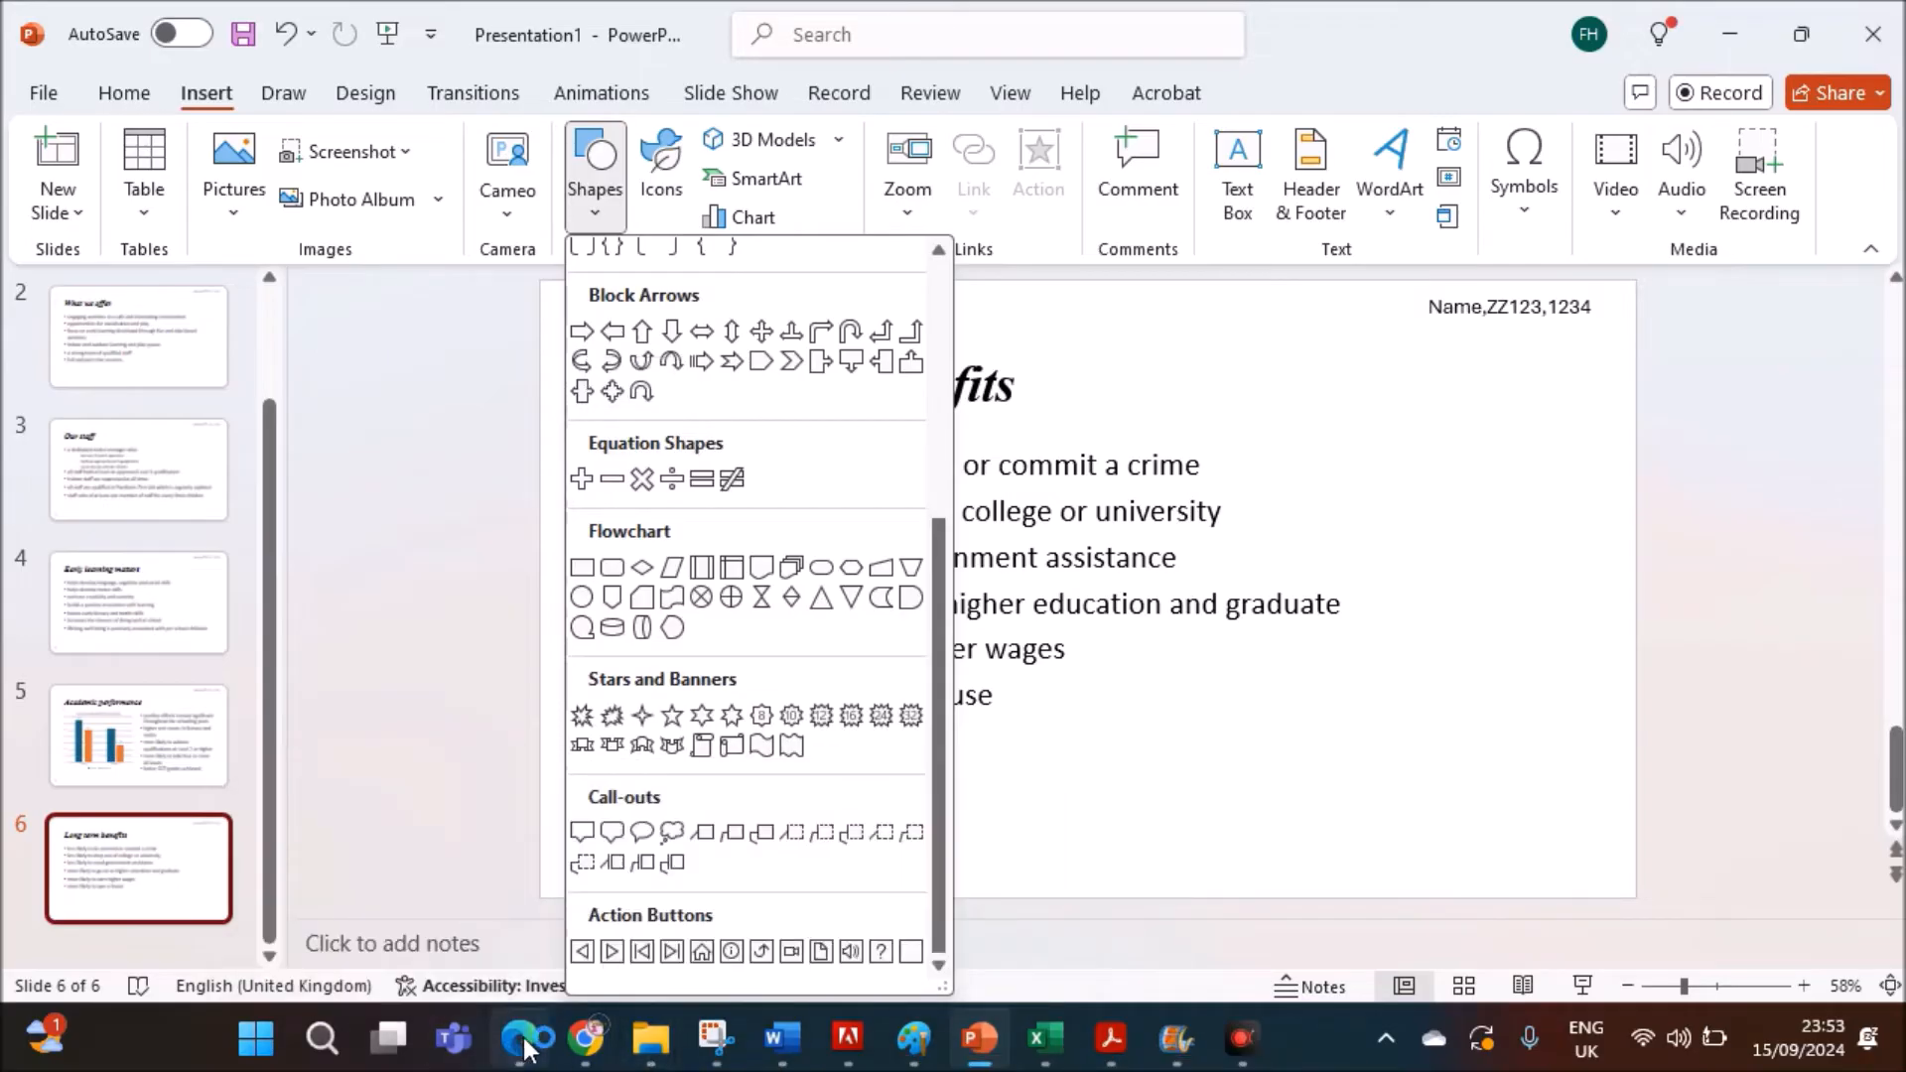
{"action": "left_click", "coordinate": [519, 1039]}
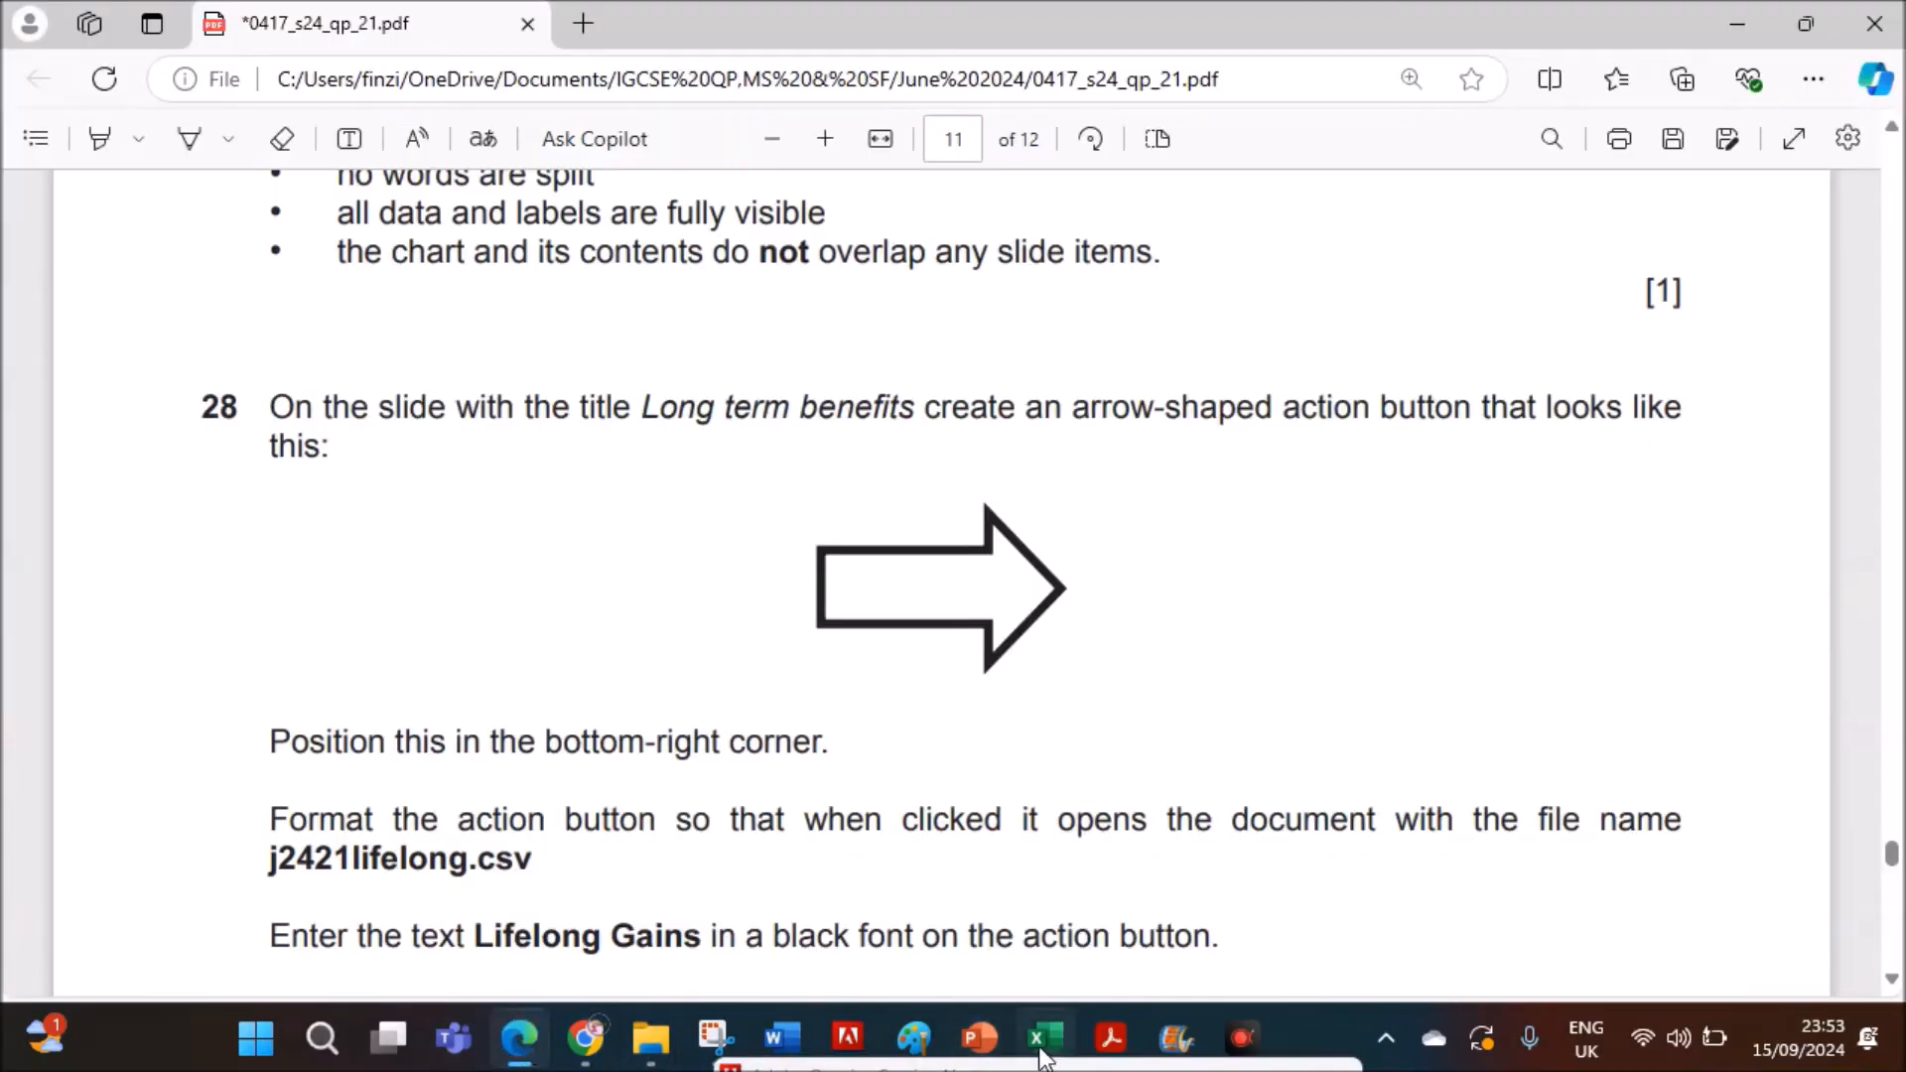
{"action": "left_click", "coordinate": [978, 1039]}
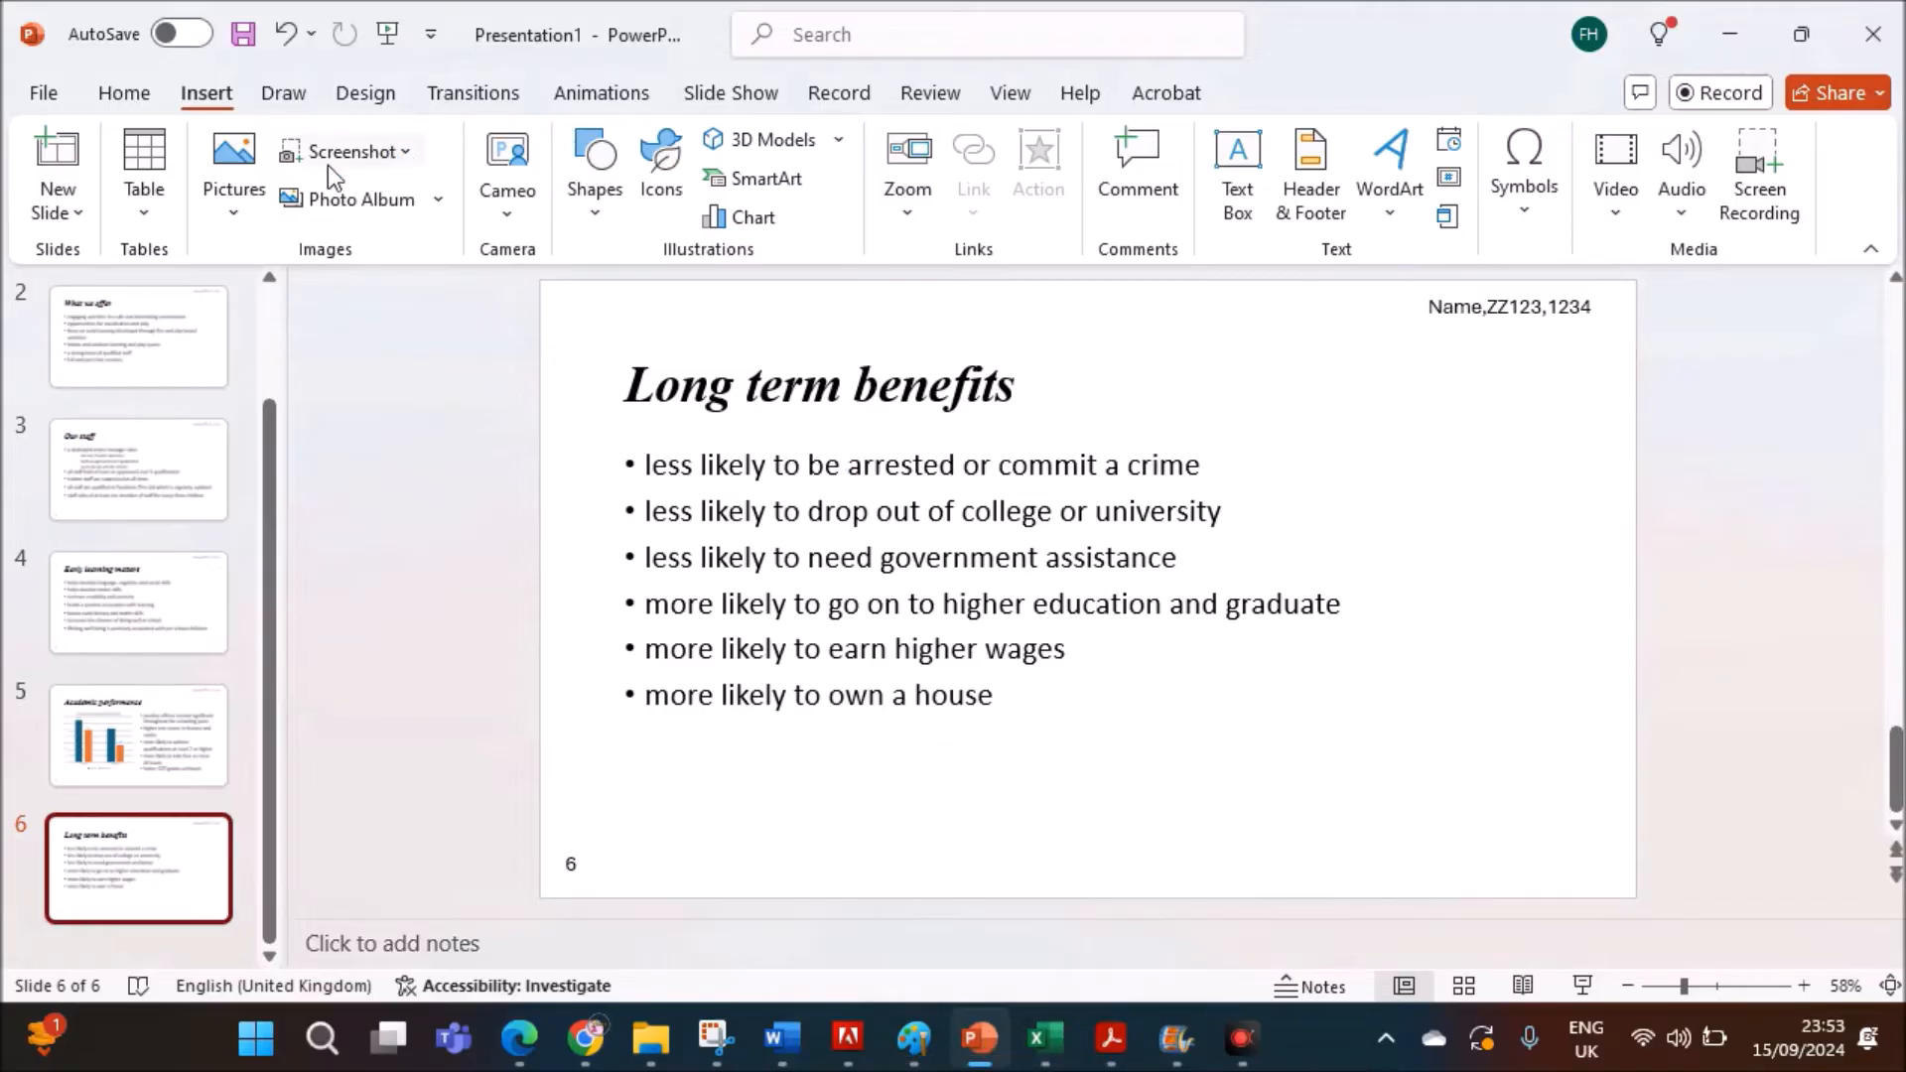
{"action": "left_click", "coordinate": [595, 170]}
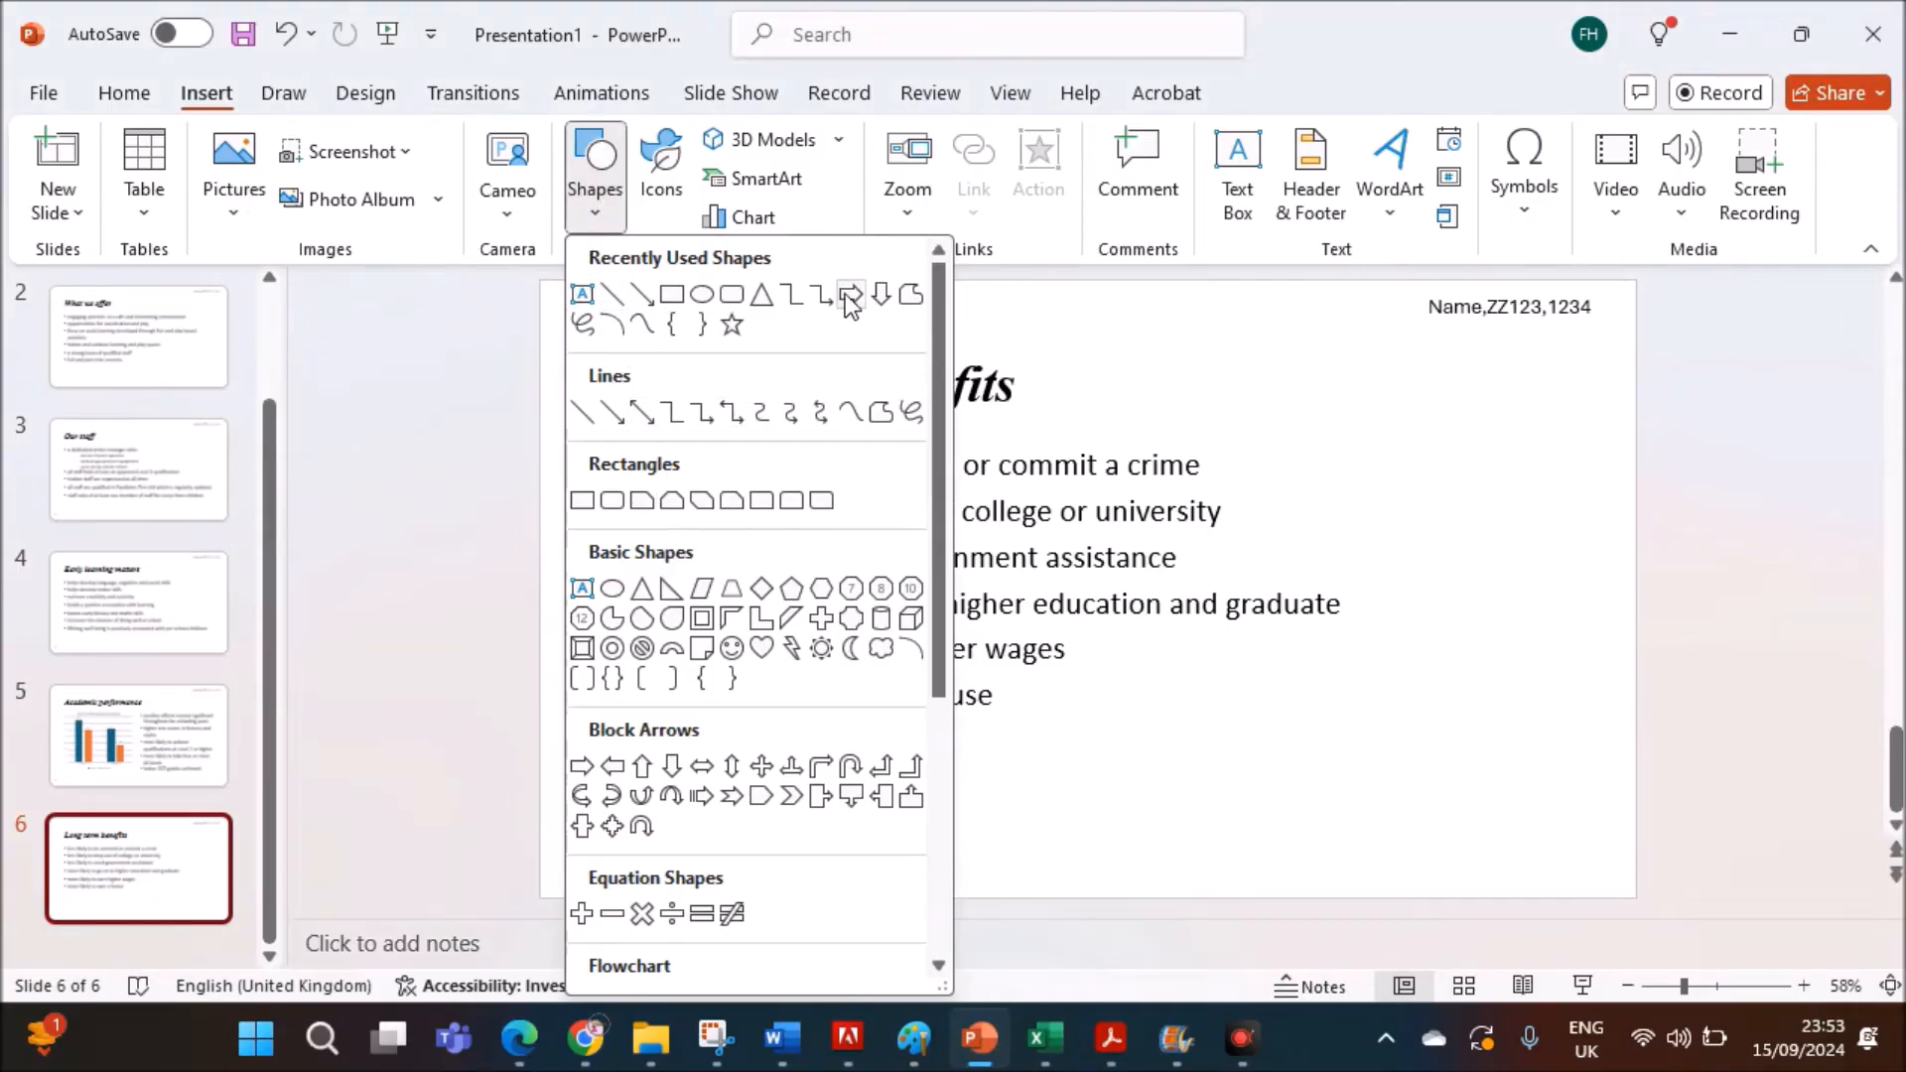
{"action": "left_click", "coordinate": [850, 294]}
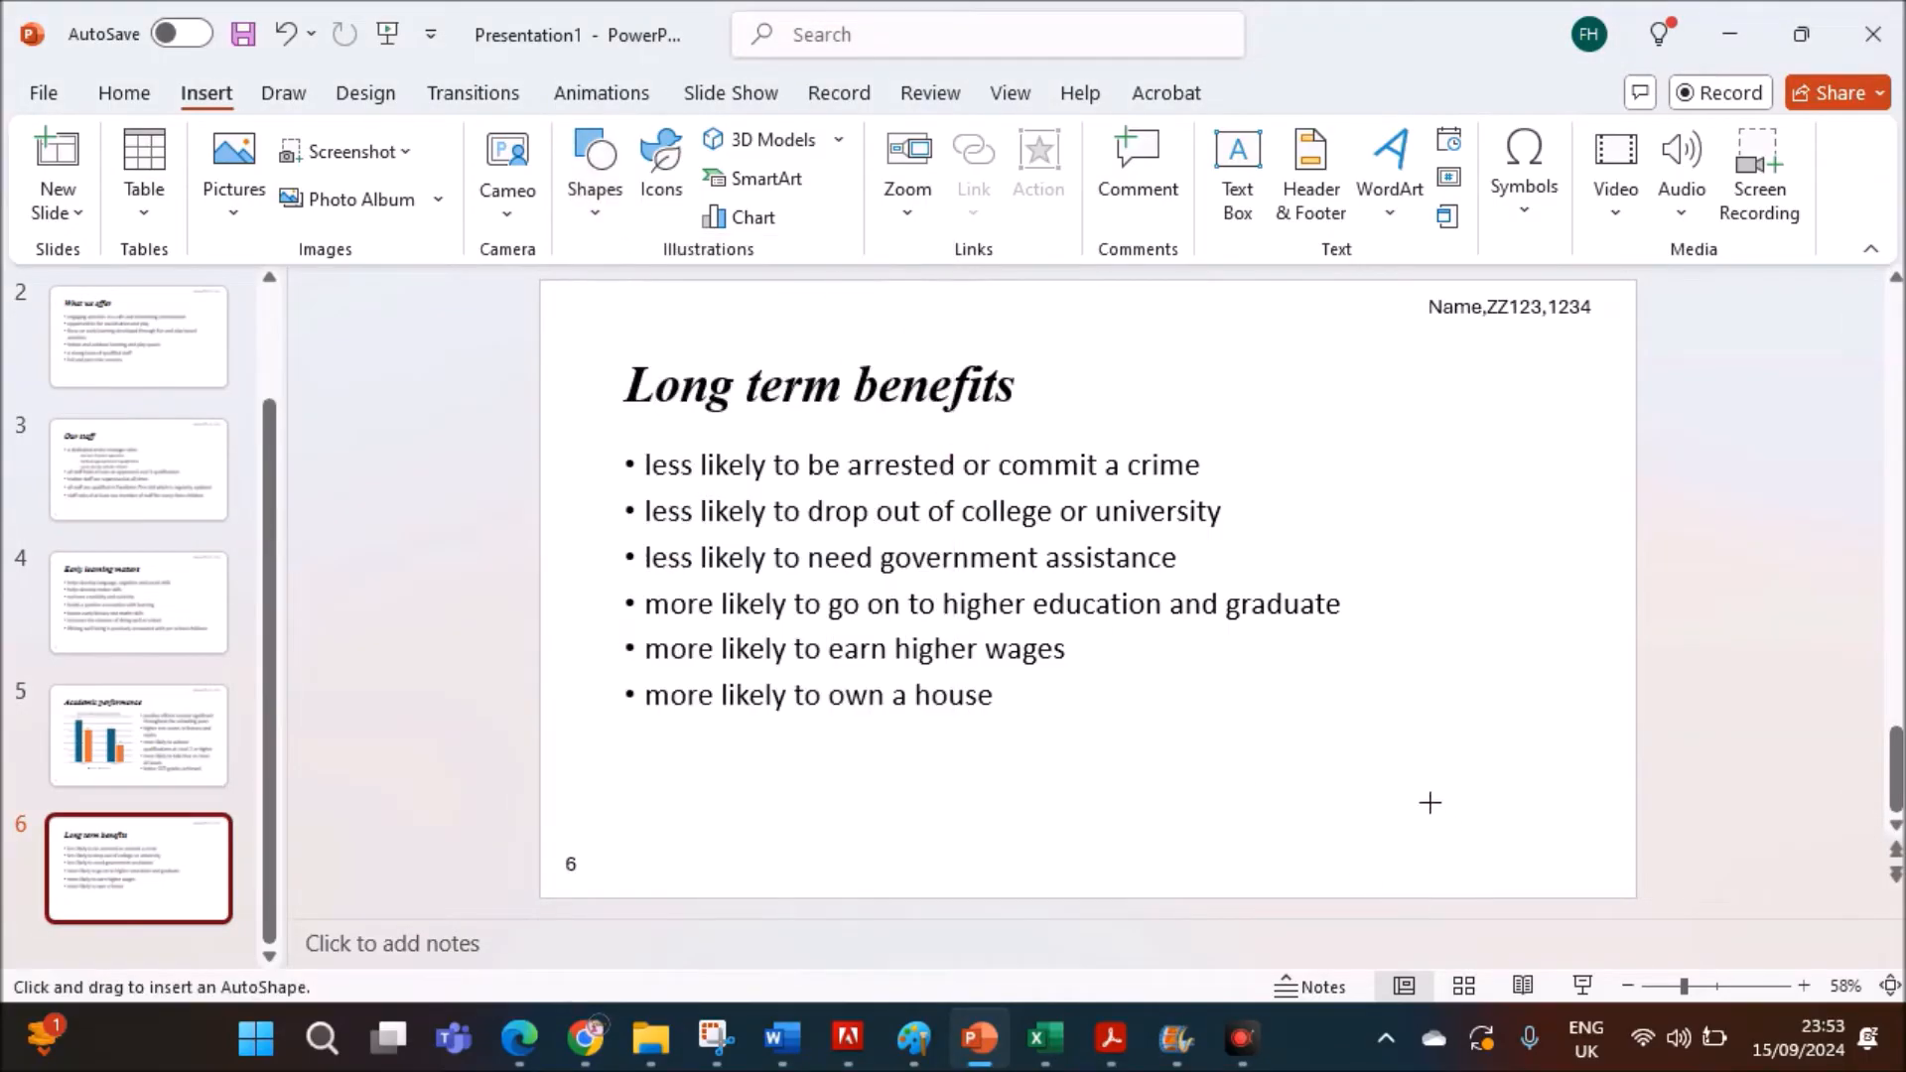
{"action": "left_click_drag", "start_coordinate": [1428, 802], "coordinate": [1580, 891]}
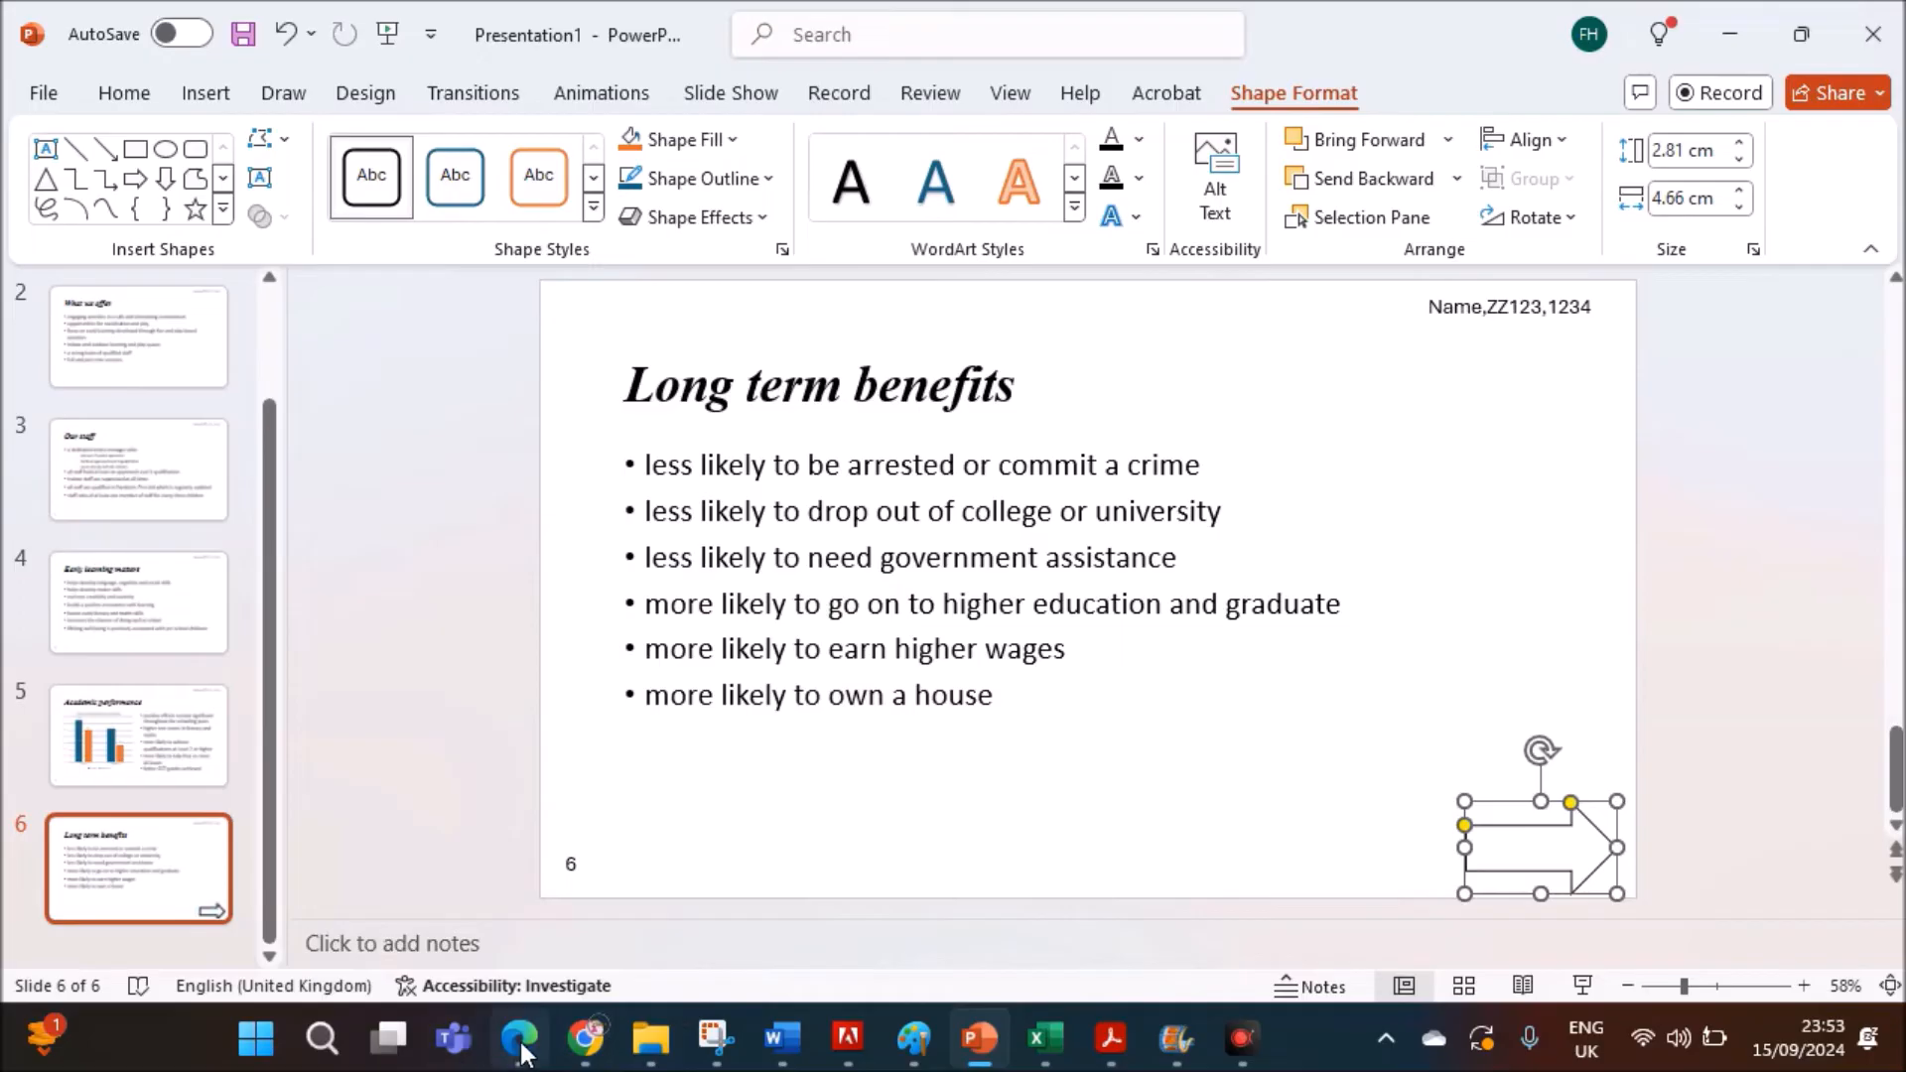
- View the exam paper's action button requirements for the link and Lifelong Gains text
{"action": "left_click", "coordinate": [518, 1039]}
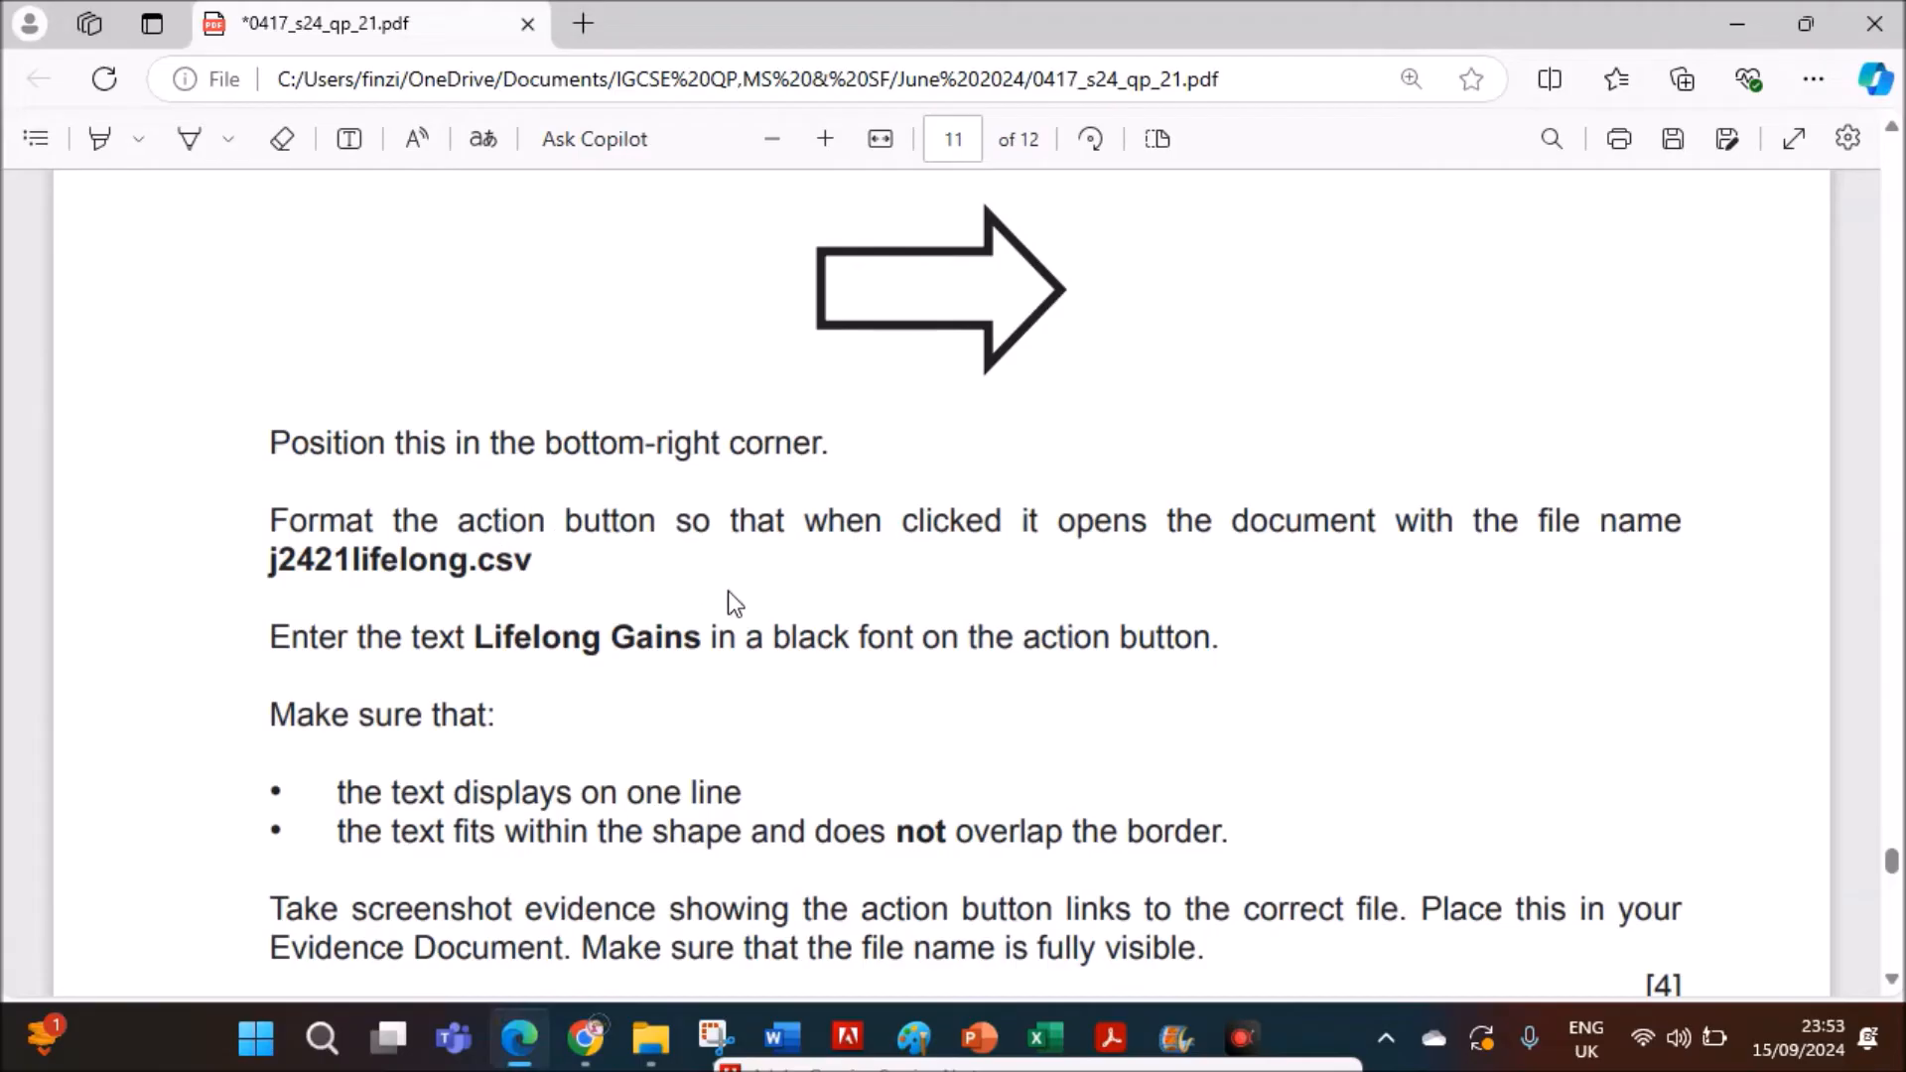
{"action": "mouse_move", "coordinate": [738, 595]}
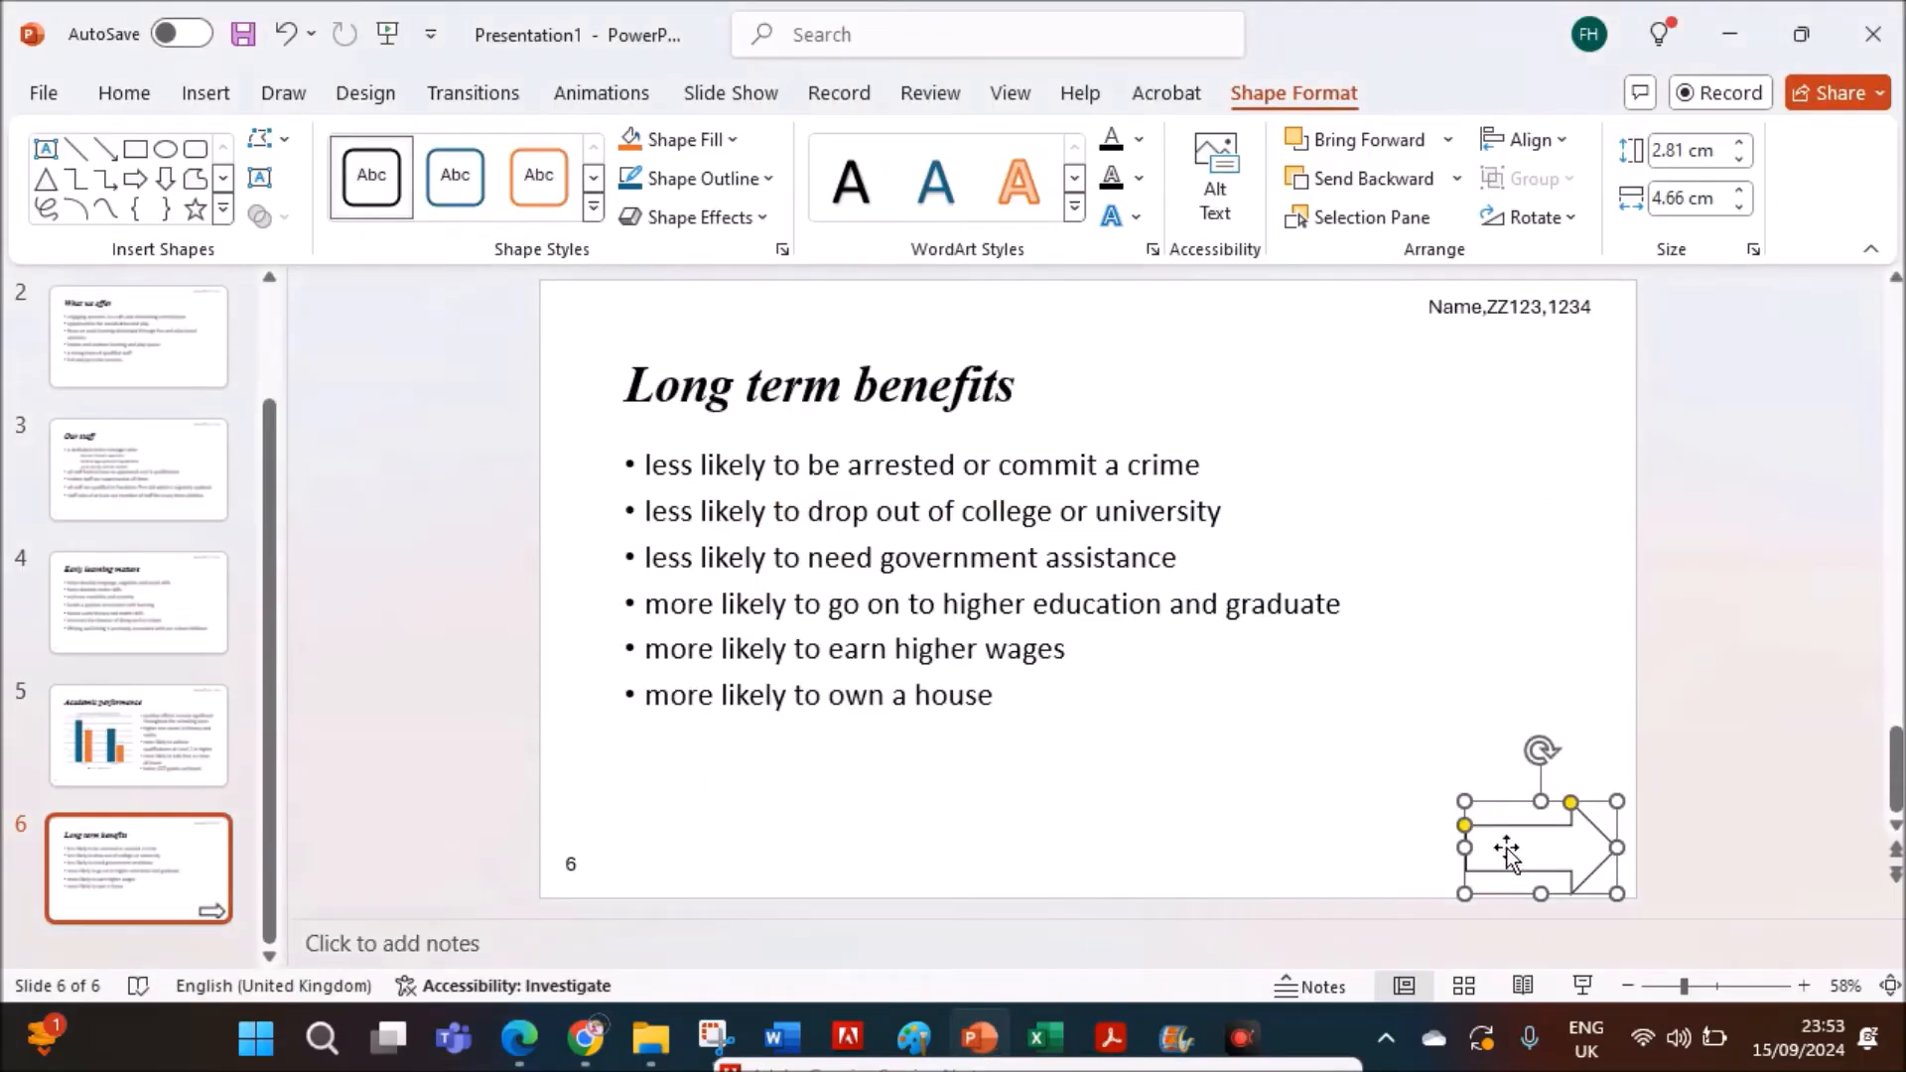
- Pick j2421lifelong.csv from Desktop > June 2024 -21 as the arrow's link target
{"action": "right_click", "coordinate": [1507, 850]}
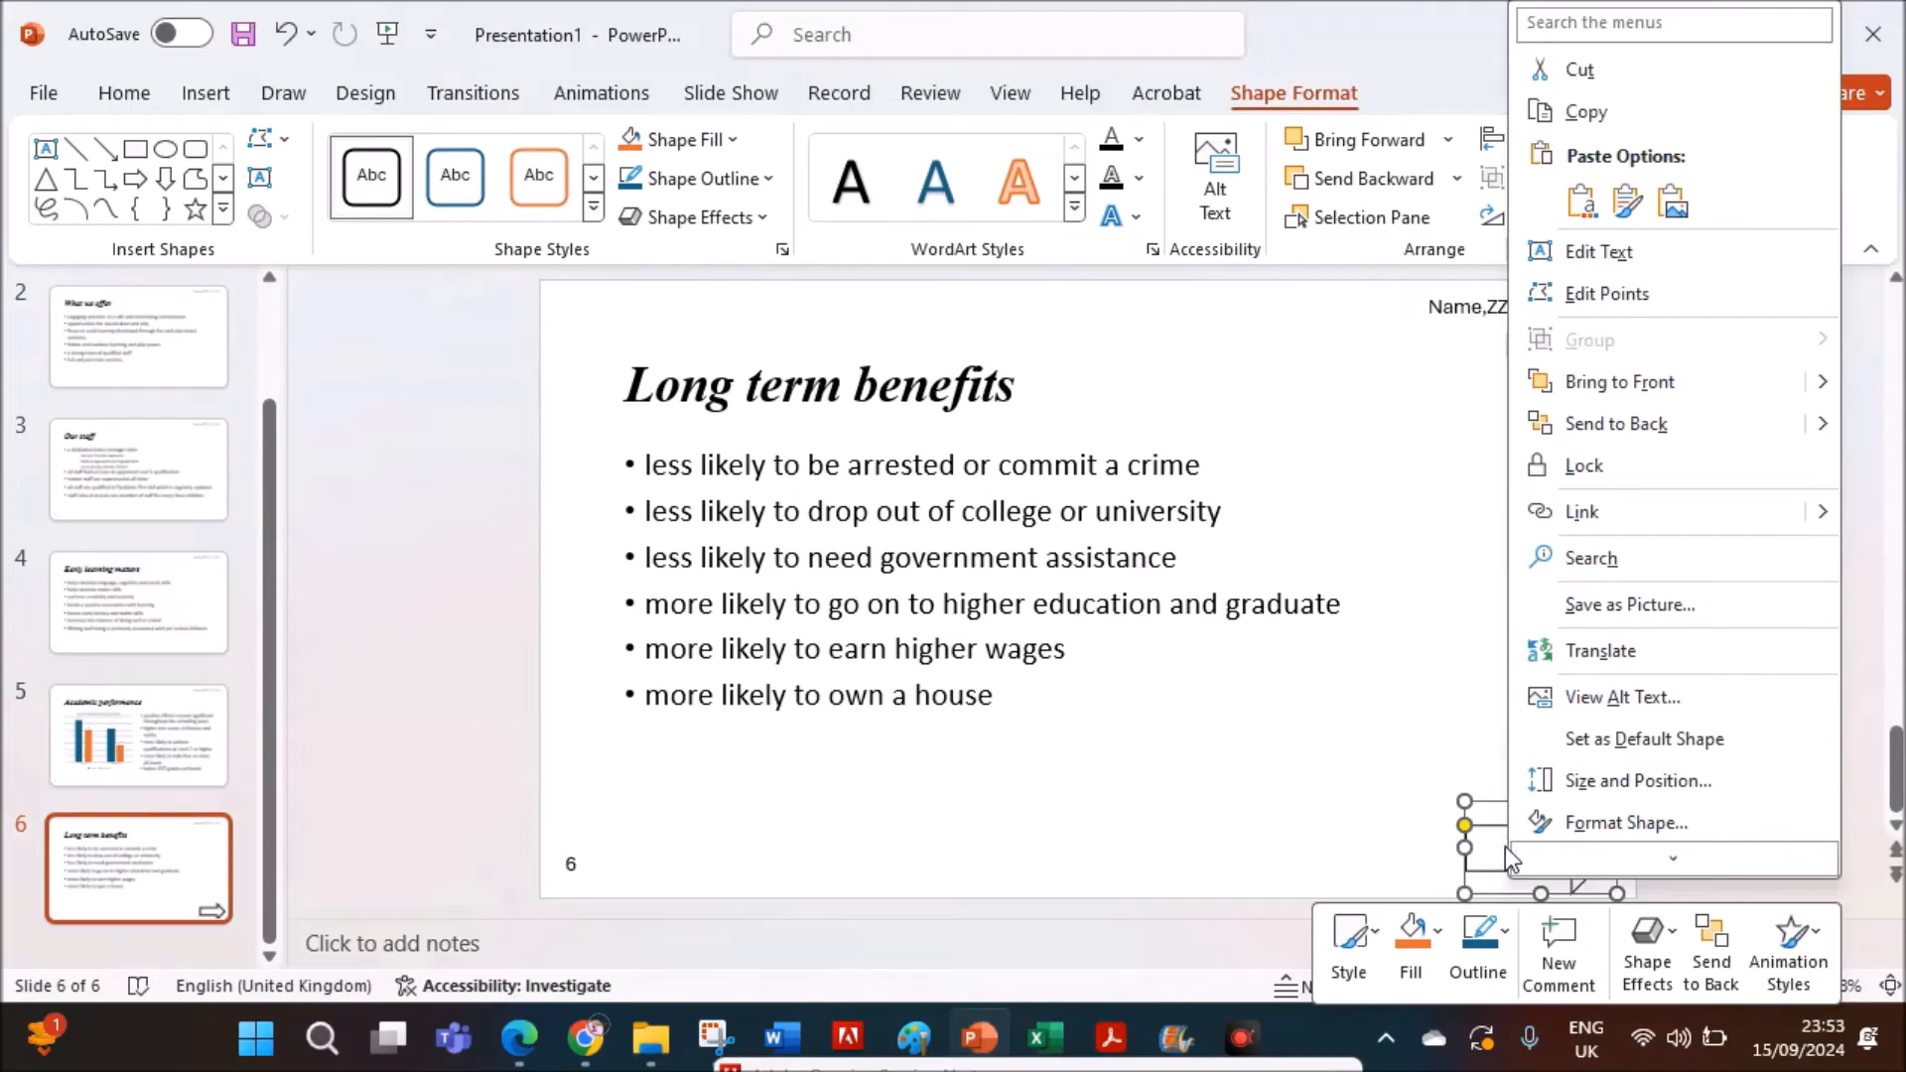
{"action": "mouse_move", "coordinate": [1598, 535]}
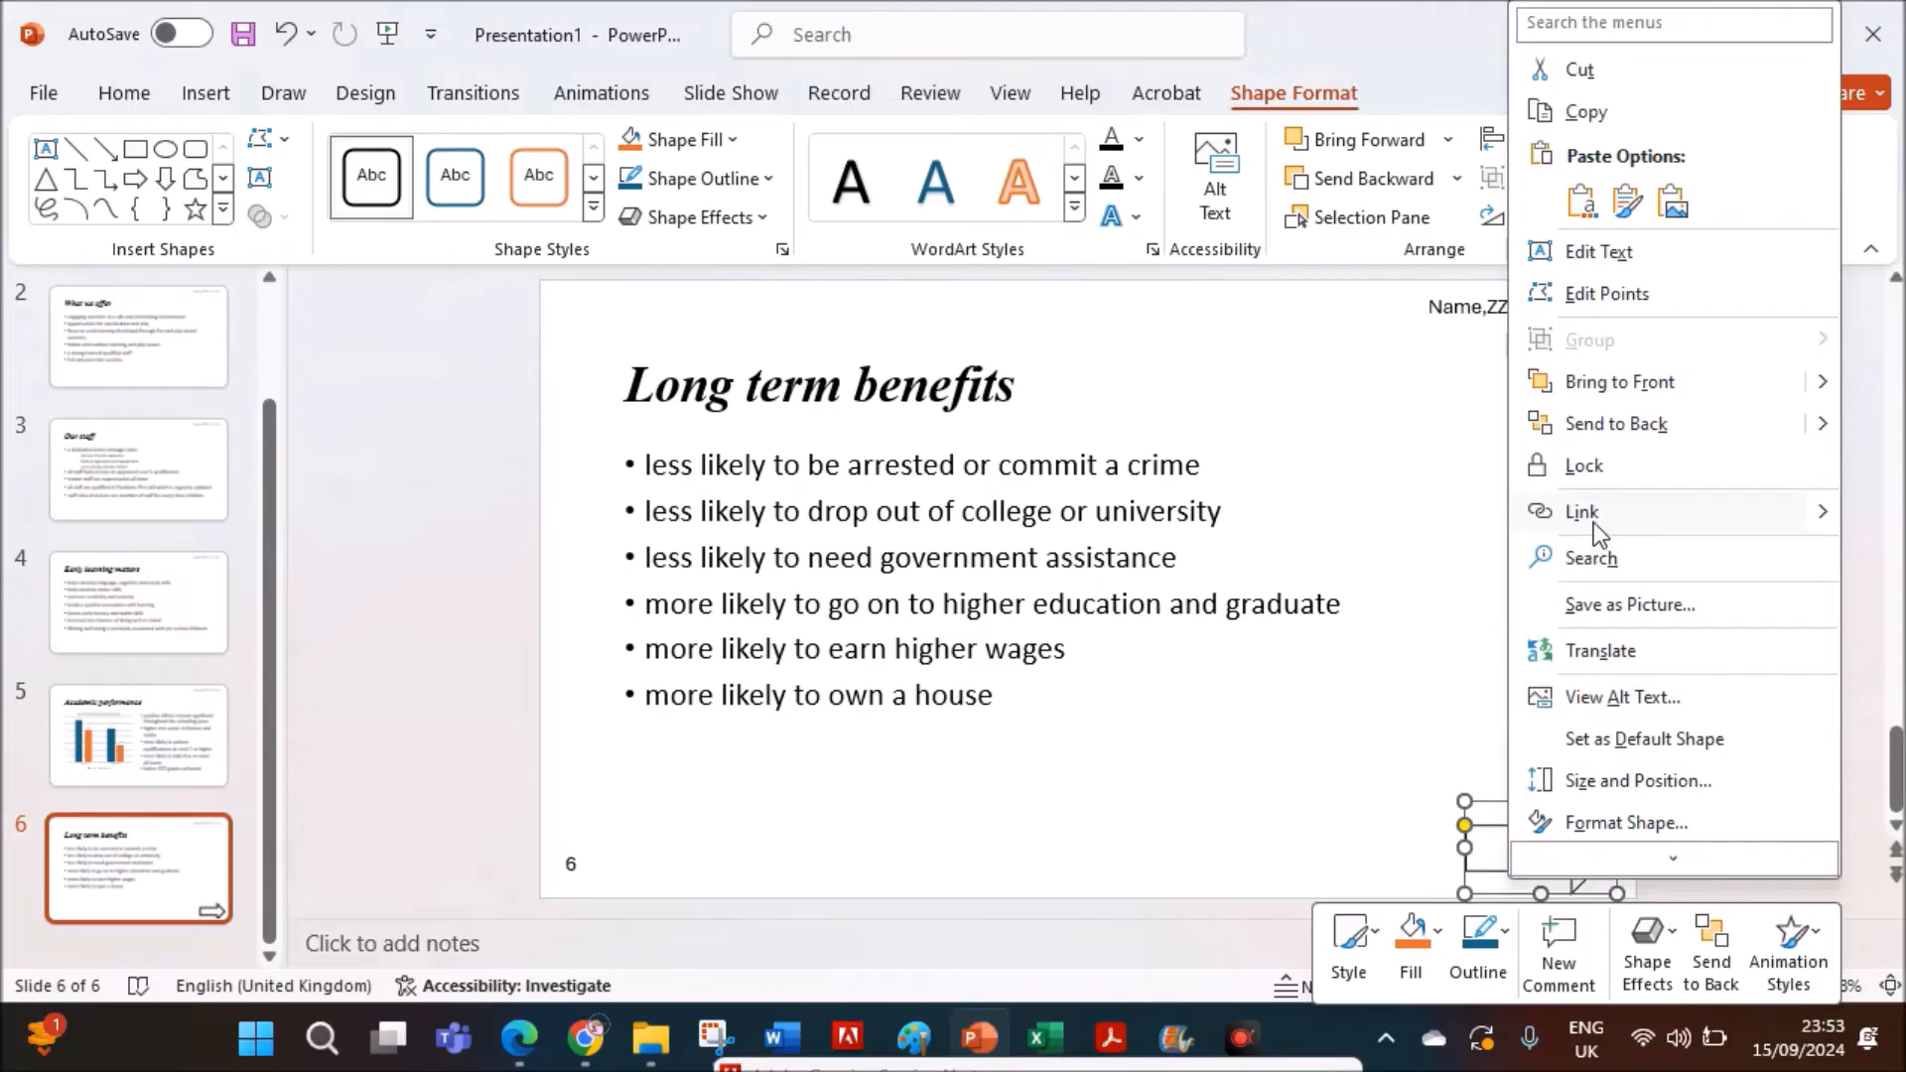
{"action": "left_click", "coordinate": [1581, 510]}
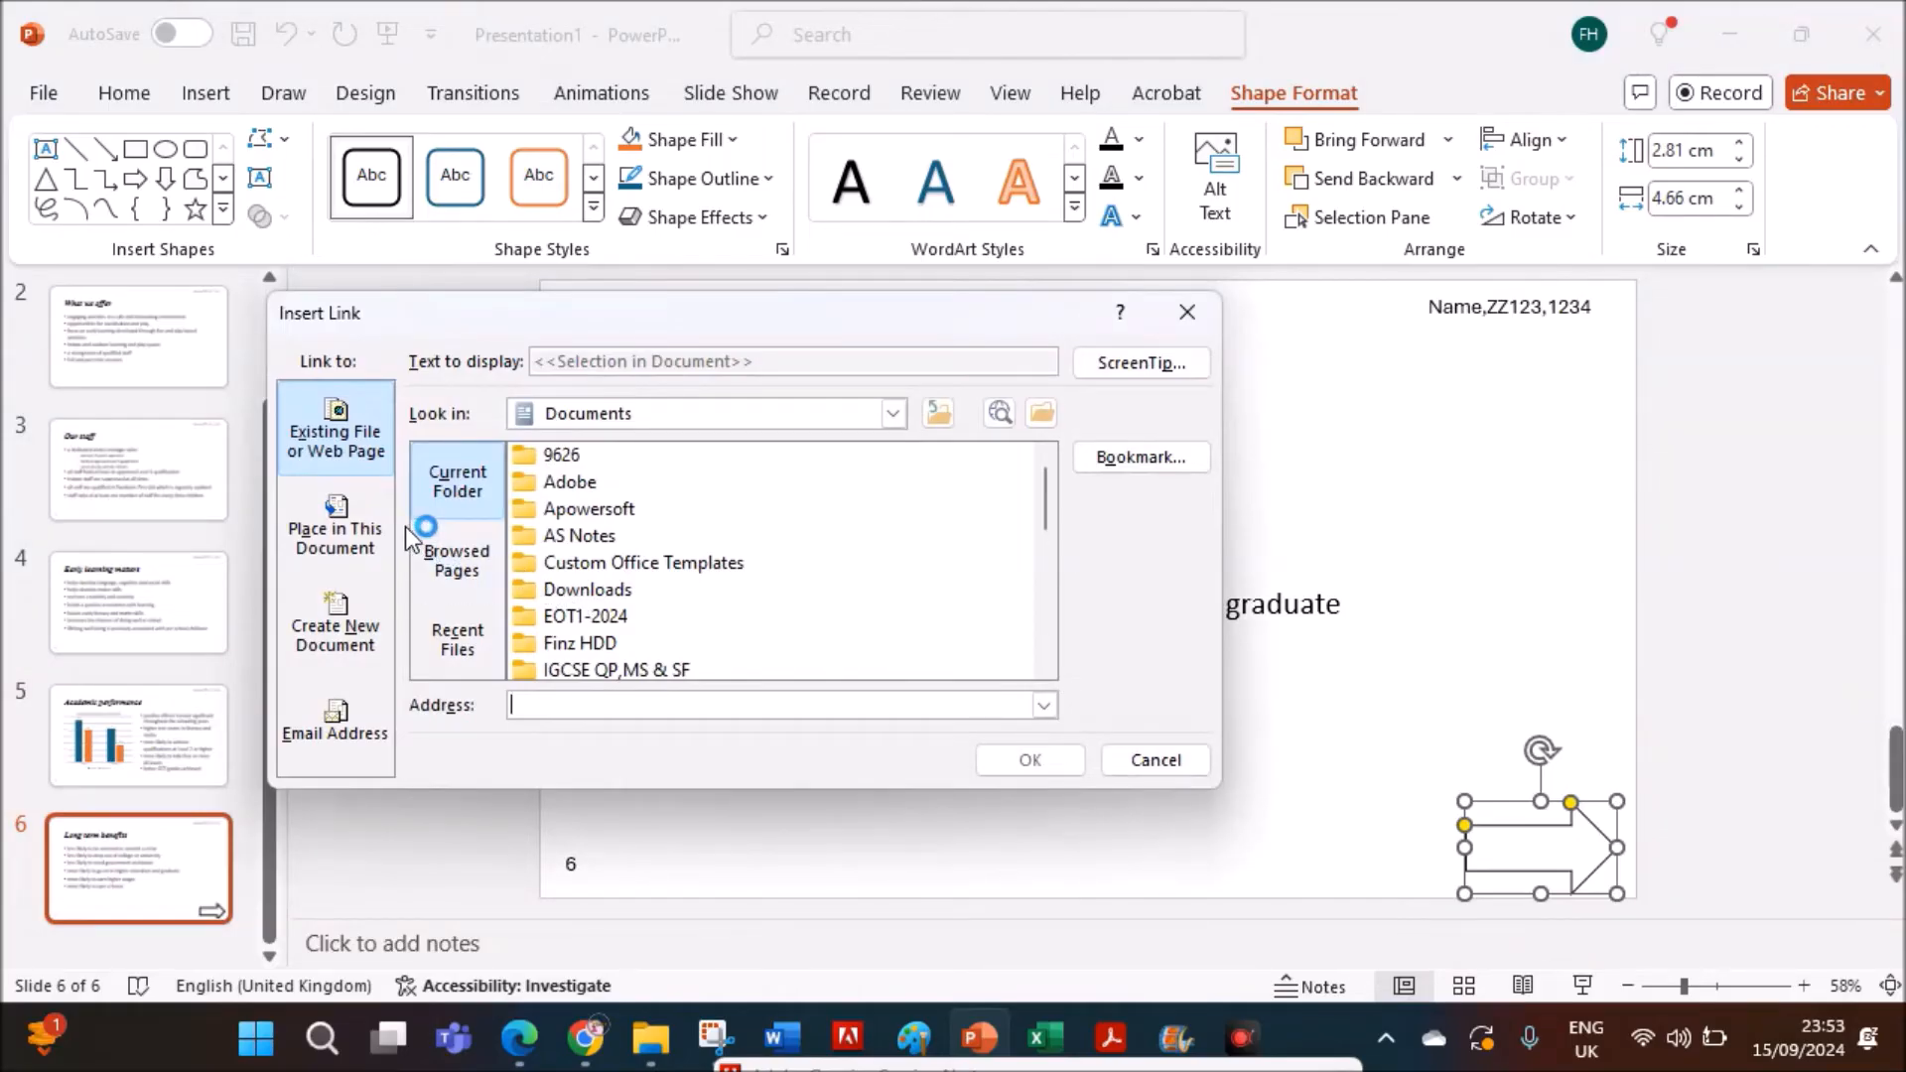
{"action": "left_click", "coordinate": [895, 413]}
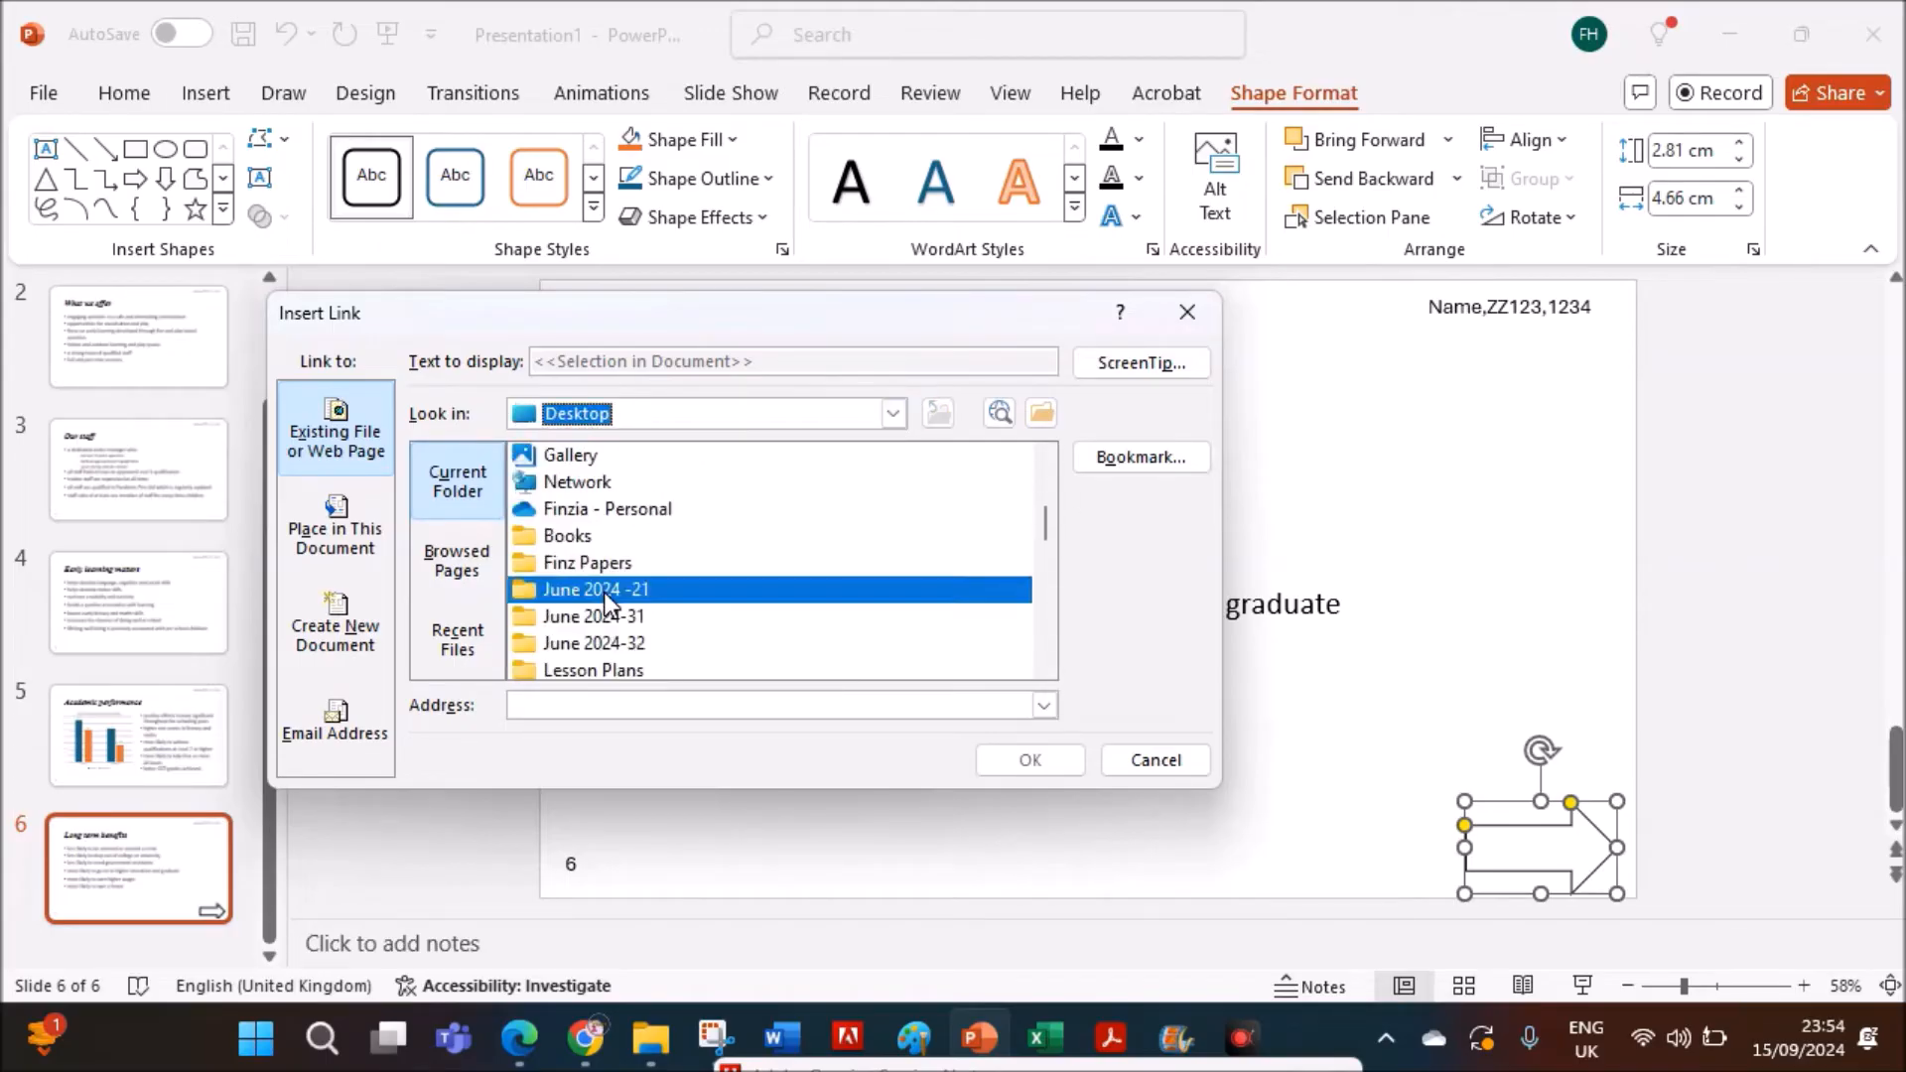
{"action": "double_click", "coordinate": [597, 588]}
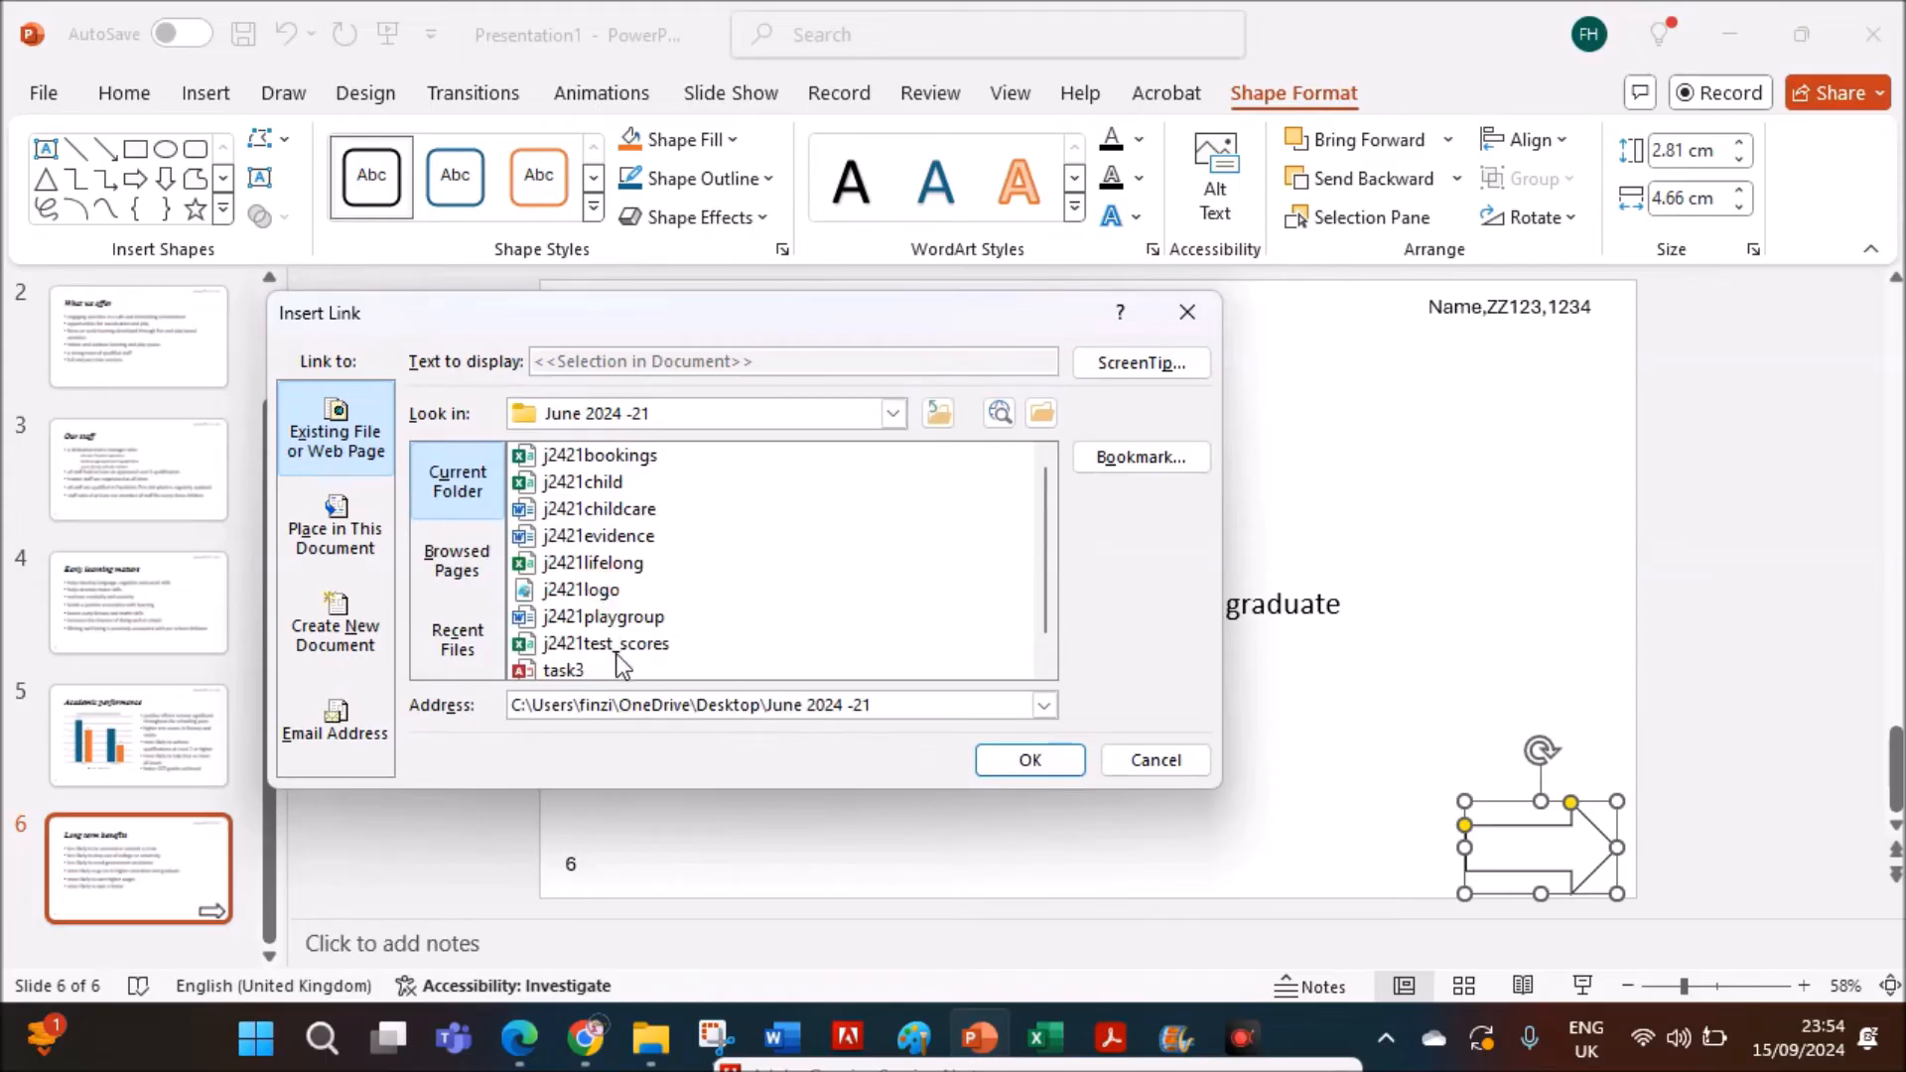
{"action": "scroll", "scroll_direction": "down", "scroll_amount": 3}
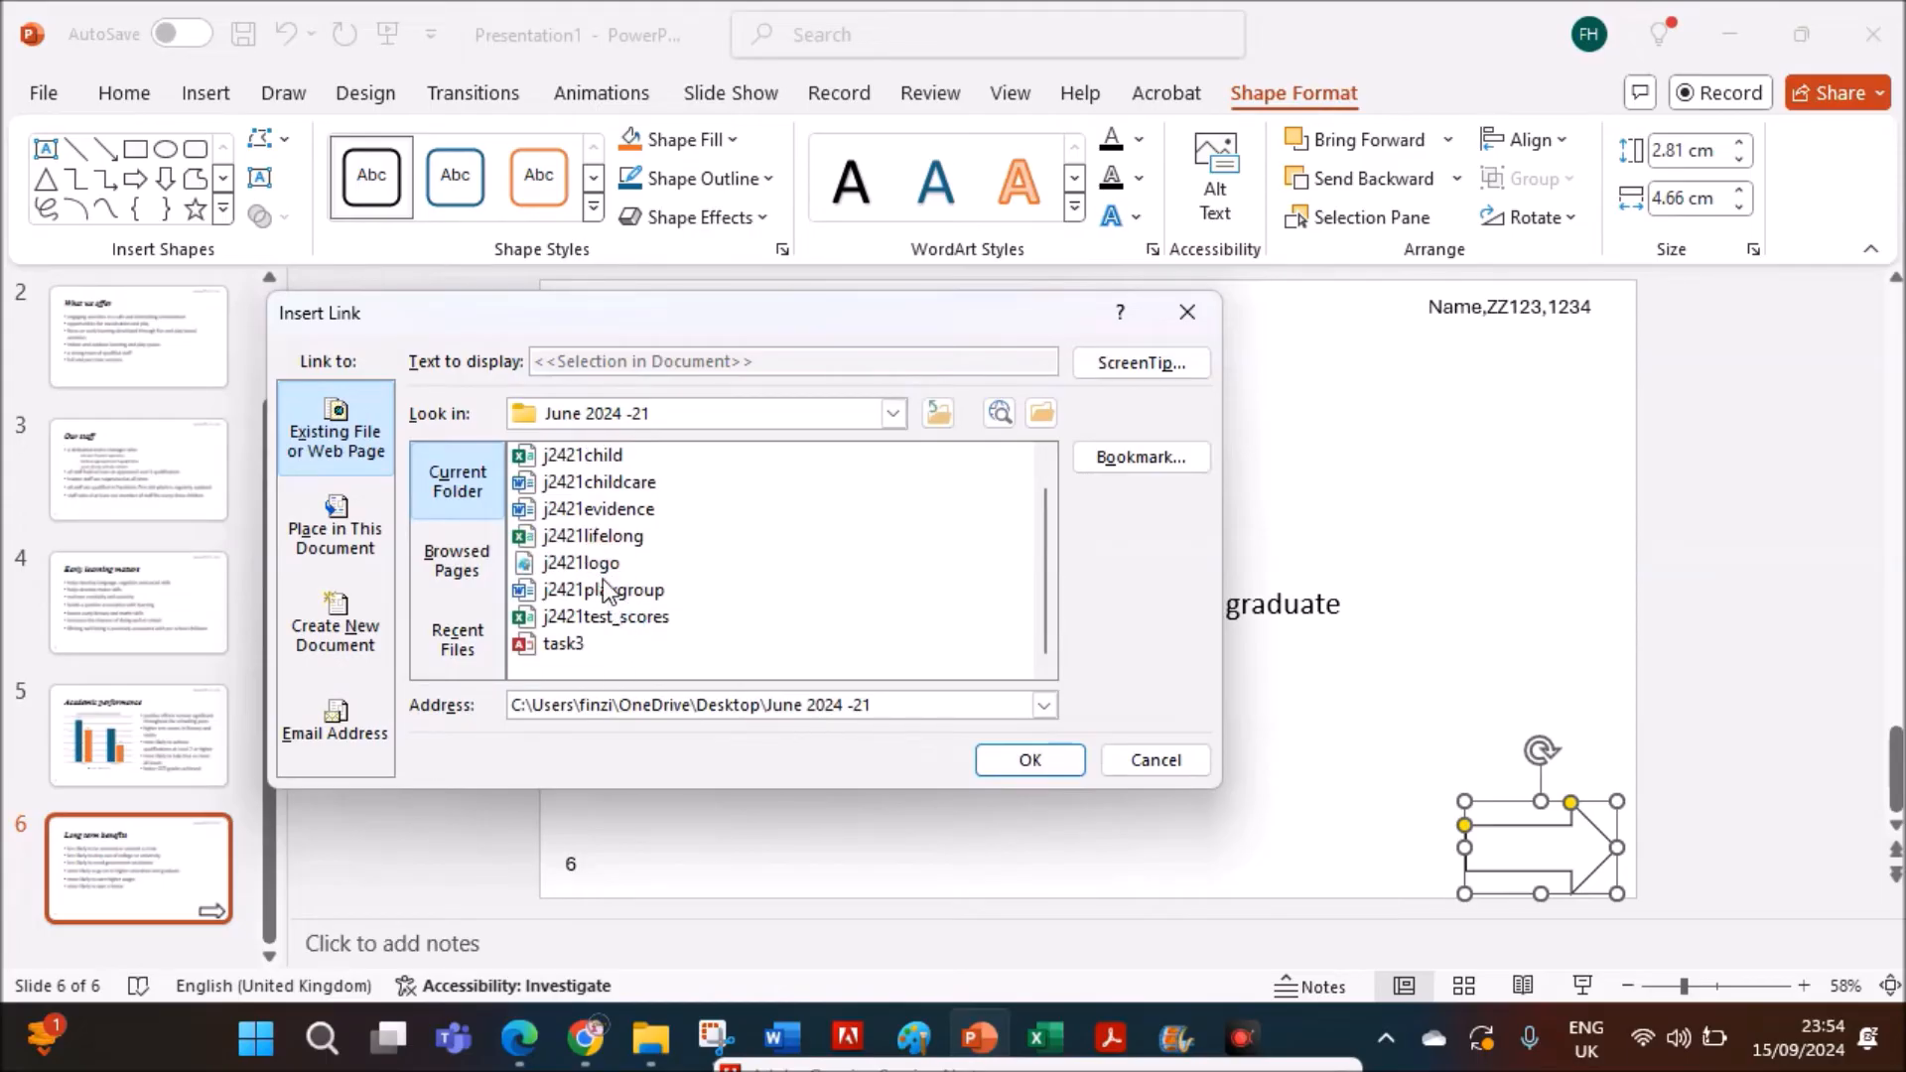
{"action": "left_click", "coordinate": [591, 535]}
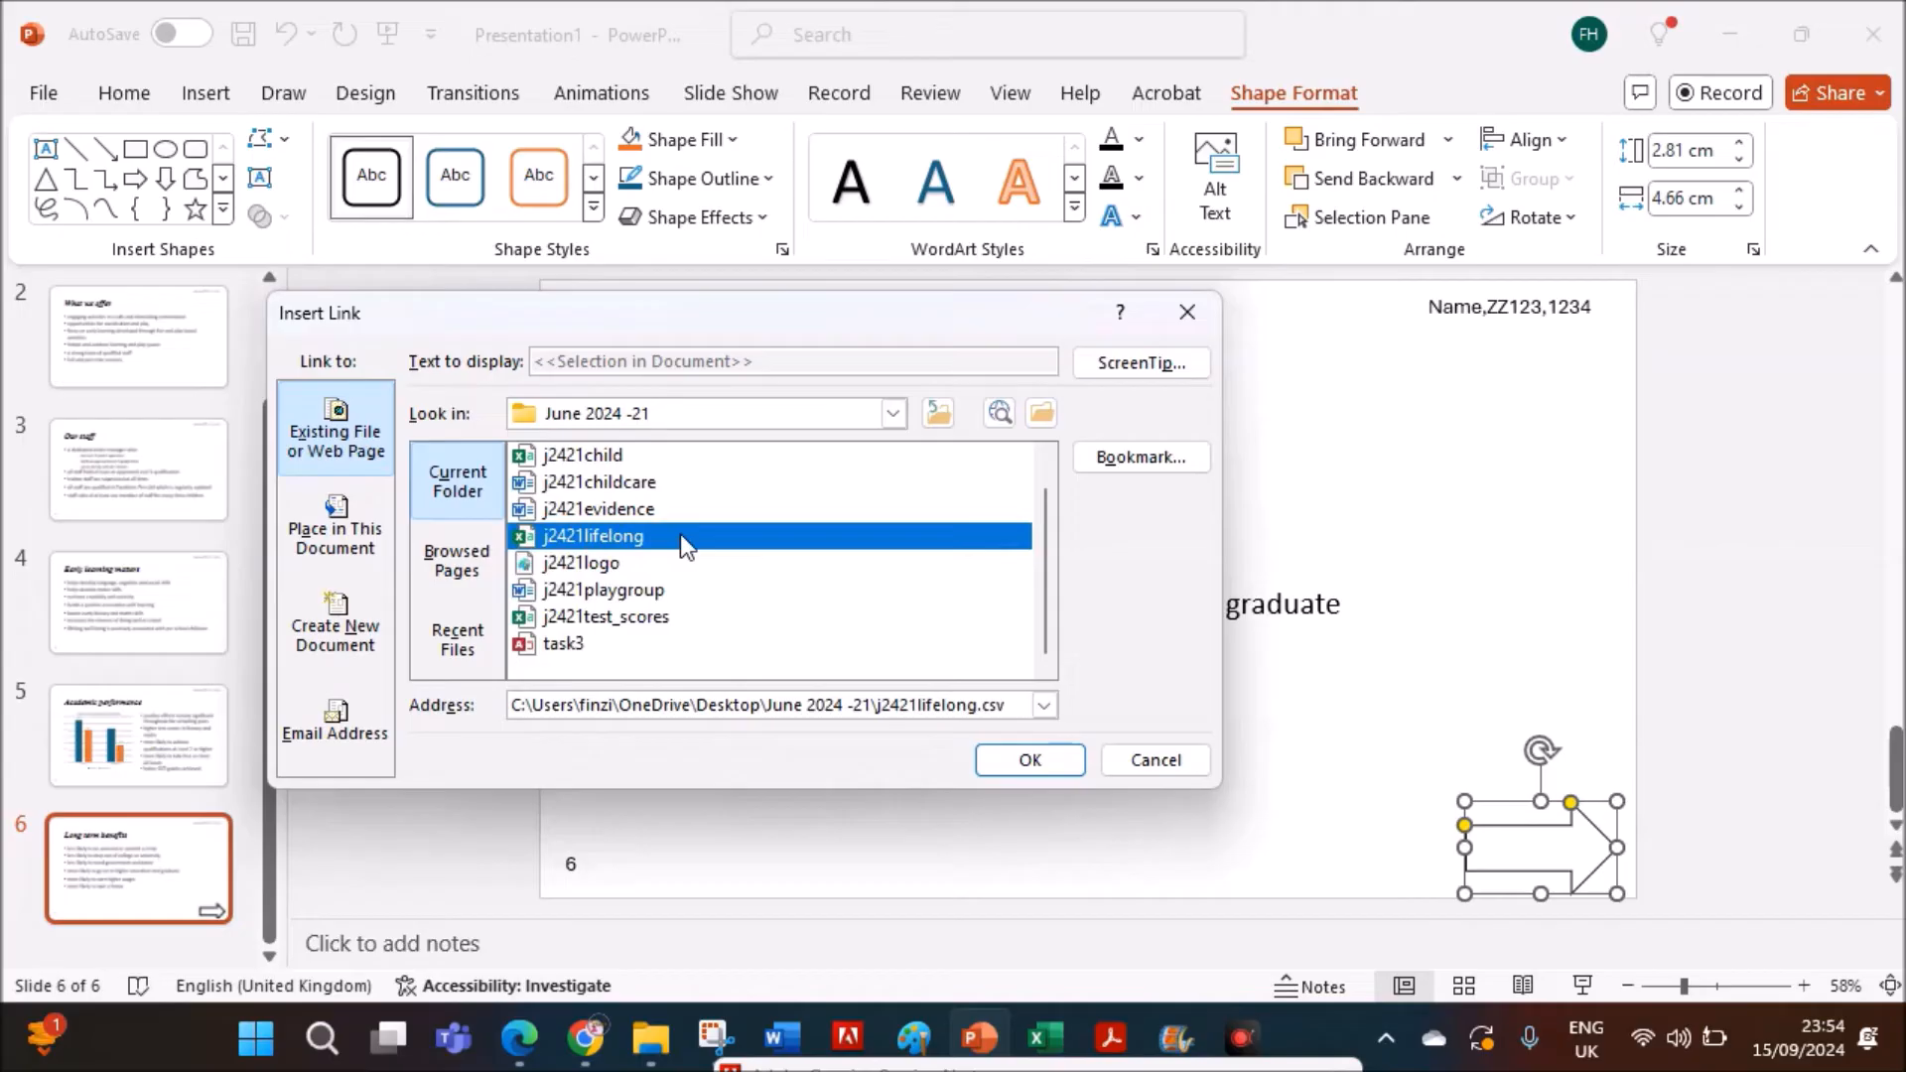
{"action": "mouse_move", "coordinate": [617, 1034]}
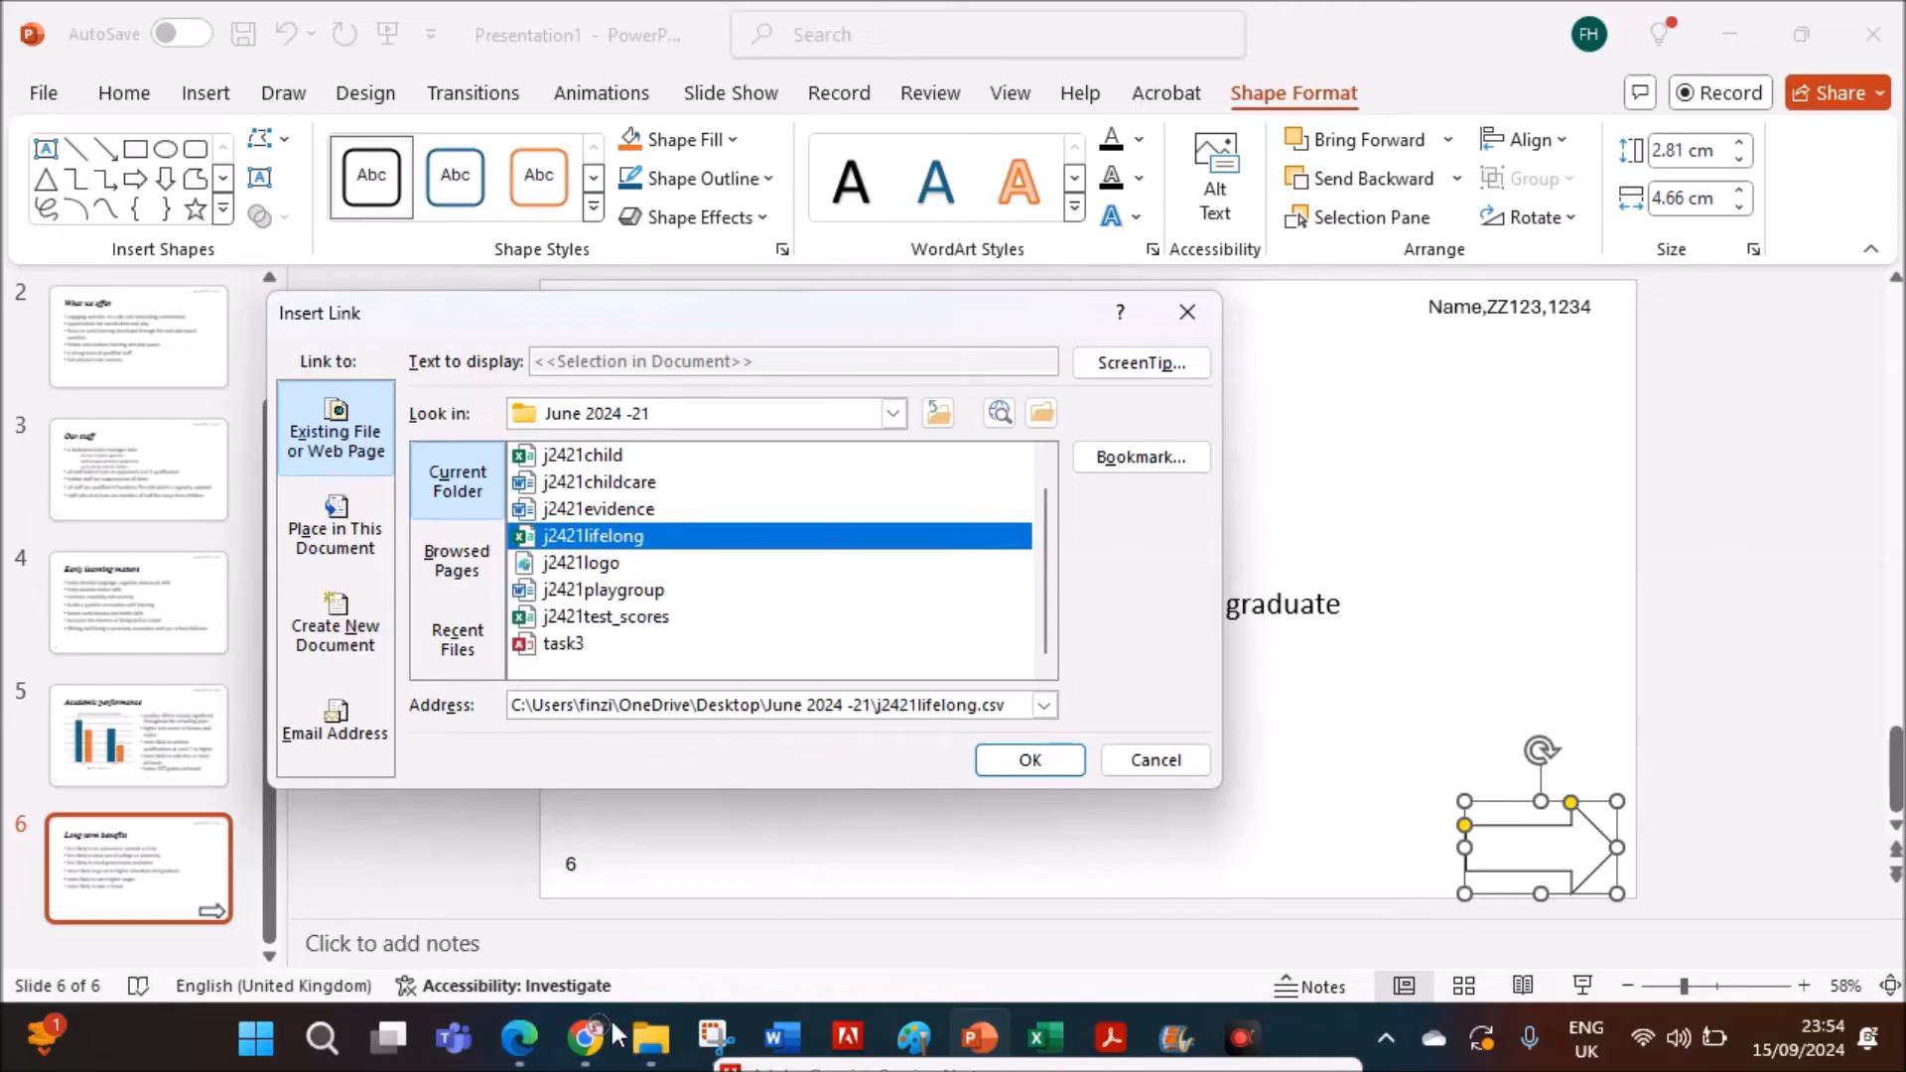
{"action": "left_click", "coordinate": [521, 1039]}
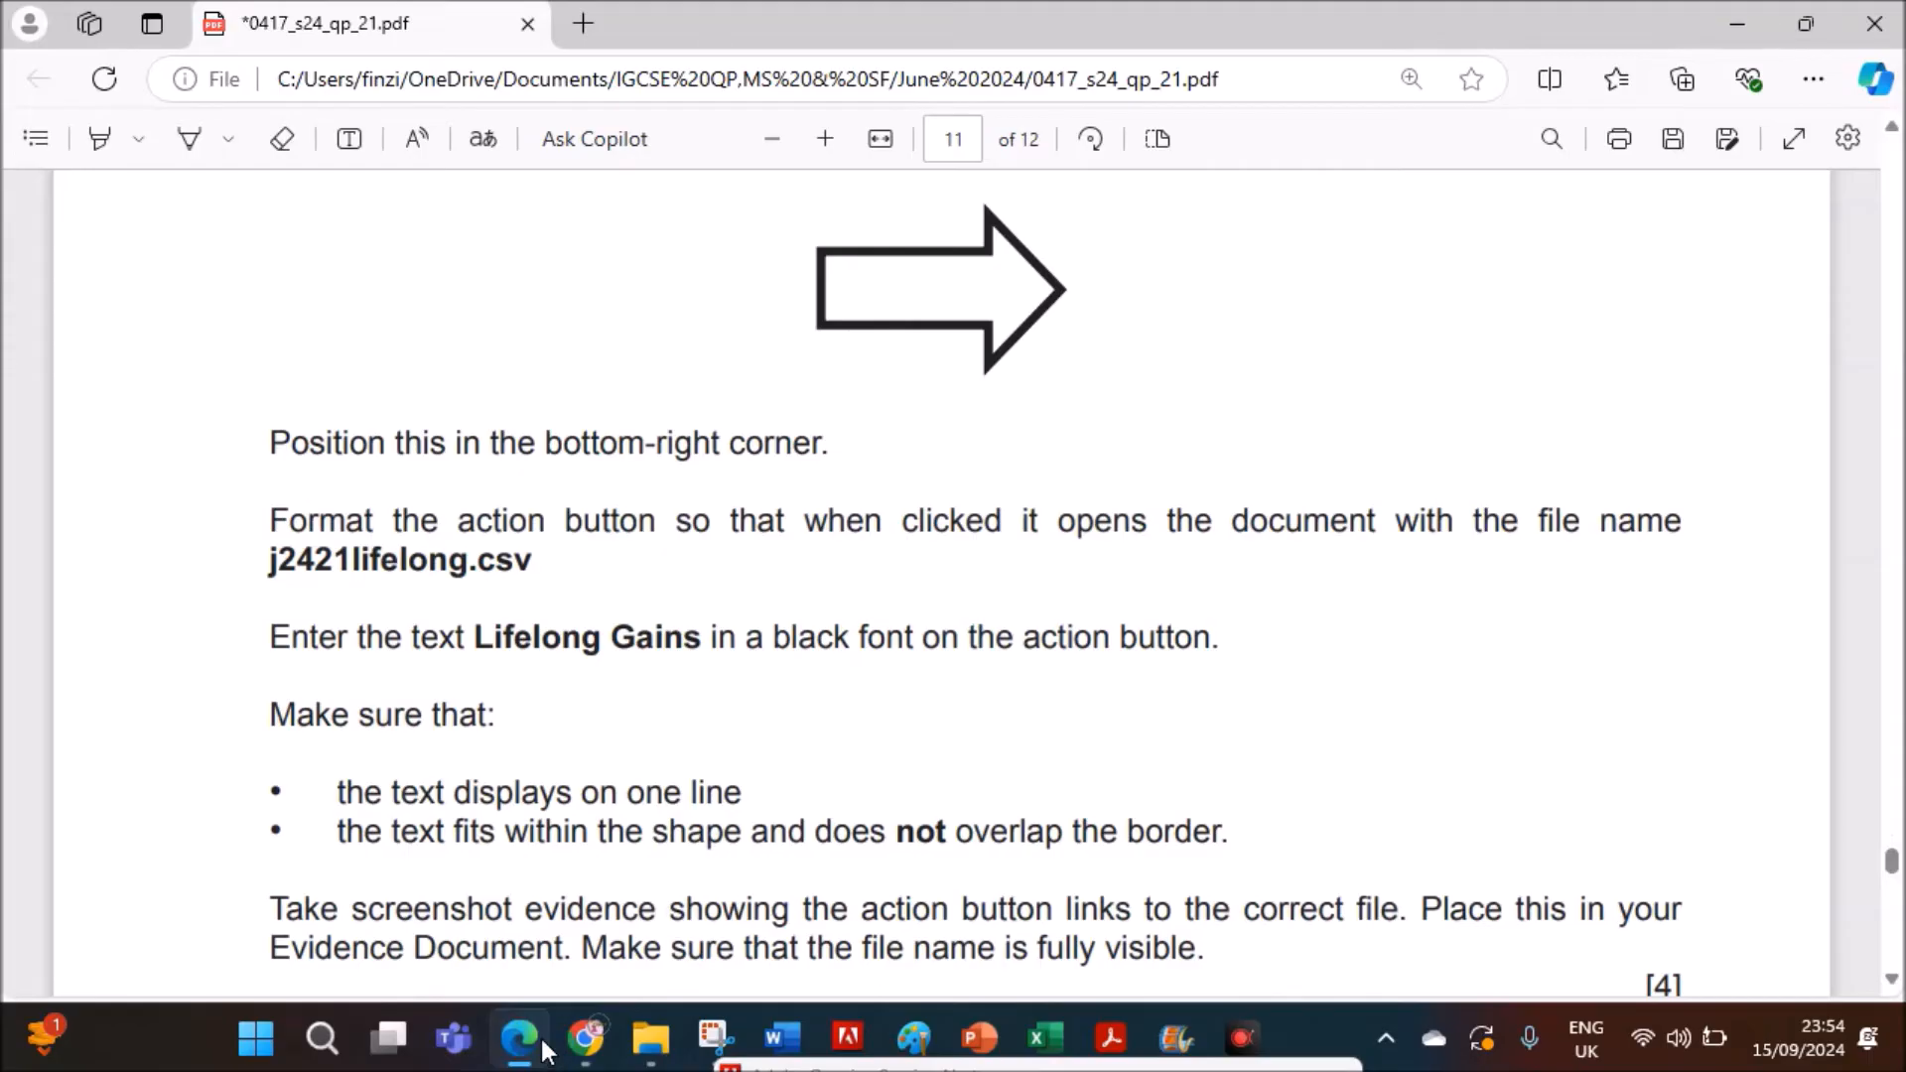
{"action": "mouse_move", "coordinate": [584, 1008]}
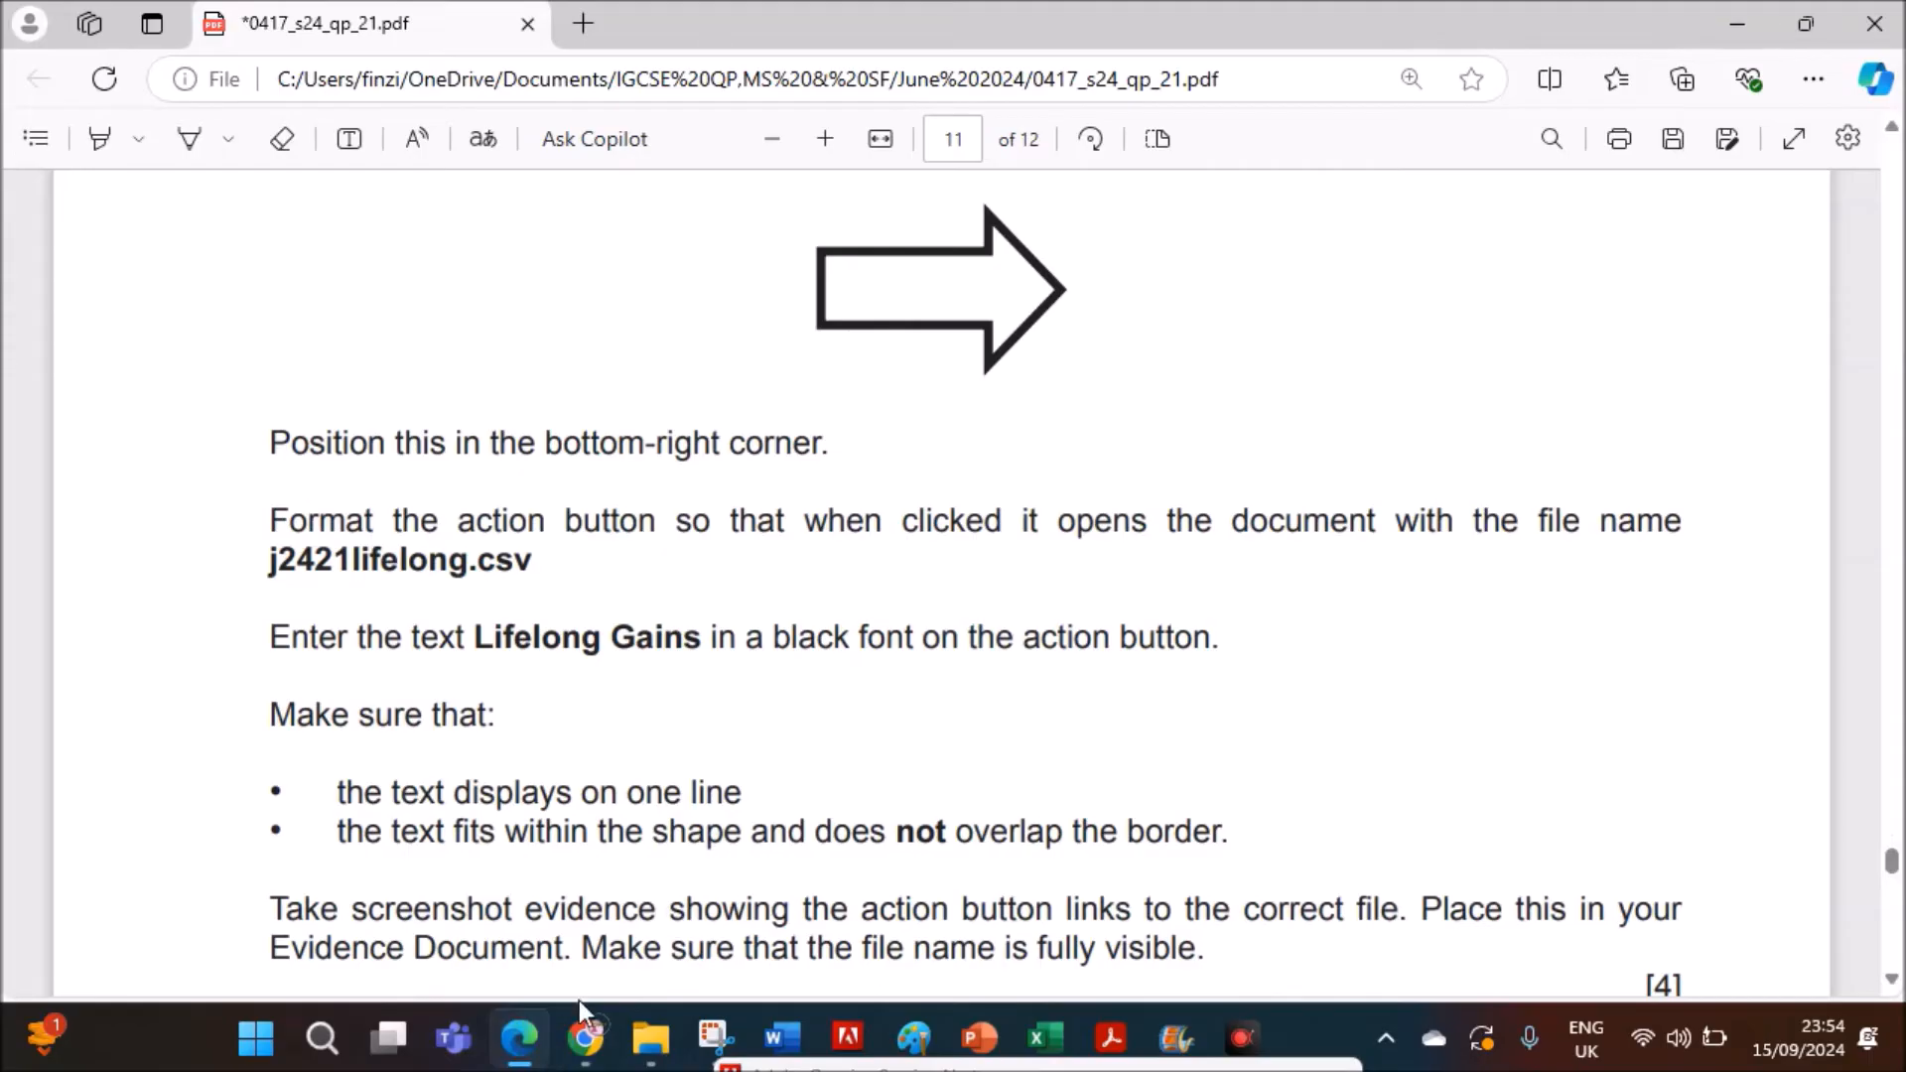
- Scroll the exam paper down to question 29, then return to the link settings
{"action": "scroll", "scroll_direction": "down", "scroll_amount": 3}
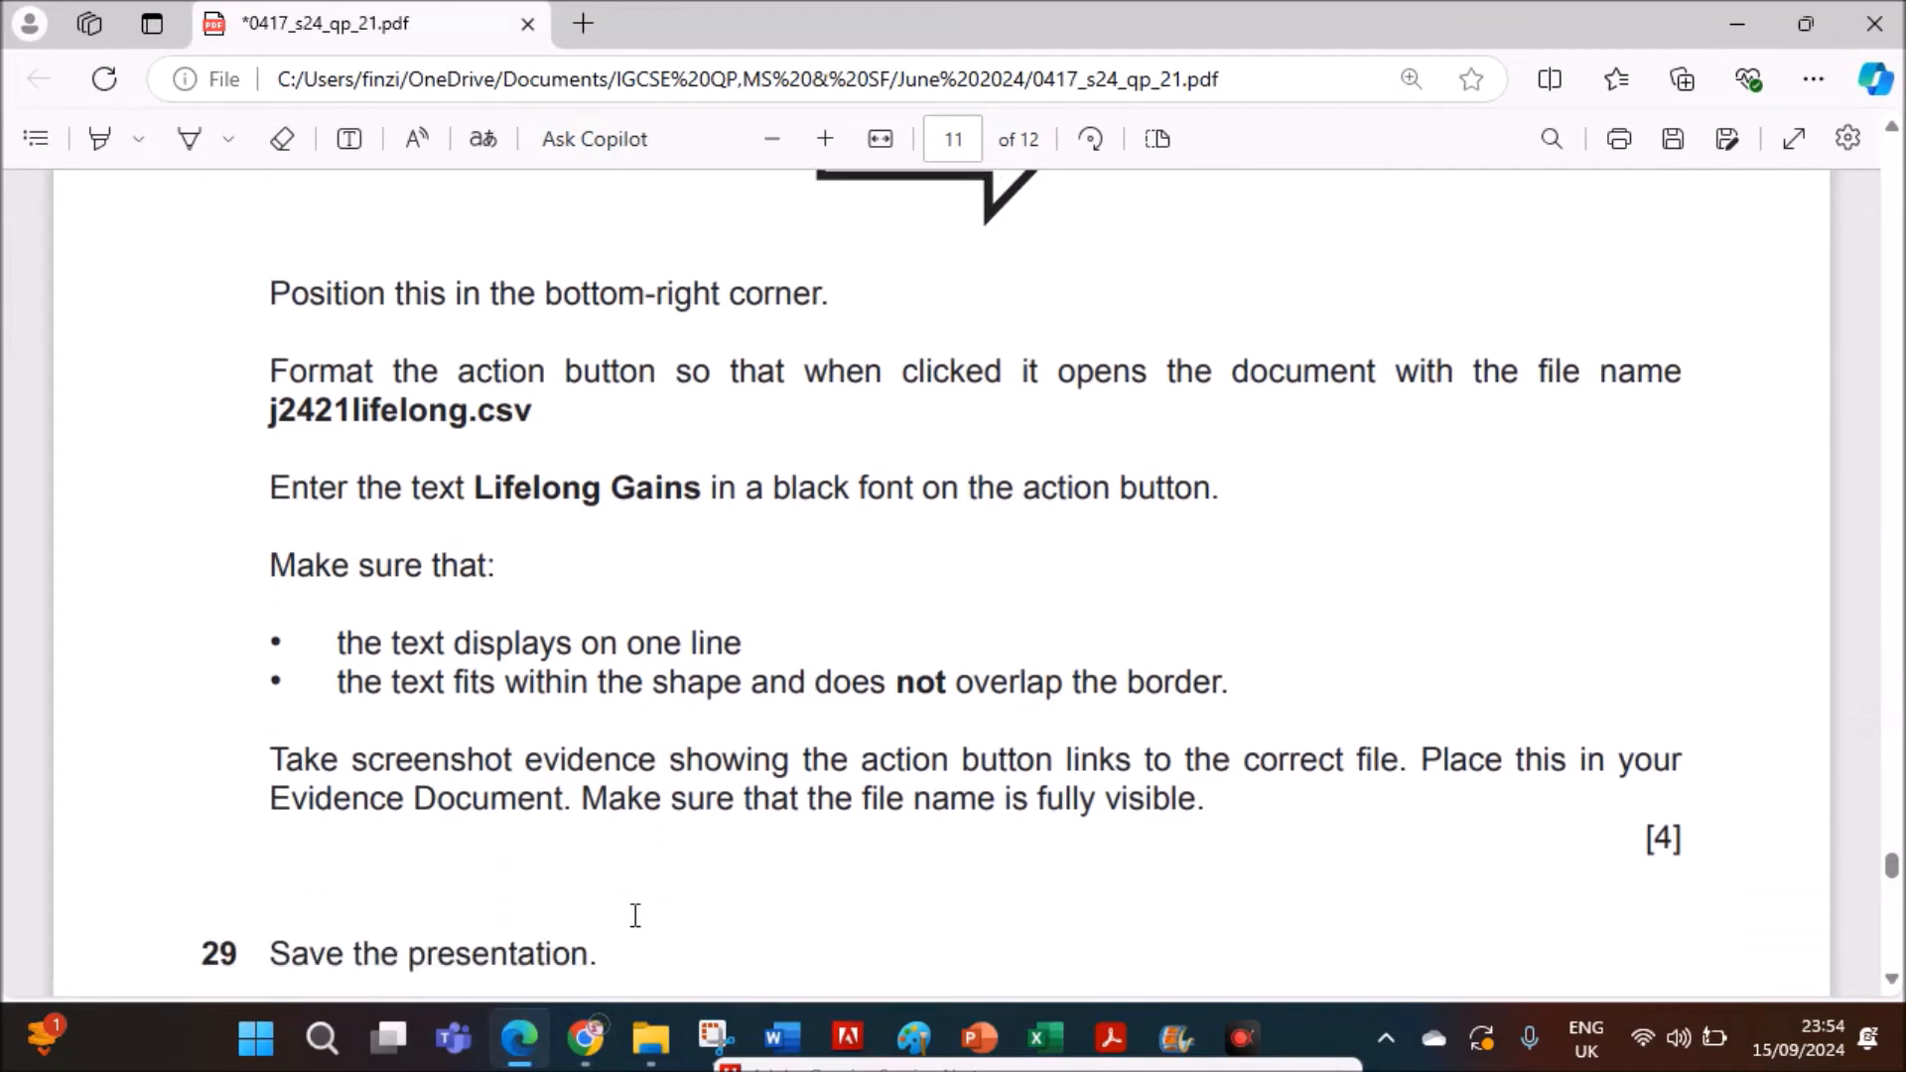
{"action": "mouse_move", "coordinate": [952, 920]}
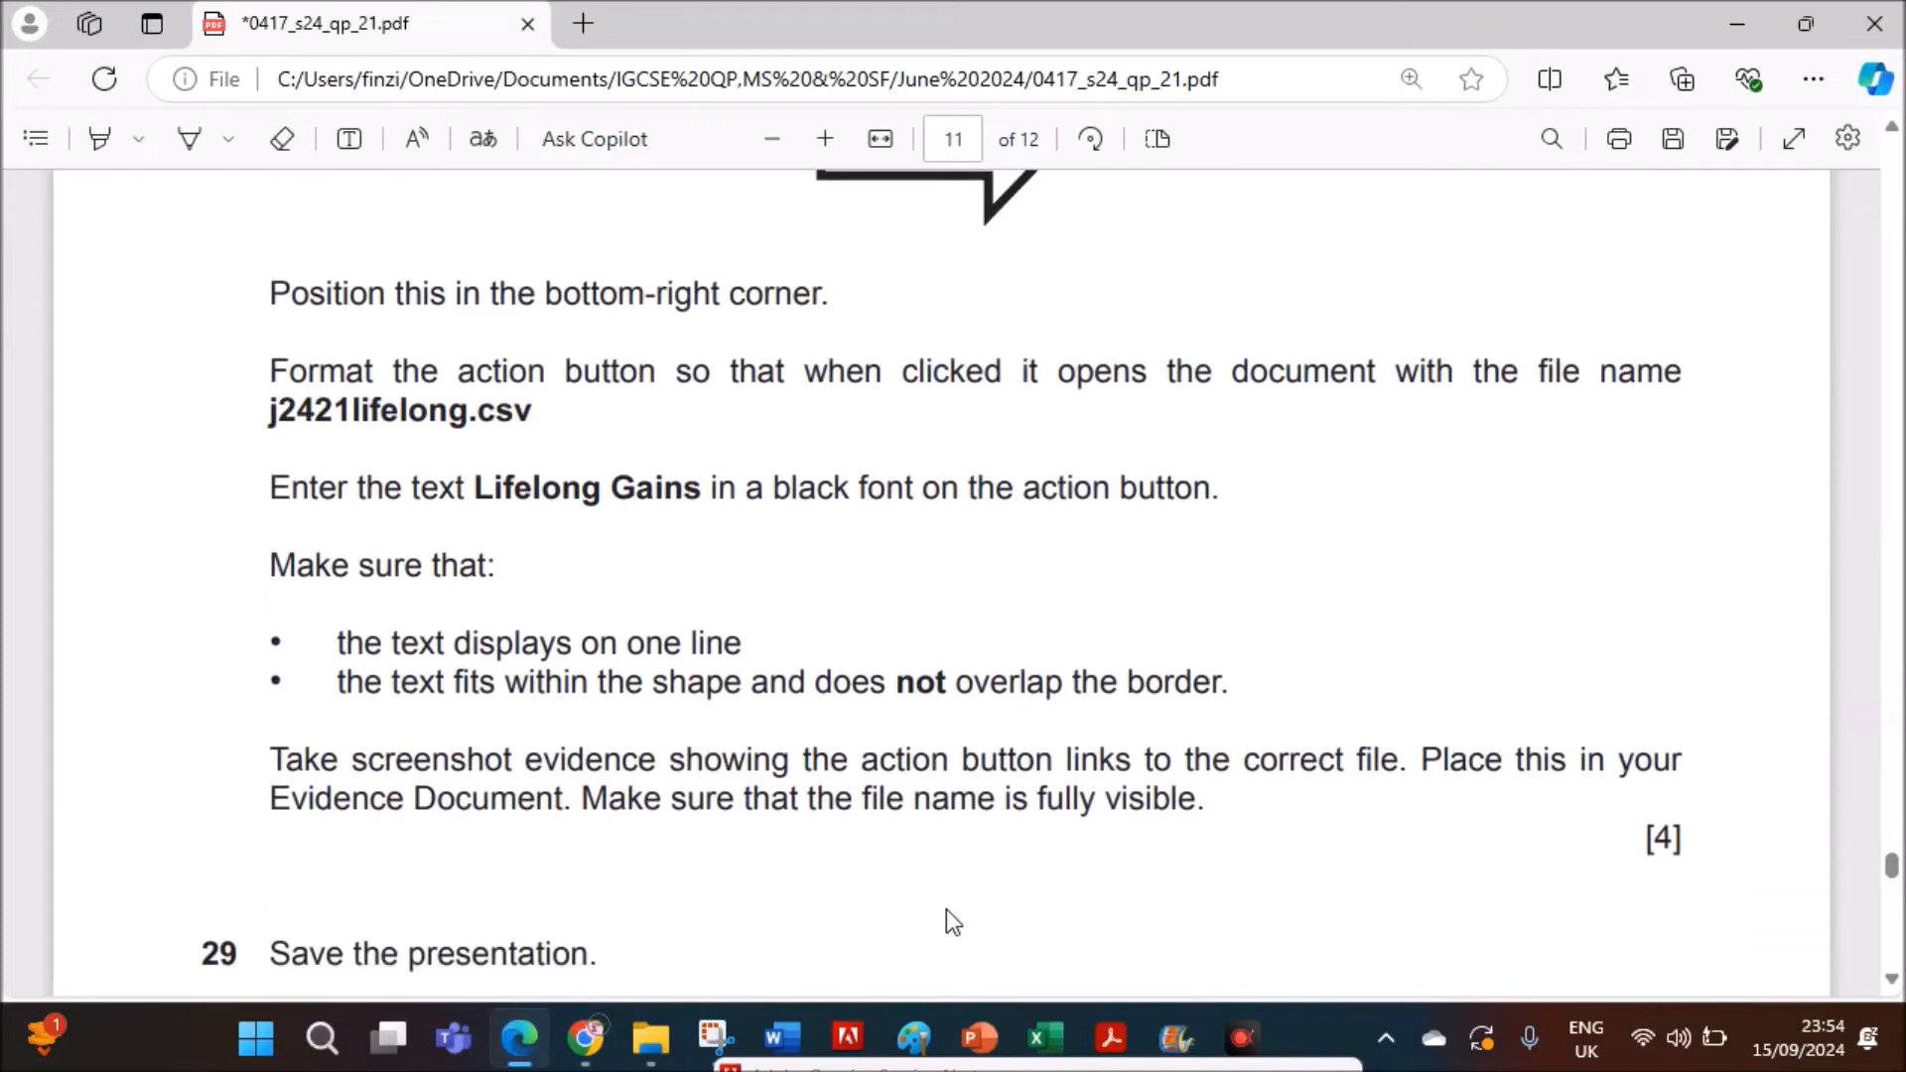
{"action": "left_click", "coordinate": [978, 1039]}
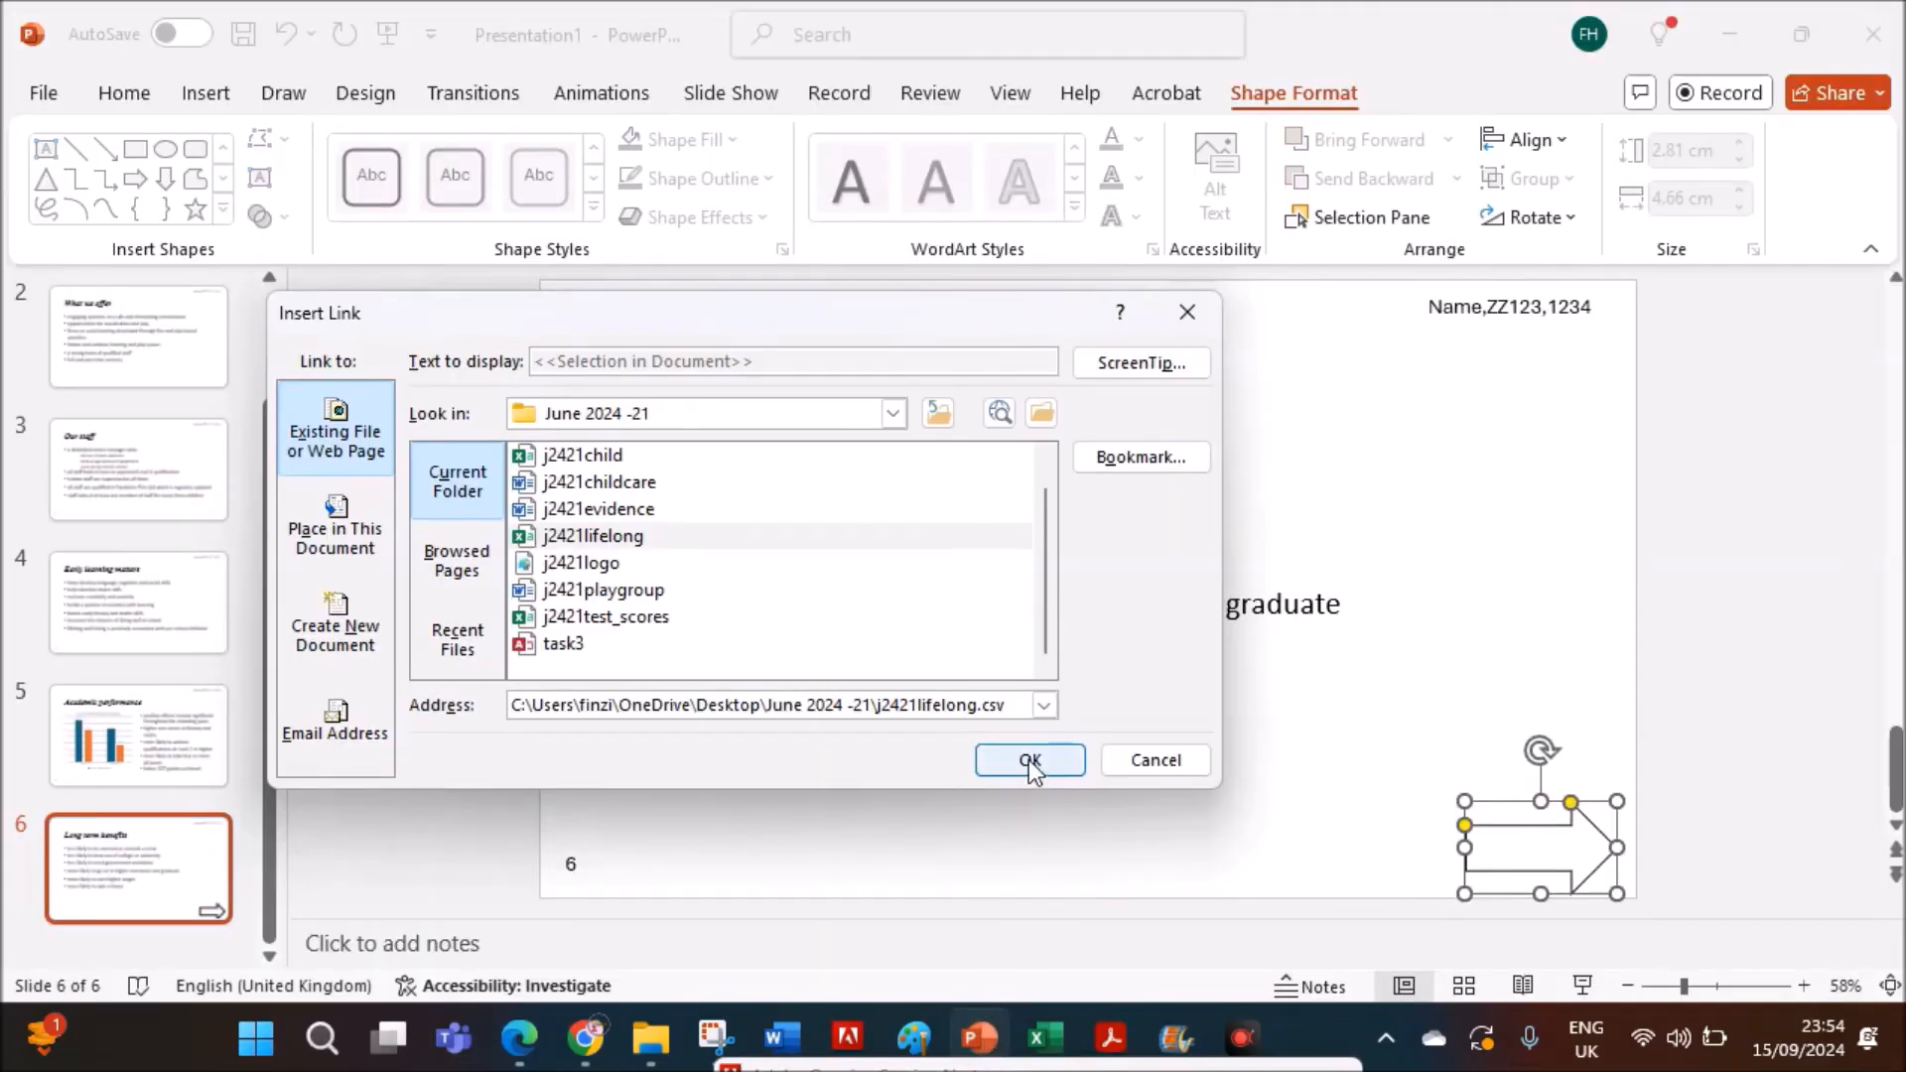
- Confirm the arrow's link to j2421lifelong.csv and right-click the linked arrow
{"action": "left_click", "coordinate": [1028, 760]}
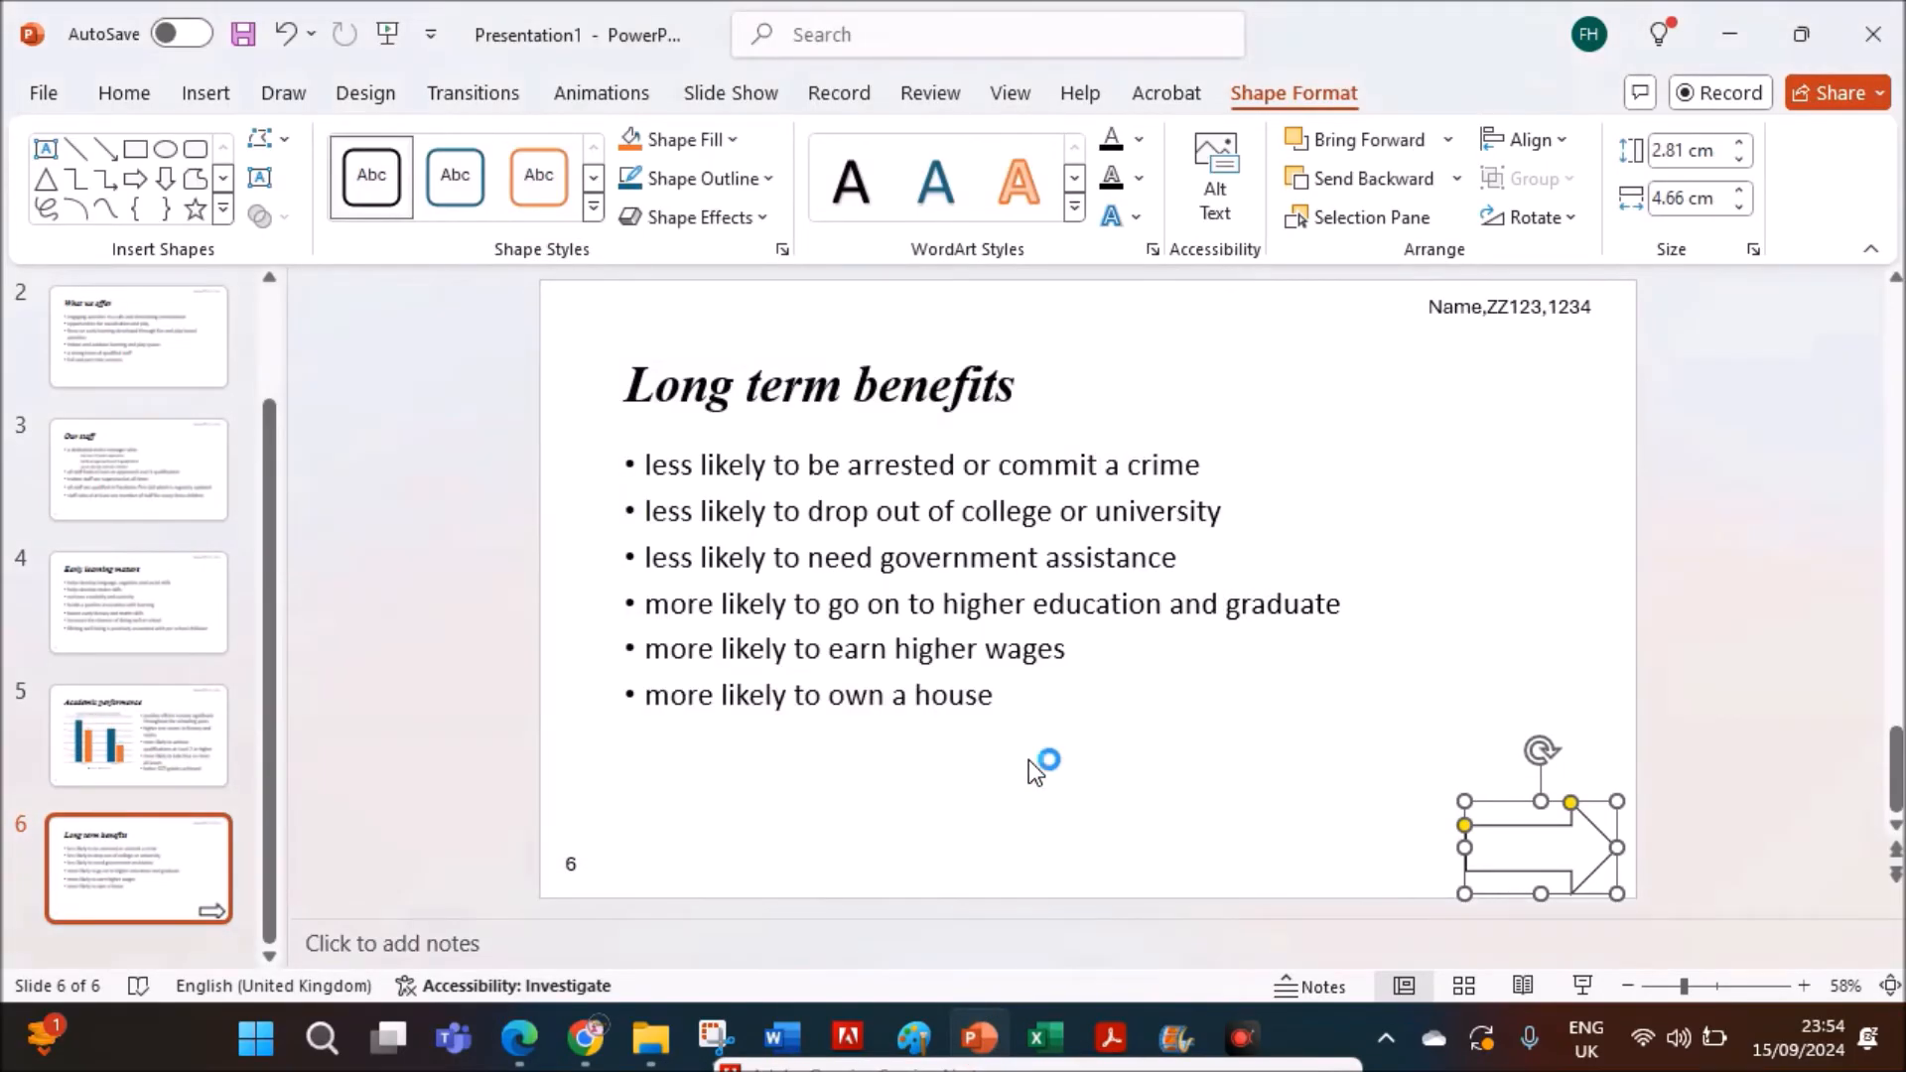
{"action": "mouse_move", "coordinate": [1493, 849]}
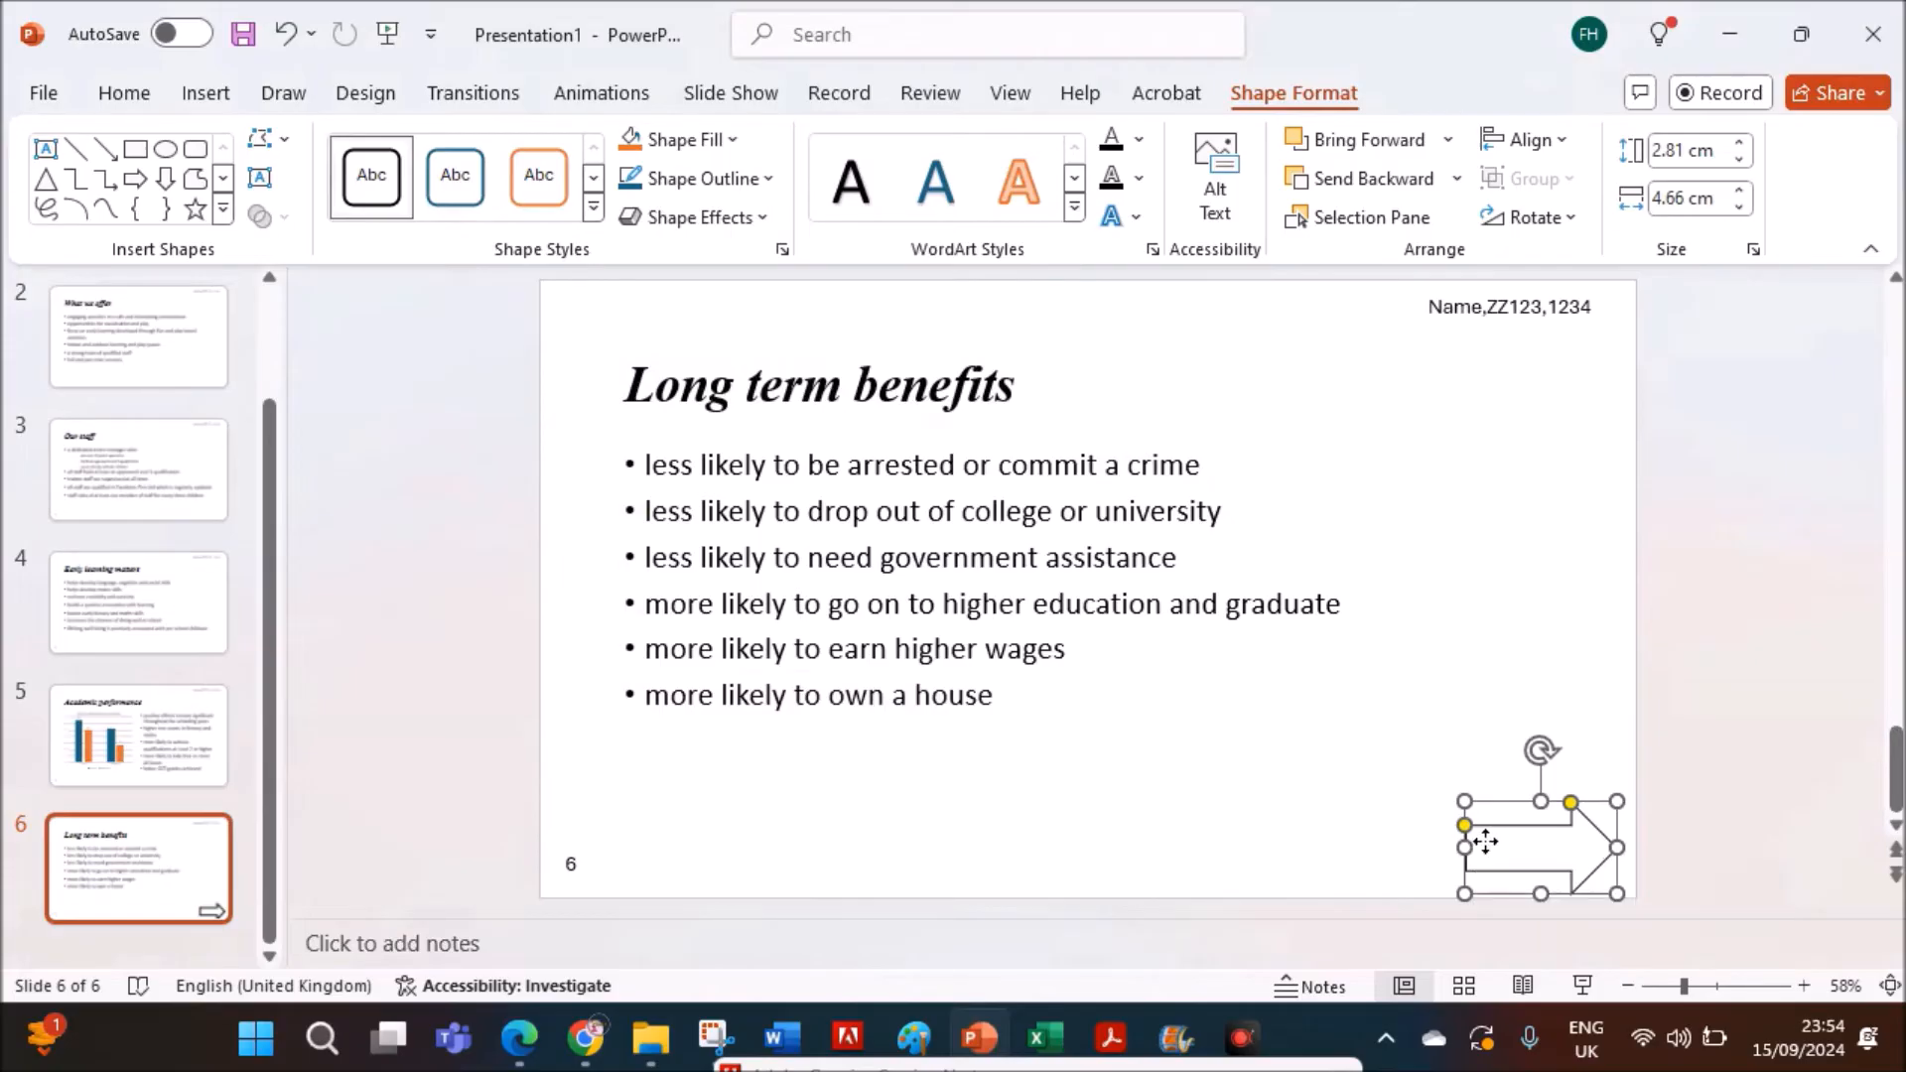
{"action": "right_click", "coordinate": [1541, 845]}
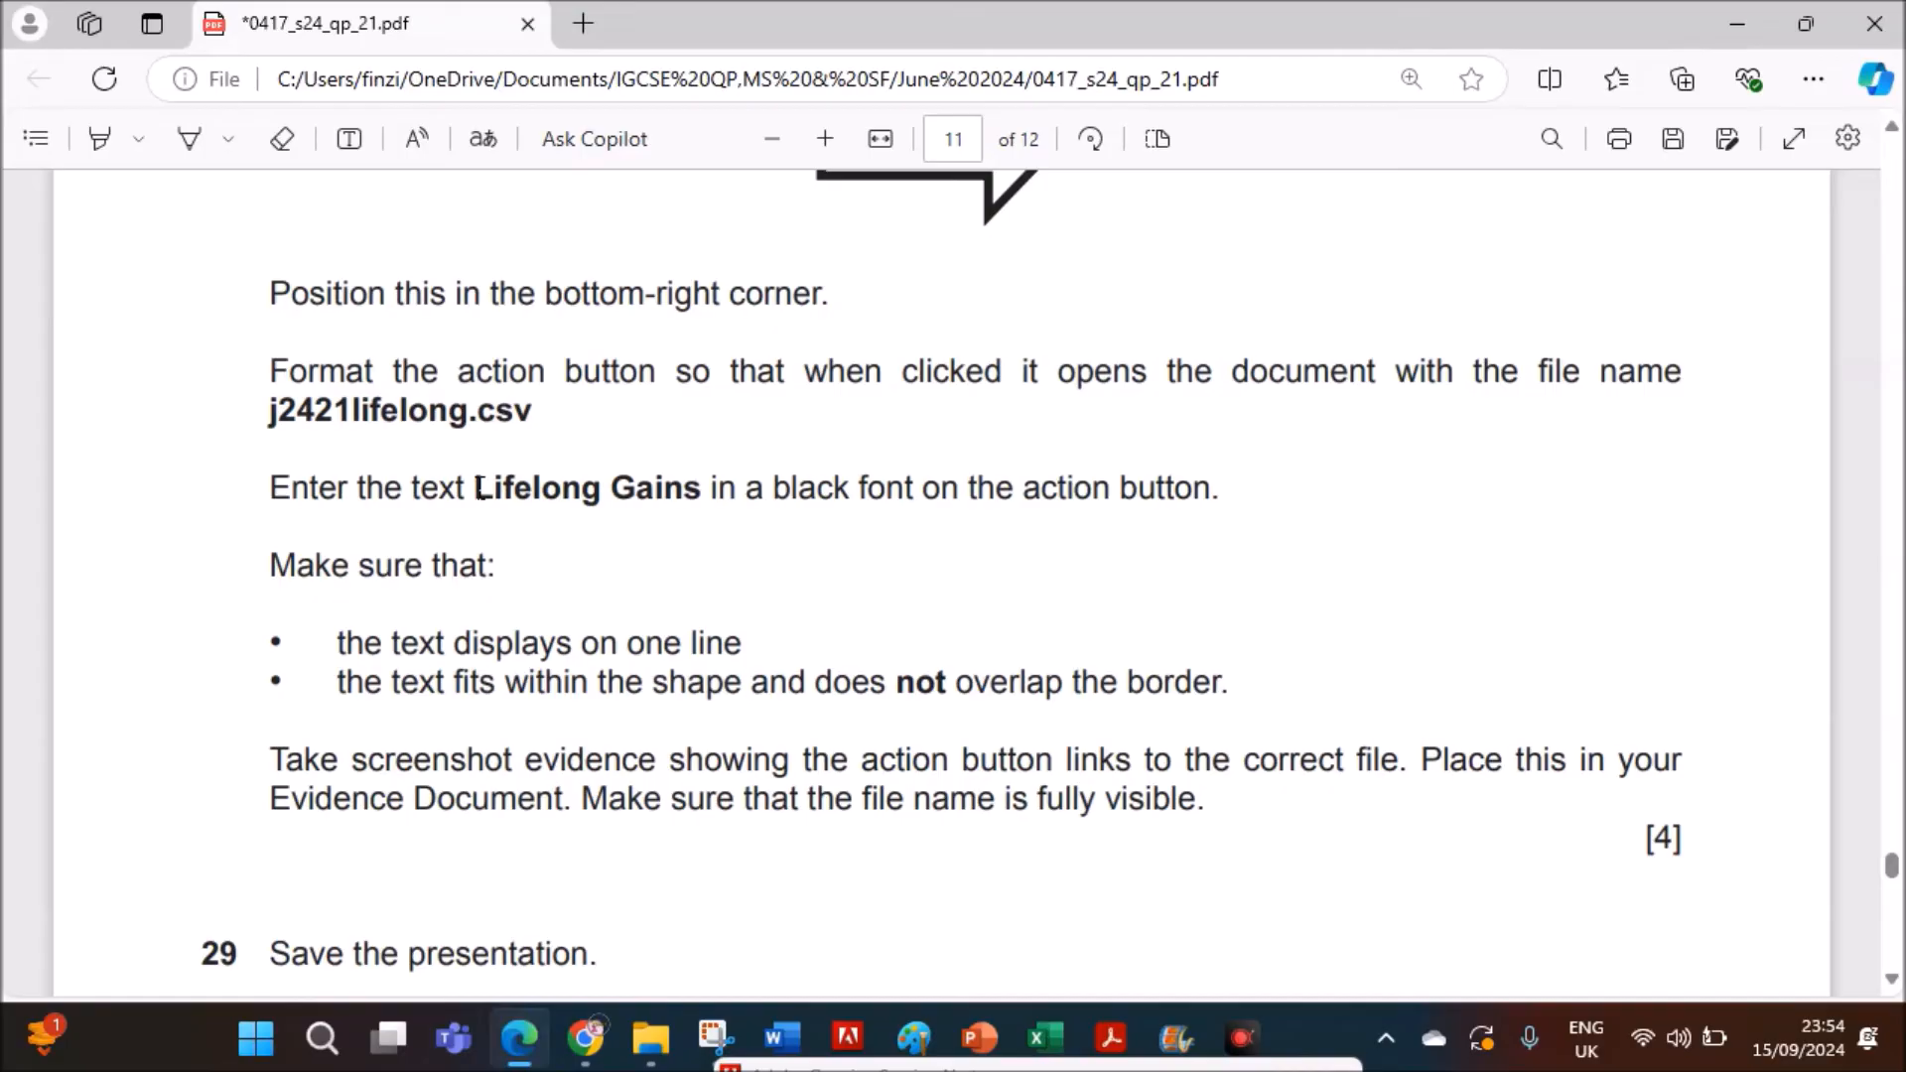
- Read the Lifelong Gains button text requirement on the exam paper, then return to PowerPoint
{"action": "double_click", "coordinate": [536, 487]}
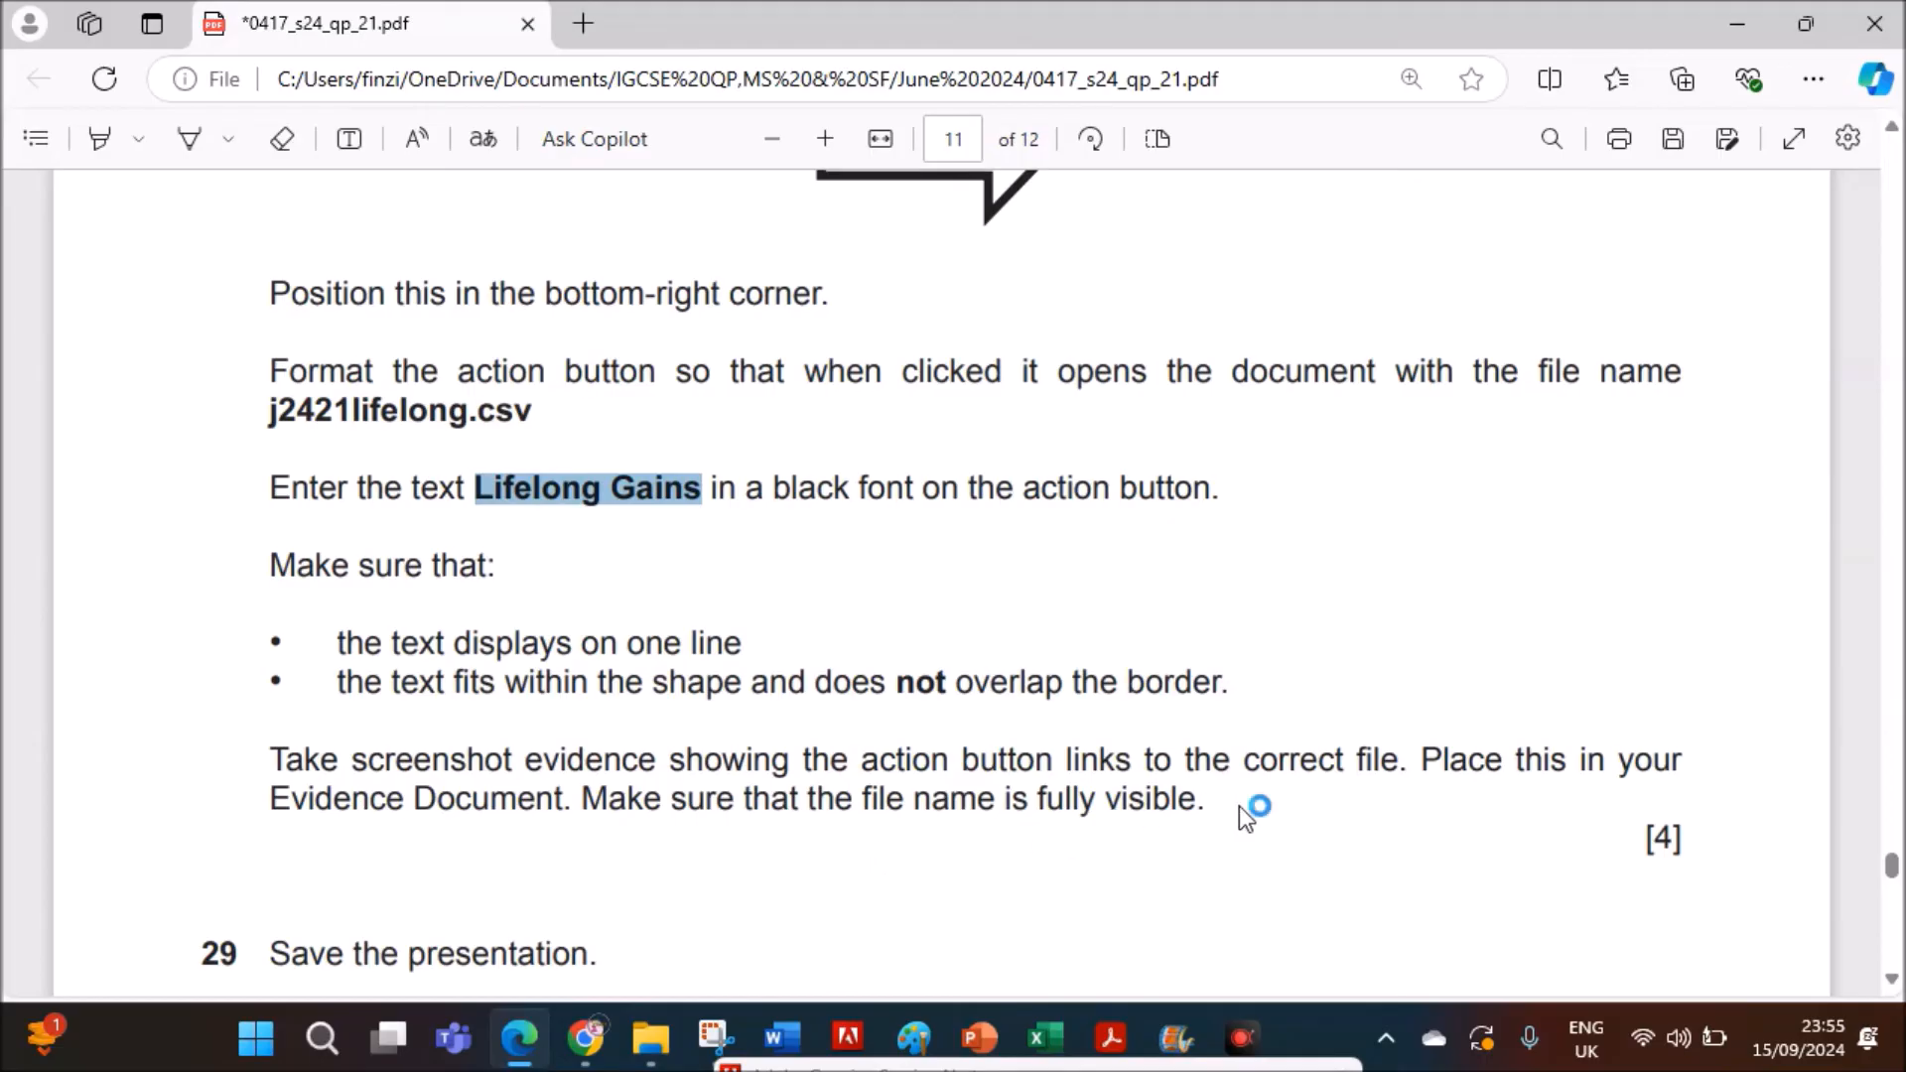
{"action": "mouse_move", "coordinate": [655, 888]}
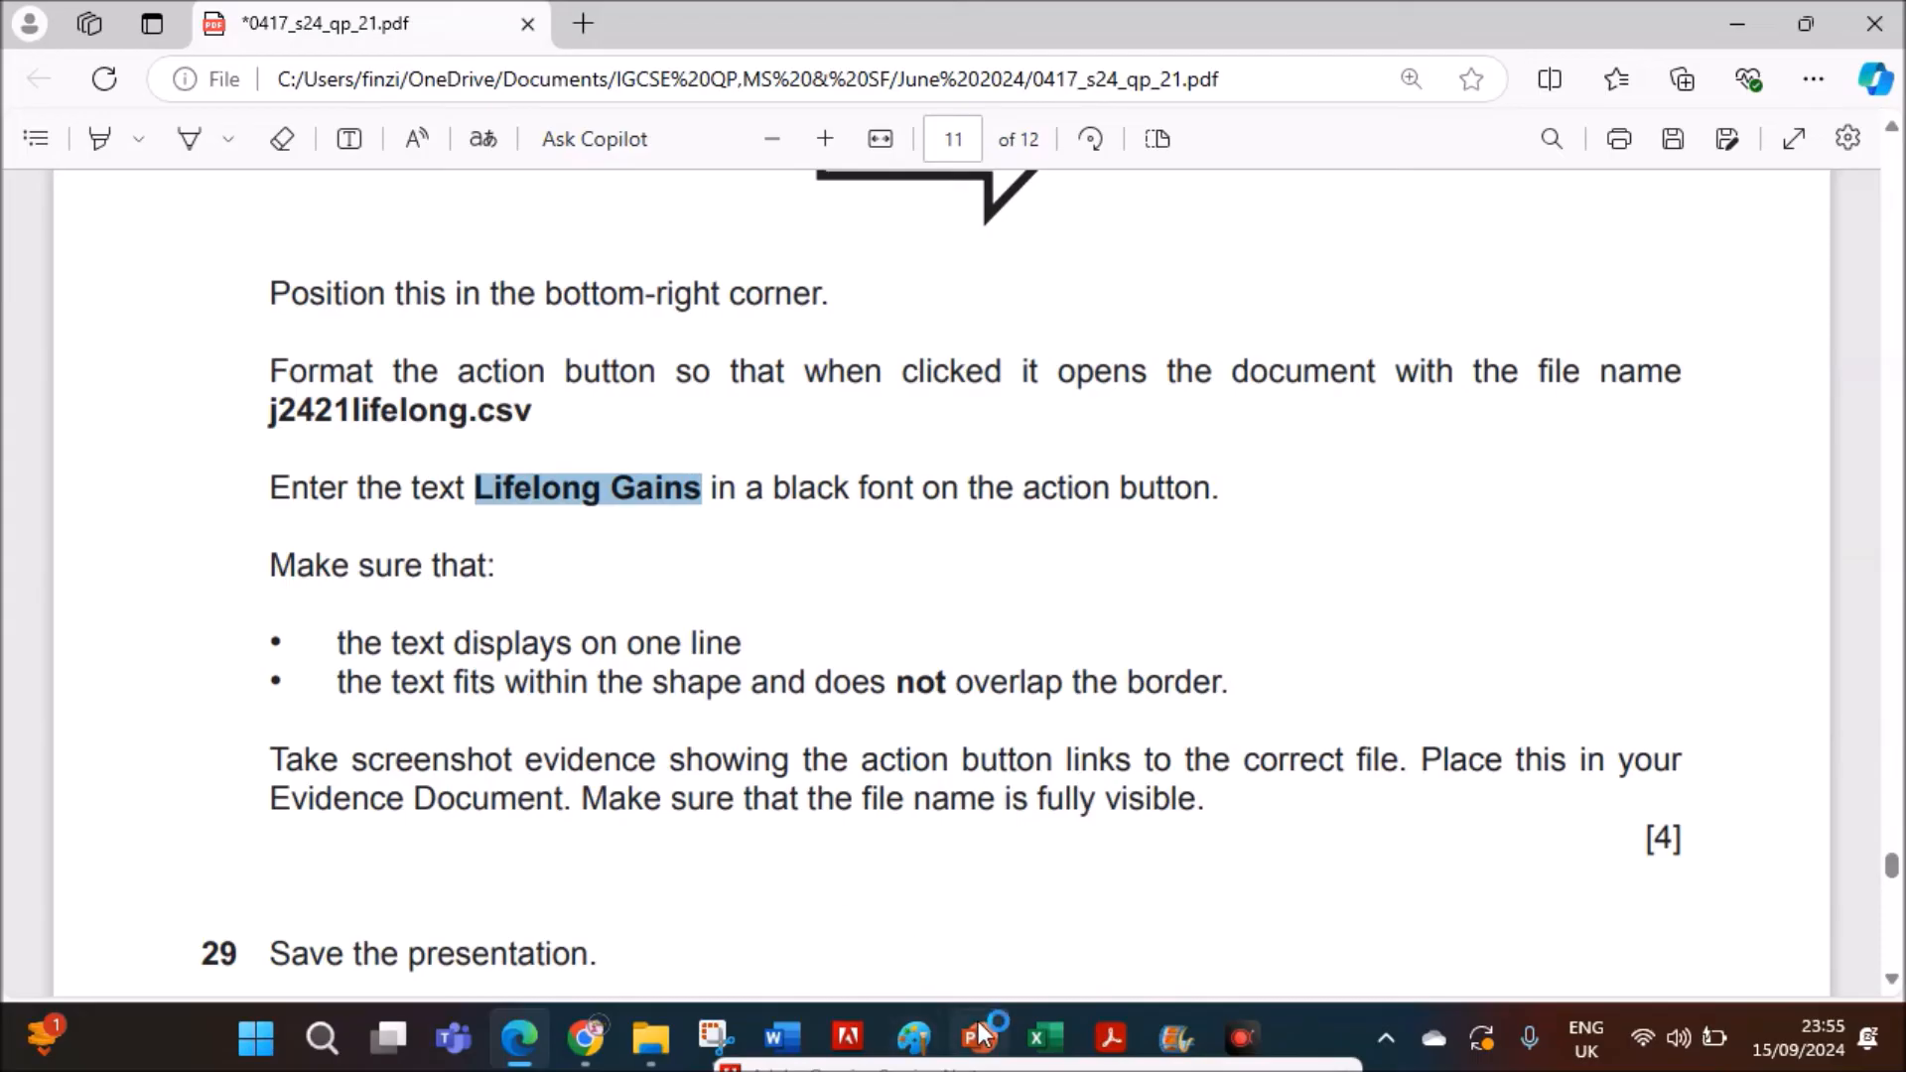
{"action": "left_click", "coordinate": [979, 1040]}
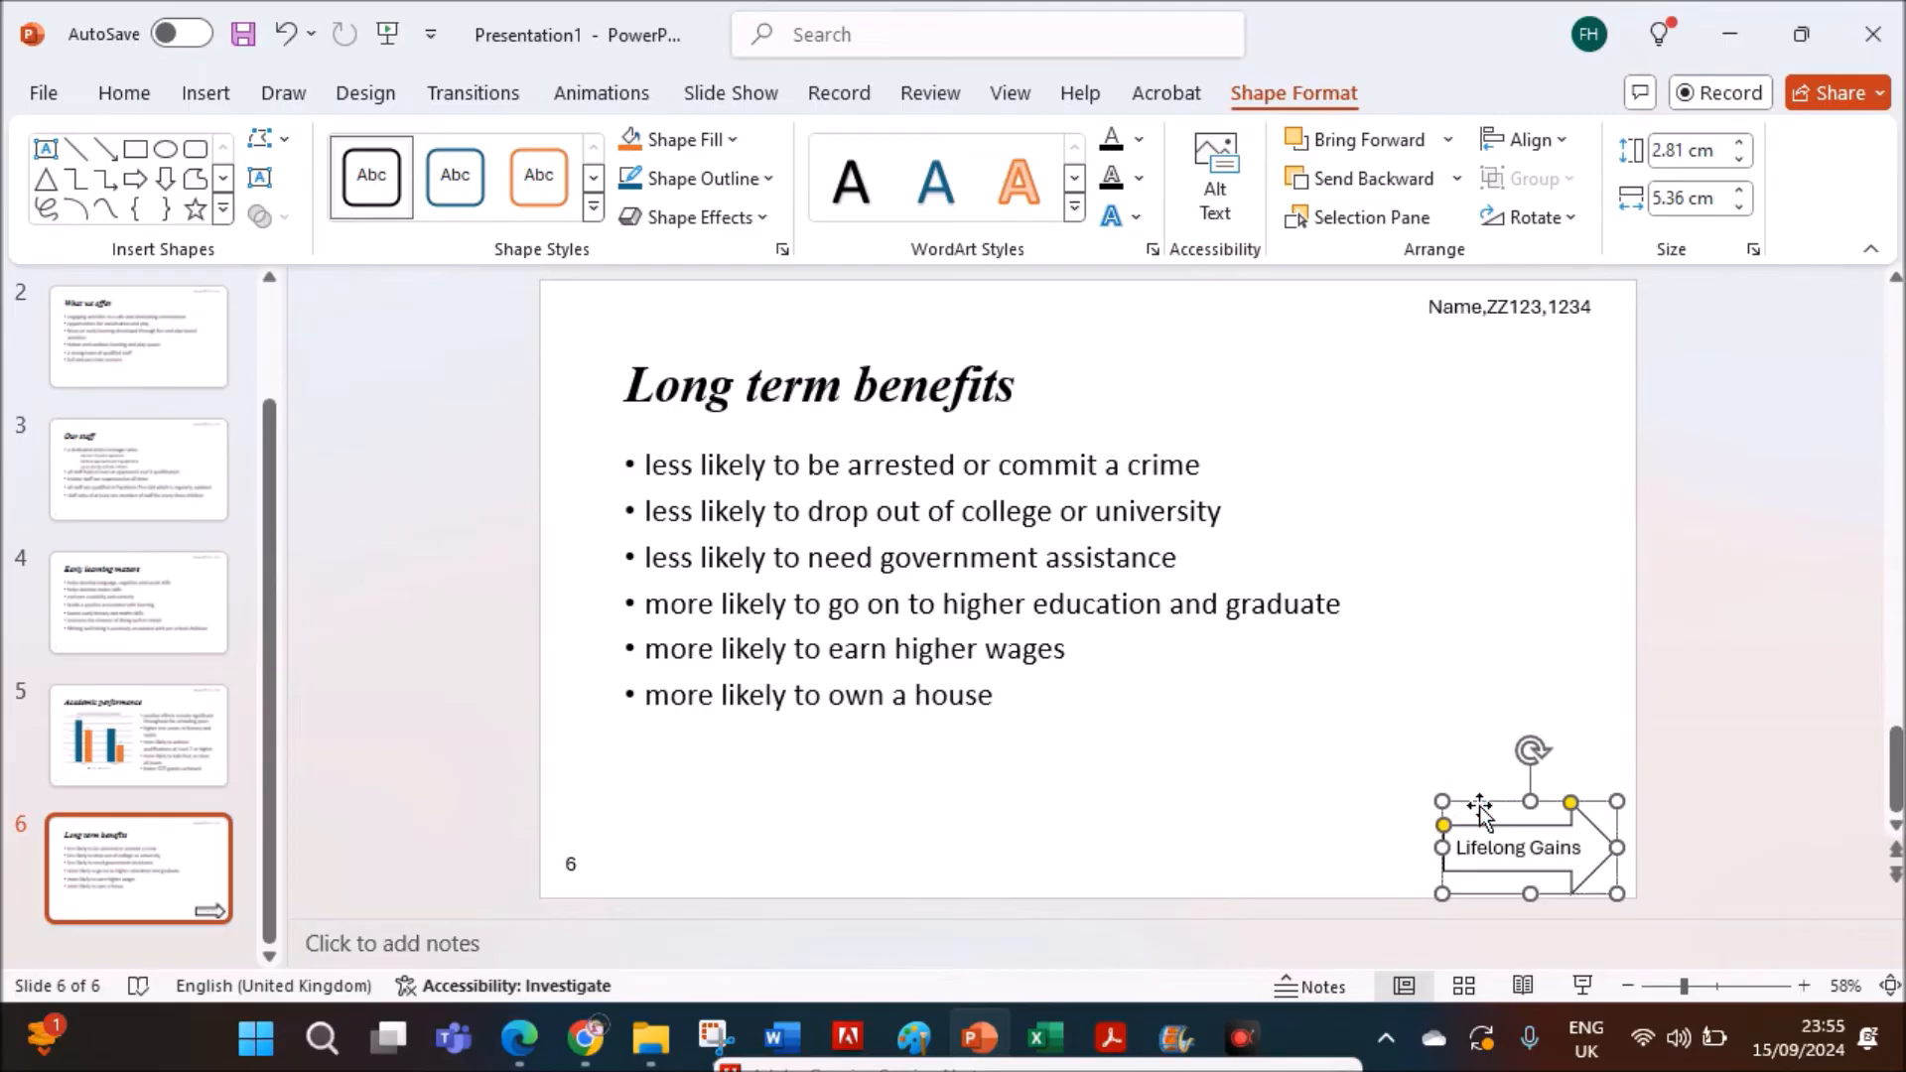
- Open the Lifelong Gains button's Edit Hyperlink dialog and capture it with Snipping Tool
{"action": "right_click", "coordinate": [1512, 847]}
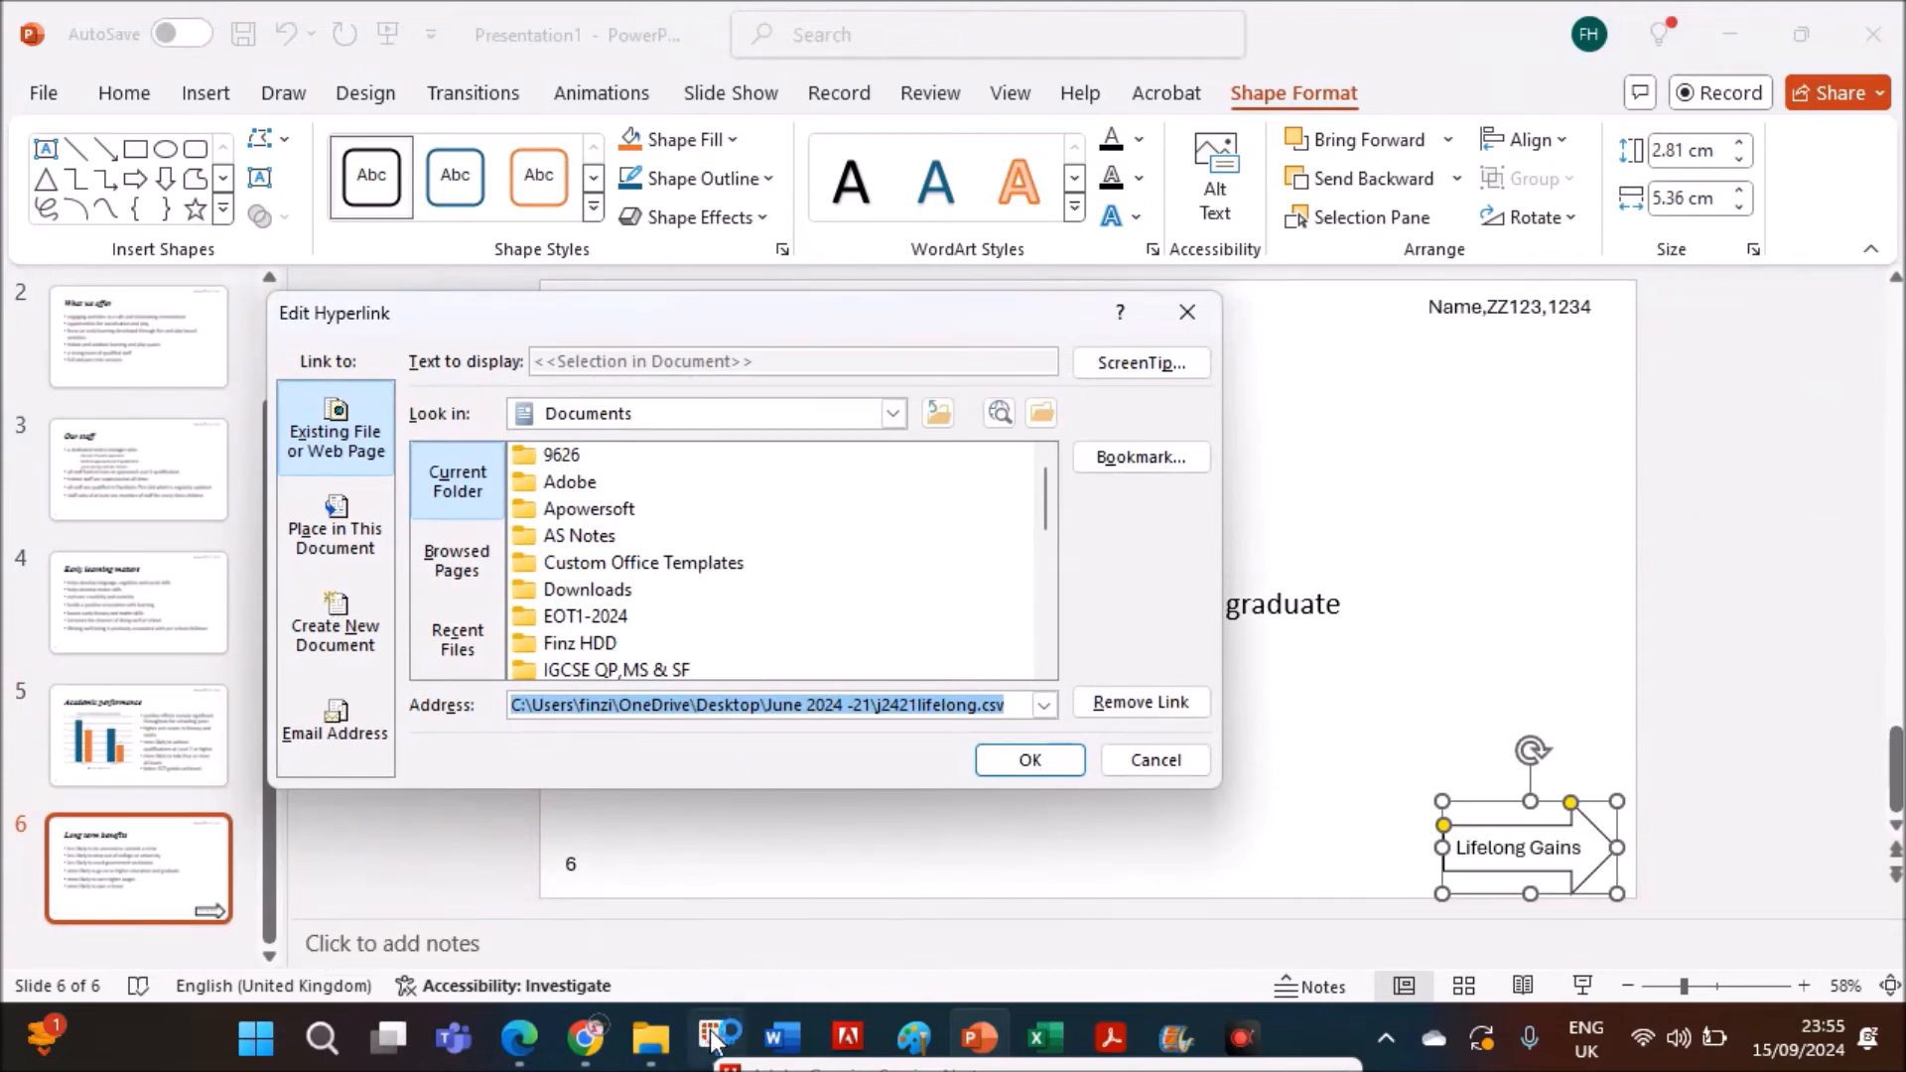
{"action": "left_click", "coordinate": [715, 1038]}
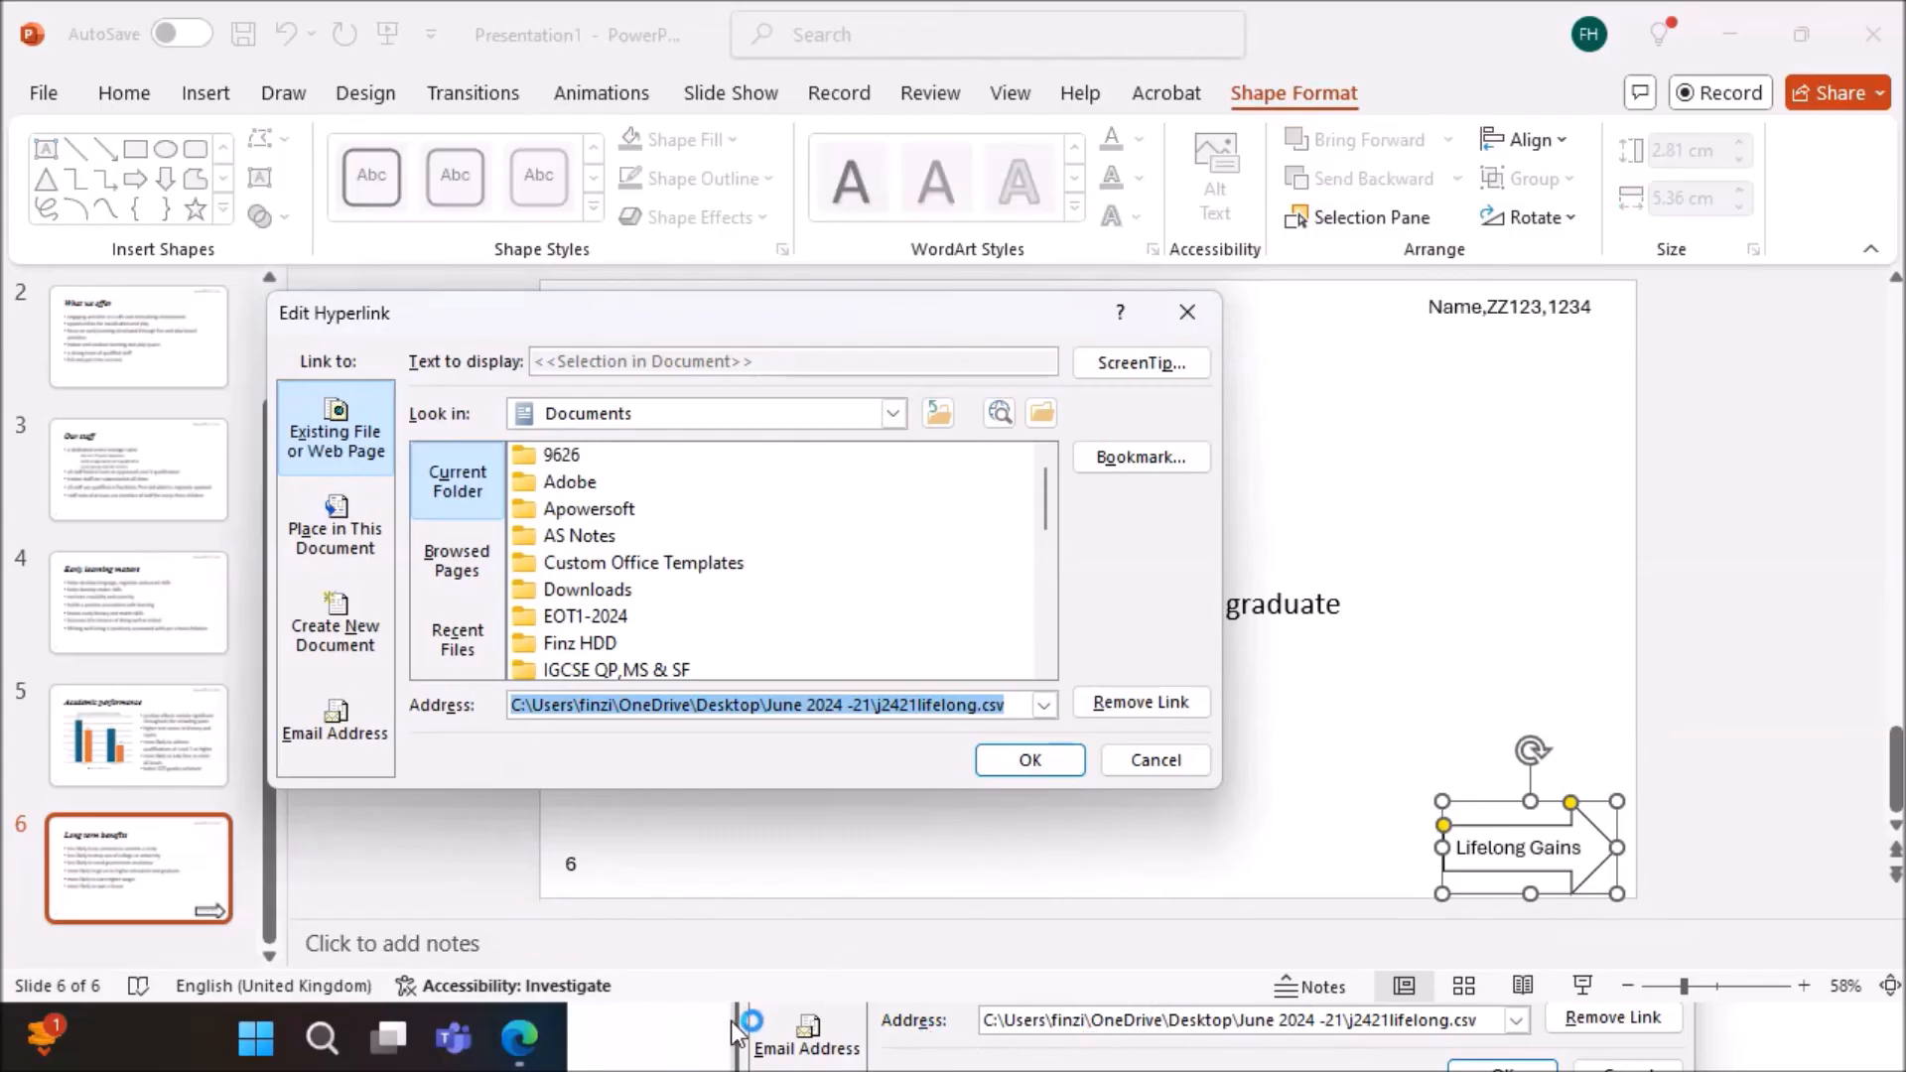
{"action": "left_click", "coordinate": [744, 1036]}
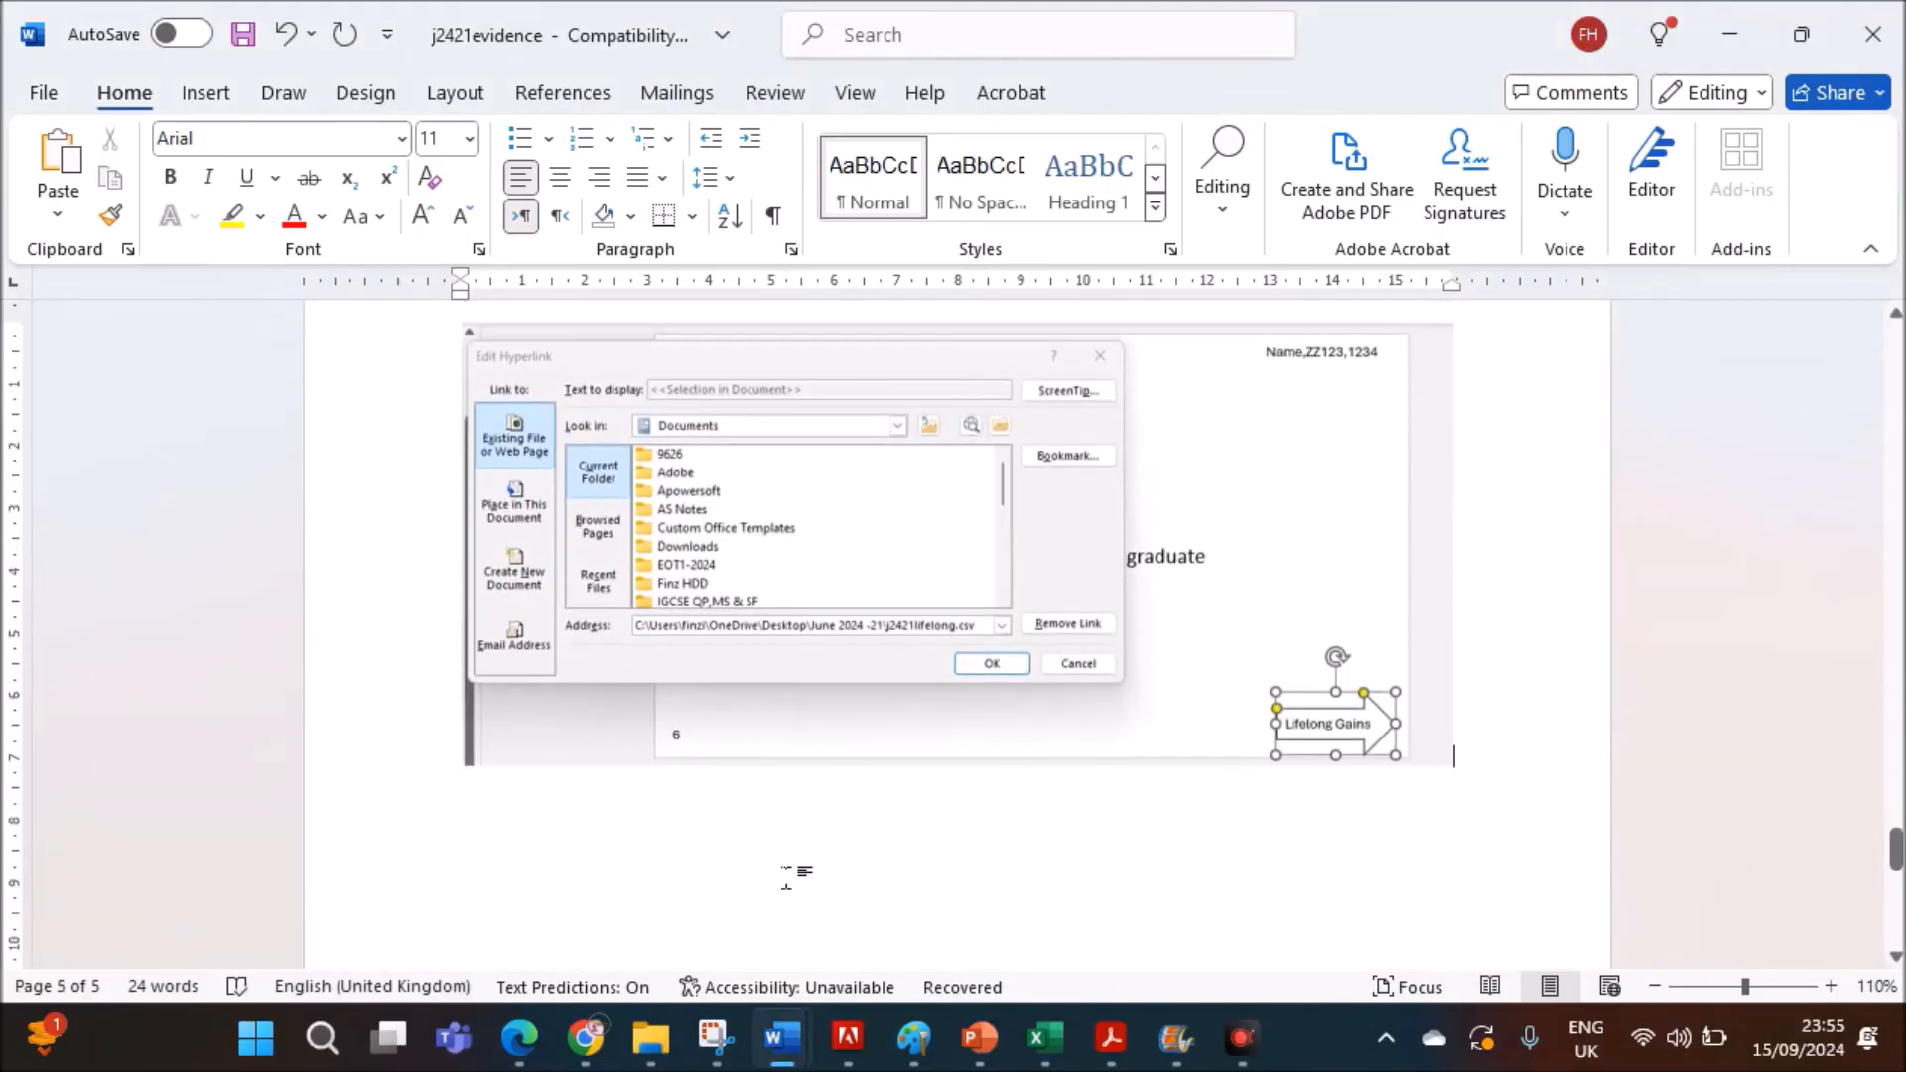
- Add the link-settings screenshot to the j2421evidence Word document
{"action": "left_click", "coordinate": [976, 1039]}
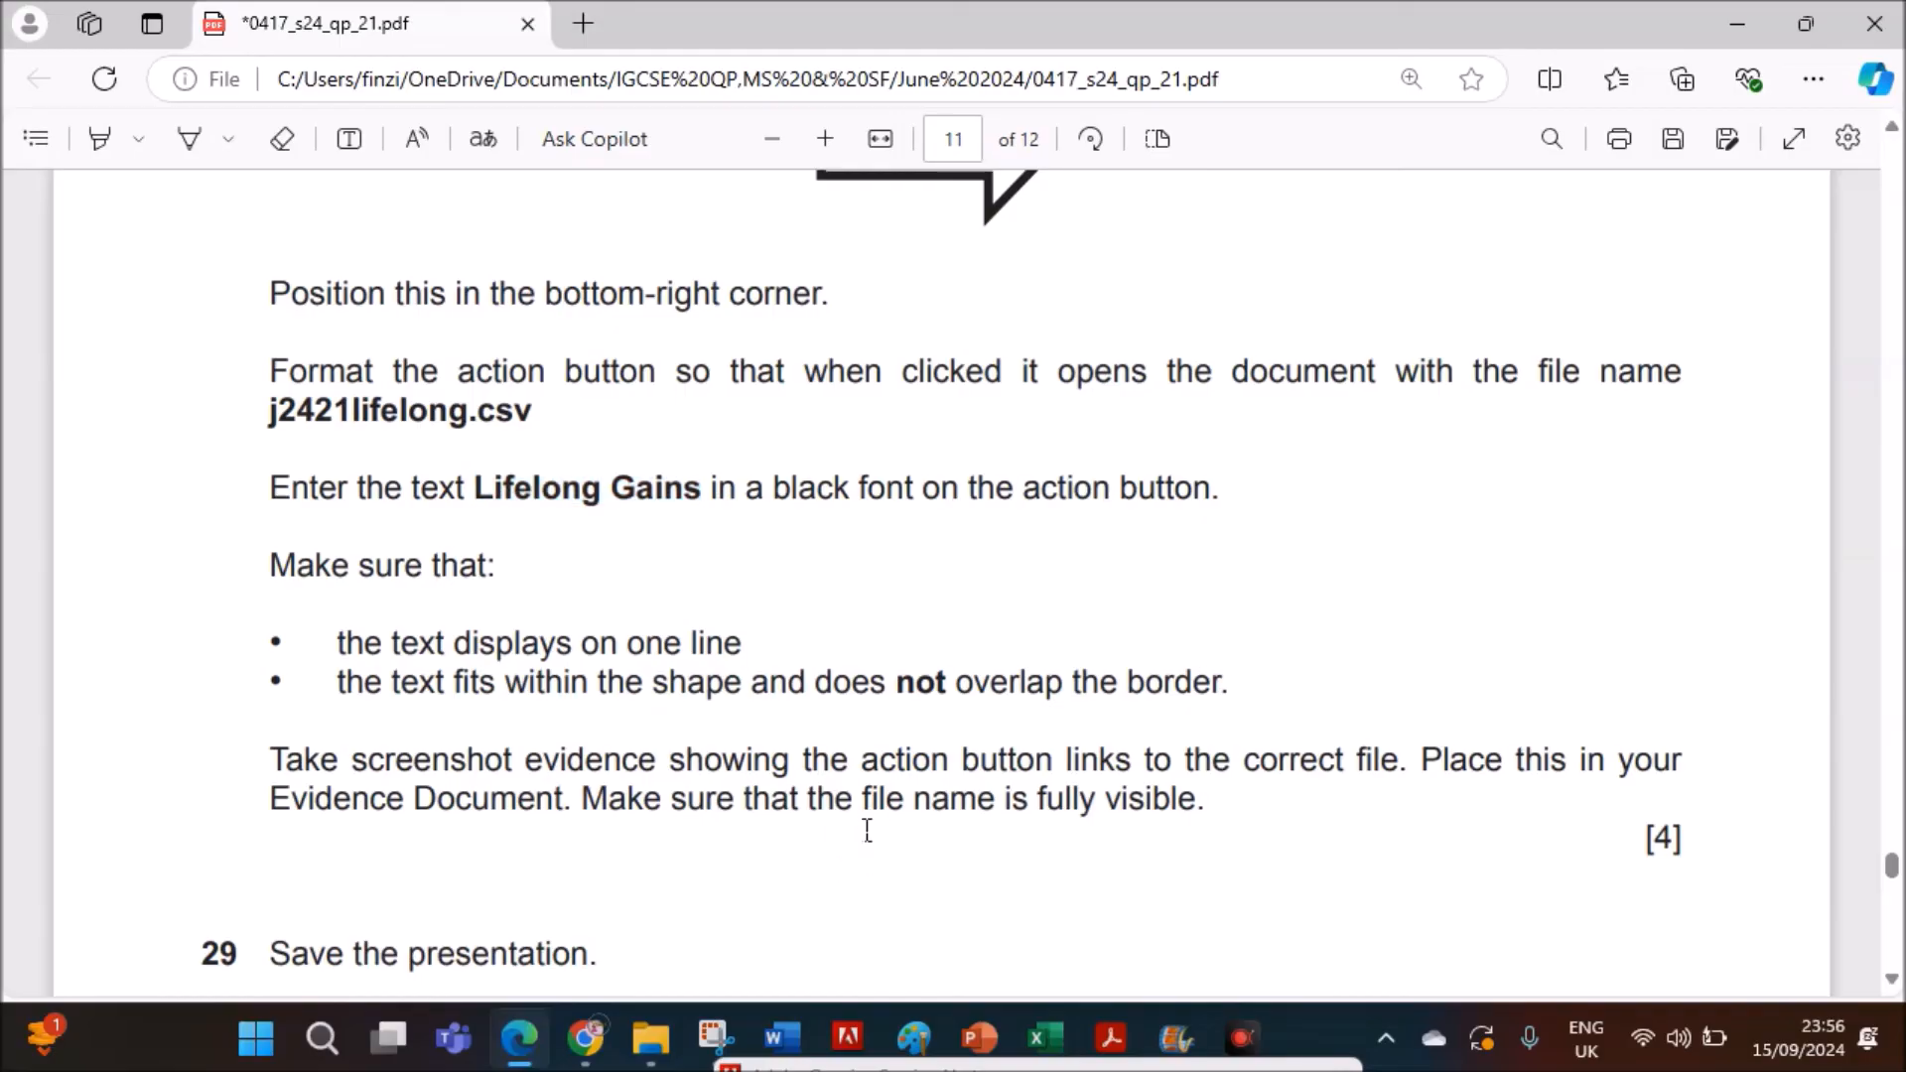
- Scroll the exam paper to question 29 on saving and 2-per-page portrait handouts
{"action": "scroll", "scroll_direction": "down", "scroll_amount": 3}
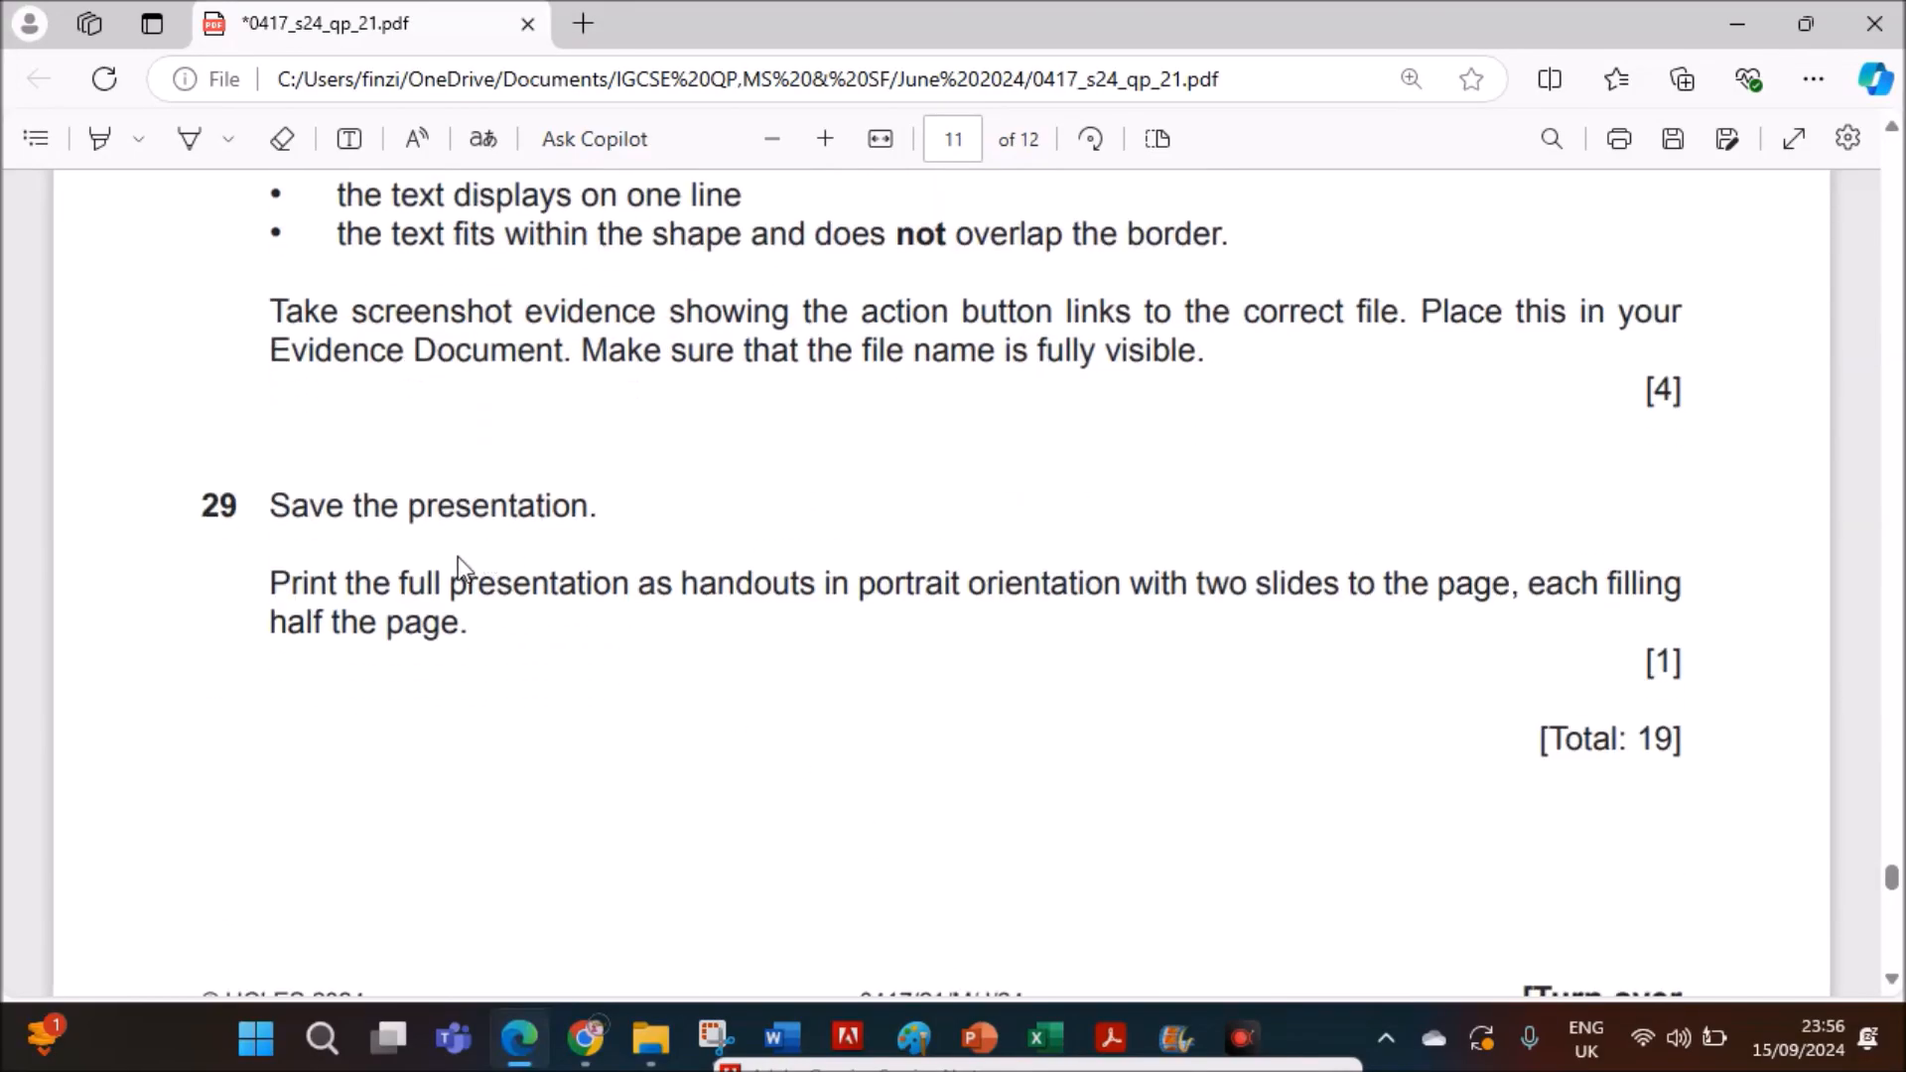
{"action": "mouse_move", "coordinate": [675, 644]}
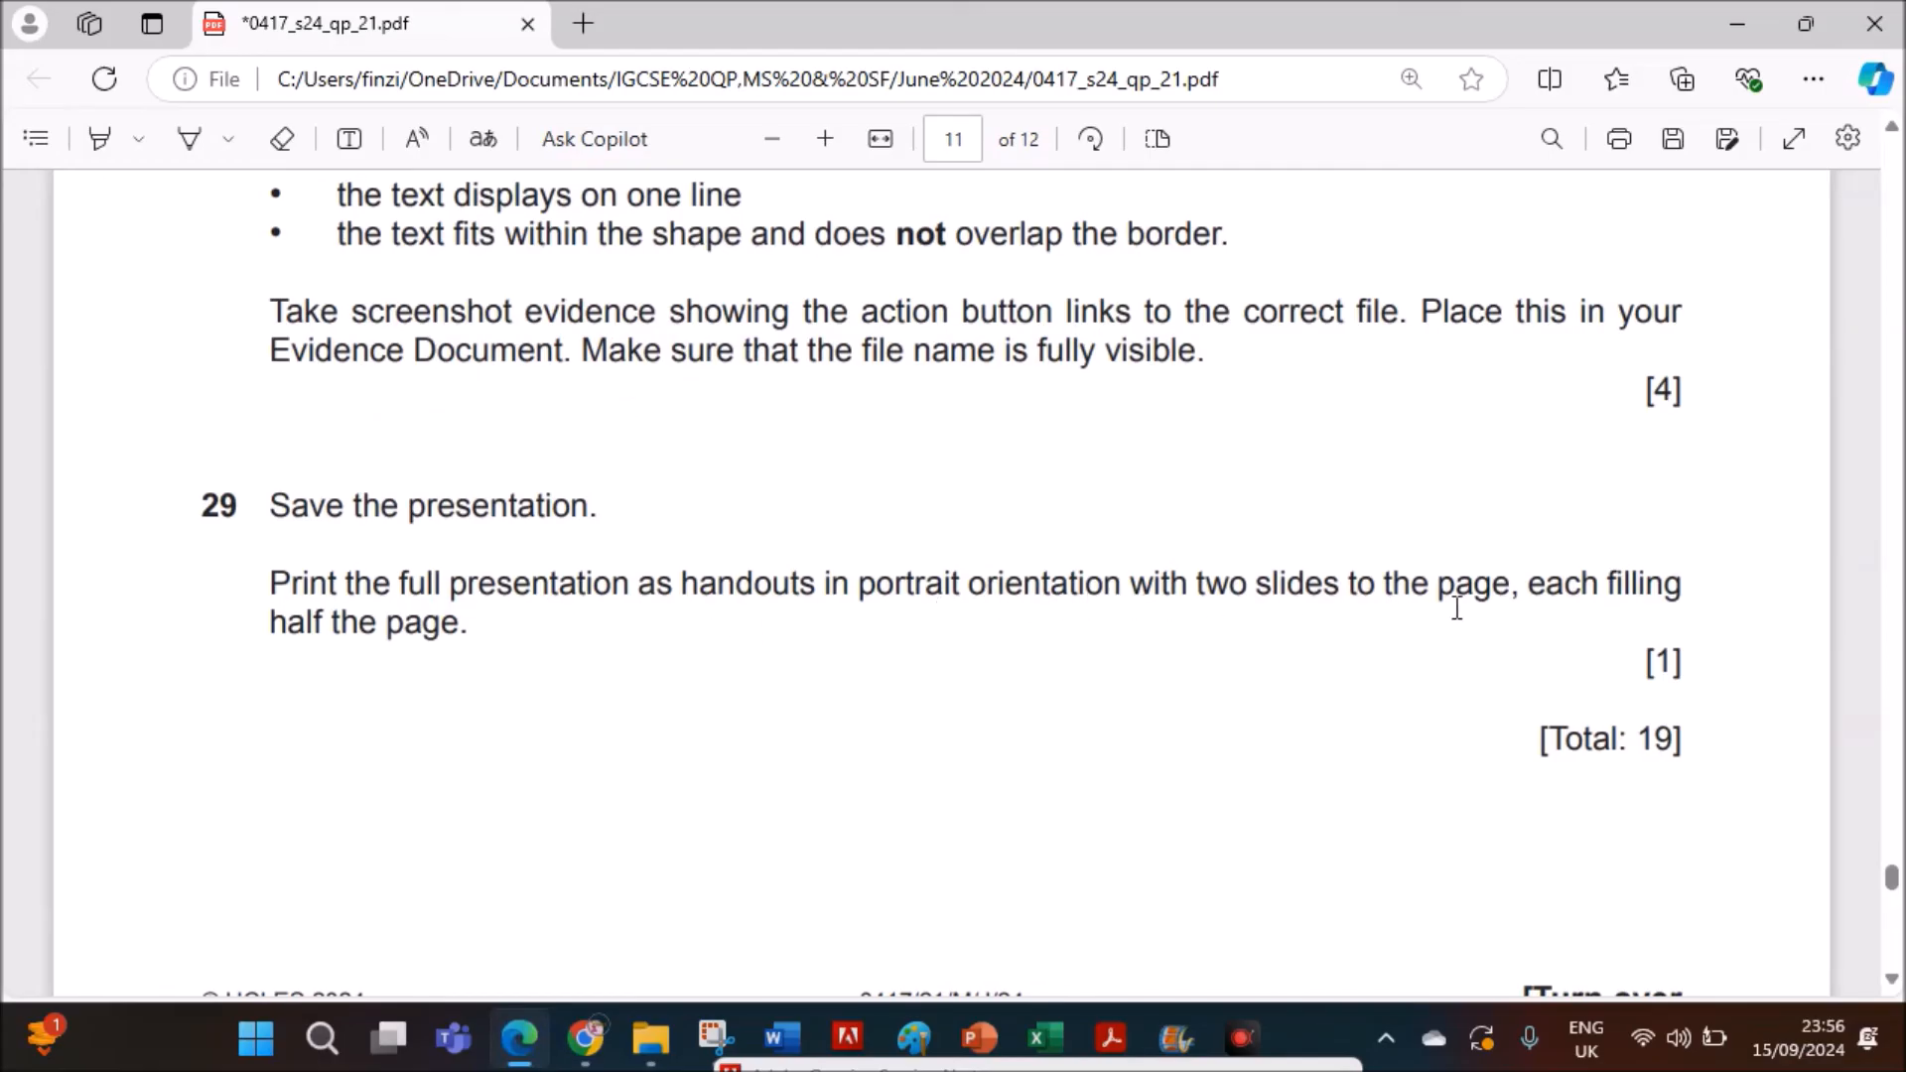
- From the Our staff slide, set the print layout to portrait handouts, 2 slides per page
{"action": "left_click", "coordinate": [980, 1038]}
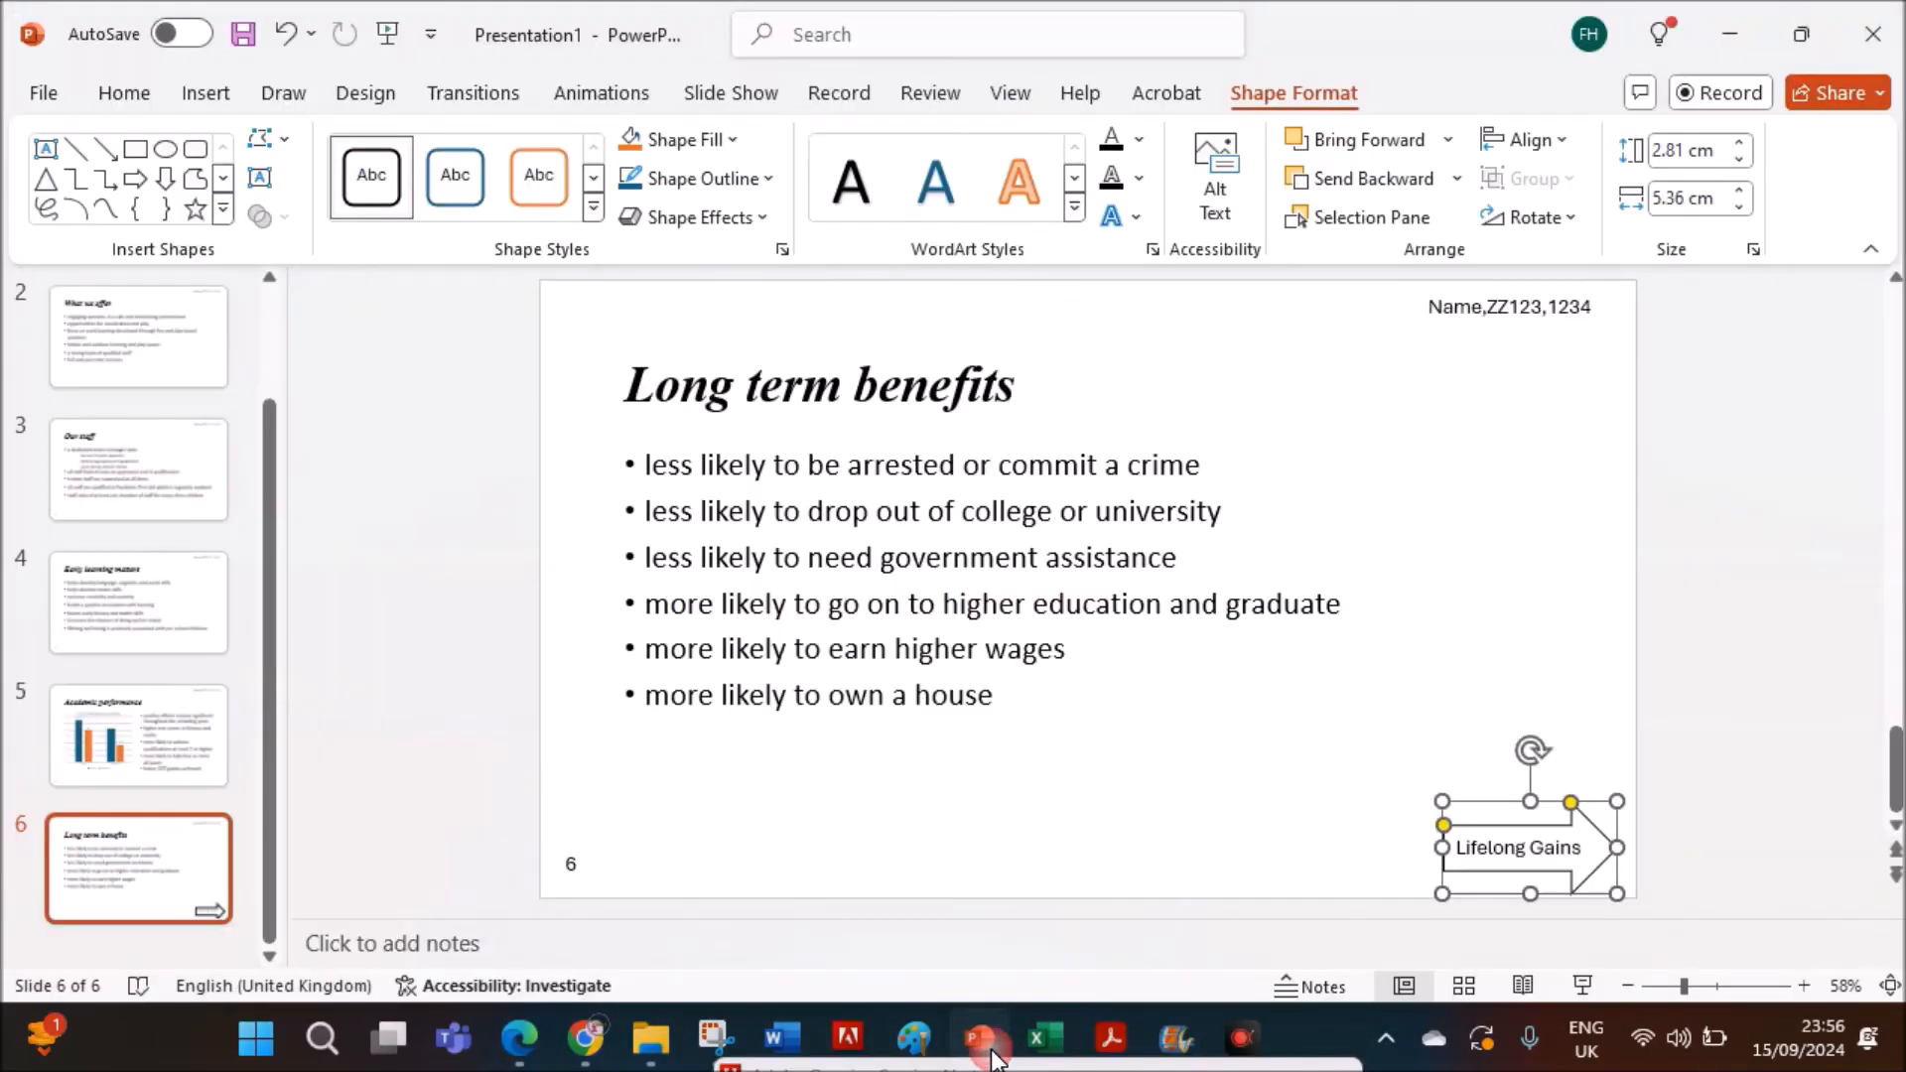
{"action": "left_click", "coordinate": [137, 602]}
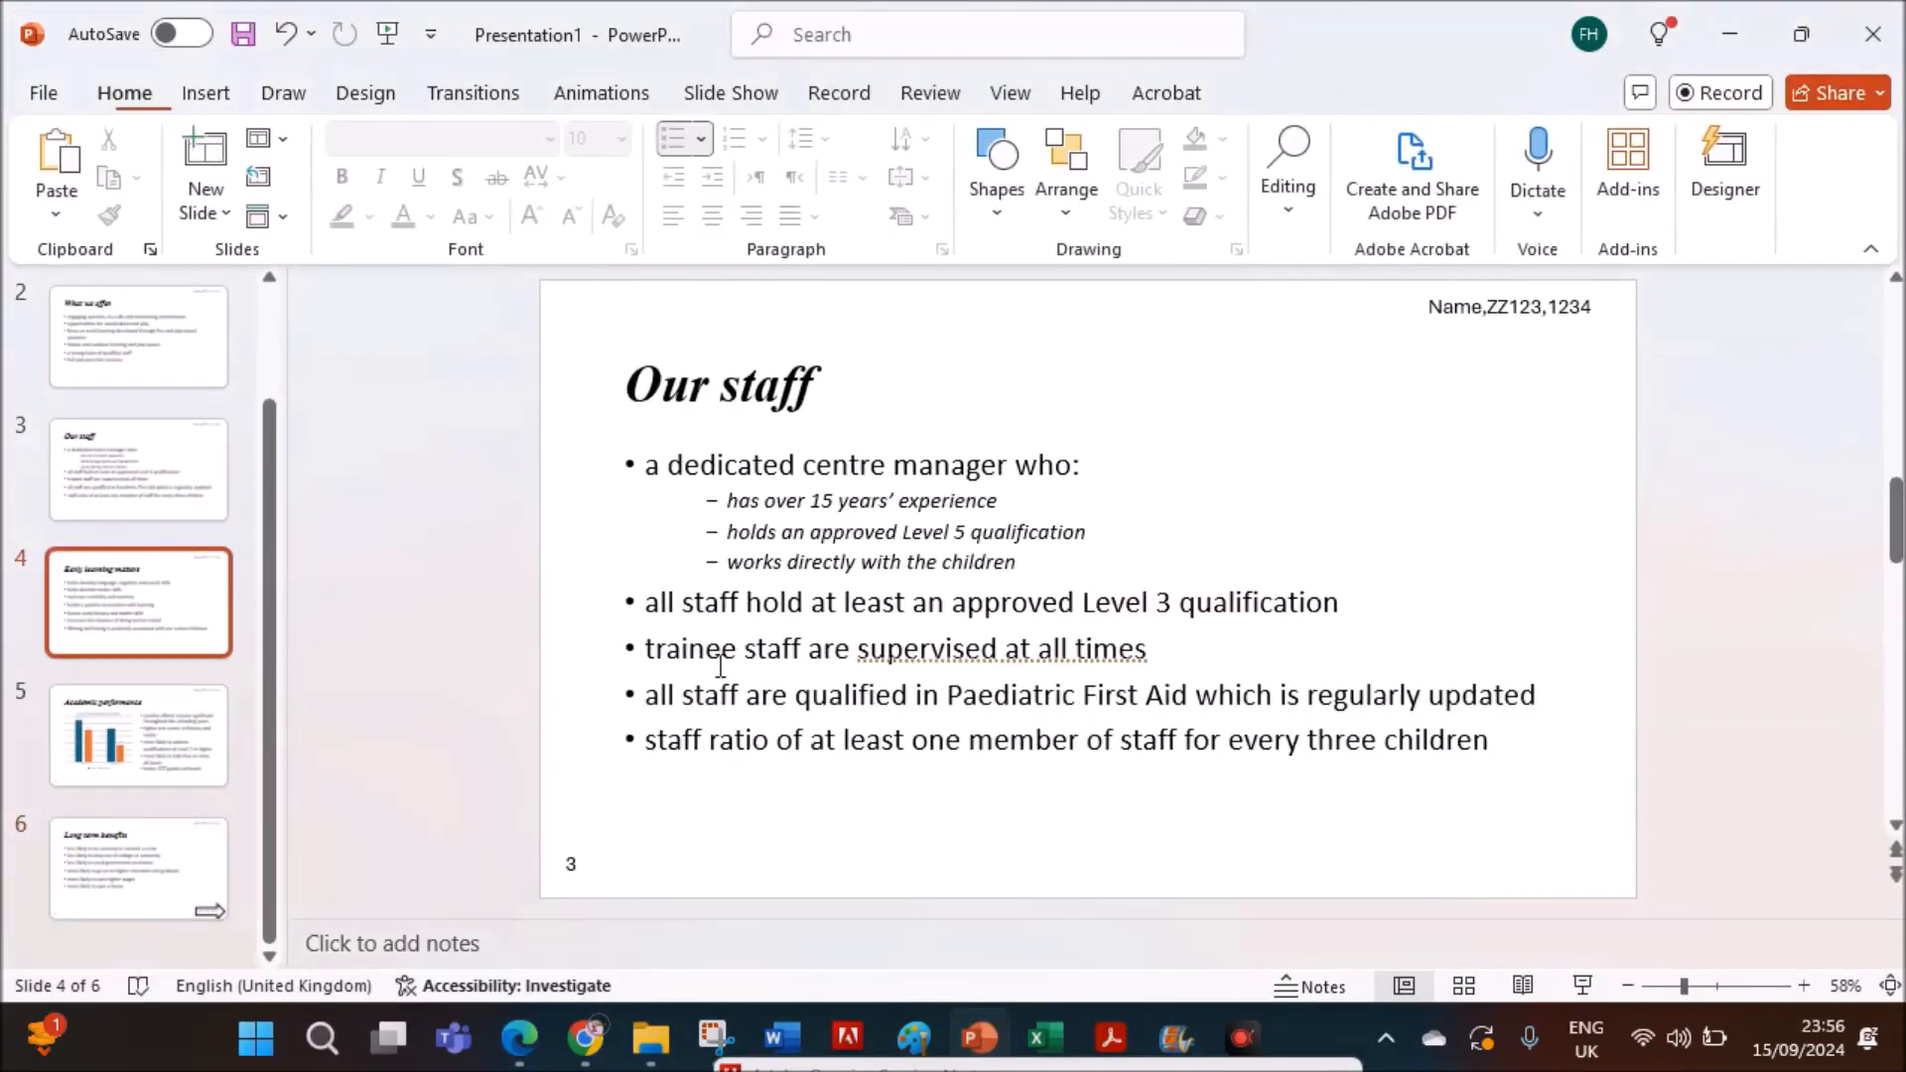
{"action": "left_click", "coordinate": [42, 93]}
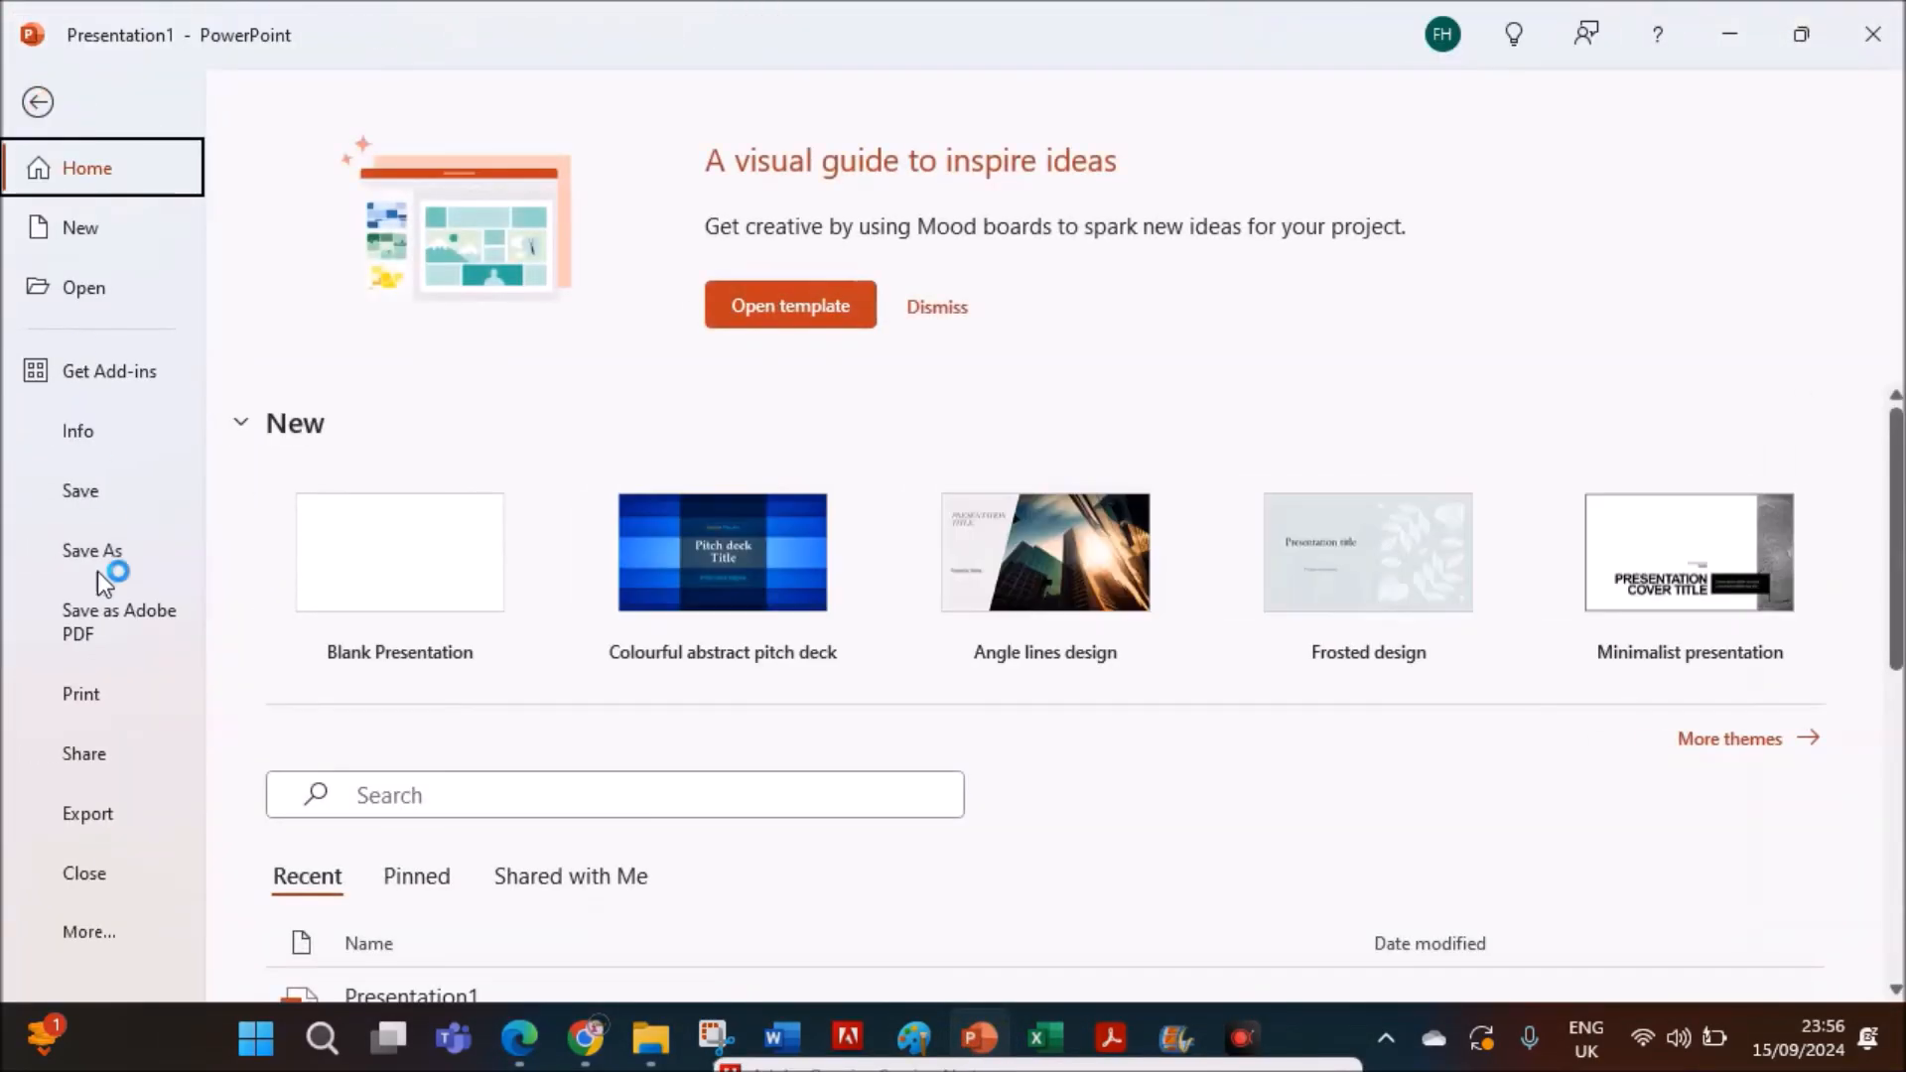
{"action": "left_click", "coordinate": [81, 693]}
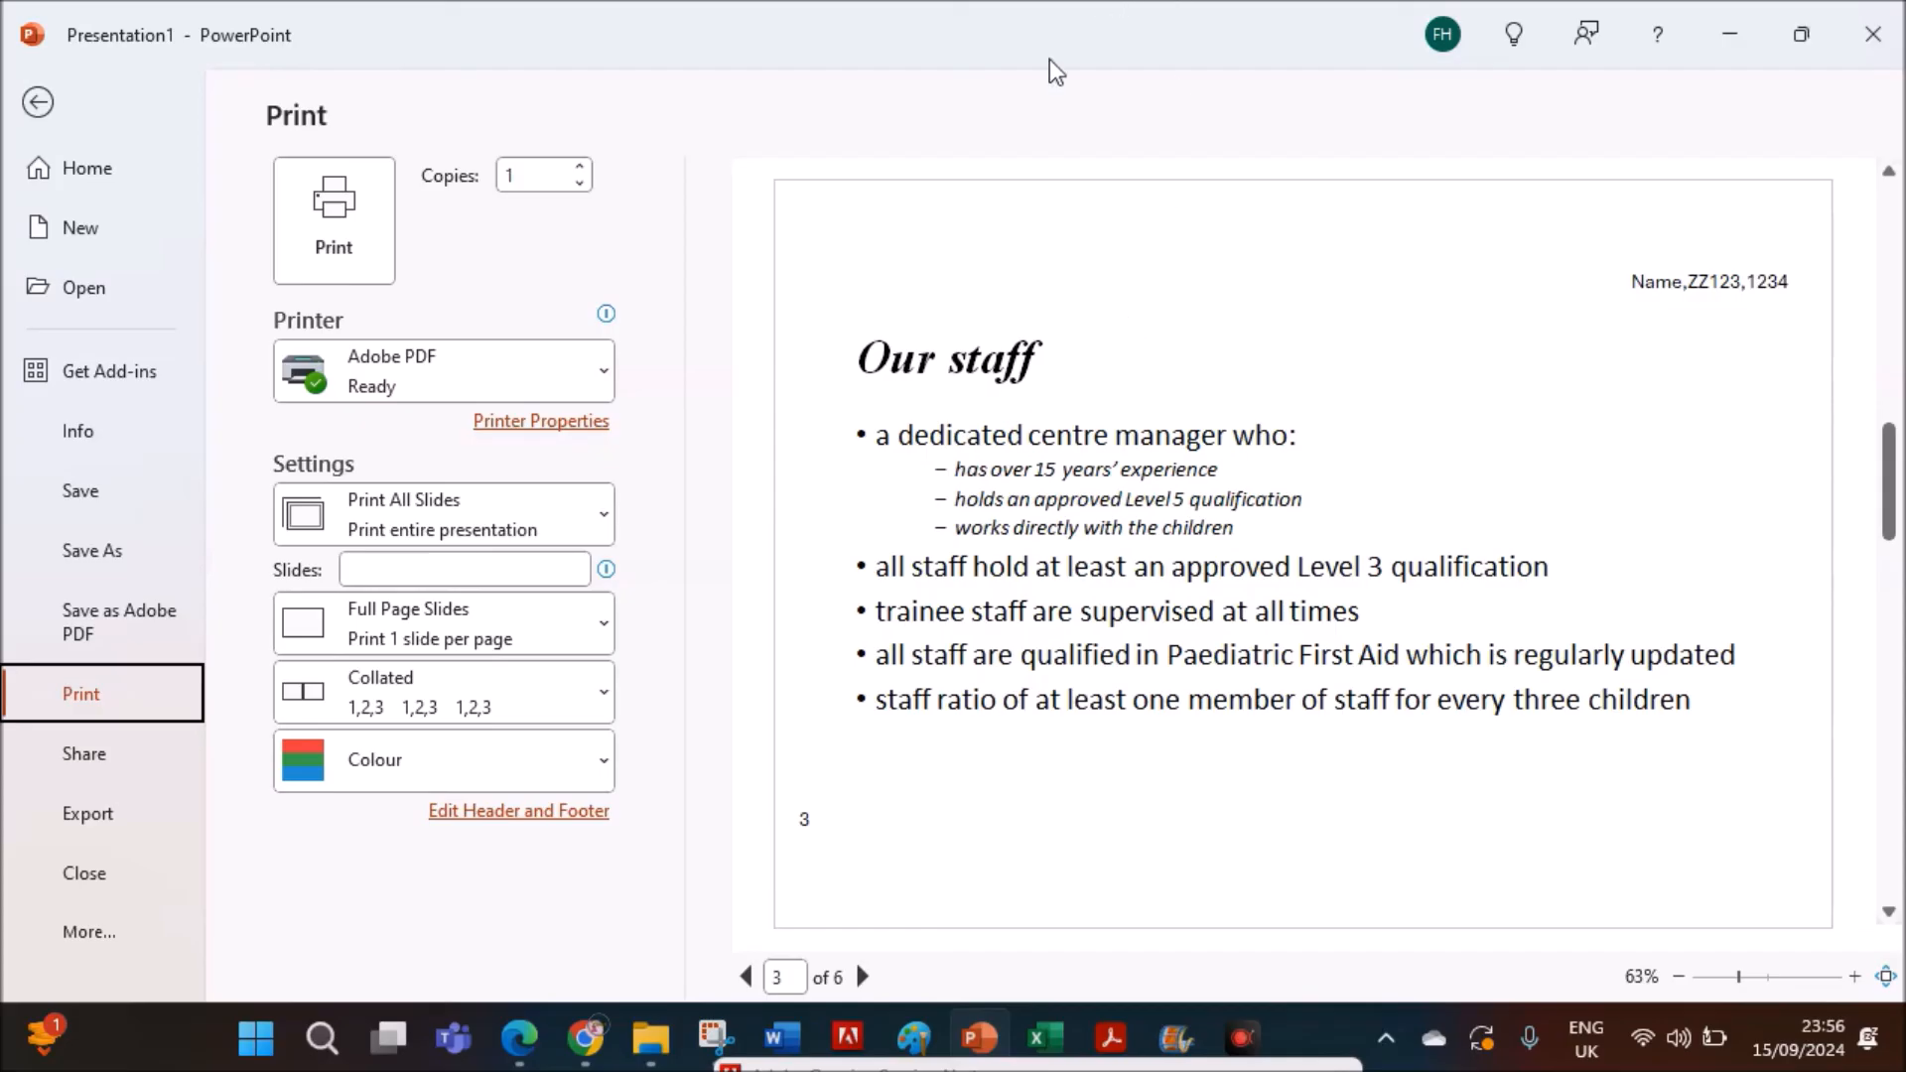
{"action": "left_click", "coordinate": [442, 623]}
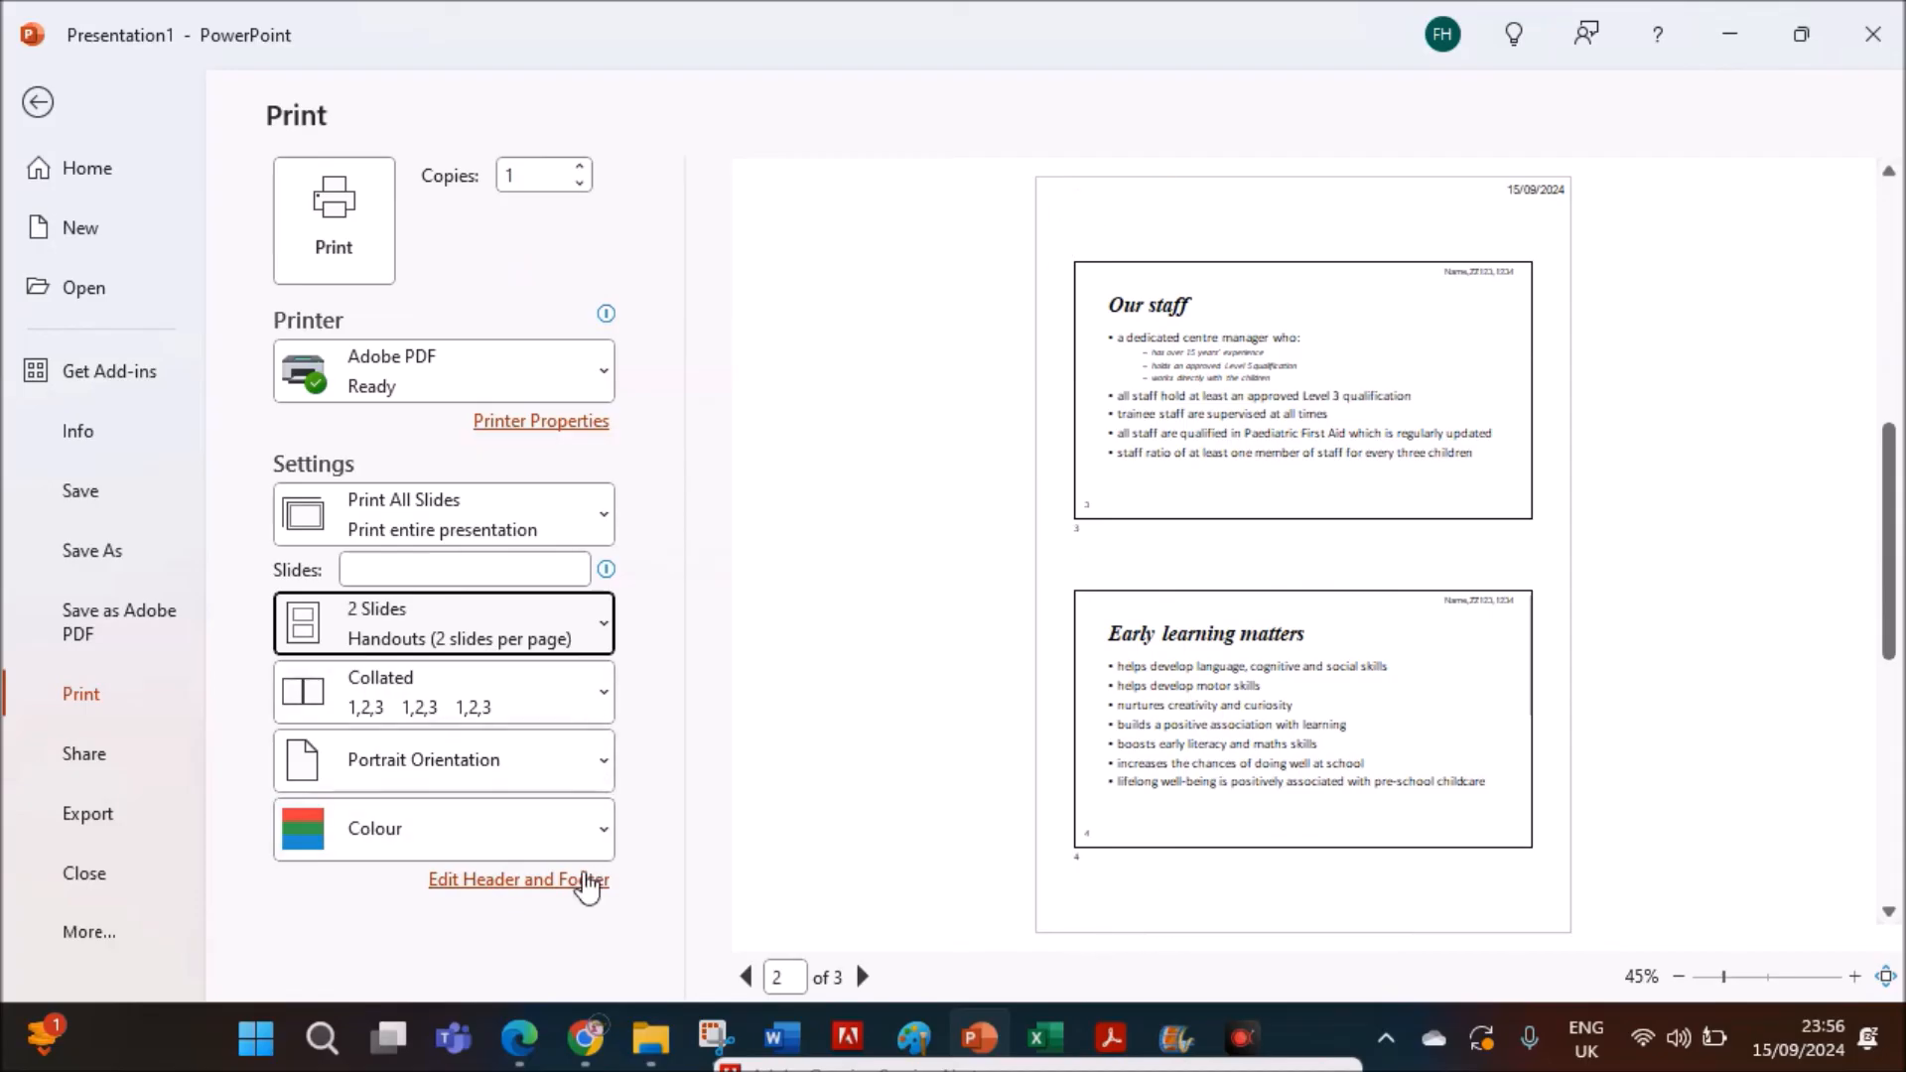
{"action": "mouse_move", "coordinate": [1413, 288]}
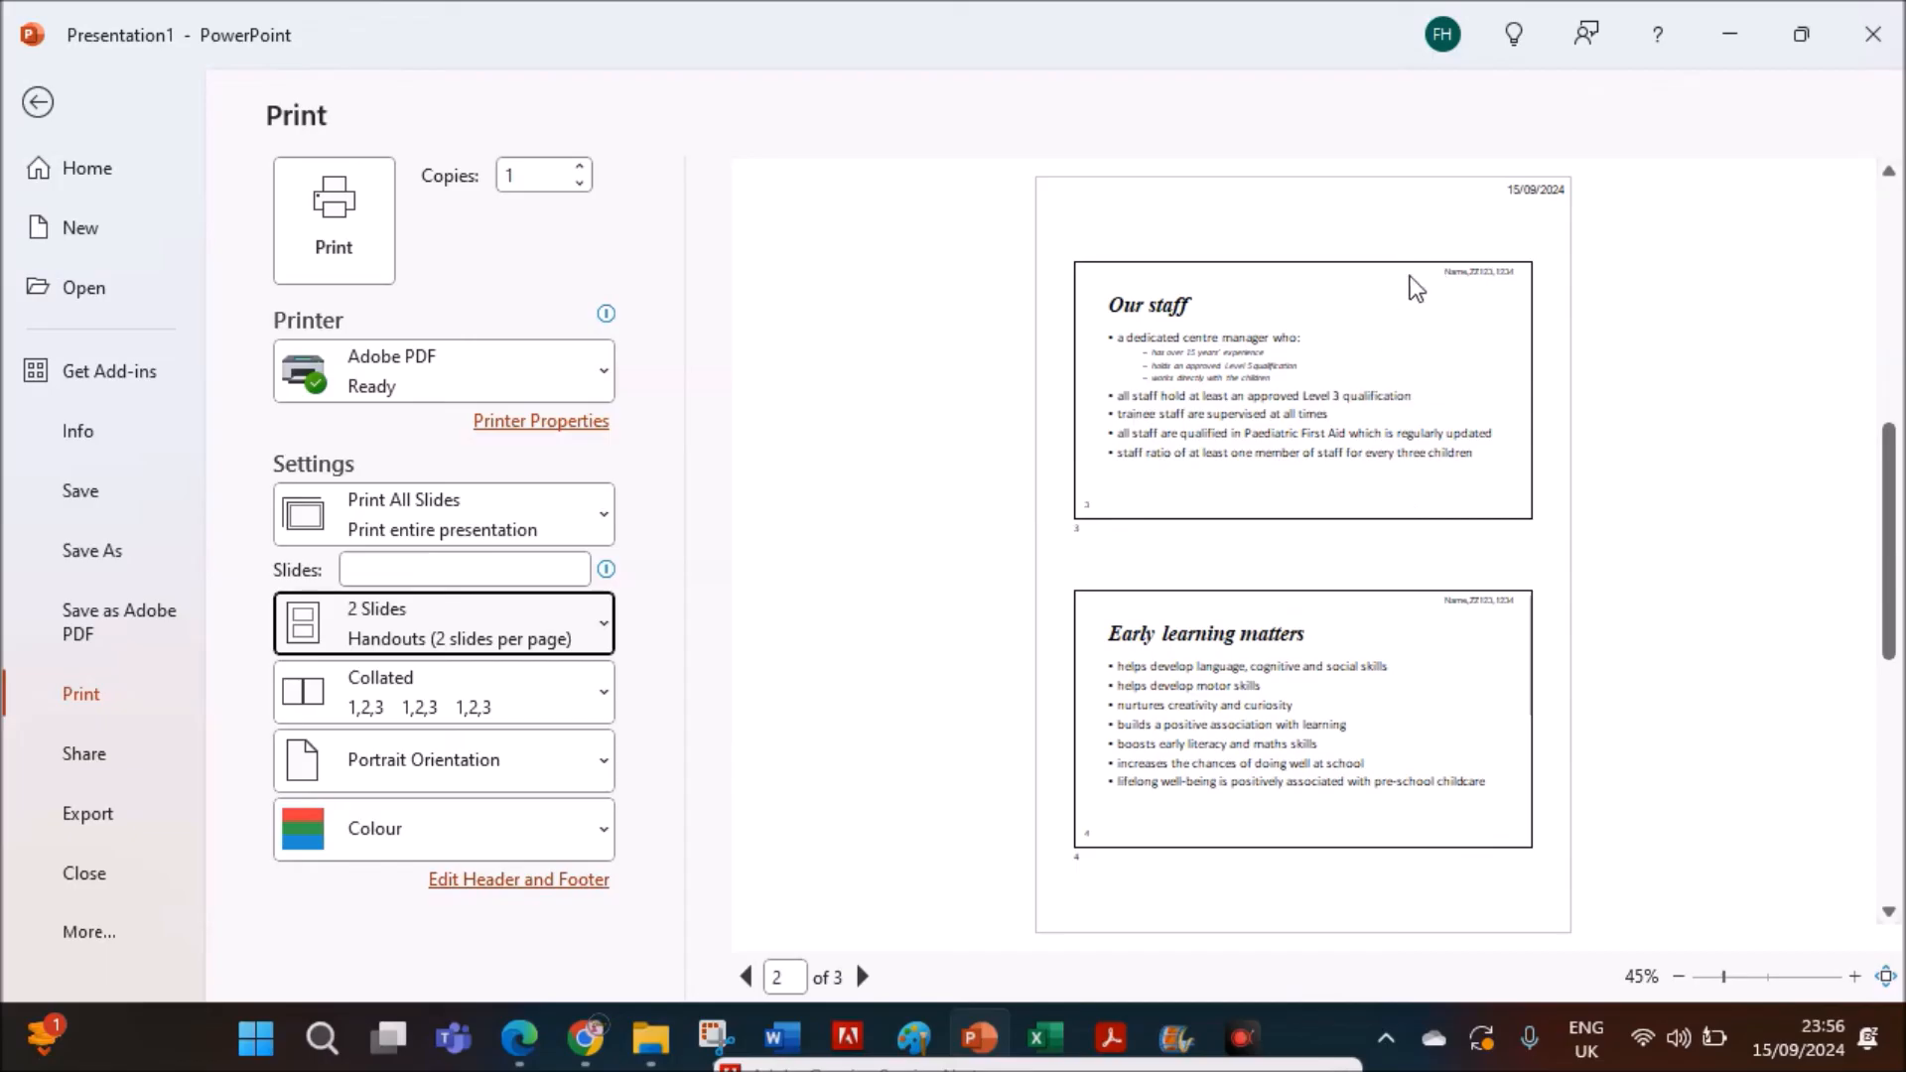
- Turn on the handout header, type the candidate name, centre and number, then return to the question paper
{"action": "left_click", "coordinate": [518, 879]}
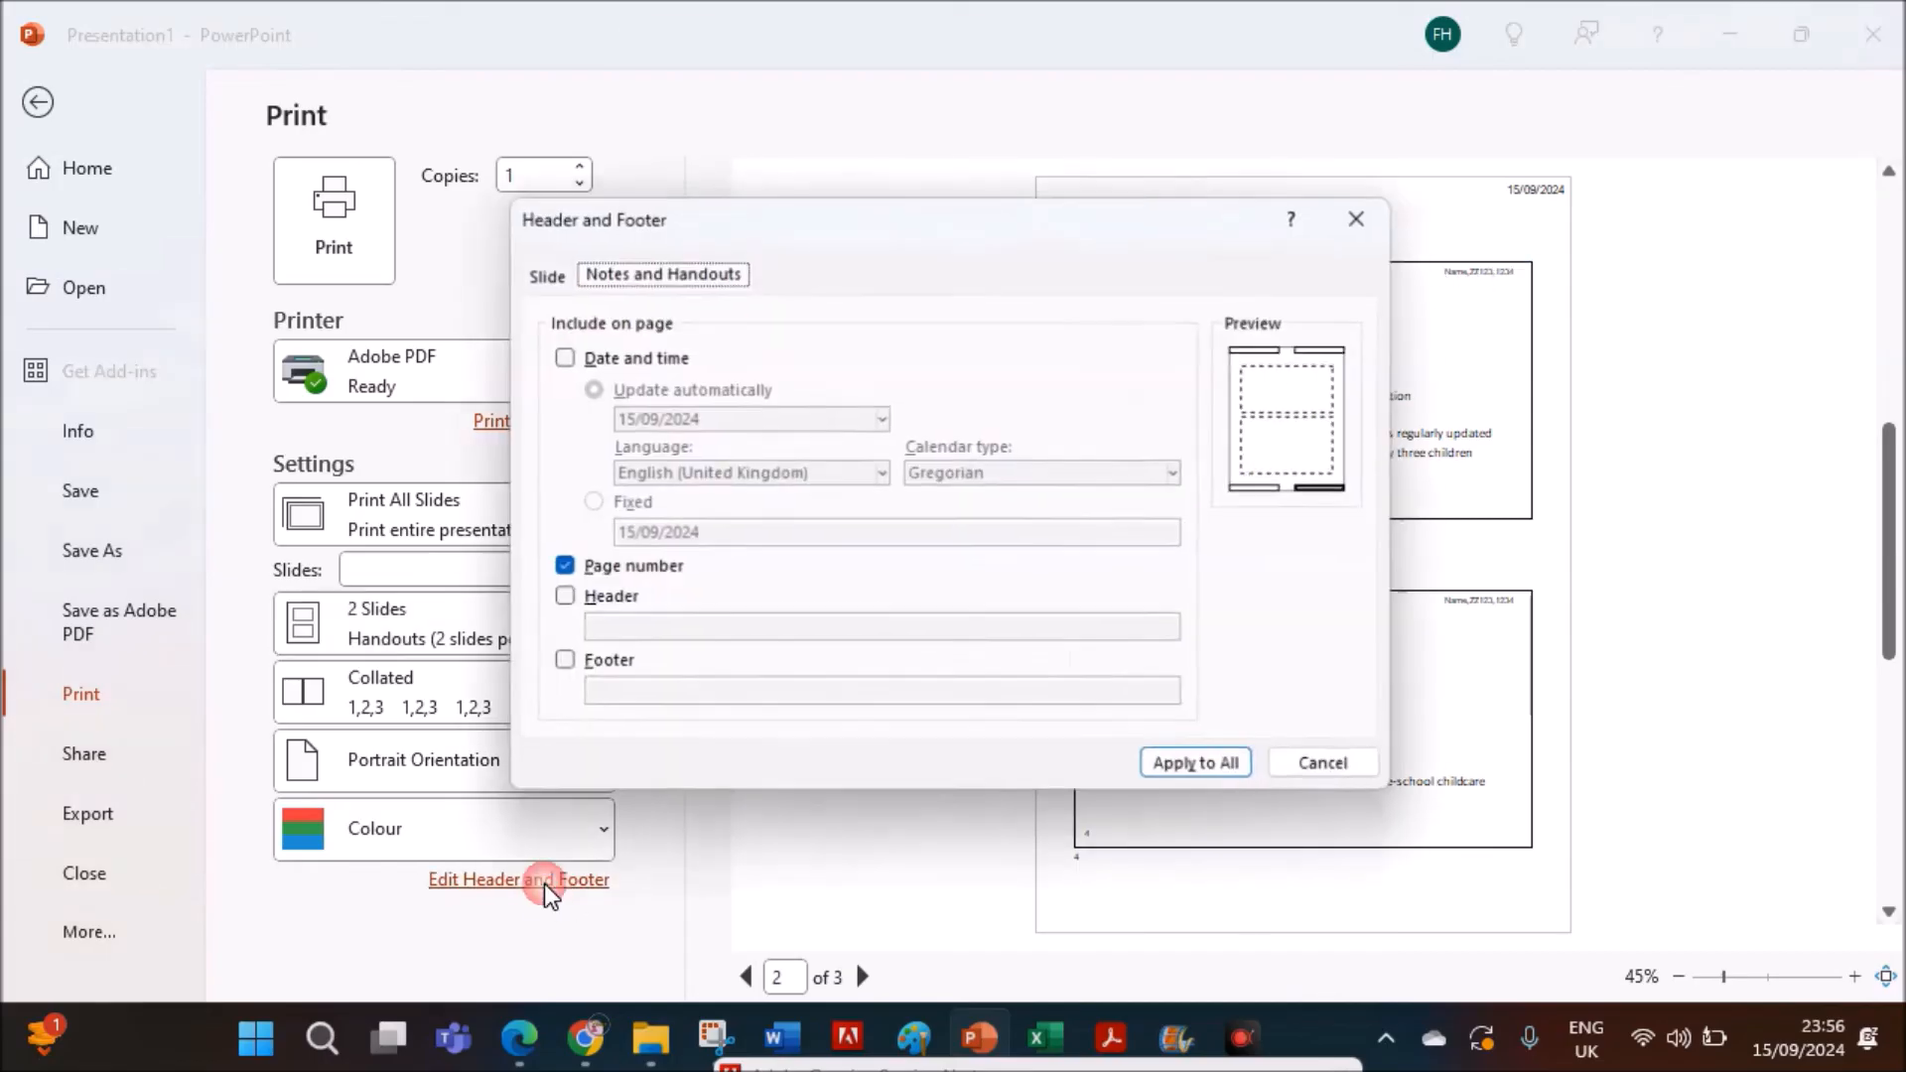
{"action": "left_click", "coordinate": [557, 600]}
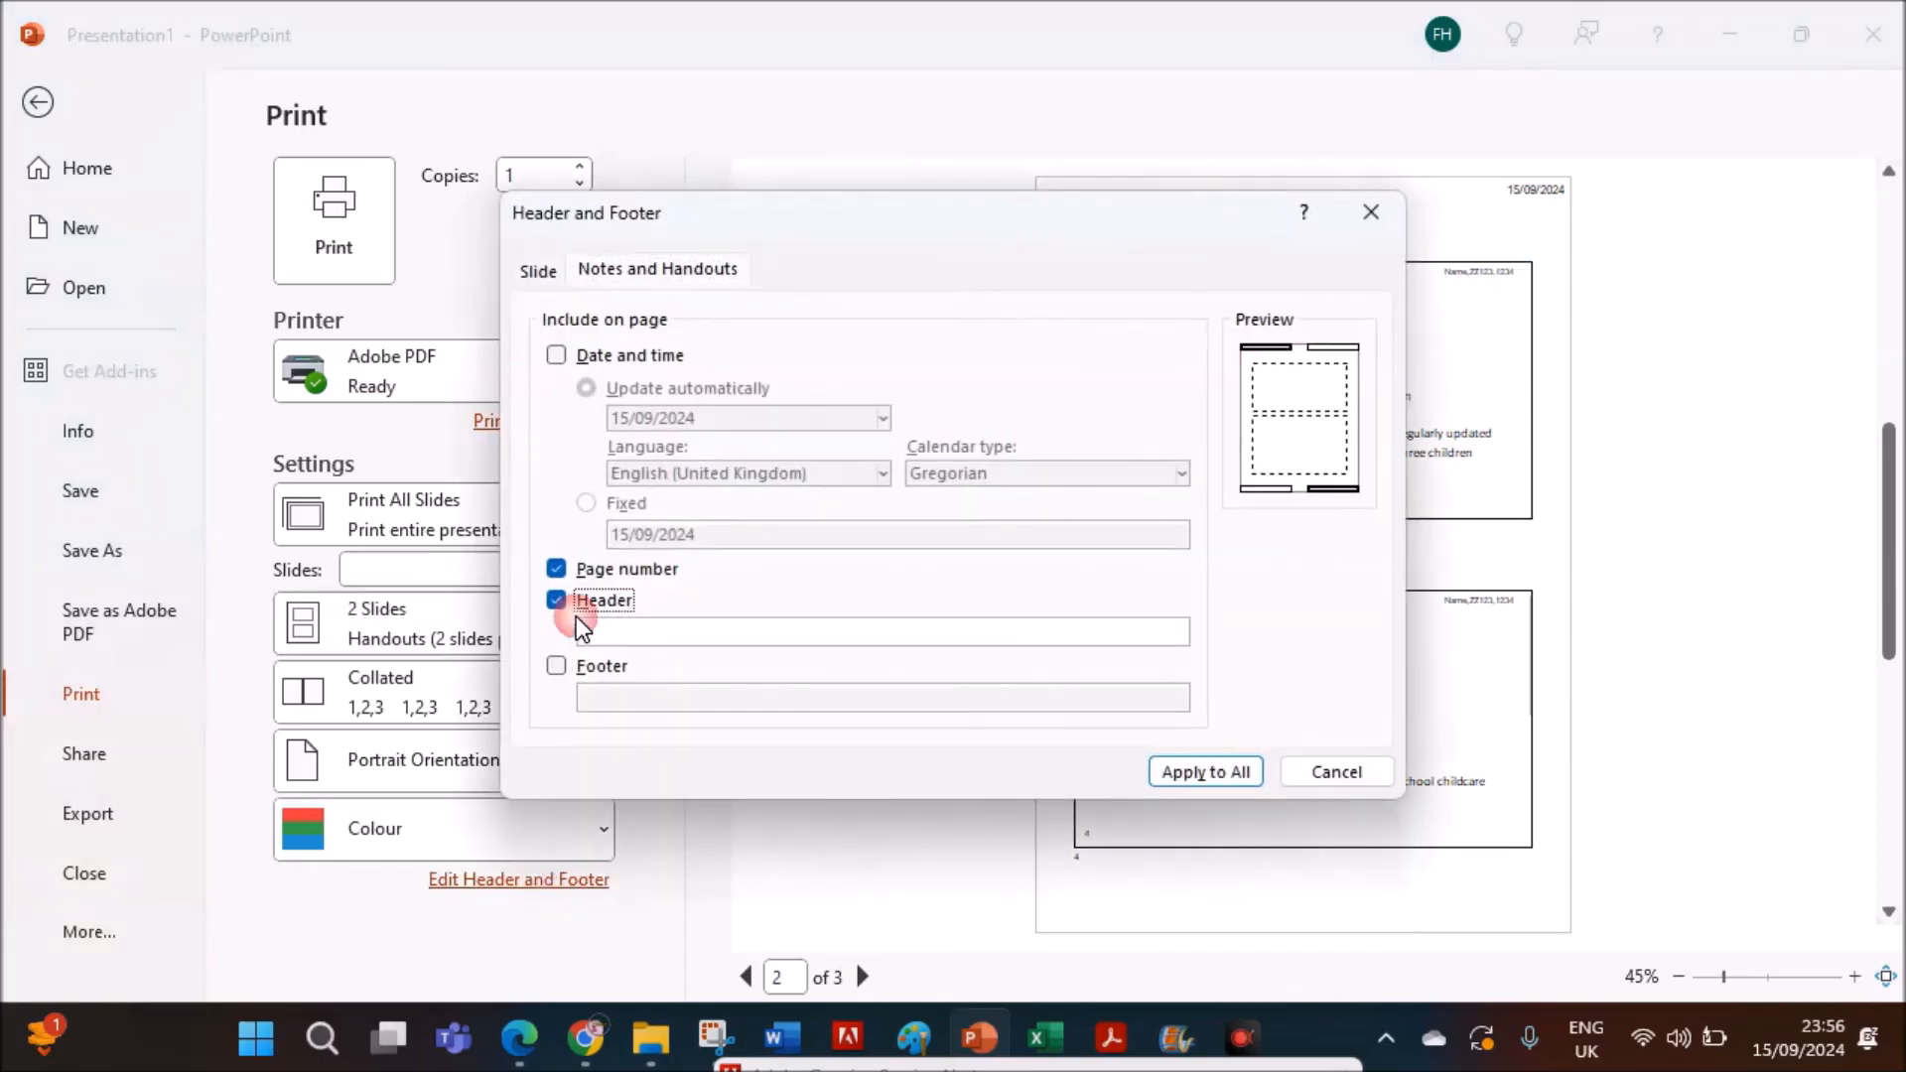
{"action": "type", "text": "N"}
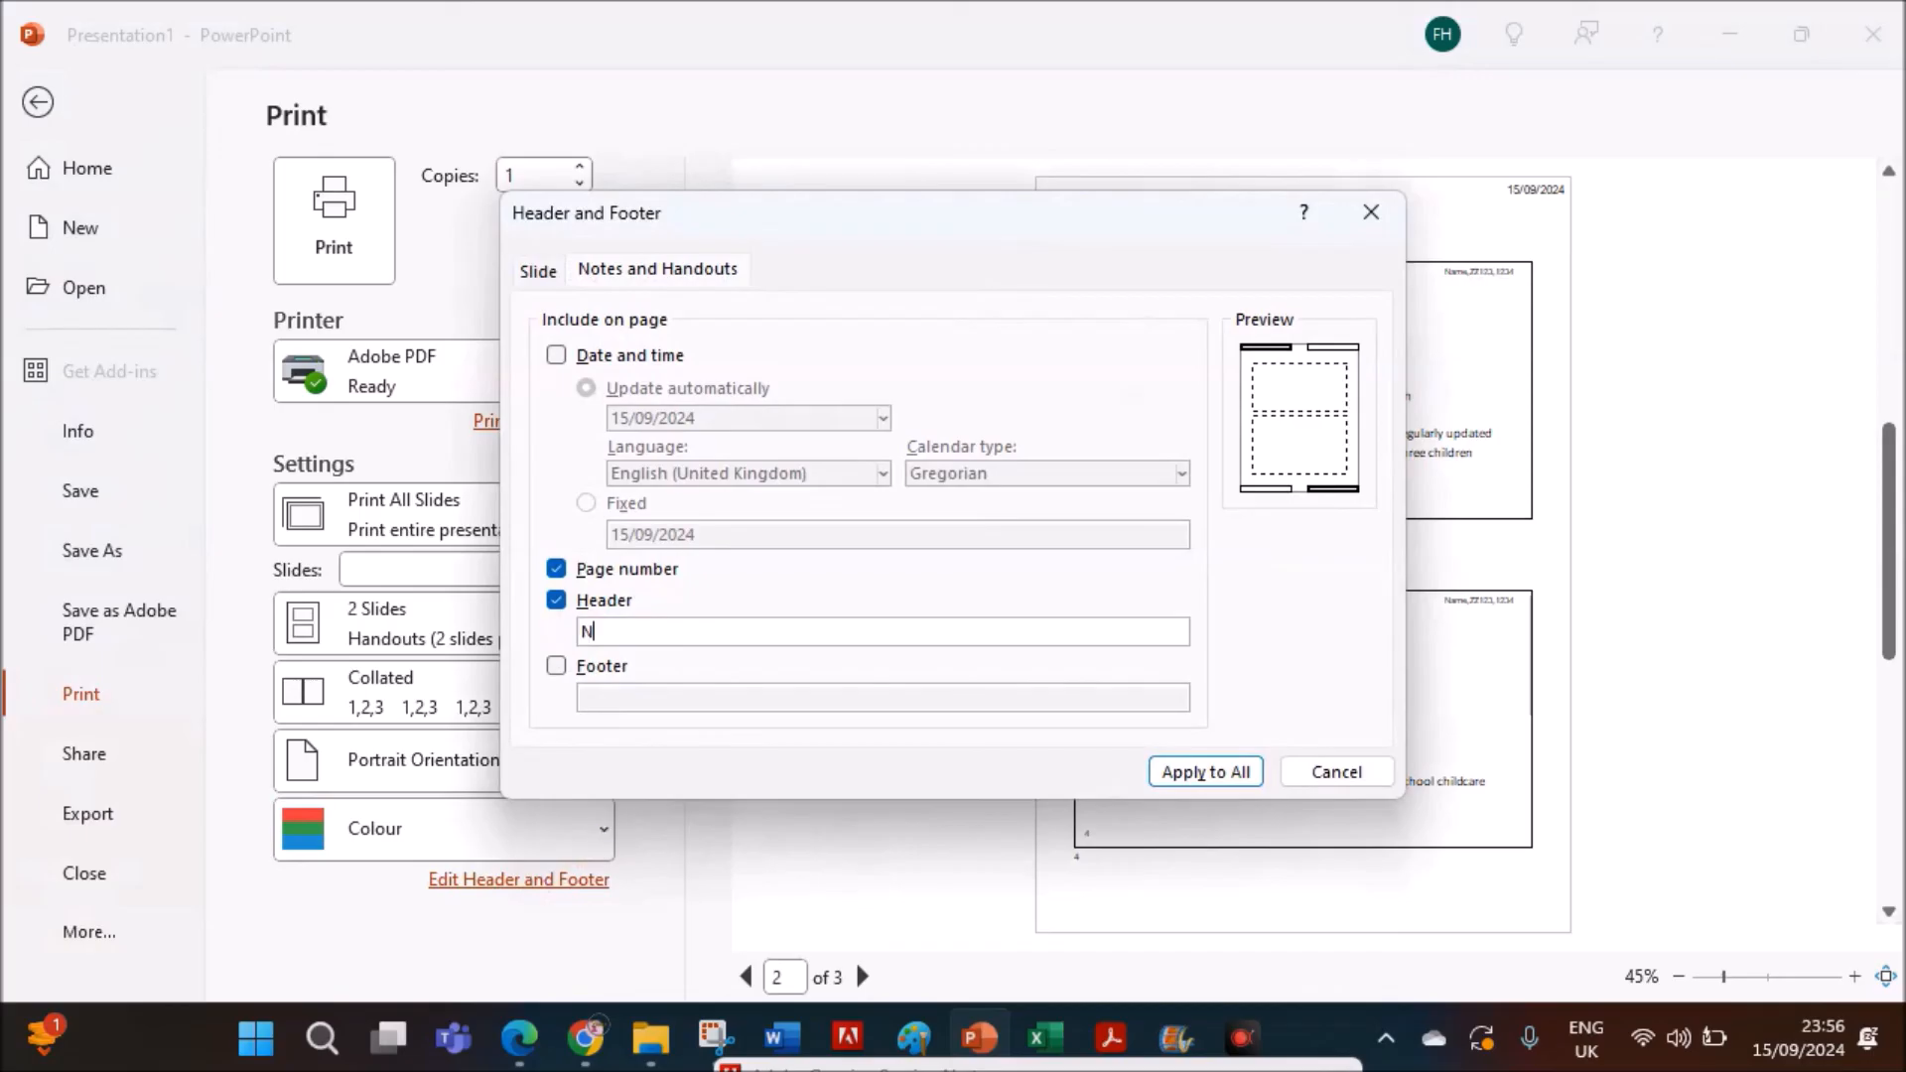
{"action": "type", "text": "ame,"}
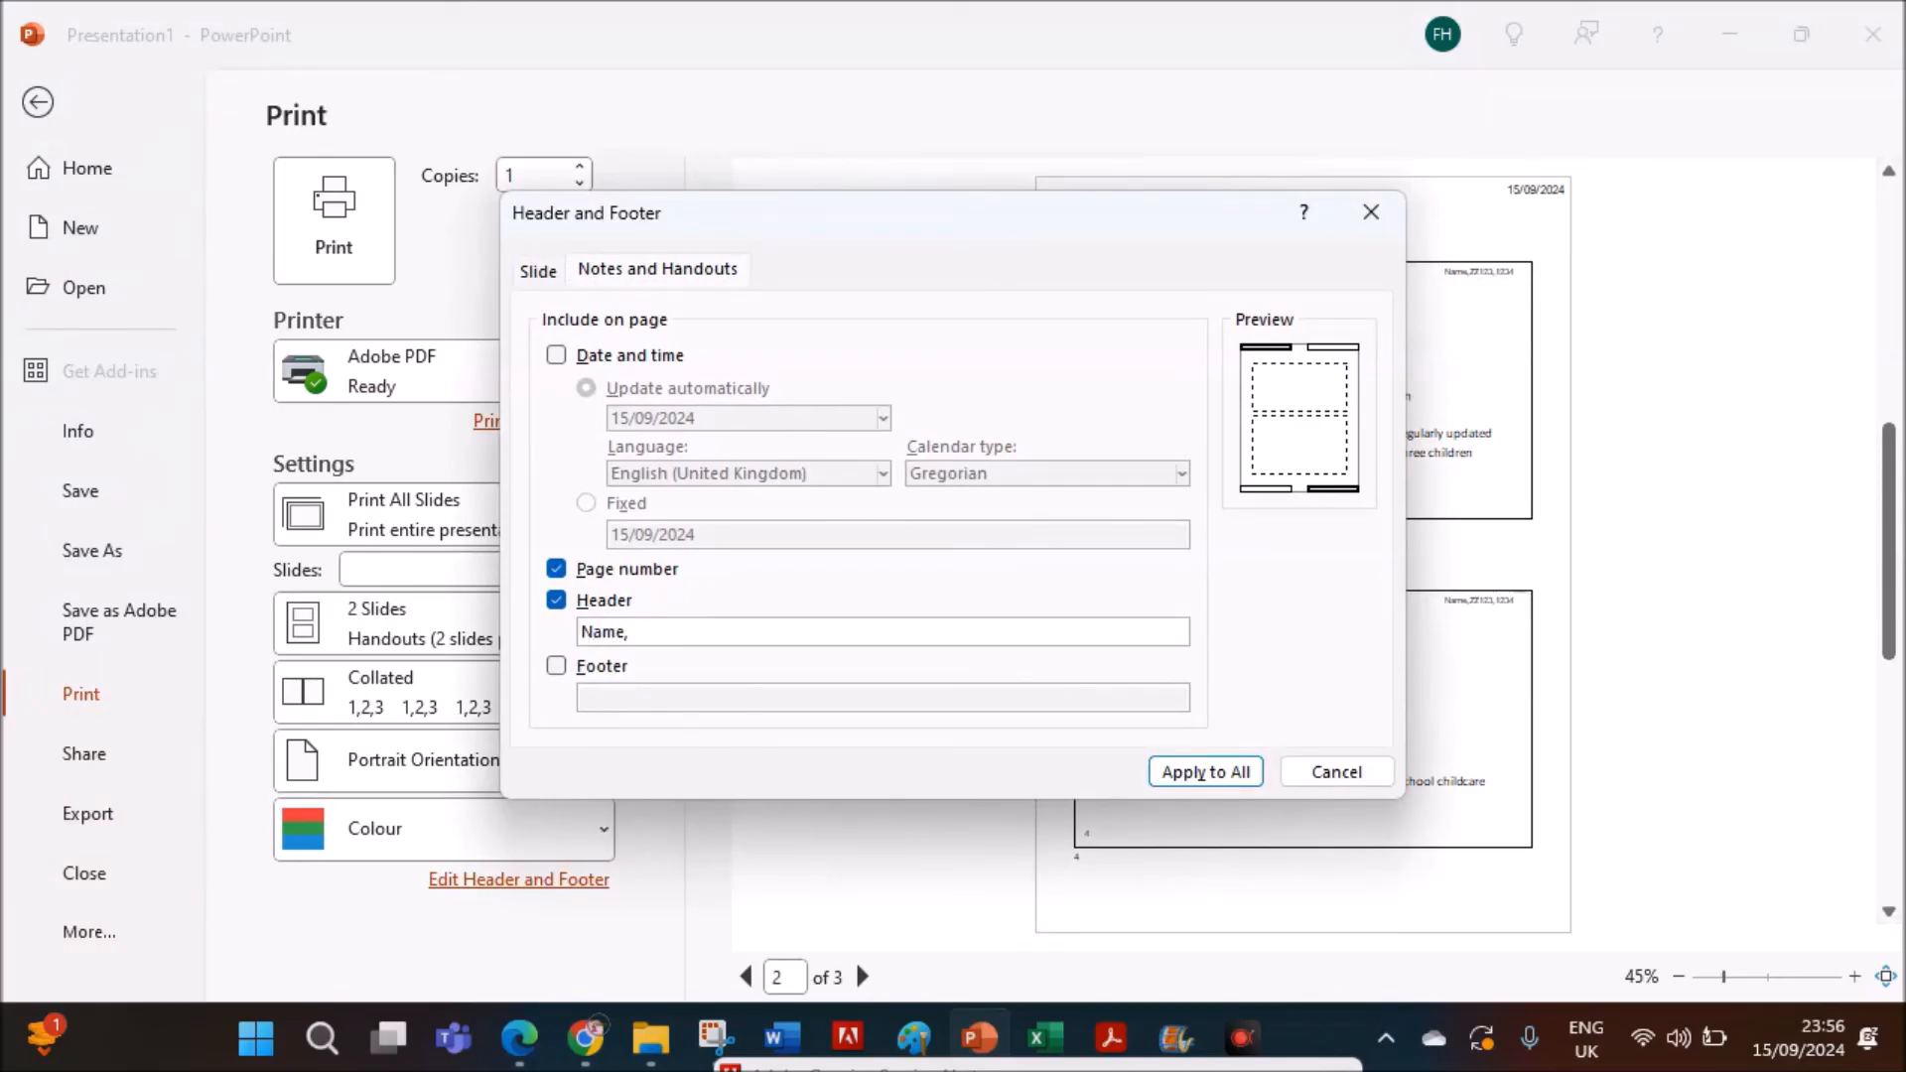
{"action": "type", "text": "Z"}
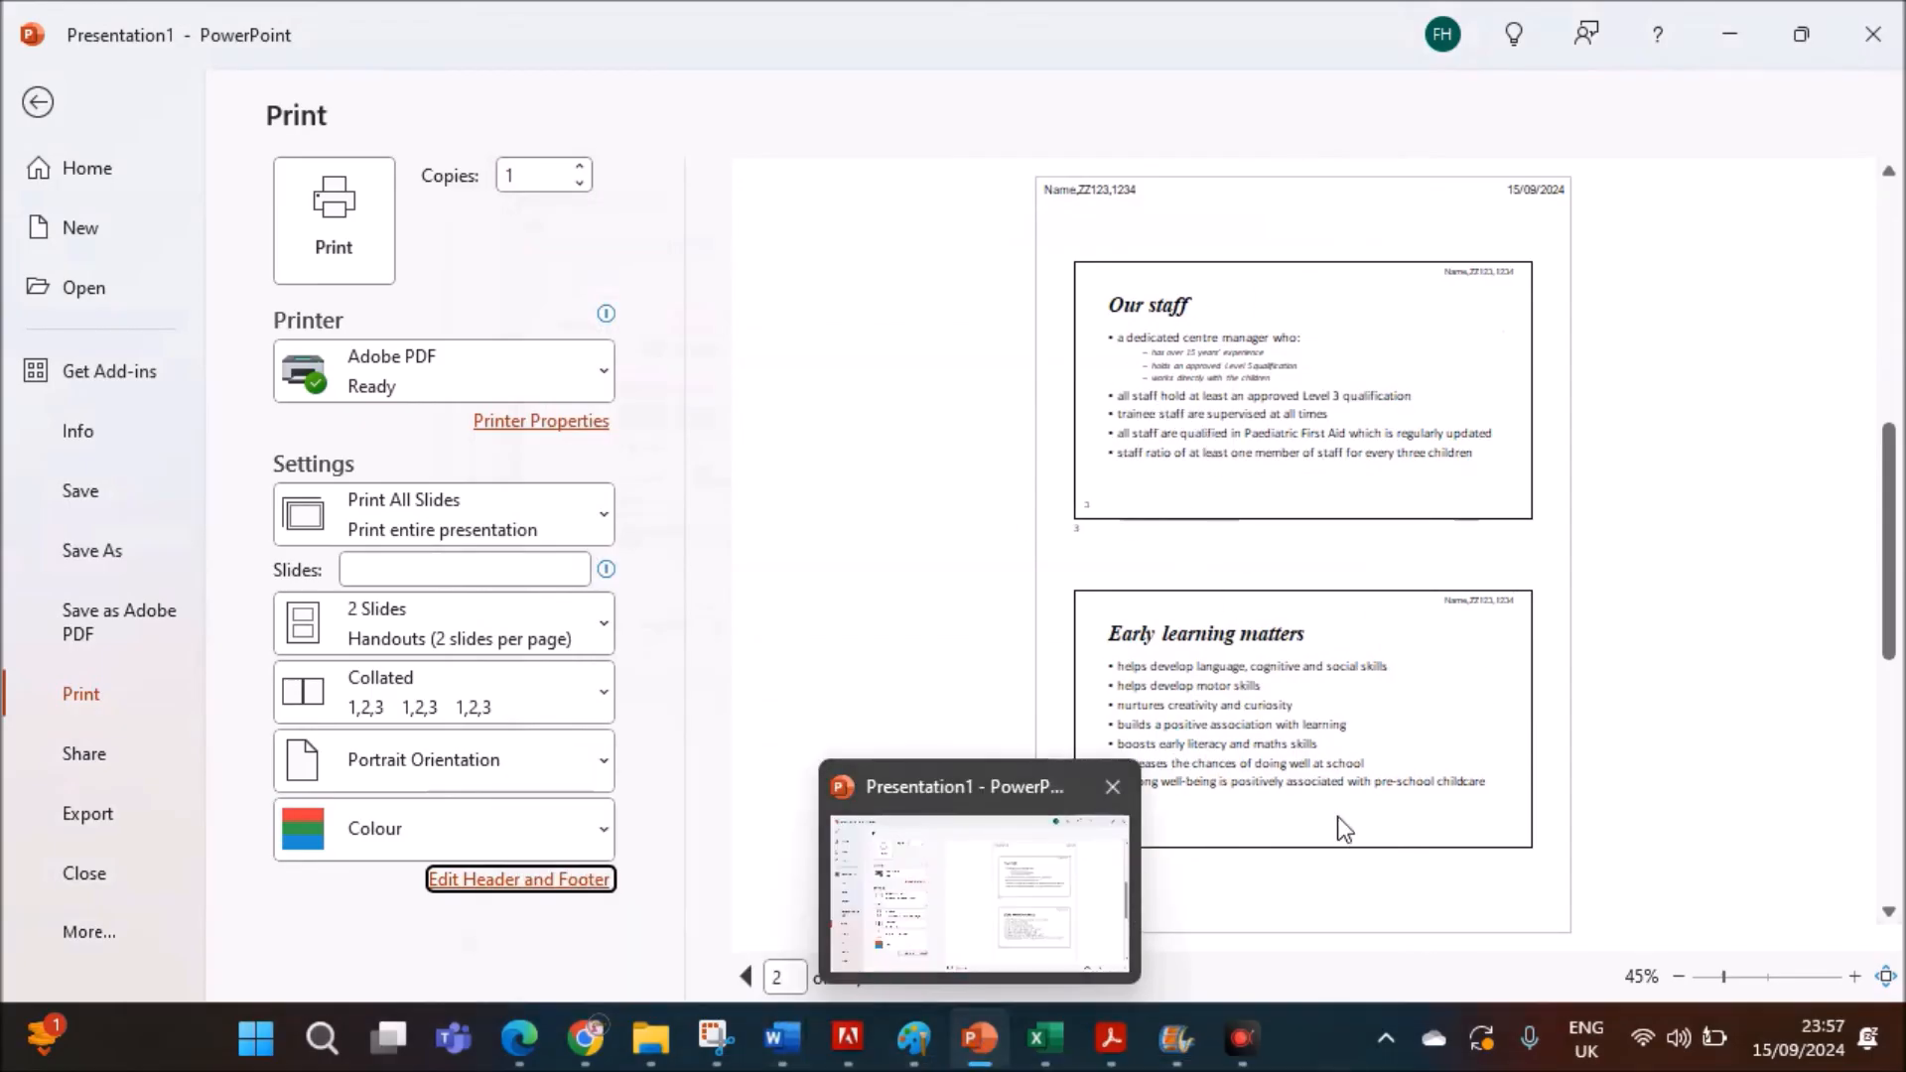
{"action": "left_click", "coordinate": [861, 975]}
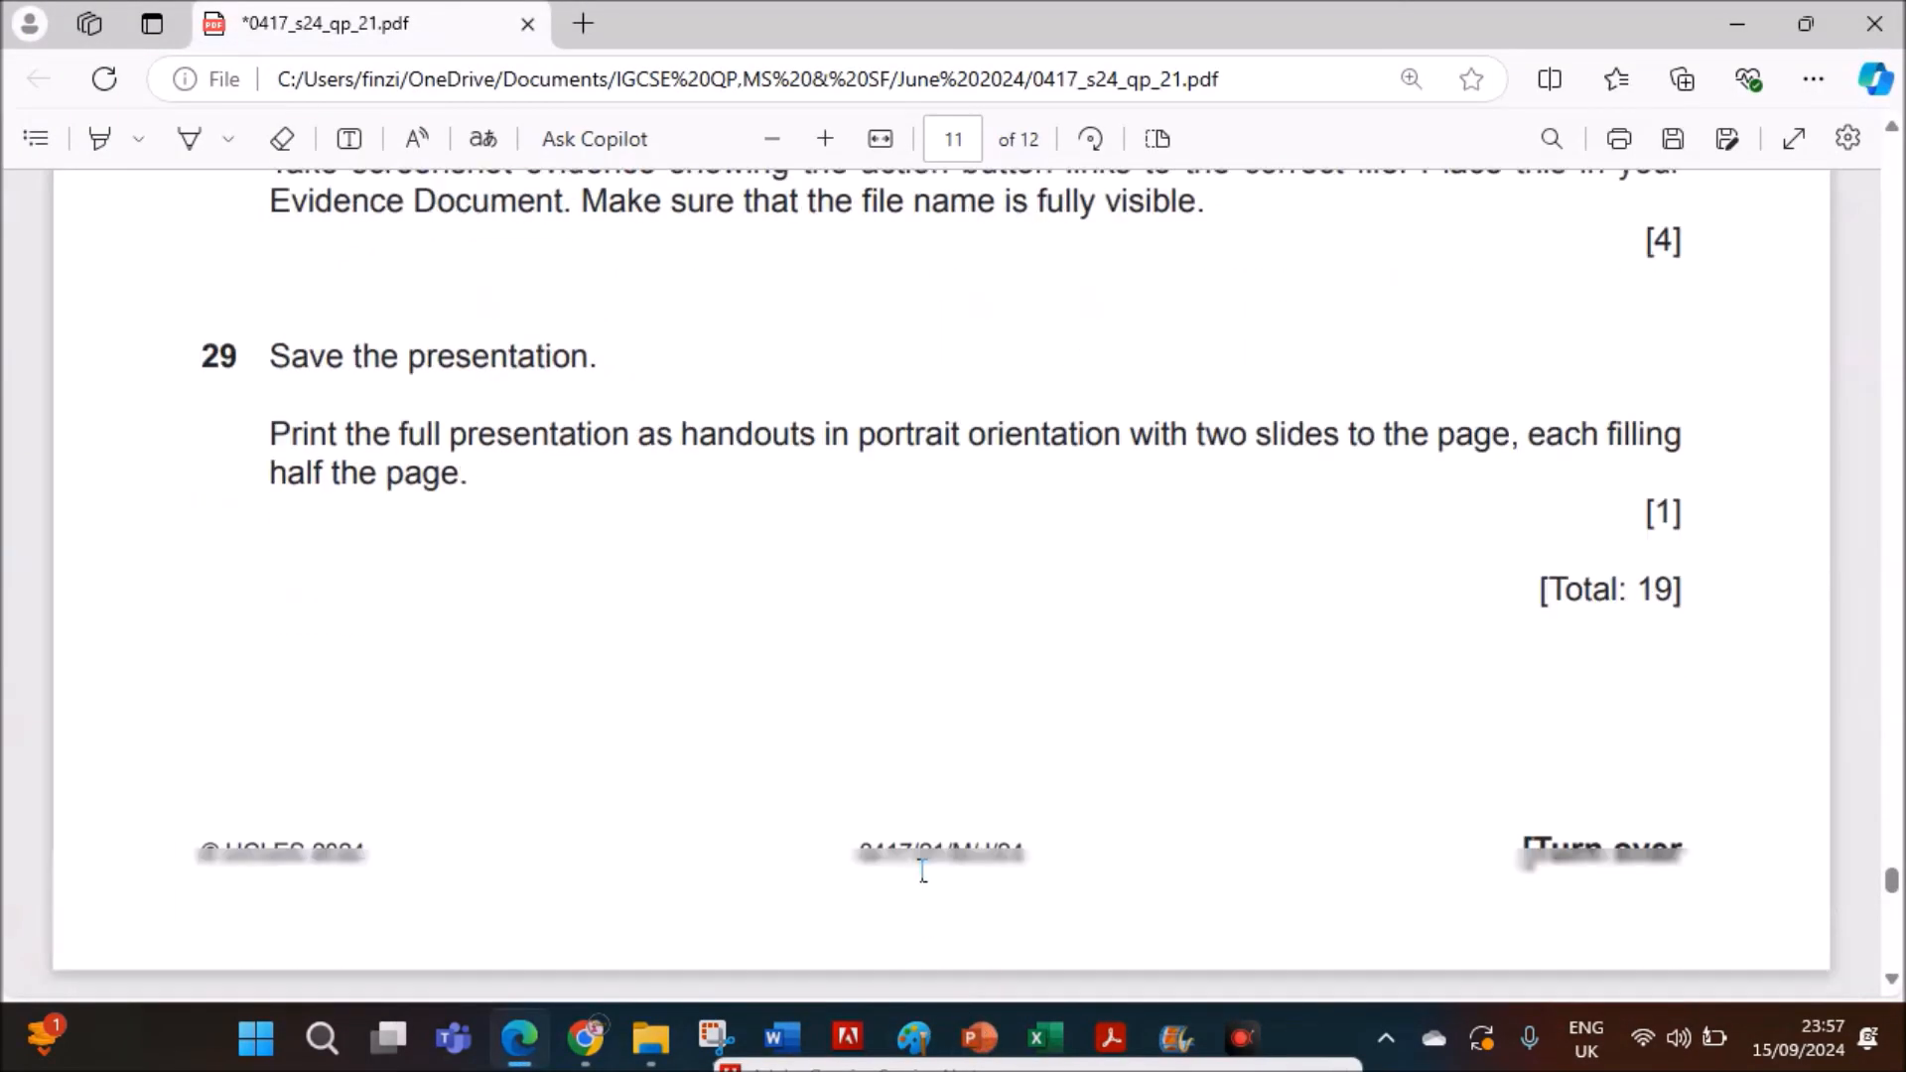
{"action": "scroll", "scroll_direction": "down", "scroll_amount": 3}
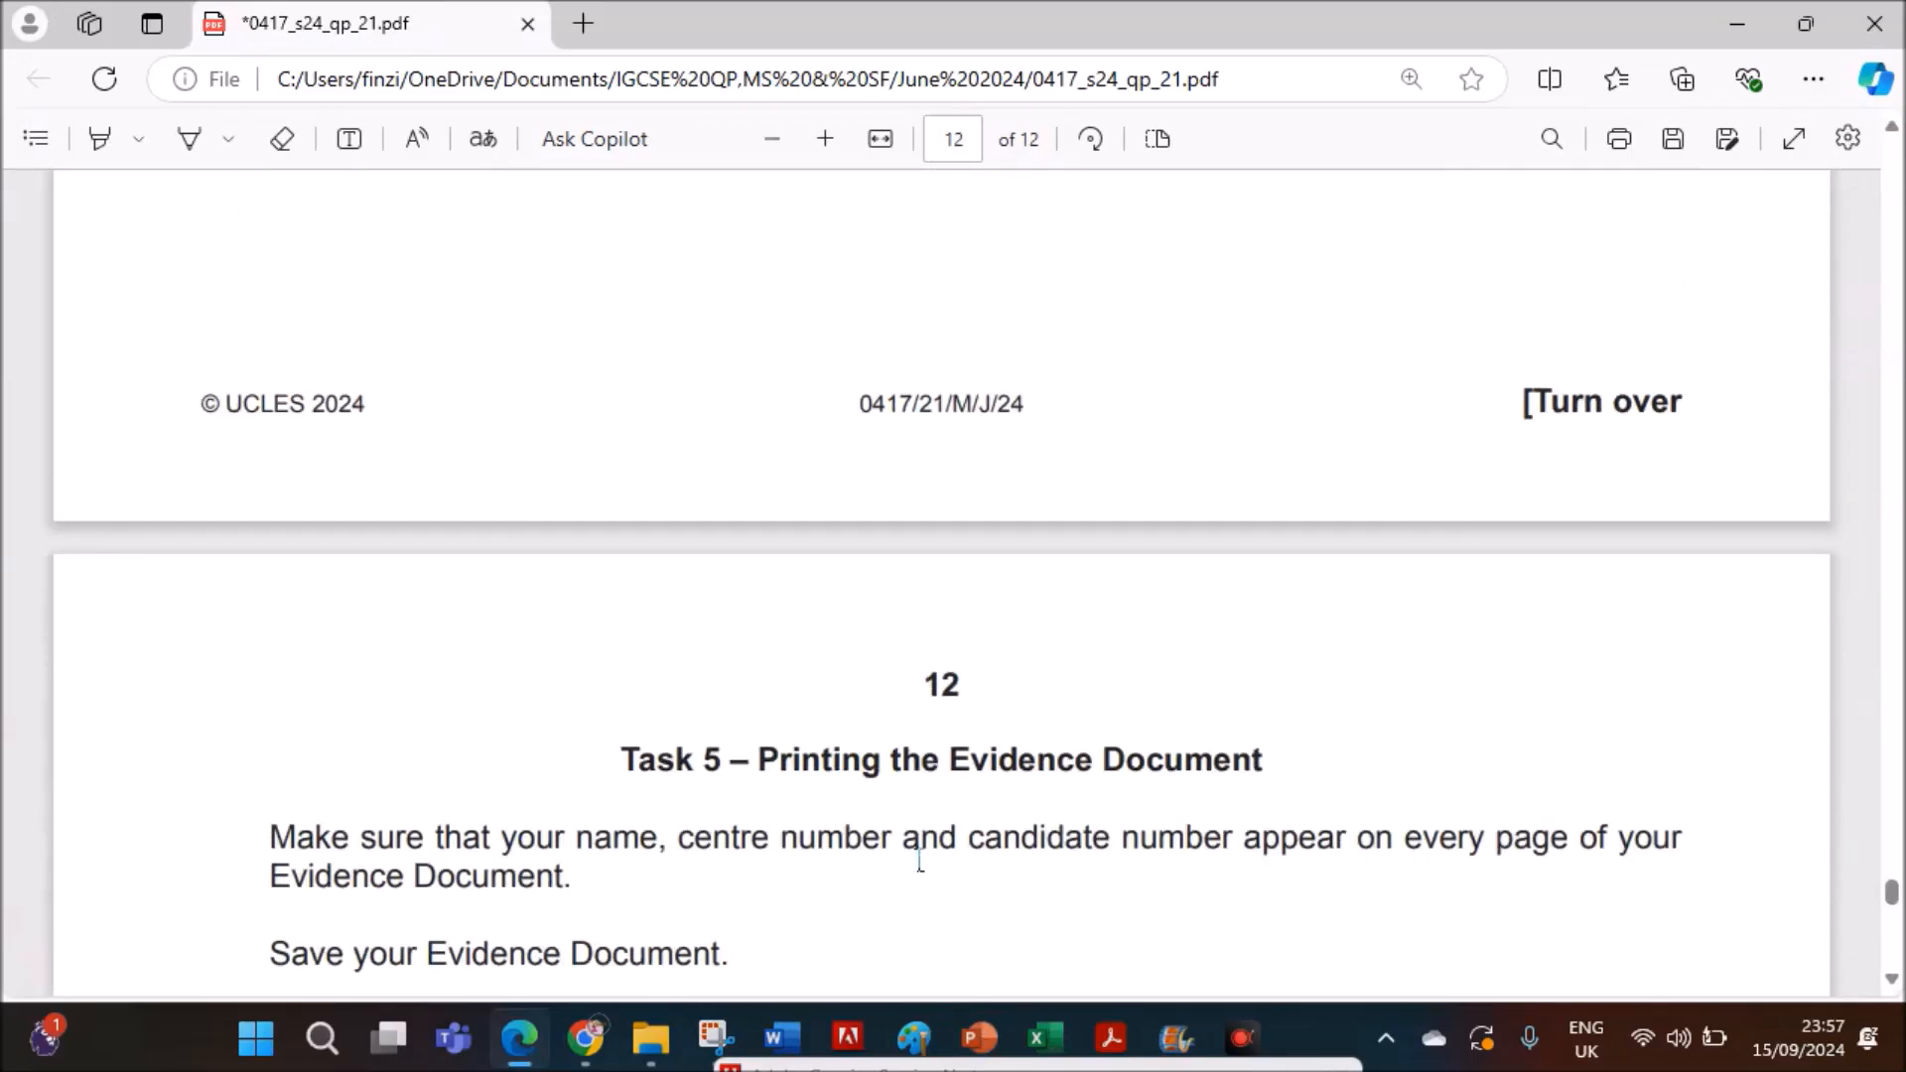
{"action": "scroll", "scroll_direction": "down", "scroll_amount": 3}
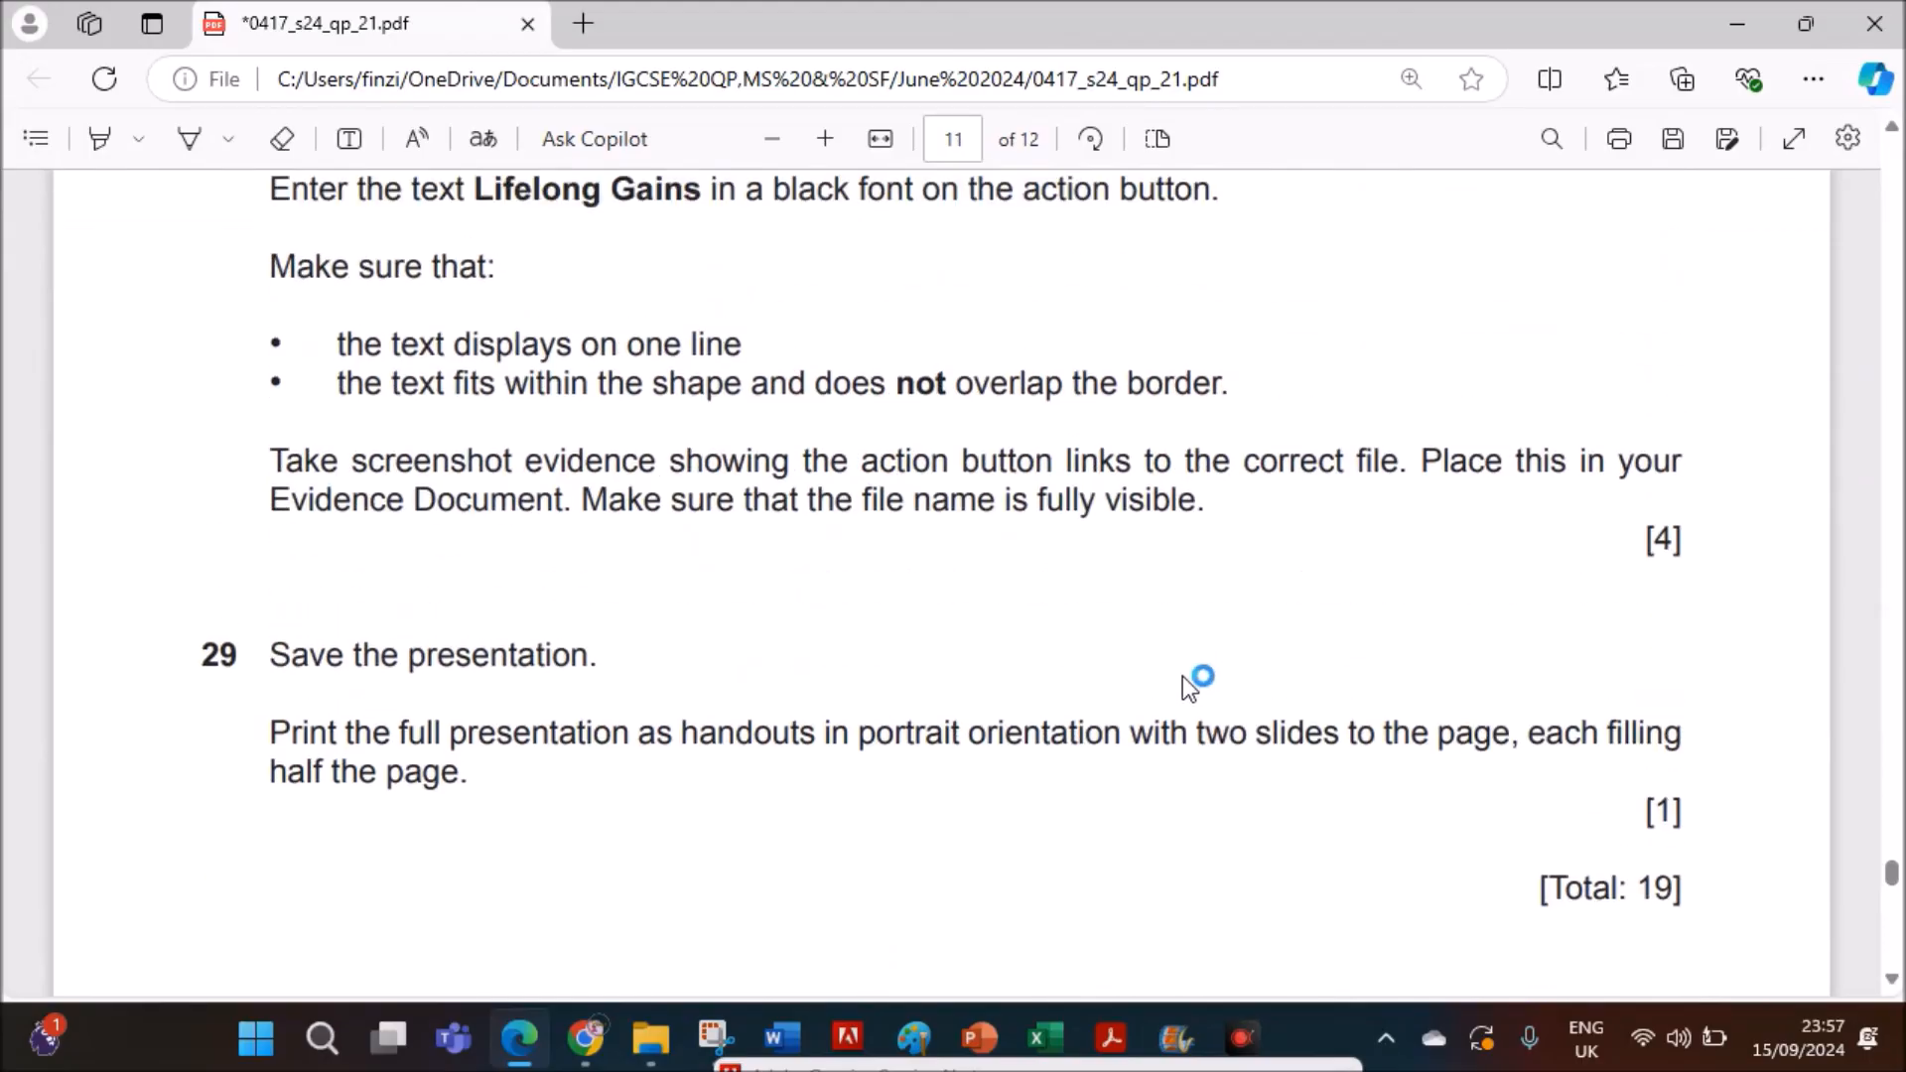
{"action": "mouse_move", "coordinate": [911, 617]}
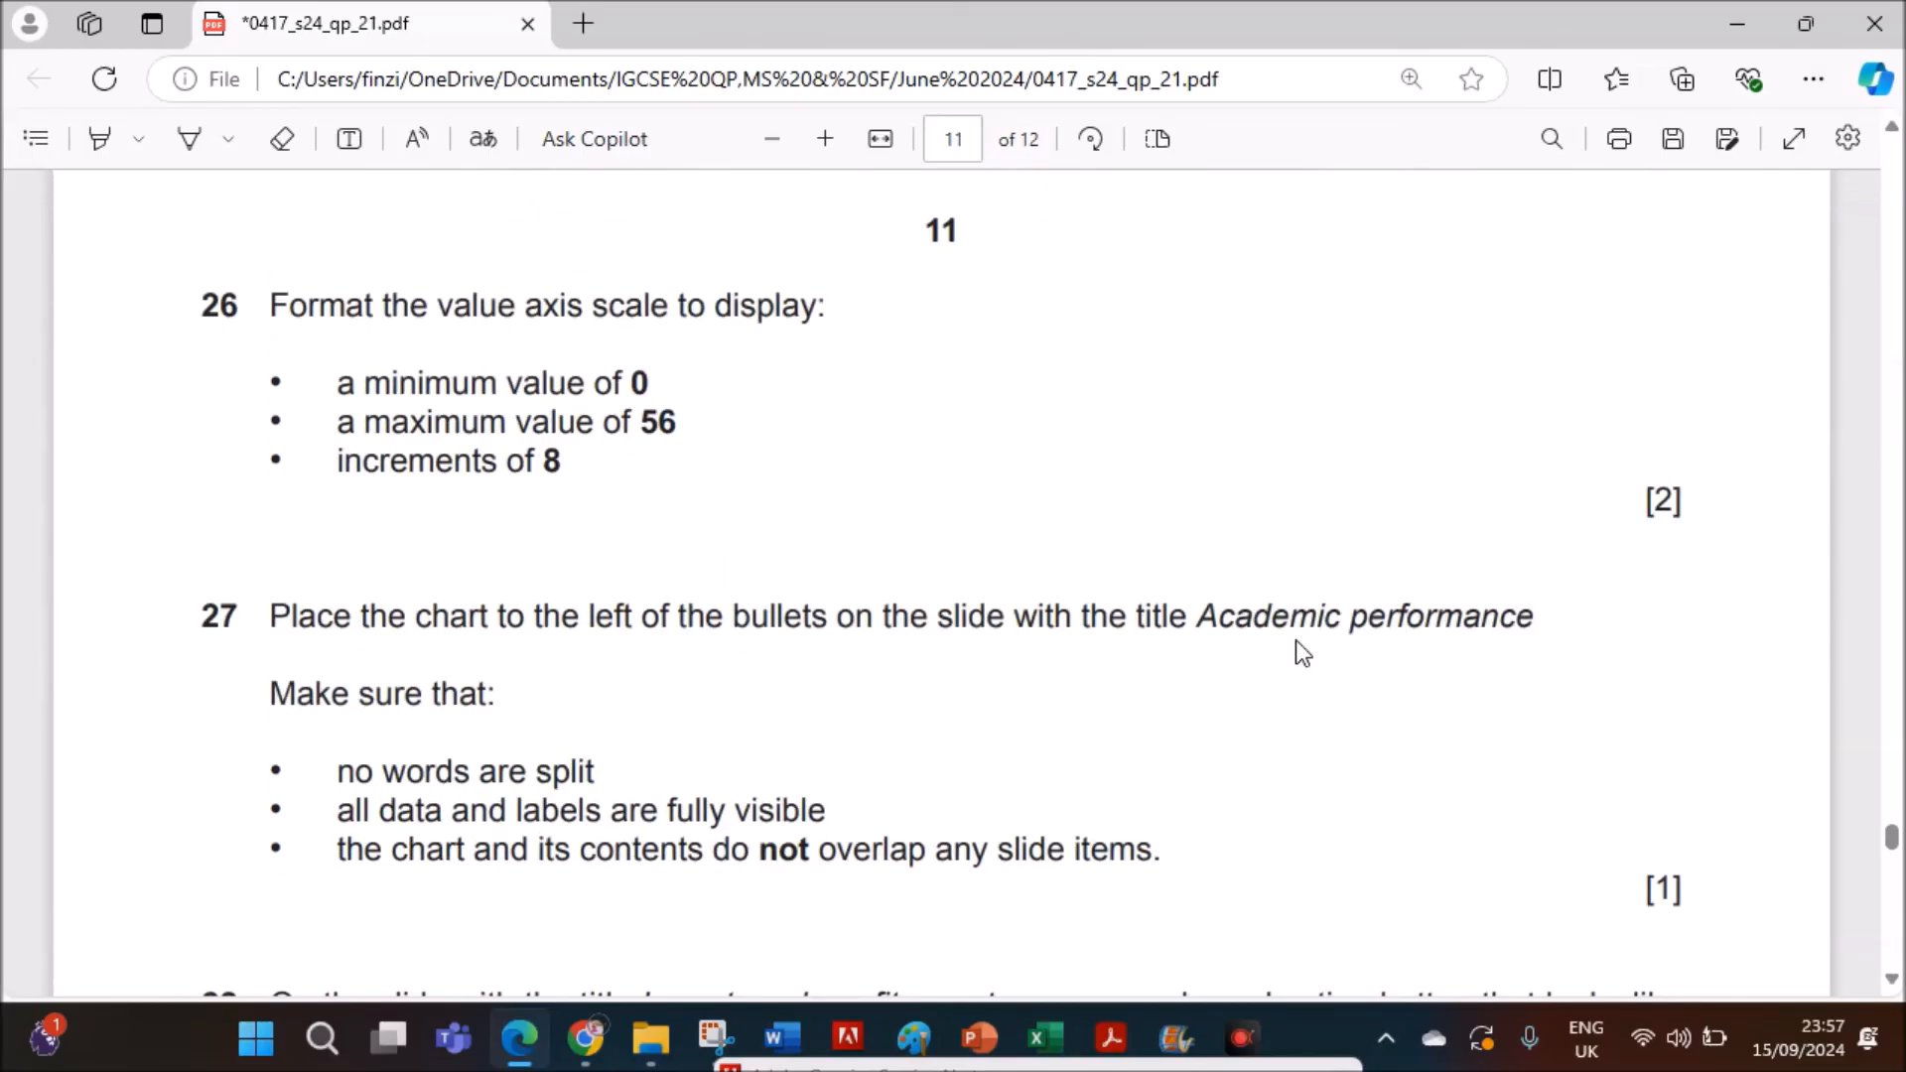
{"action": "scroll", "scroll_direction": "down", "scroll_amount": 3}
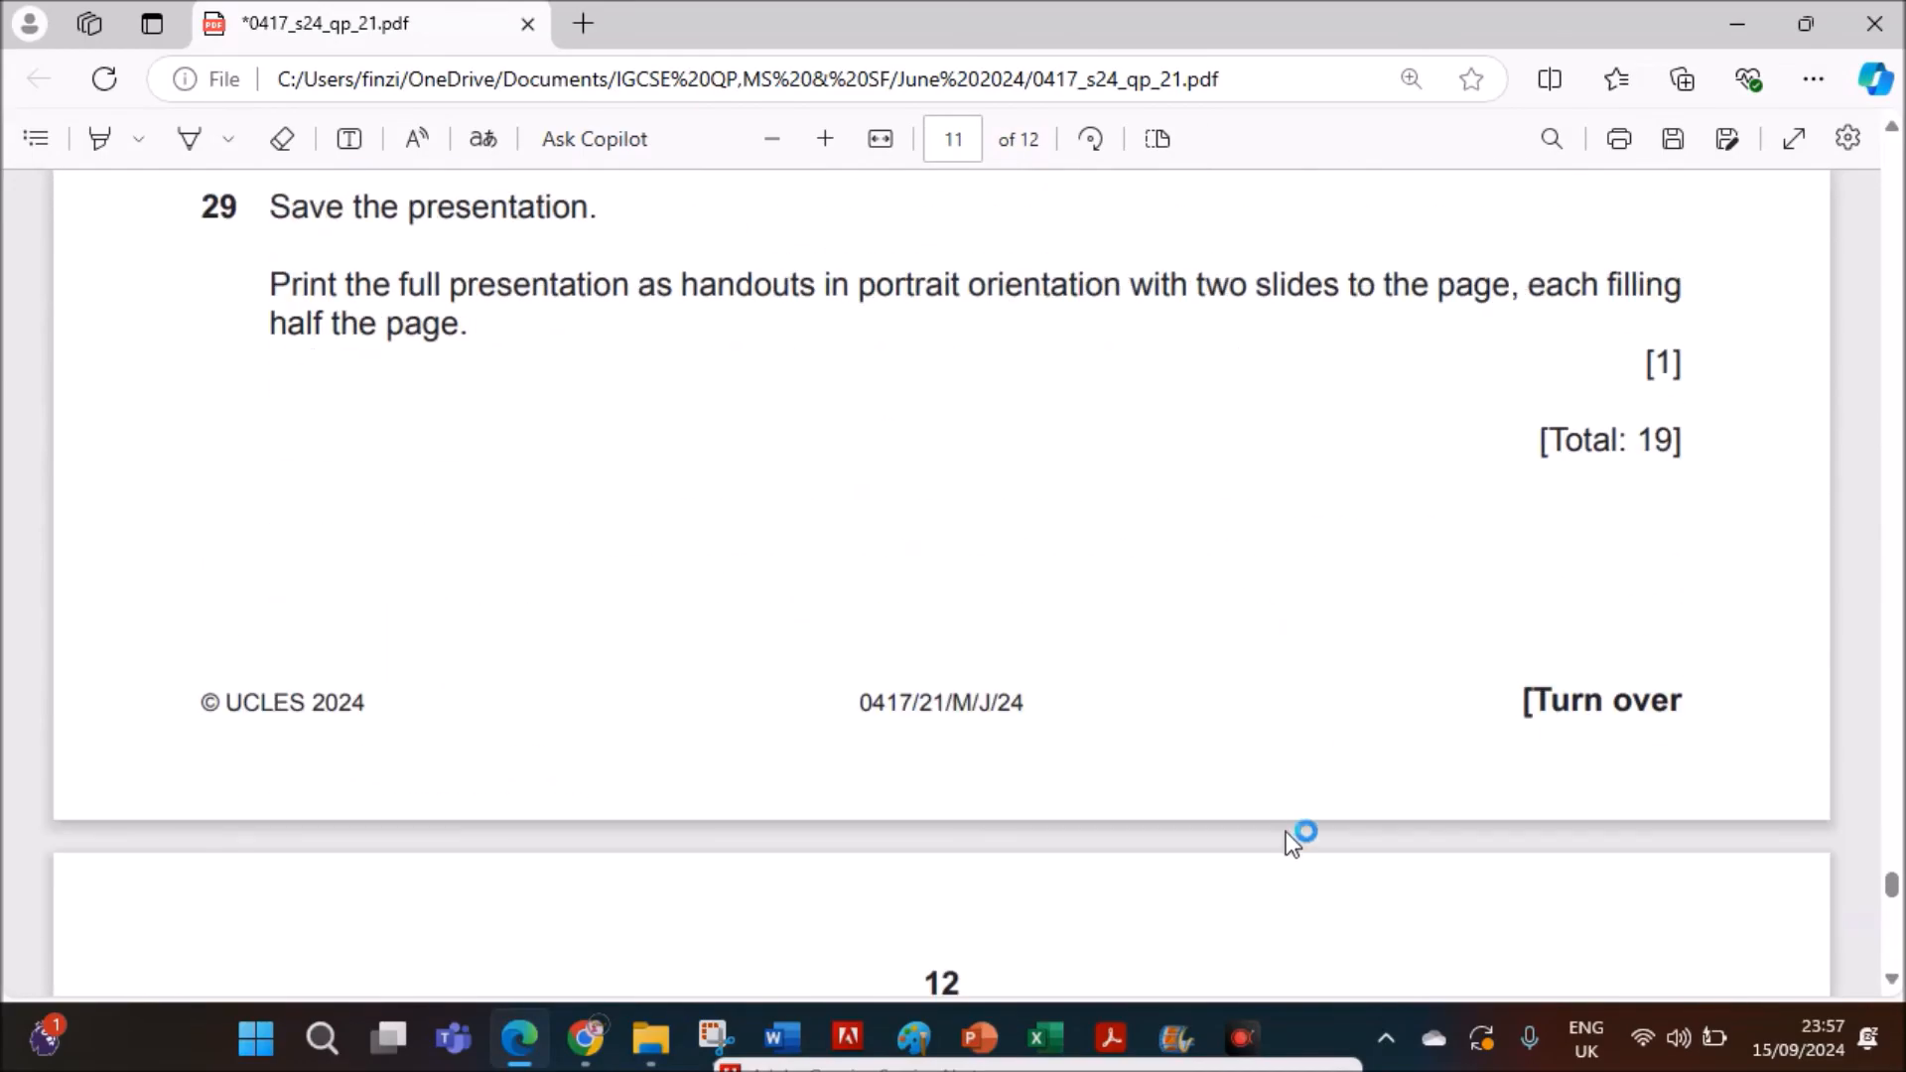